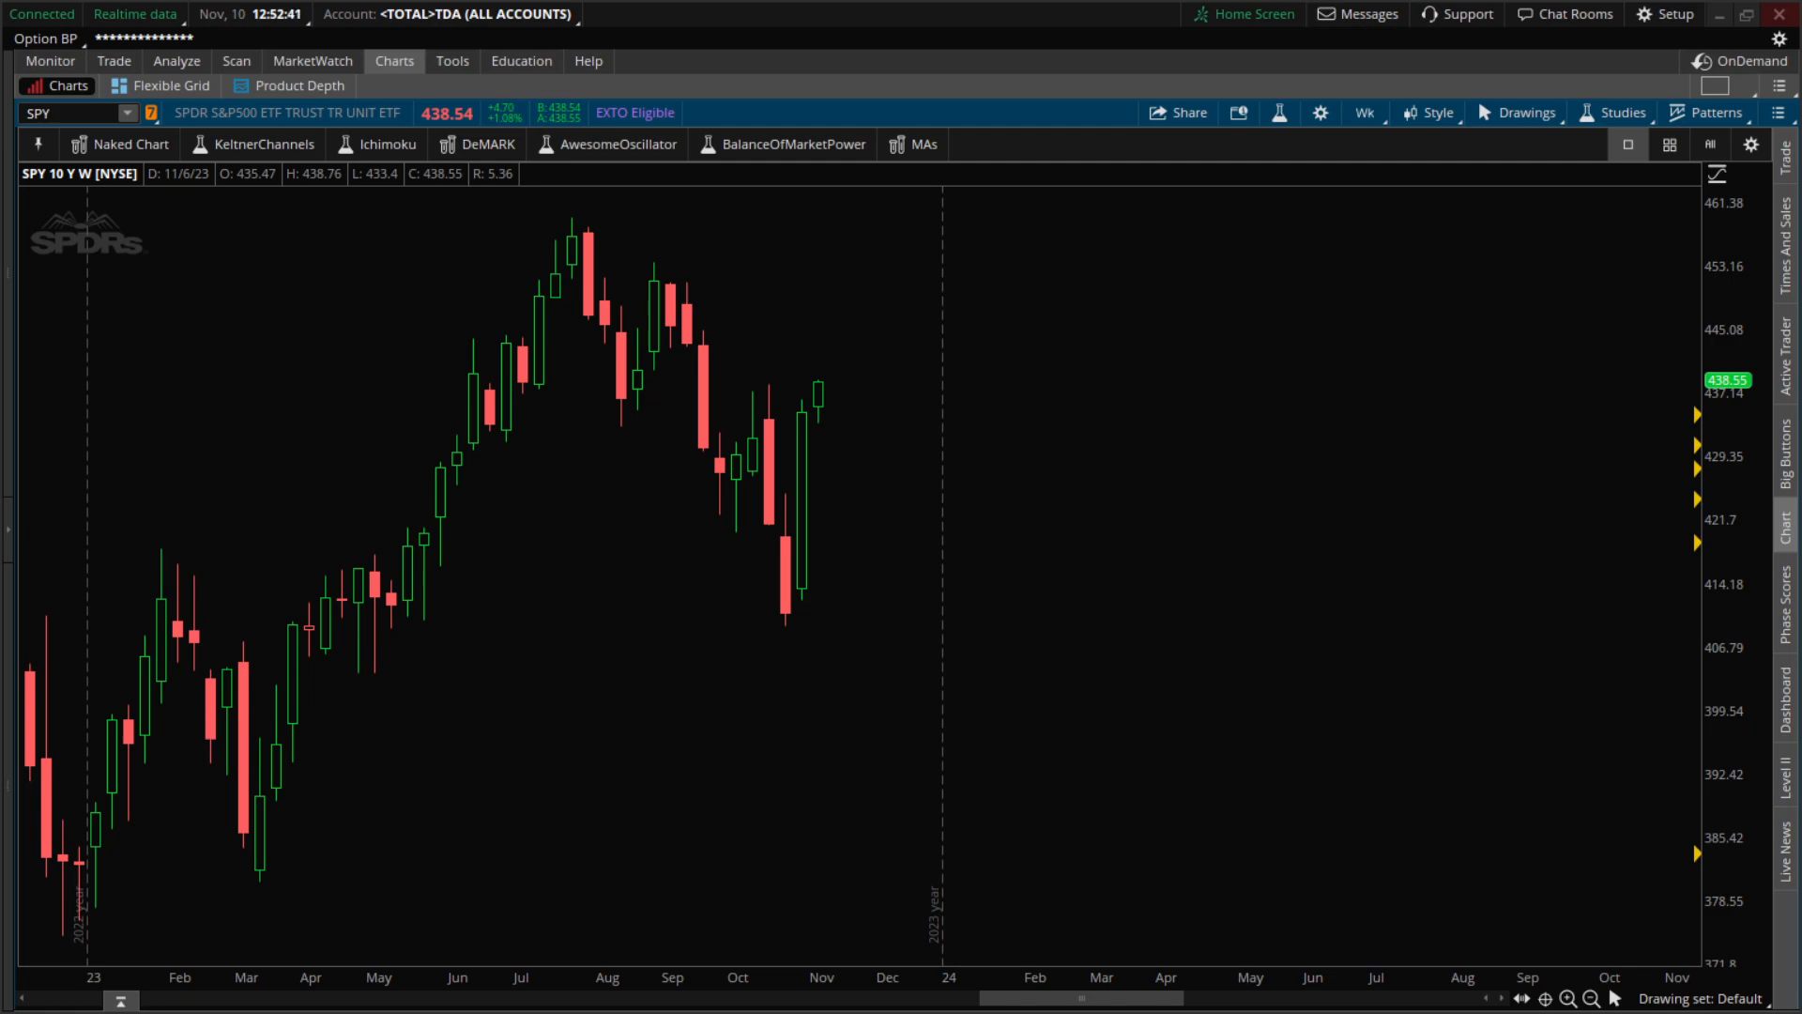
pyautogui.moveTo(1133, 328)
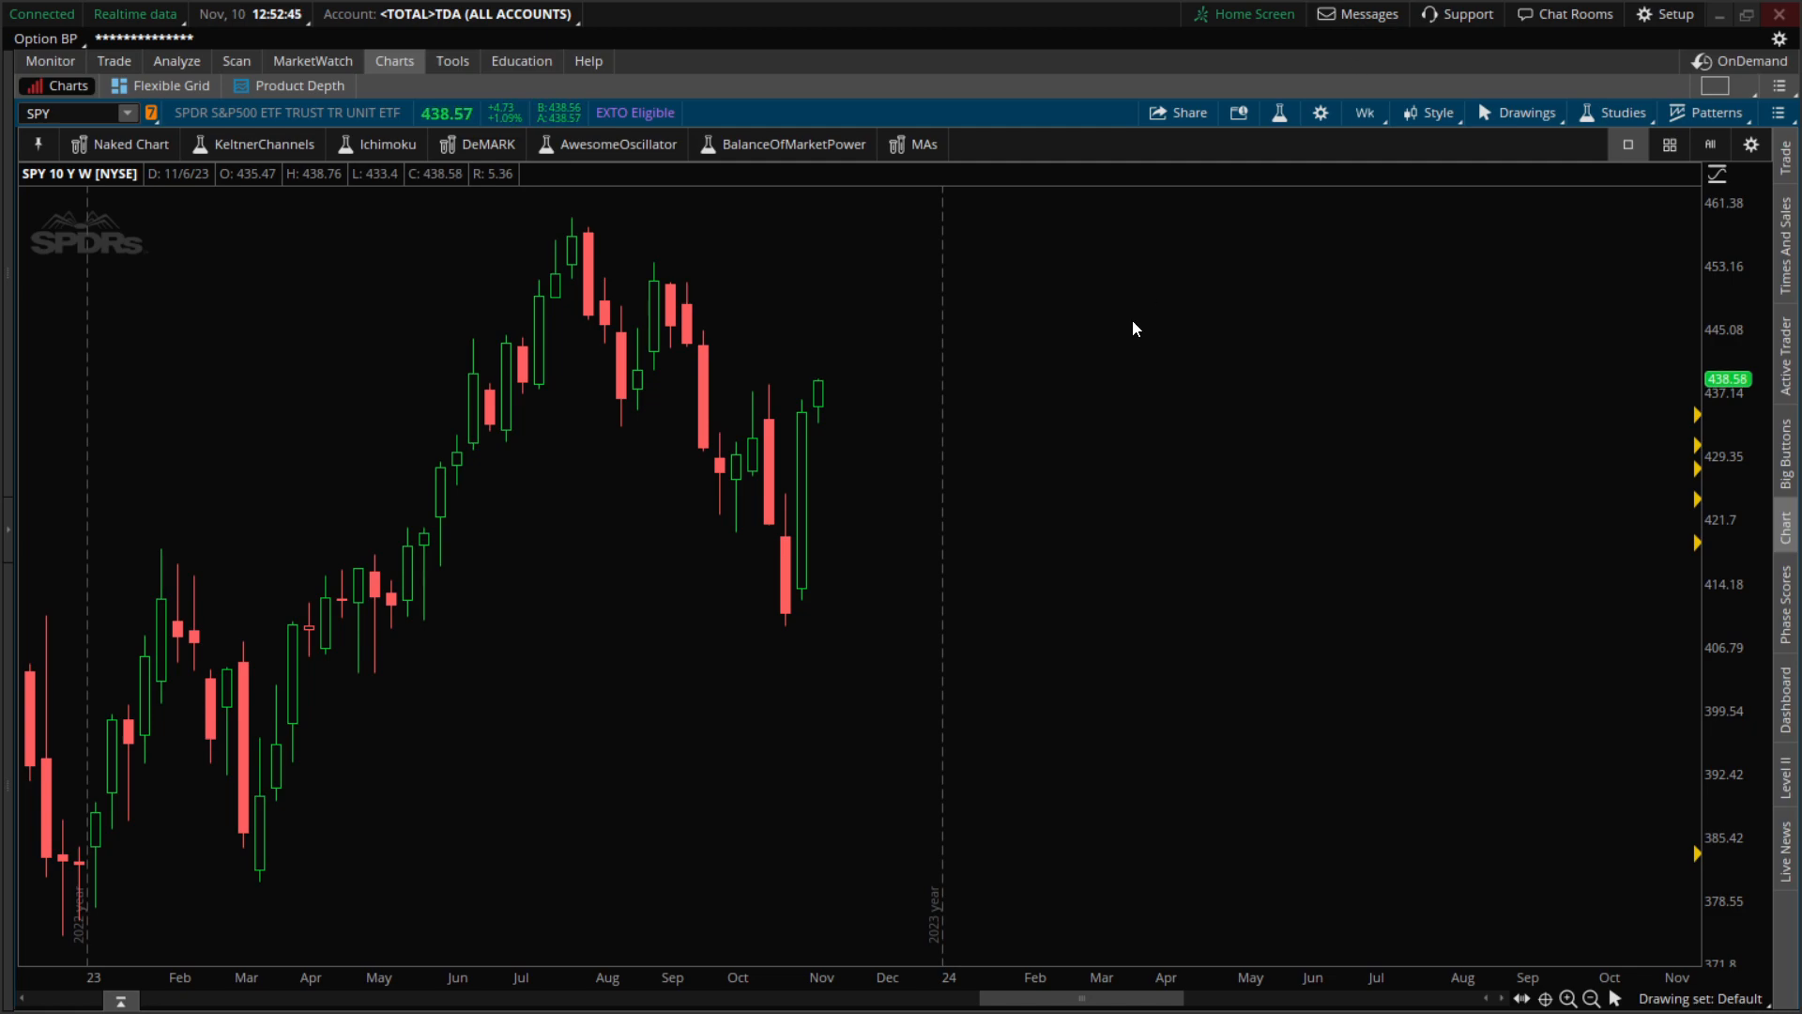
pyautogui.moveTo(1156, 469)
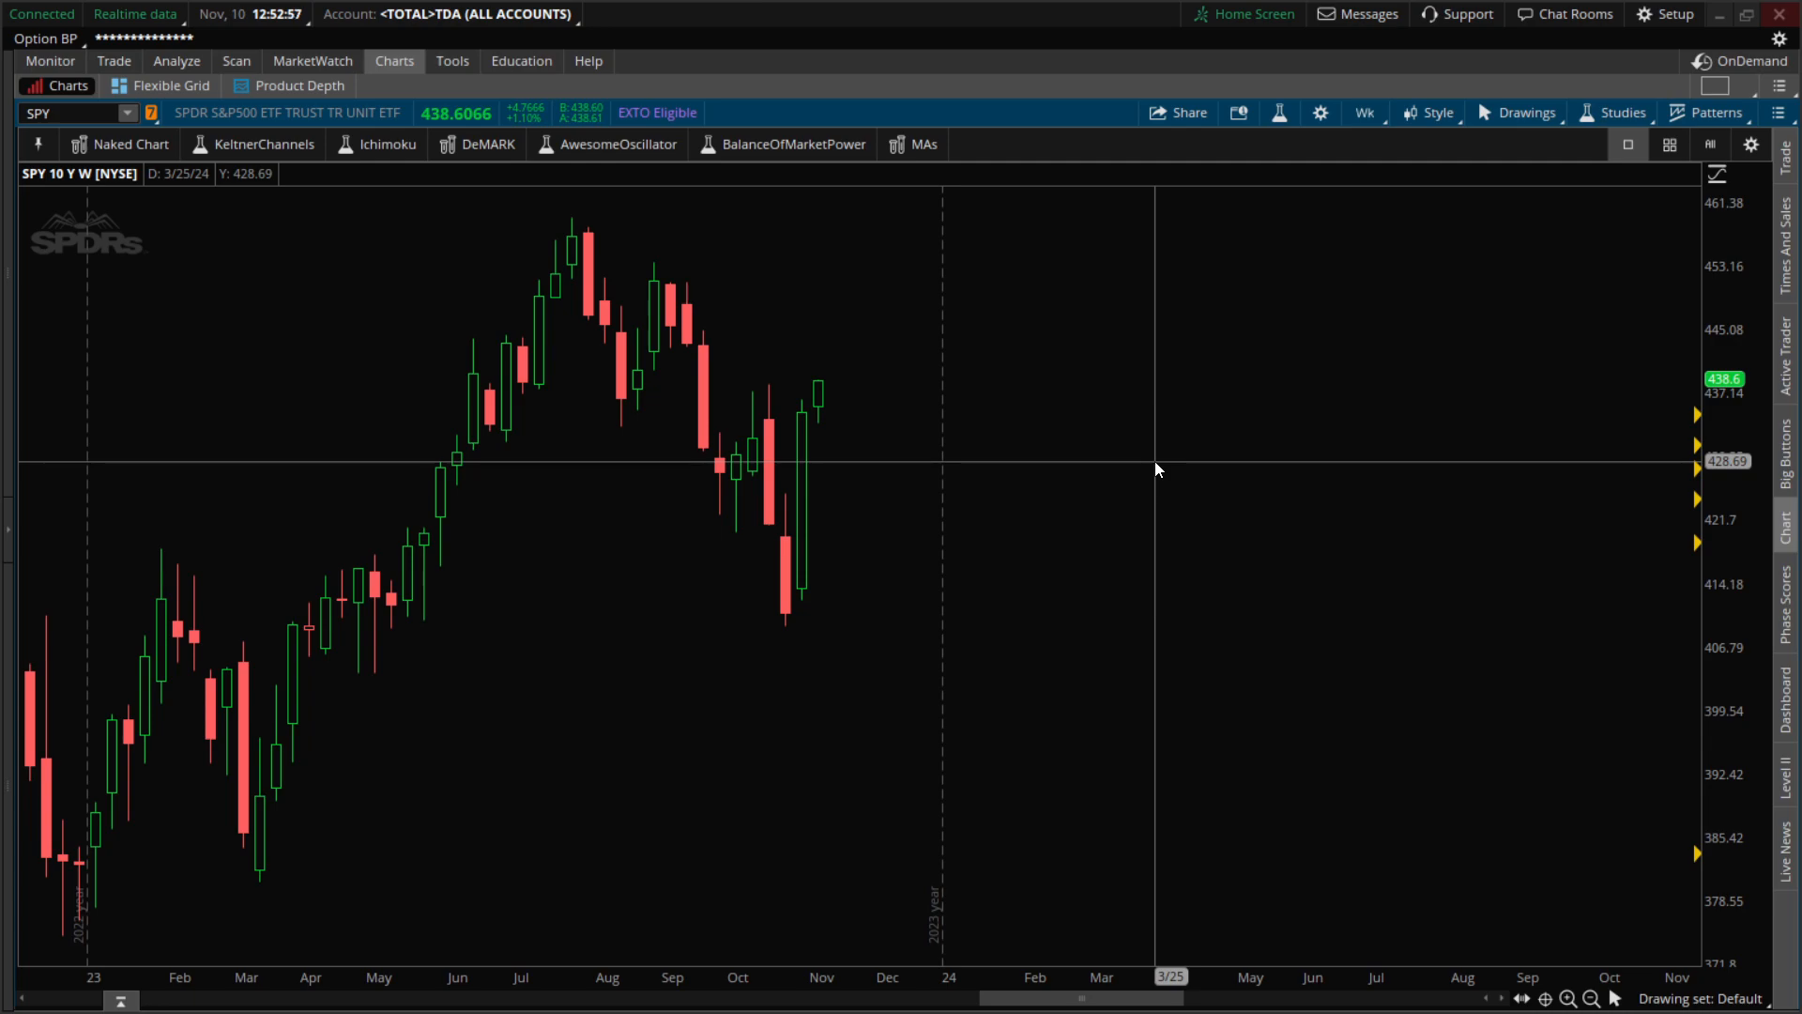
pyautogui.moveTo(880, 440)
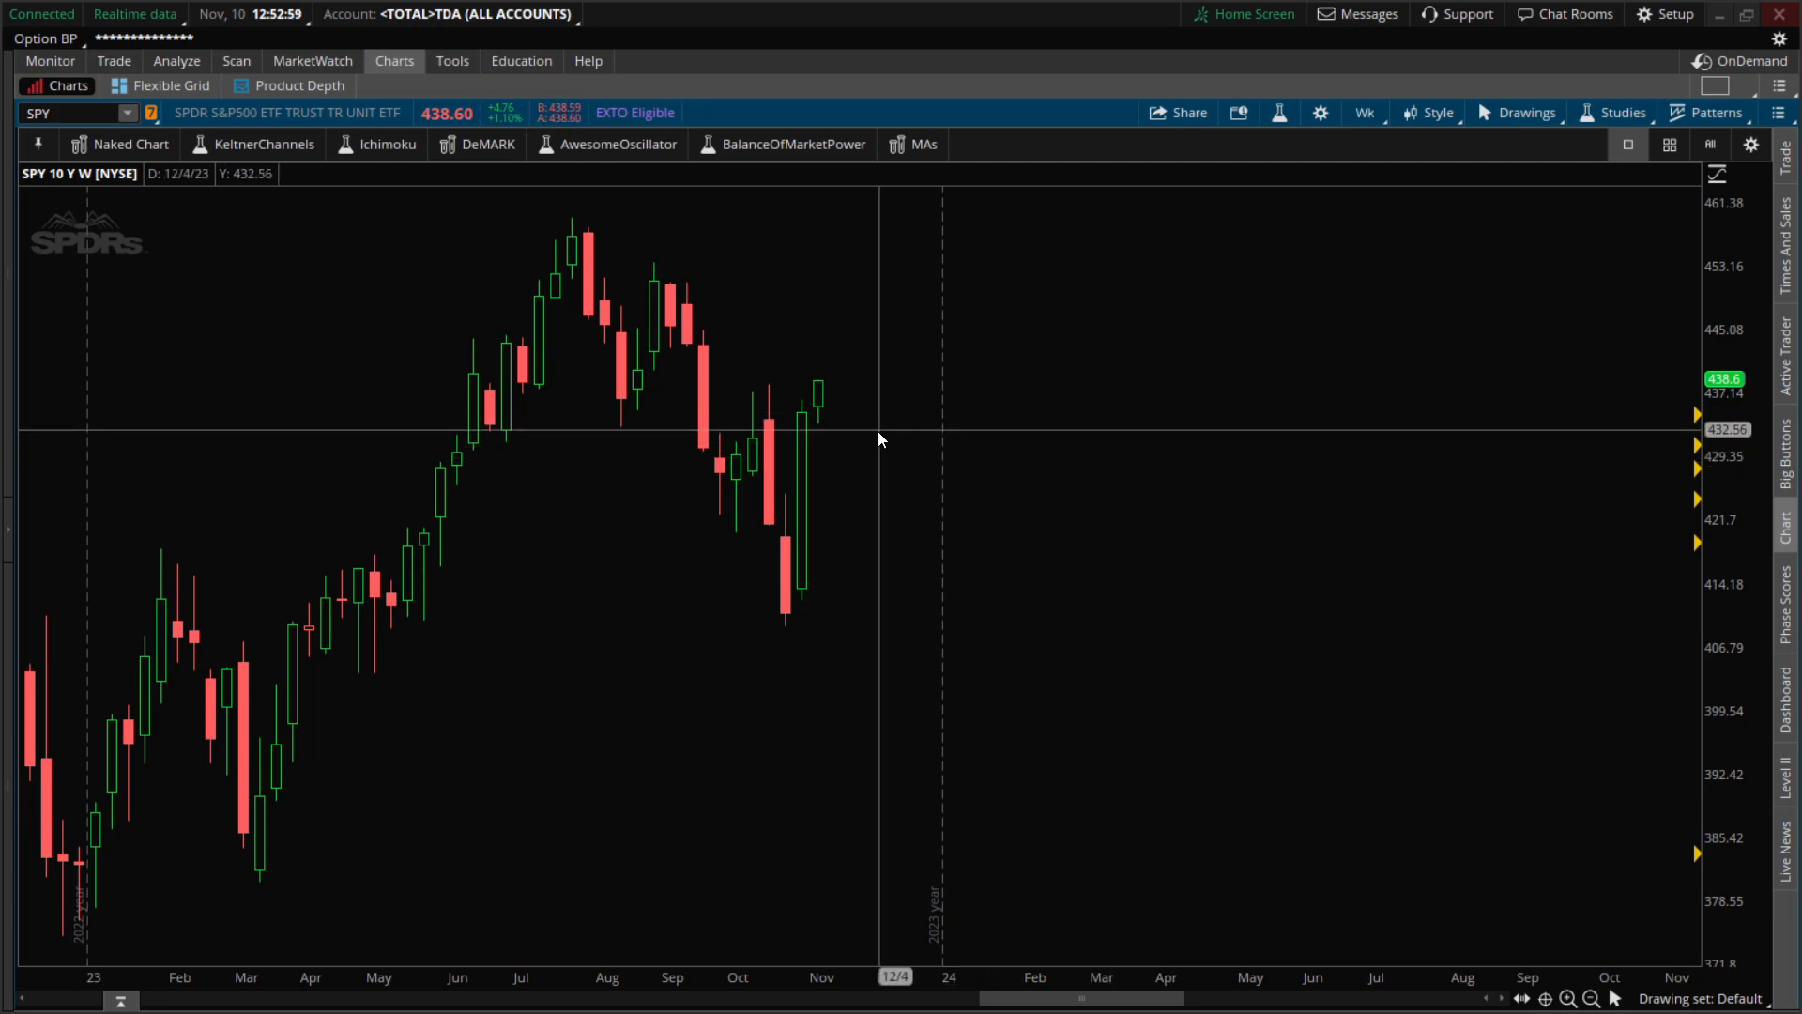
pyautogui.moveTo(823, 399)
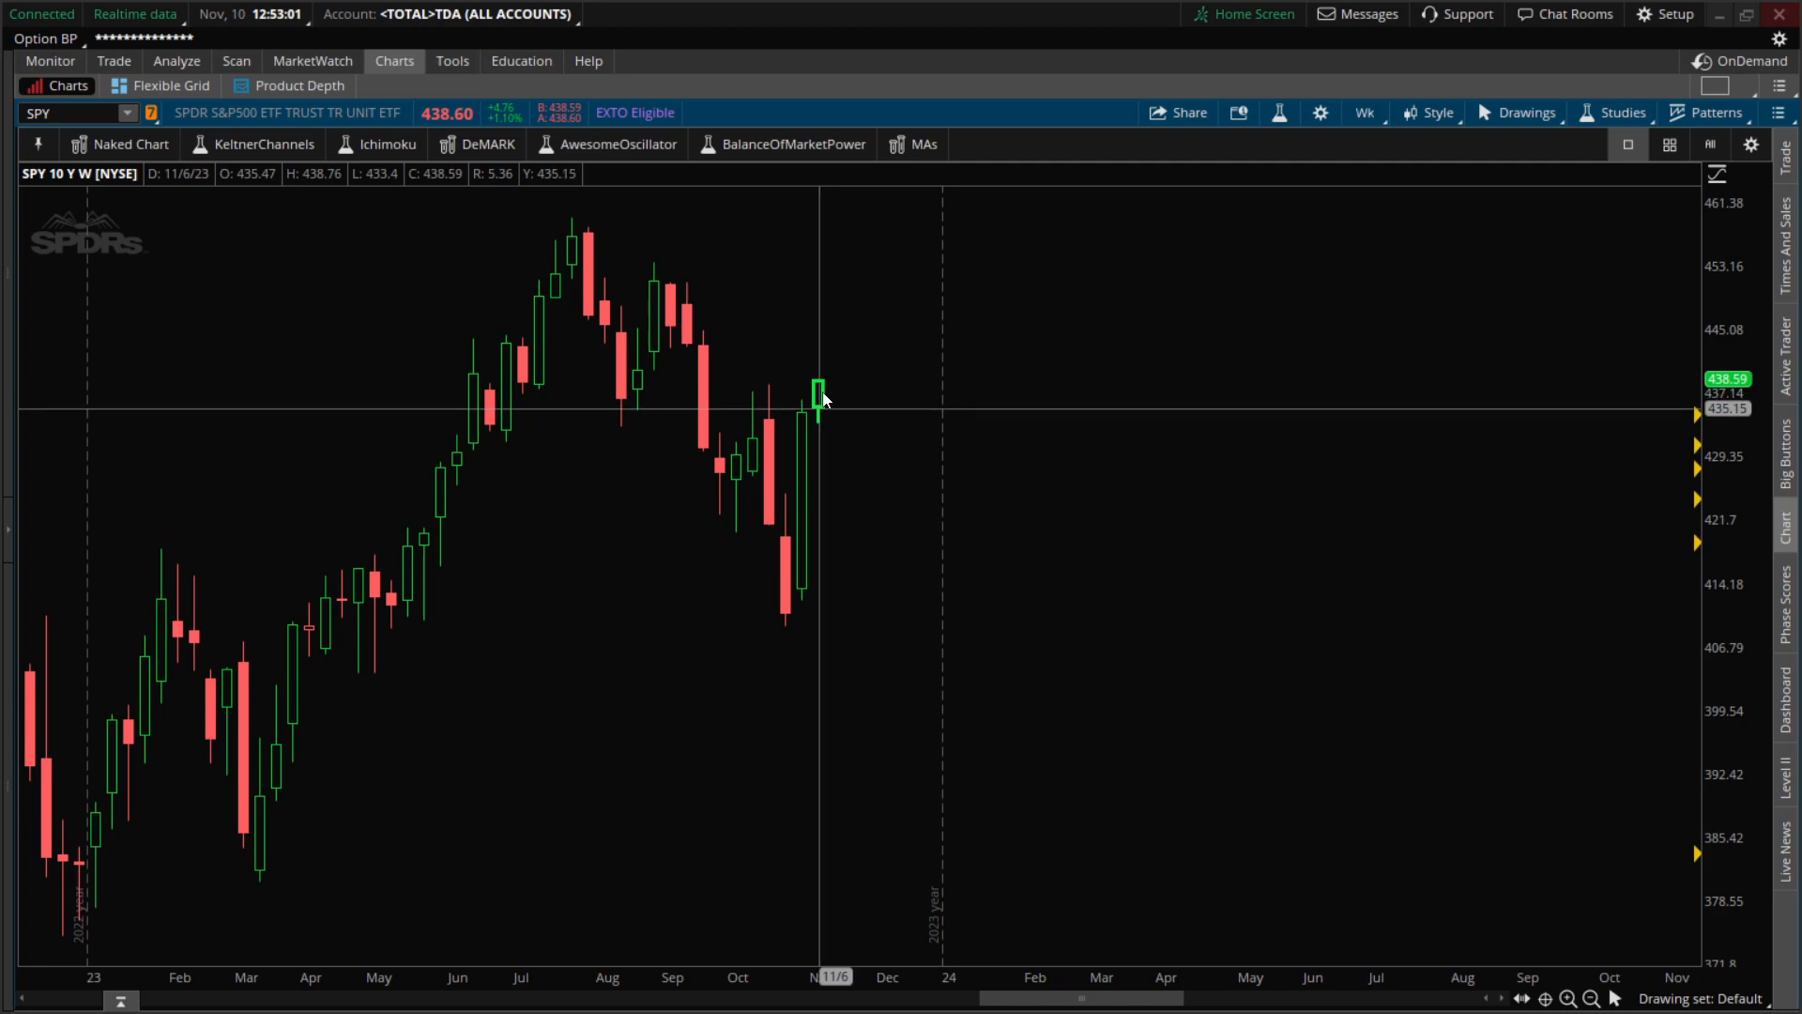
pyautogui.moveTo(834, 409)
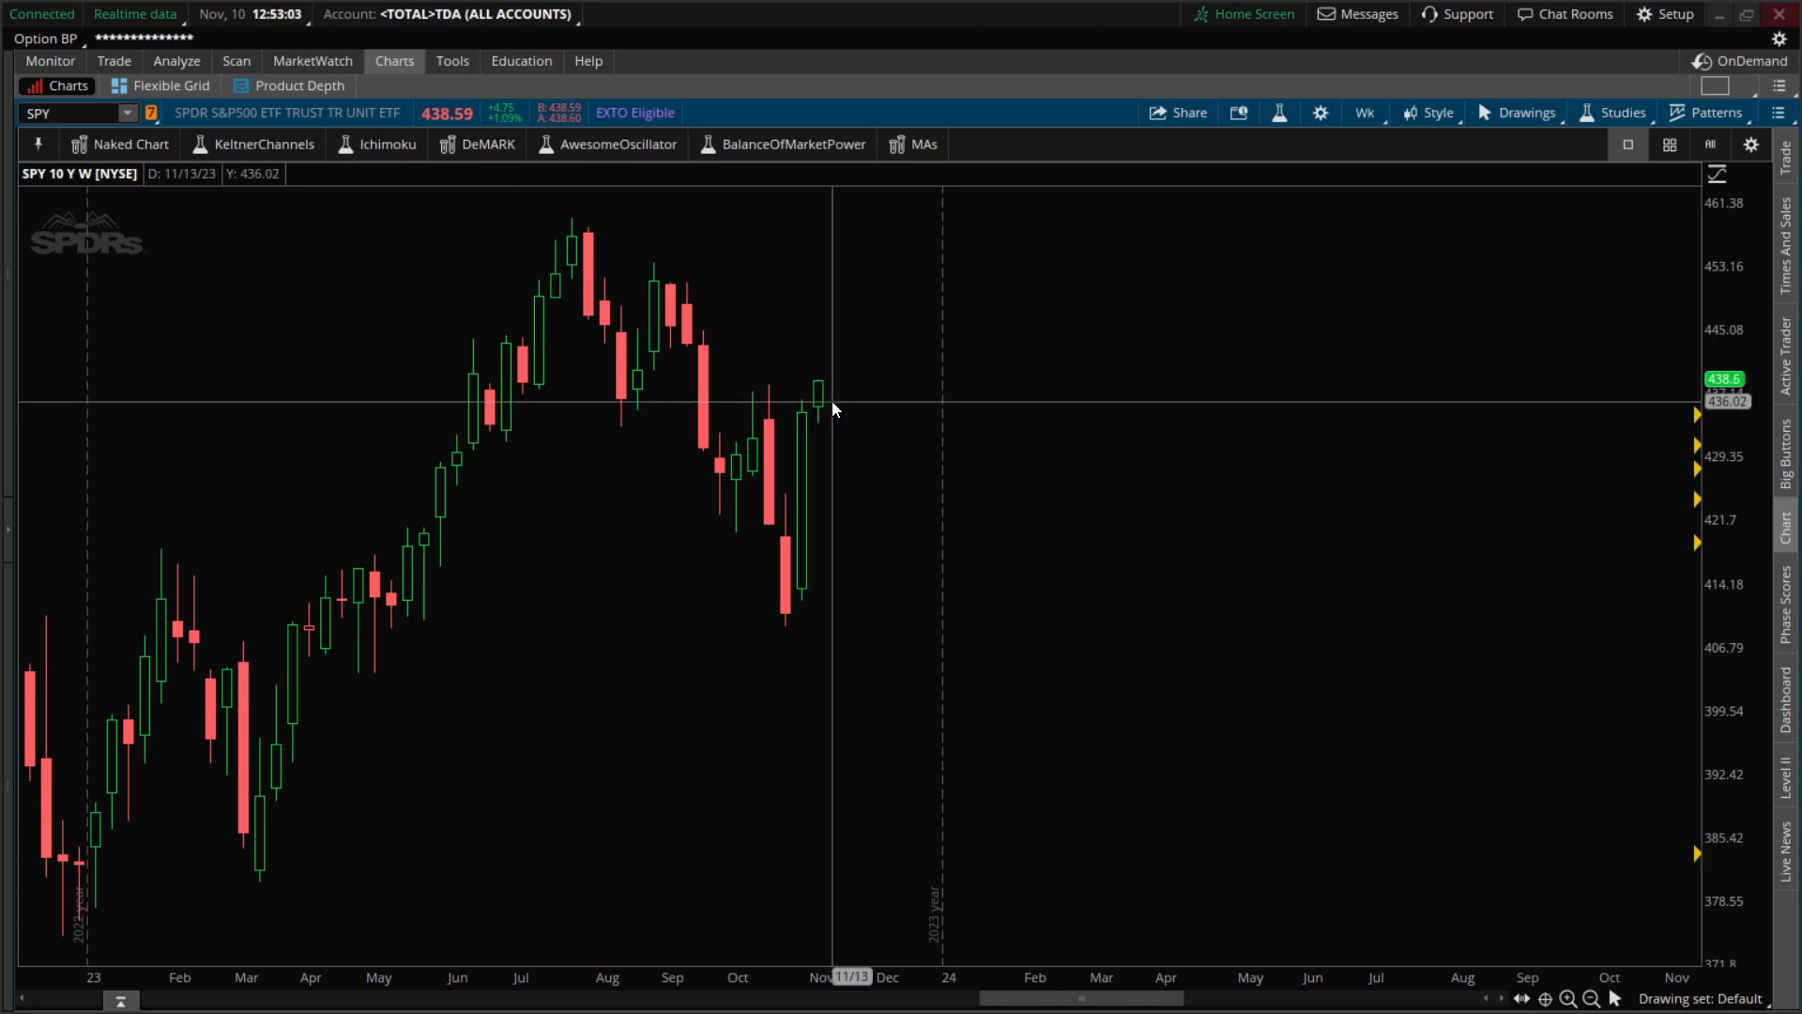
pyautogui.moveTo(819, 396)
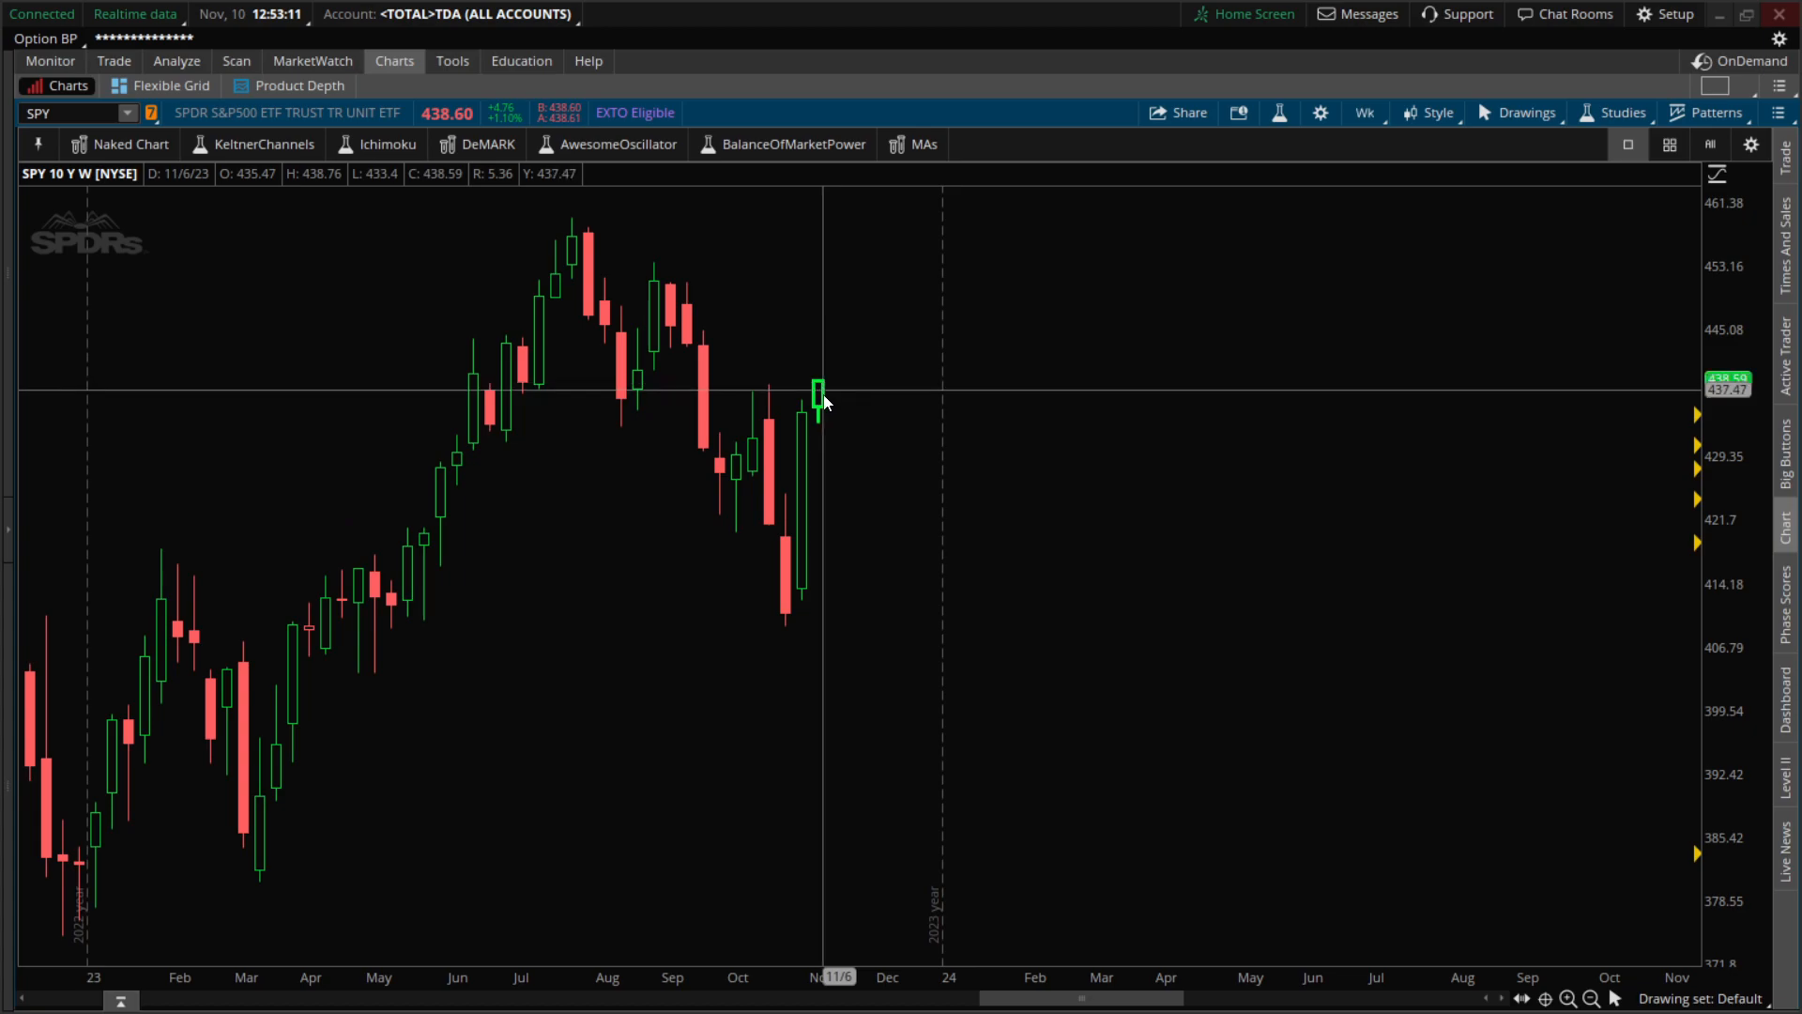
pyautogui.moveTo(821, 397)
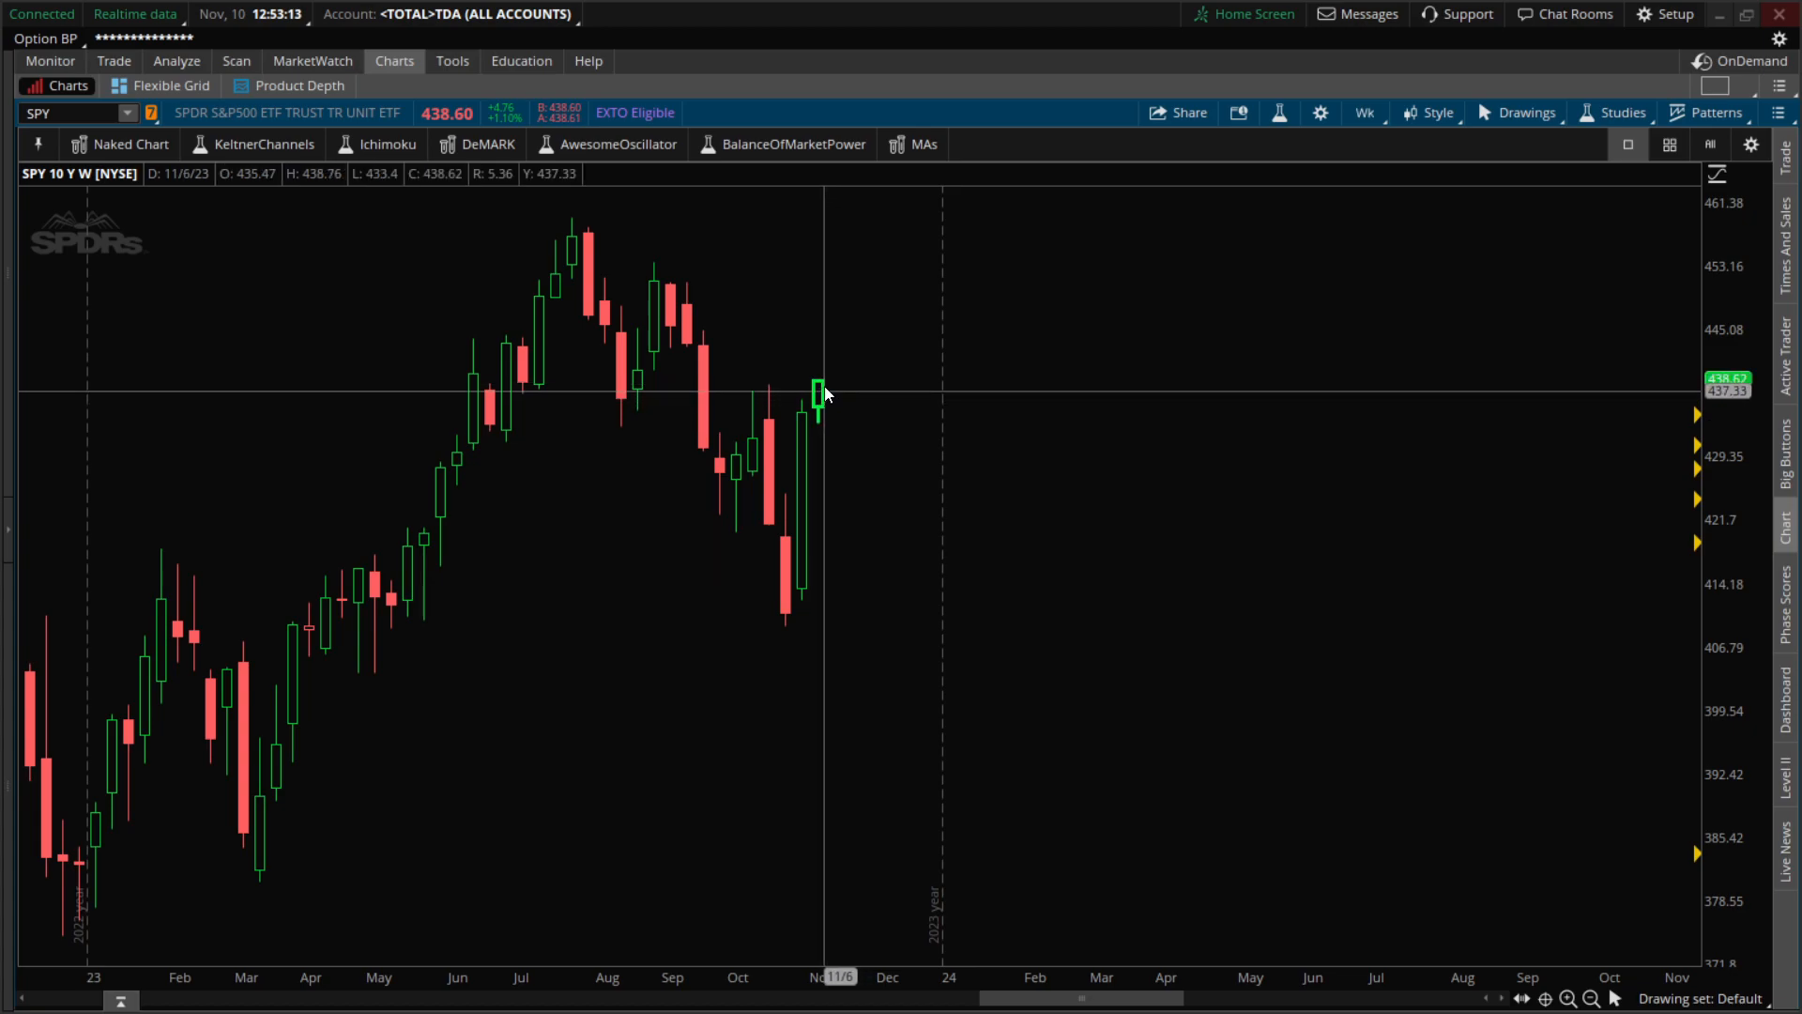
pyautogui.moveTo(824, 403)
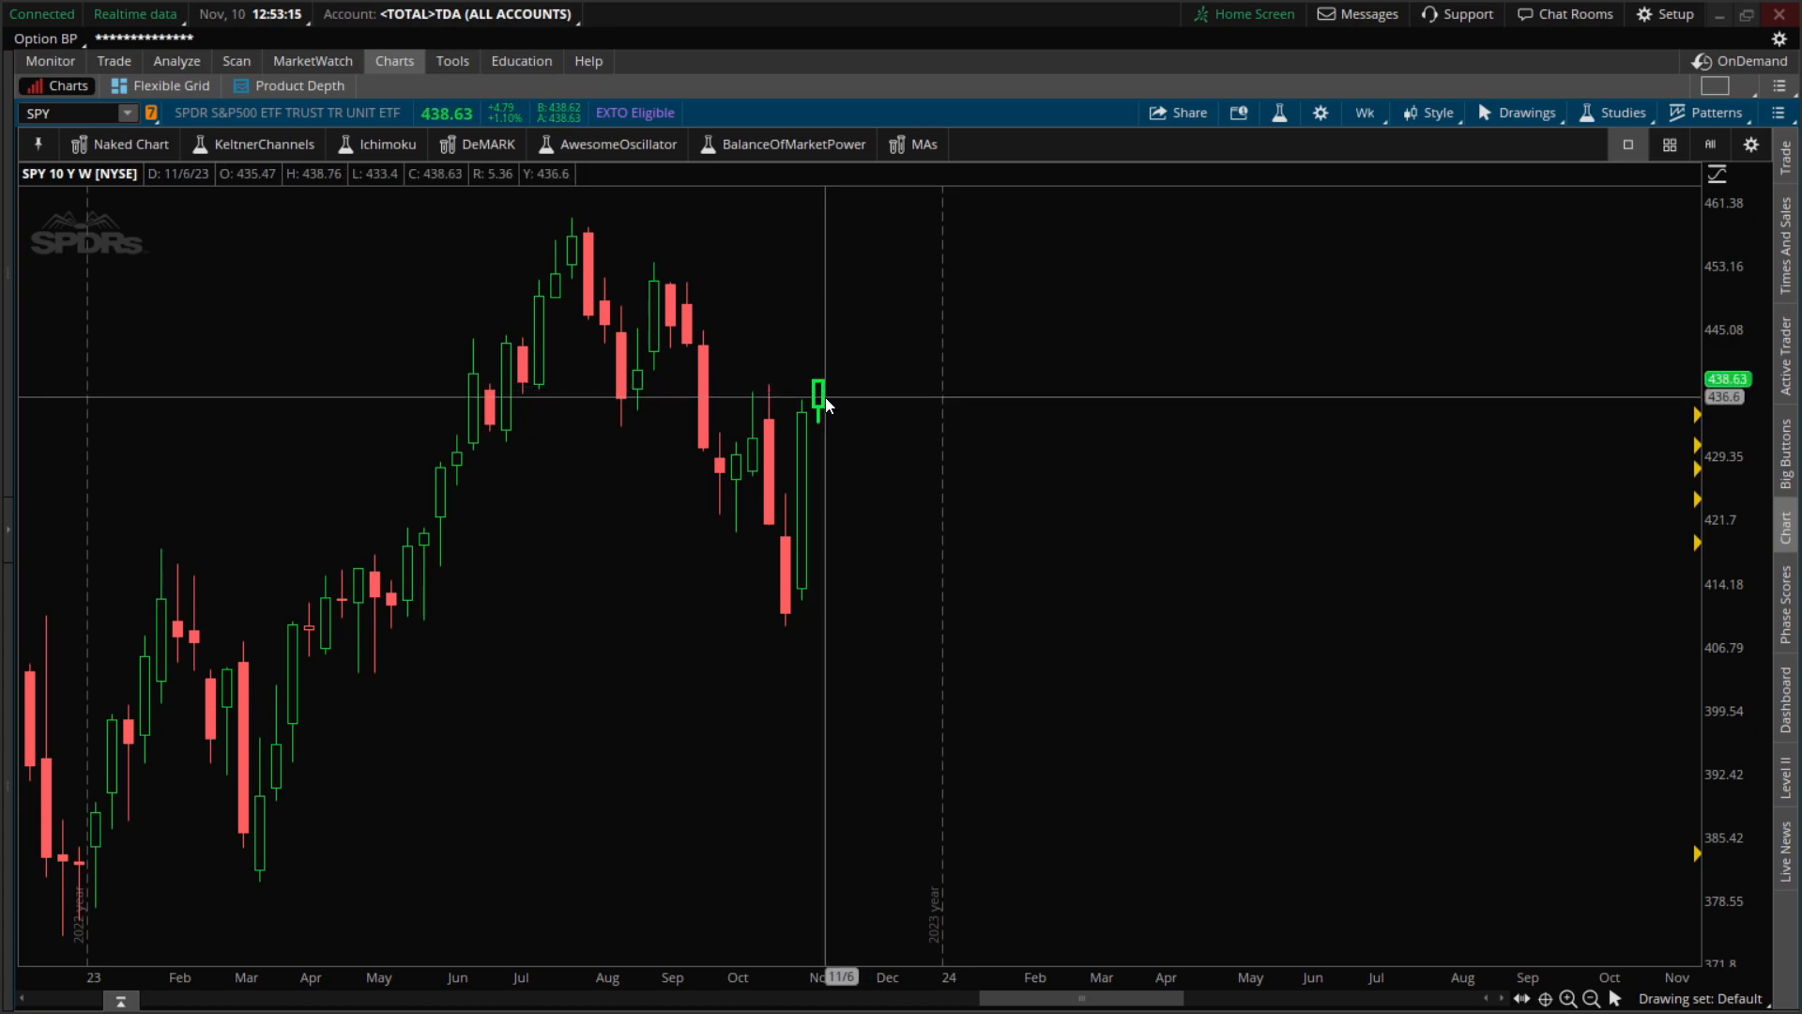
pyautogui.moveTo(831, 408)
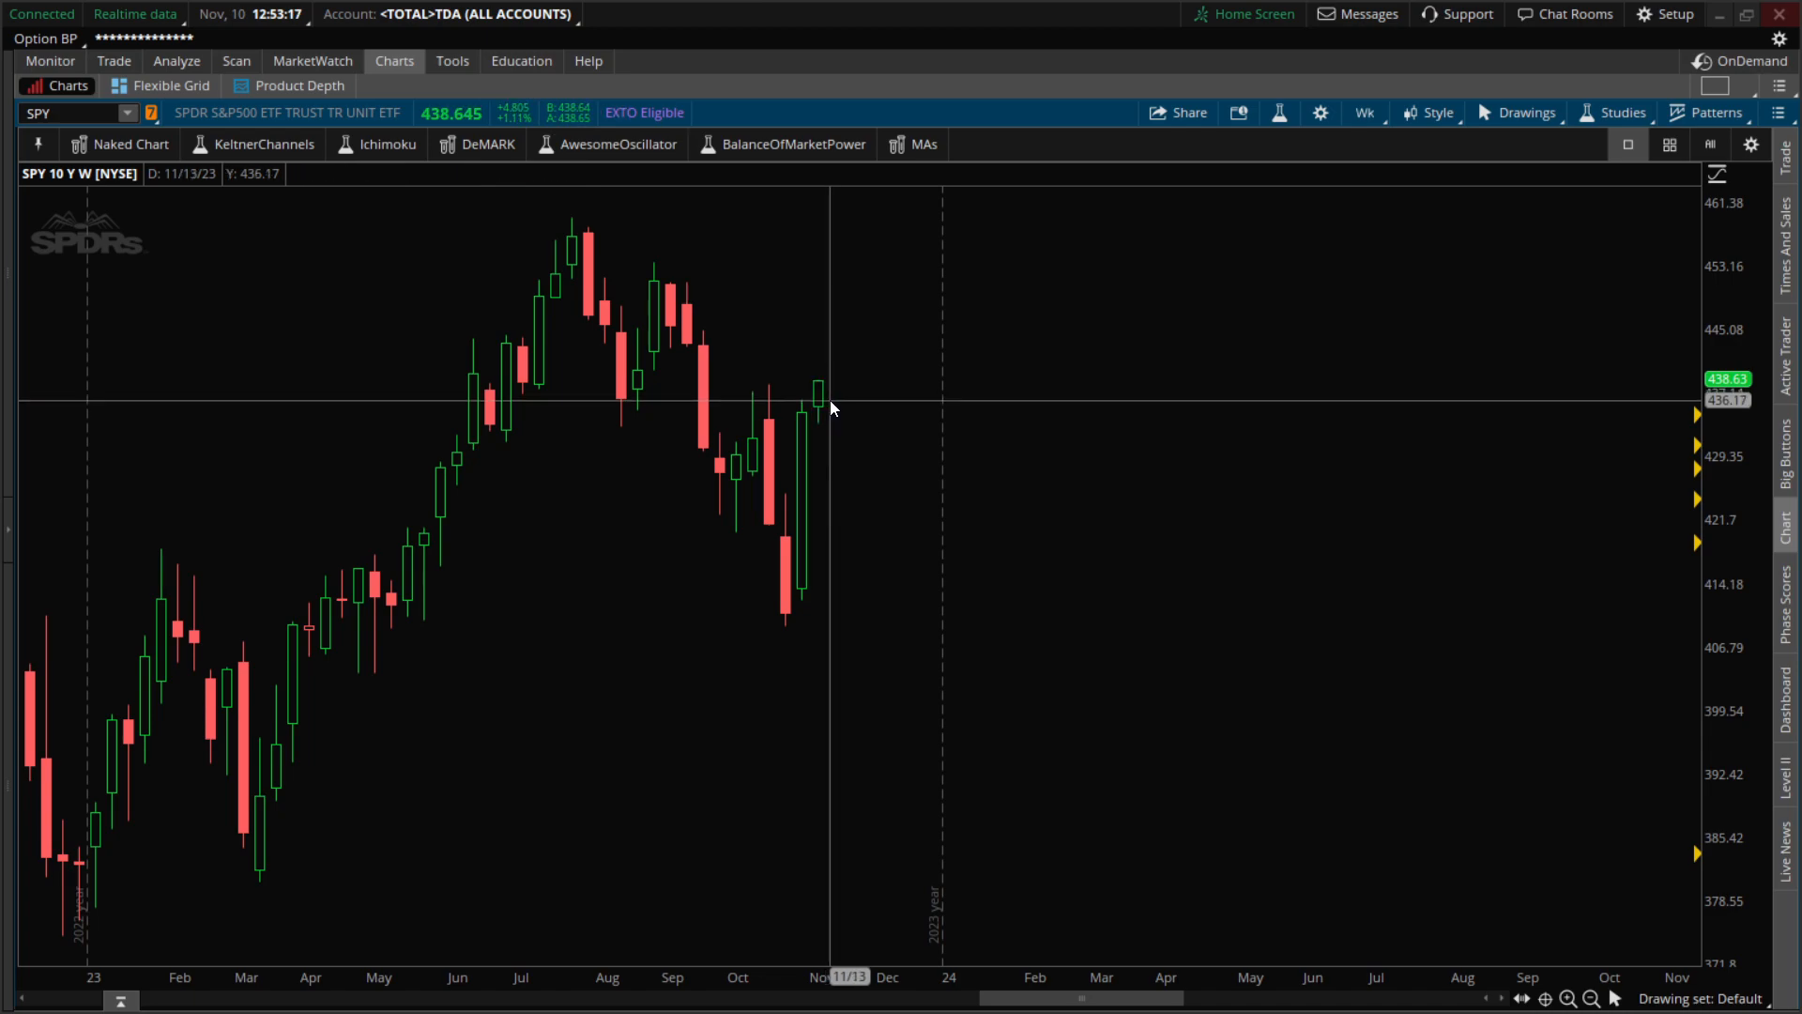
pyautogui.moveTo(822, 390)
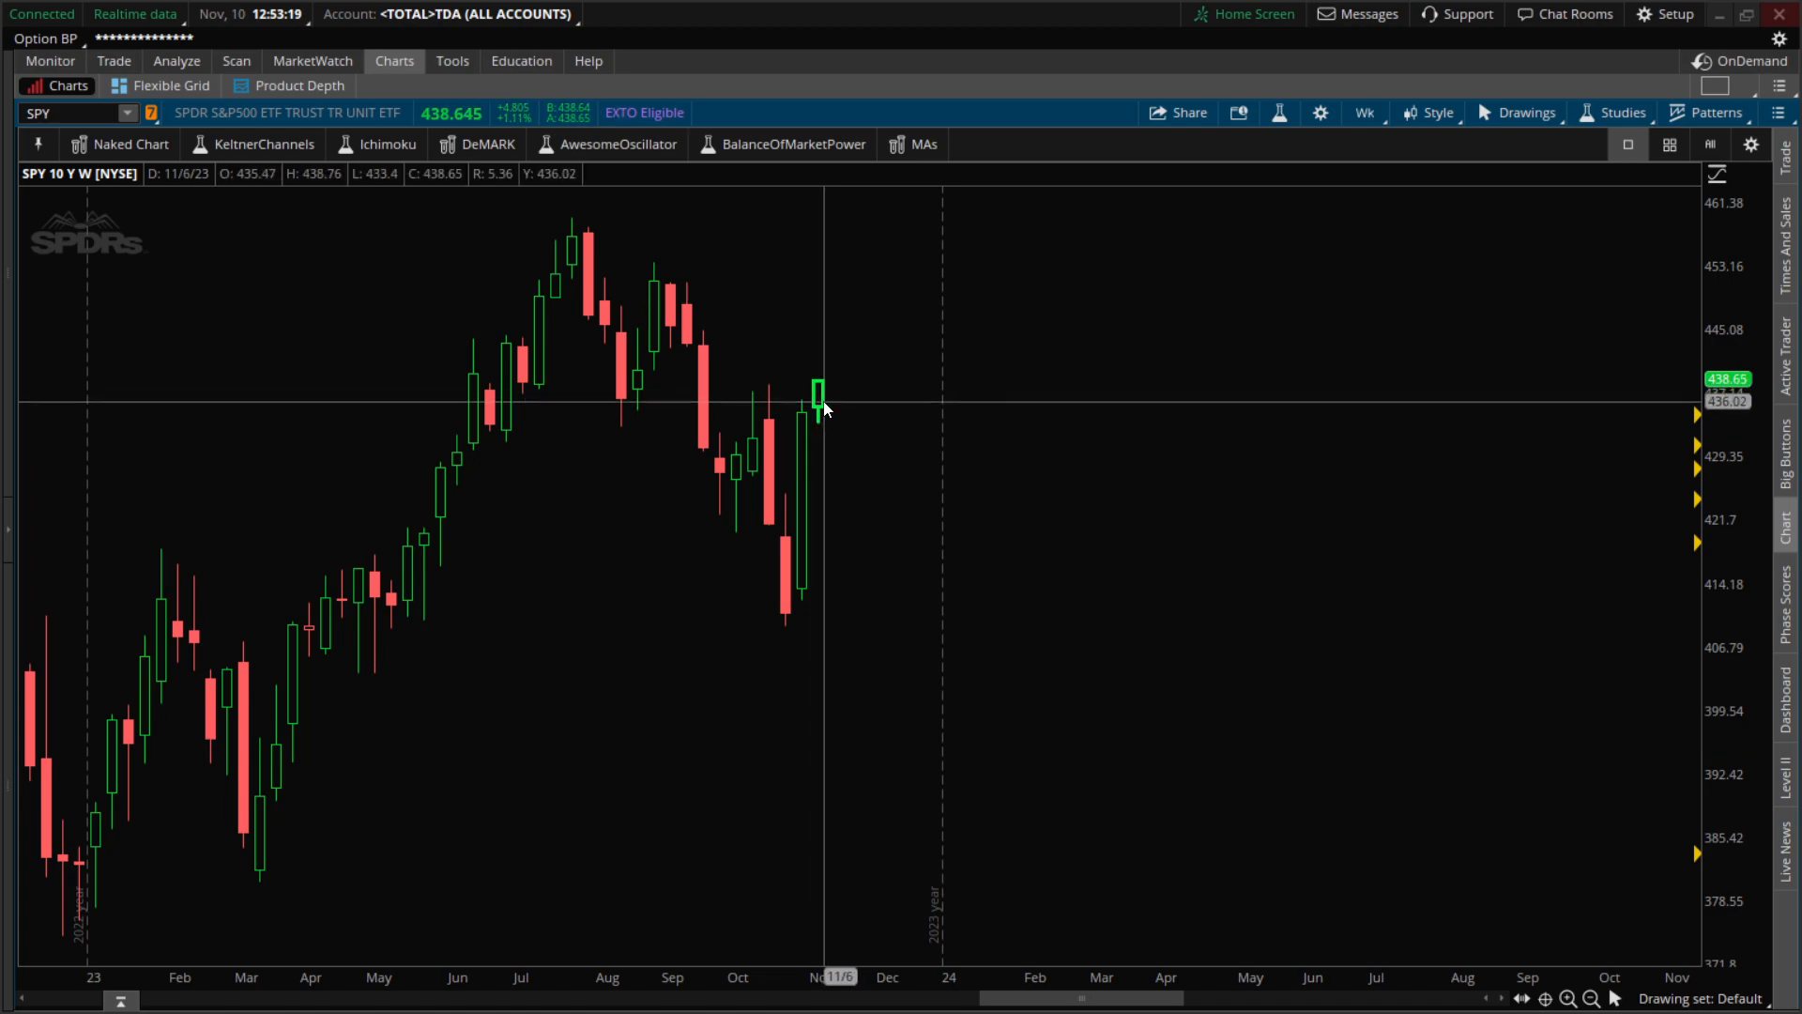
pyautogui.moveTo(840, 406)
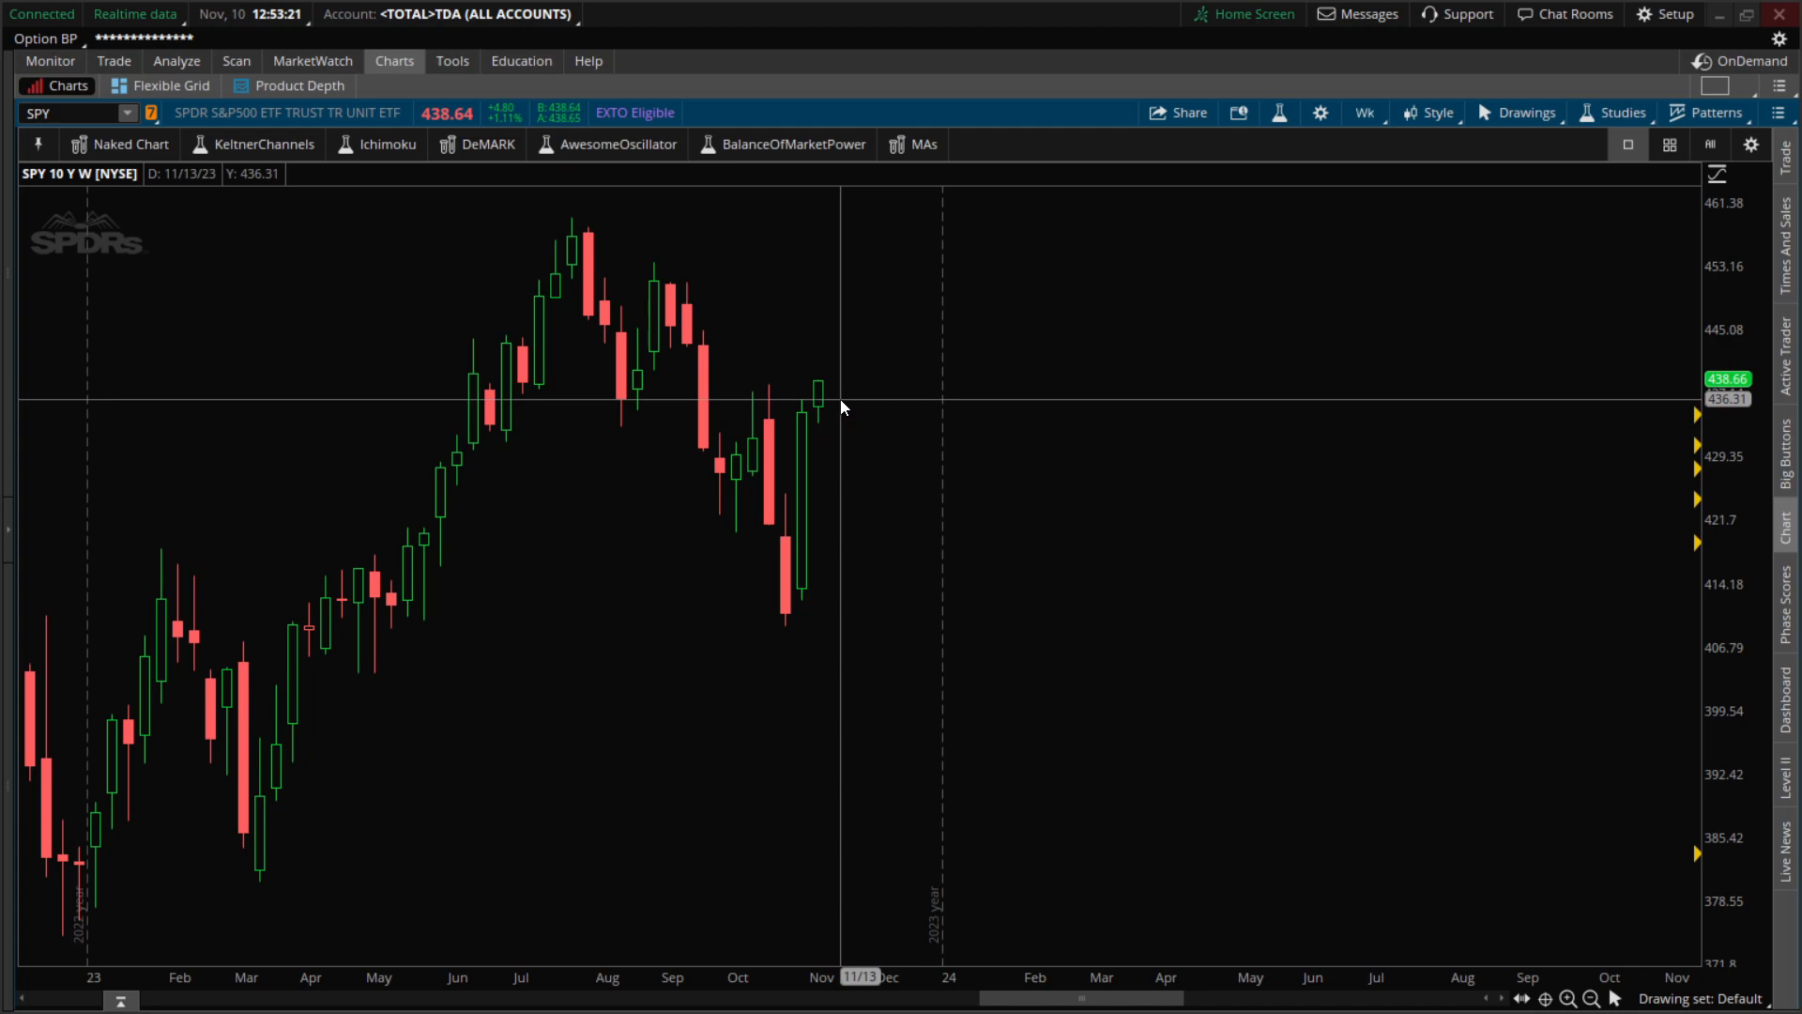
pyautogui.moveTo(1176, 399)
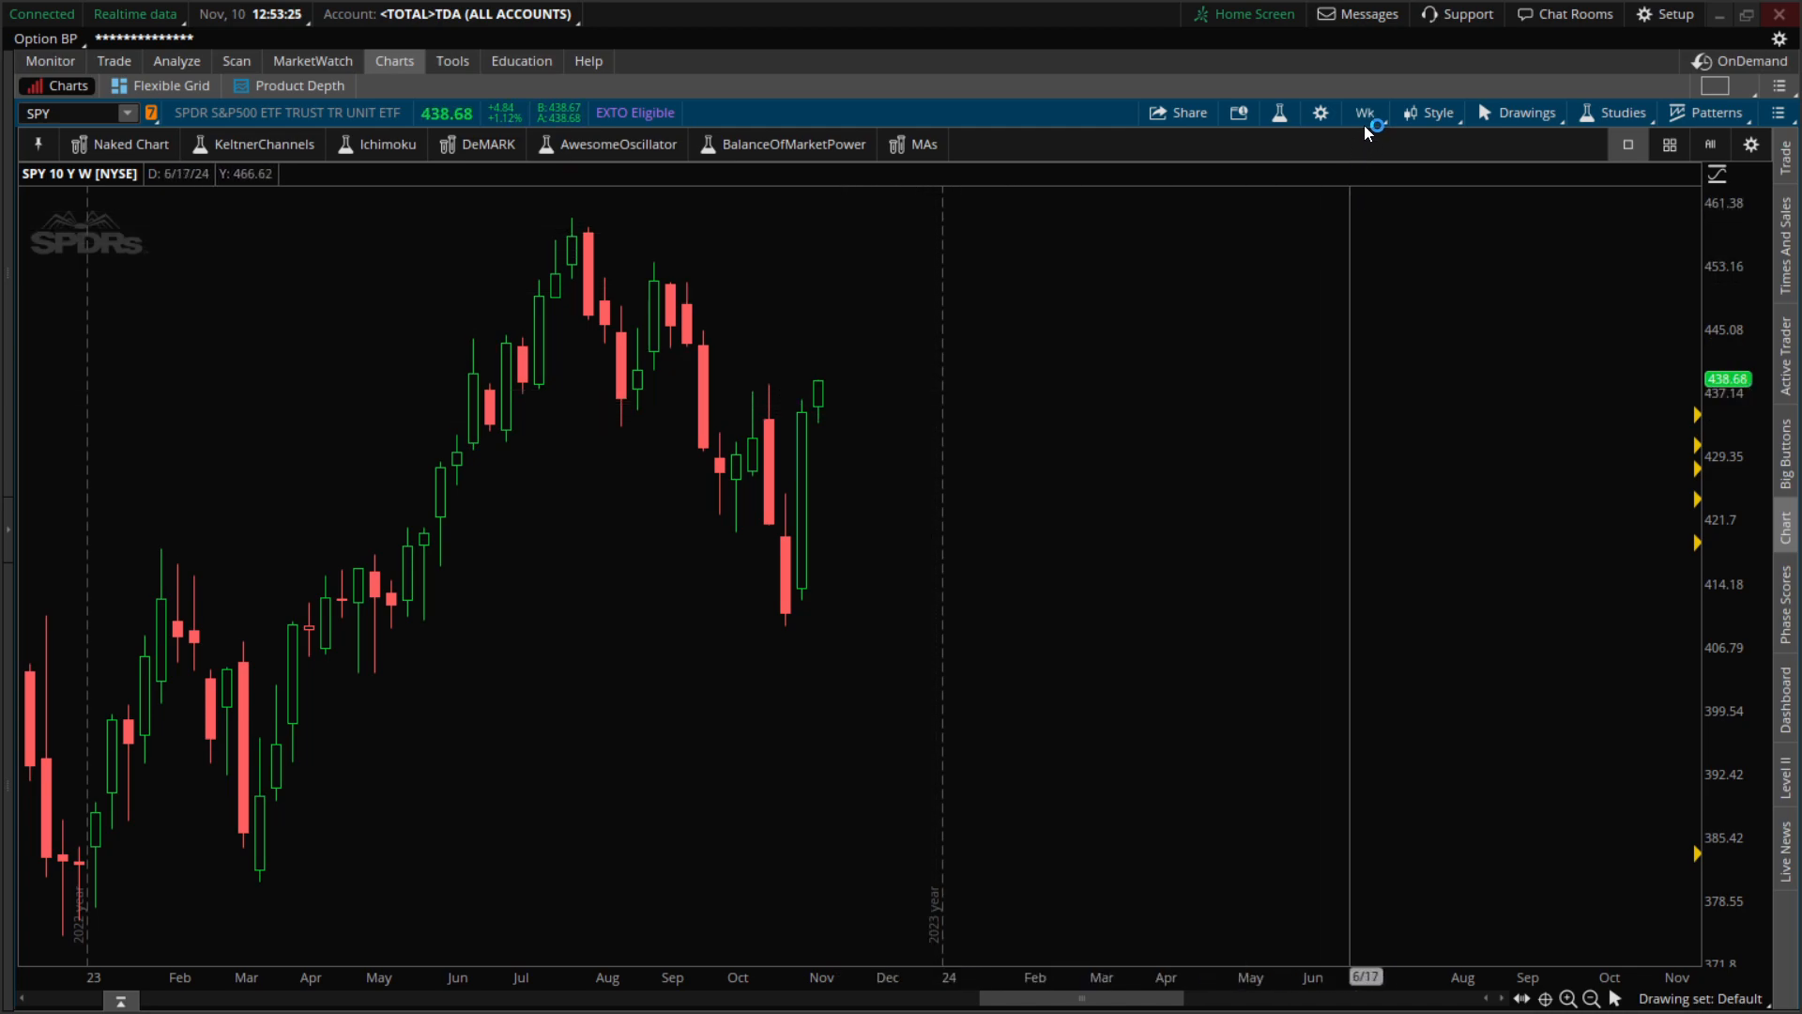
# Switch the chart to daily aggregation and enter TNX as the symbol.
pyautogui.click(1364, 112)
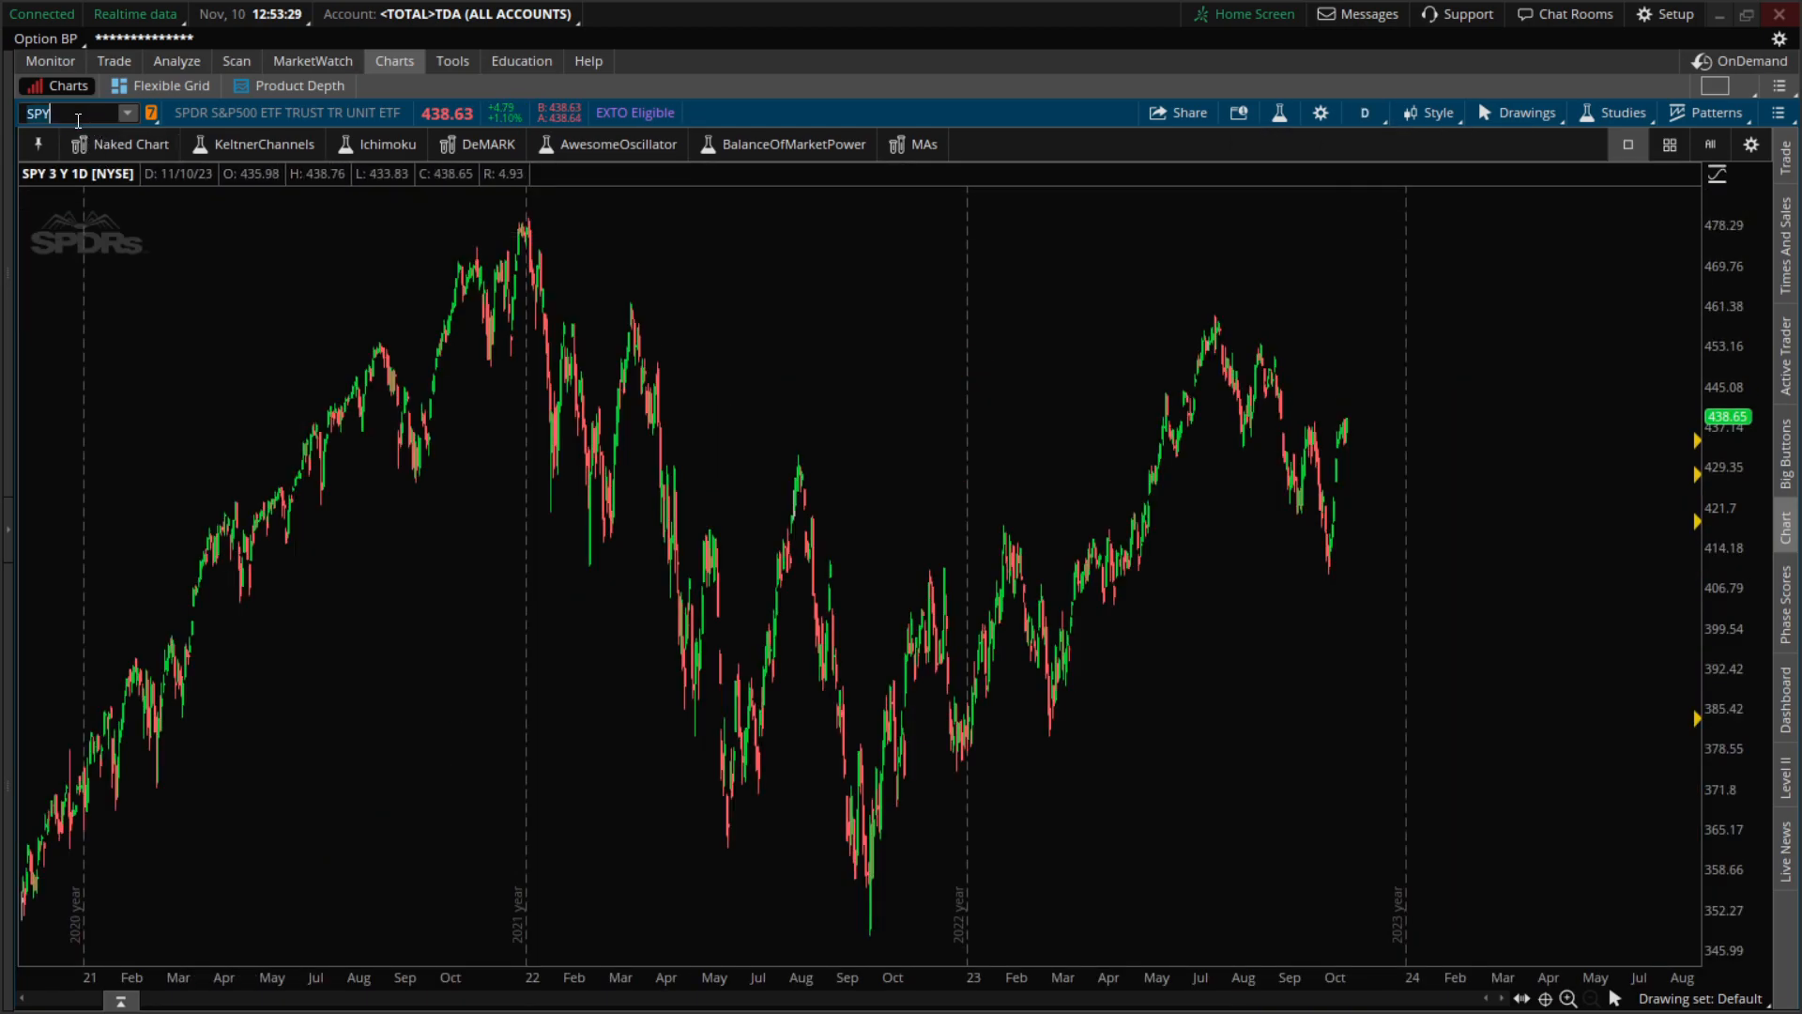
pyautogui.write('TNX')
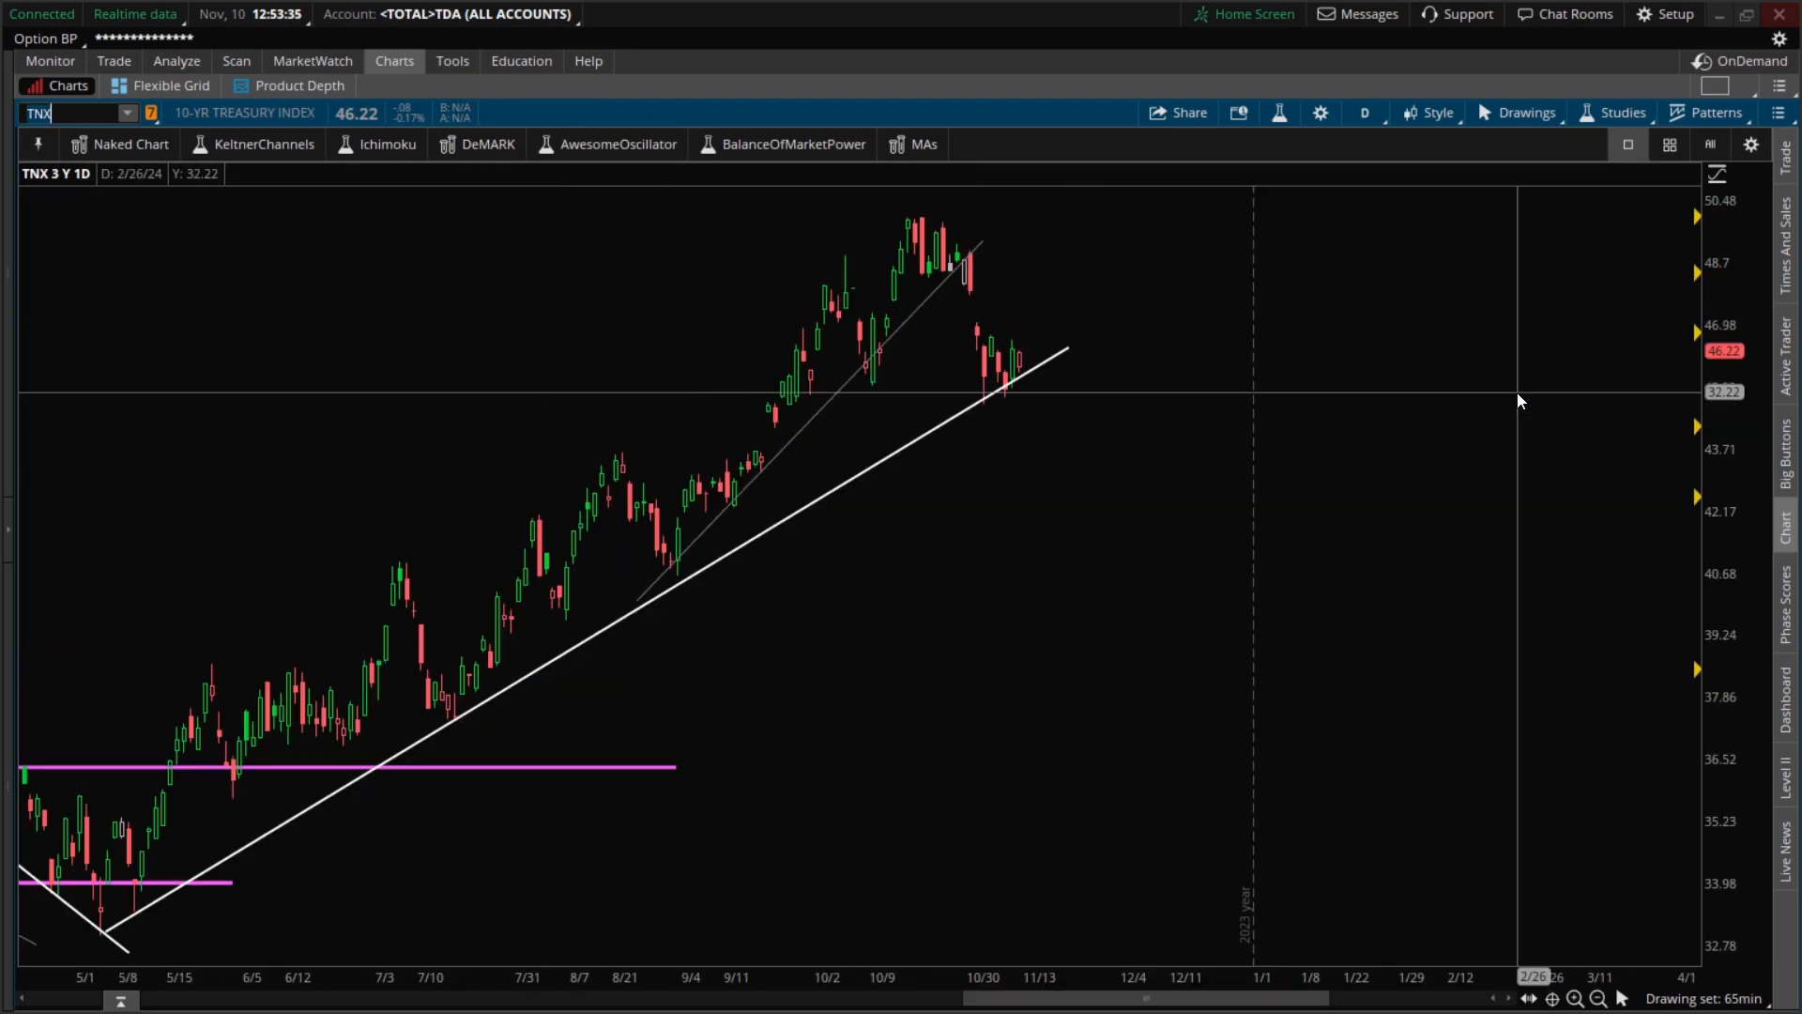
pyautogui.moveTo(1003, 391)
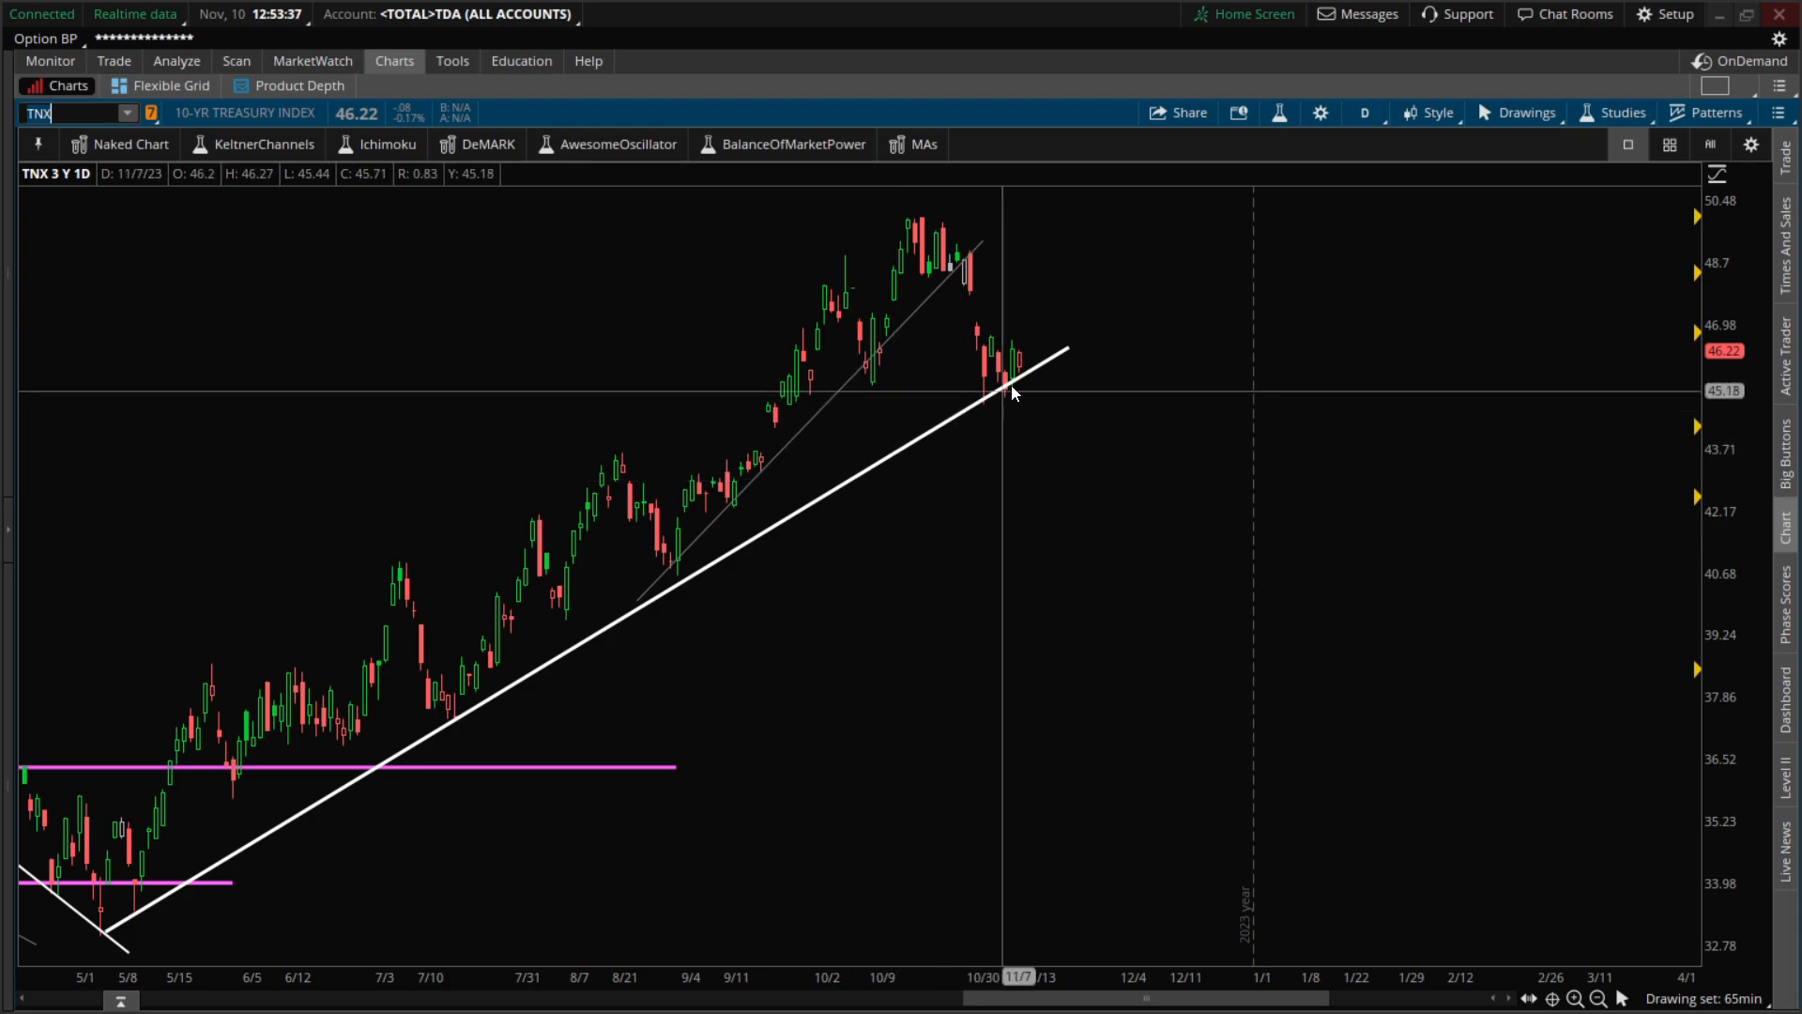
pyautogui.moveTo(1058, 382)
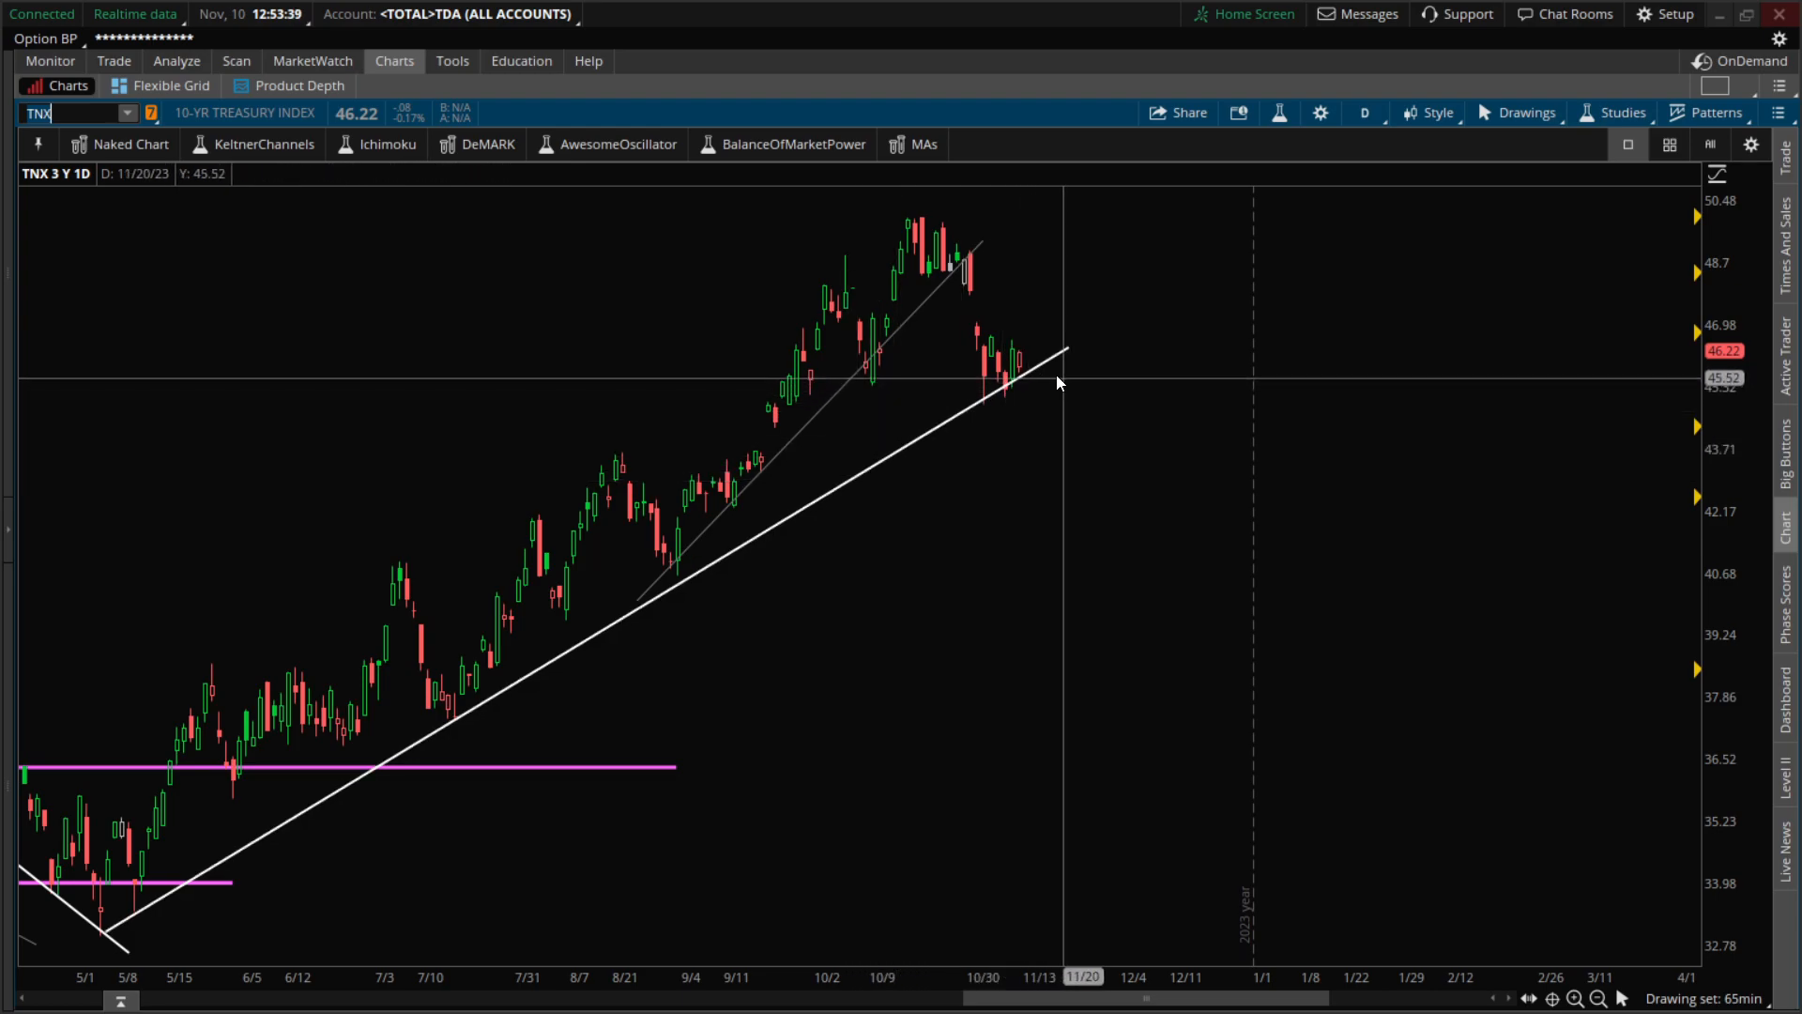
pyautogui.moveTo(1029, 365)
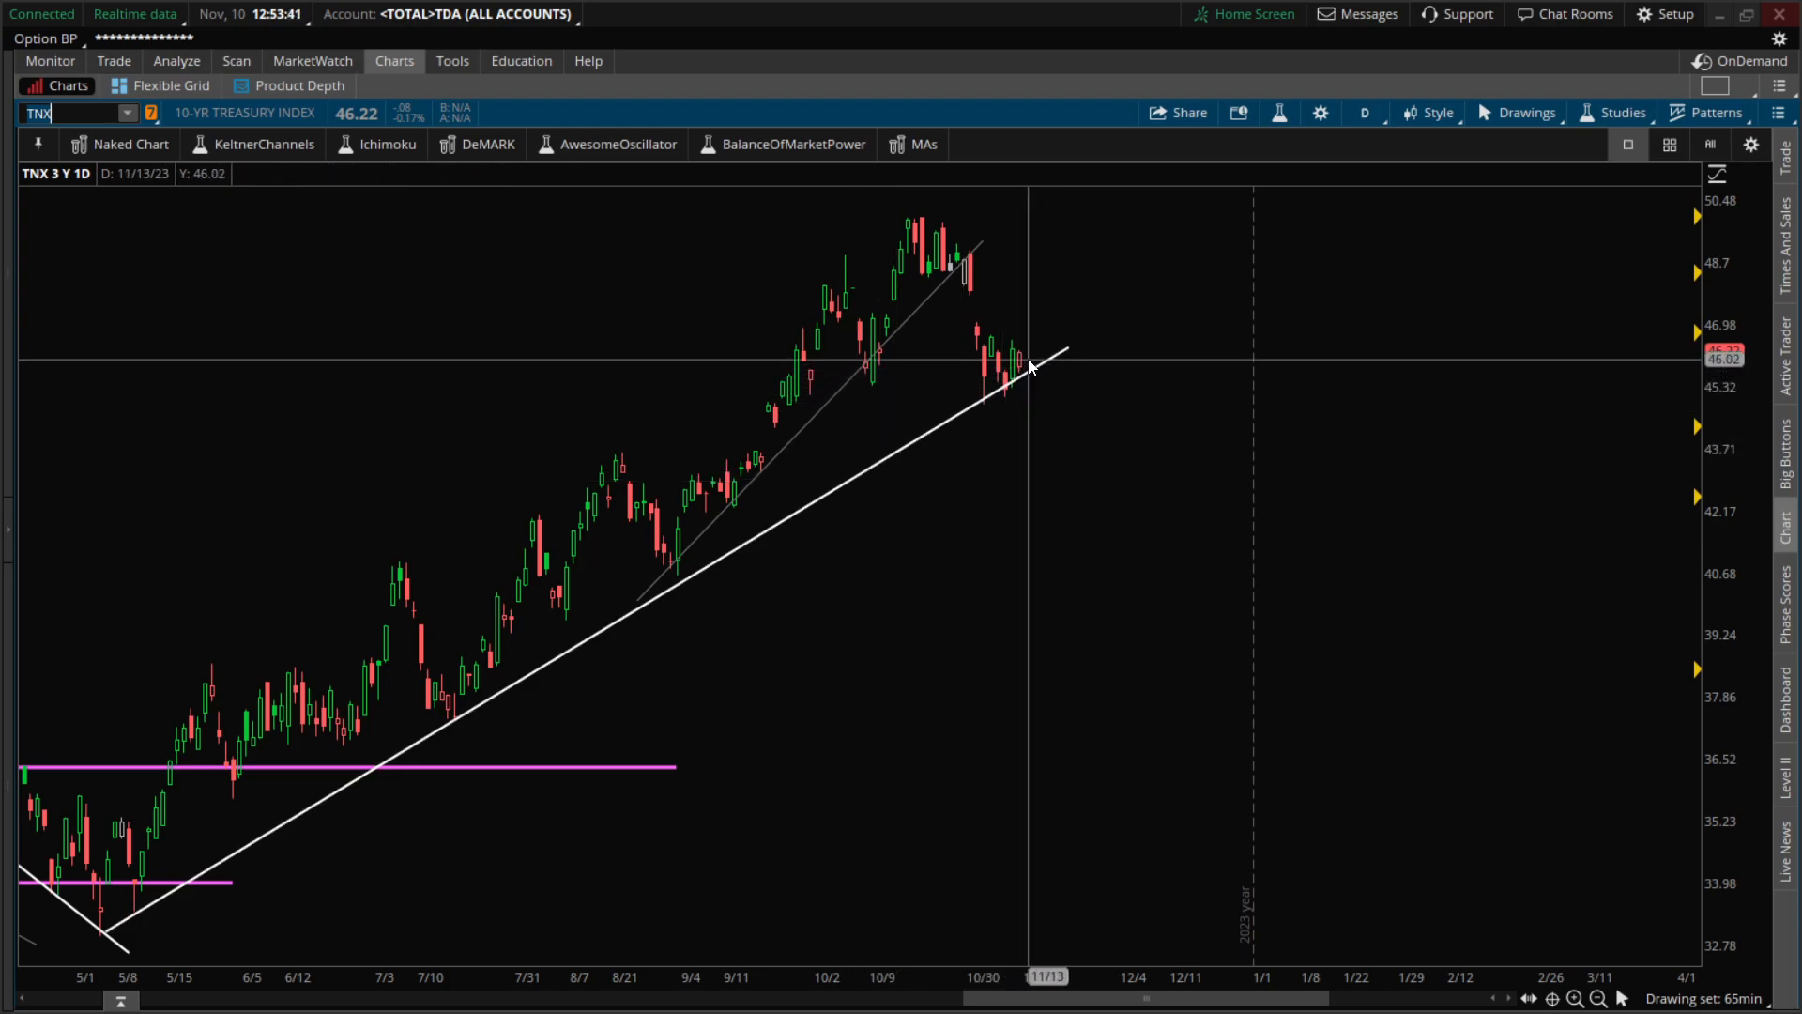
pyautogui.moveTo(998, 377)
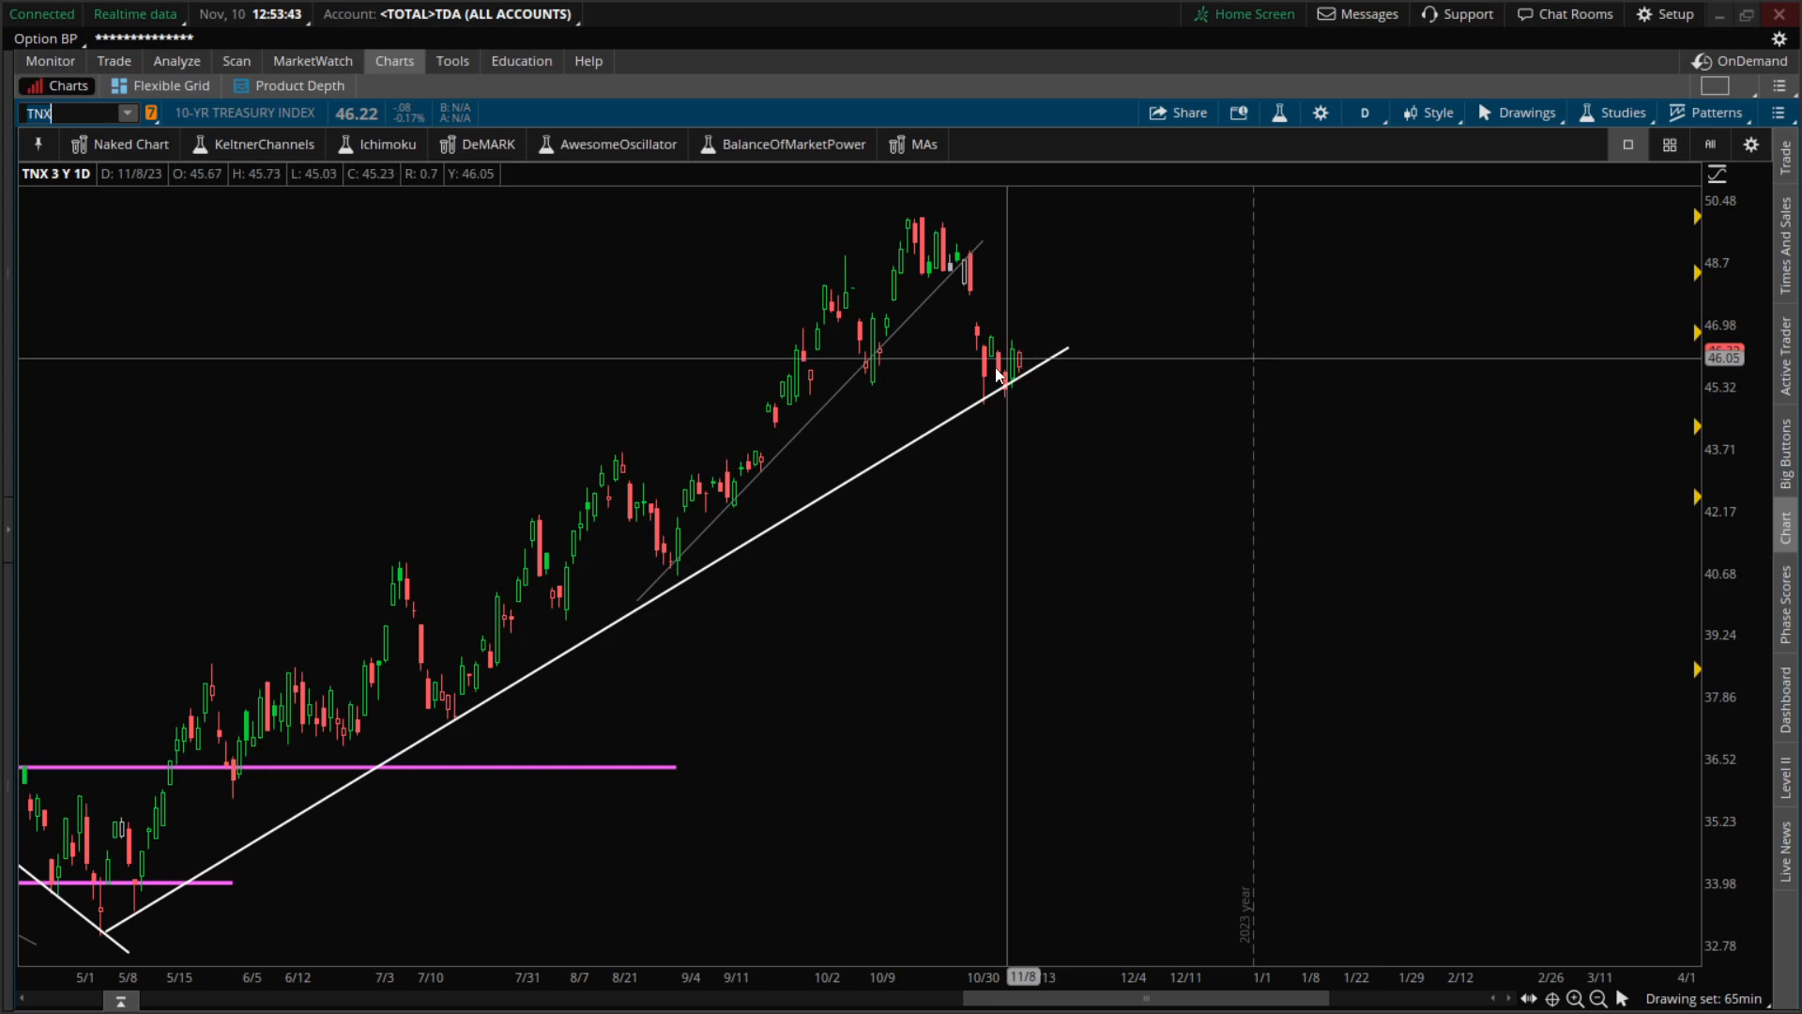
pyautogui.moveTo(1024, 351)
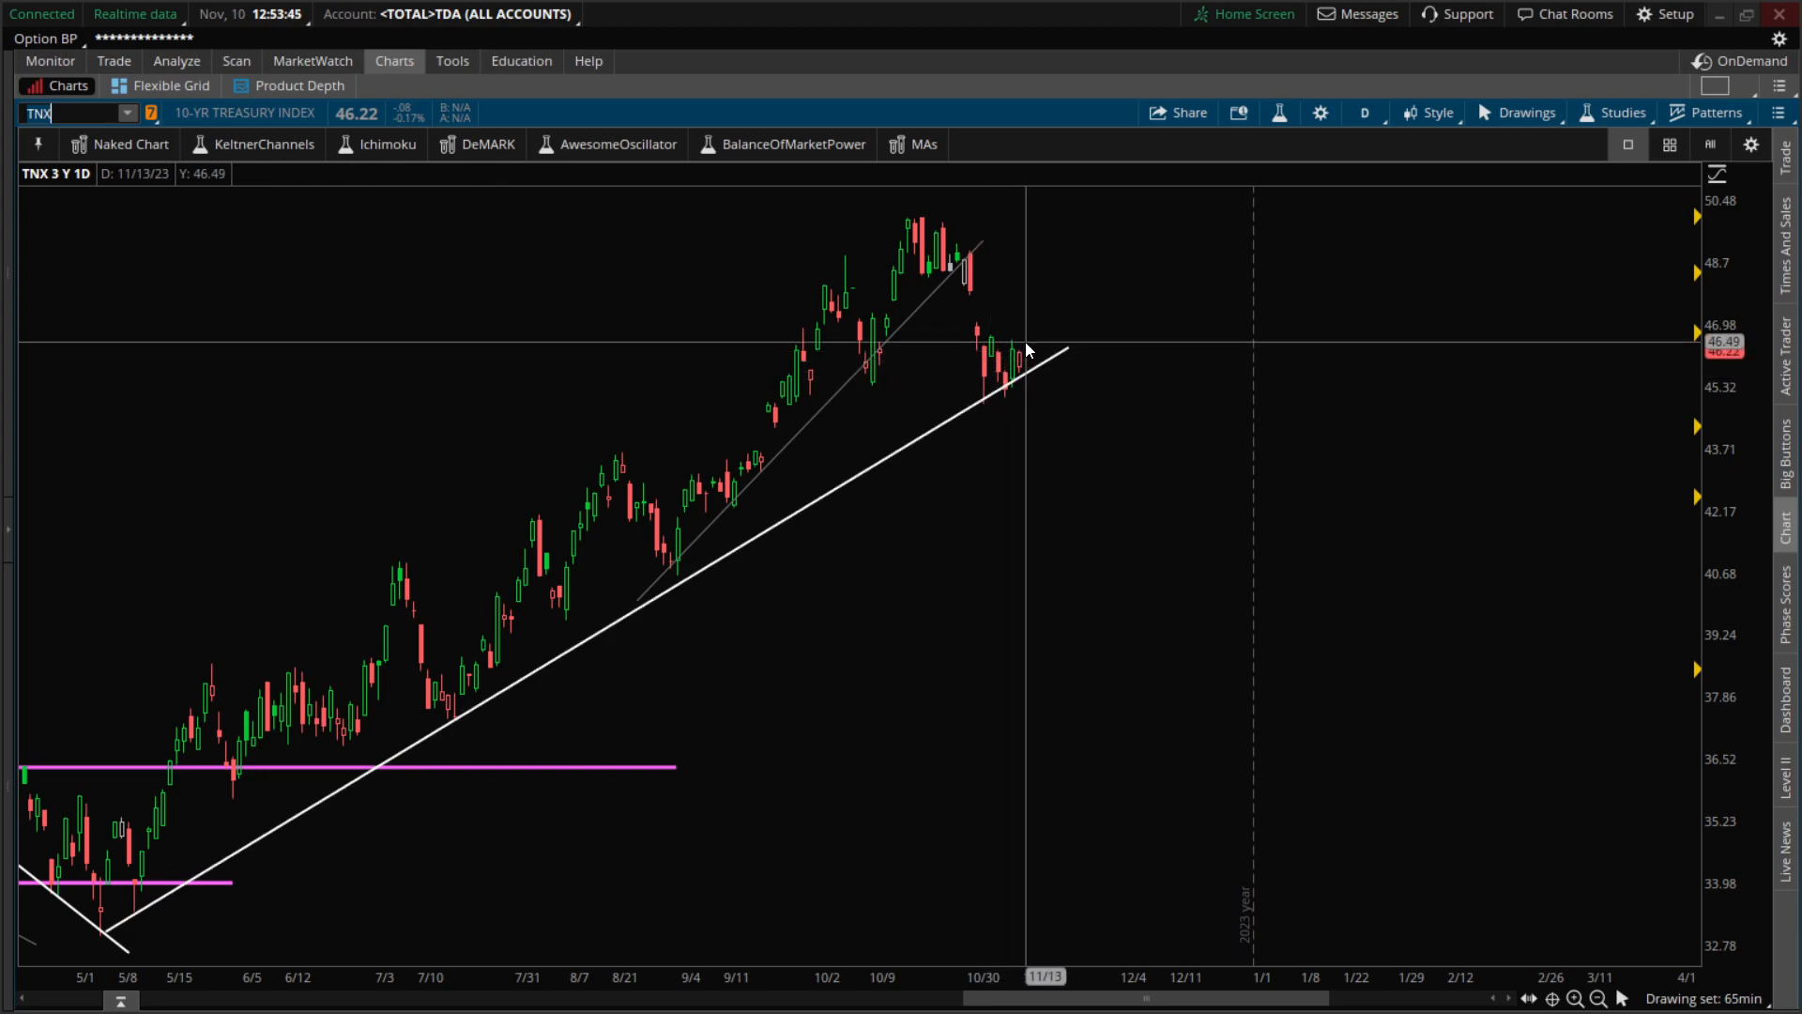
pyautogui.moveTo(987, 287)
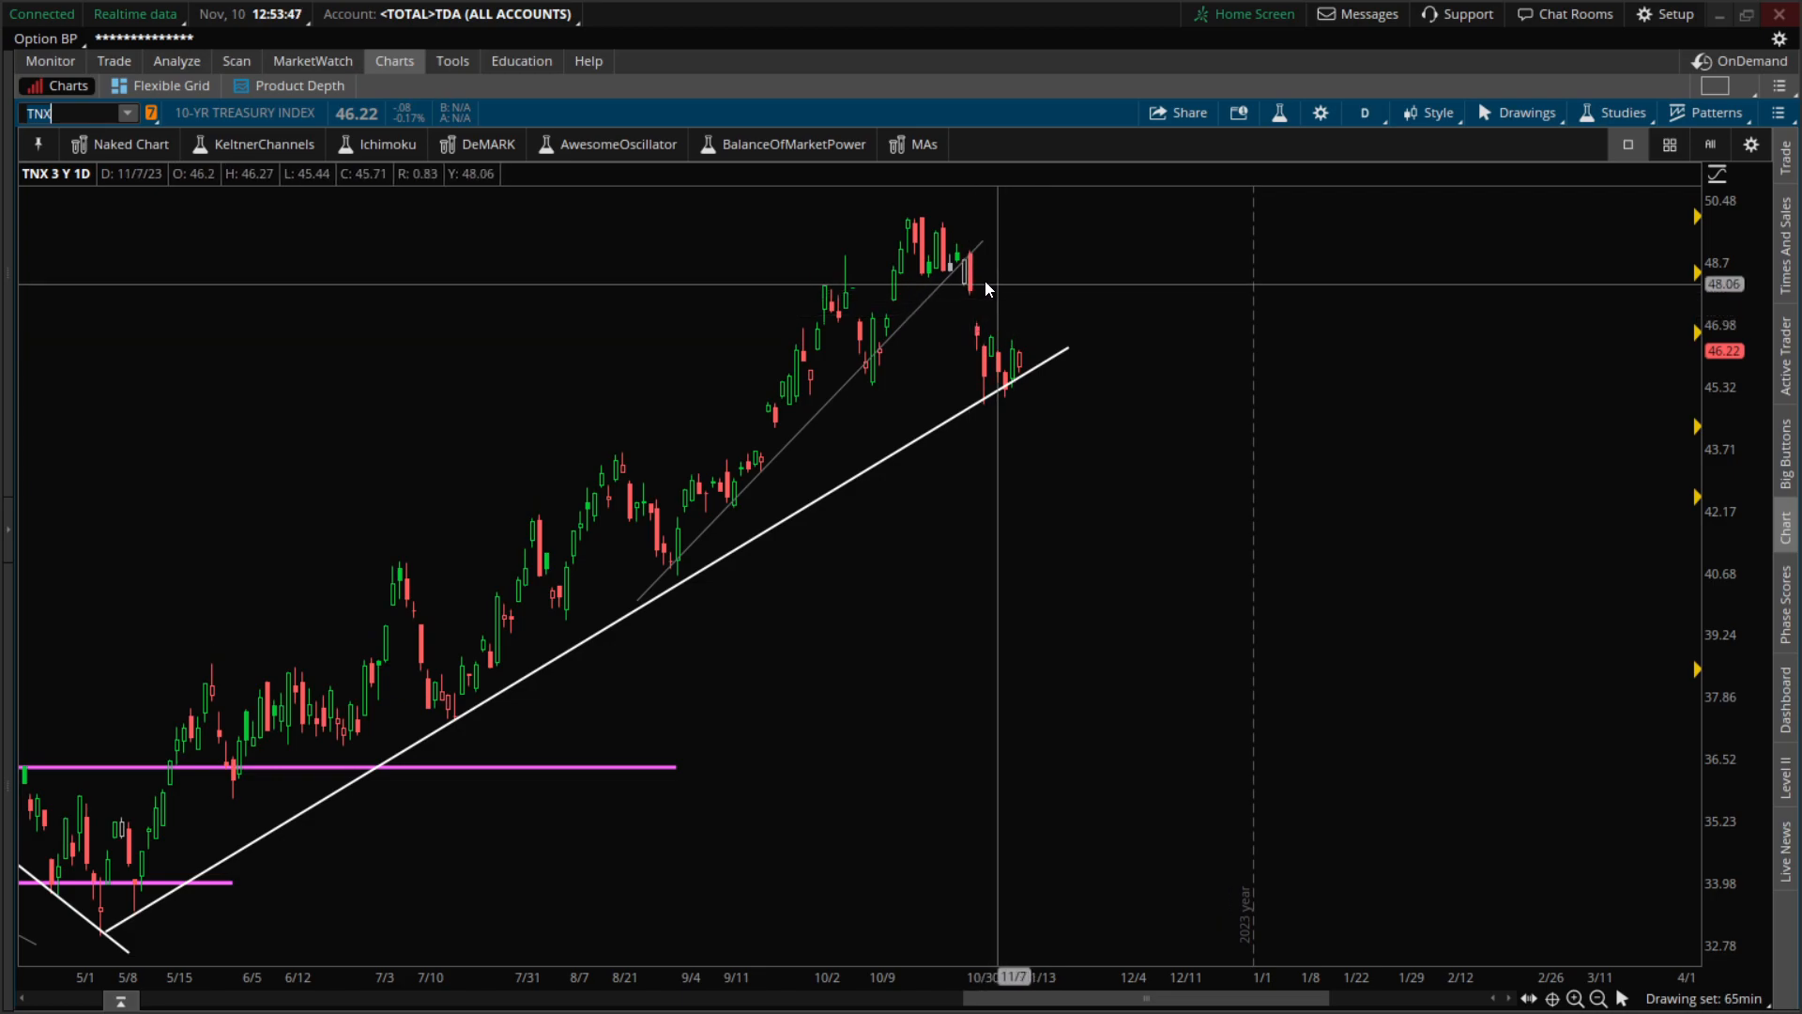
pyautogui.moveTo(1015, 291)
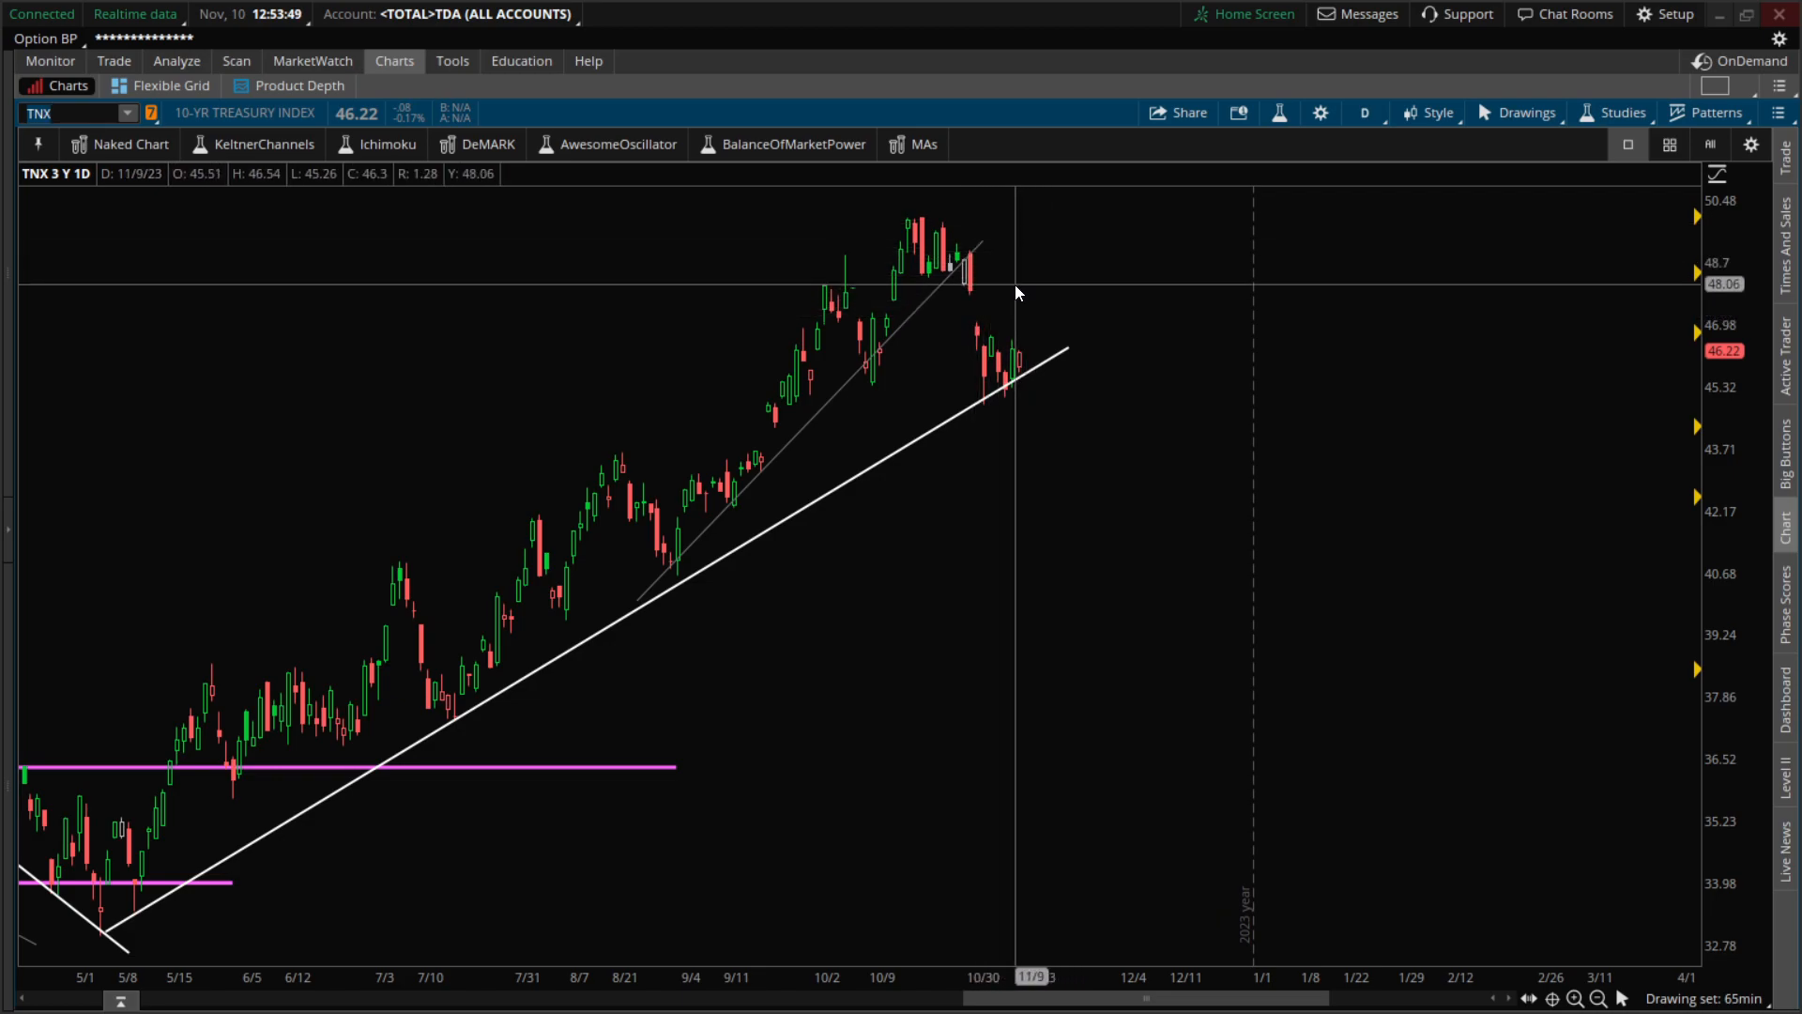
pyautogui.moveTo(431, 199)
pyautogui.write('$')
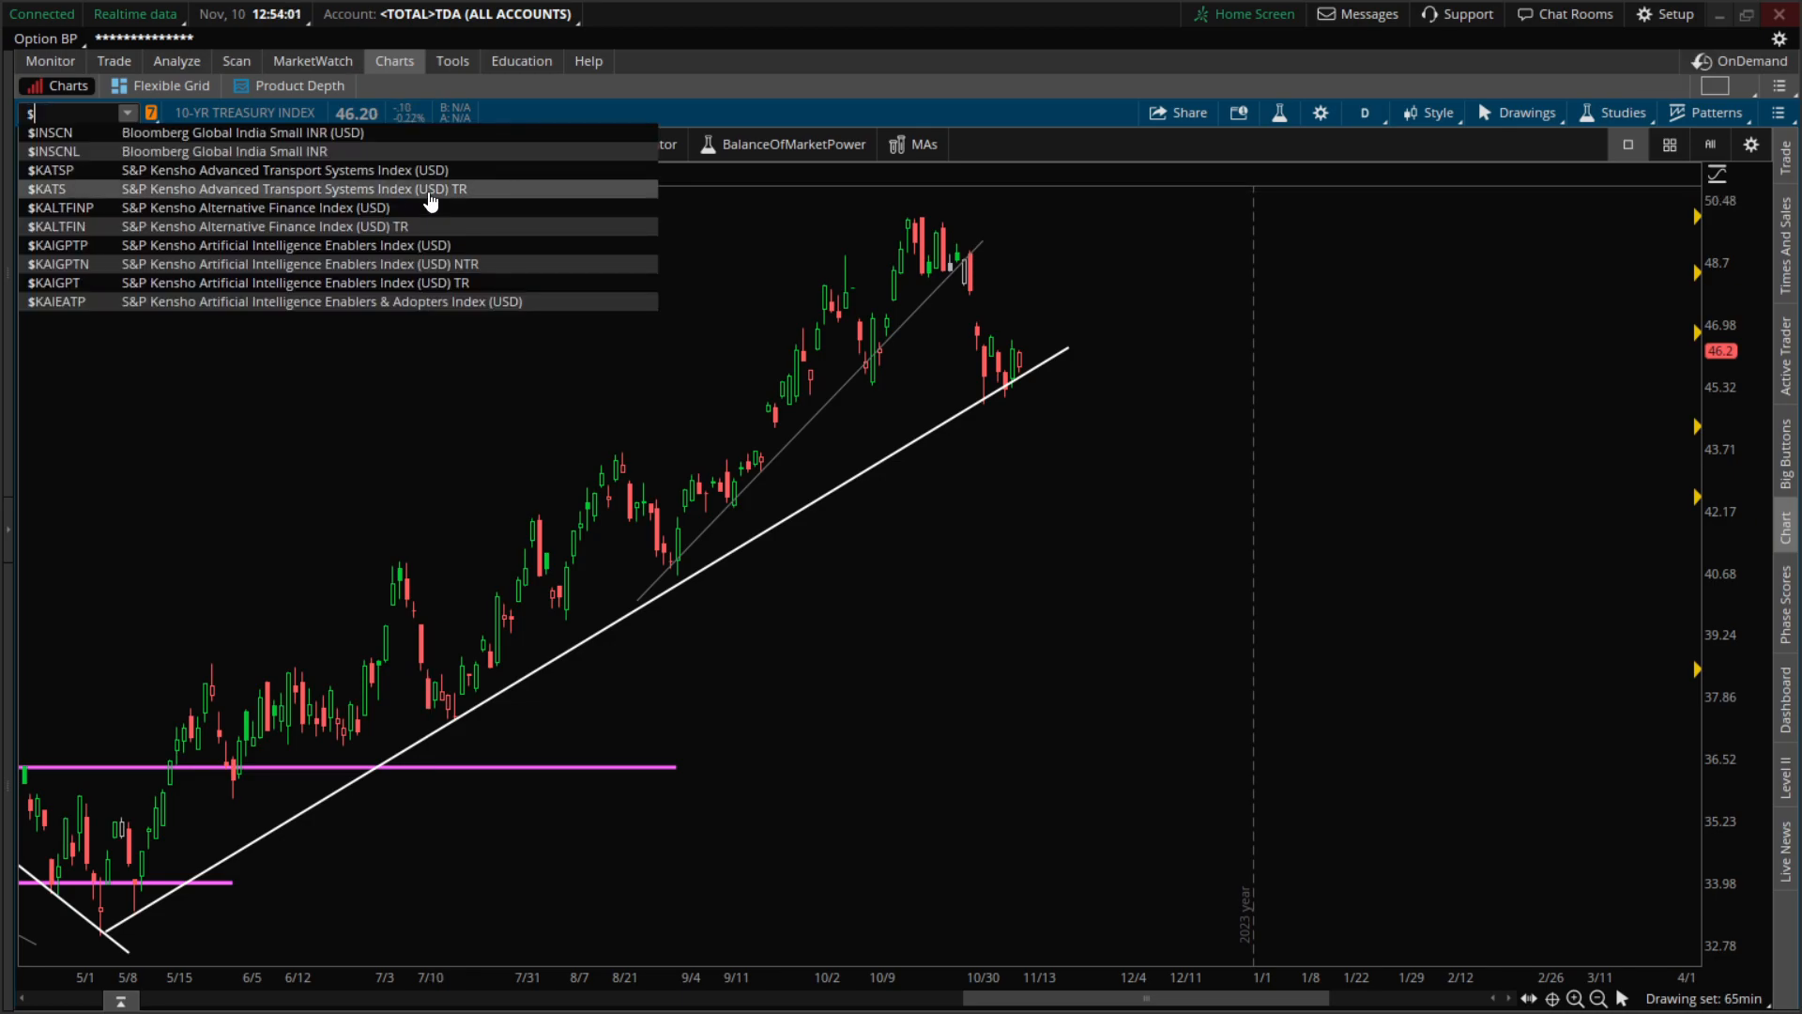
# Load the $DXY daily chart, review it, then switch to SPY.
pyautogui.write('DXY')
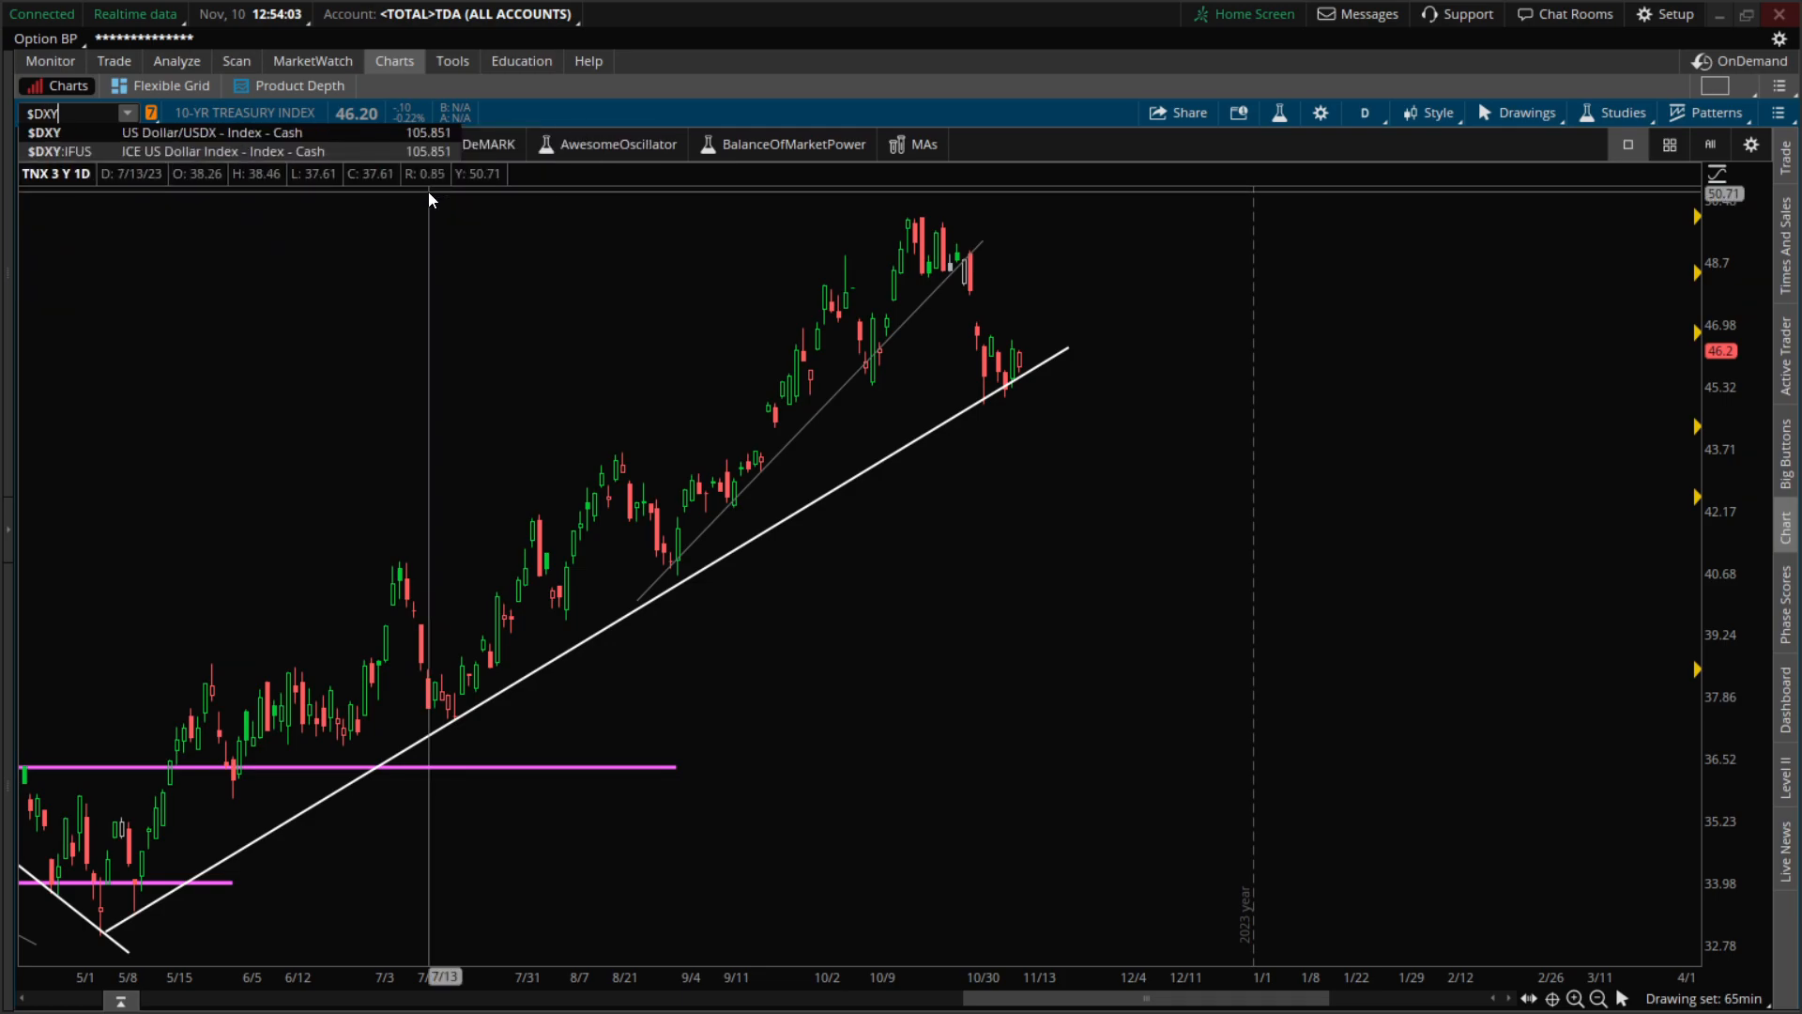
pyautogui.click(213, 132)
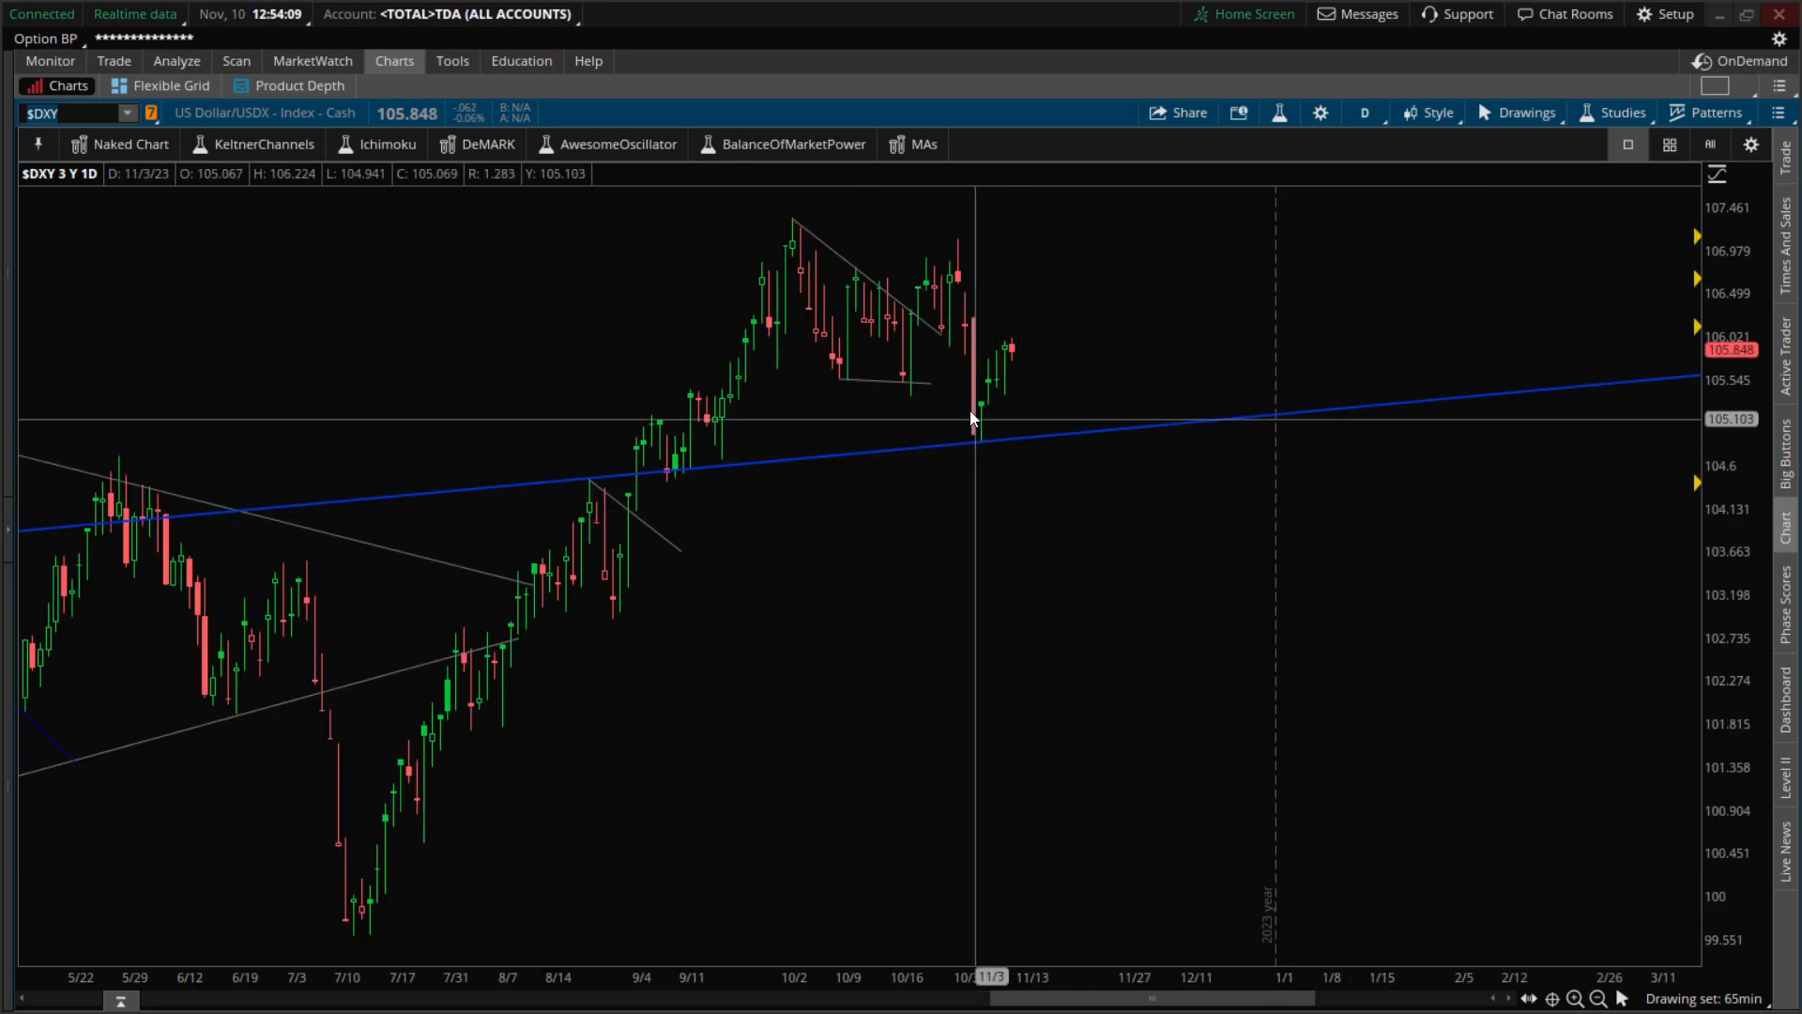
pyautogui.moveTo(935, 388)
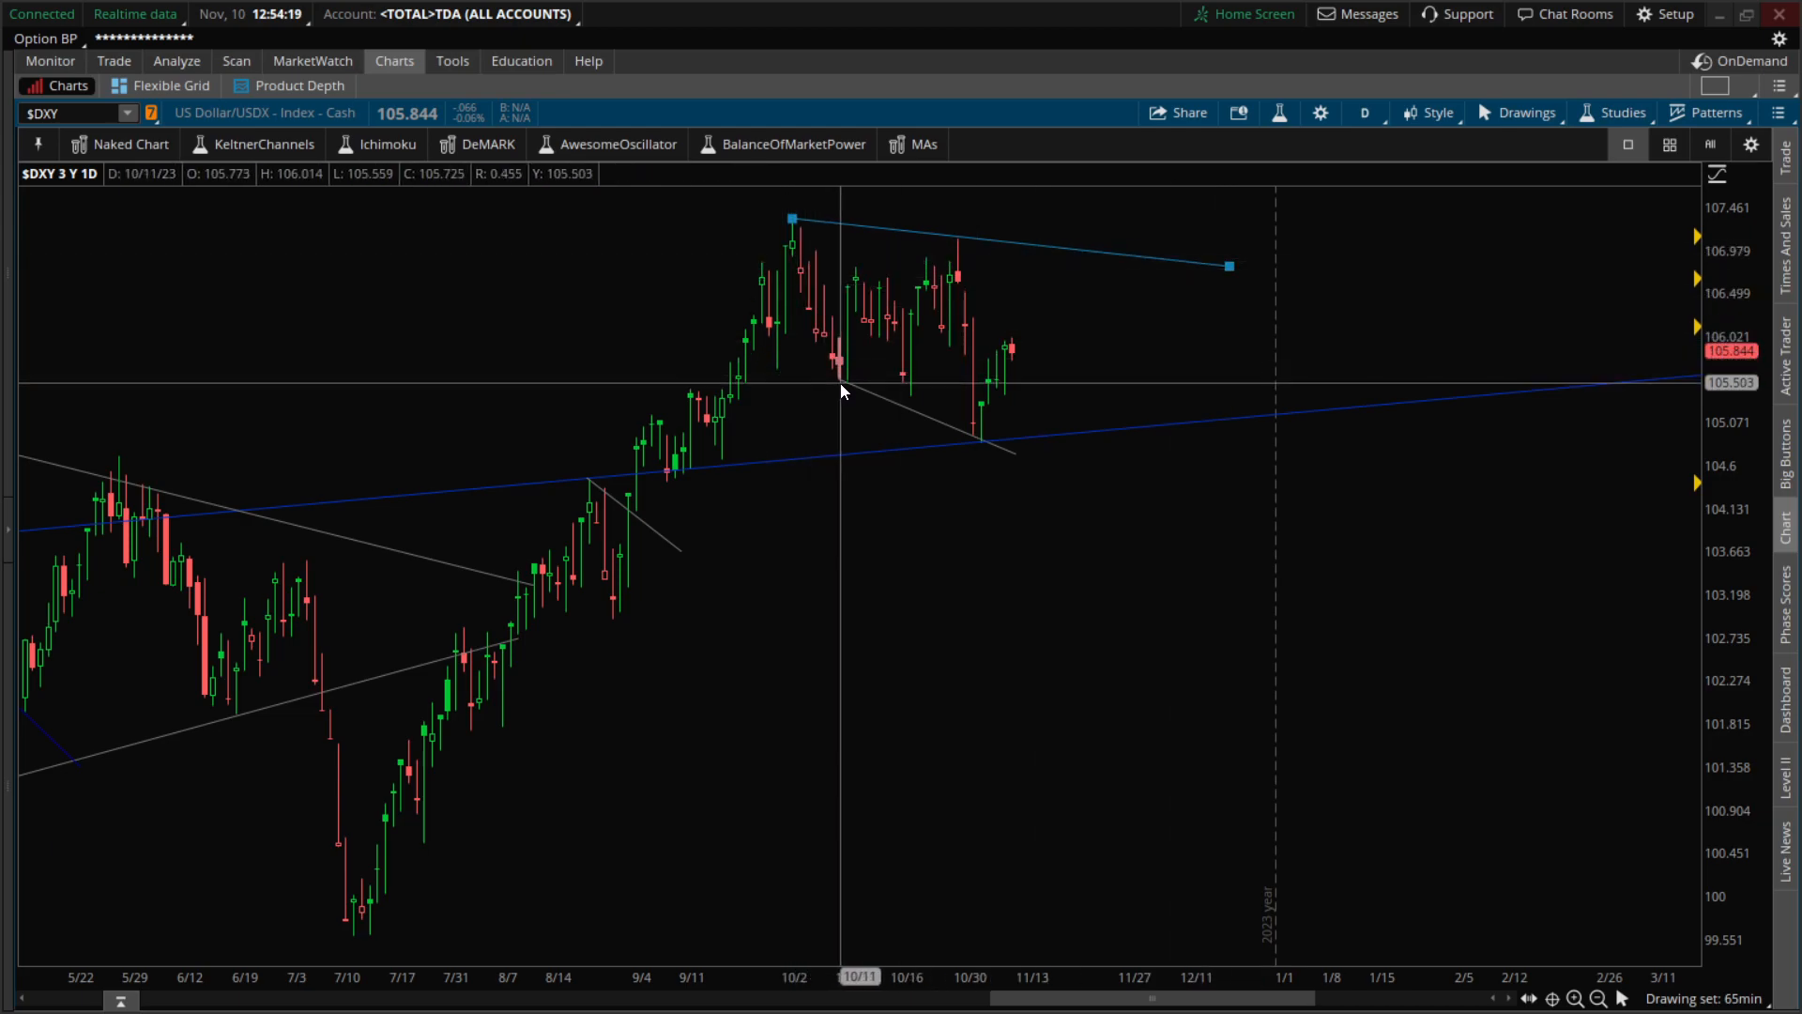
pyautogui.moveTo(974, 411)
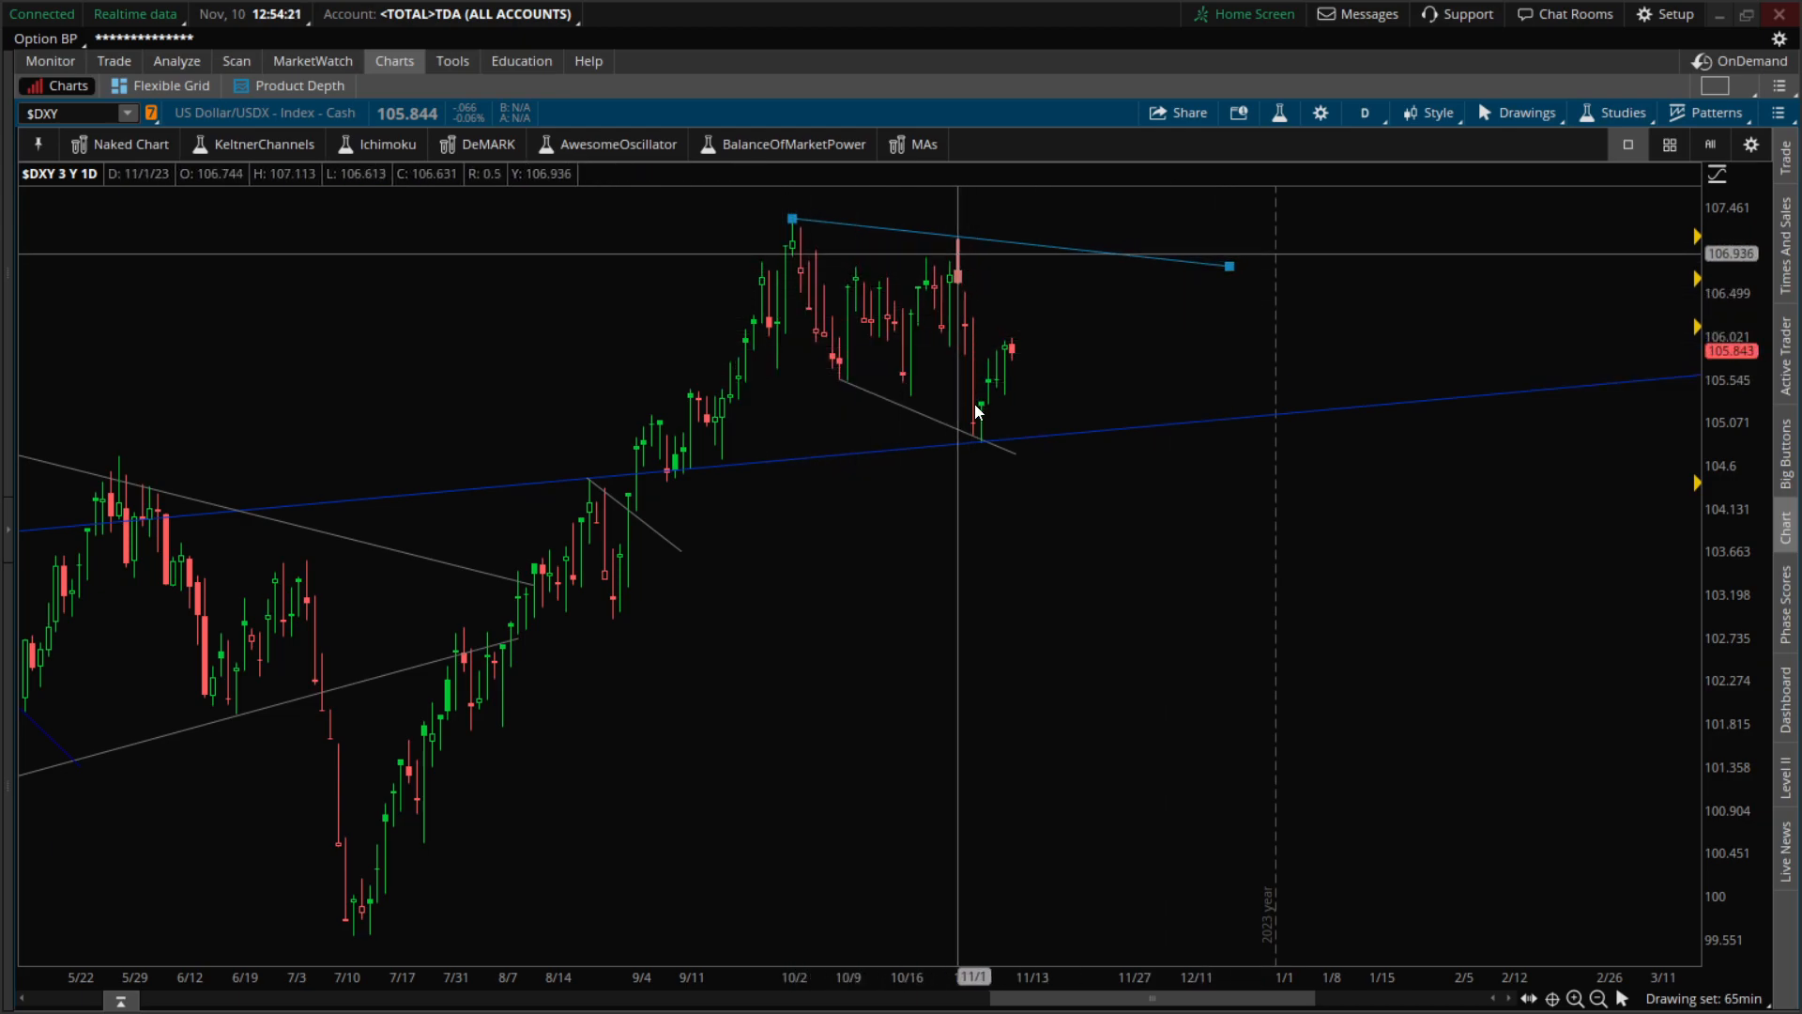
pyautogui.moveTo(1016, 330)
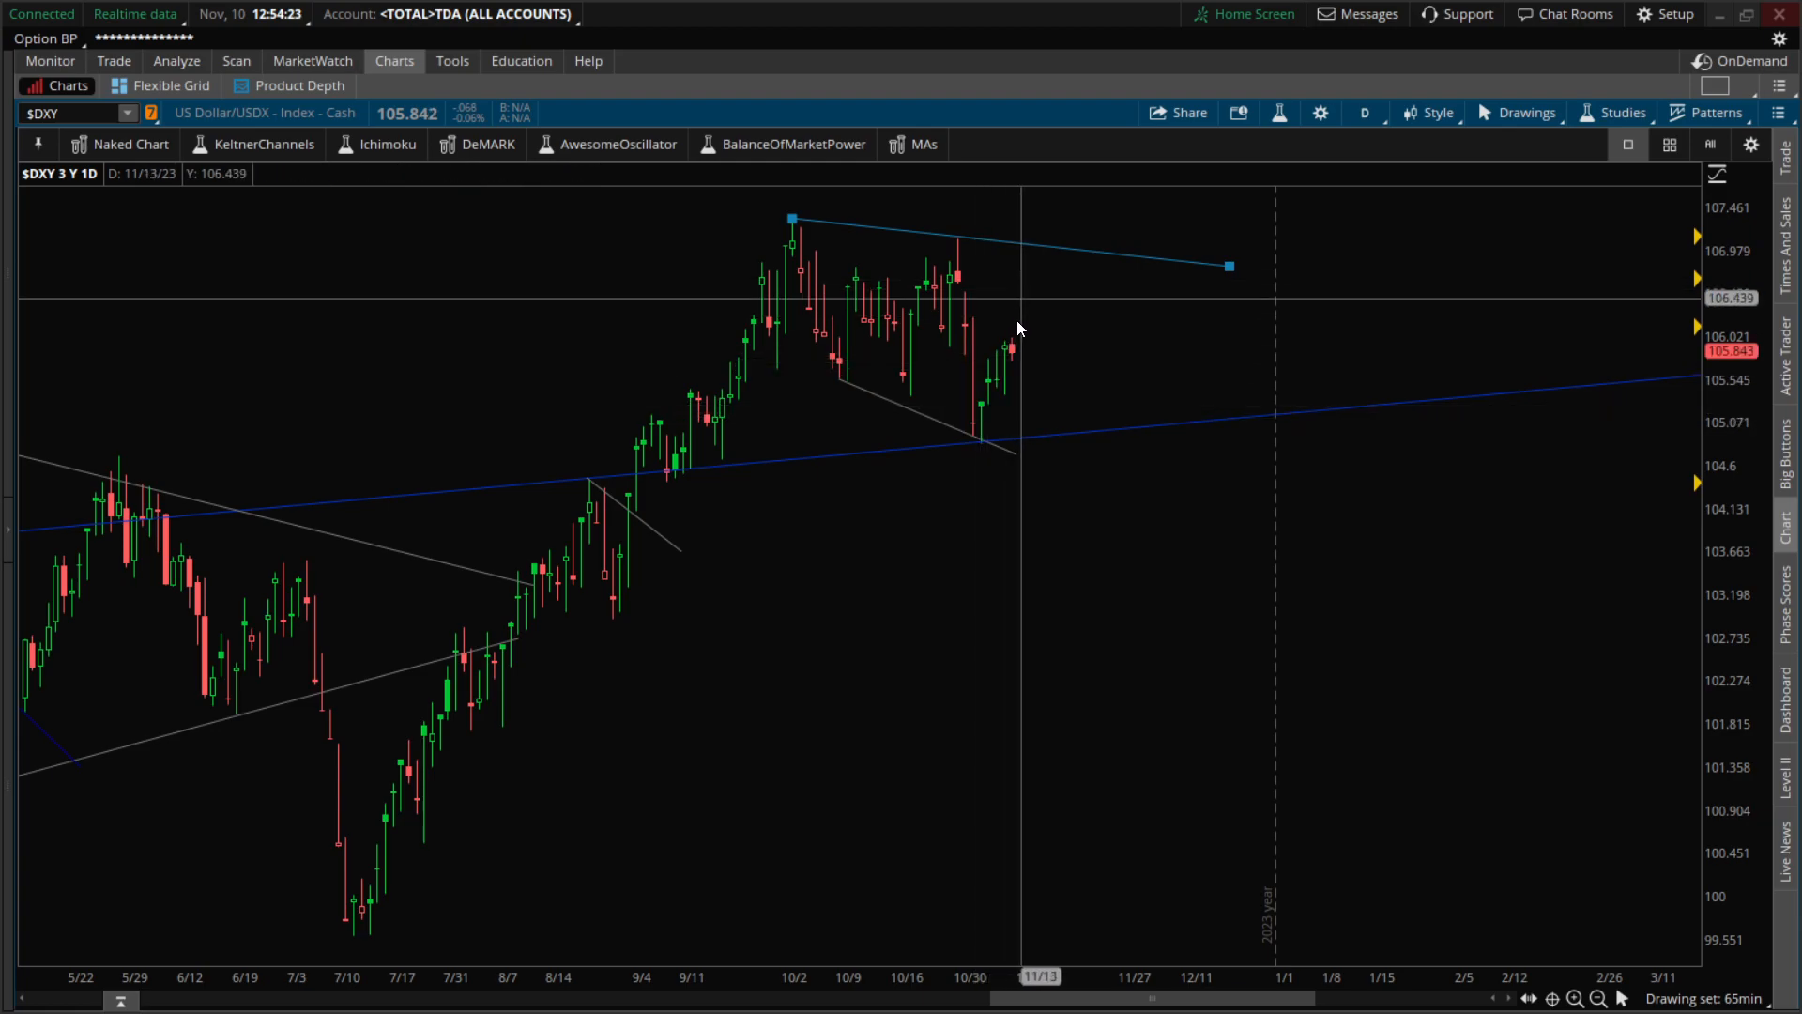
pyautogui.moveTo(1016, 348)
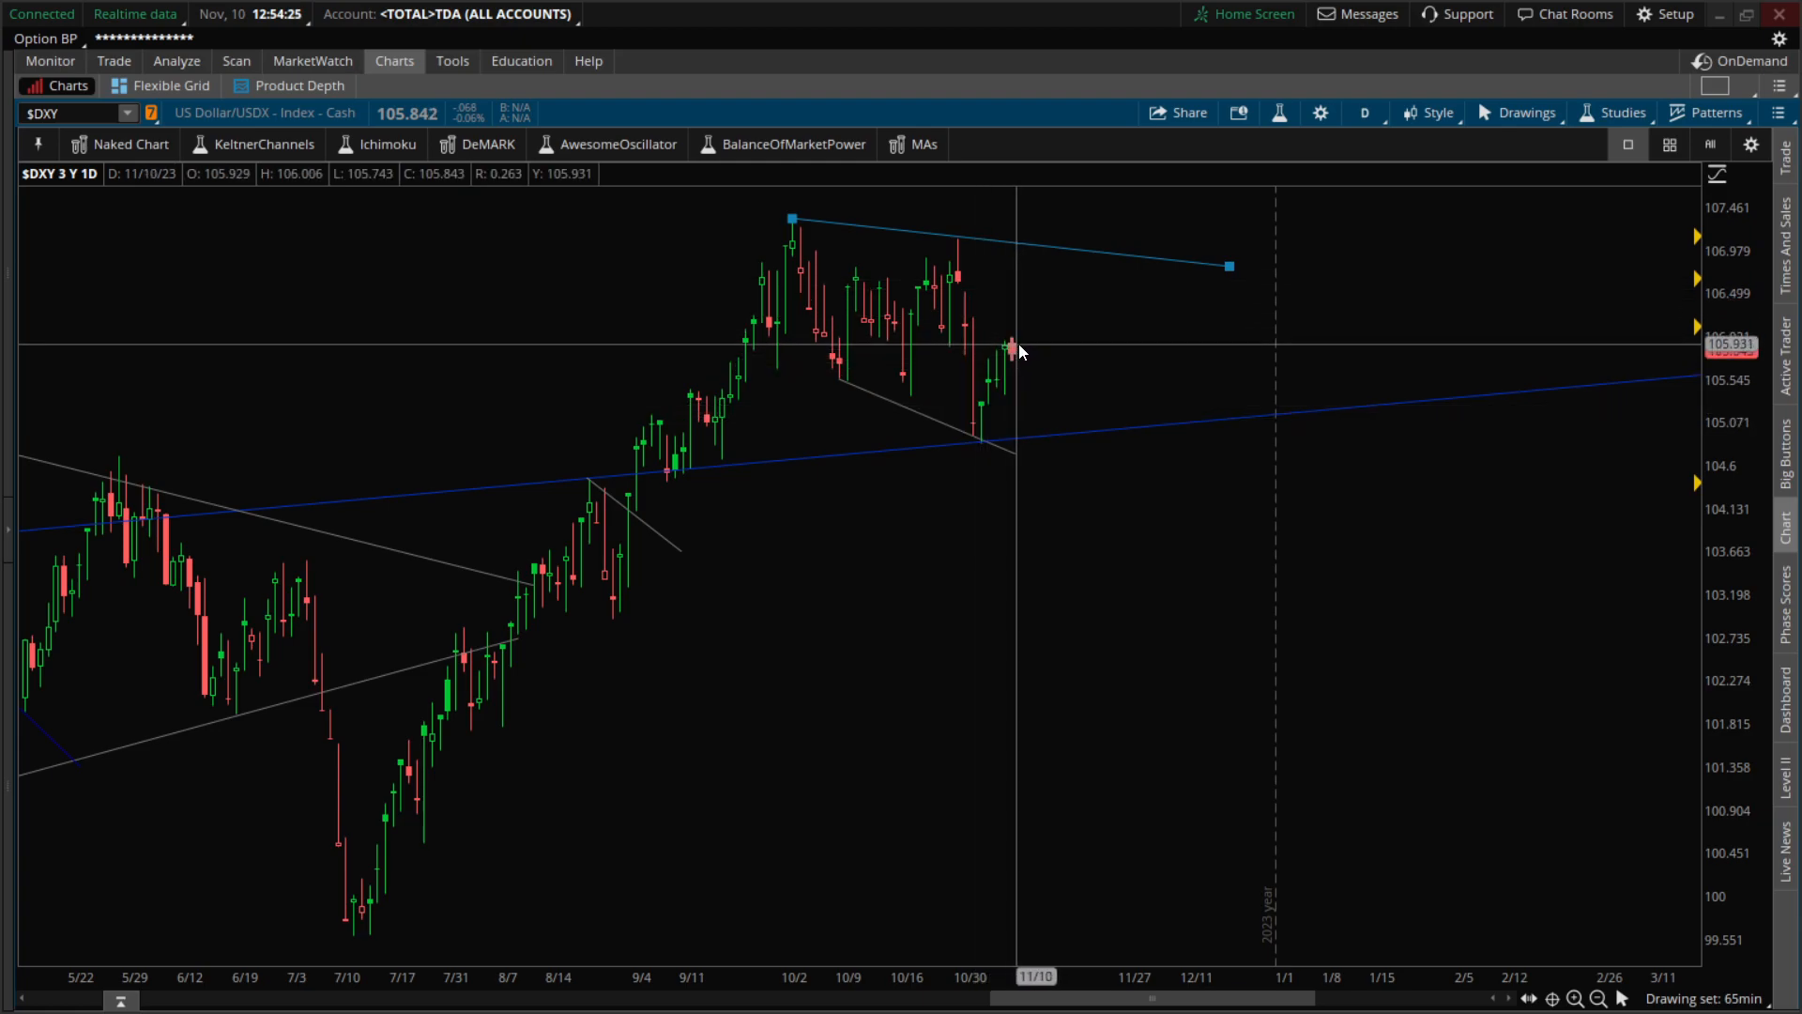
pyautogui.moveTo(1012, 350)
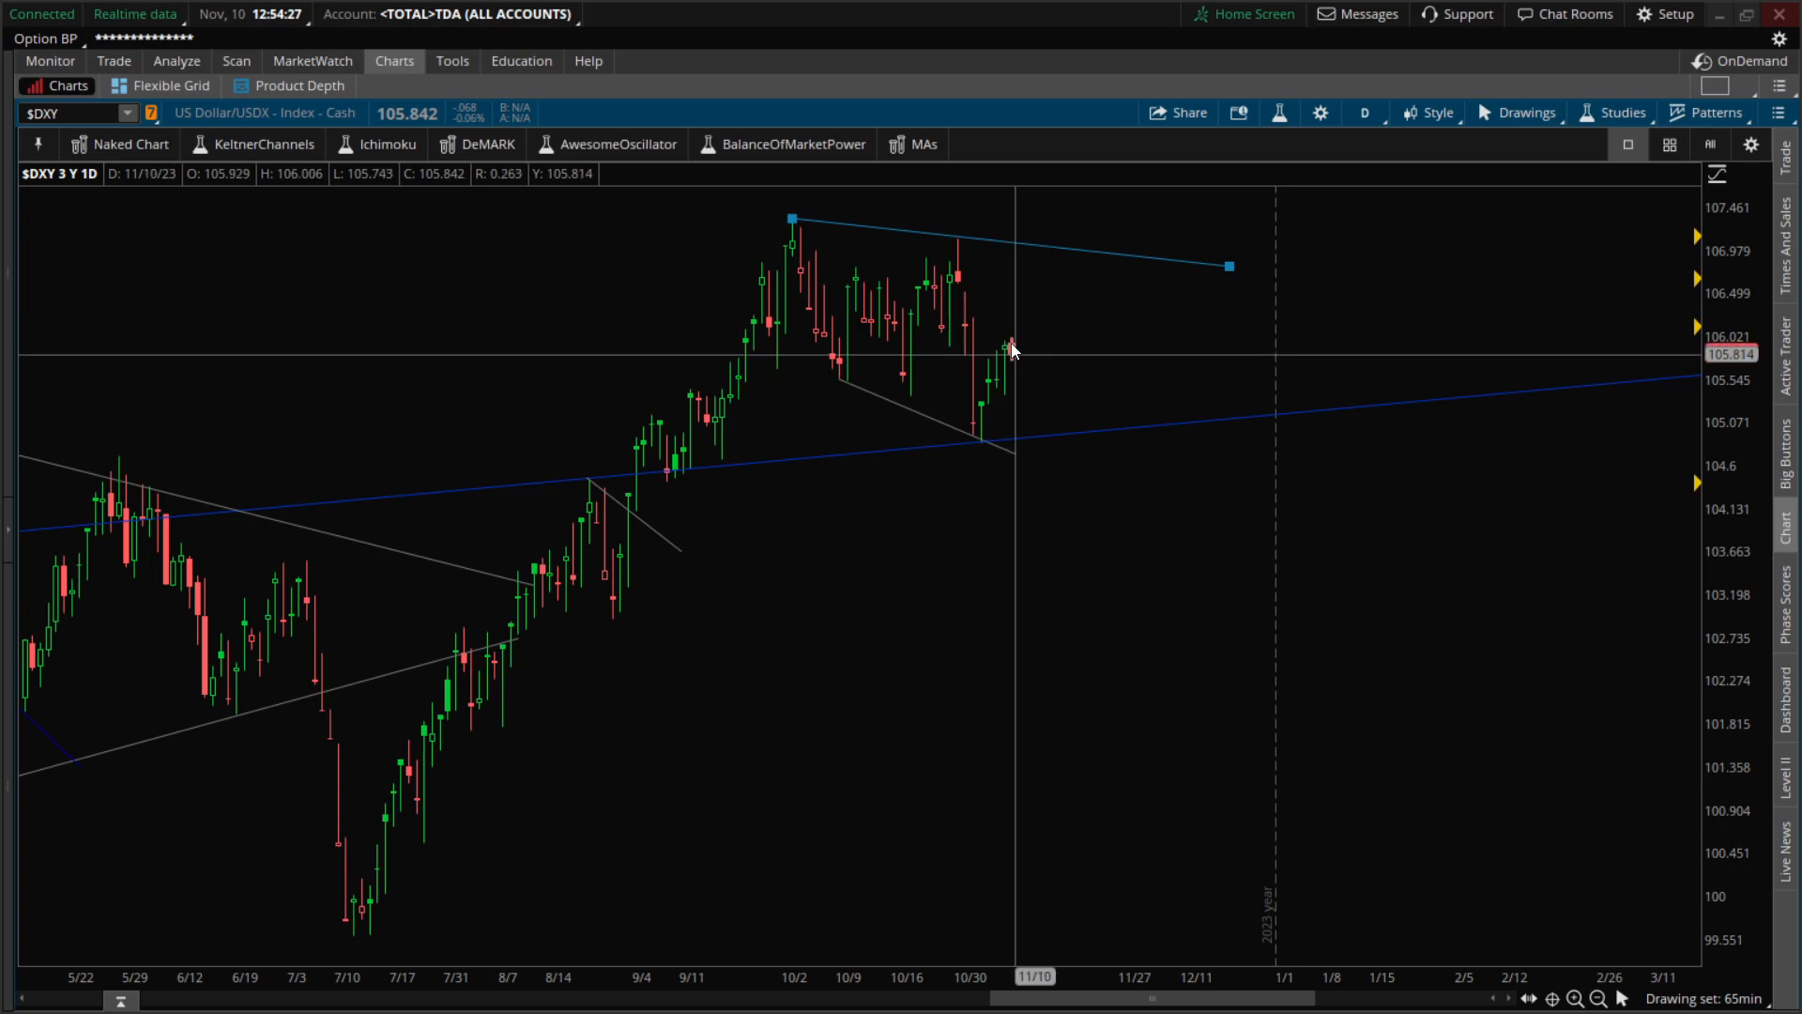
pyautogui.moveTo(1026, 339)
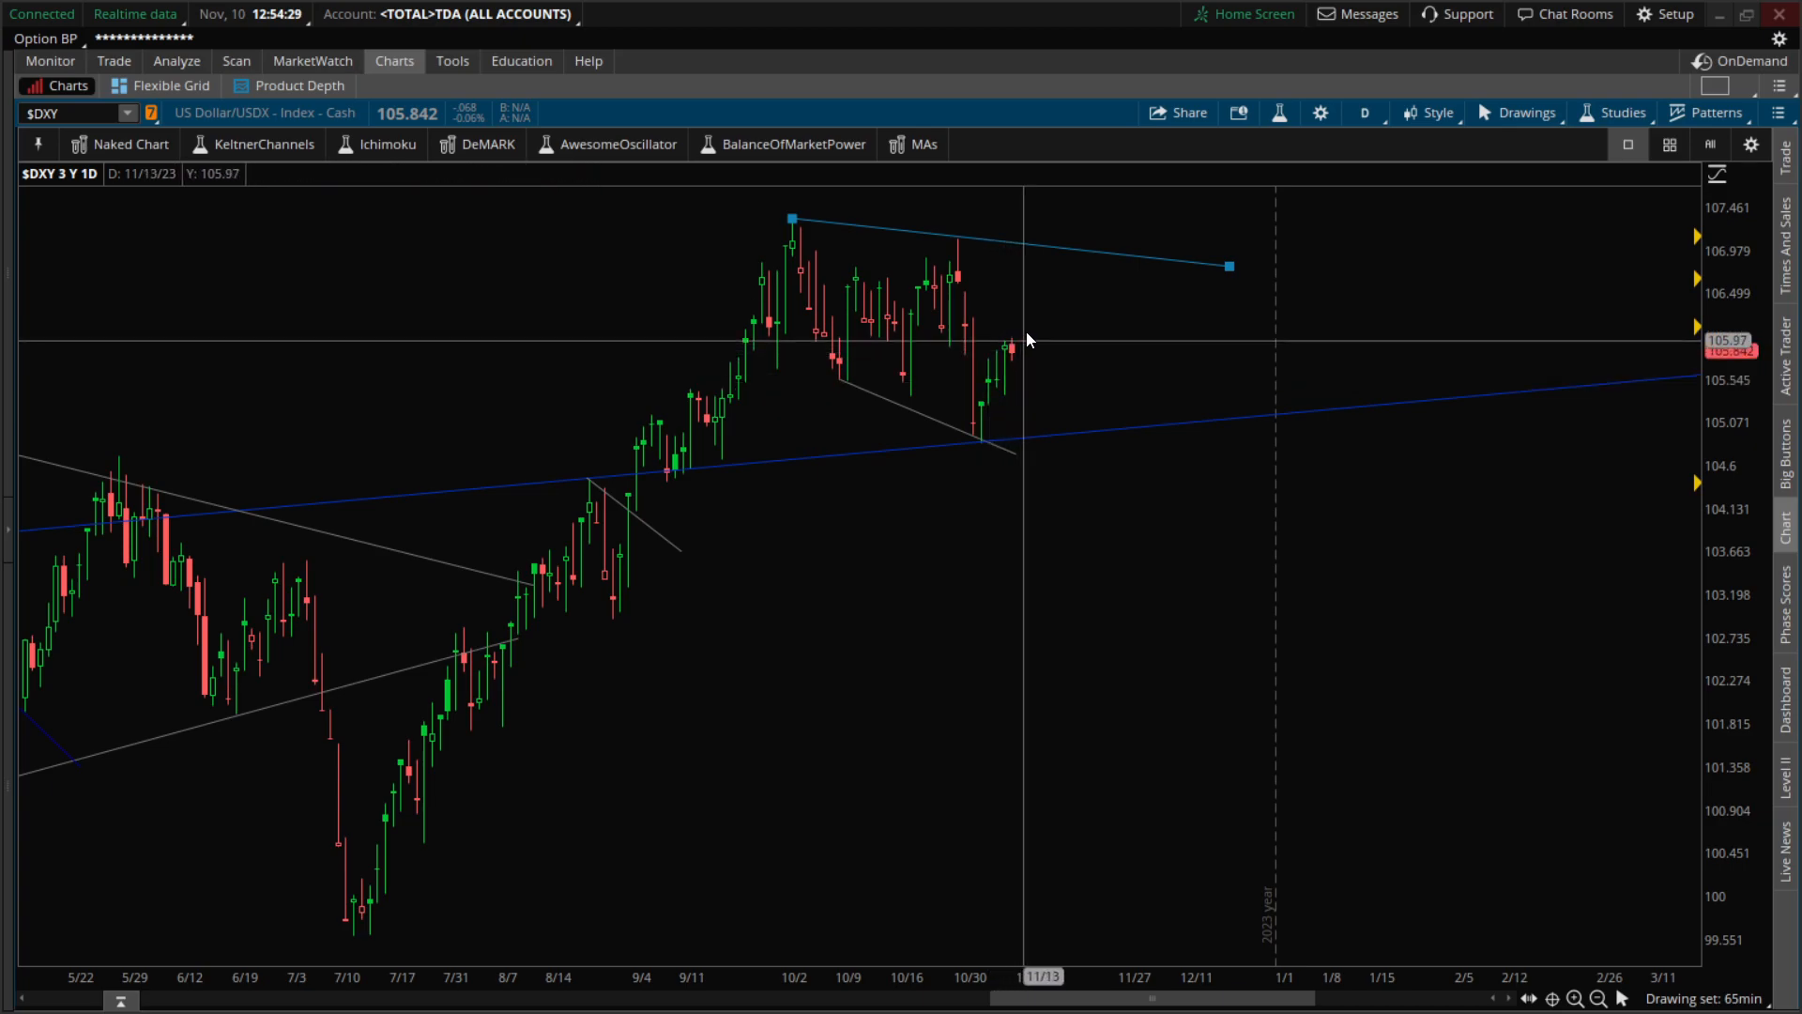
pyautogui.moveTo(980, 385)
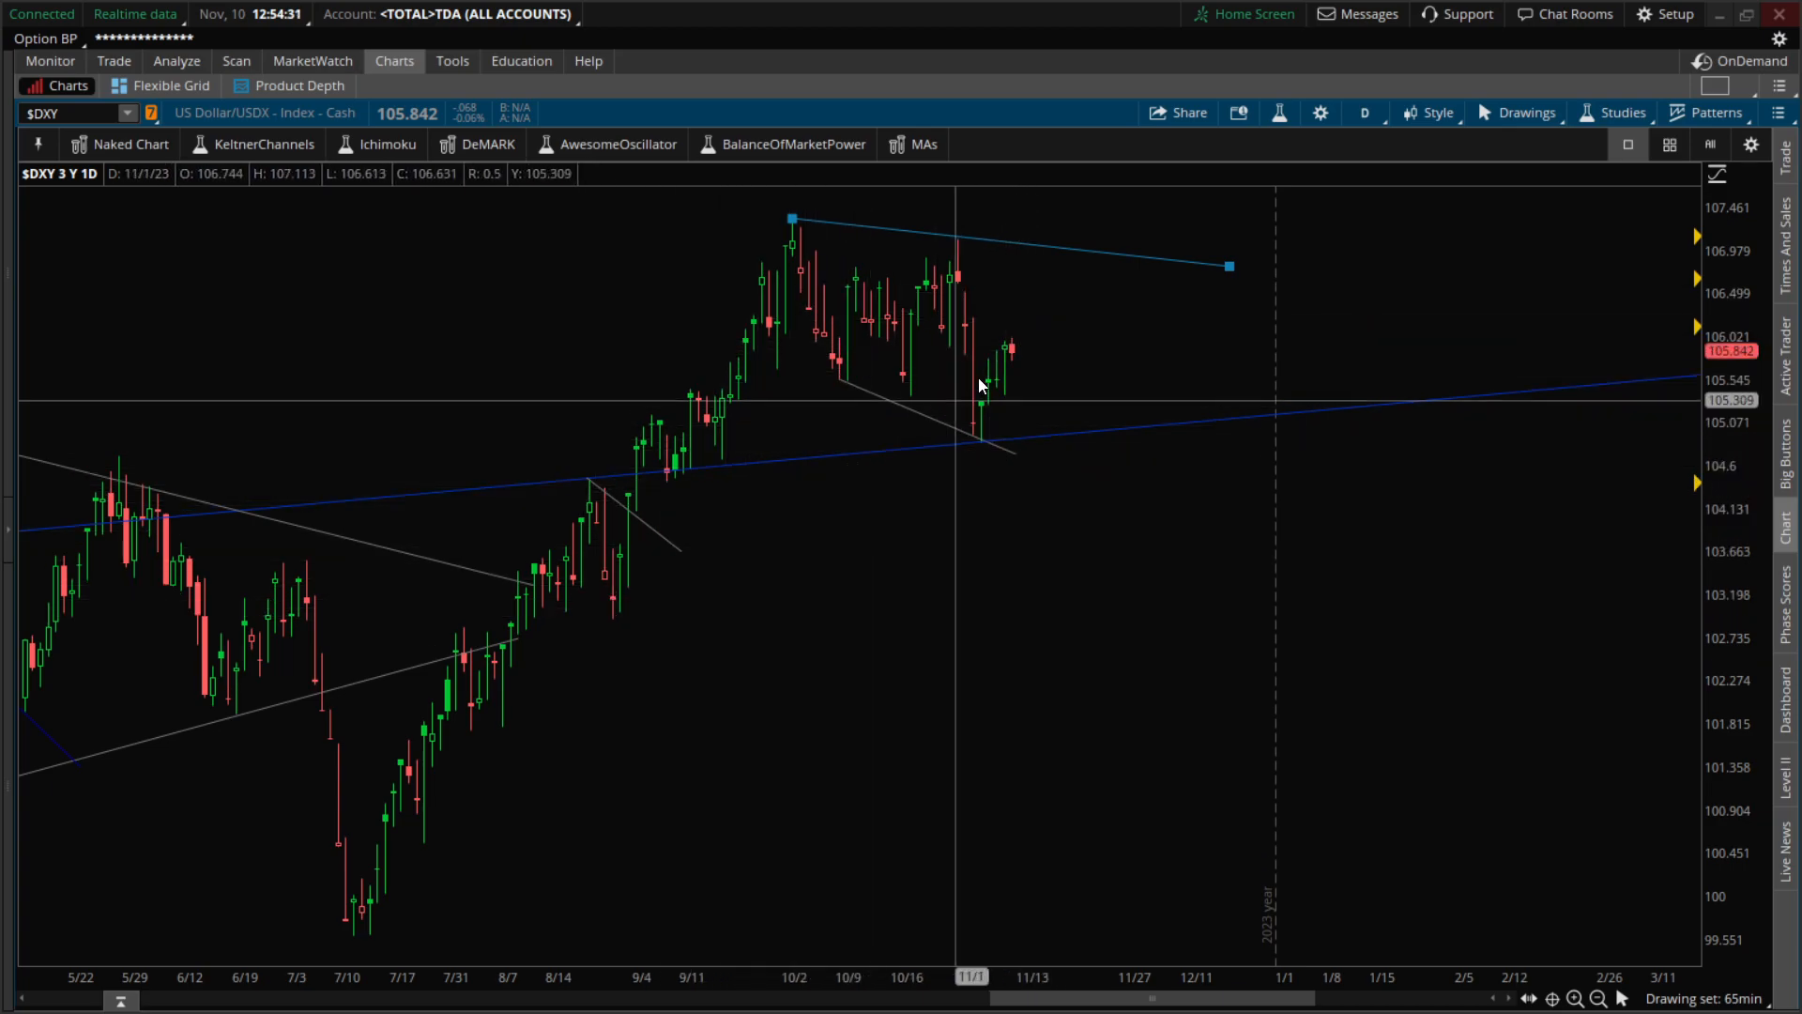
pyautogui.moveTo(562, 651)
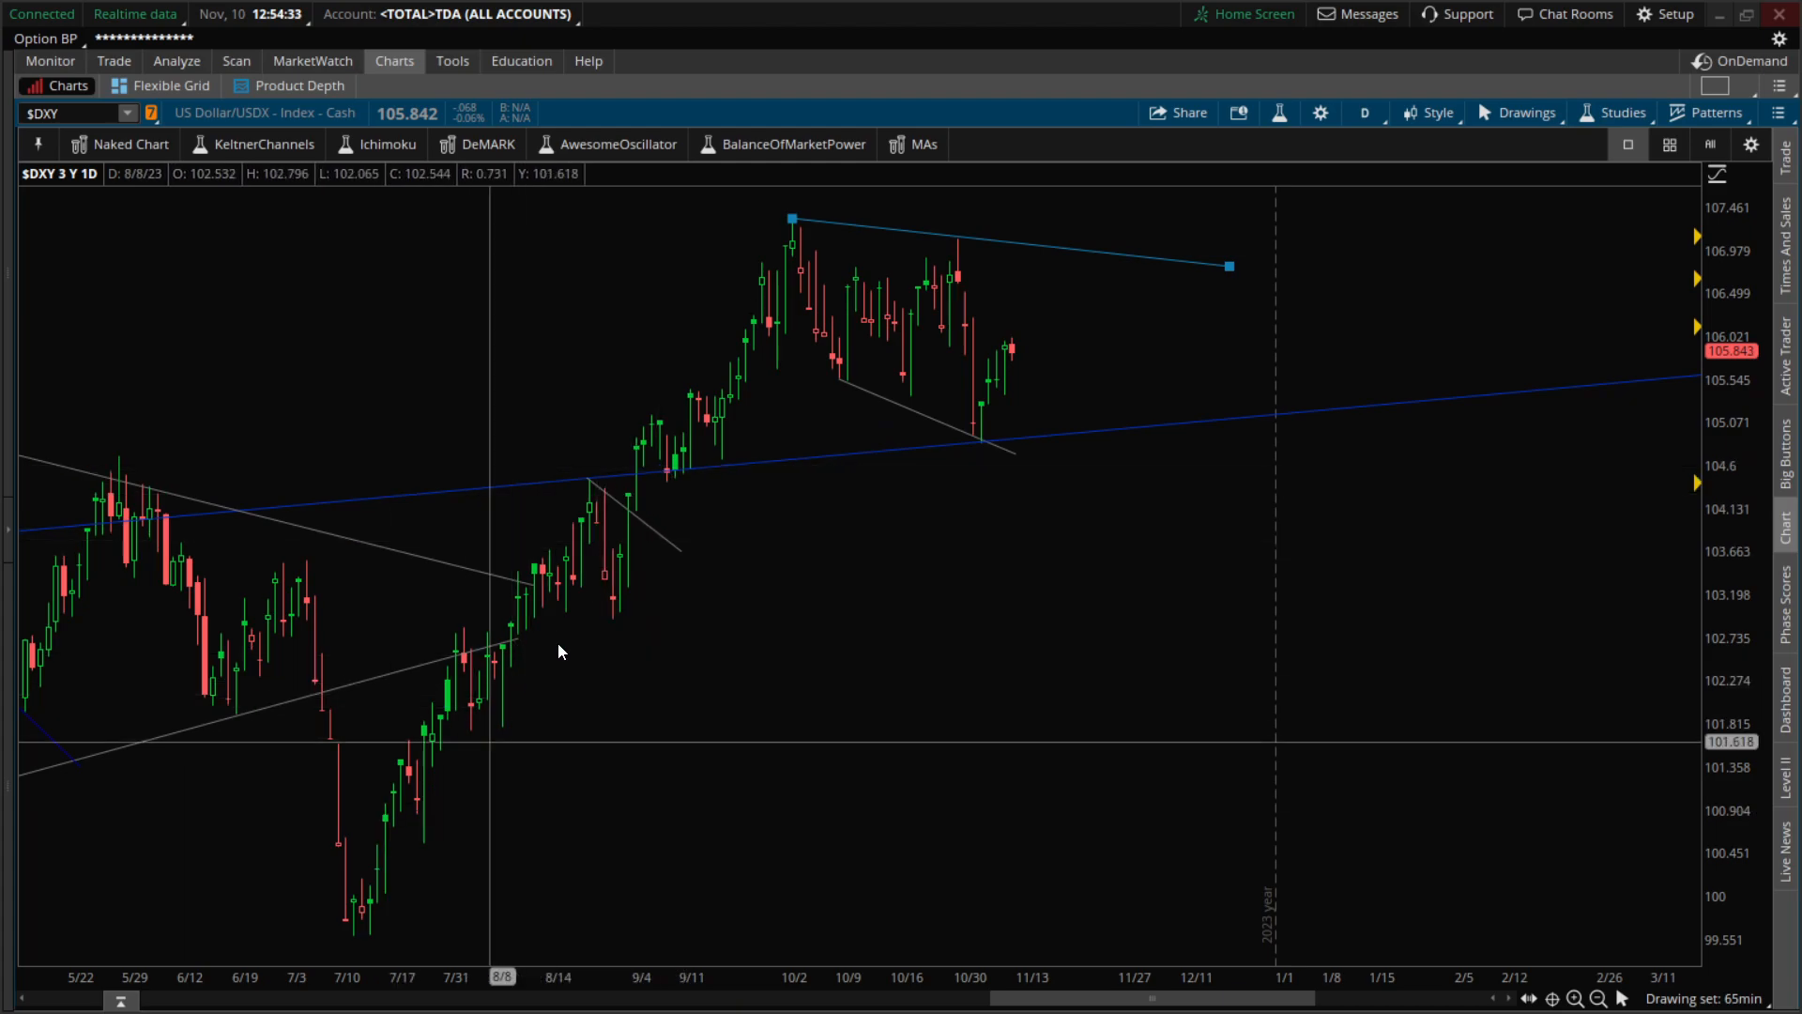
pyautogui.moveTo(1024, 380)
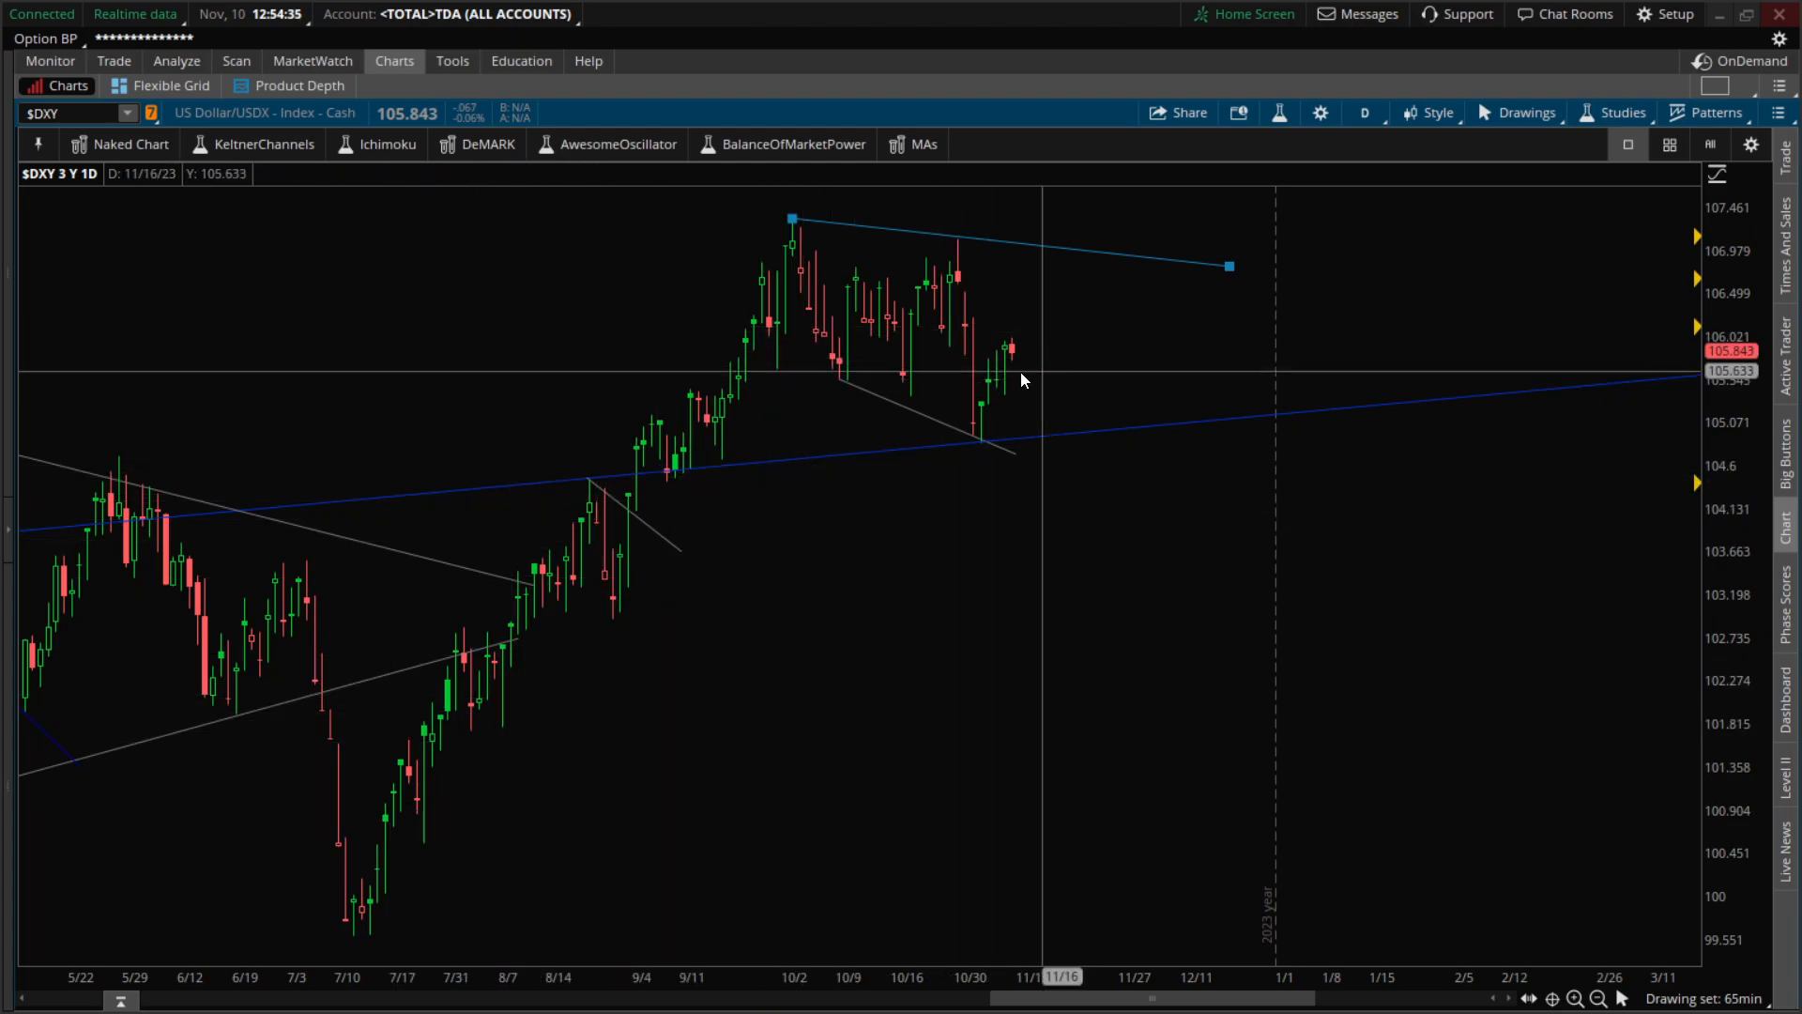
pyautogui.moveTo(1092, 219)
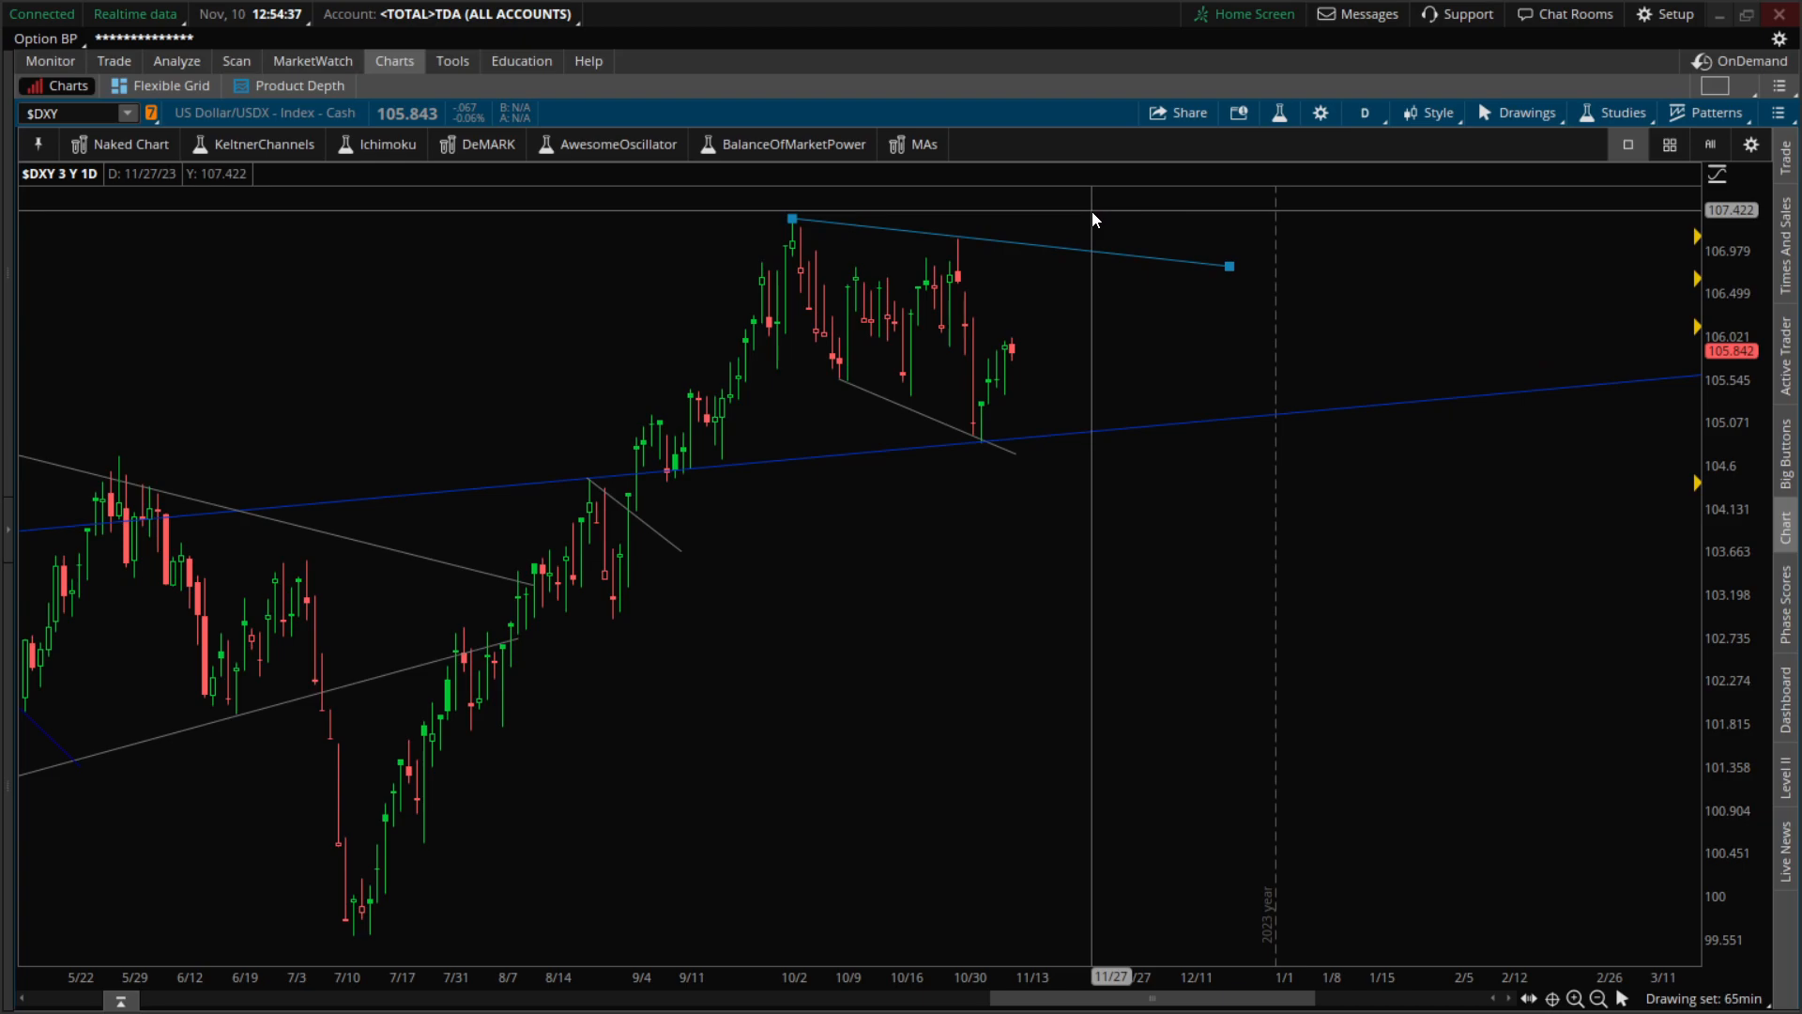
pyautogui.moveTo(1095, 227)
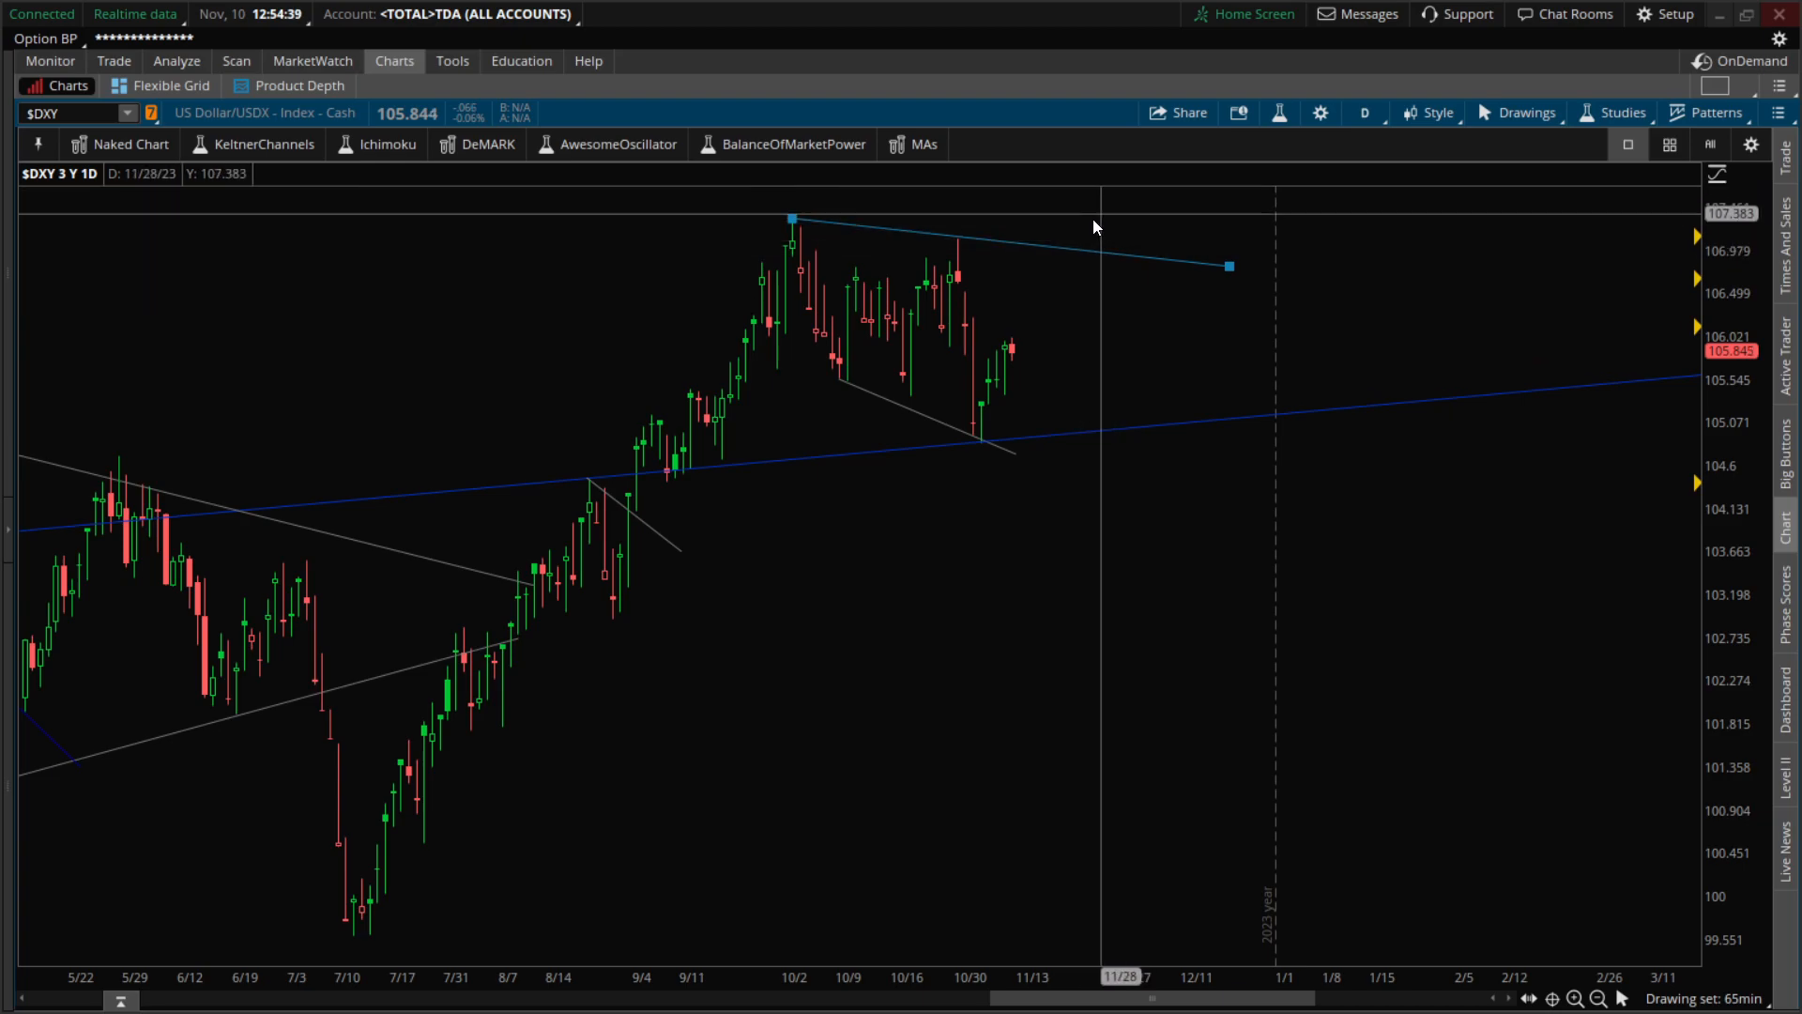
pyautogui.moveTo(802, 296)
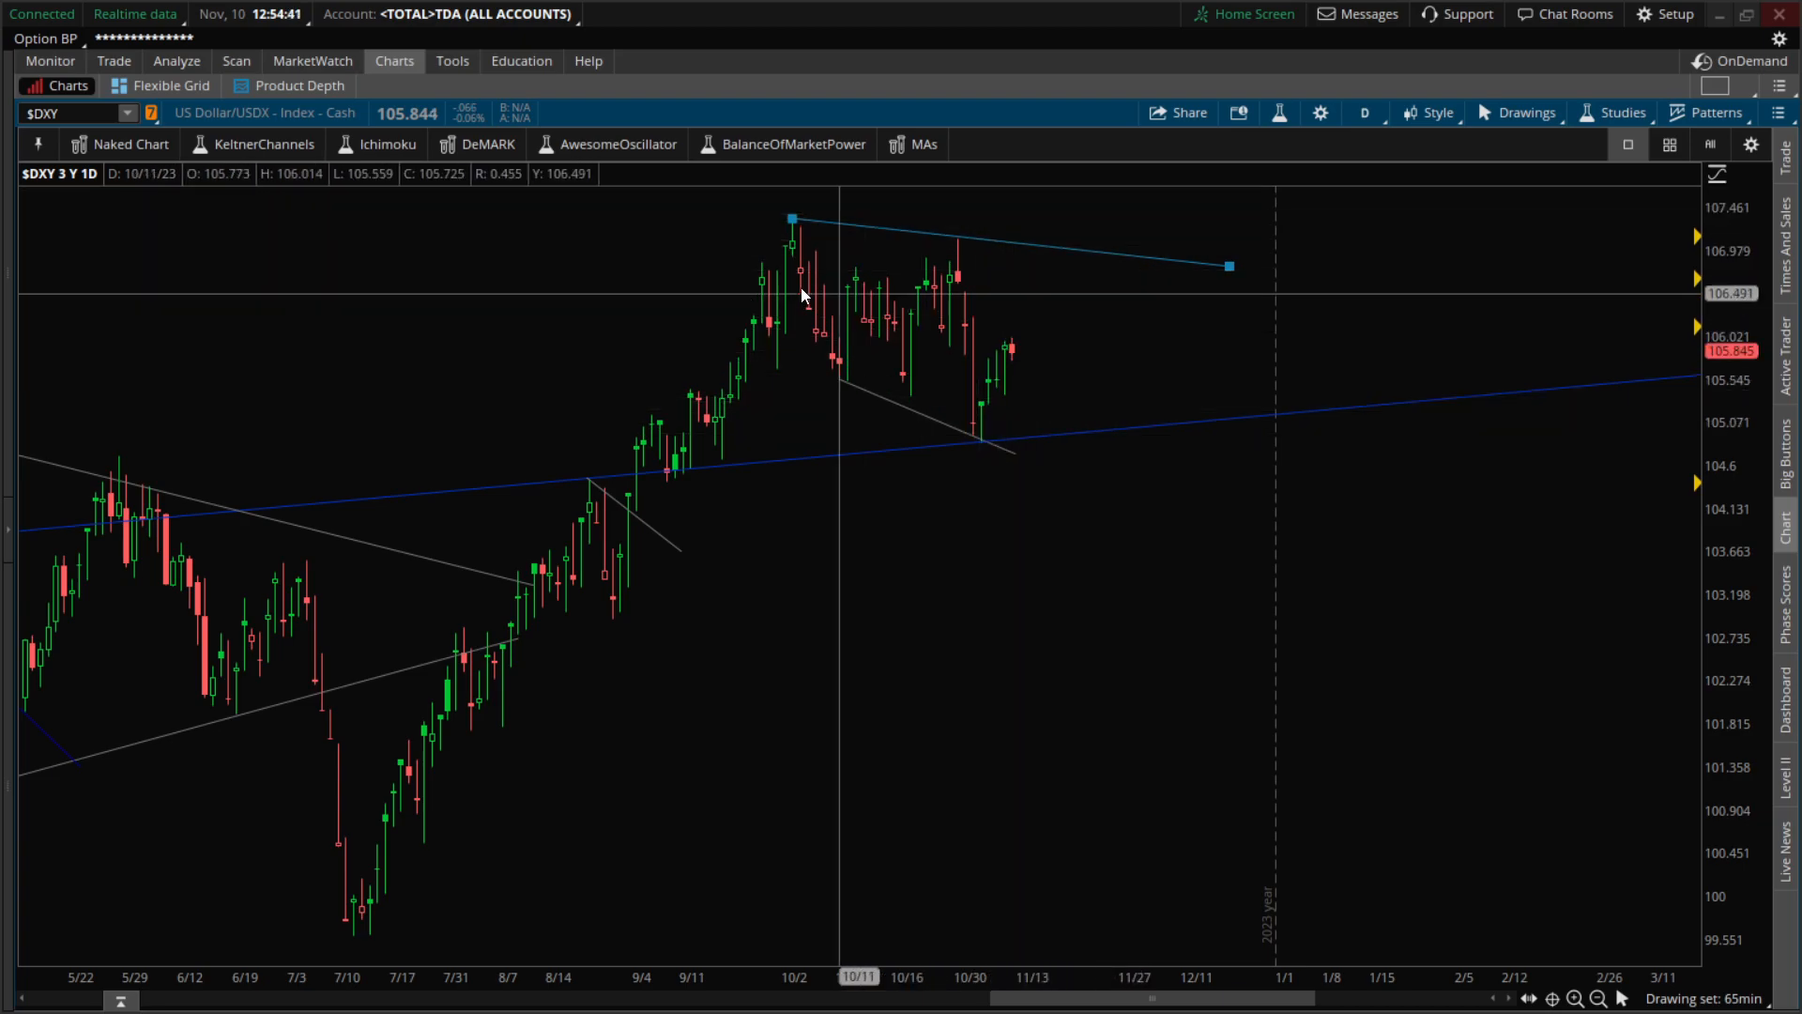
pyautogui.moveTo(436, 860)
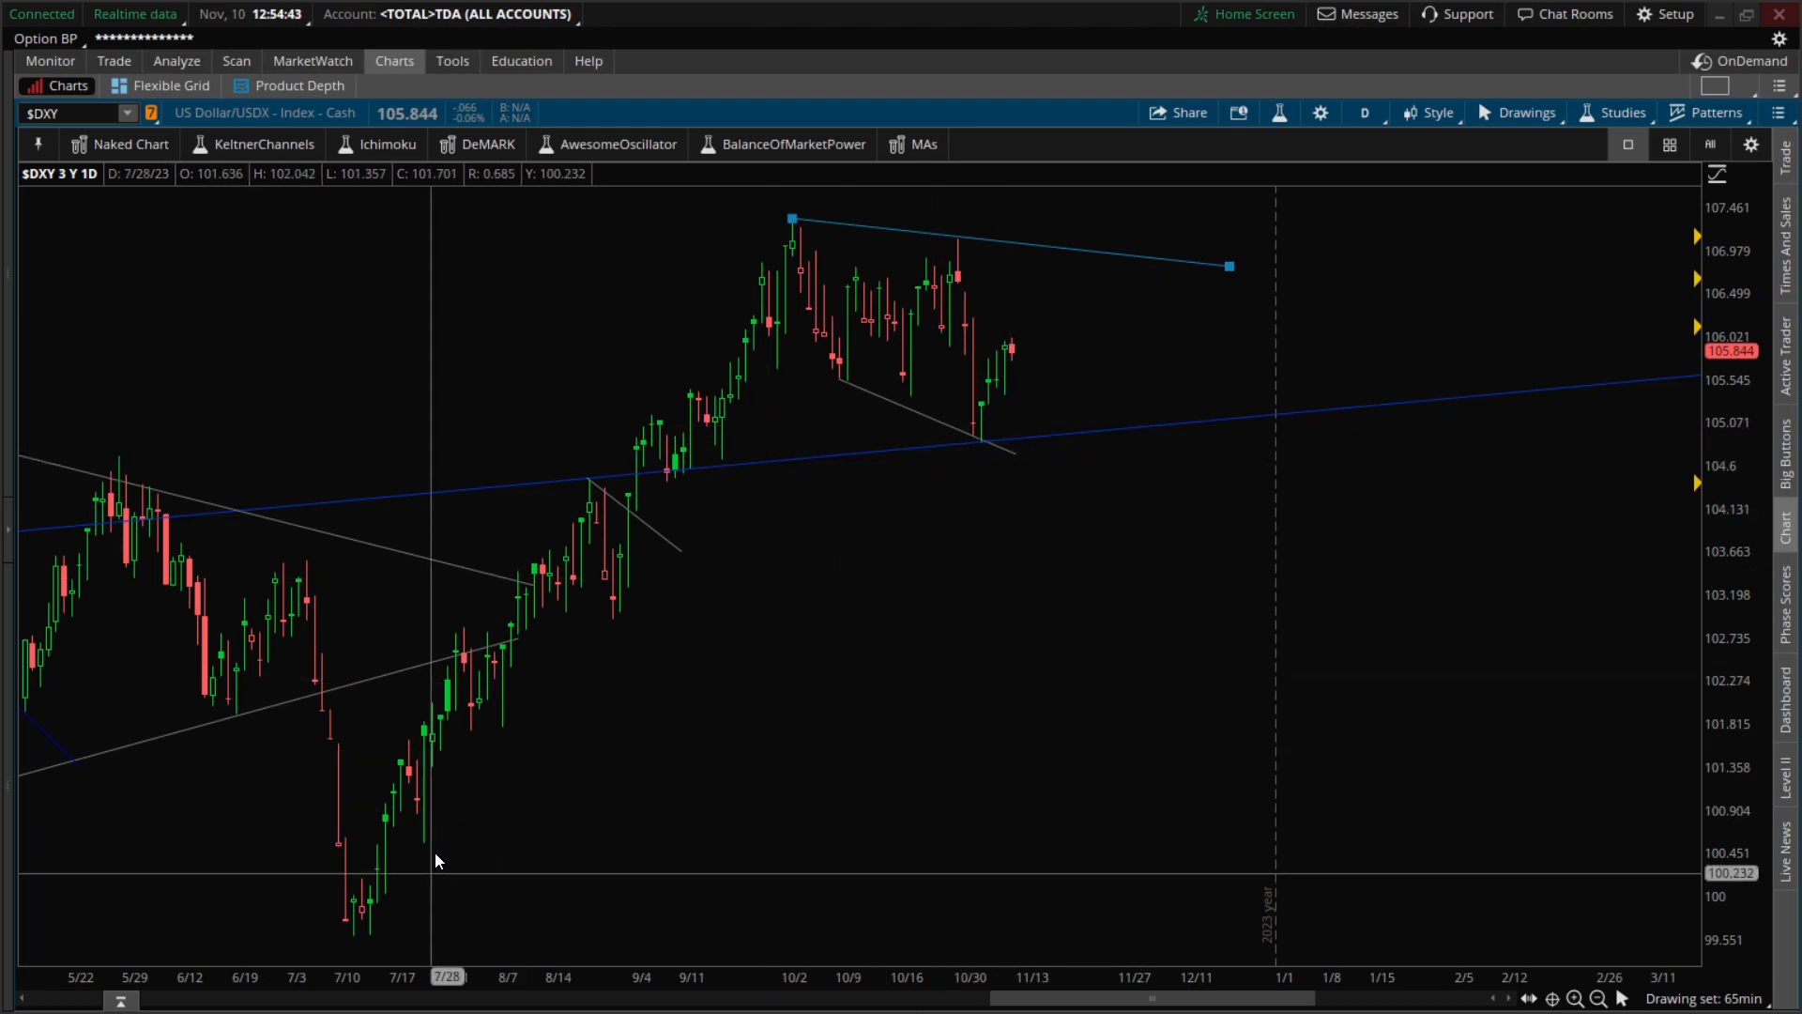
pyautogui.moveTo(998, 376)
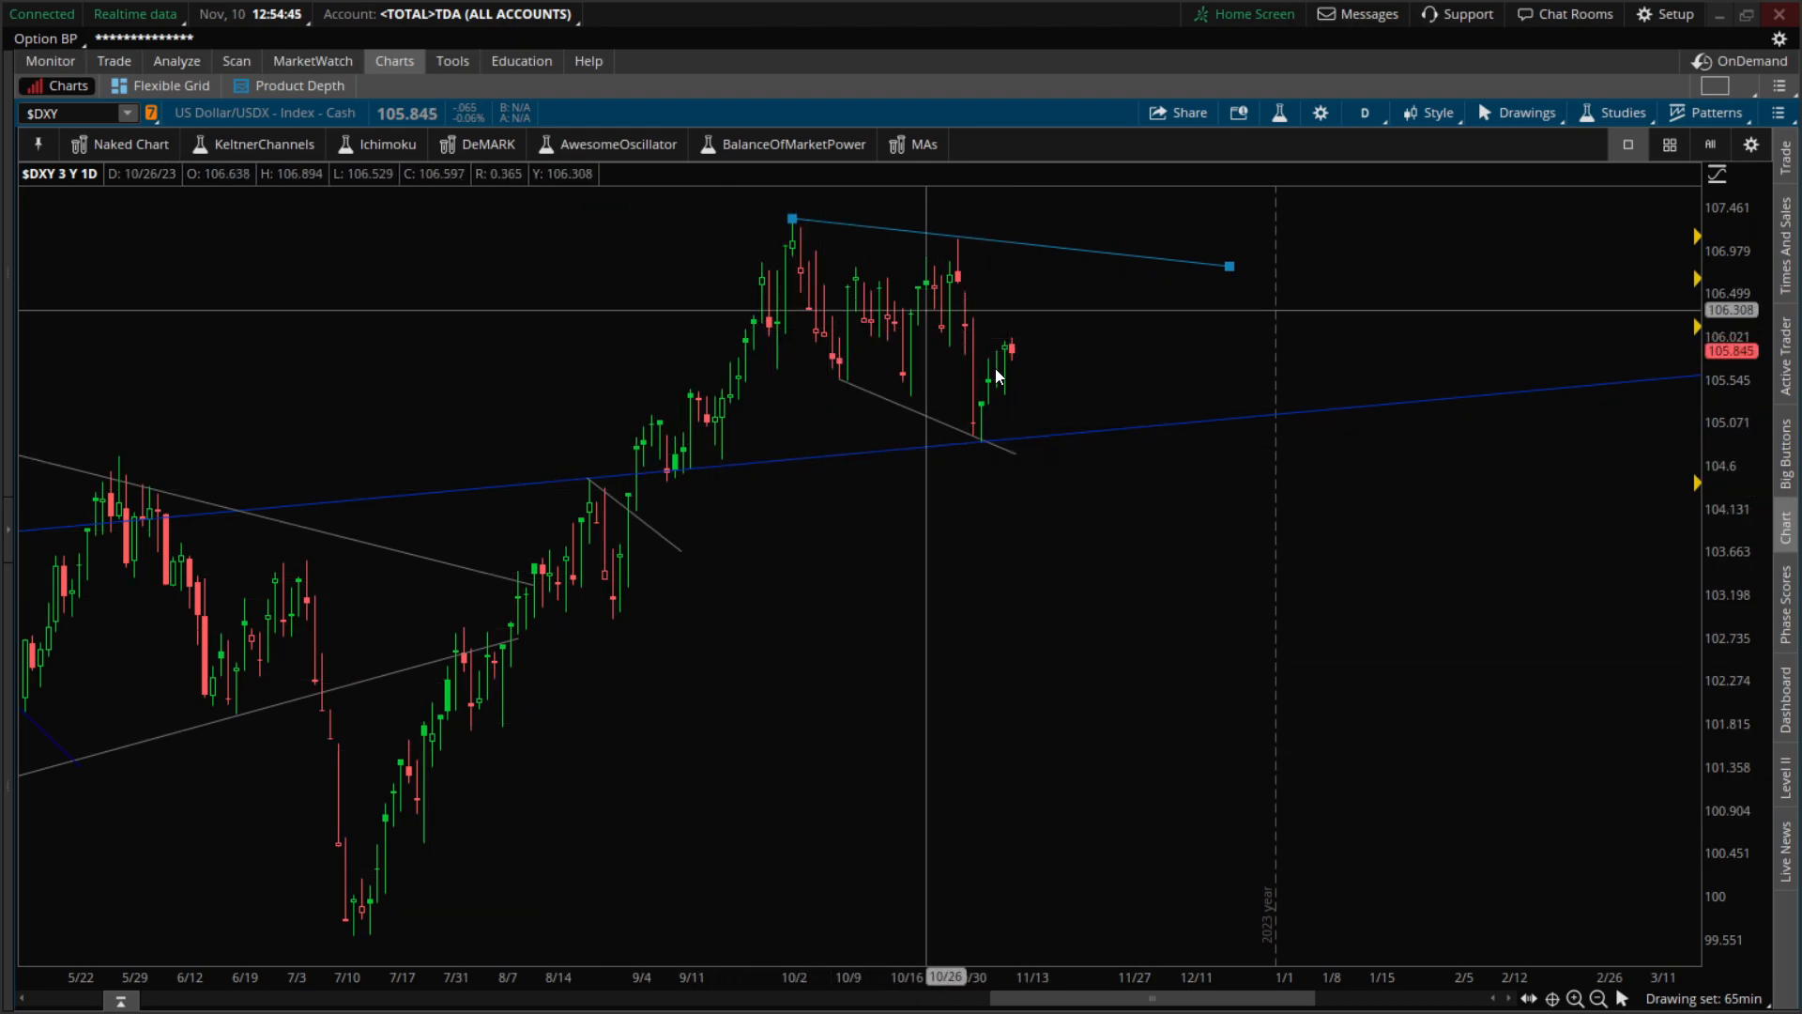
pyautogui.moveTo(1038, 425)
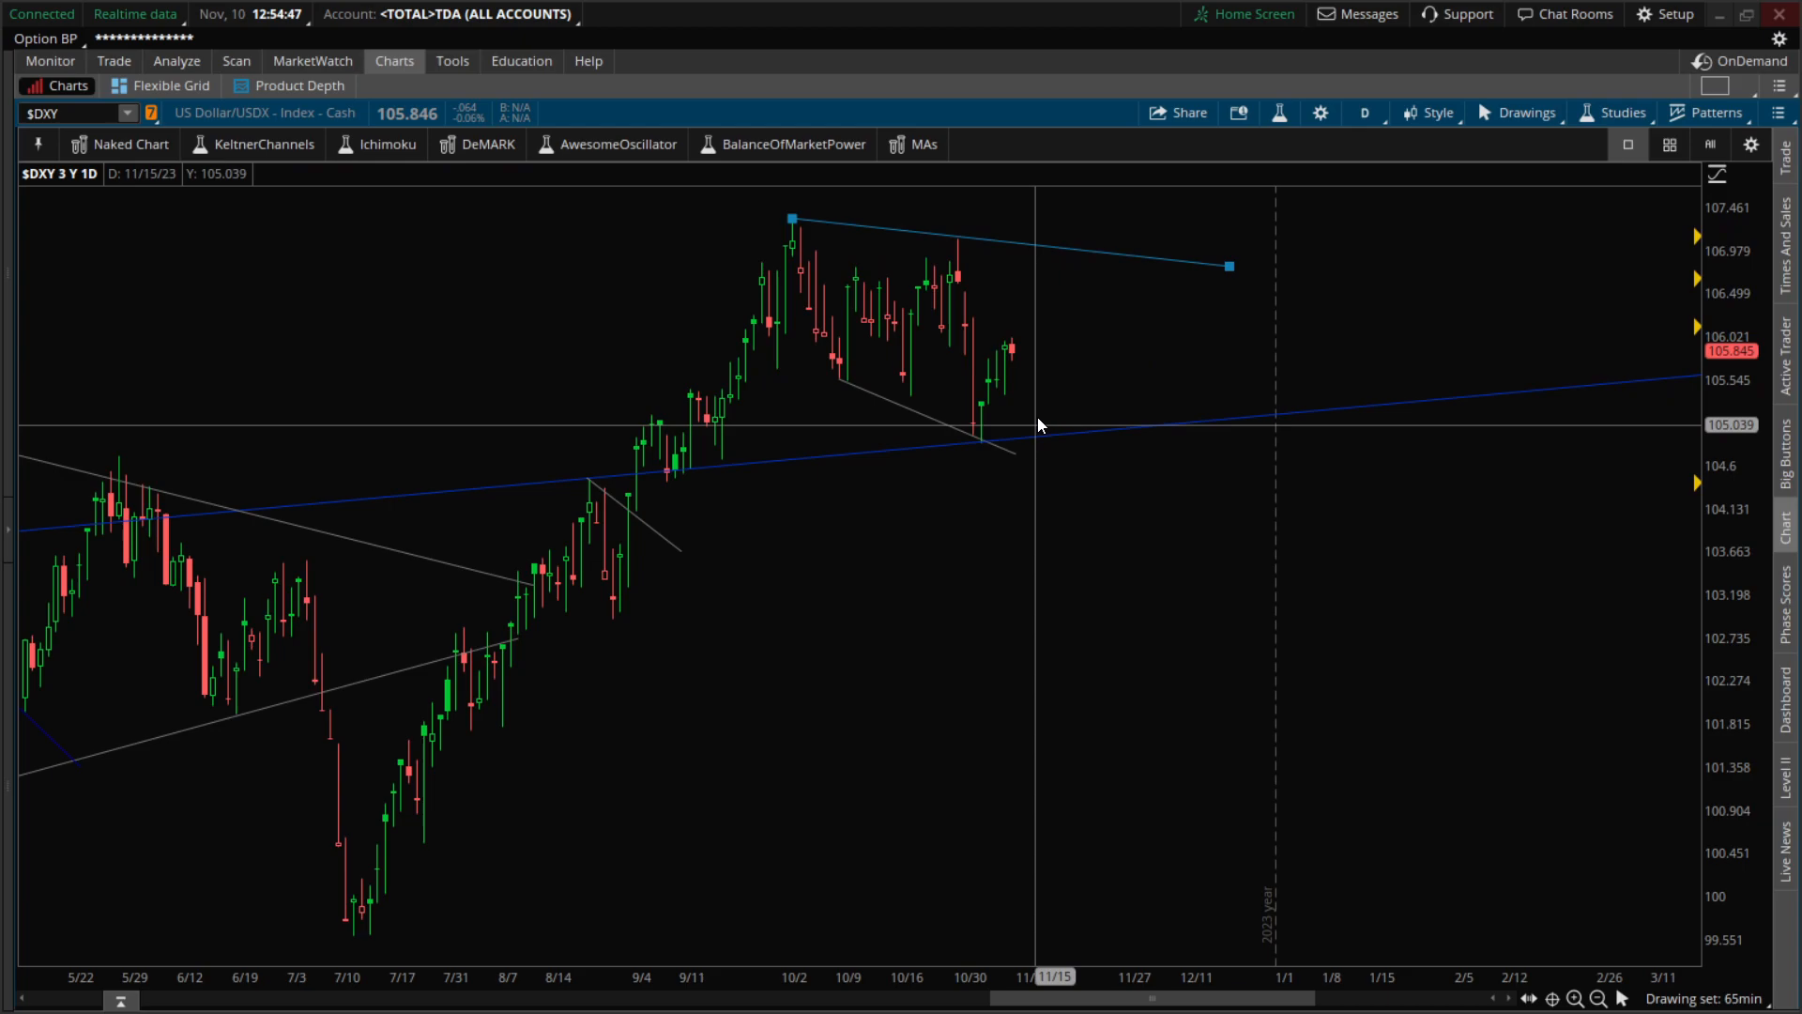
pyautogui.moveTo(998, 384)
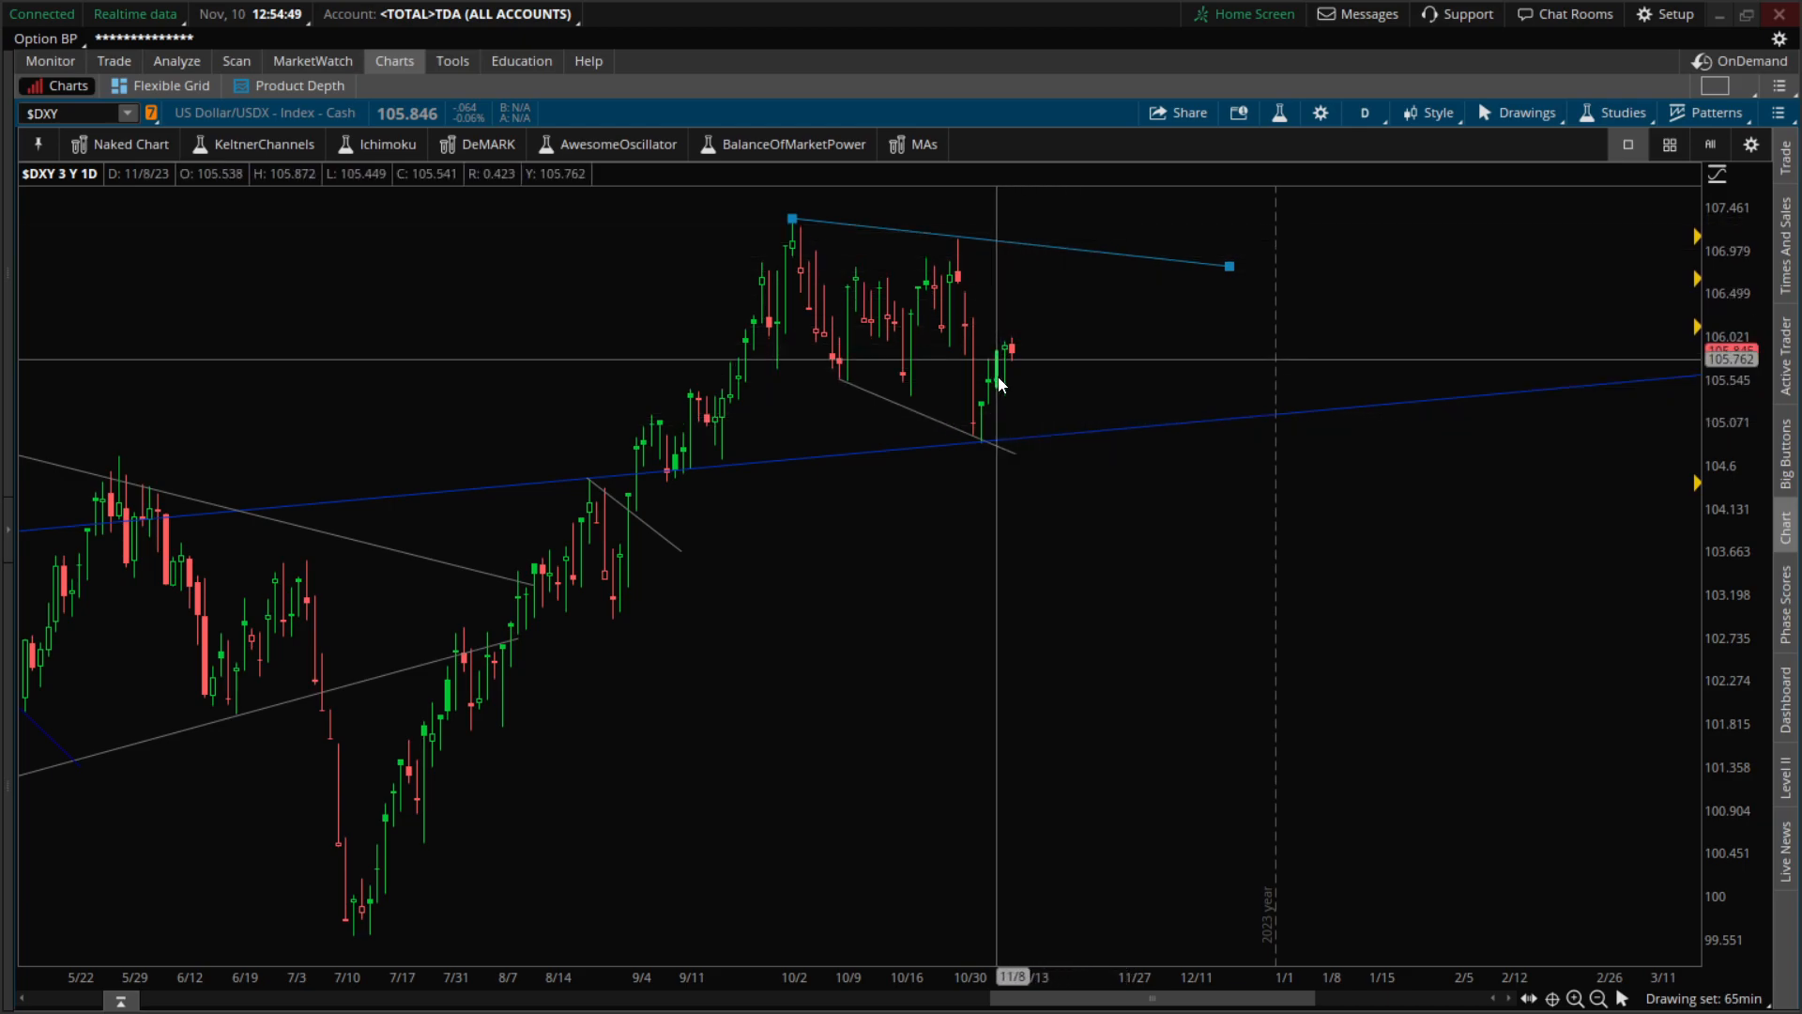
pyautogui.moveTo(1005, 387)
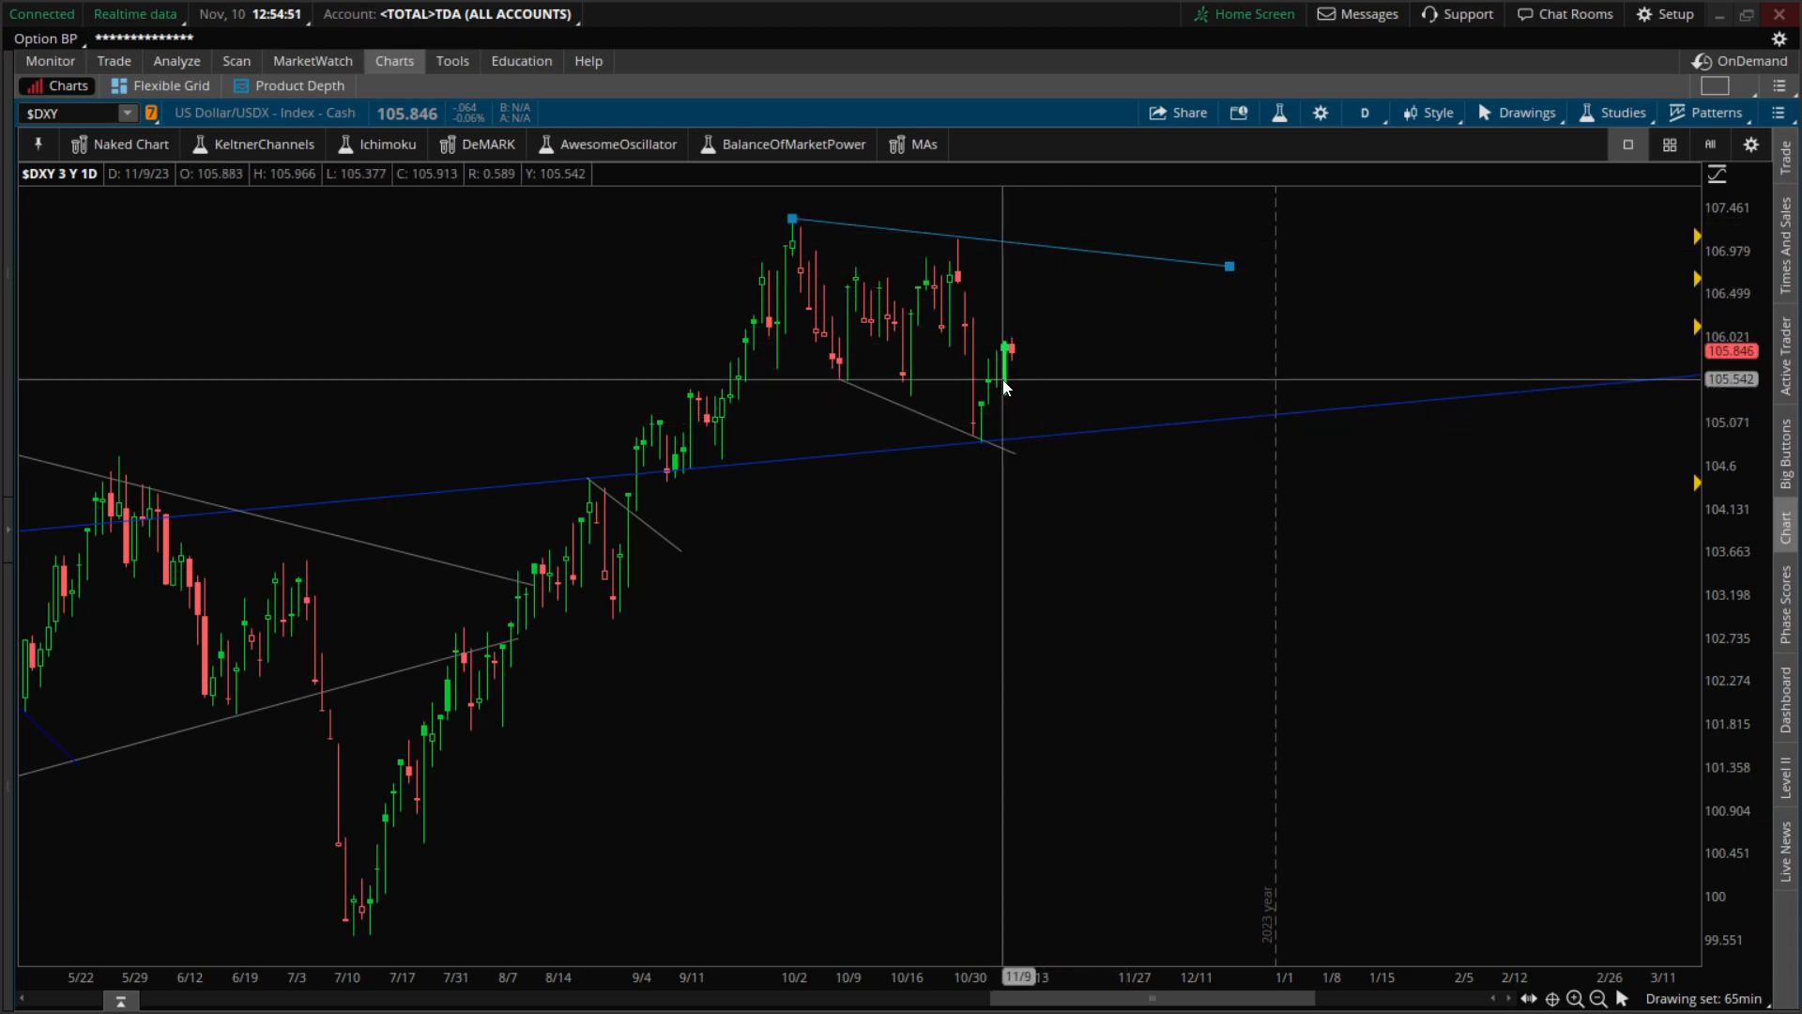
pyautogui.moveTo(1018, 383)
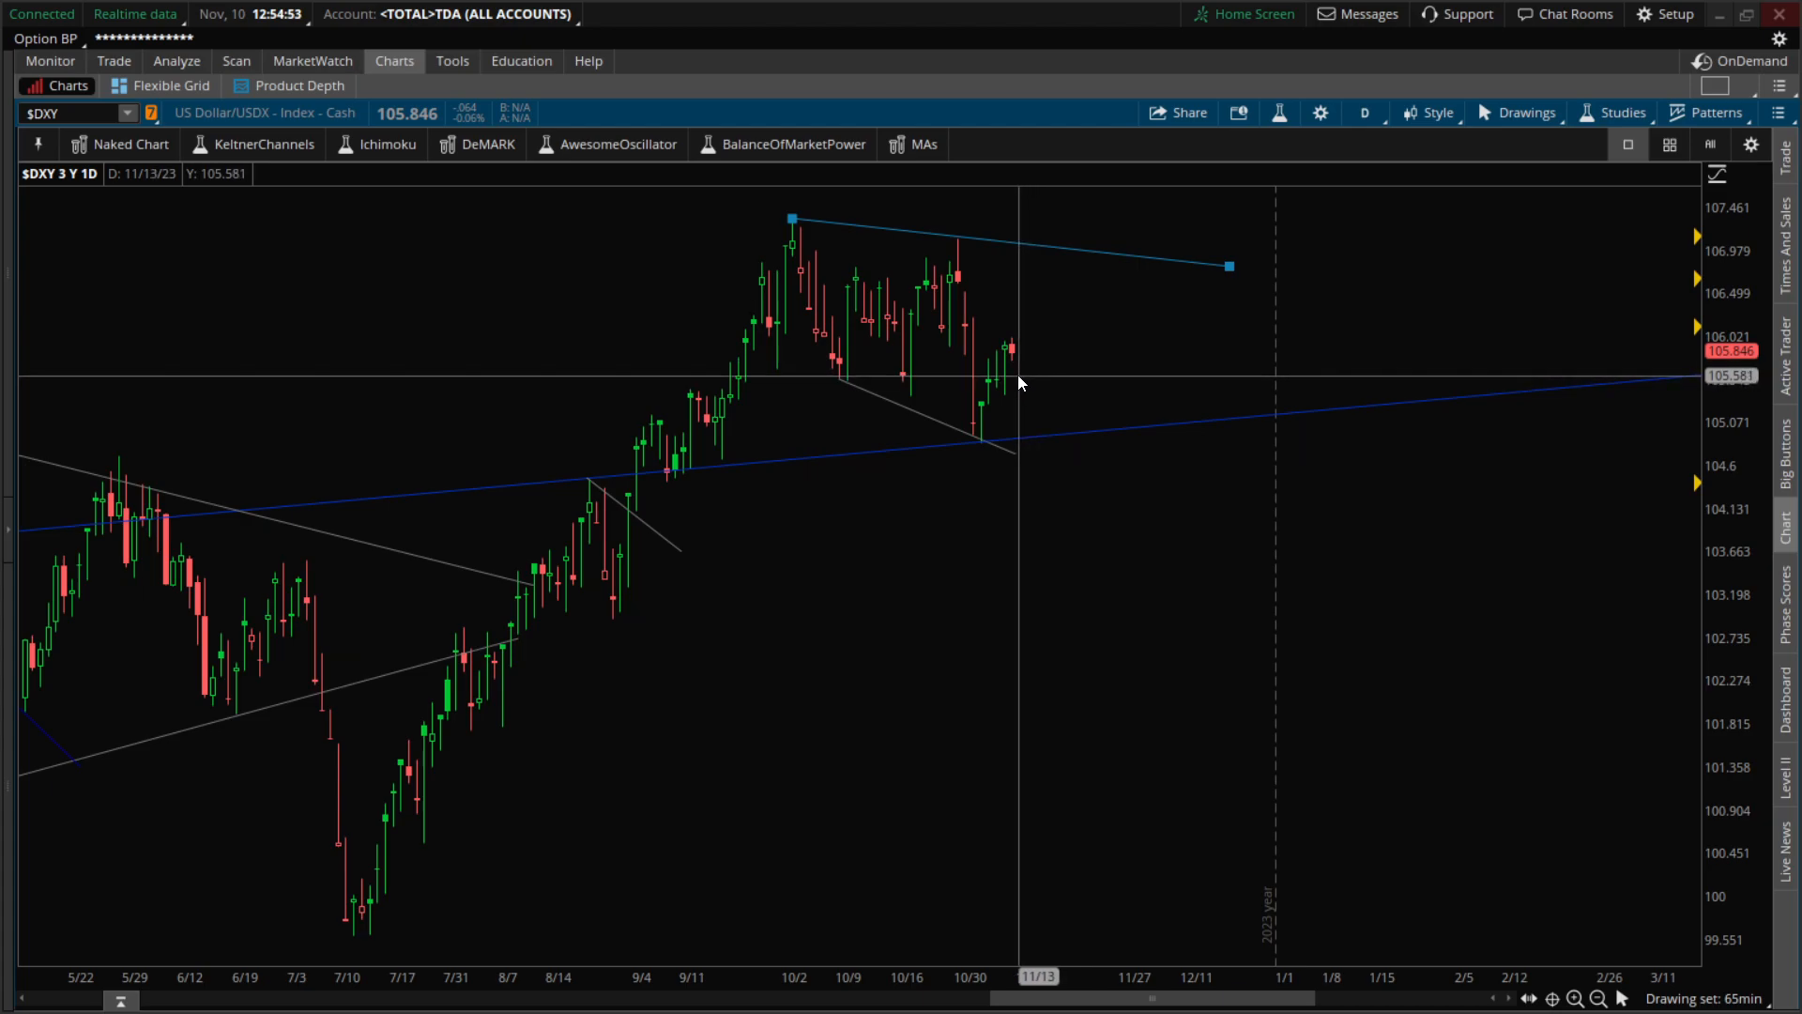
pyautogui.moveTo(1005, 389)
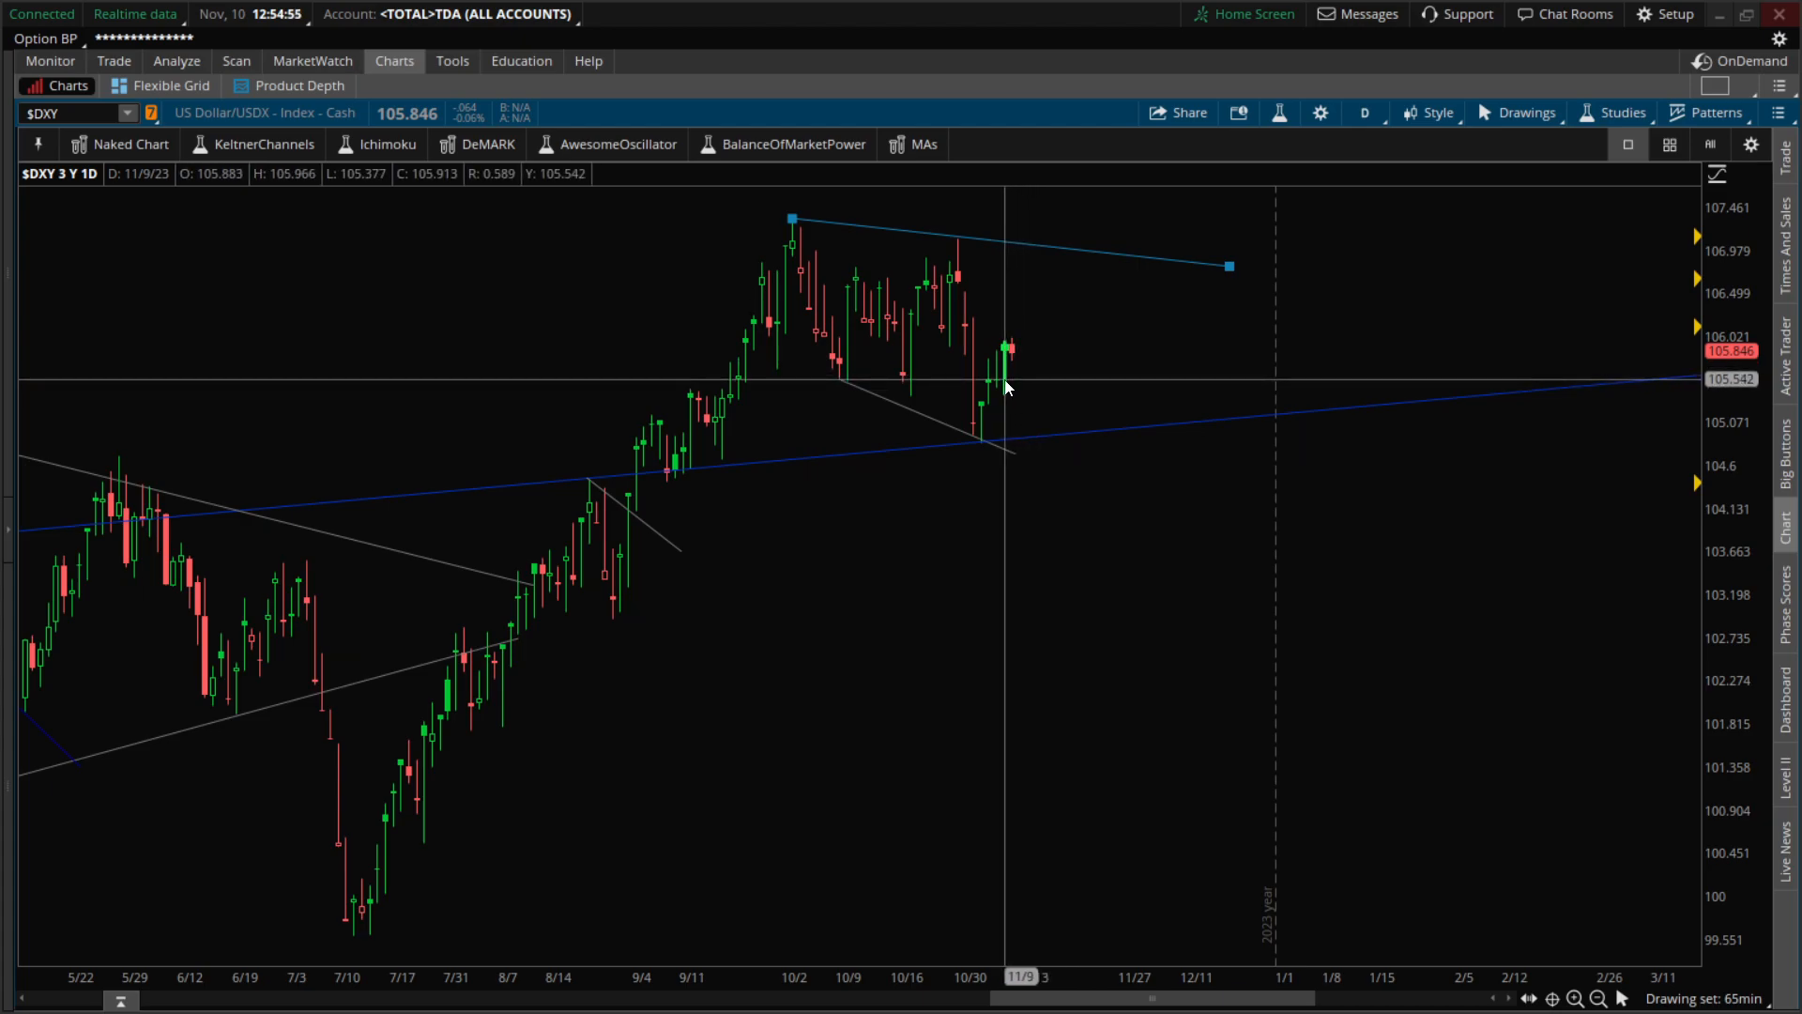
pyautogui.moveTo(1011, 358)
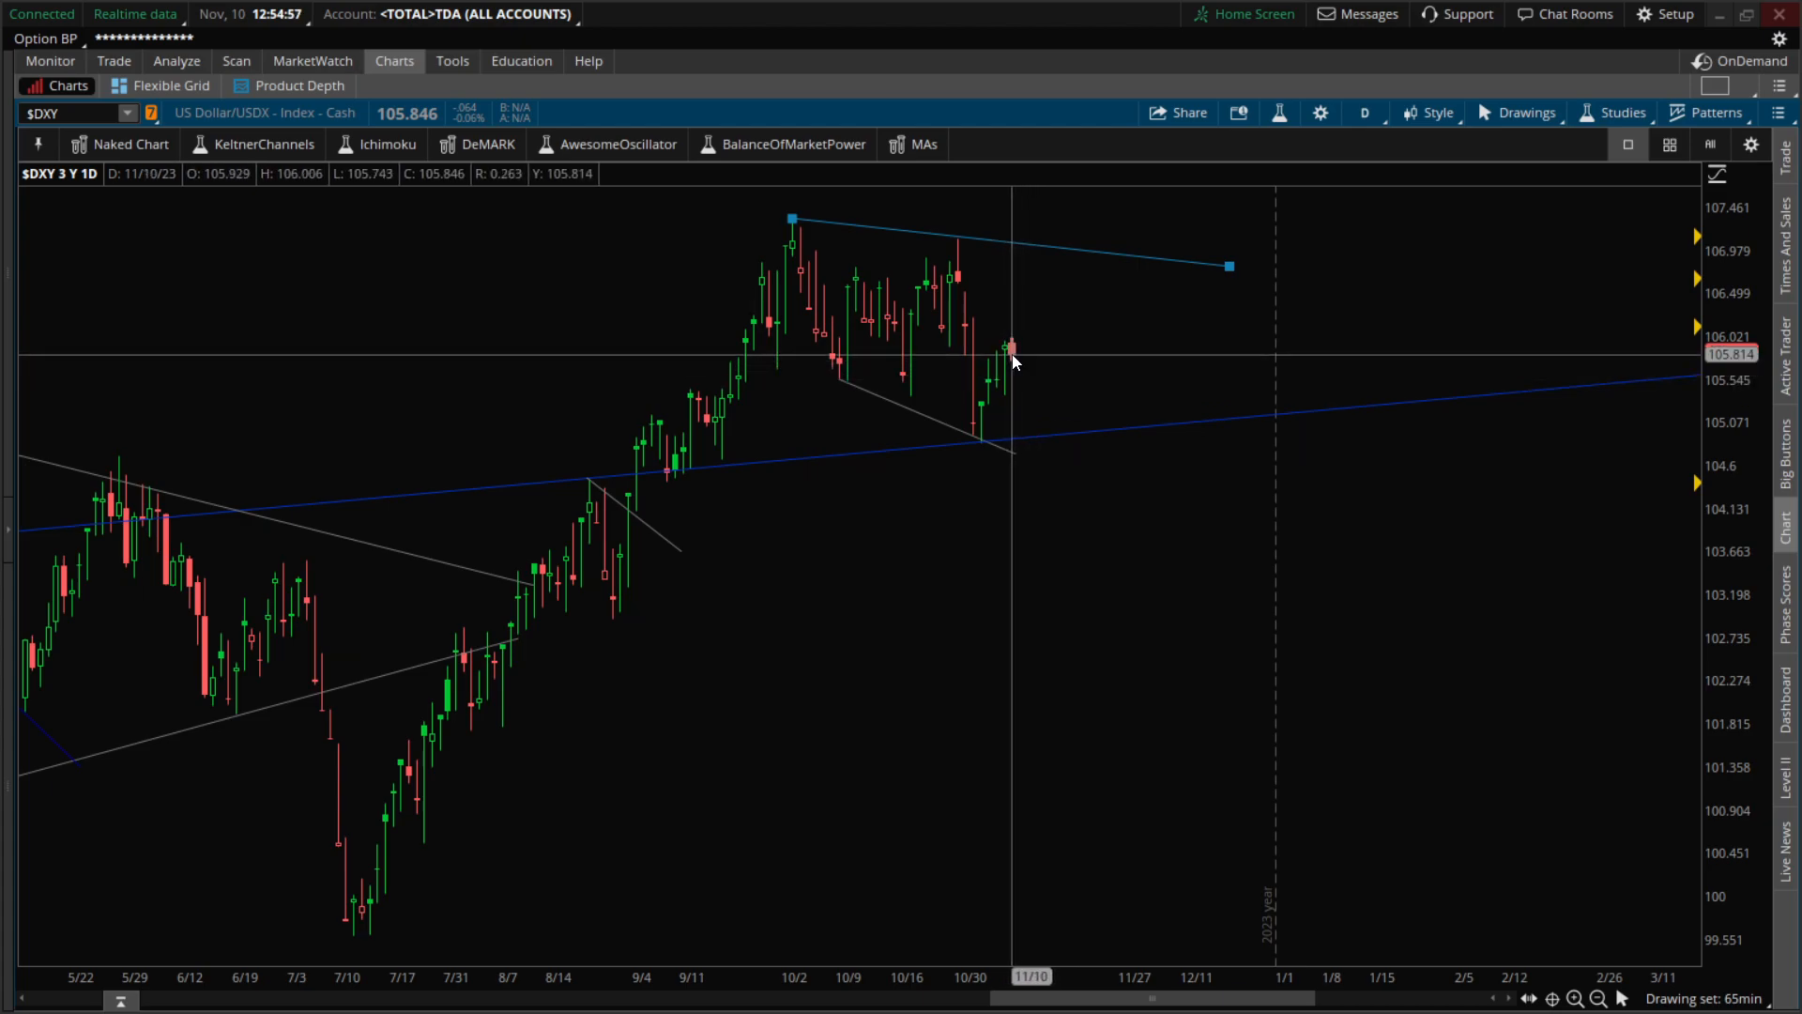
pyautogui.moveTo(1013, 352)
pyautogui.write('SPY')
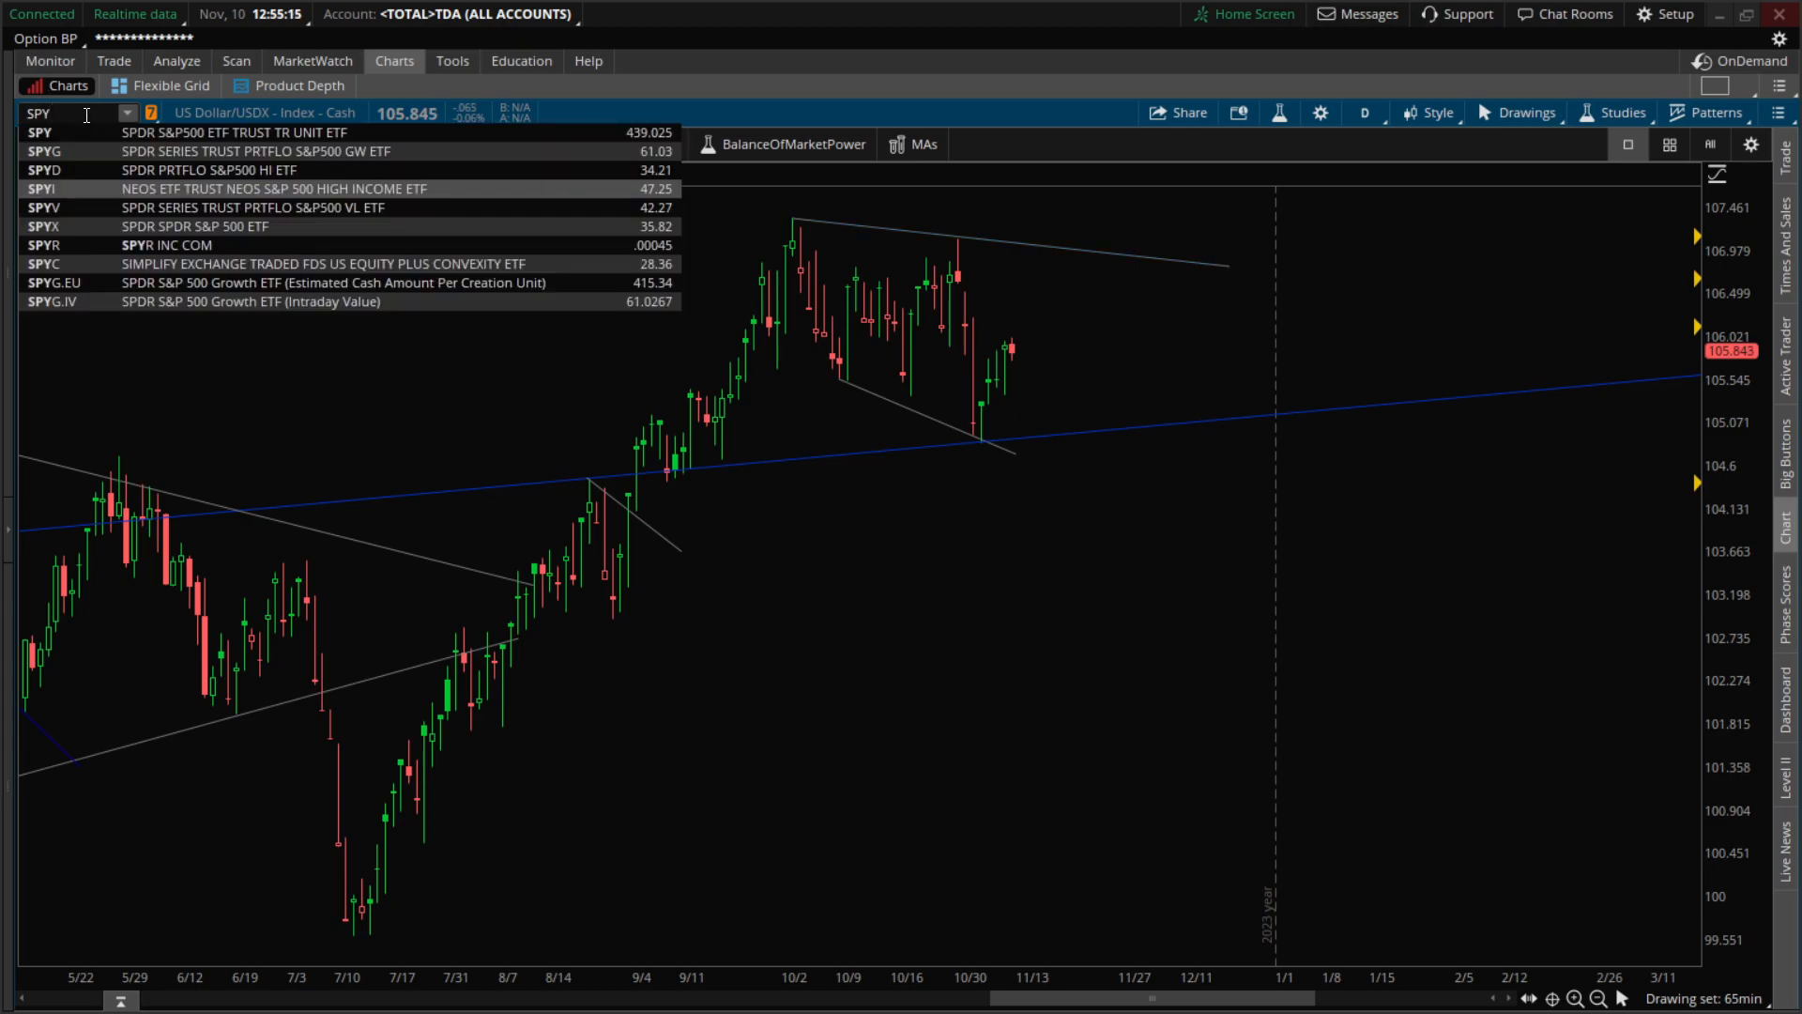
pyautogui.click(38, 133)
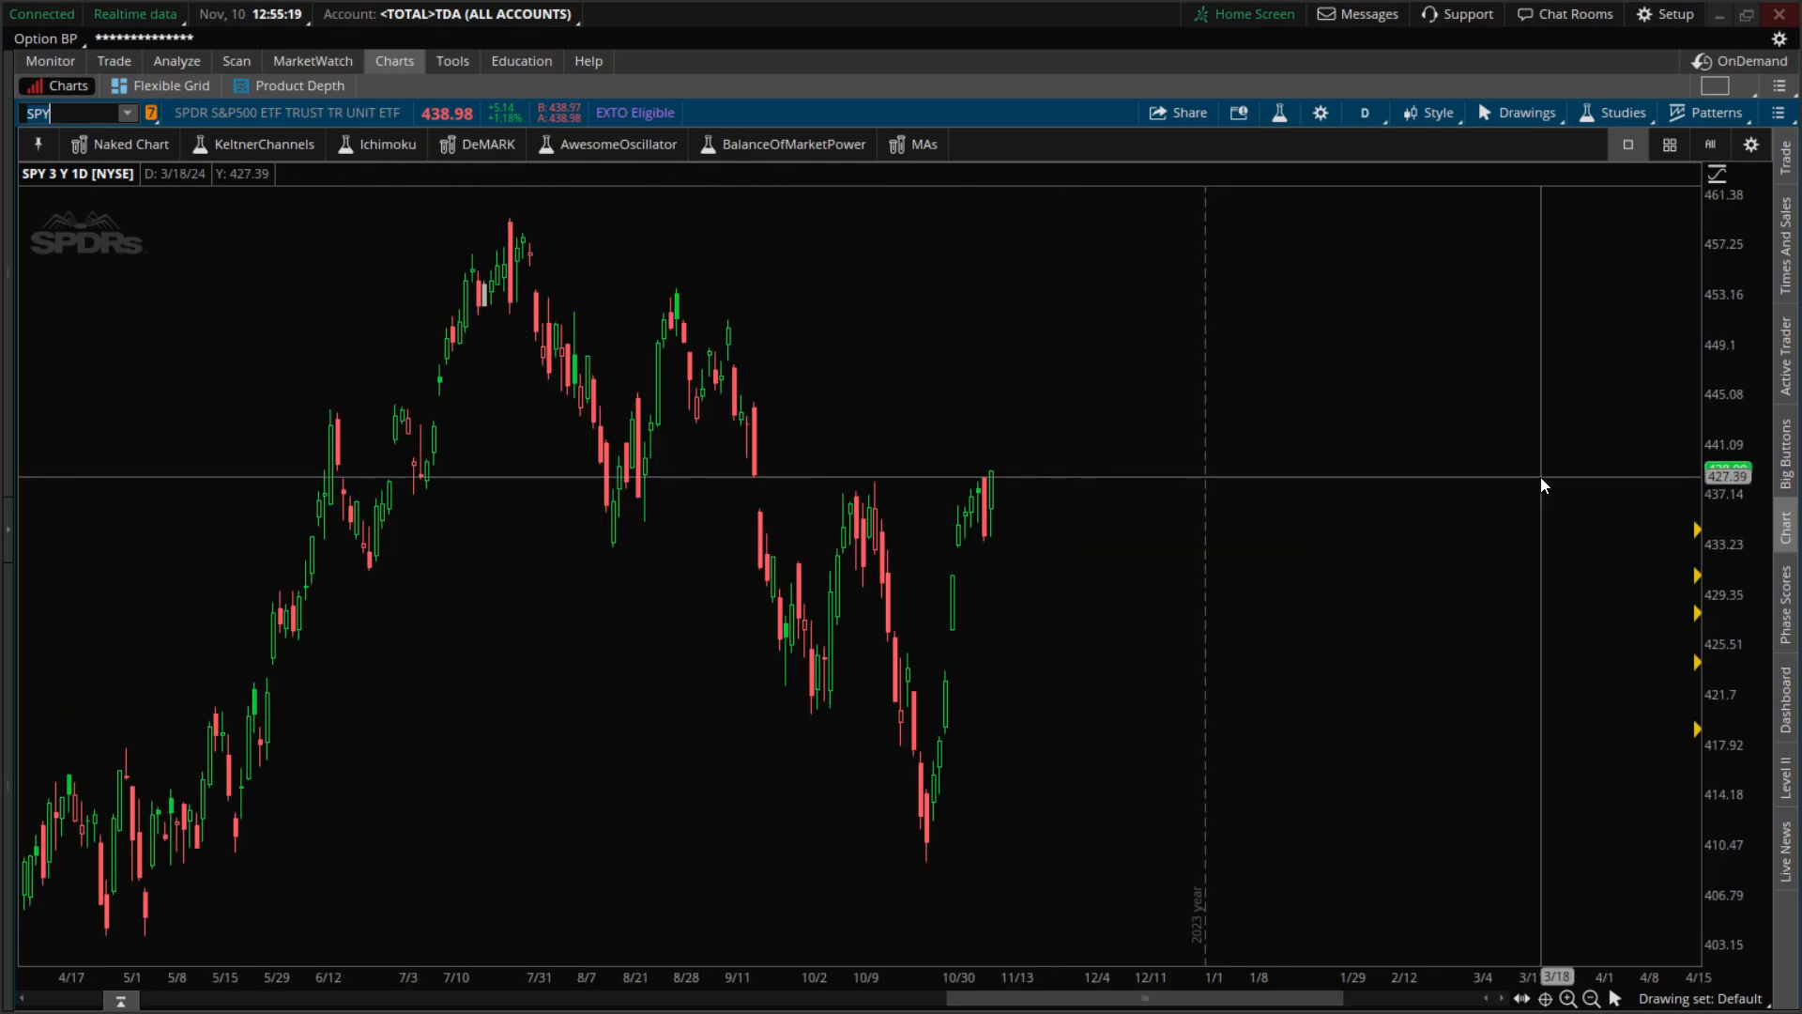
pyautogui.moveTo(991, 500)
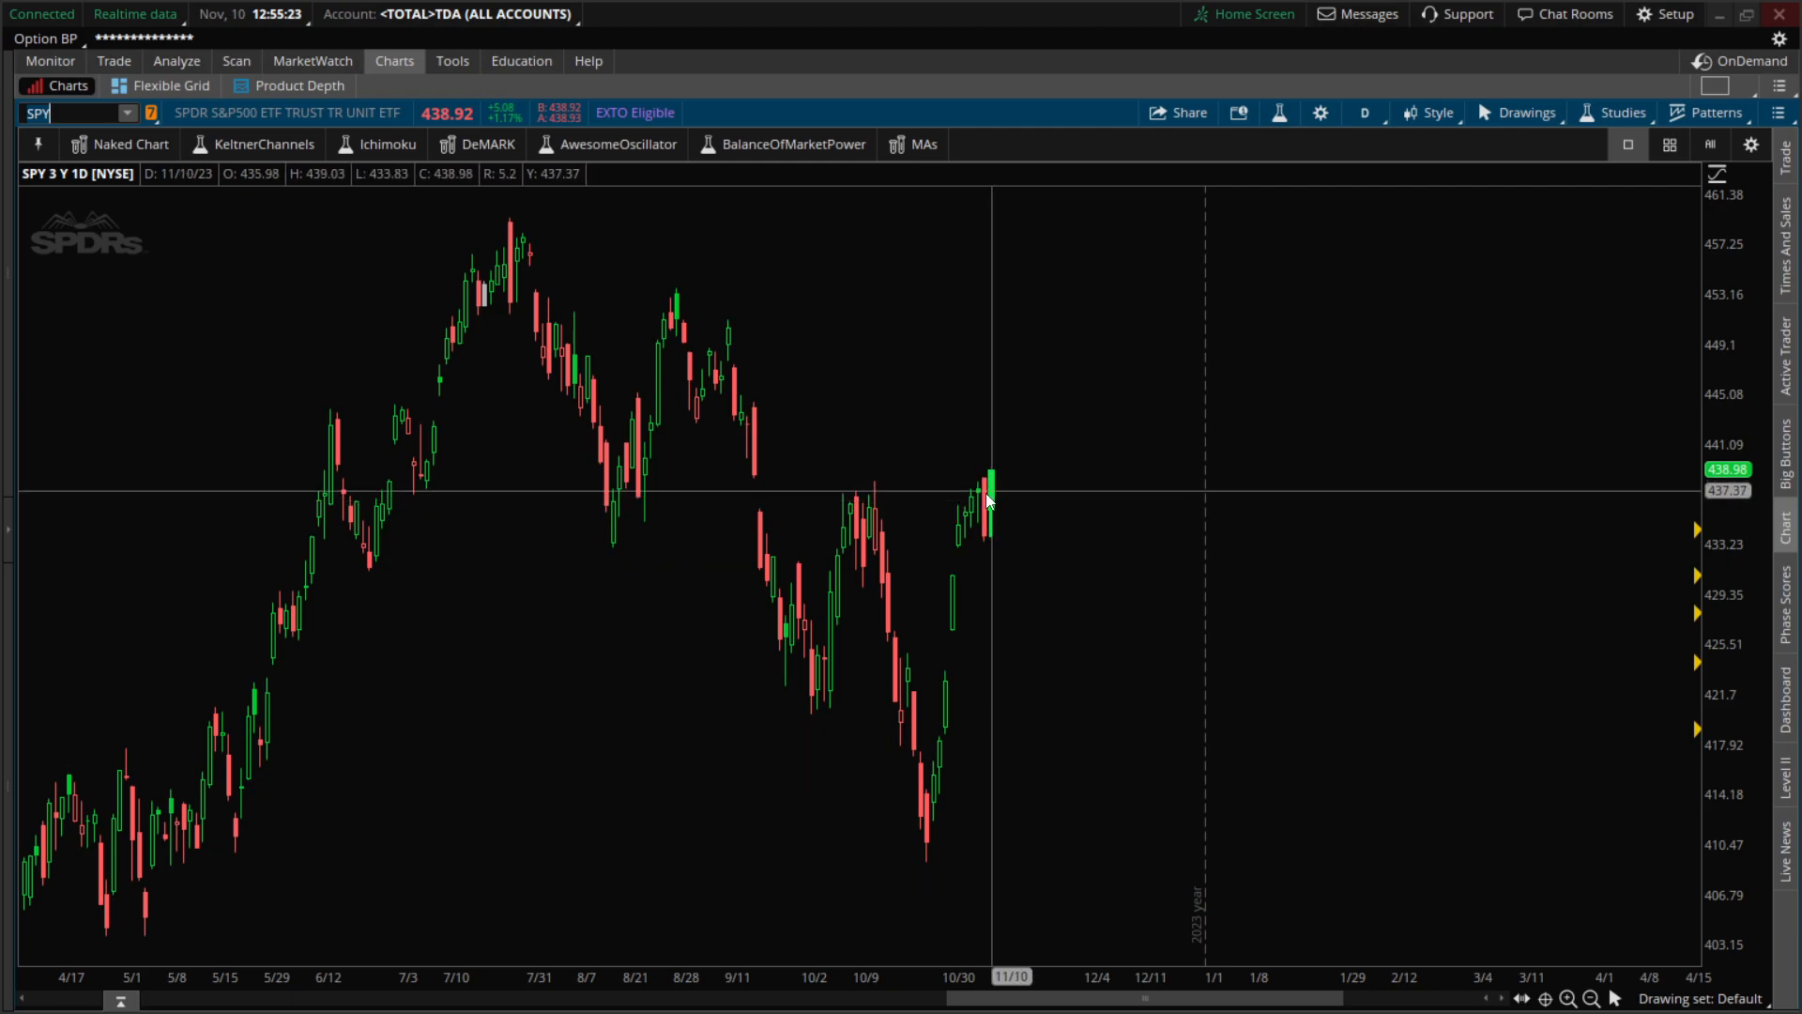
pyautogui.moveTo(994, 481)
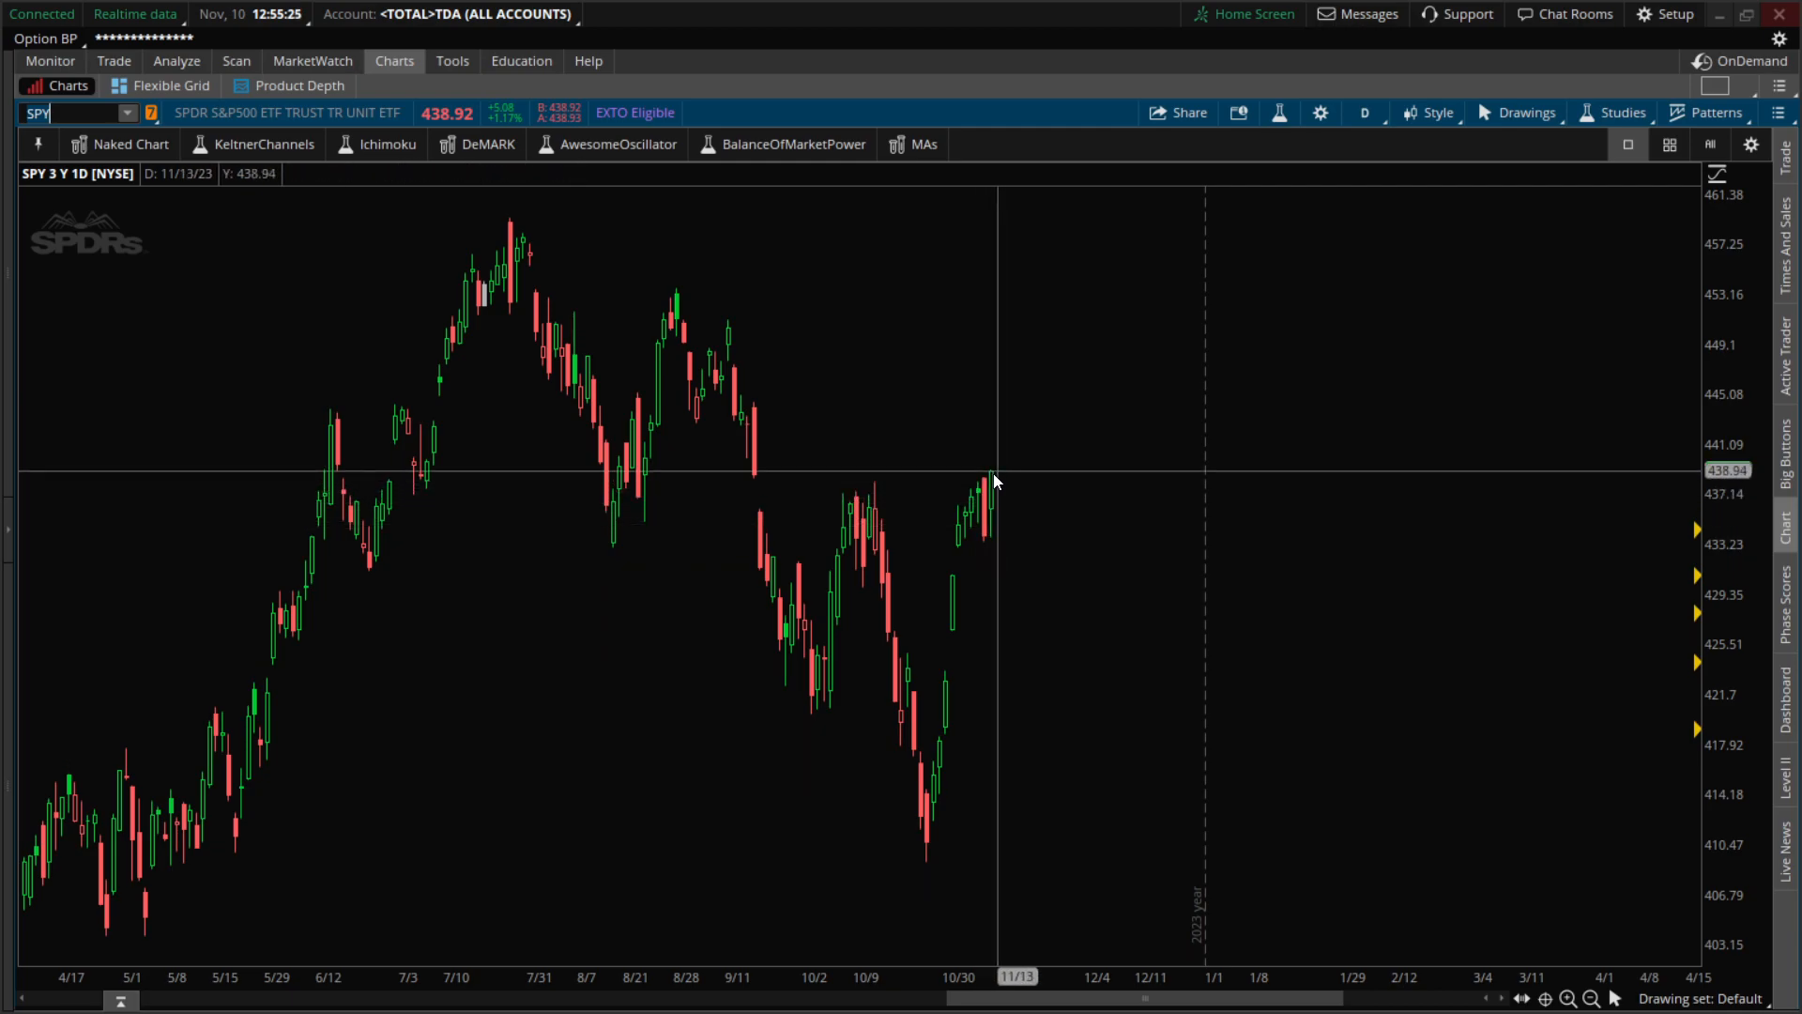
pyautogui.moveTo(948, 528)
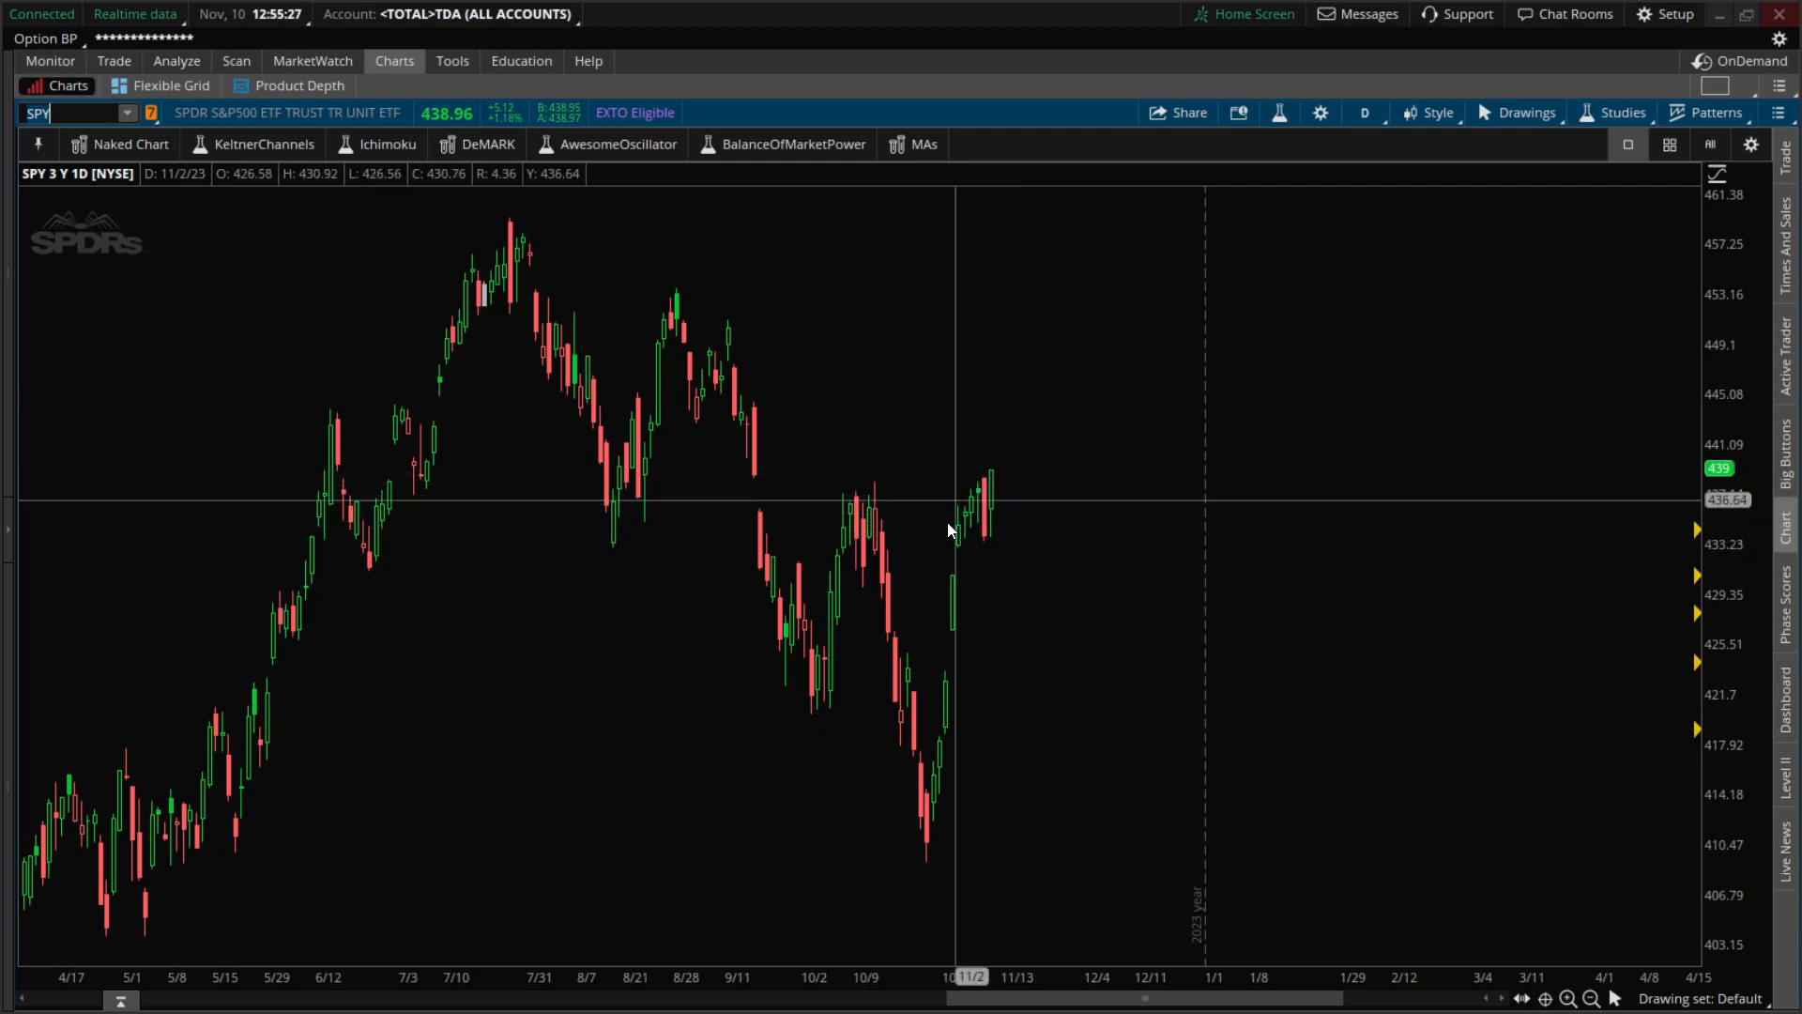
pyautogui.moveTo(993, 475)
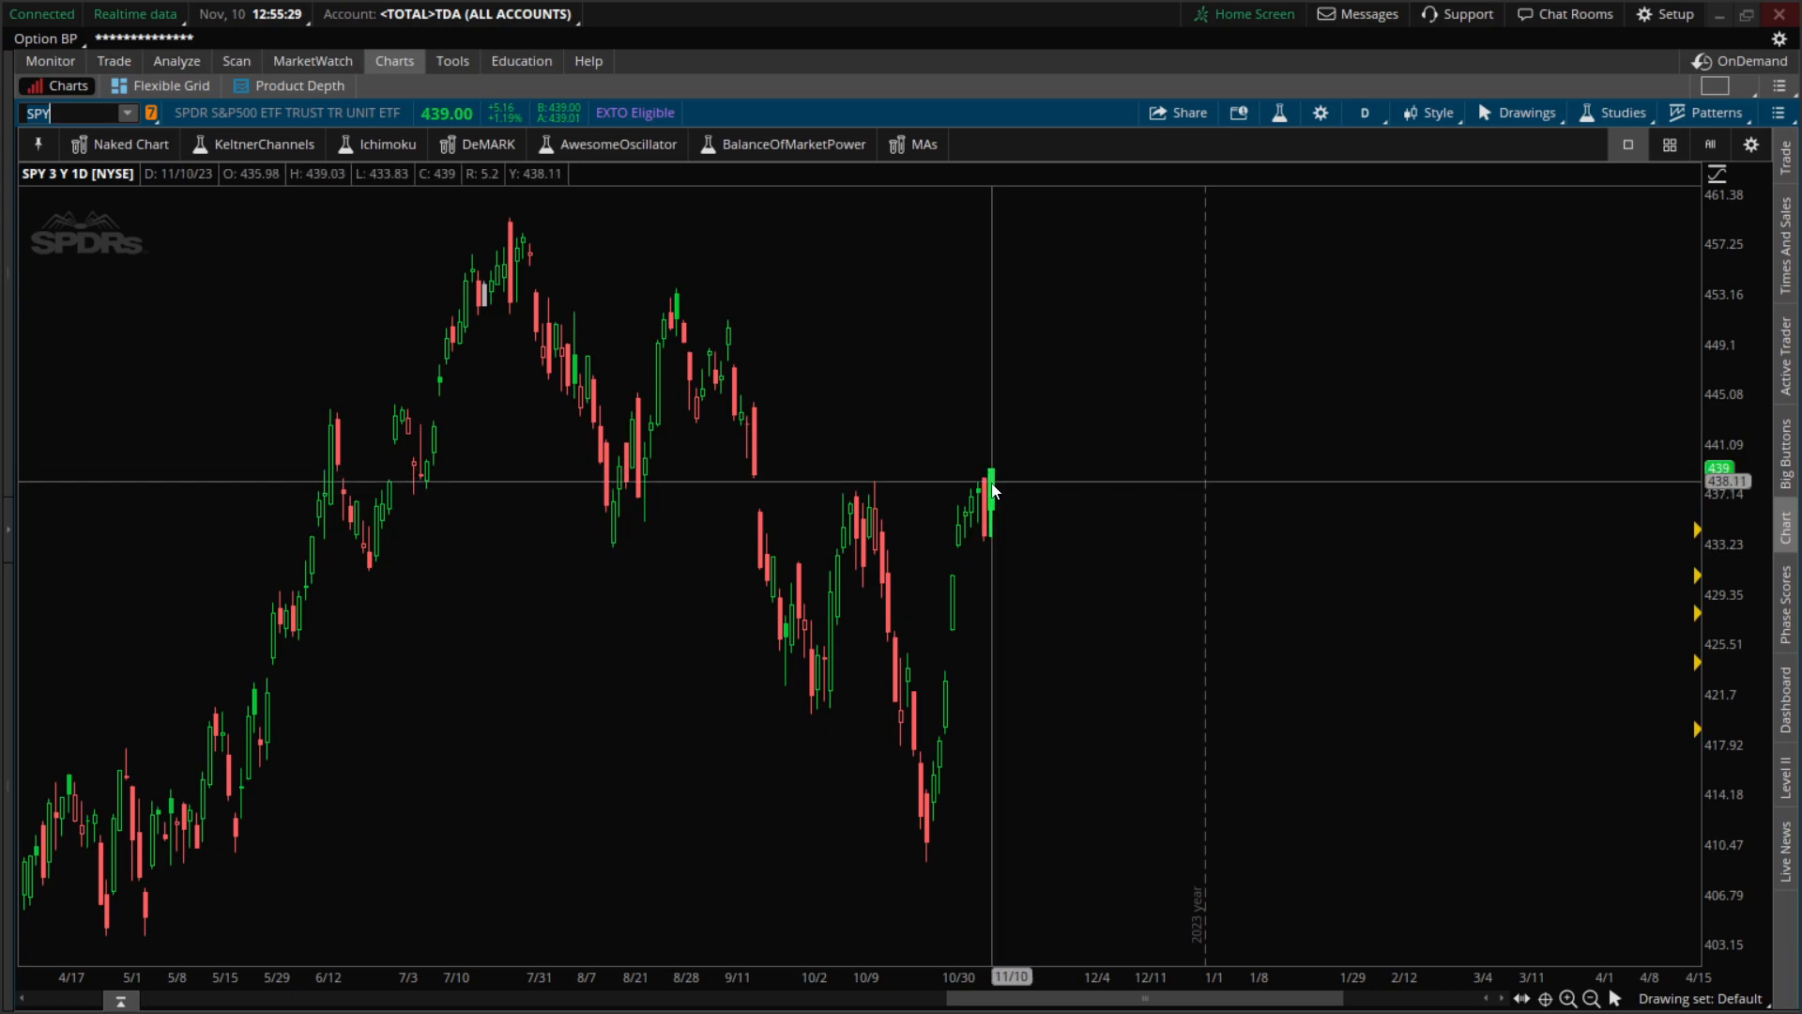
pyautogui.moveTo(995, 490)
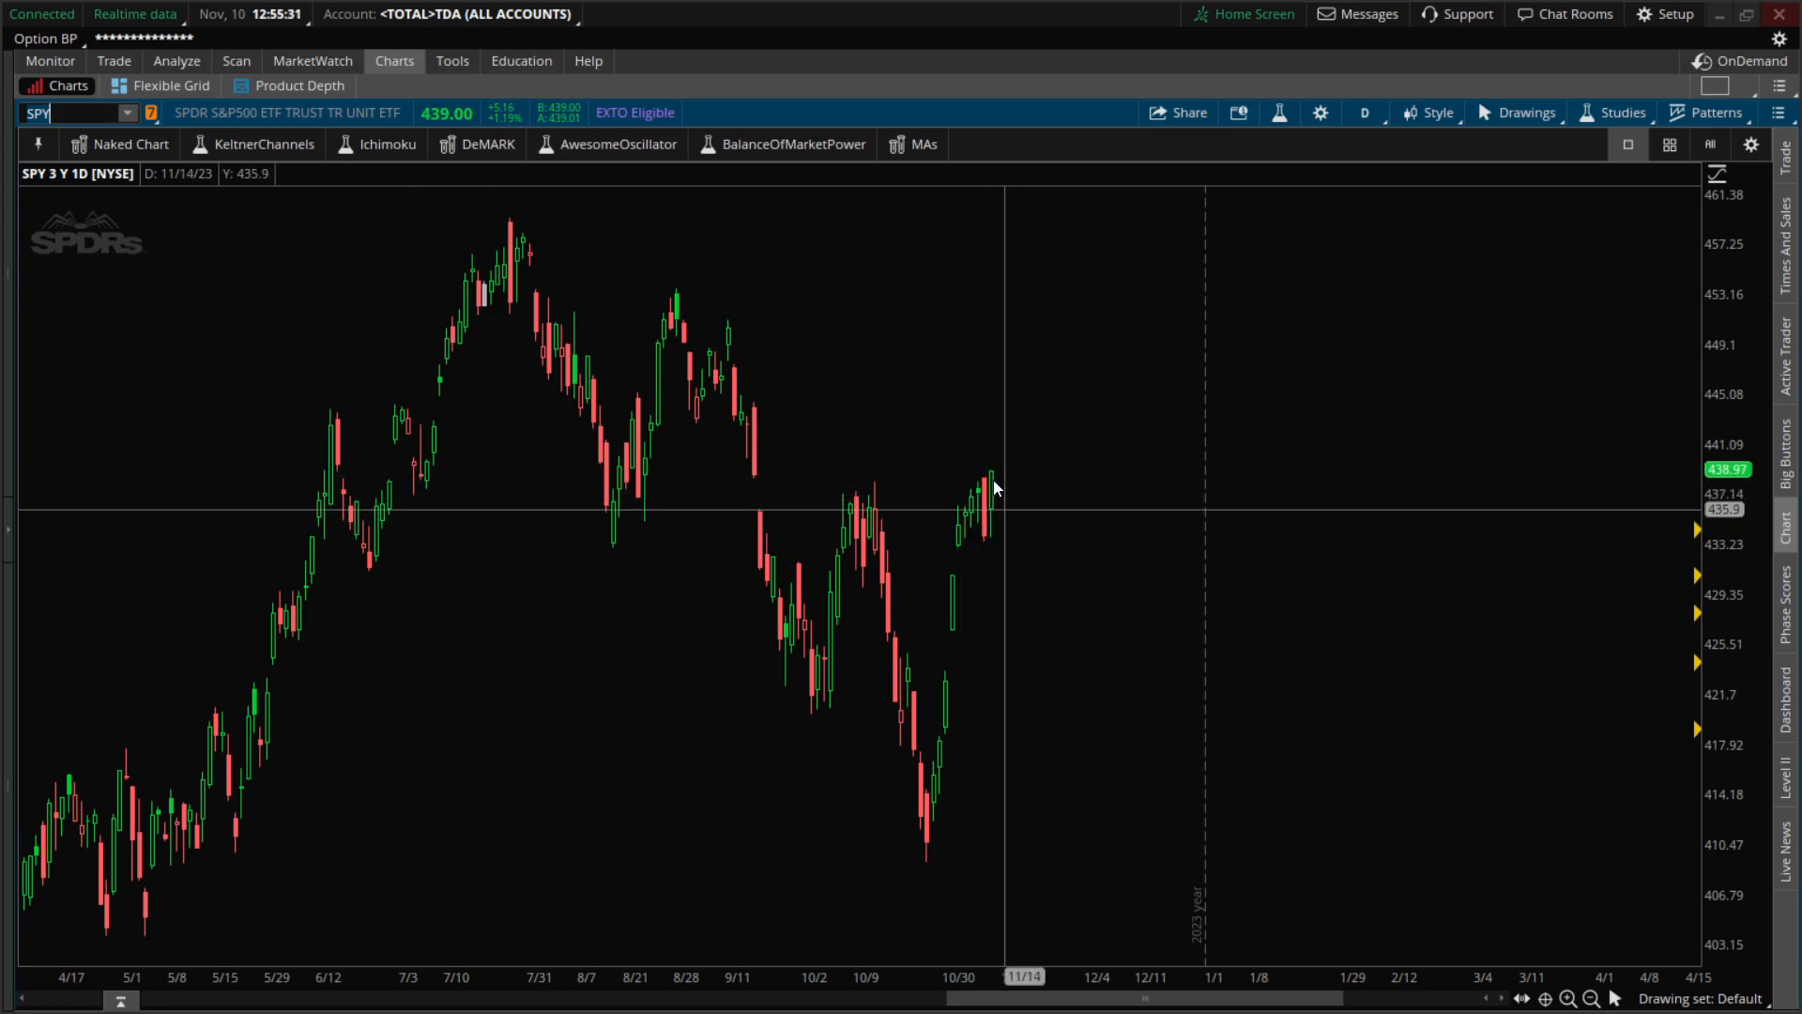
pyautogui.moveTo(995, 480)
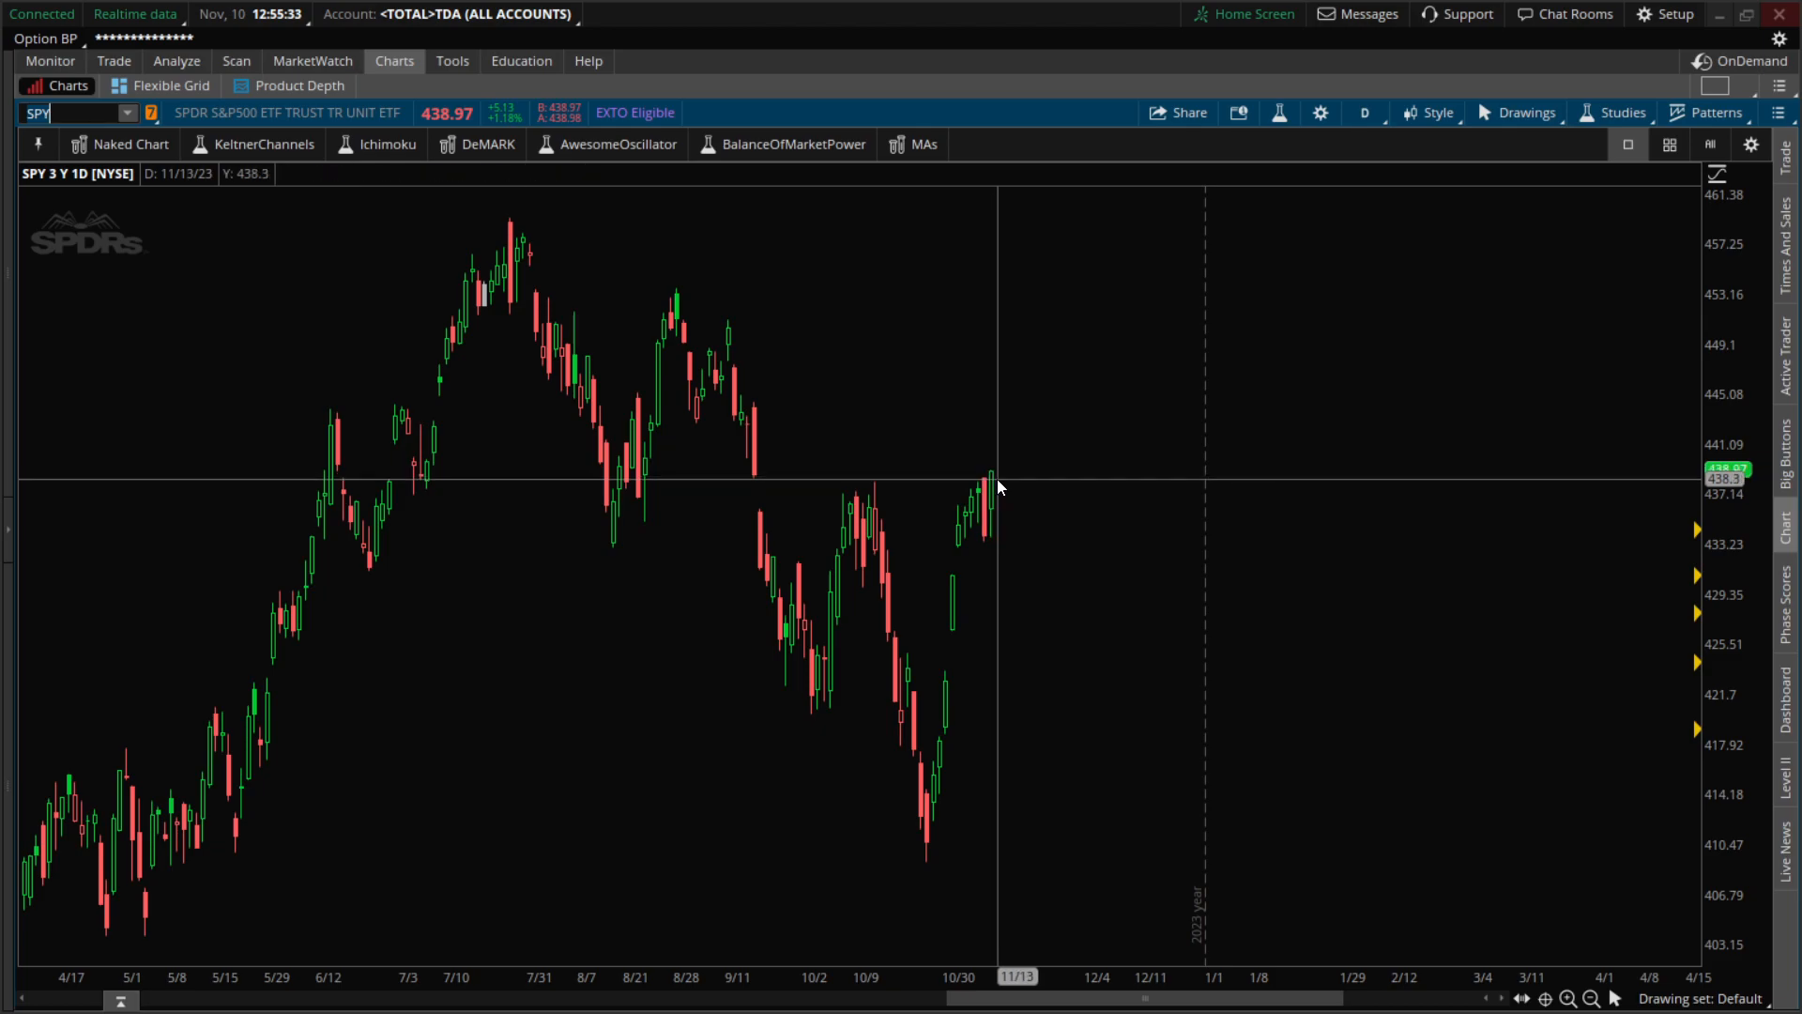
pyautogui.moveTo(1008, 503)
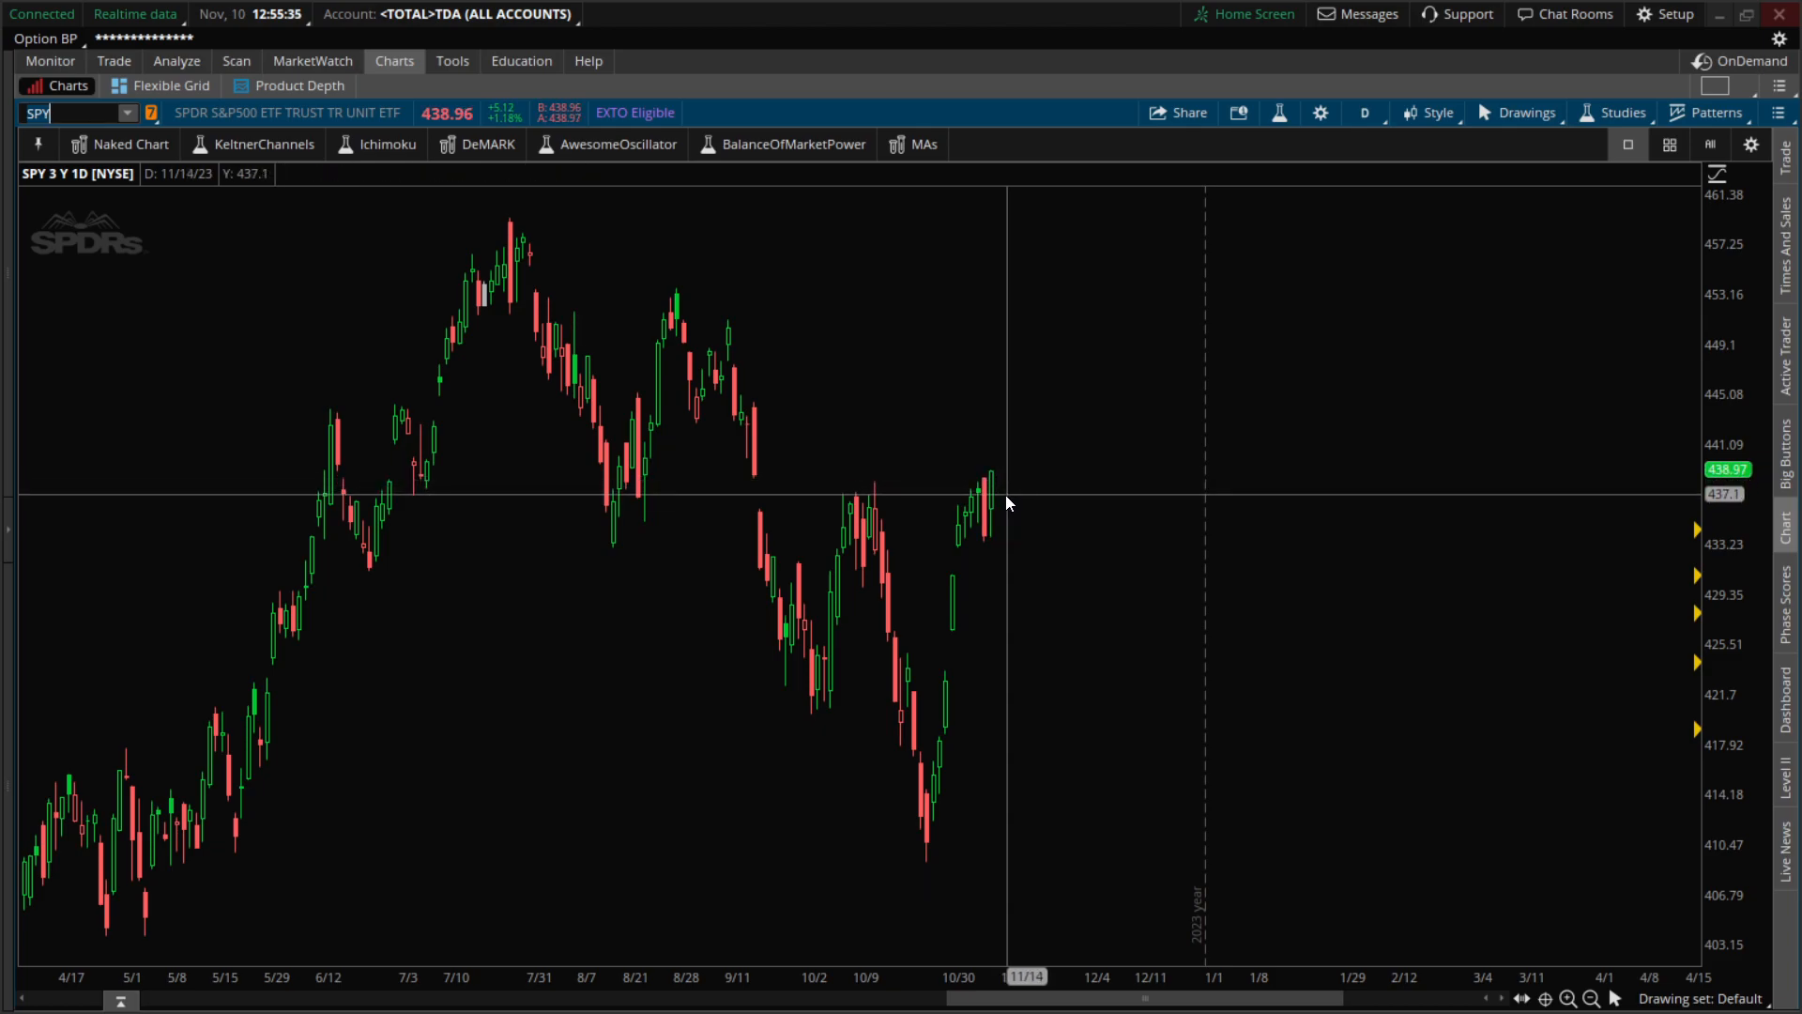
pyautogui.moveTo(977, 523)
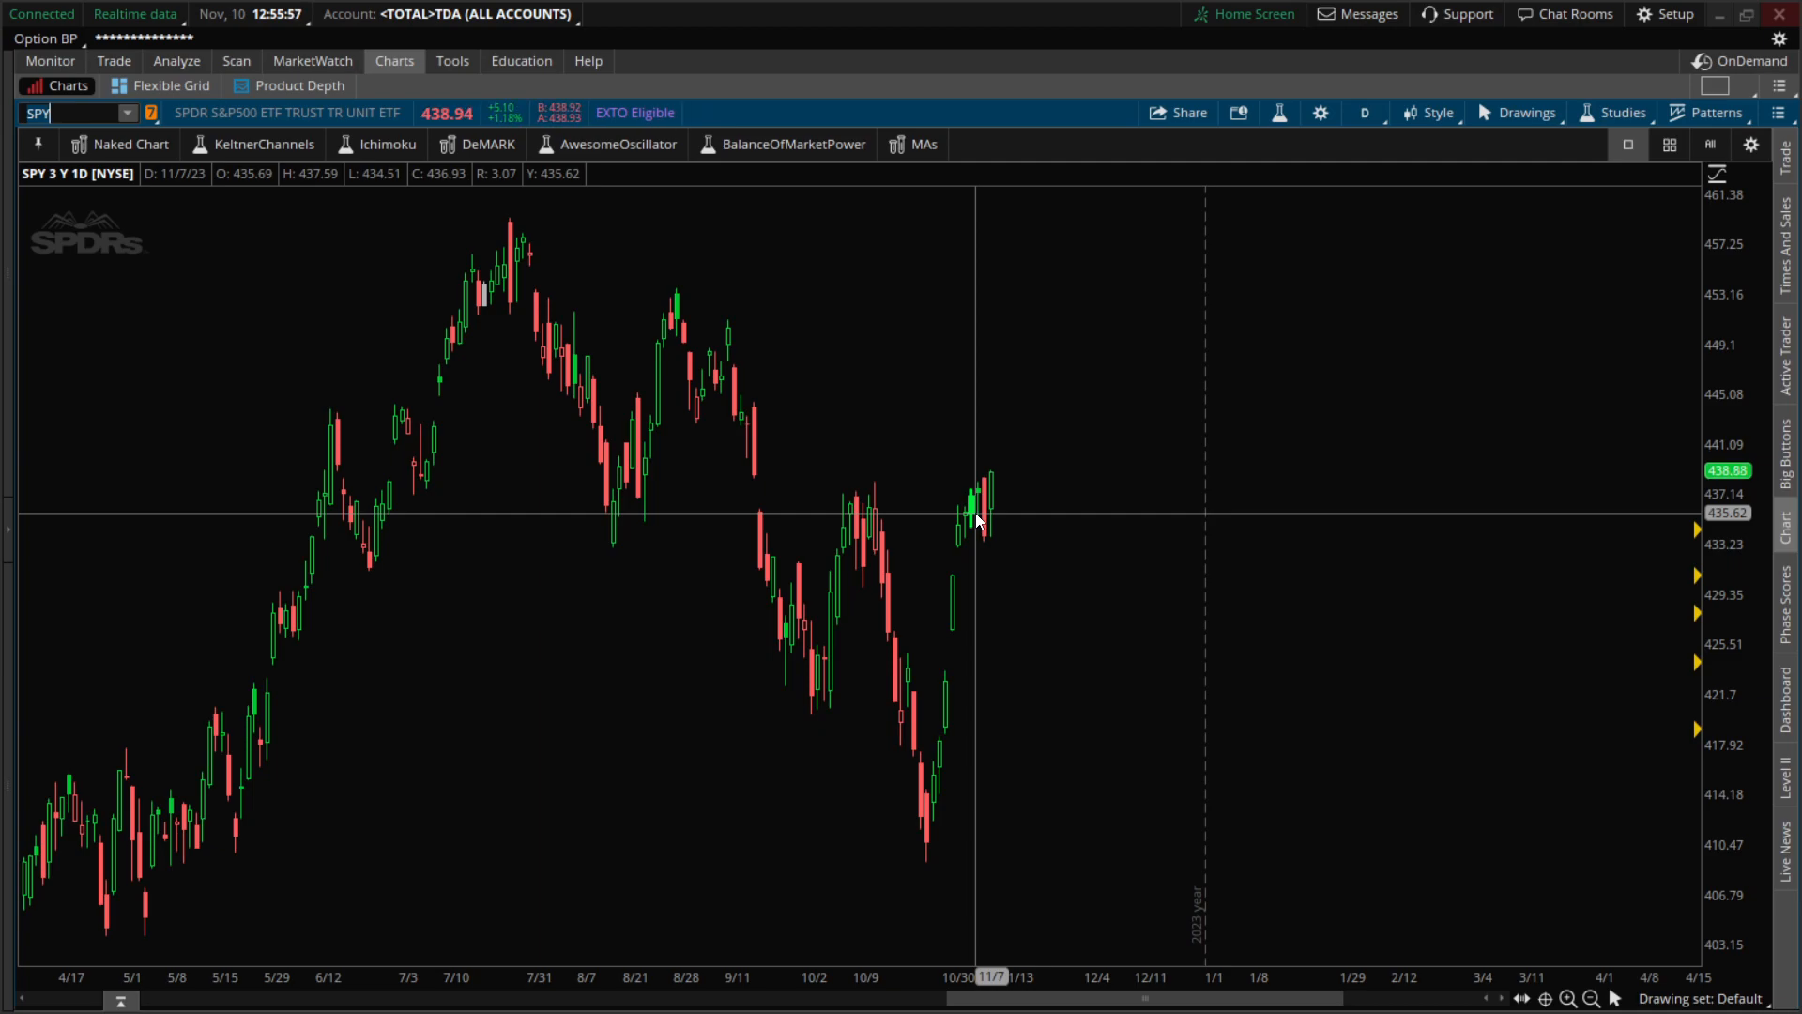
pyautogui.moveTo(998, 496)
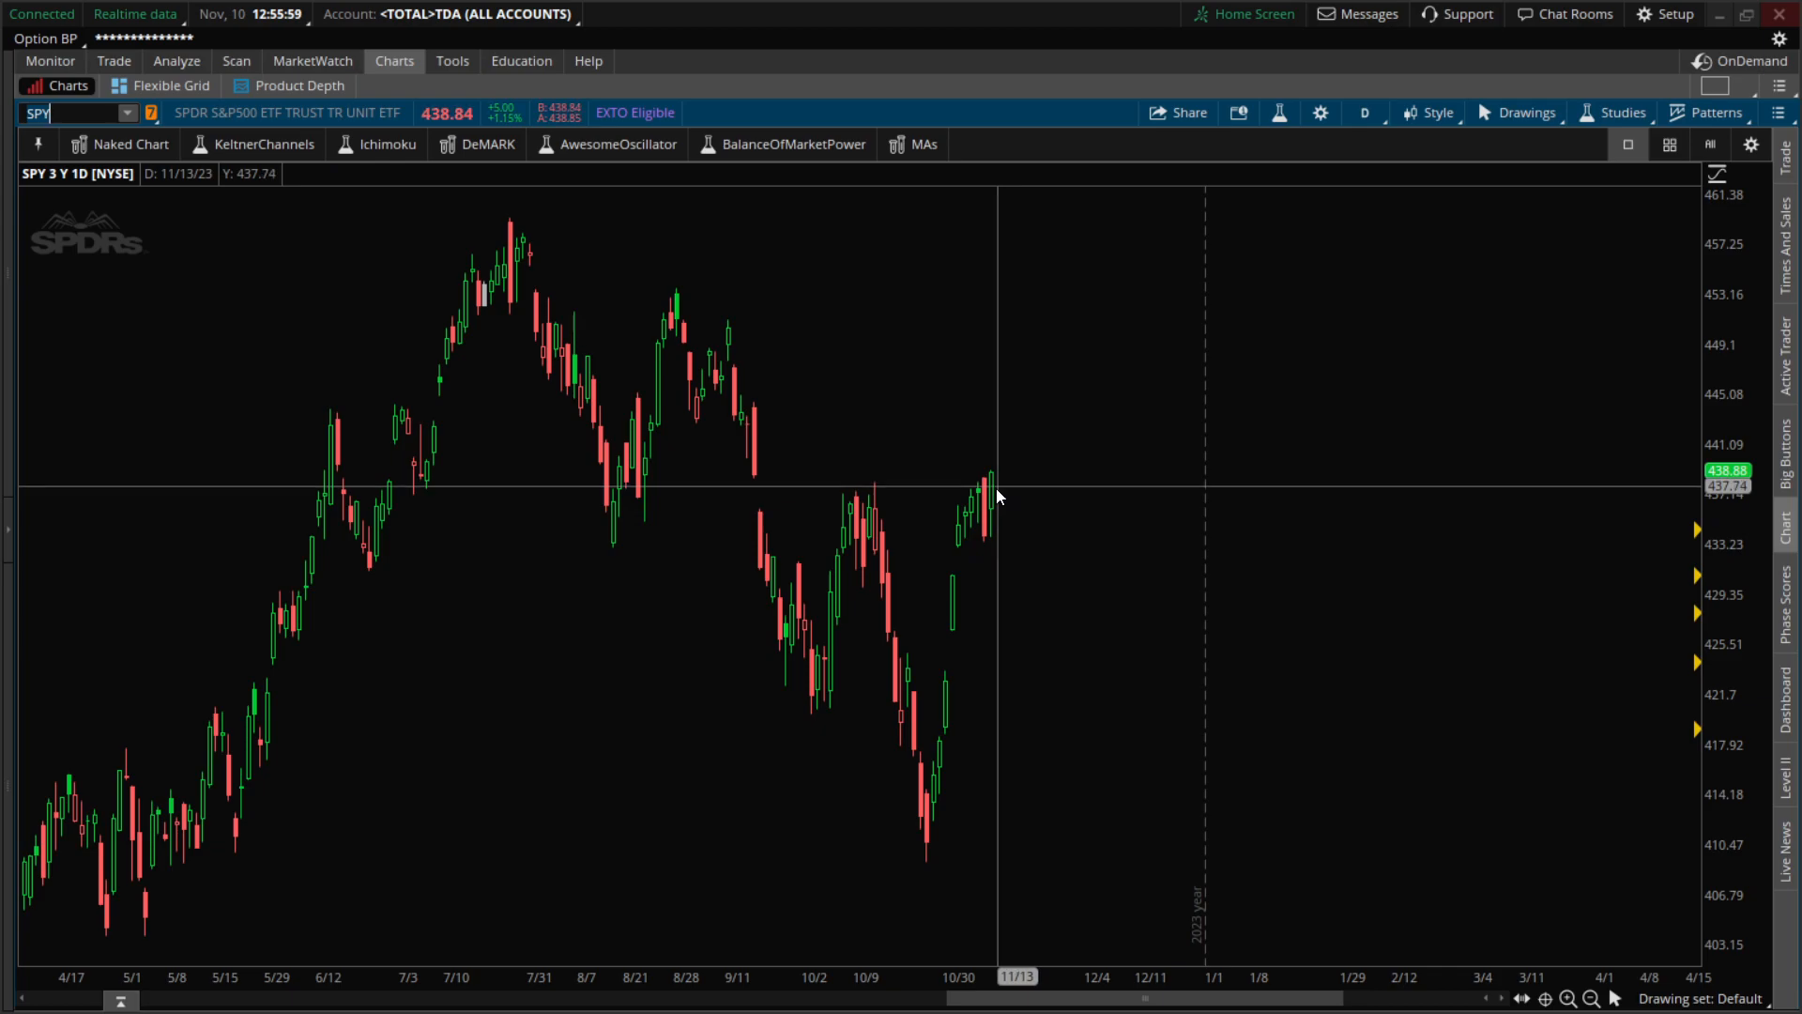
pyautogui.moveTo(992, 506)
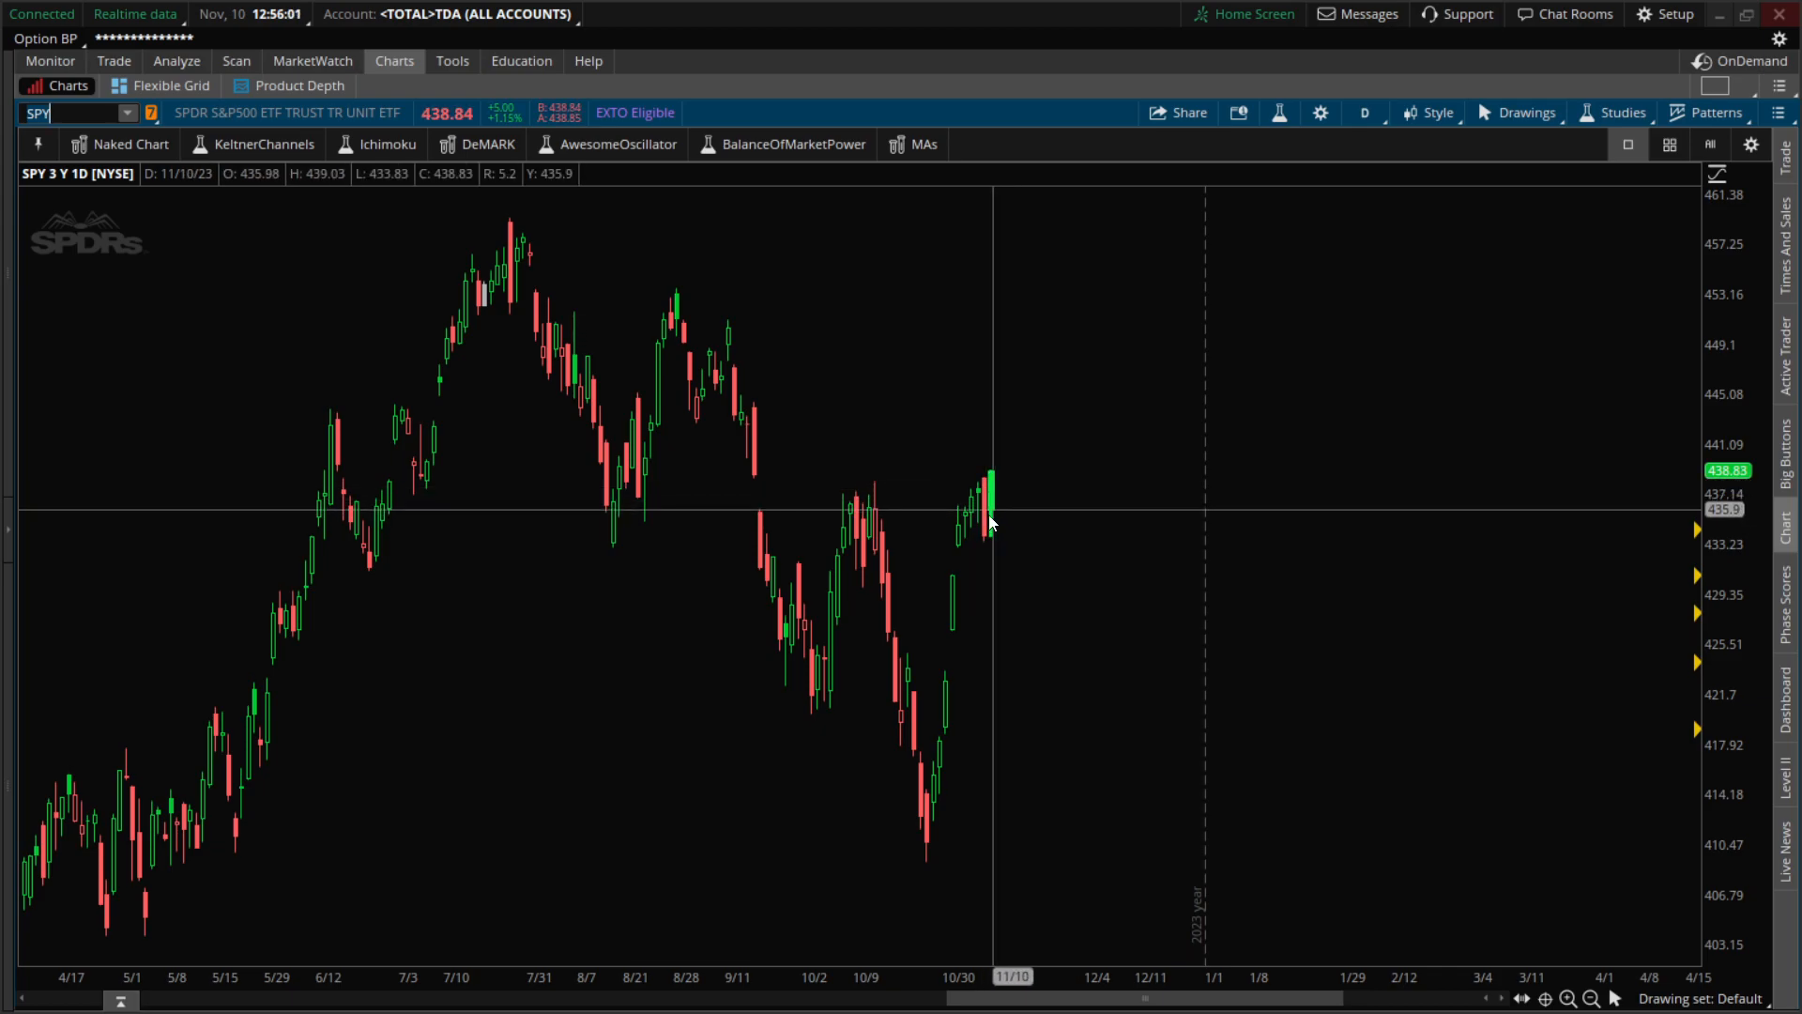
pyautogui.moveTo(983, 529)
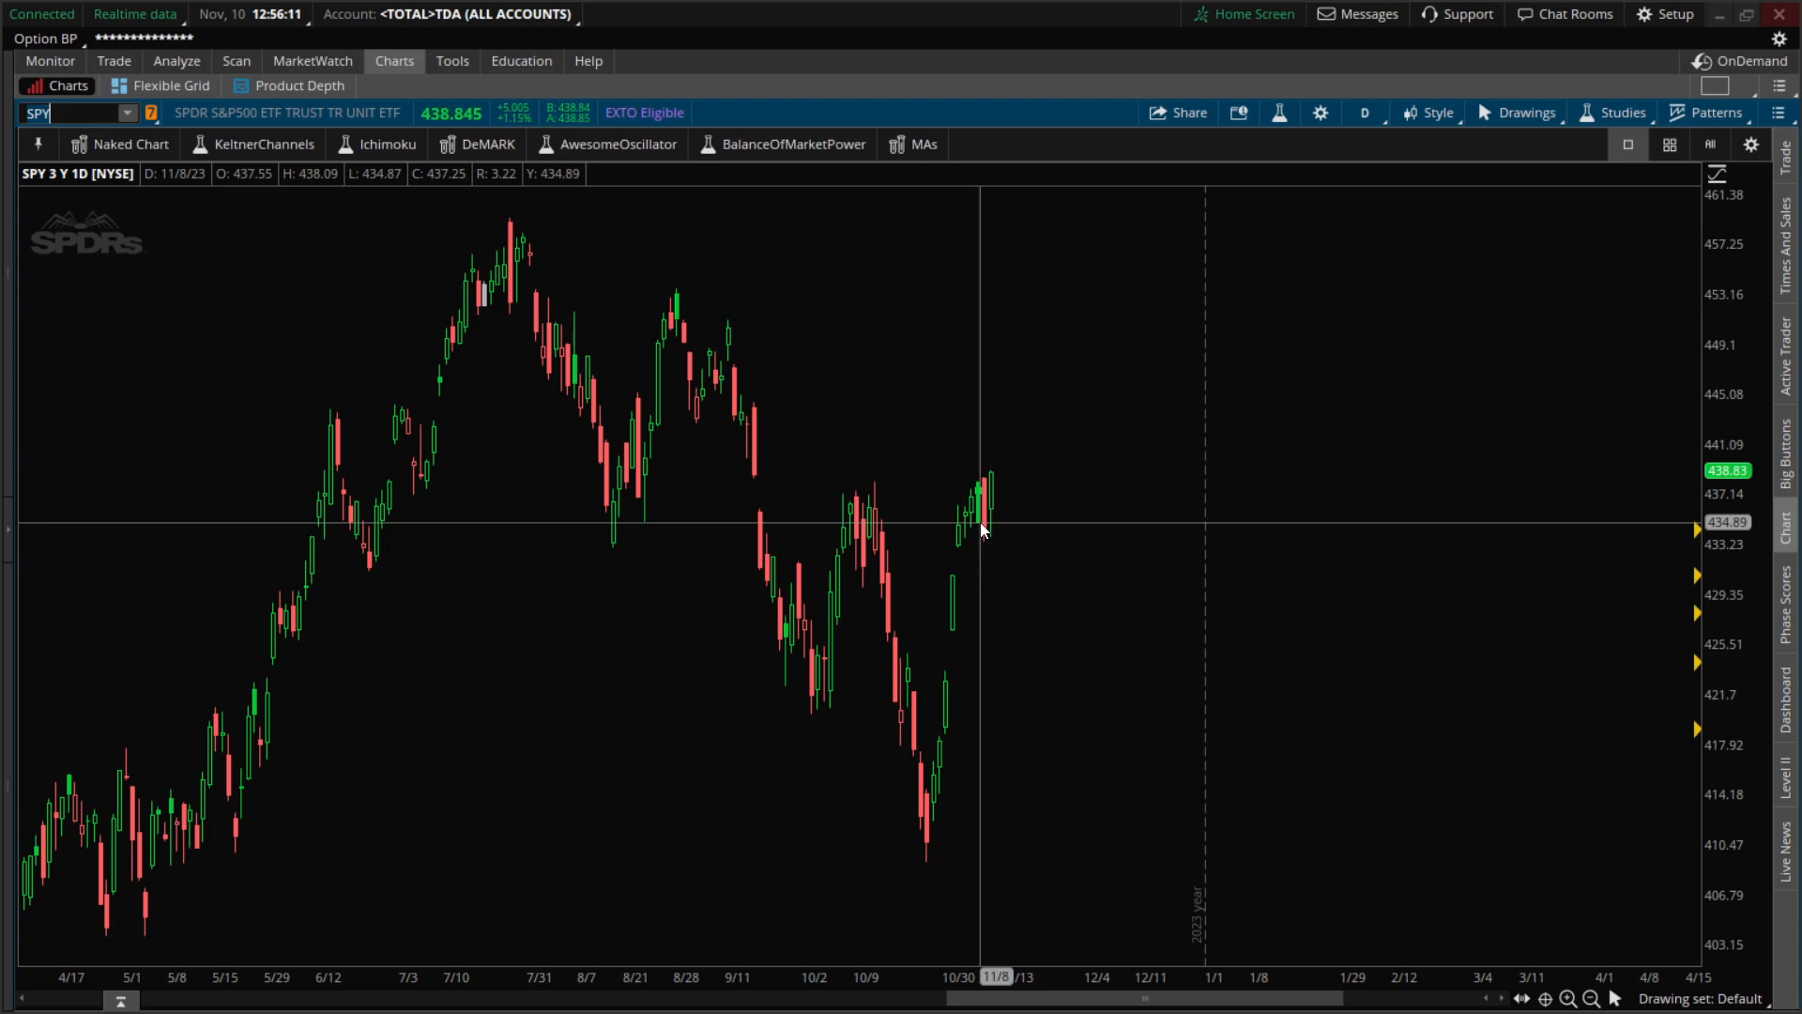
pyautogui.moveTo(971, 527)
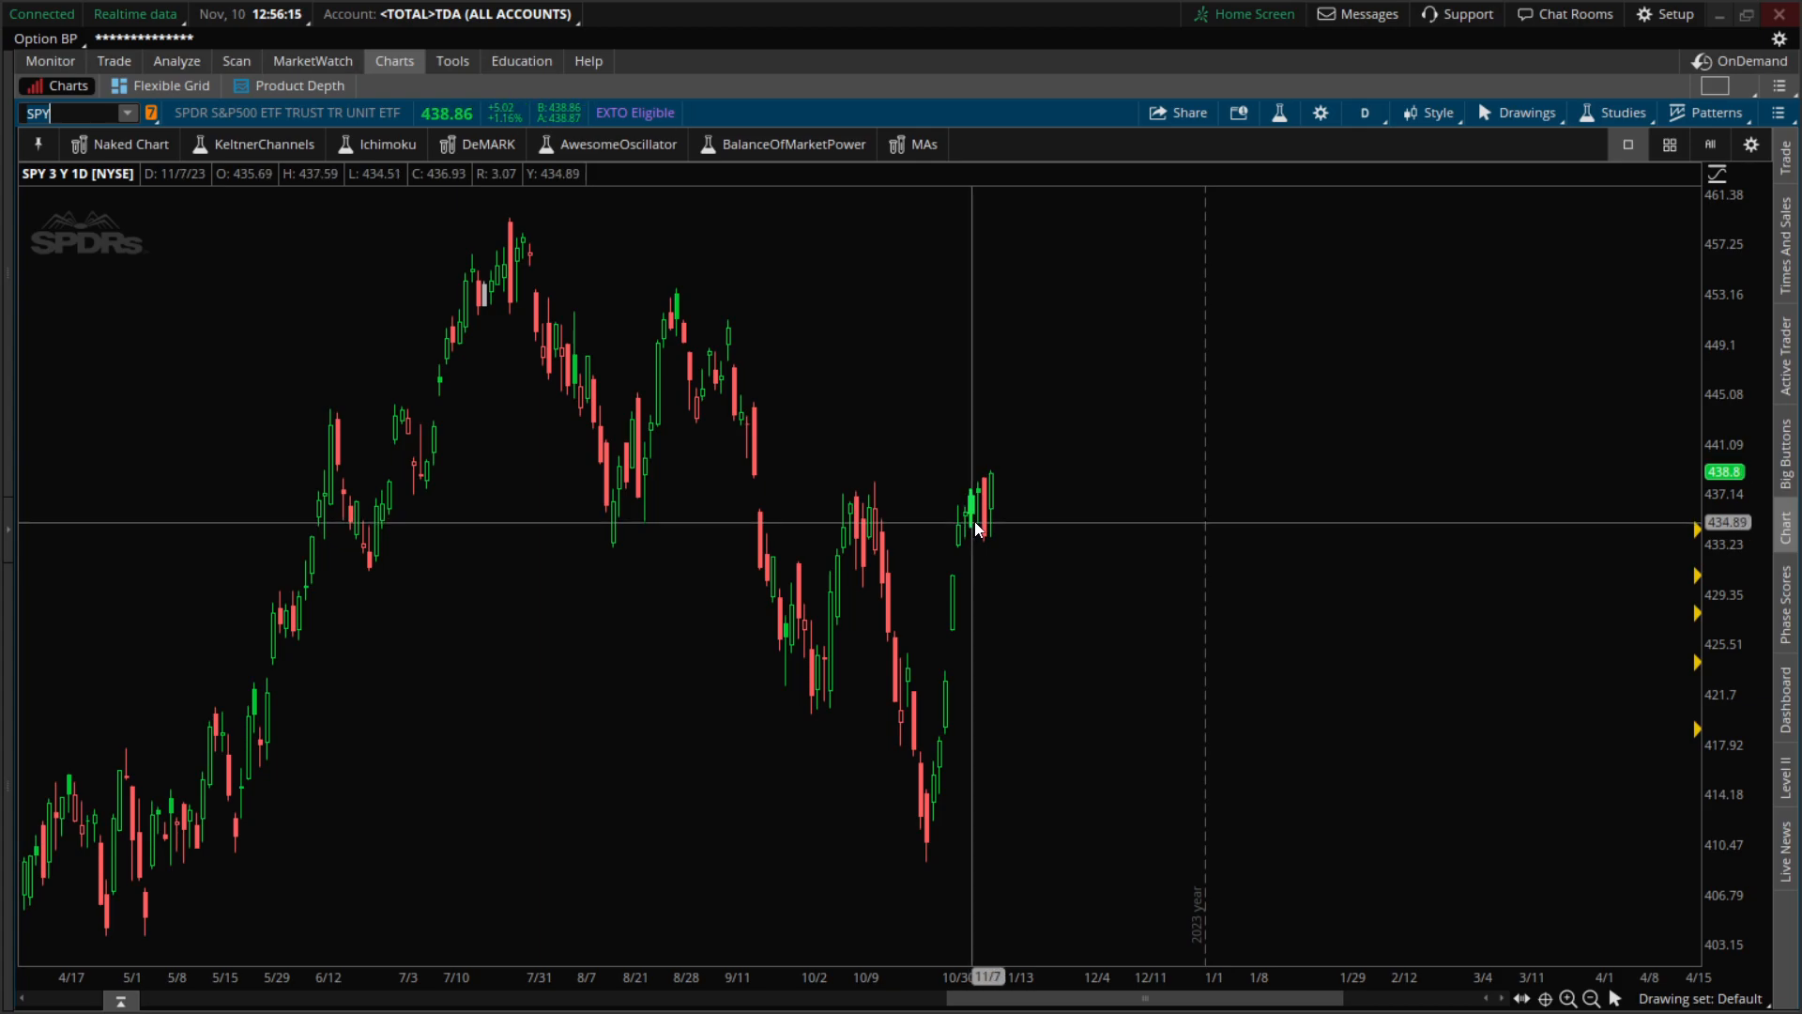
pyautogui.moveTo(982, 495)
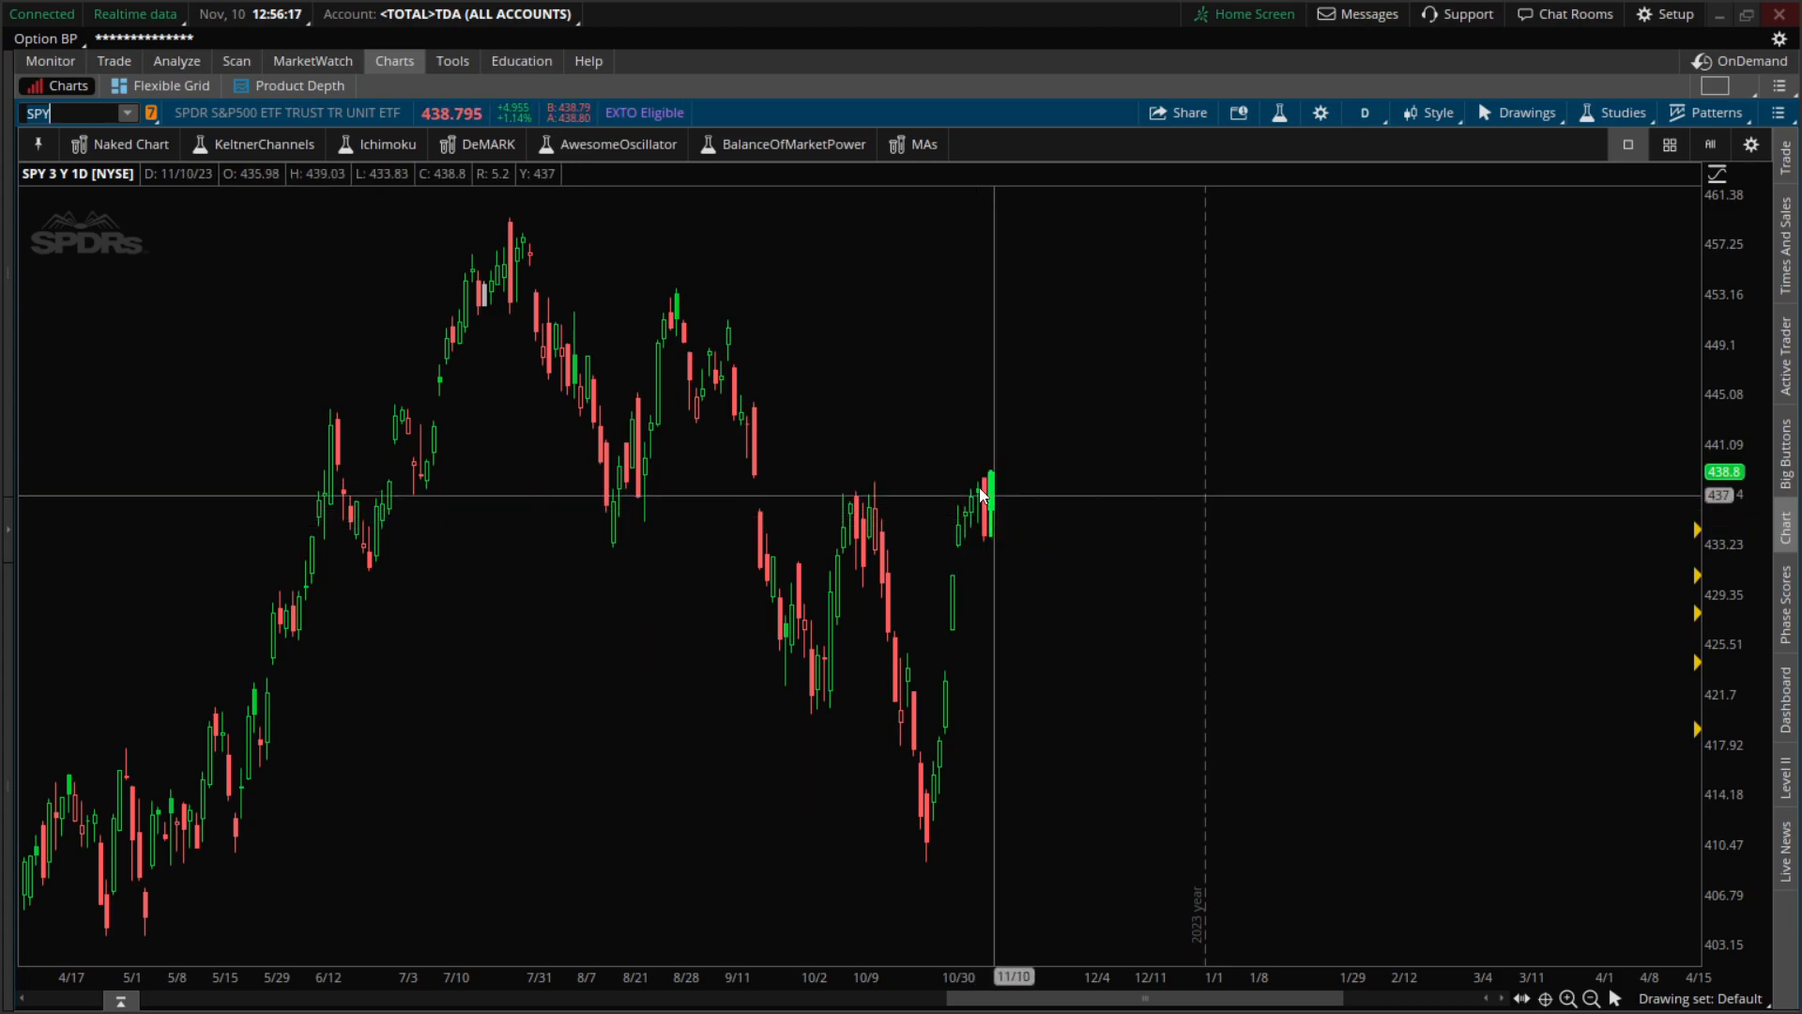
pyautogui.moveTo(1004, 521)
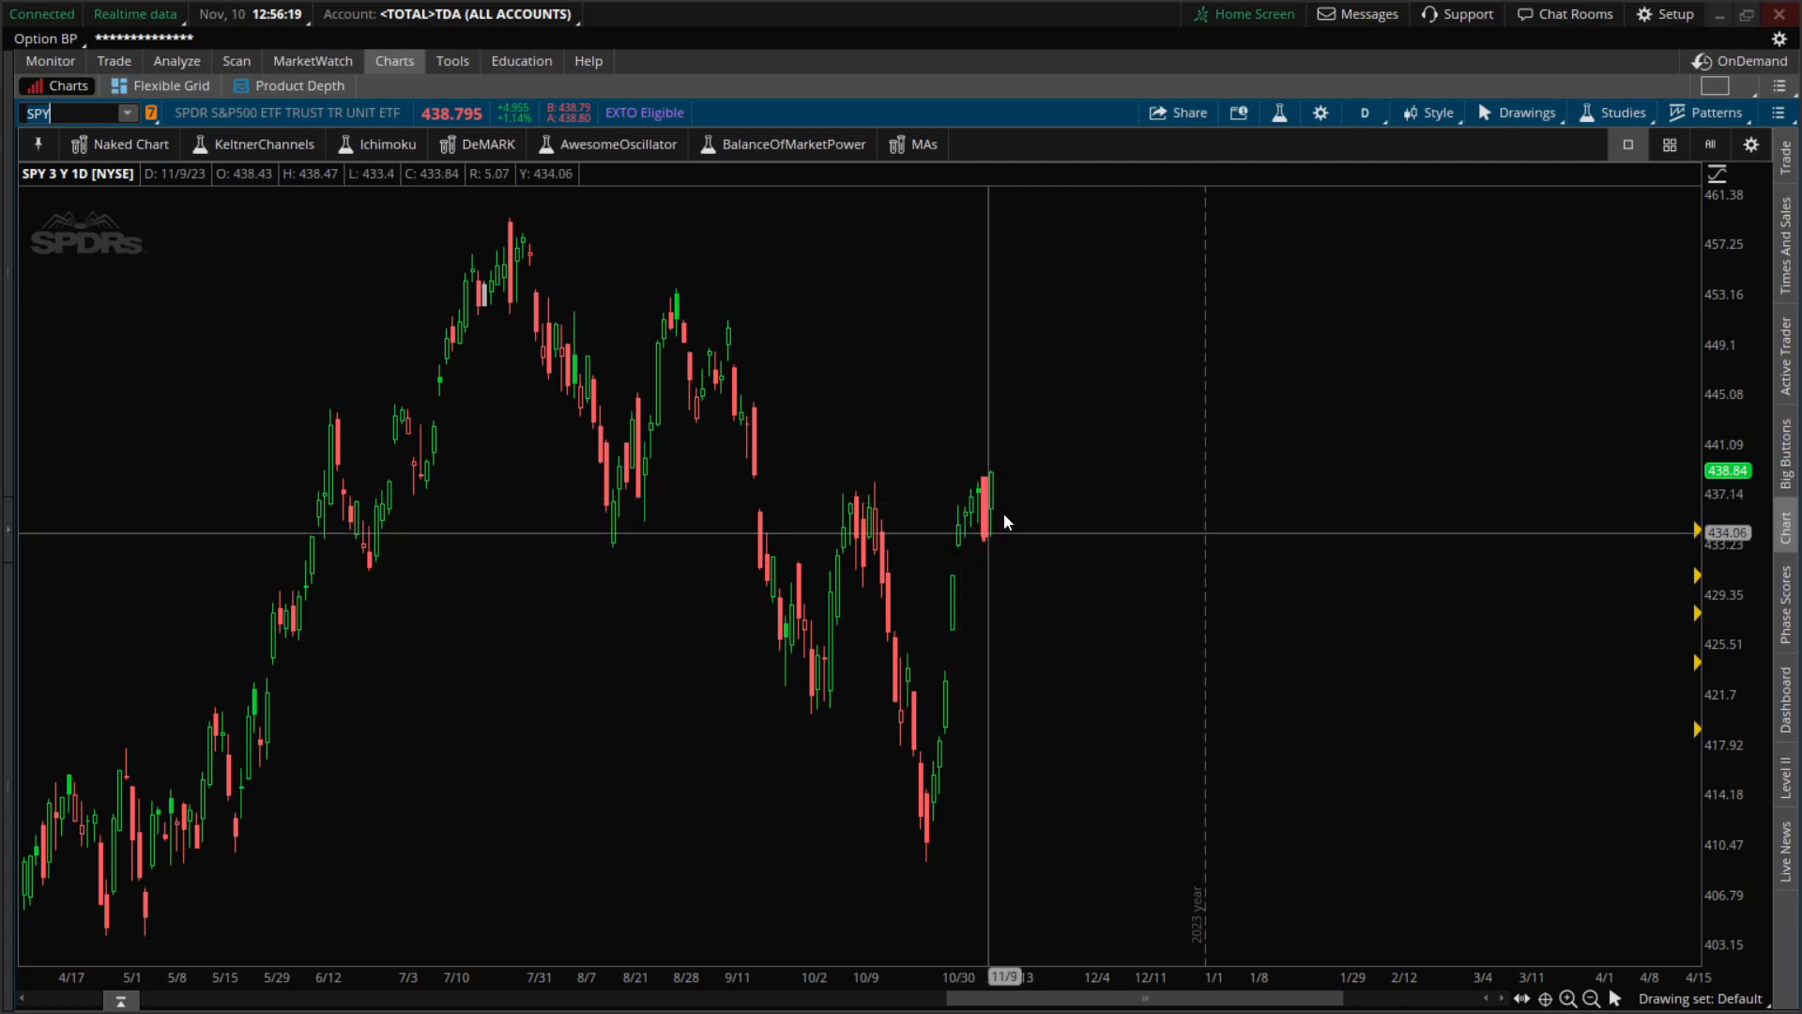
pyautogui.moveTo(980, 517)
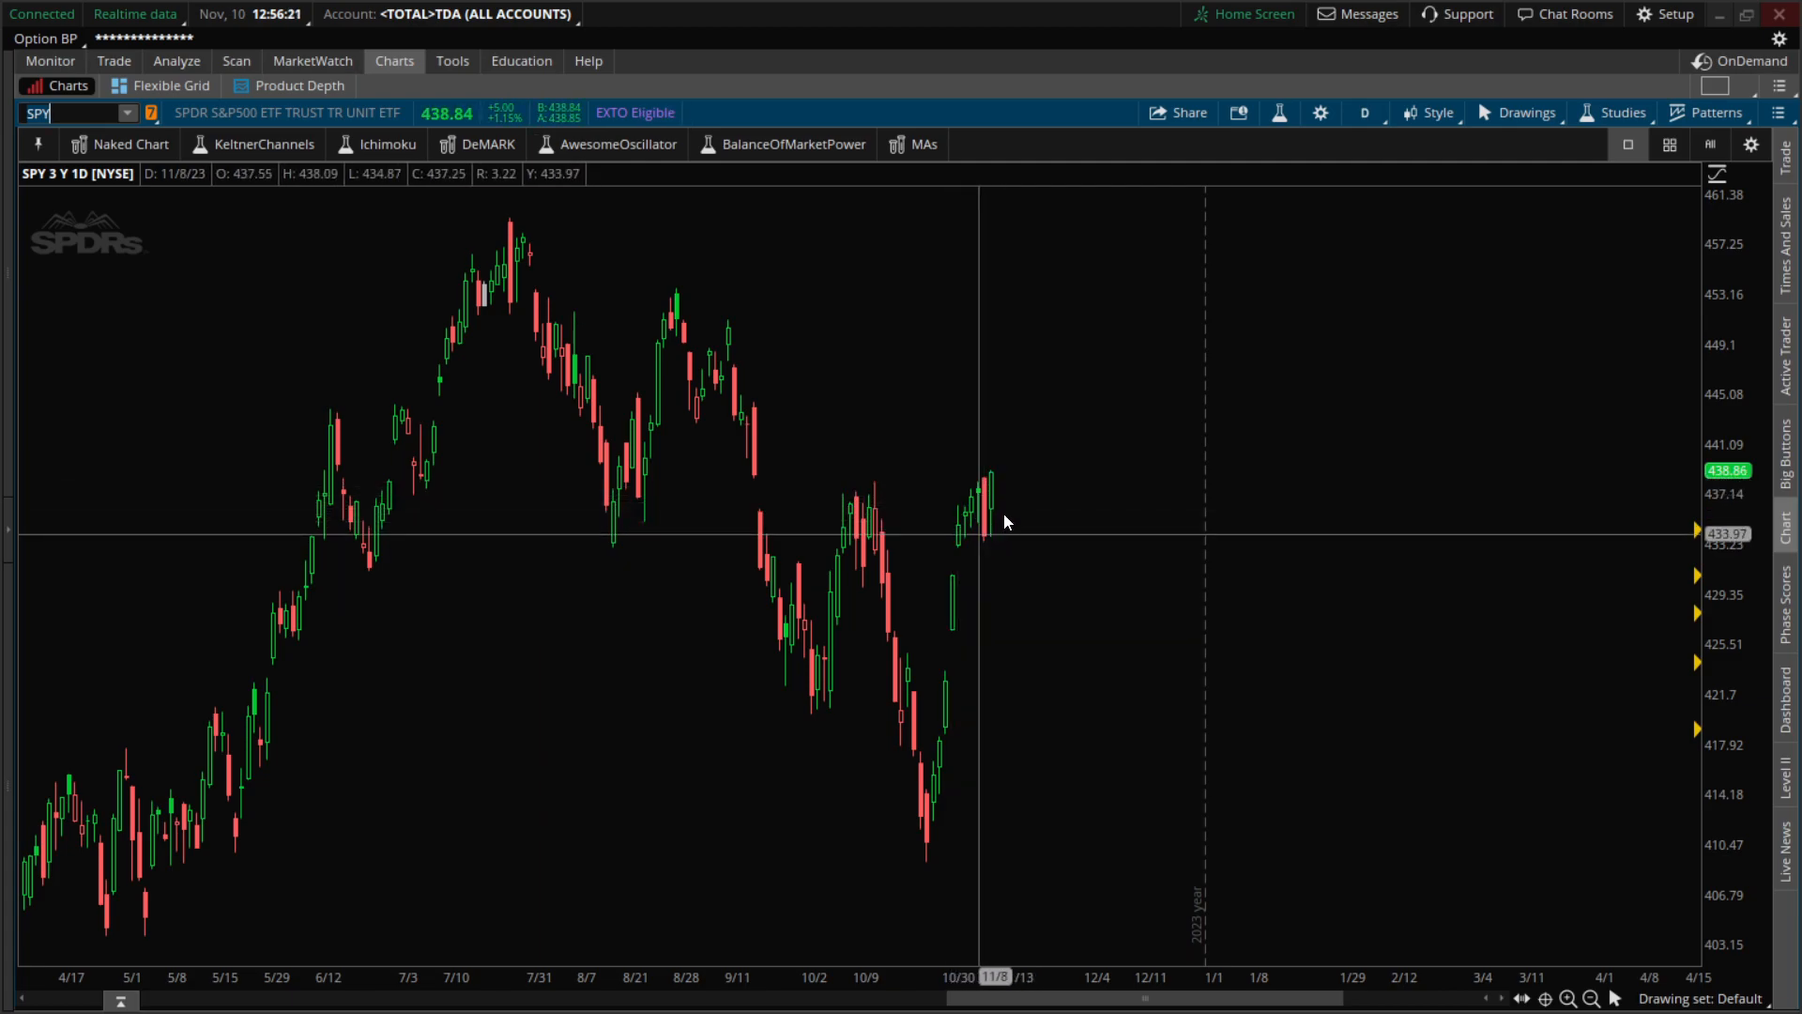
pyautogui.moveTo(991, 537)
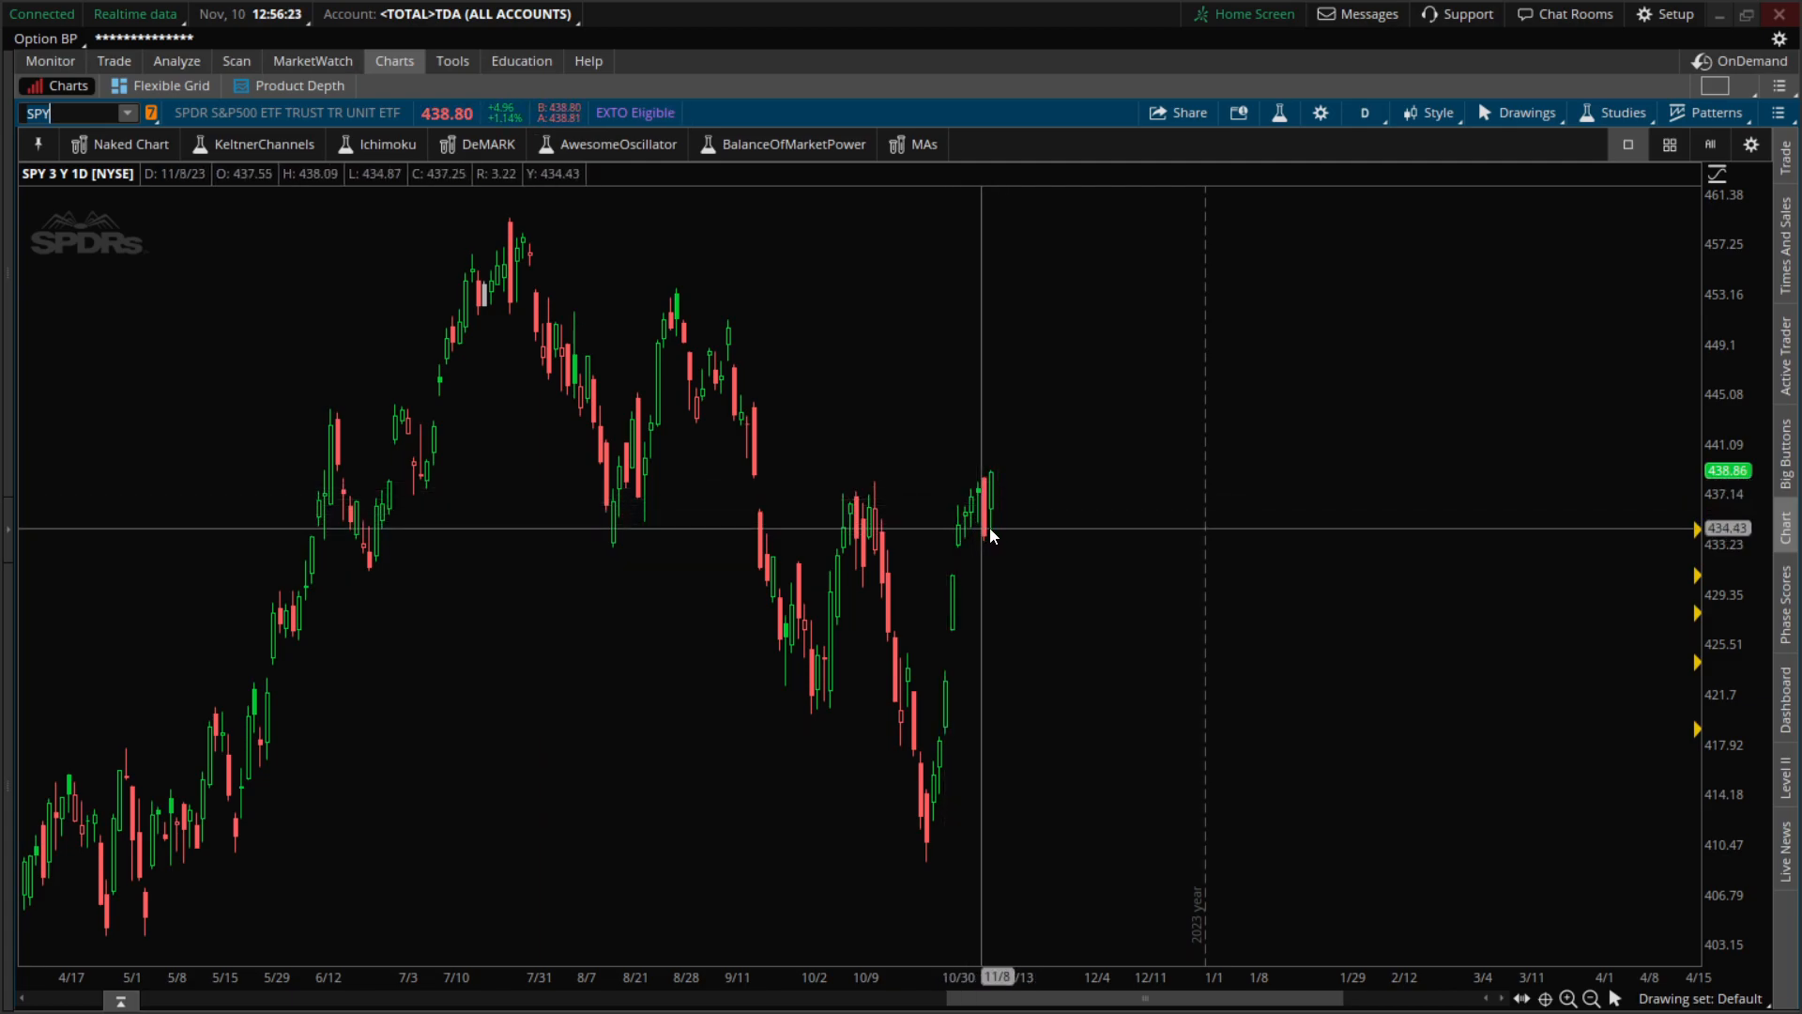
pyautogui.moveTo(968, 503)
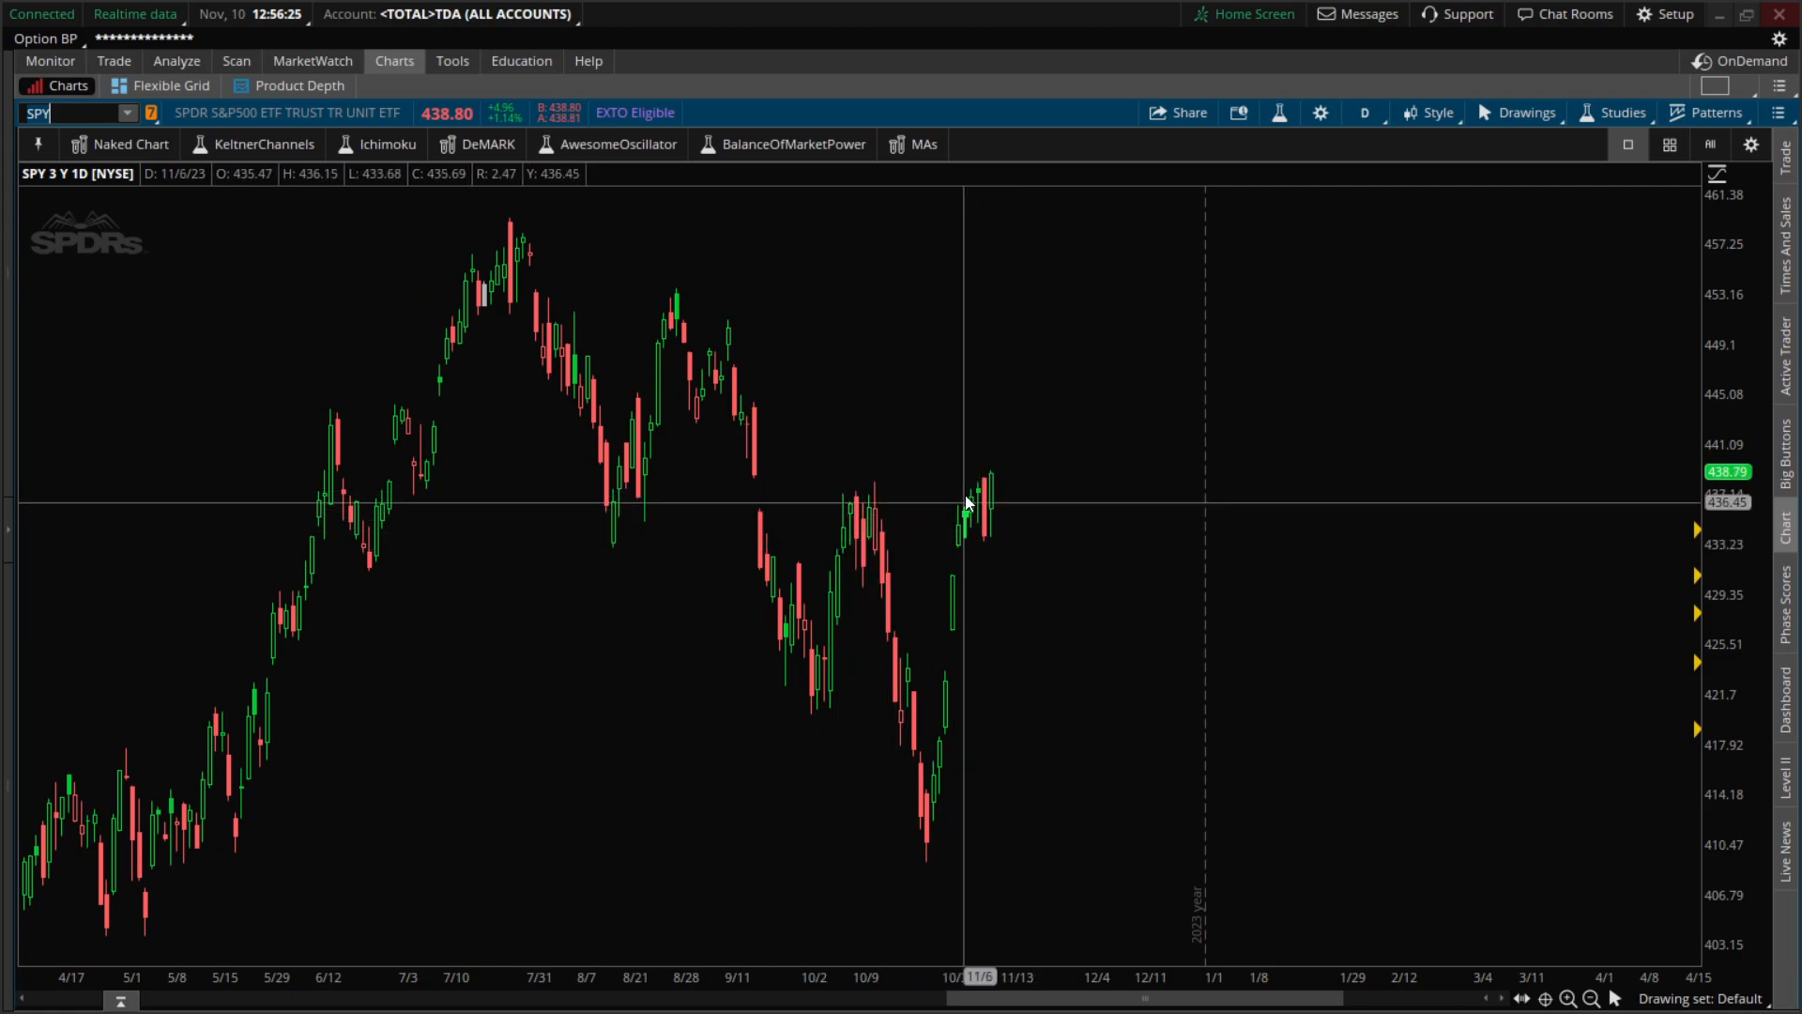
pyautogui.moveTo(854, 561)
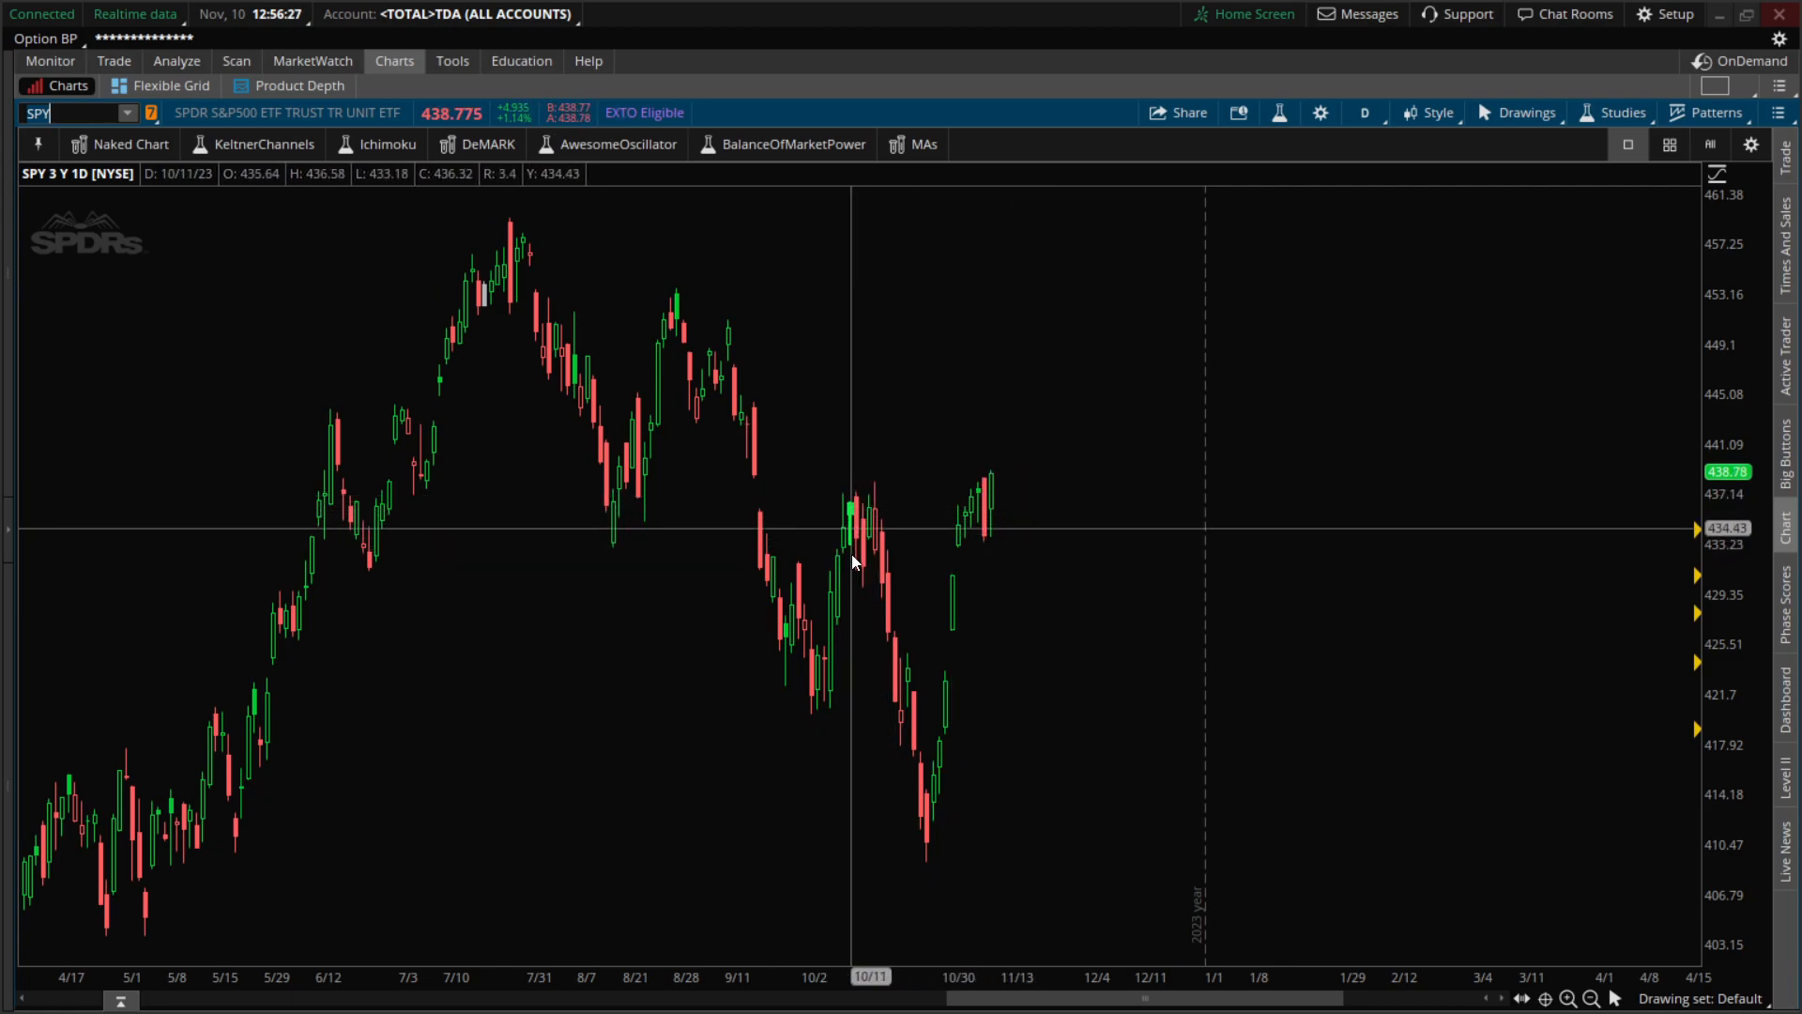
pyautogui.moveTo(839, 521)
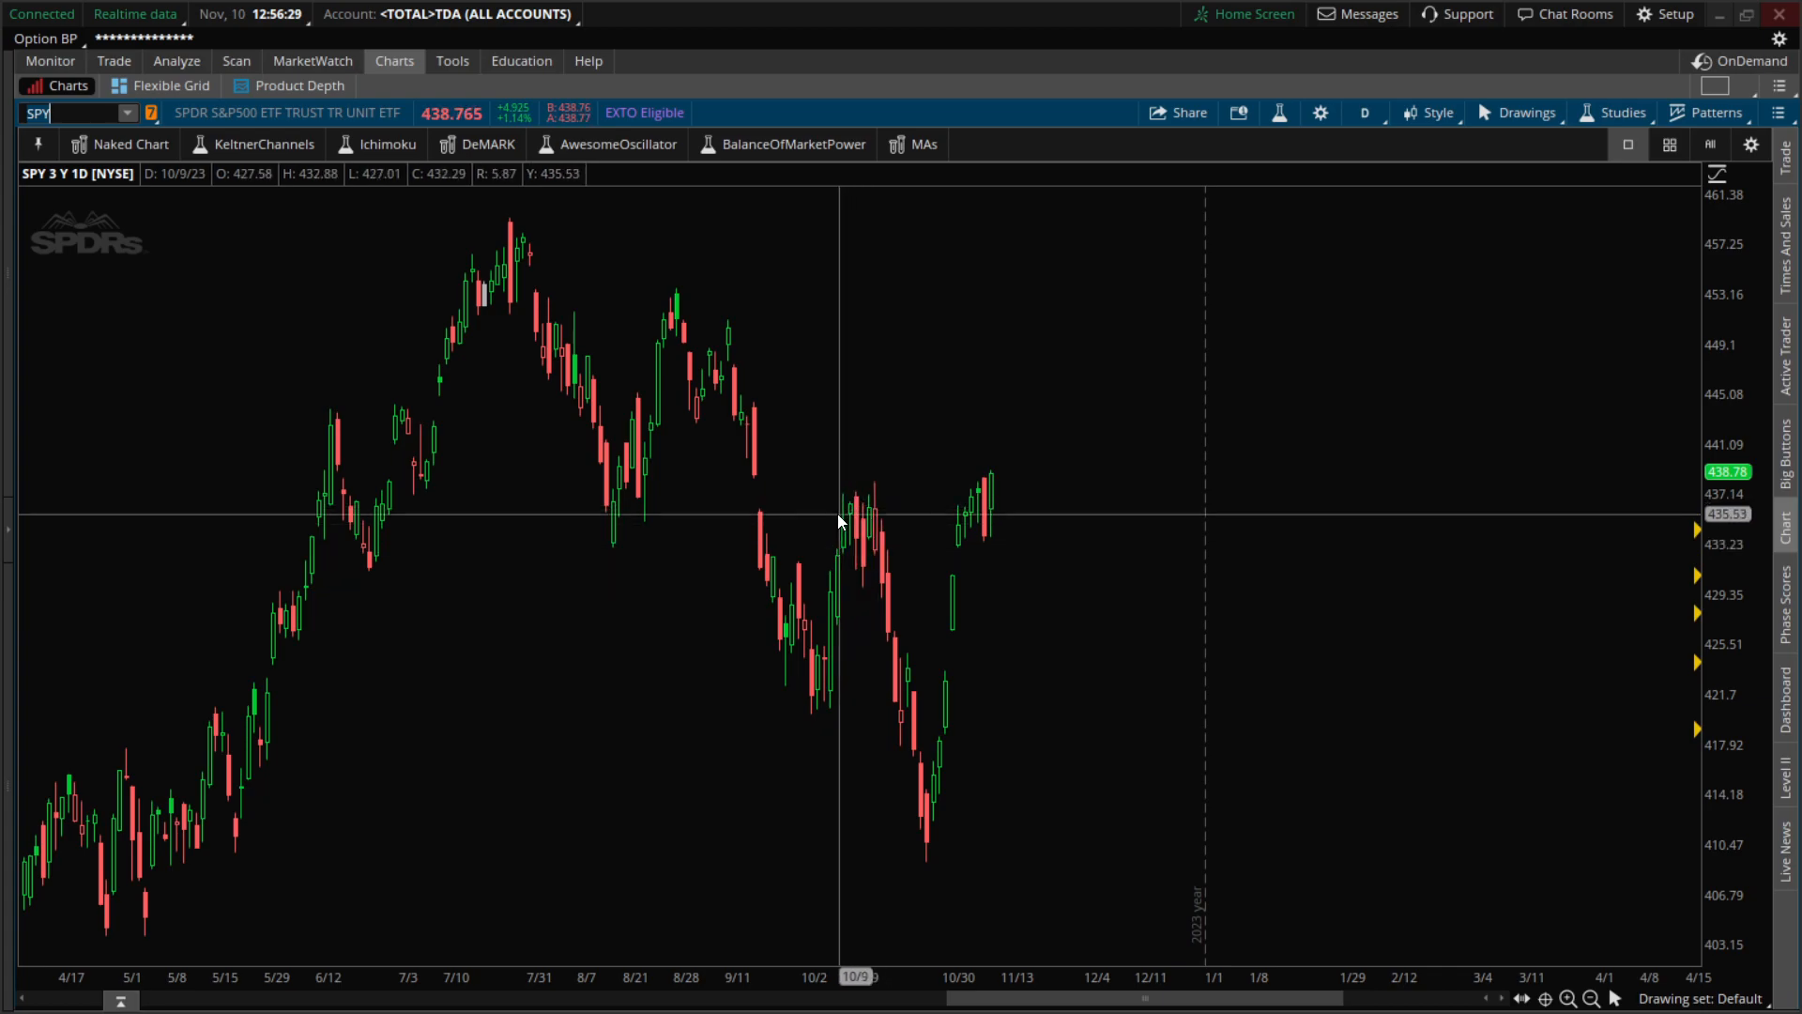
pyautogui.moveTo(845, 503)
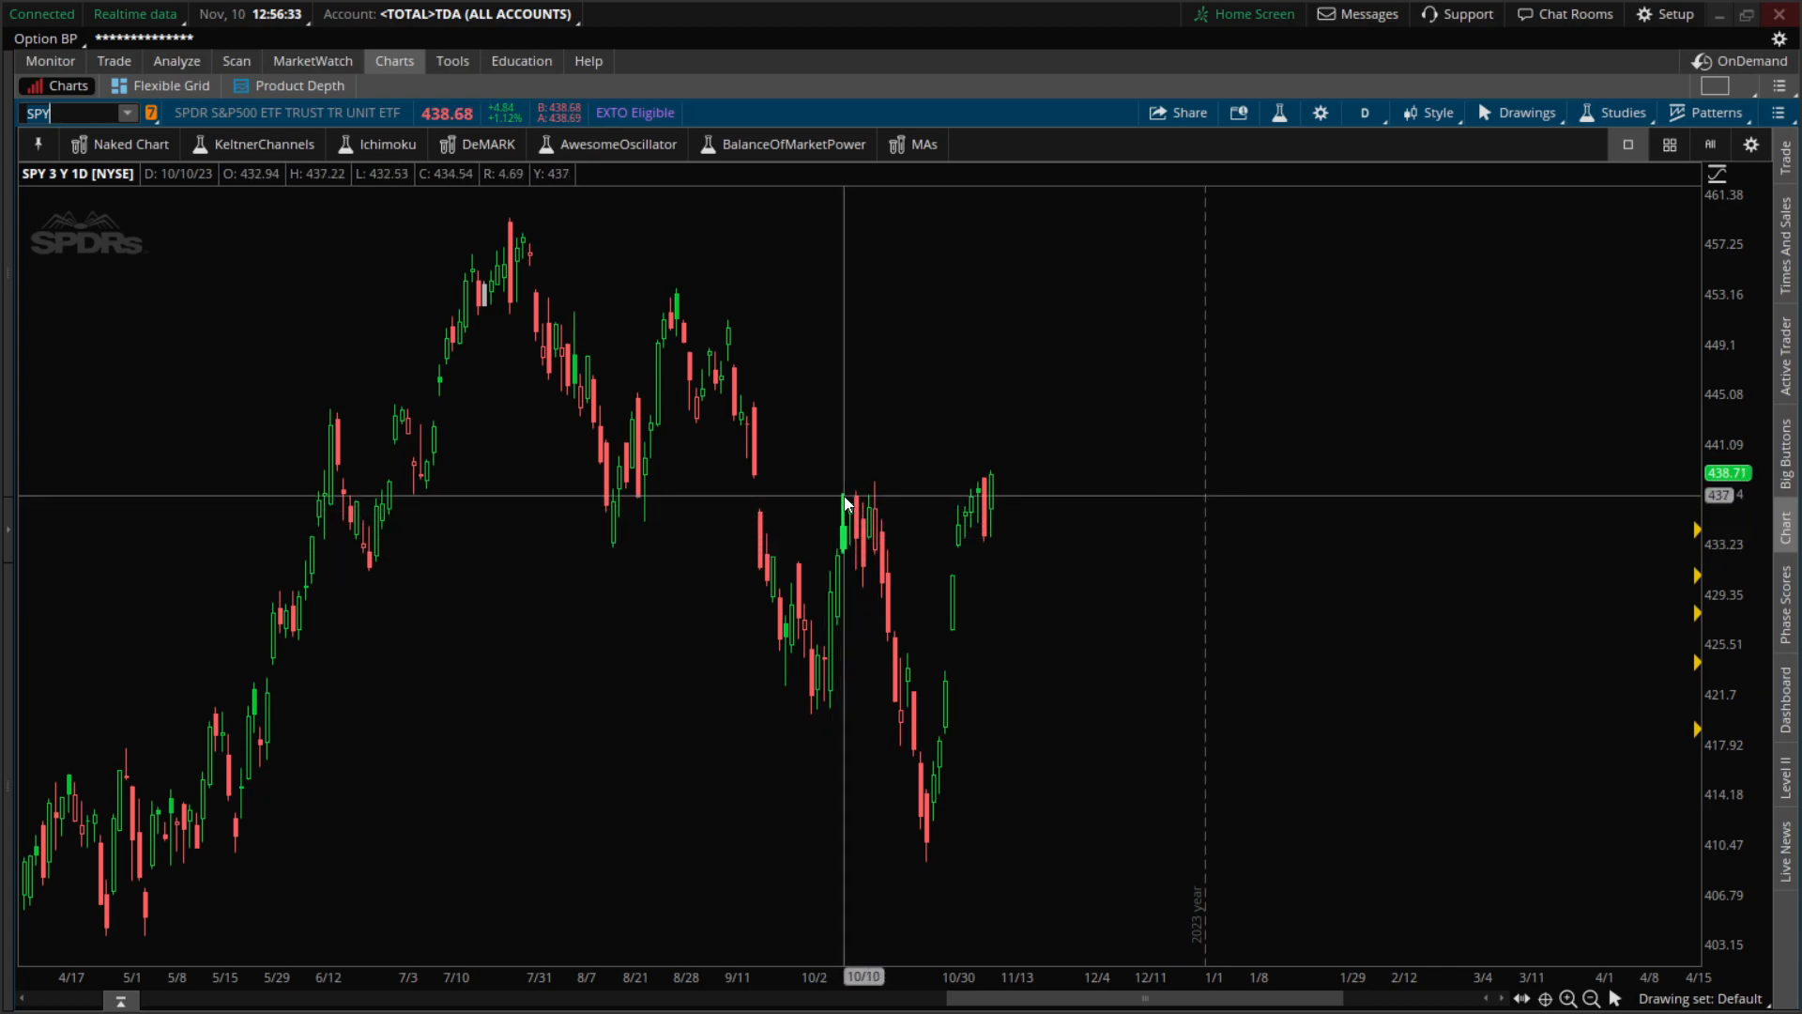
pyautogui.moveTo(860, 542)
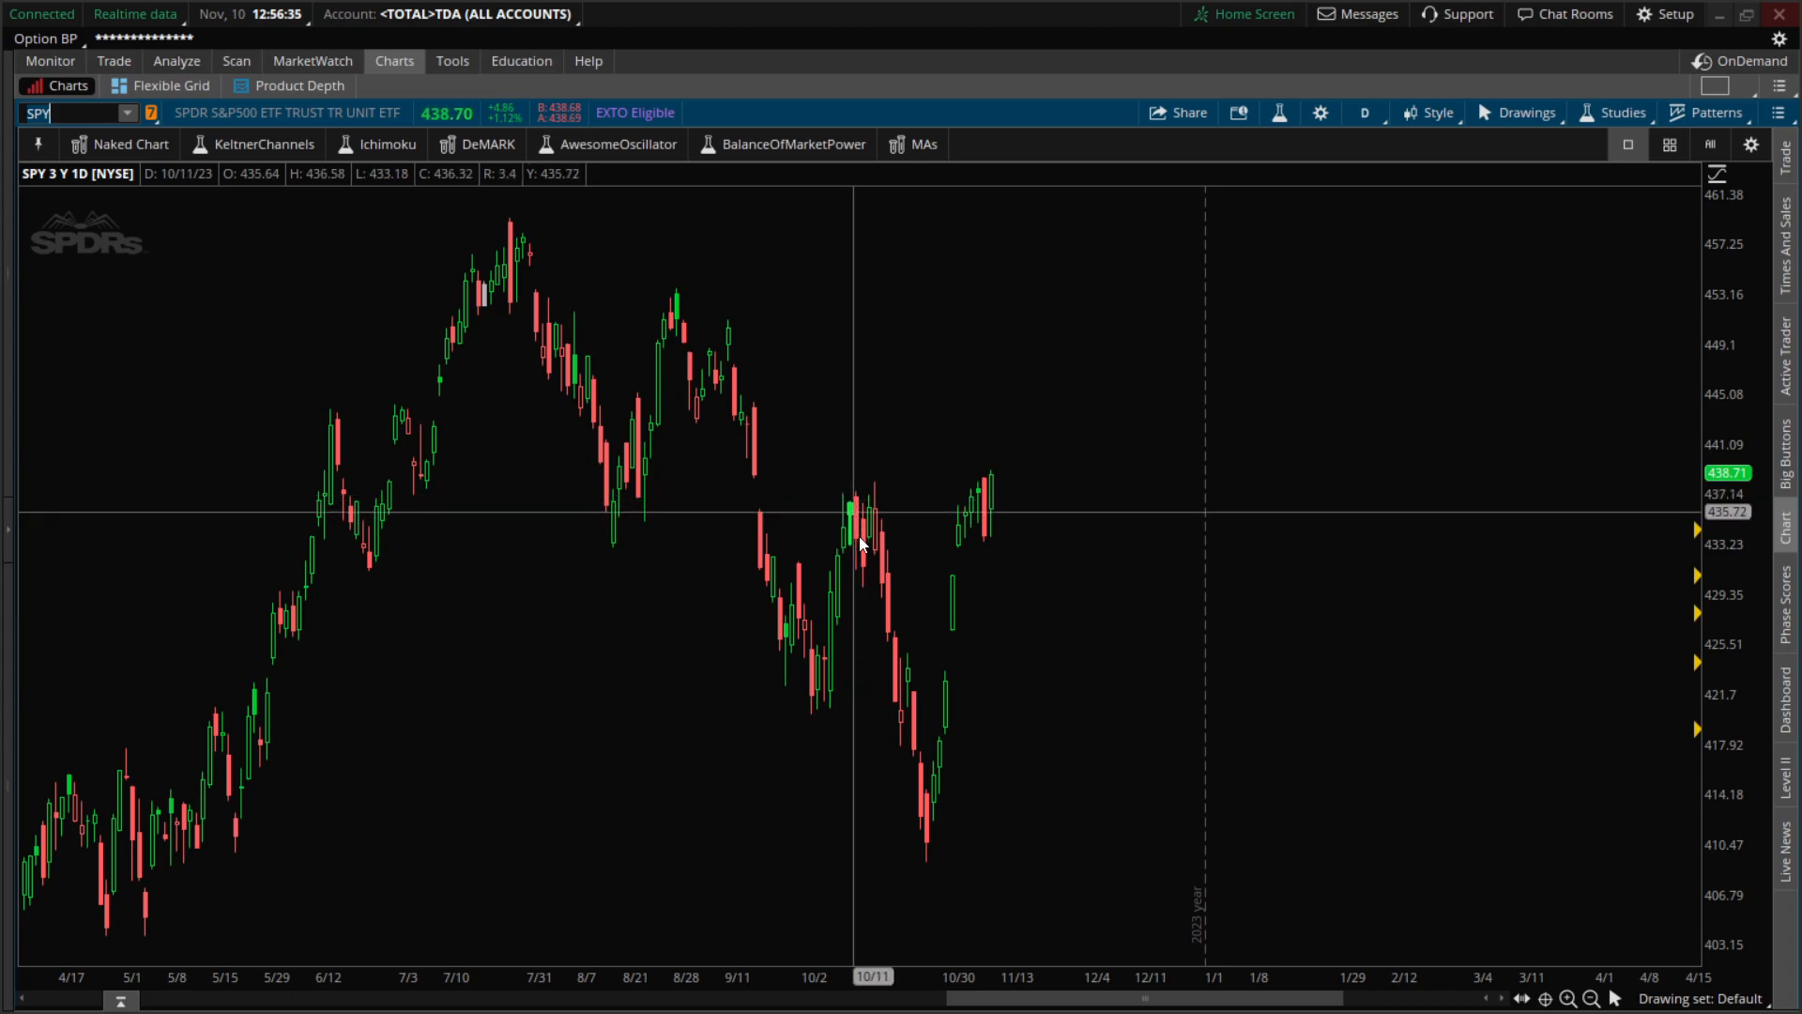
pyautogui.moveTo(868, 573)
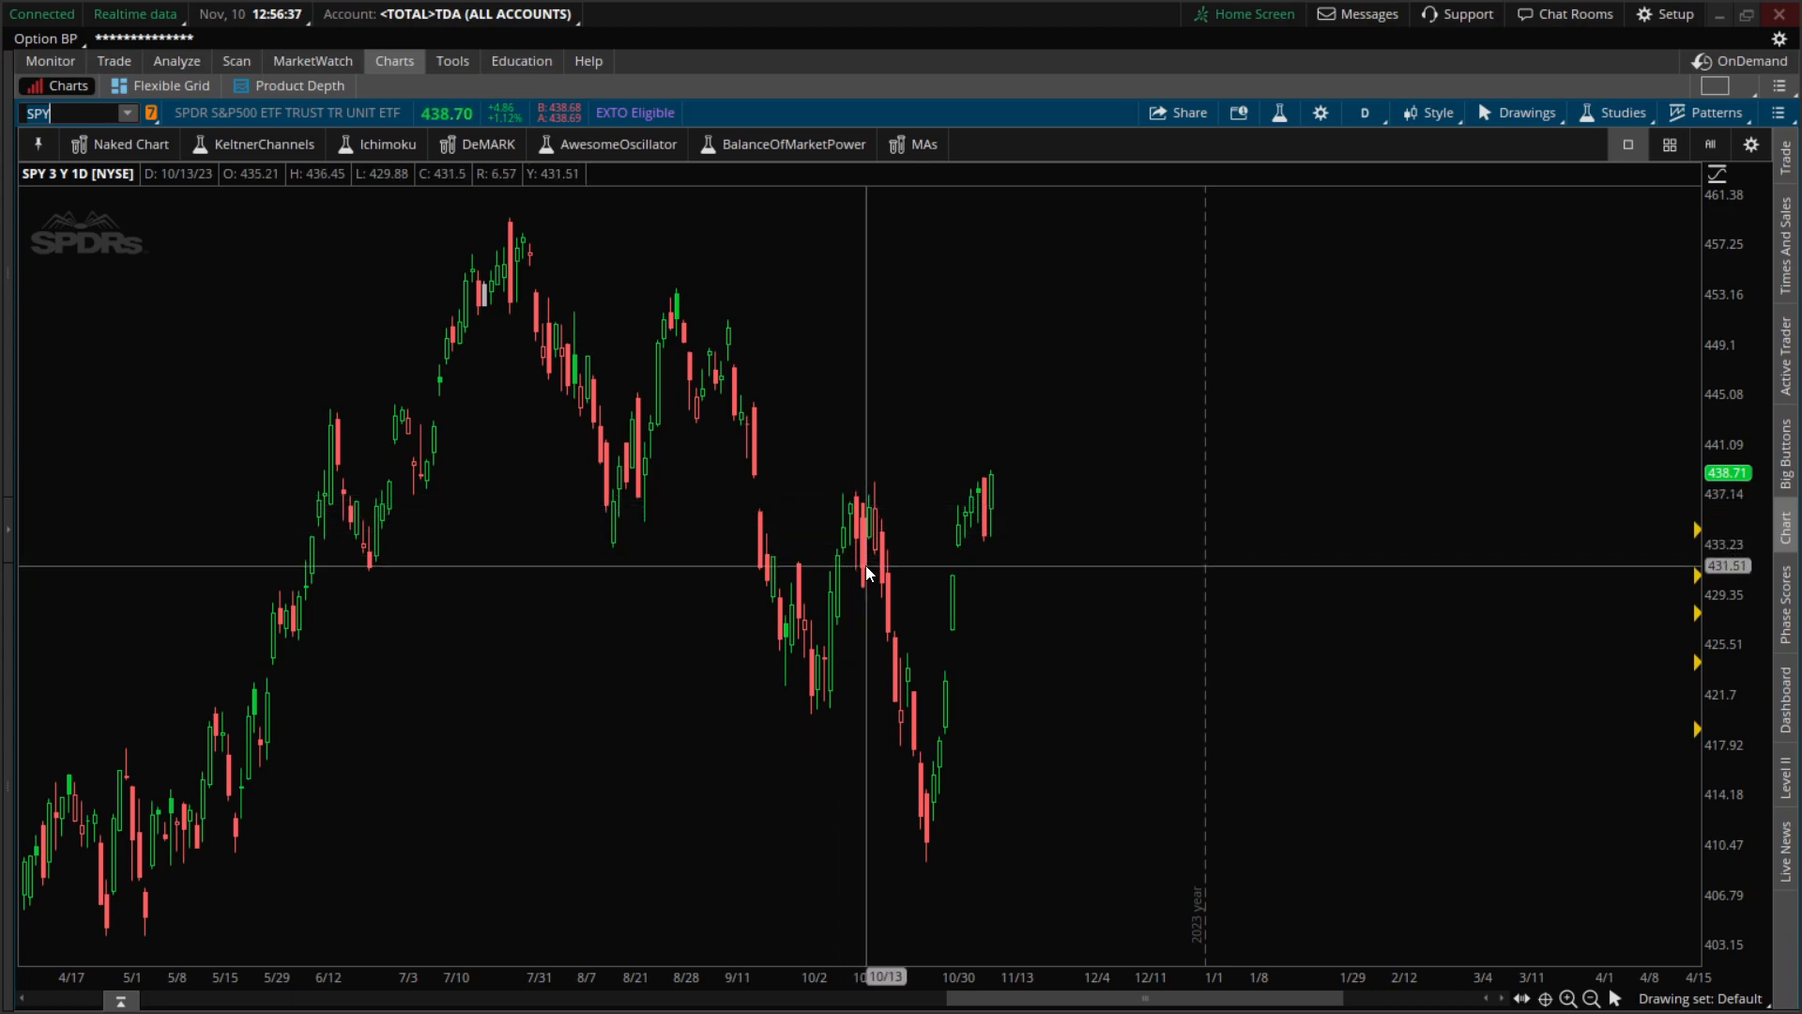
pyautogui.moveTo(845, 518)
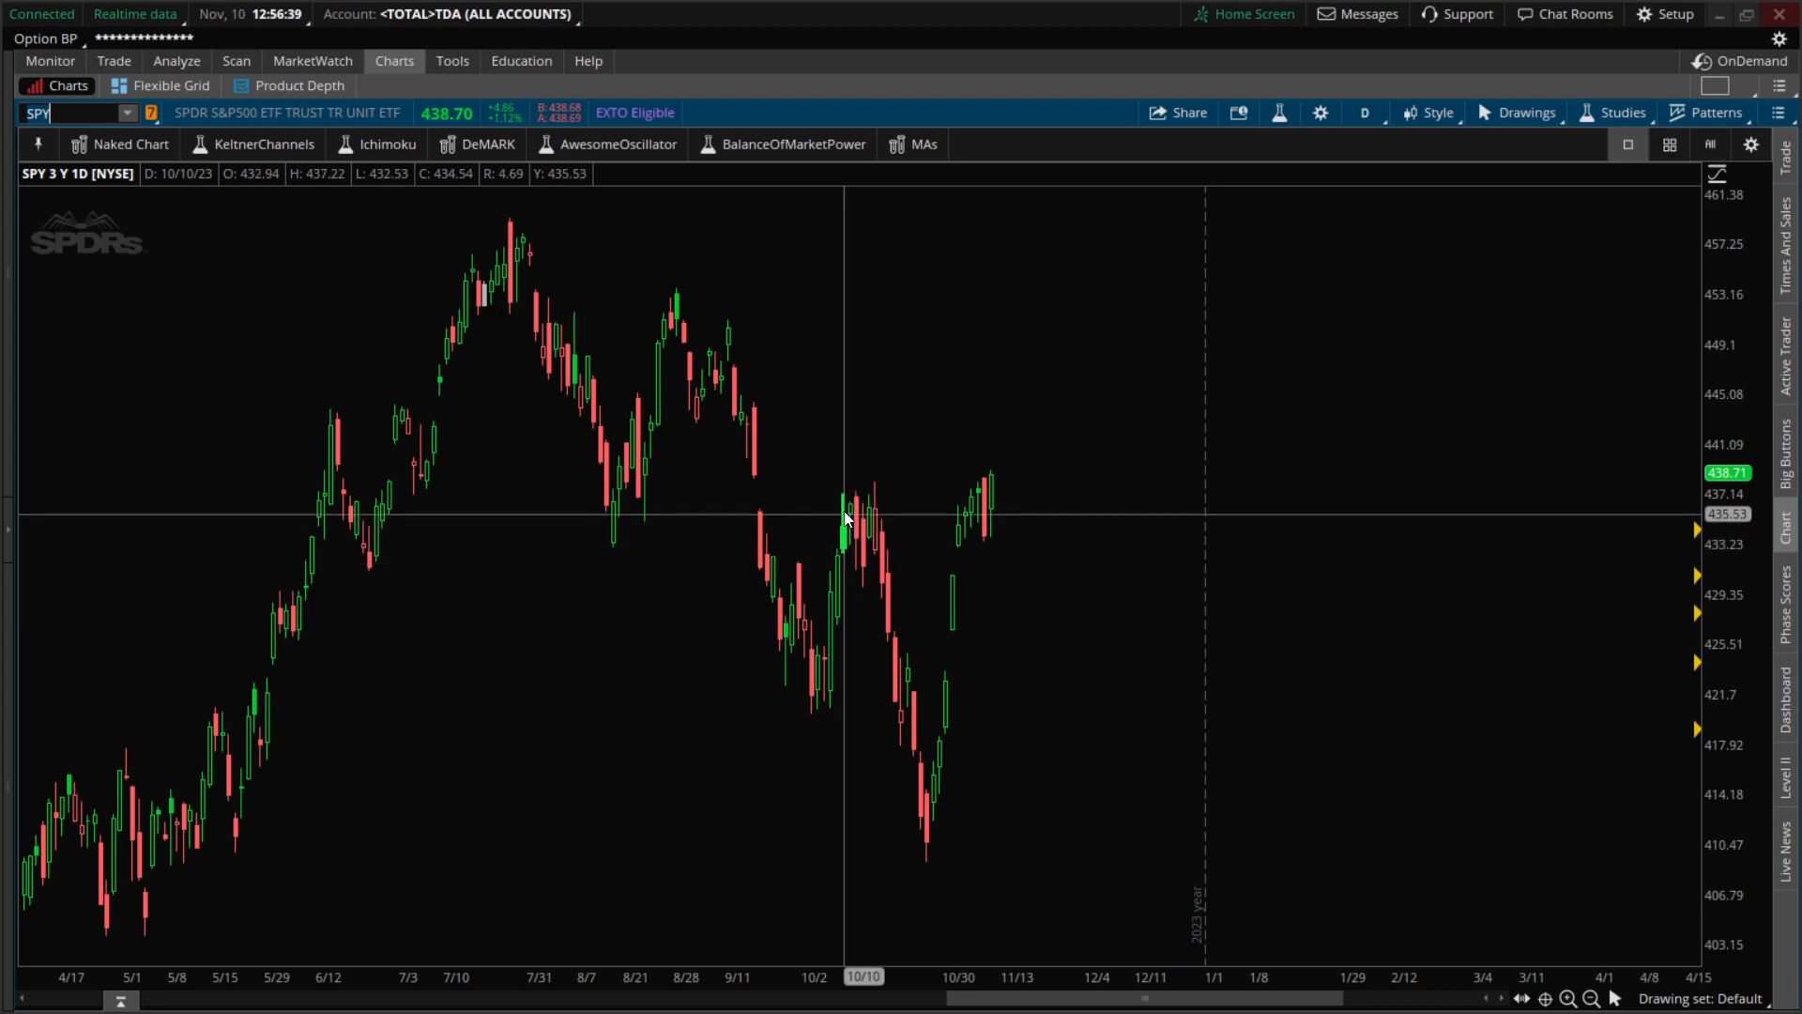
pyautogui.moveTo(851, 534)
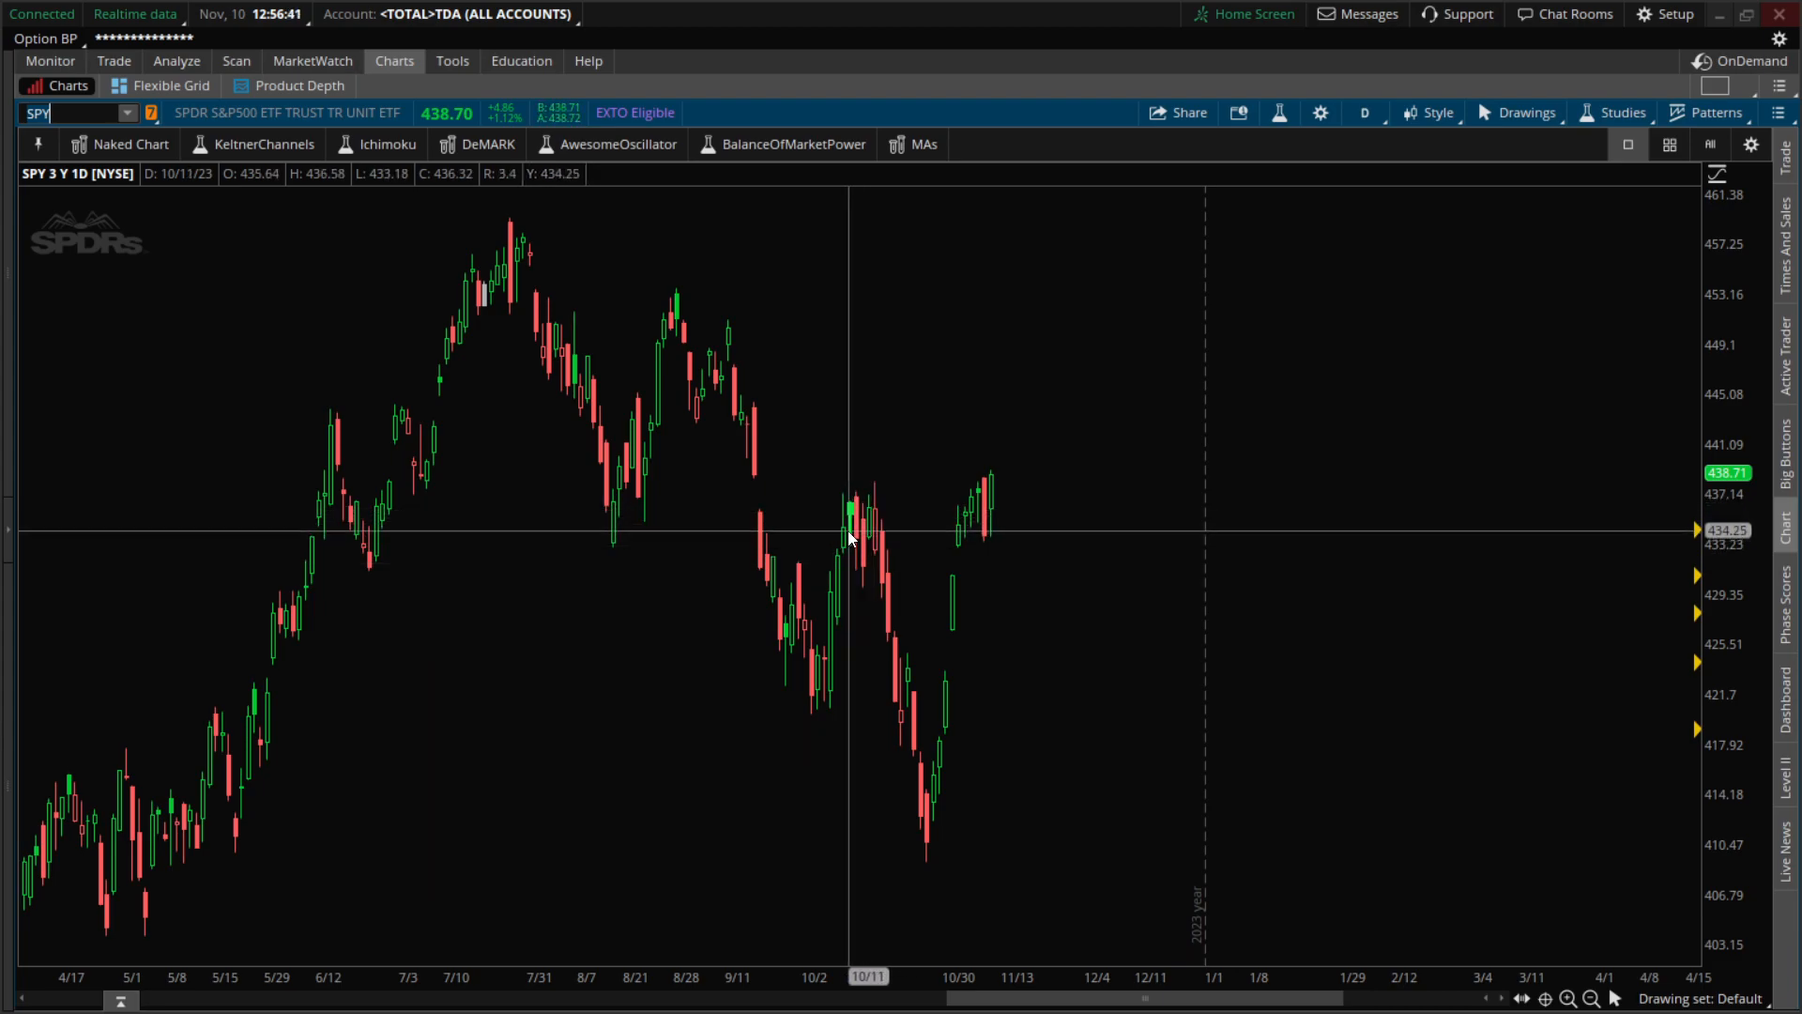
pyautogui.moveTo(844, 519)
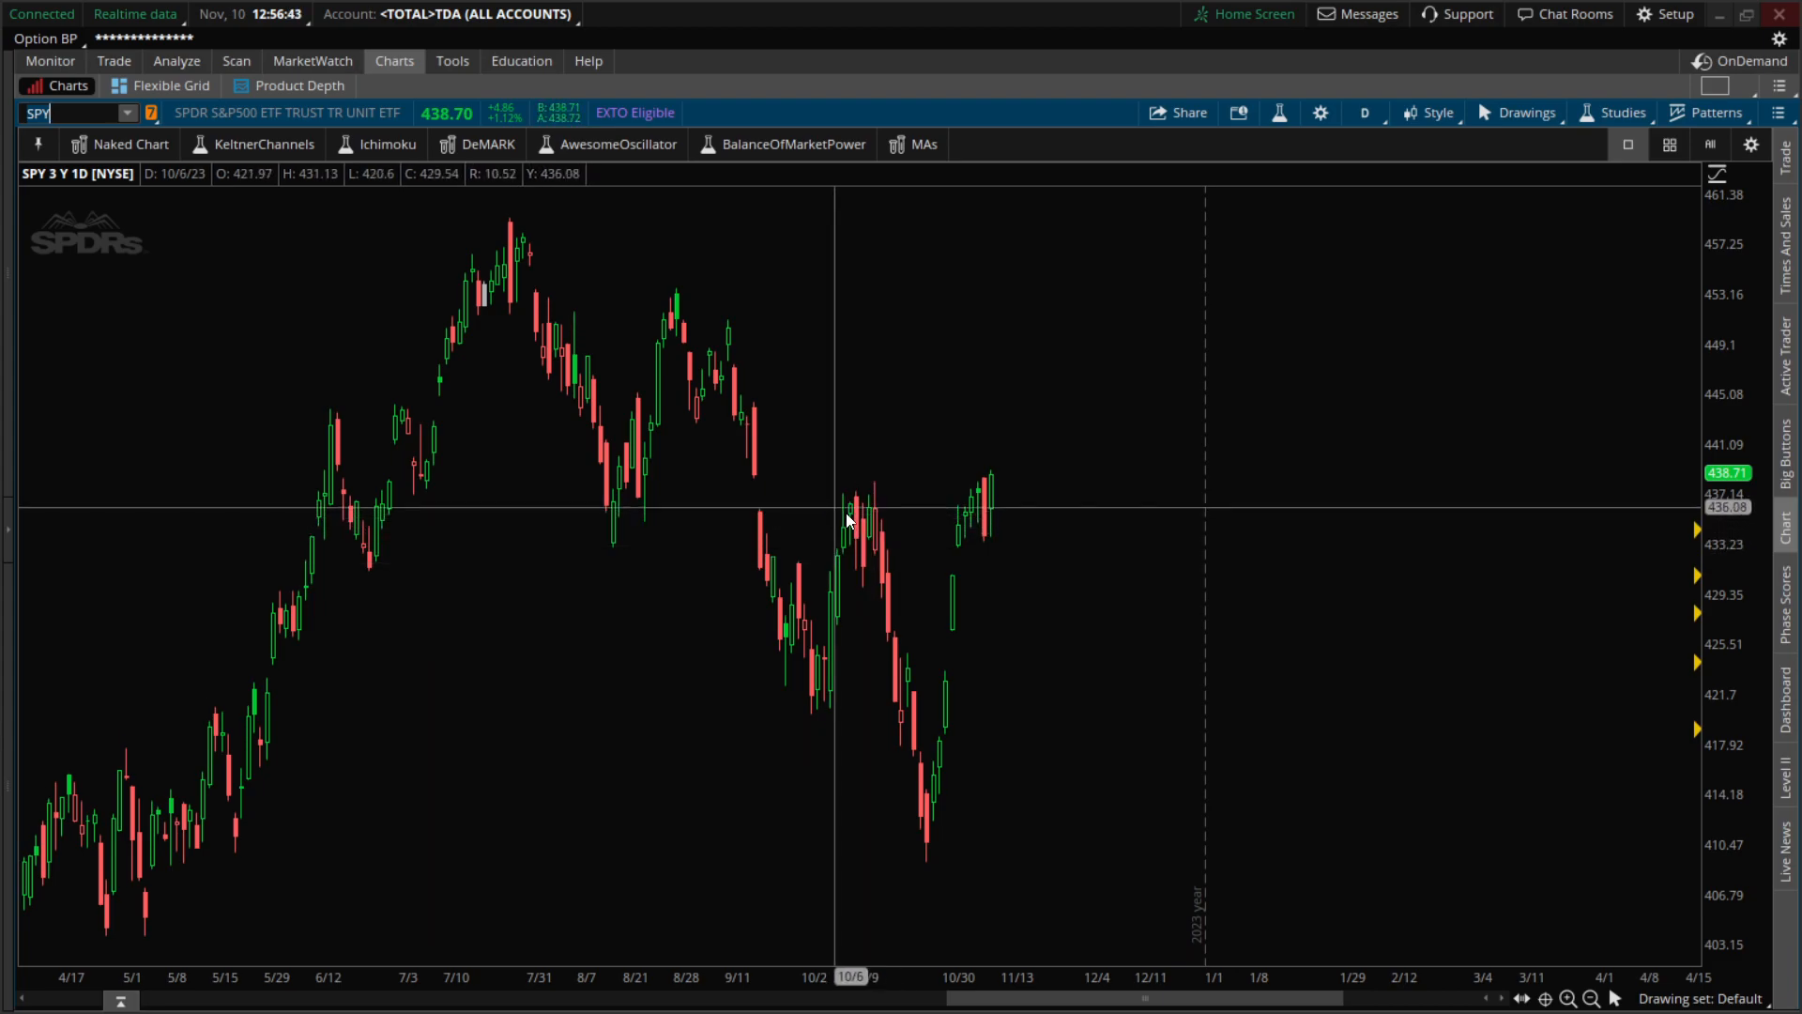
pyautogui.moveTo(871, 536)
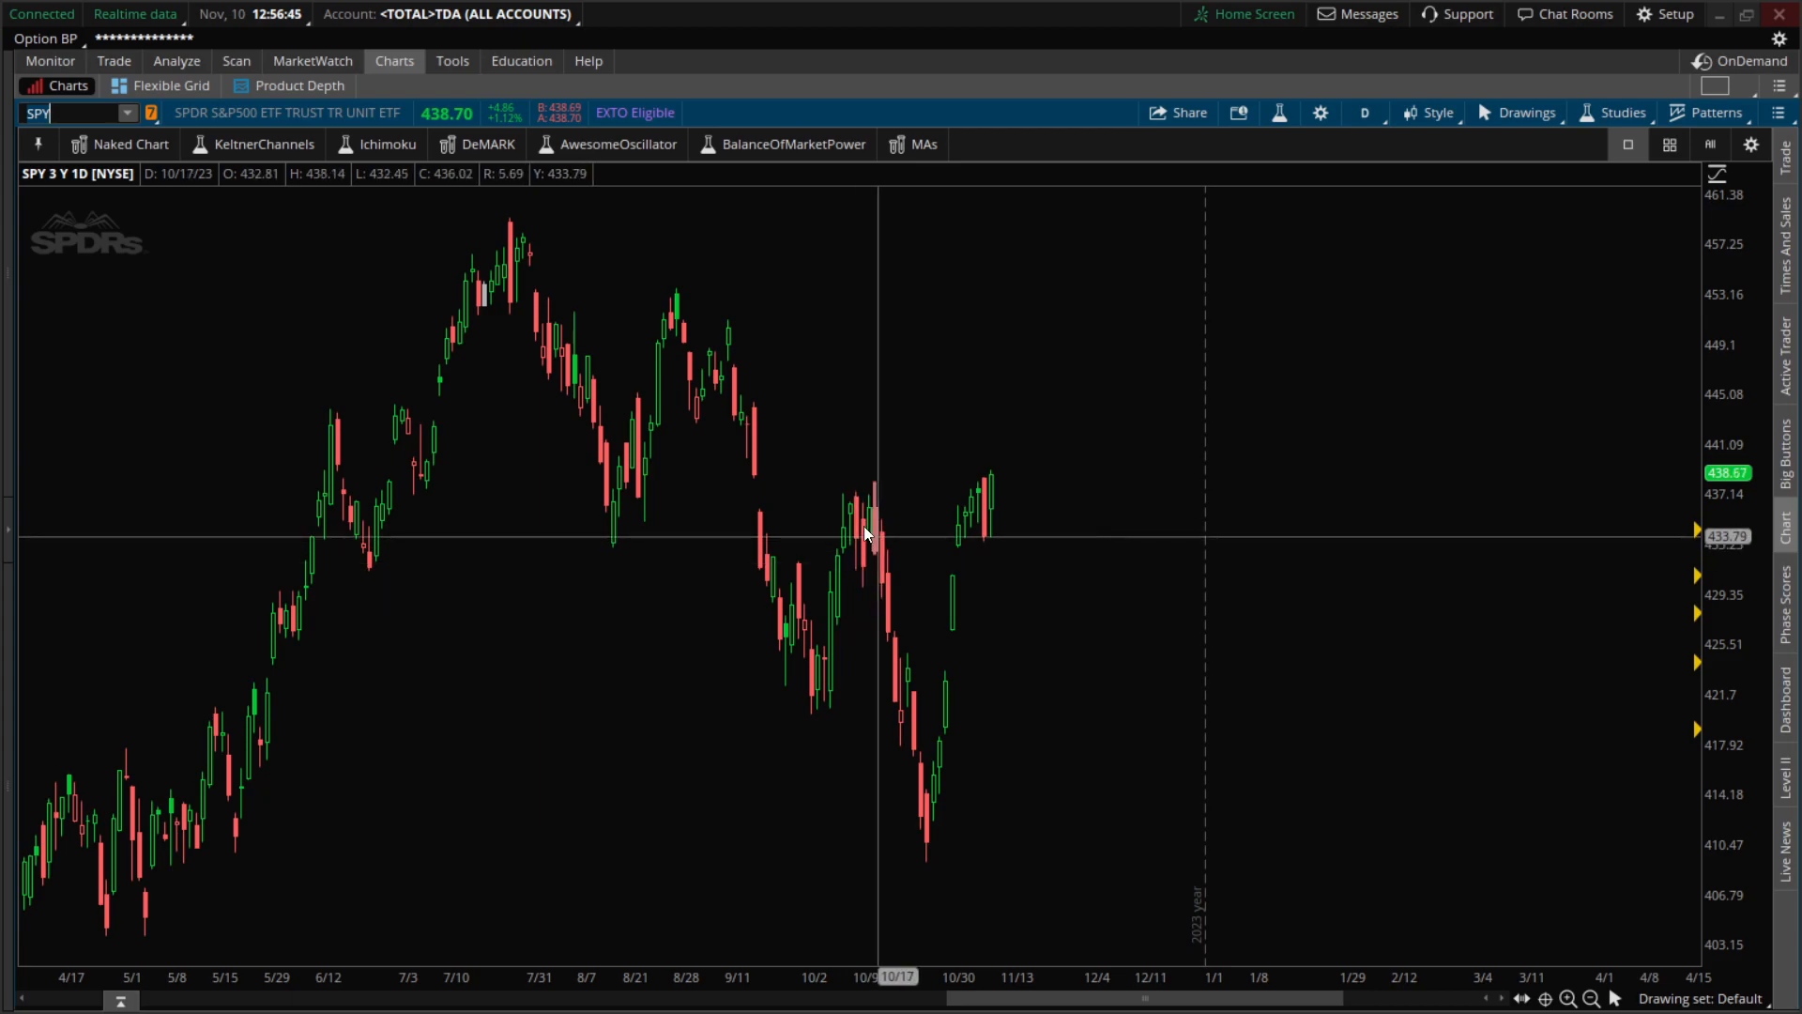
pyautogui.moveTo(874, 500)
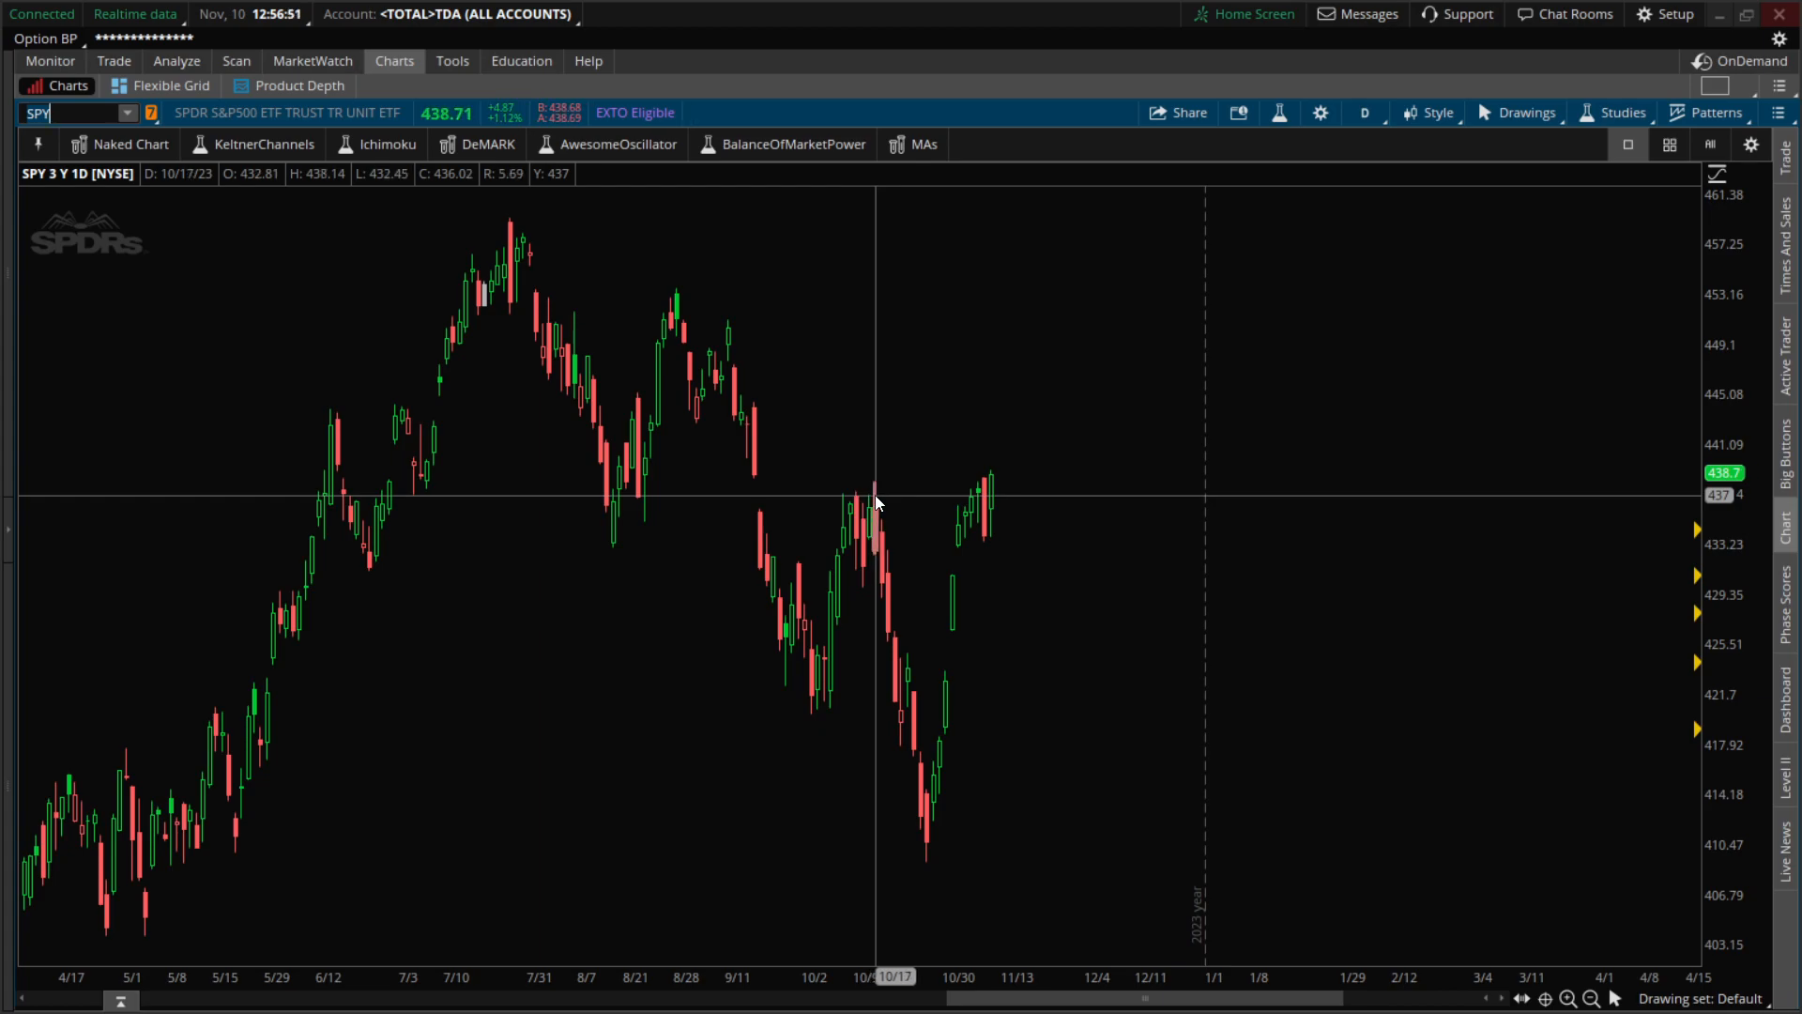
pyautogui.moveTo(870, 511)
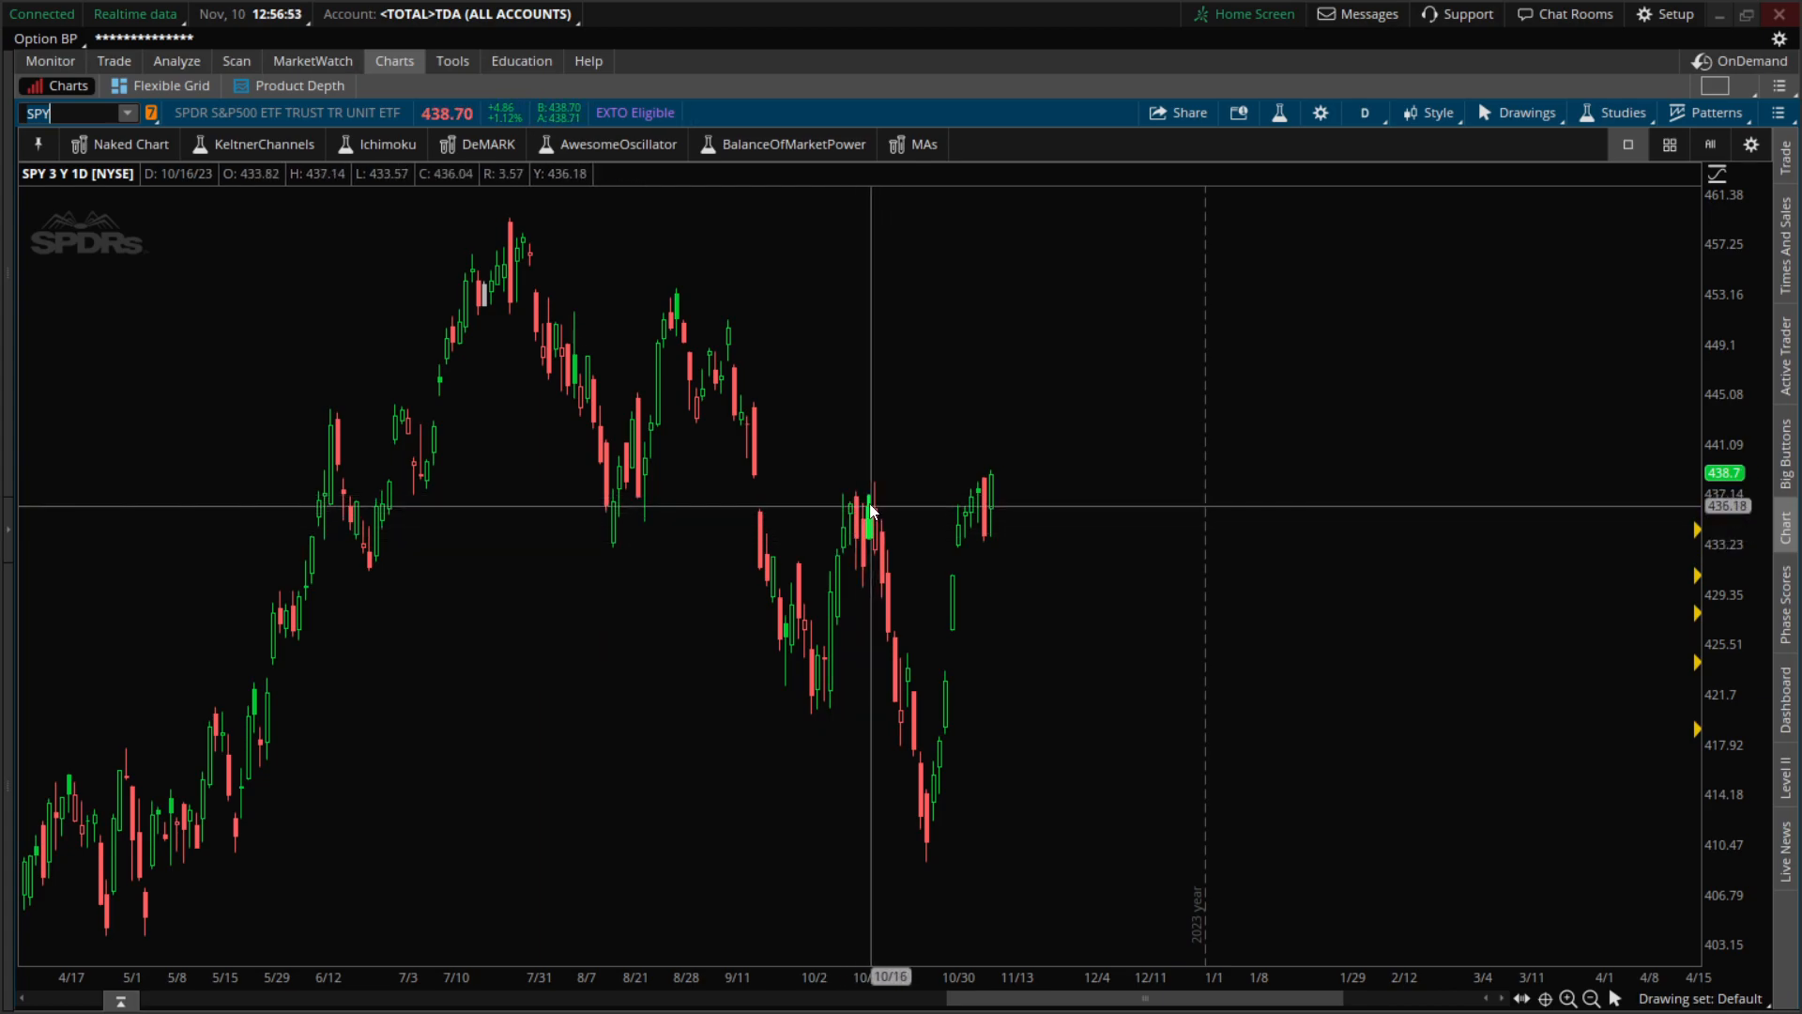
pyautogui.moveTo(916, 506)
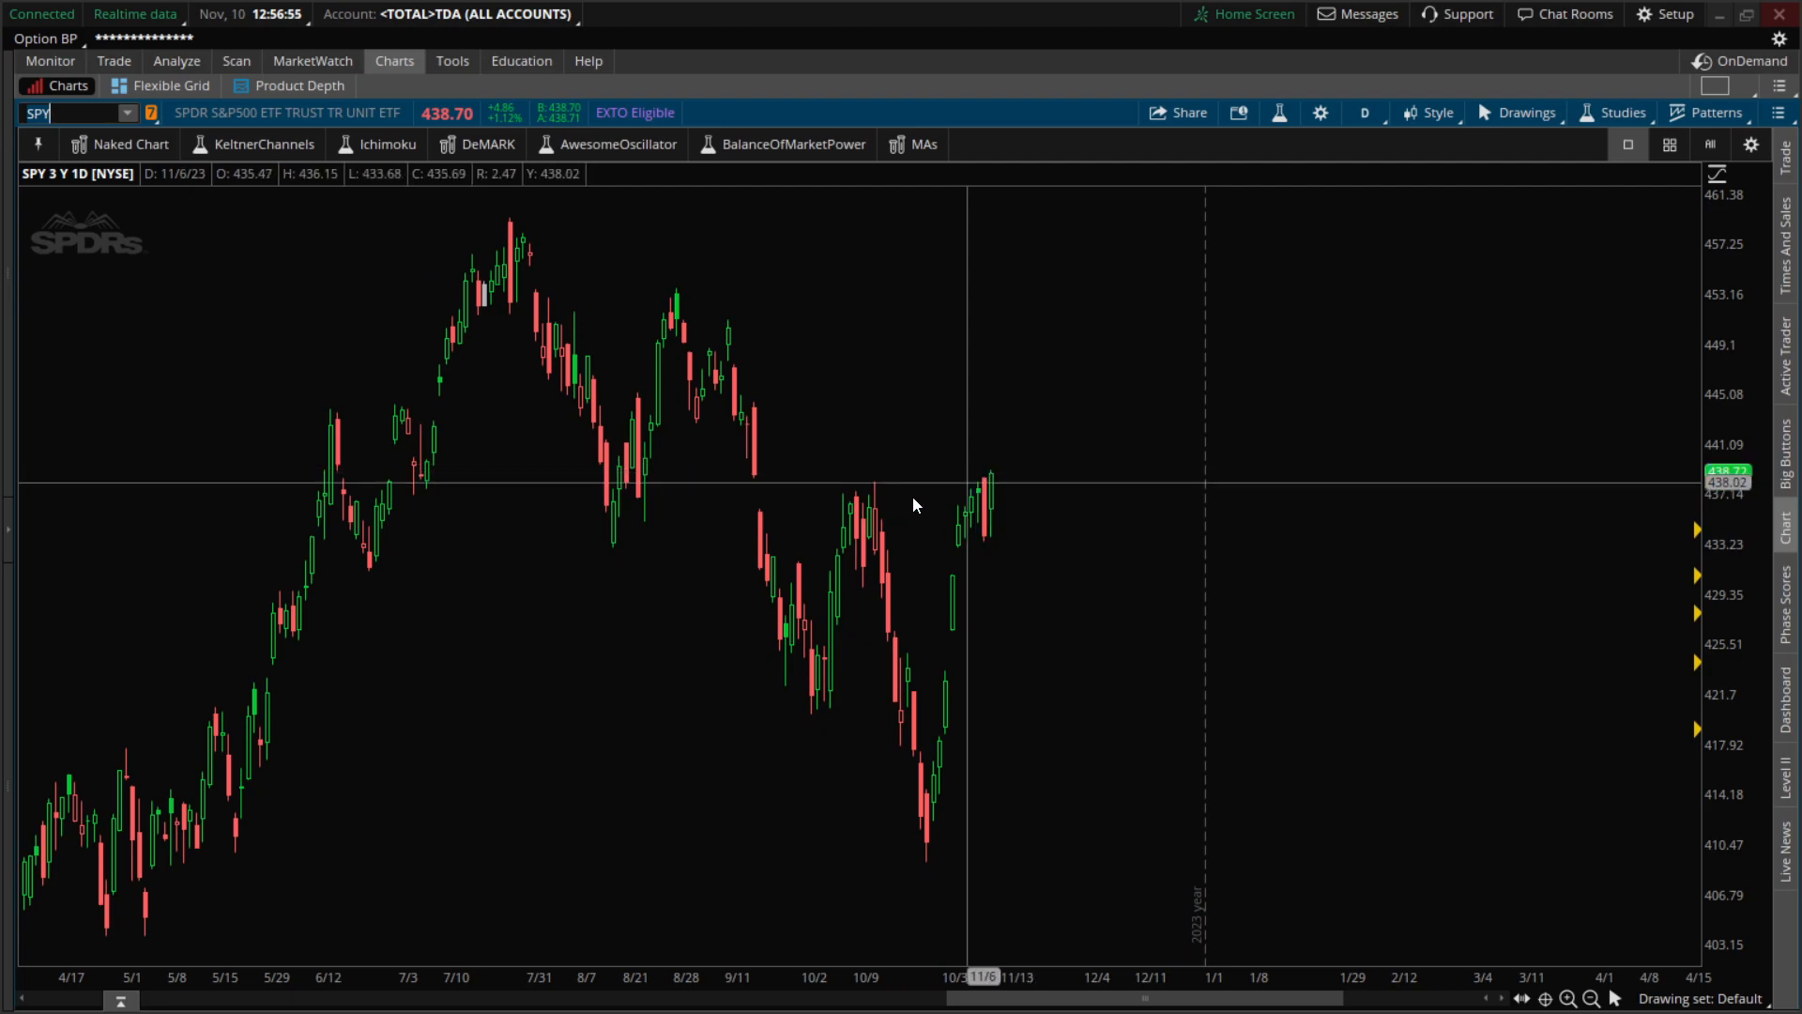
pyautogui.moveTo(983, 629)
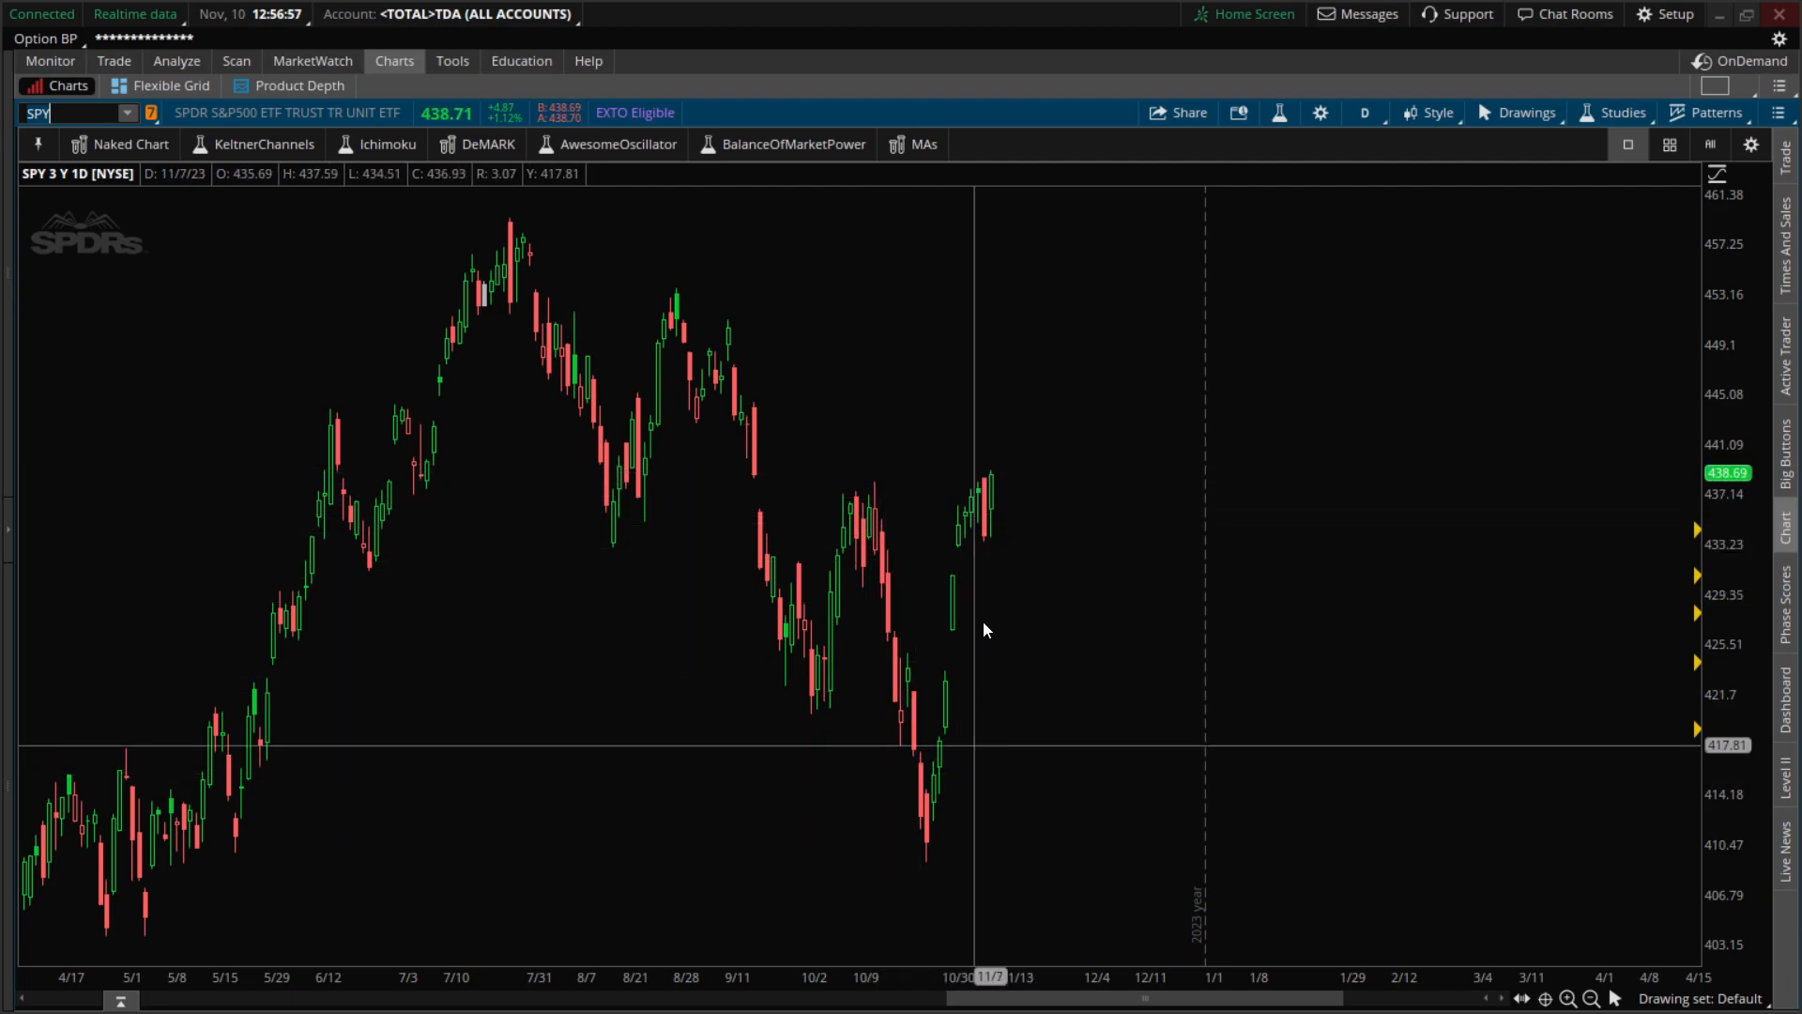
pyautogui.moveTo(1081, 756)
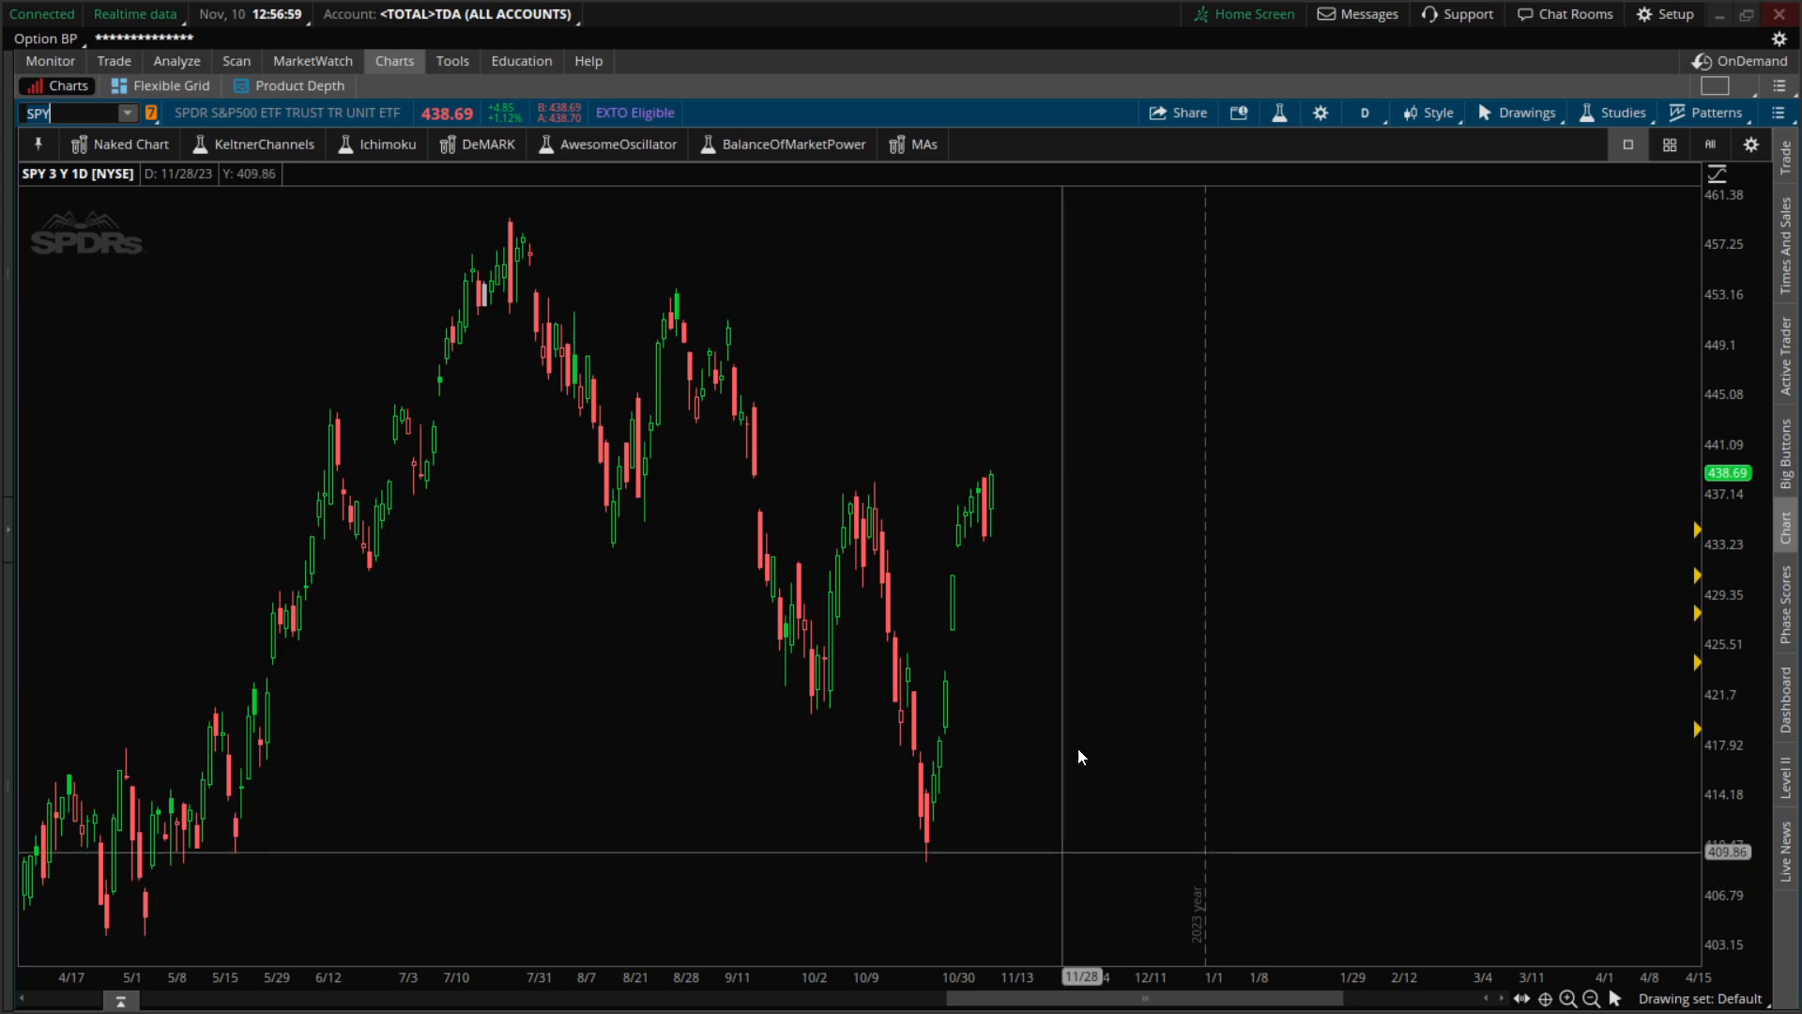
pyautogui.moveTo(1048, 686)
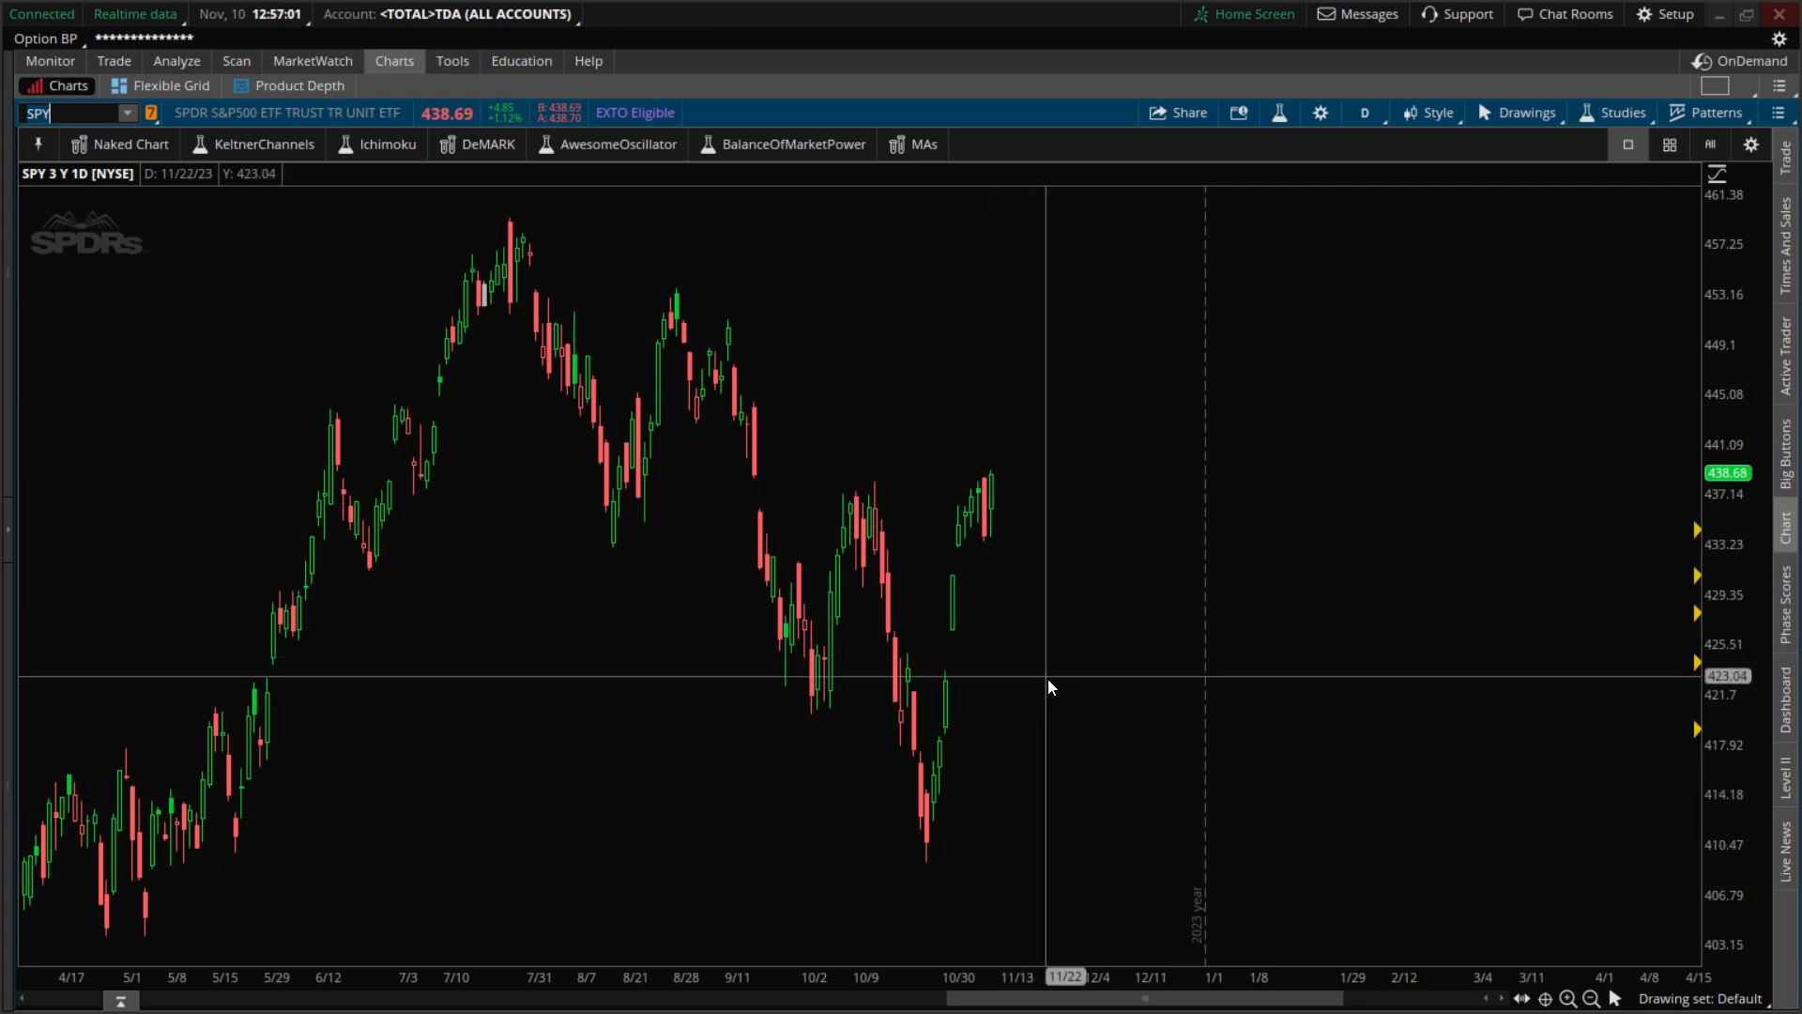
pyautogui.moveTo(1047, 686)
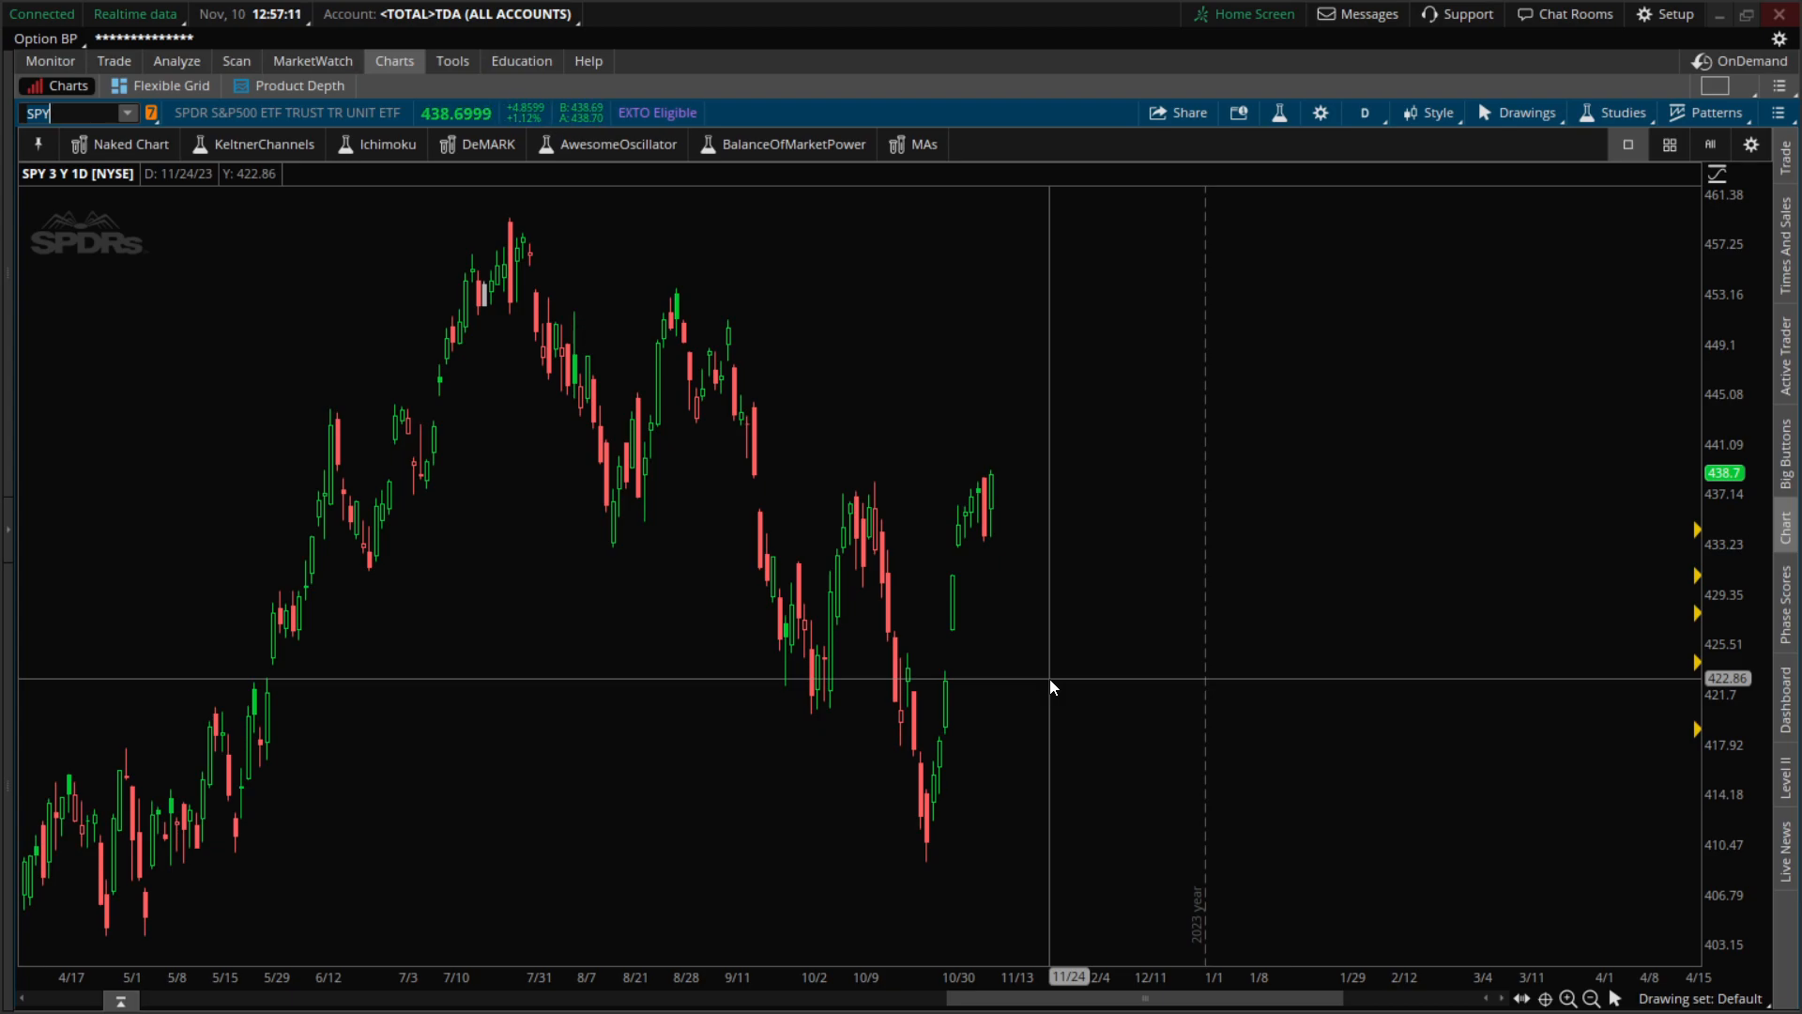
pyautogui.moveTo(1061, 725)
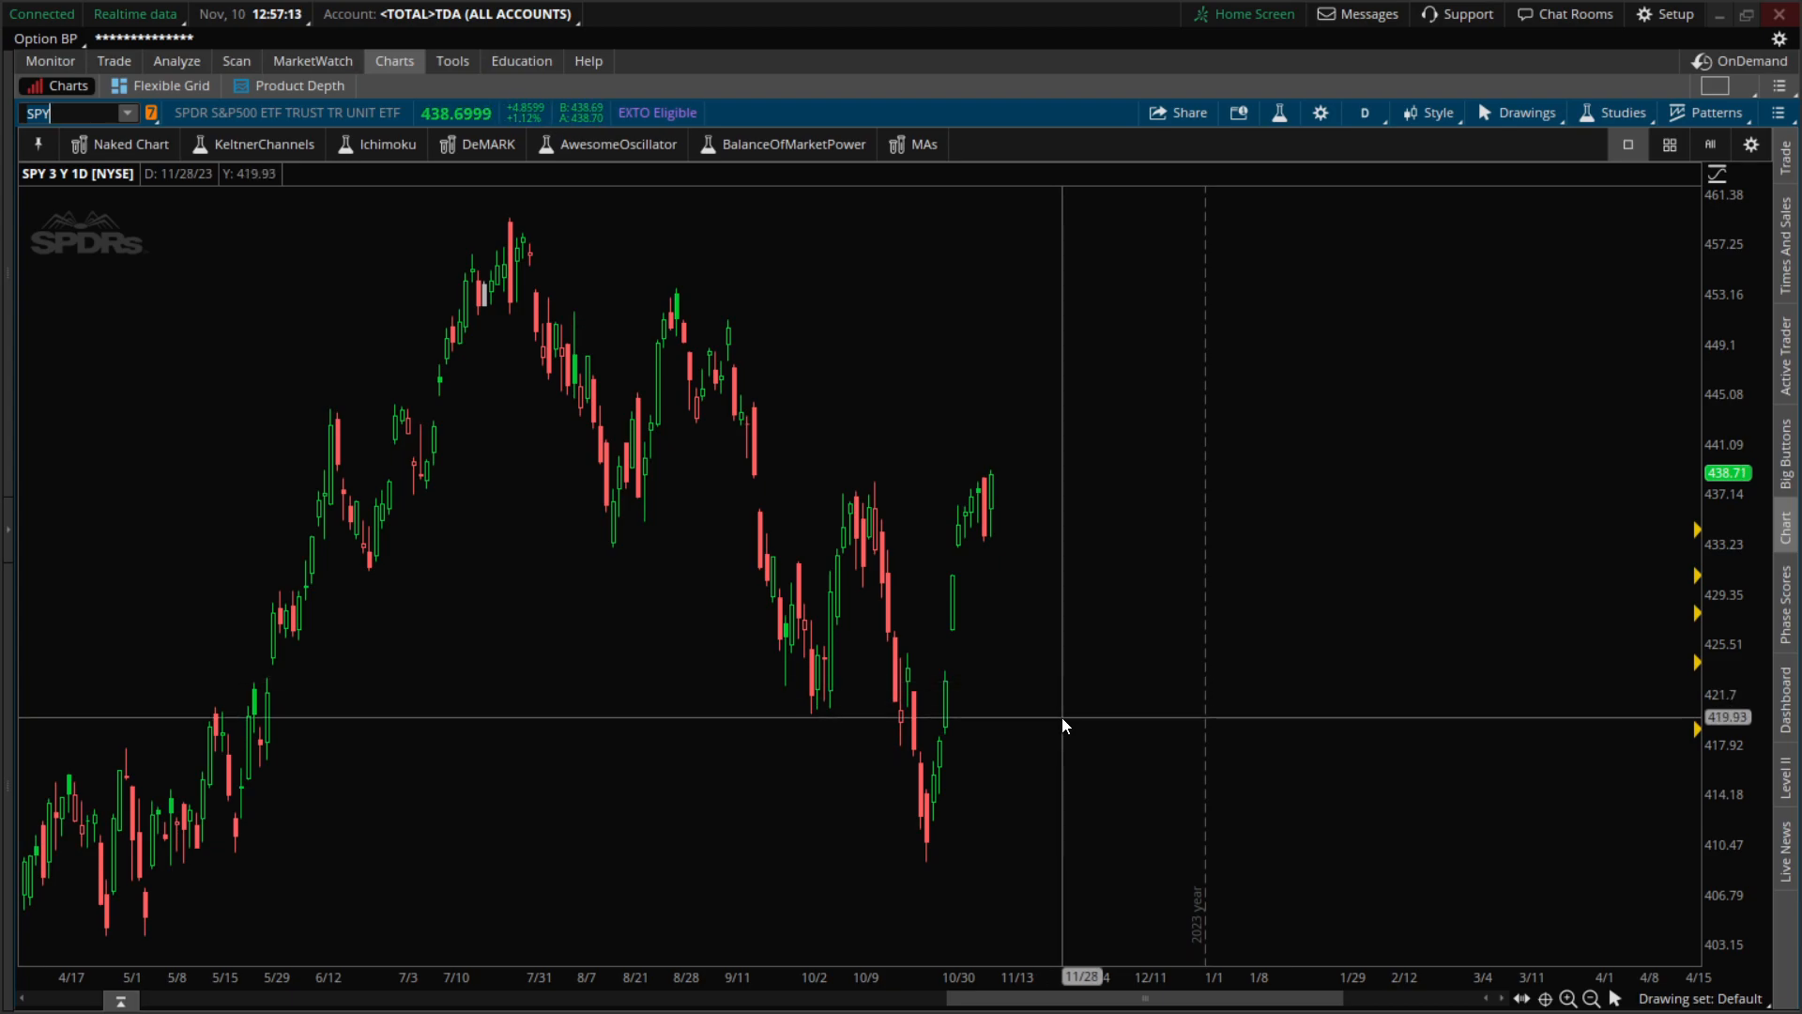
pyautogui.moveTo(1055, 595)
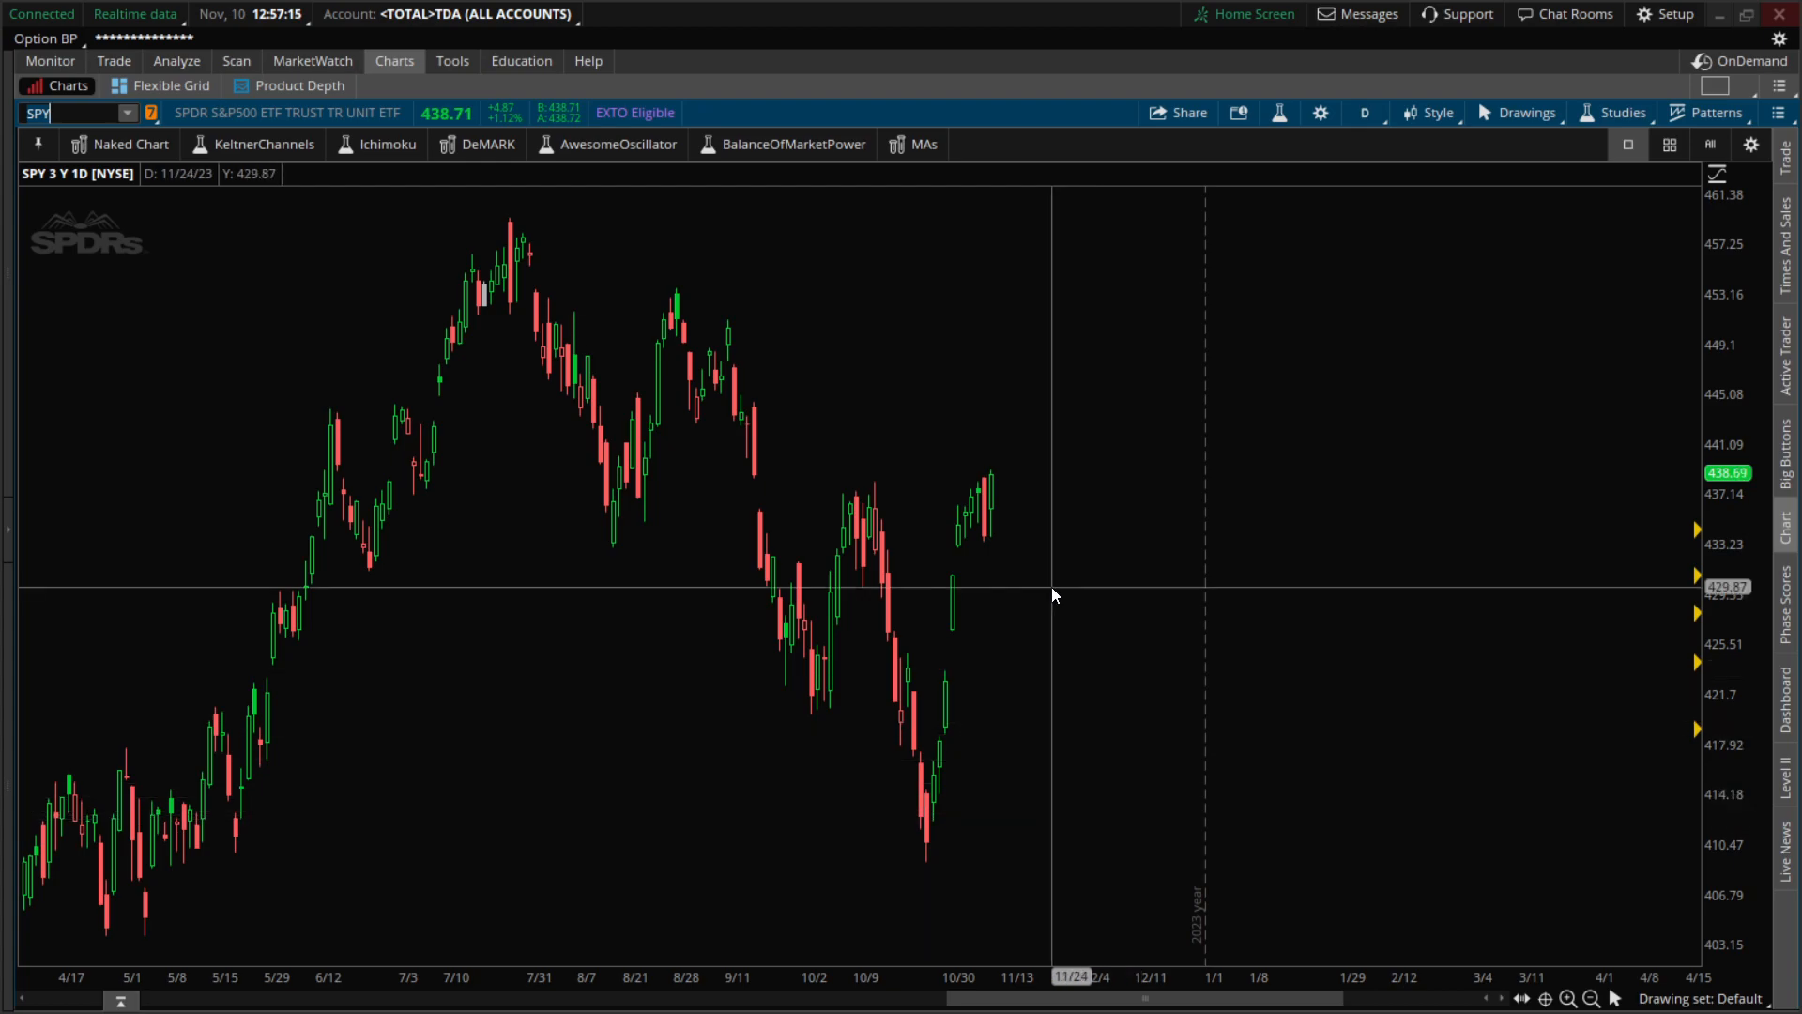
pyautogui.moveTo(385, 201)
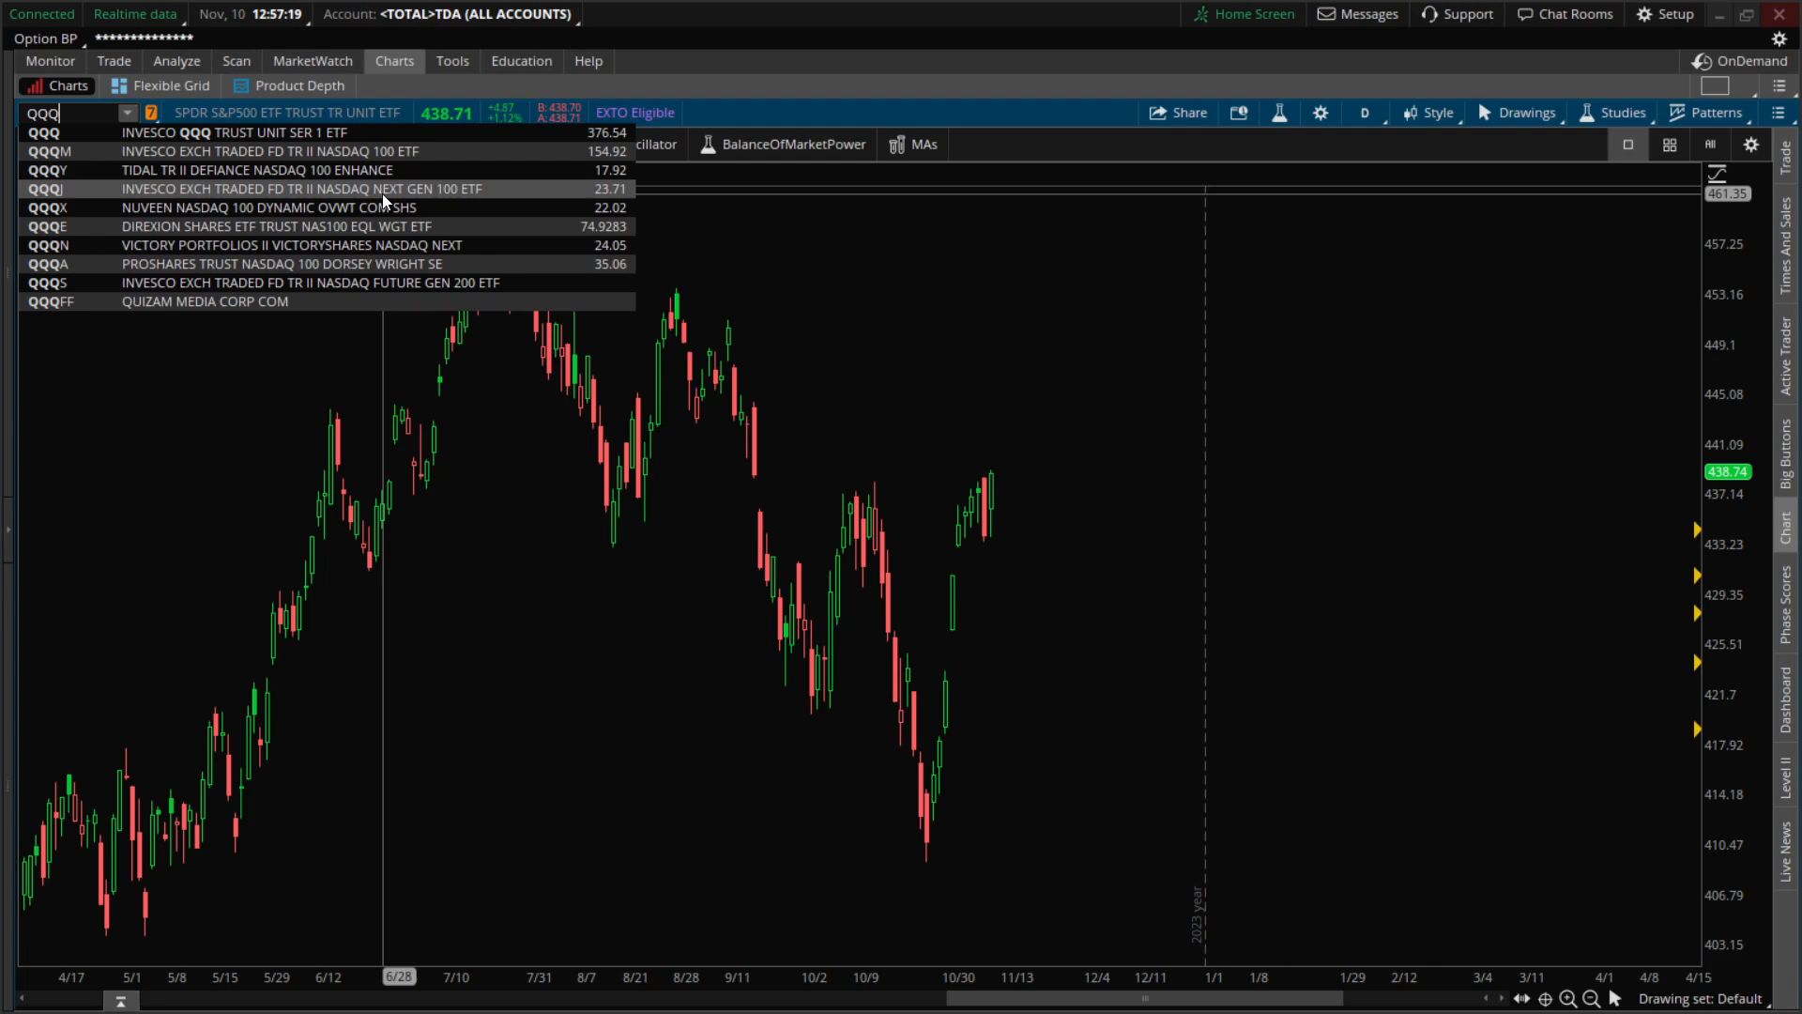
pyautogui.click(44, 133)
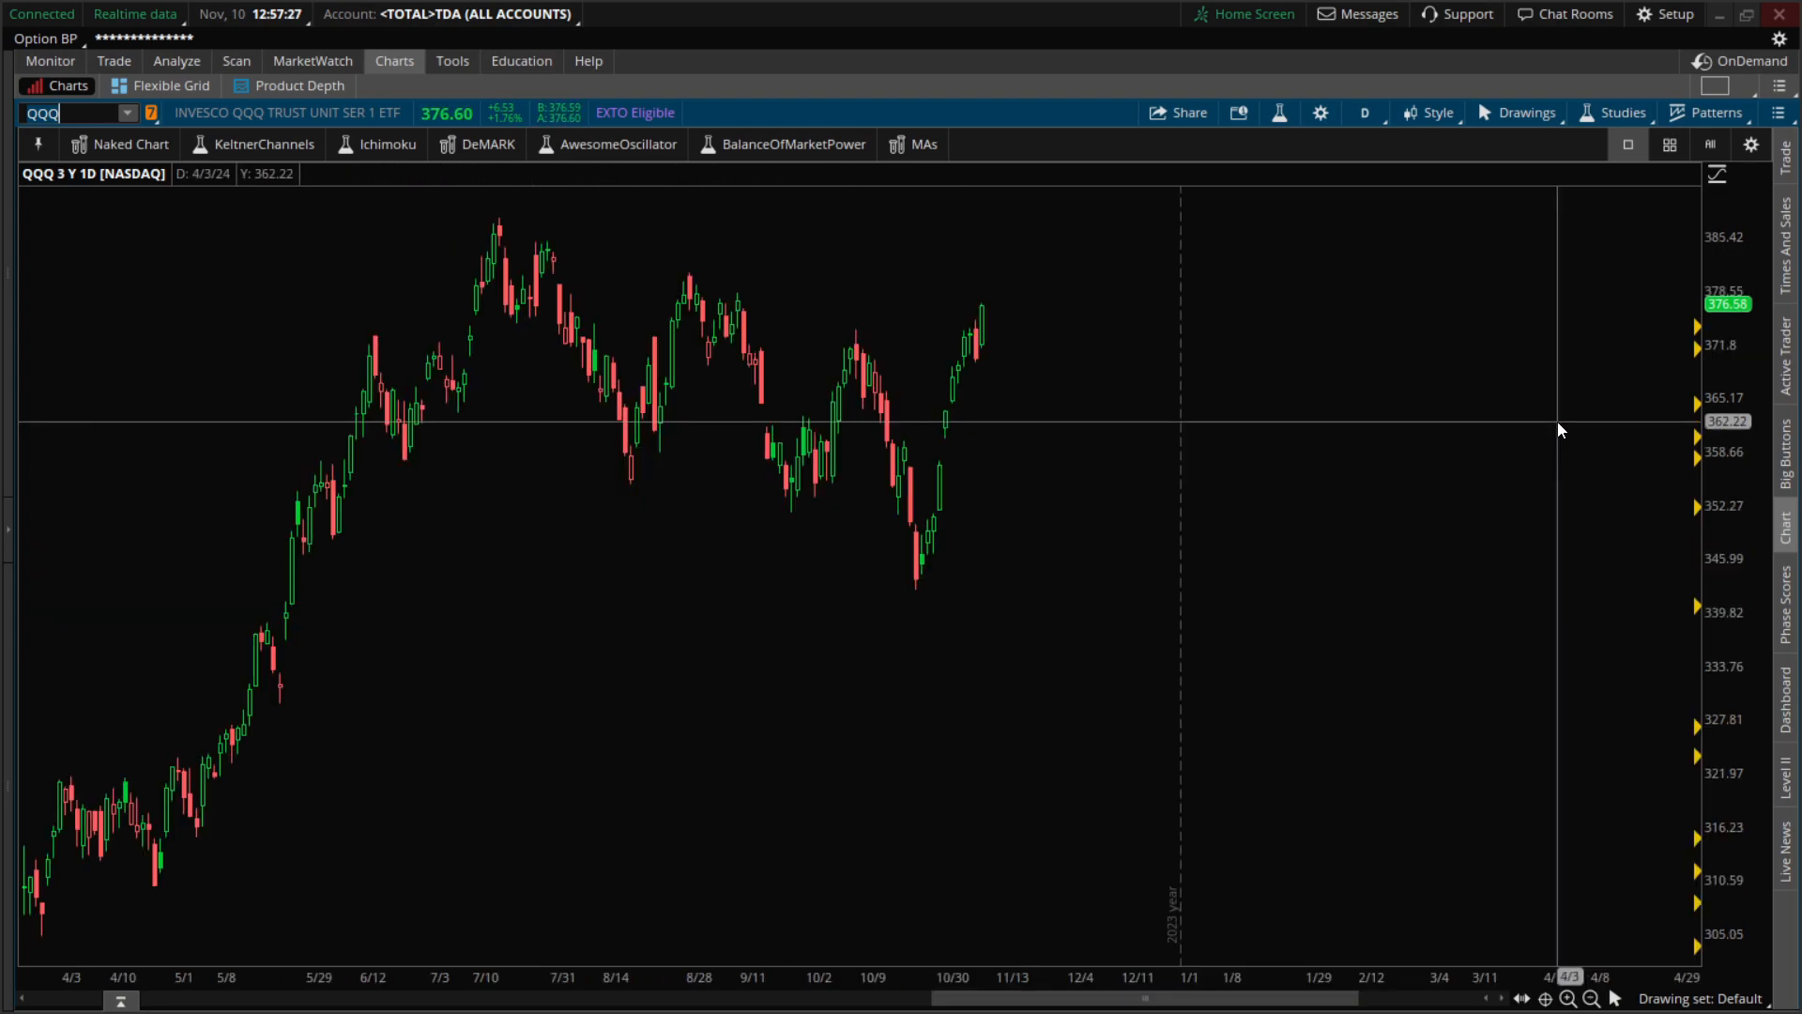
pyautogui.moveTo(1322, 301)
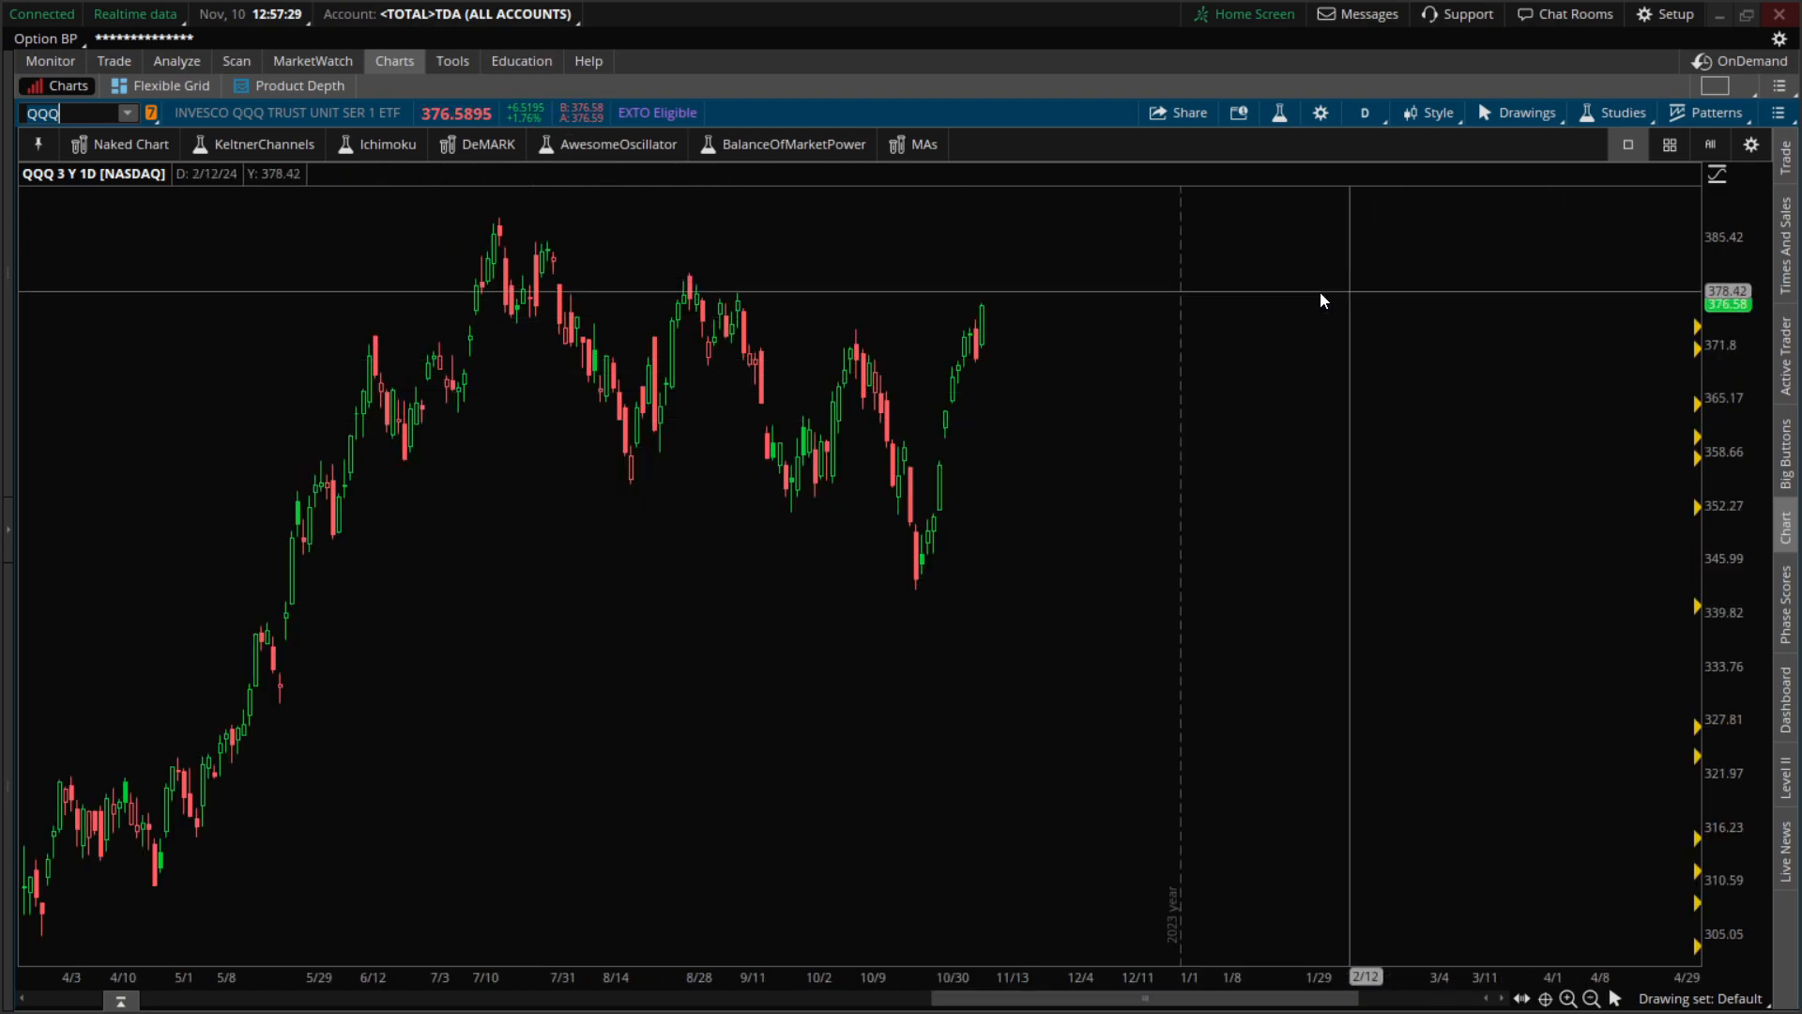
pyautogui.moveTo(764, 206)
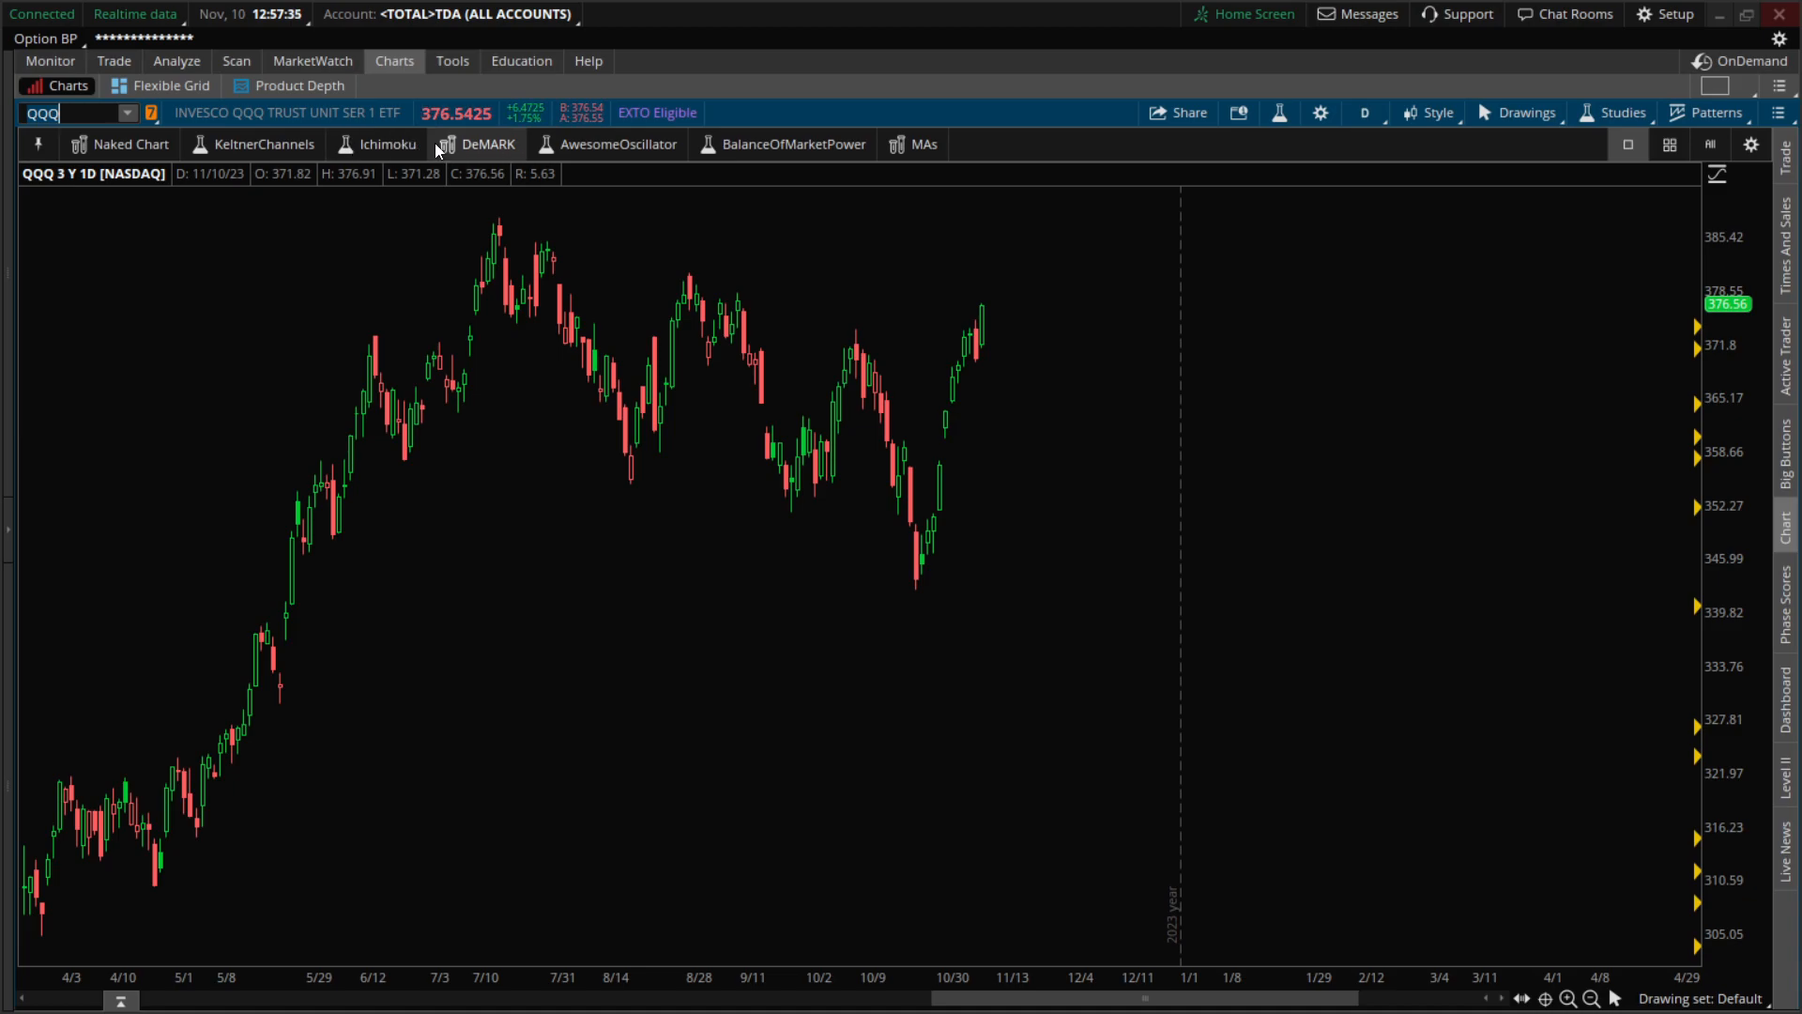
pyautogui.click(487, 143)
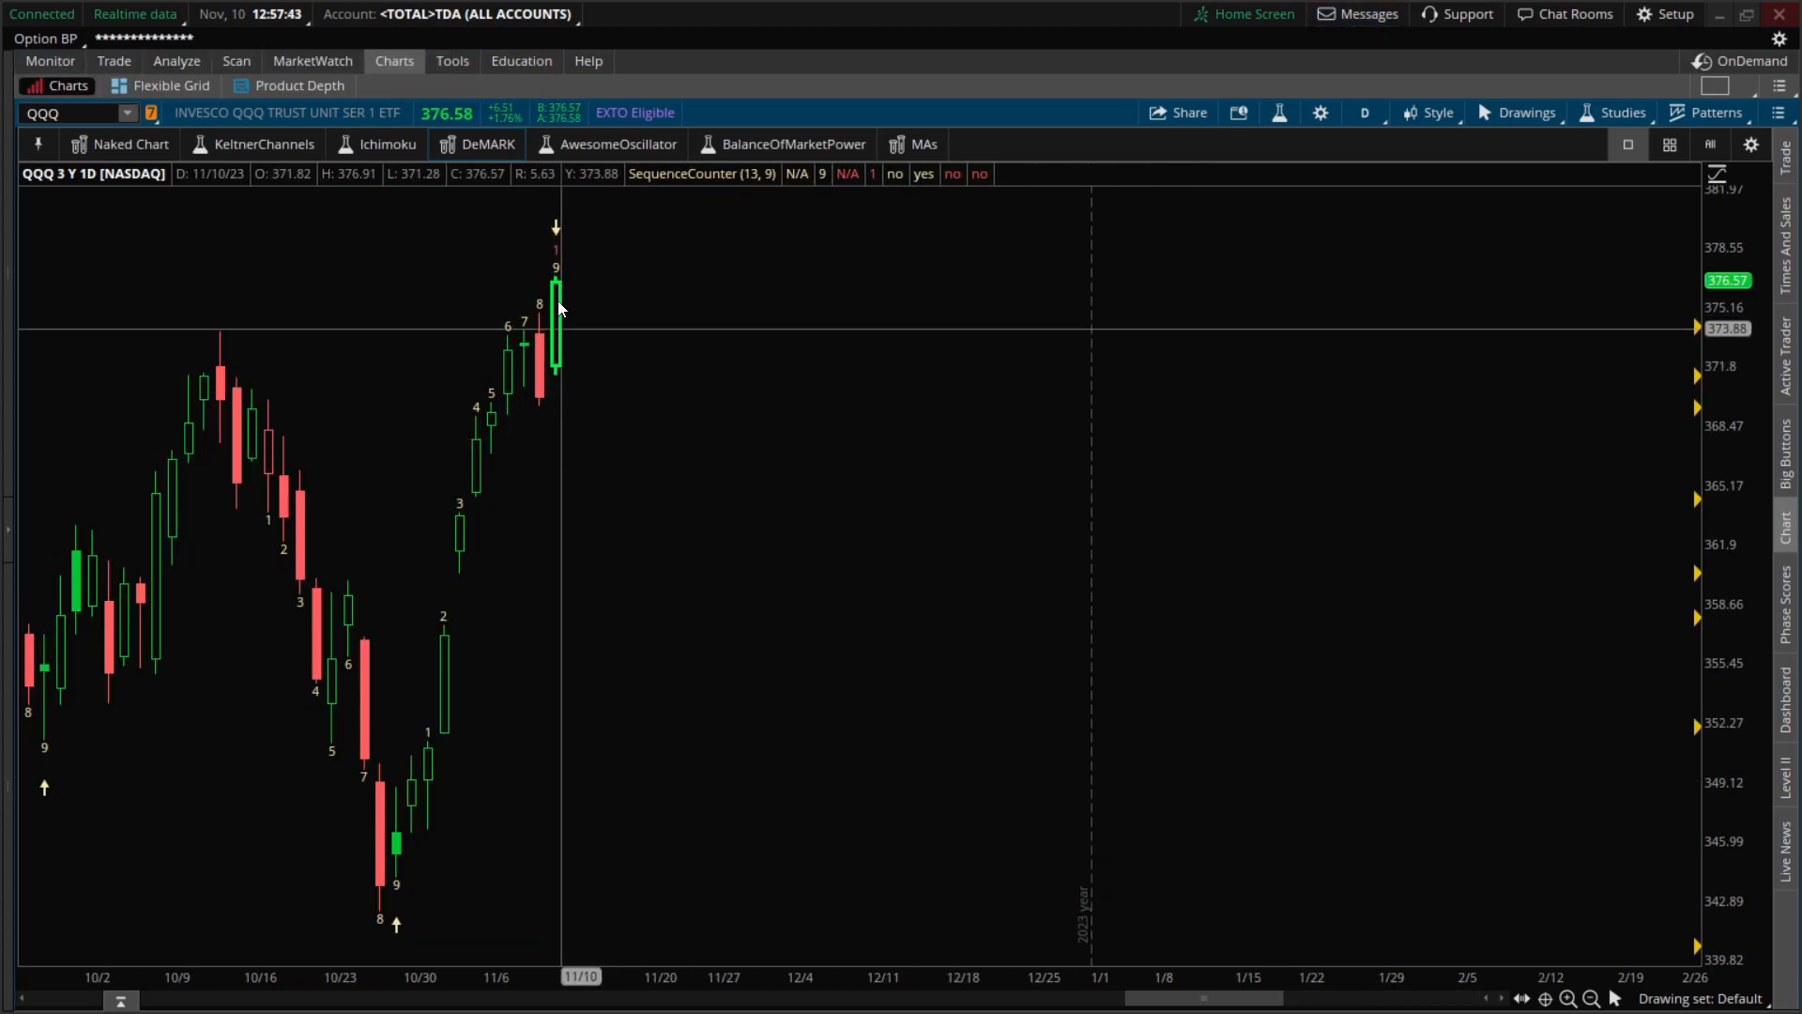
pyautogui.moveTo(564, 291)
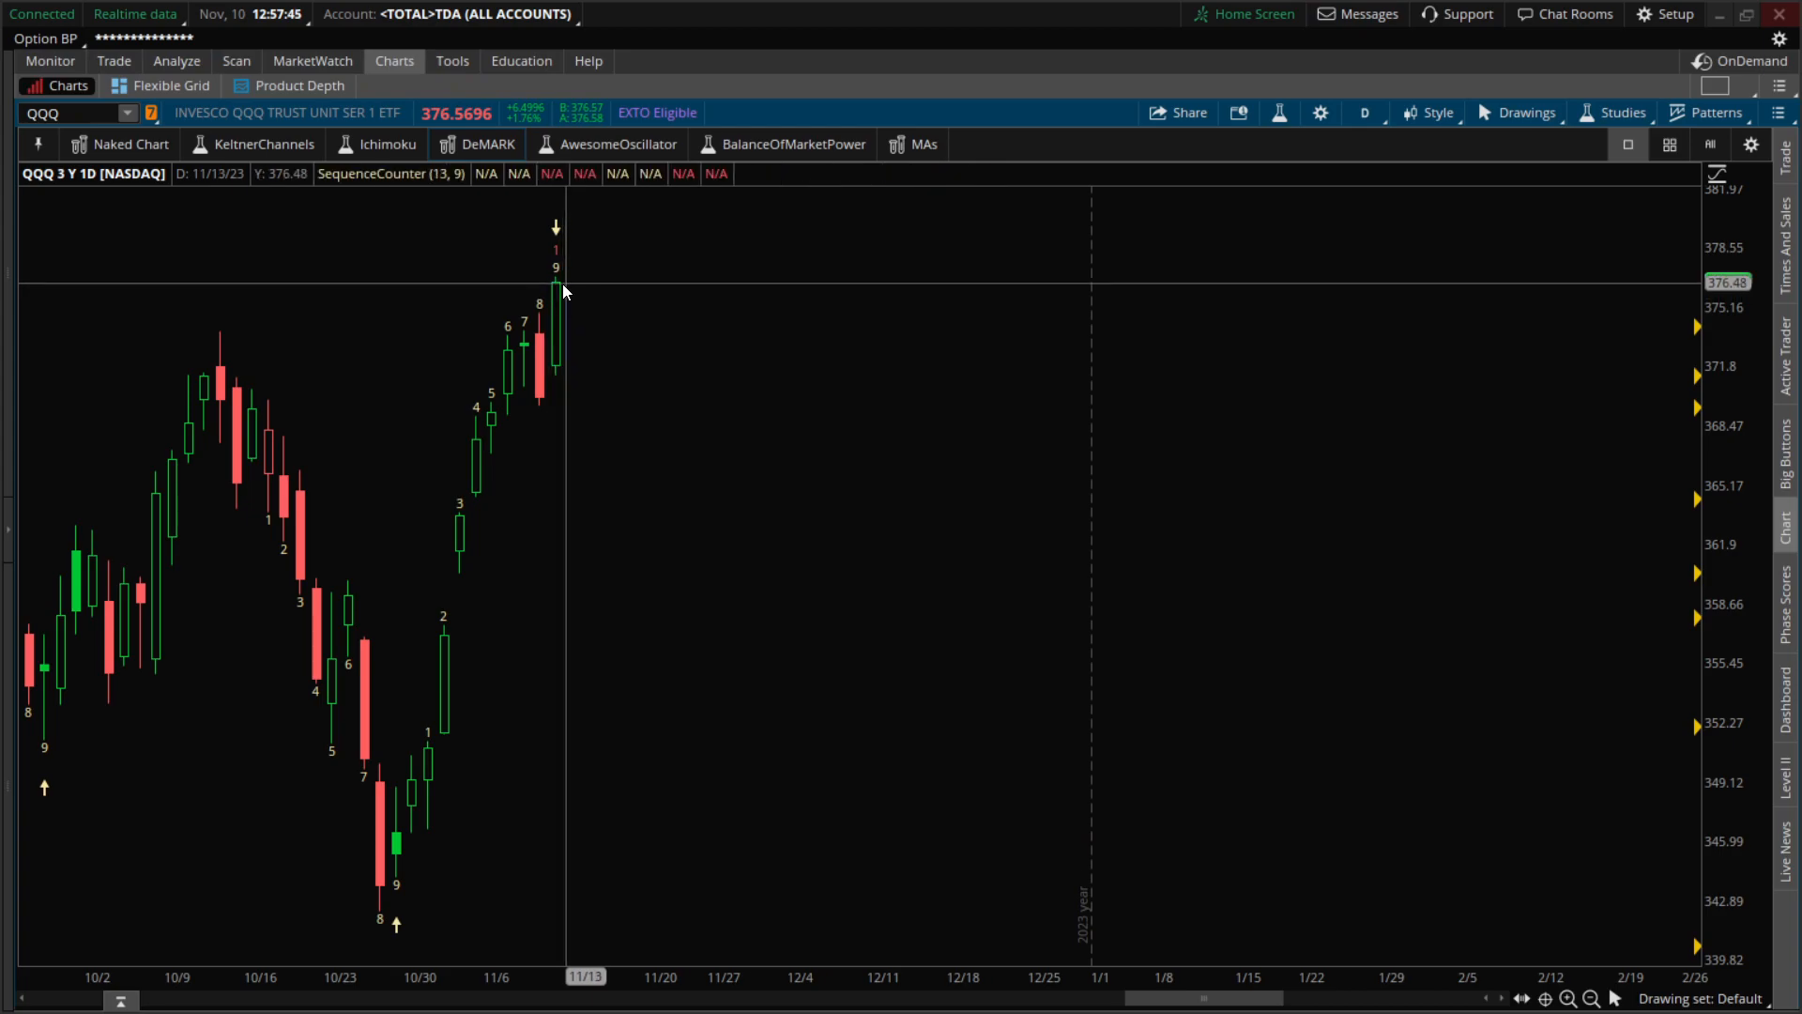
pyautogui.moveTo(563, 316)
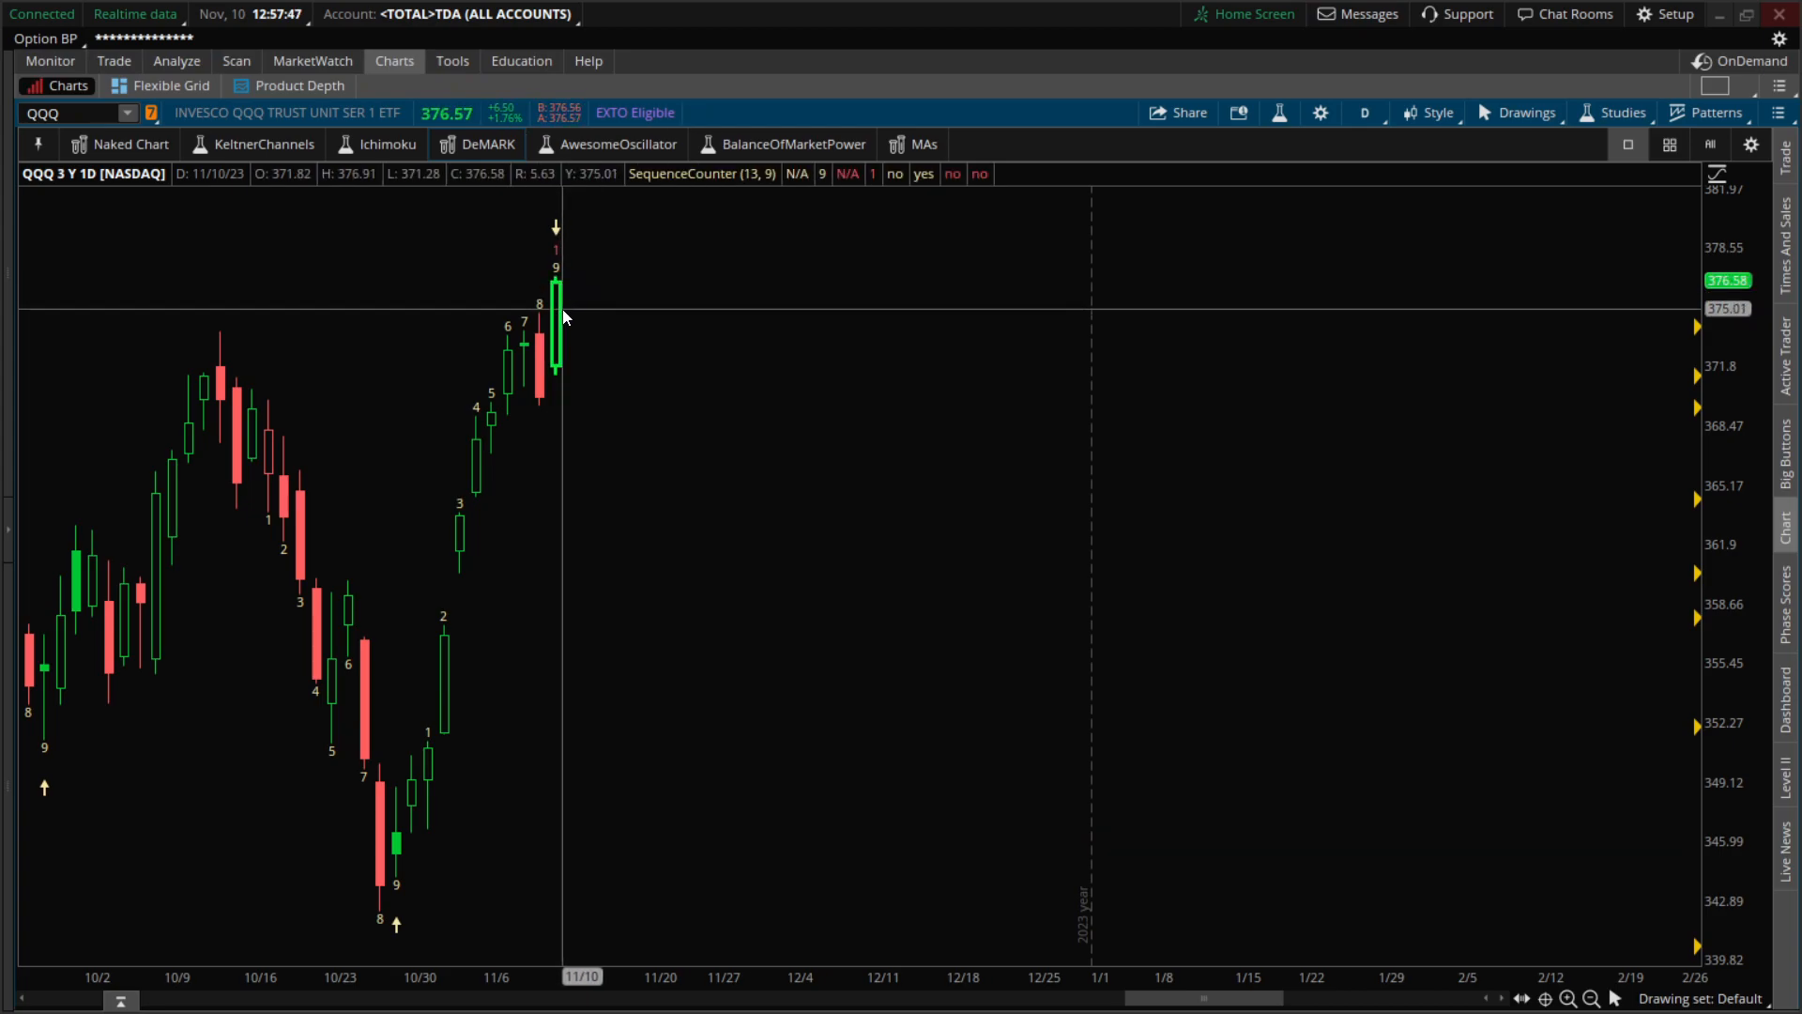
pyautogui.moveTo(559, 322)
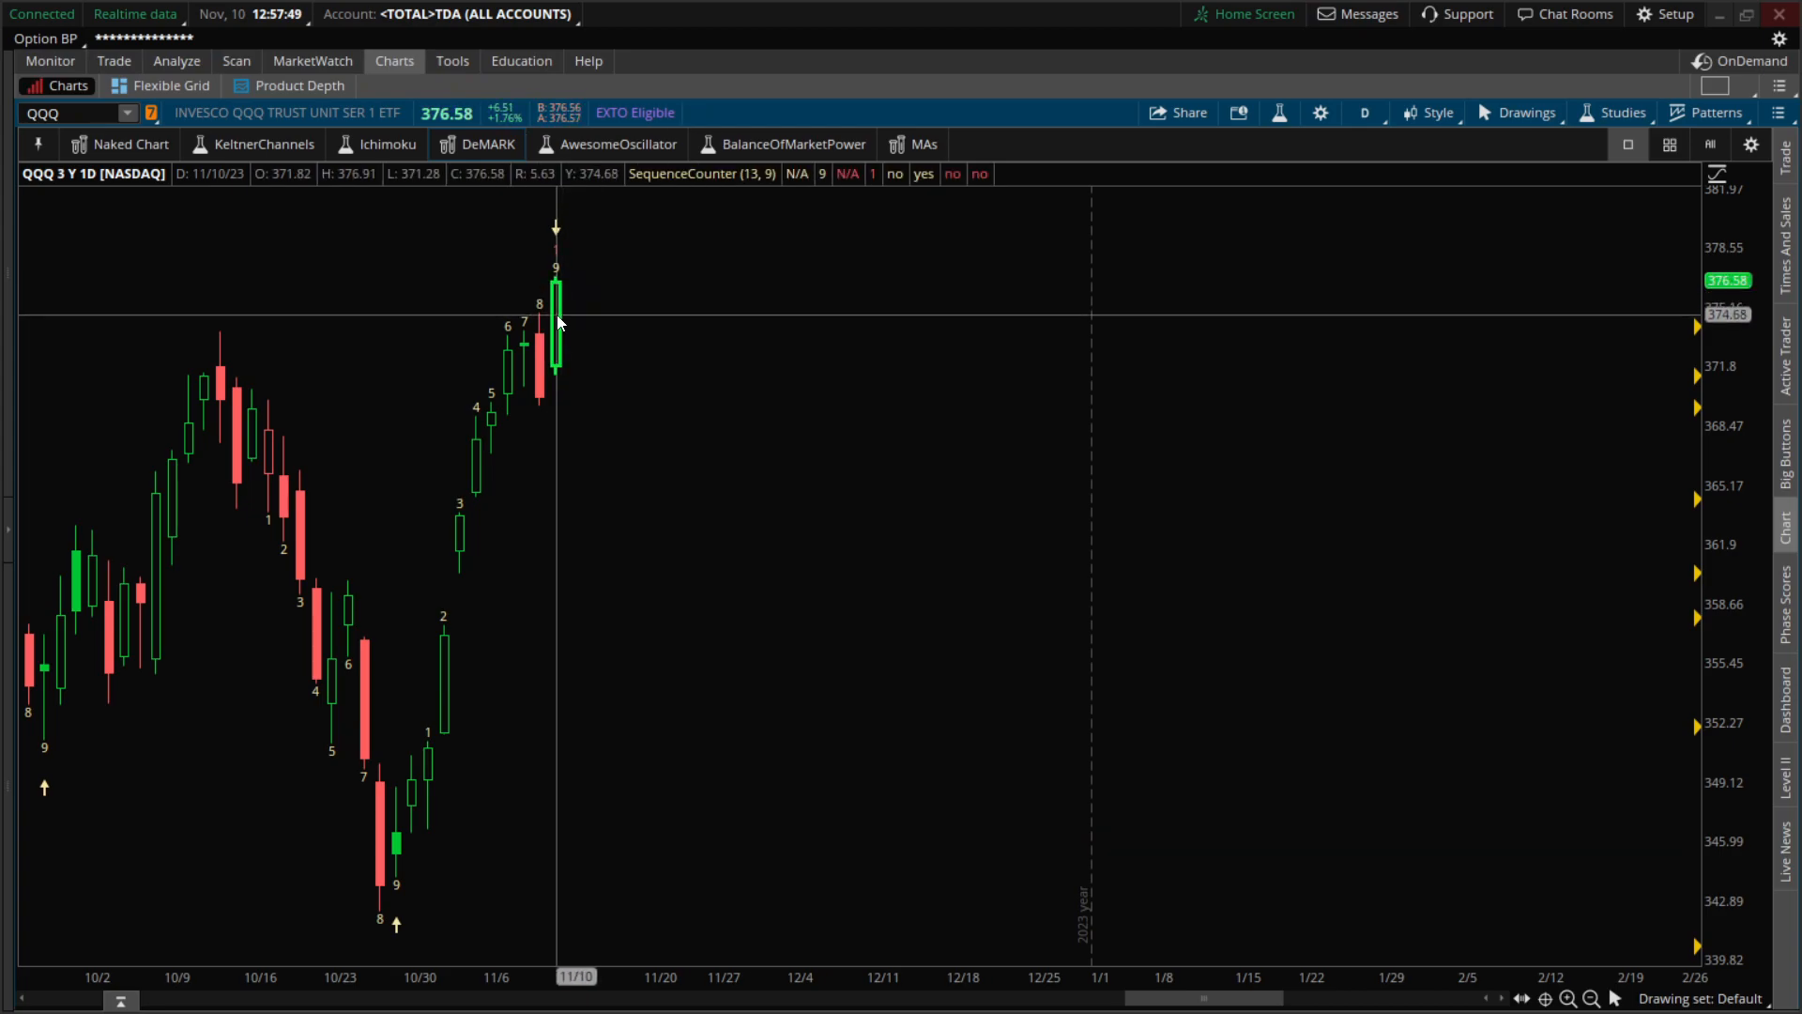
pyautogui.moveTo(564, 301)
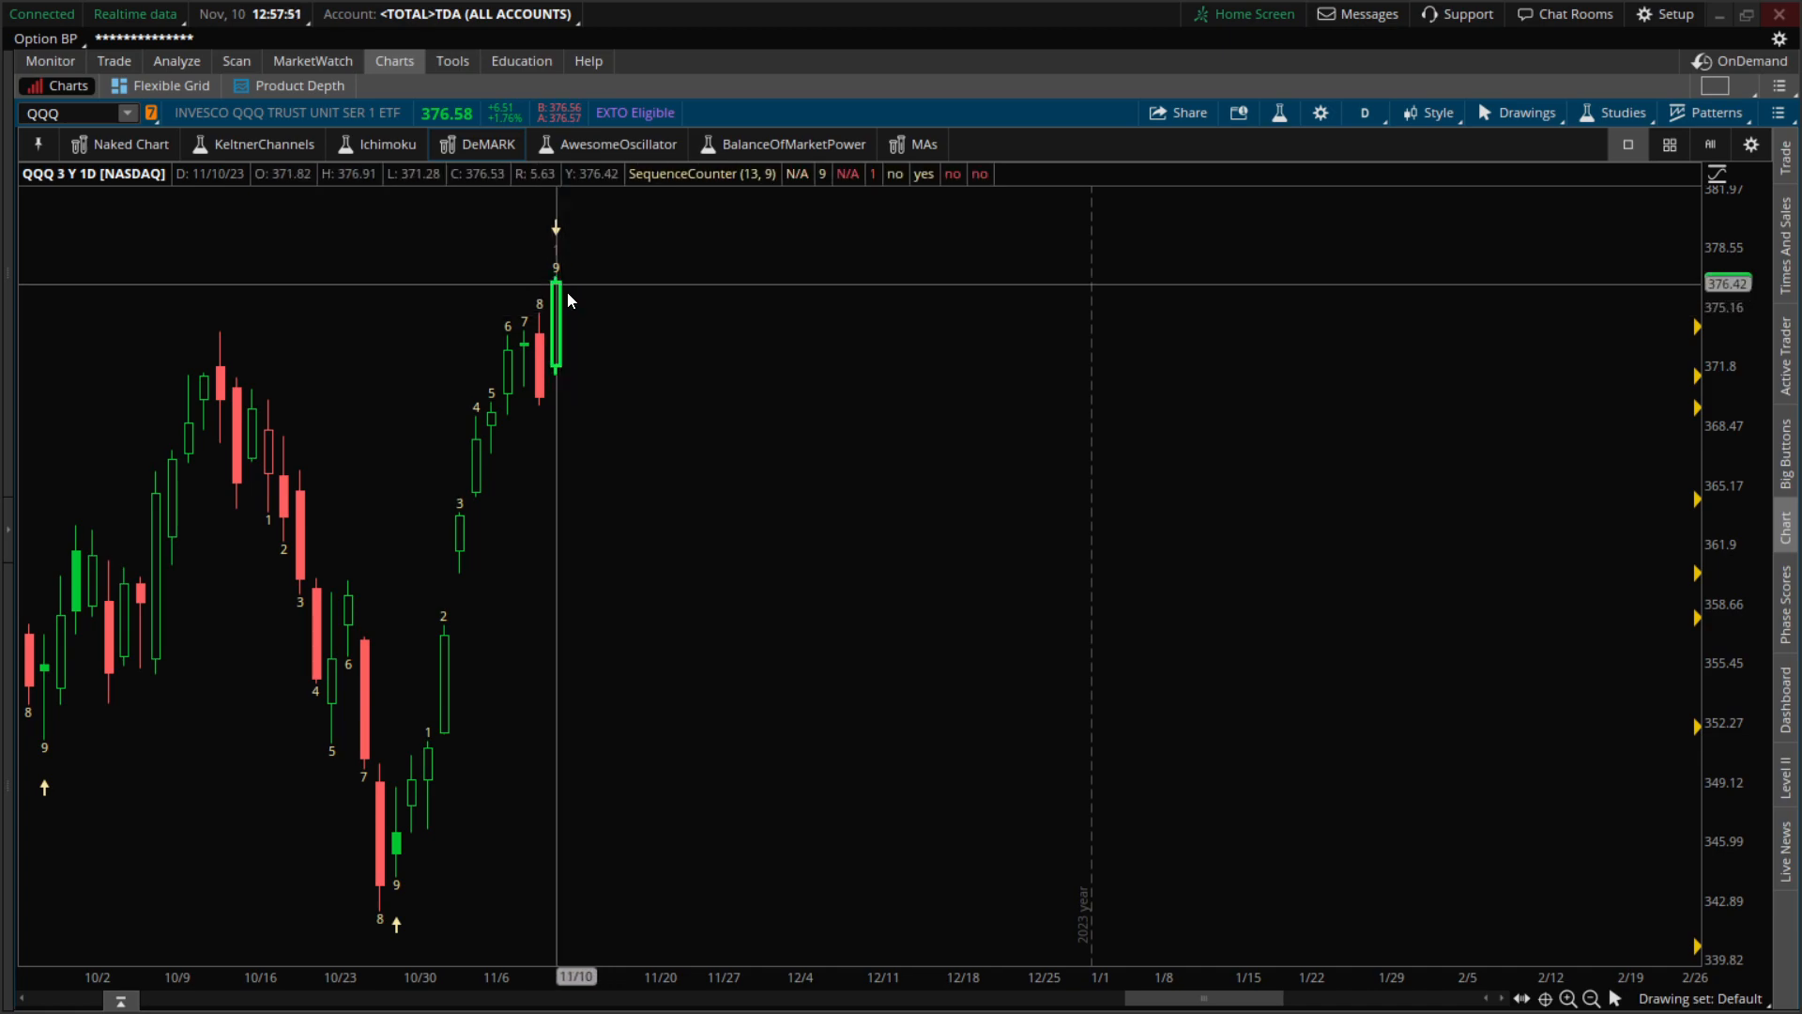
pyautogui.moveTo(557, 293)
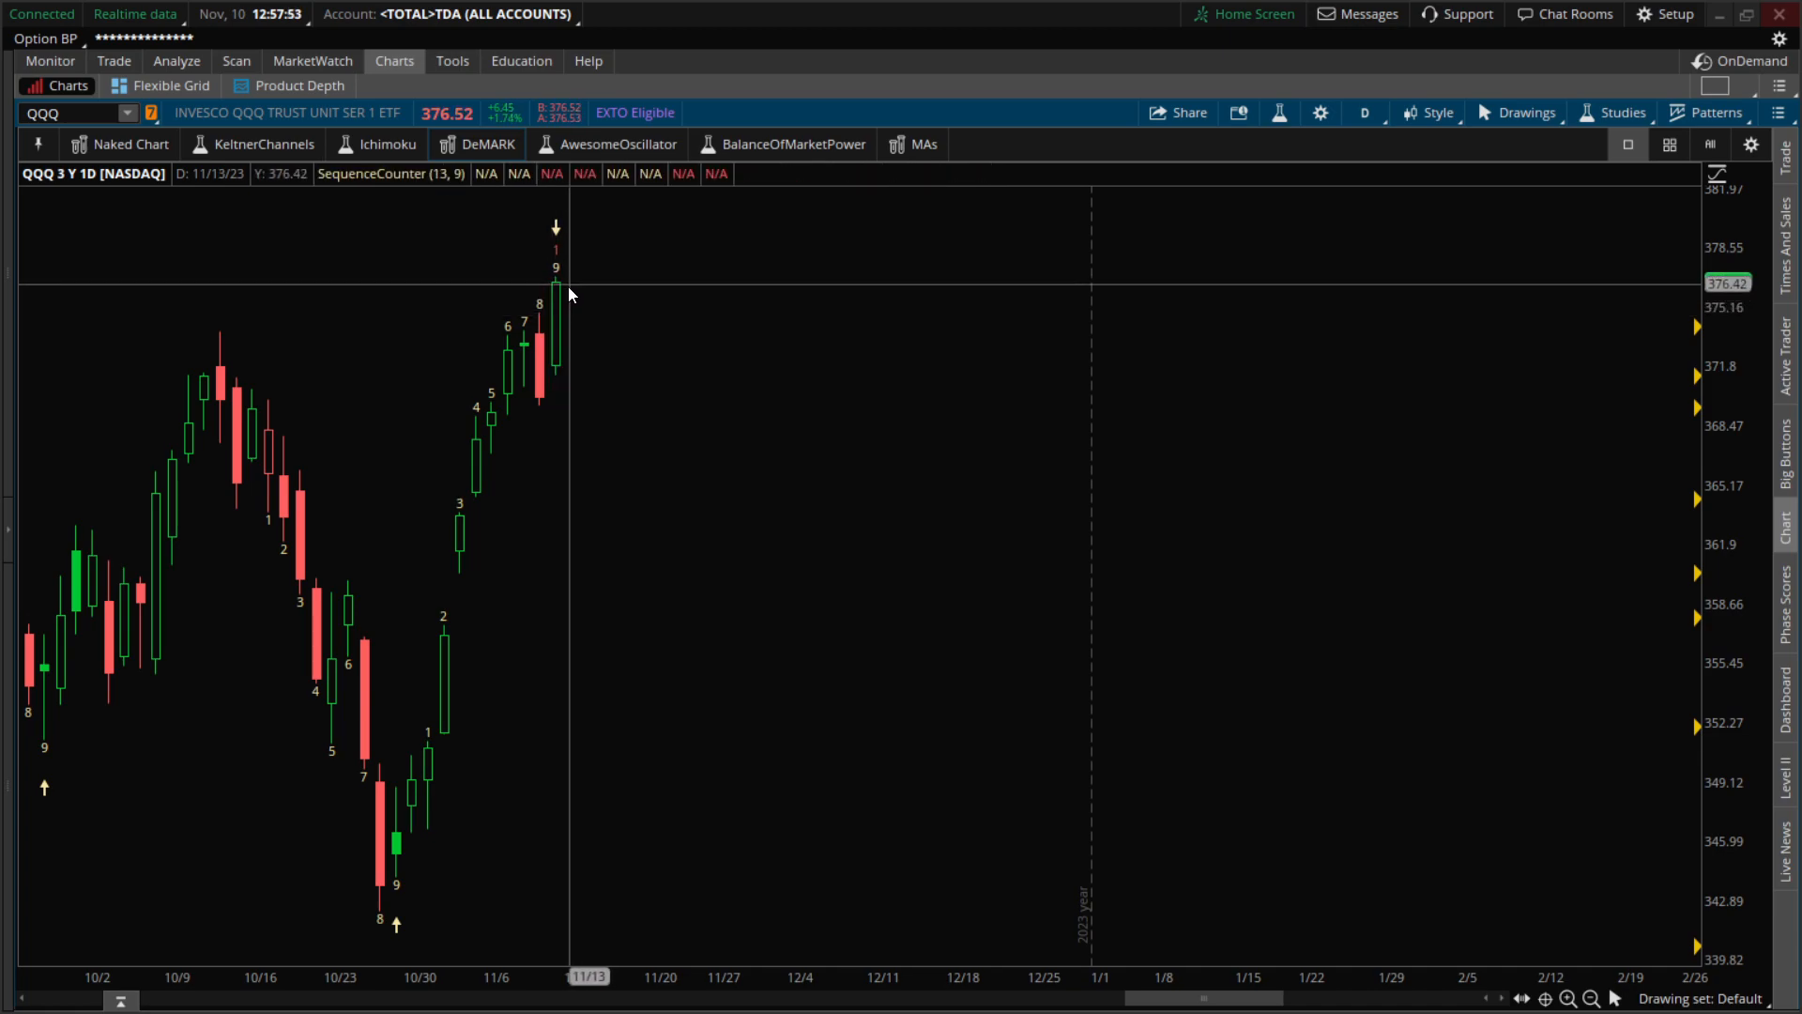
pyautogui.moveTo(565, 333)
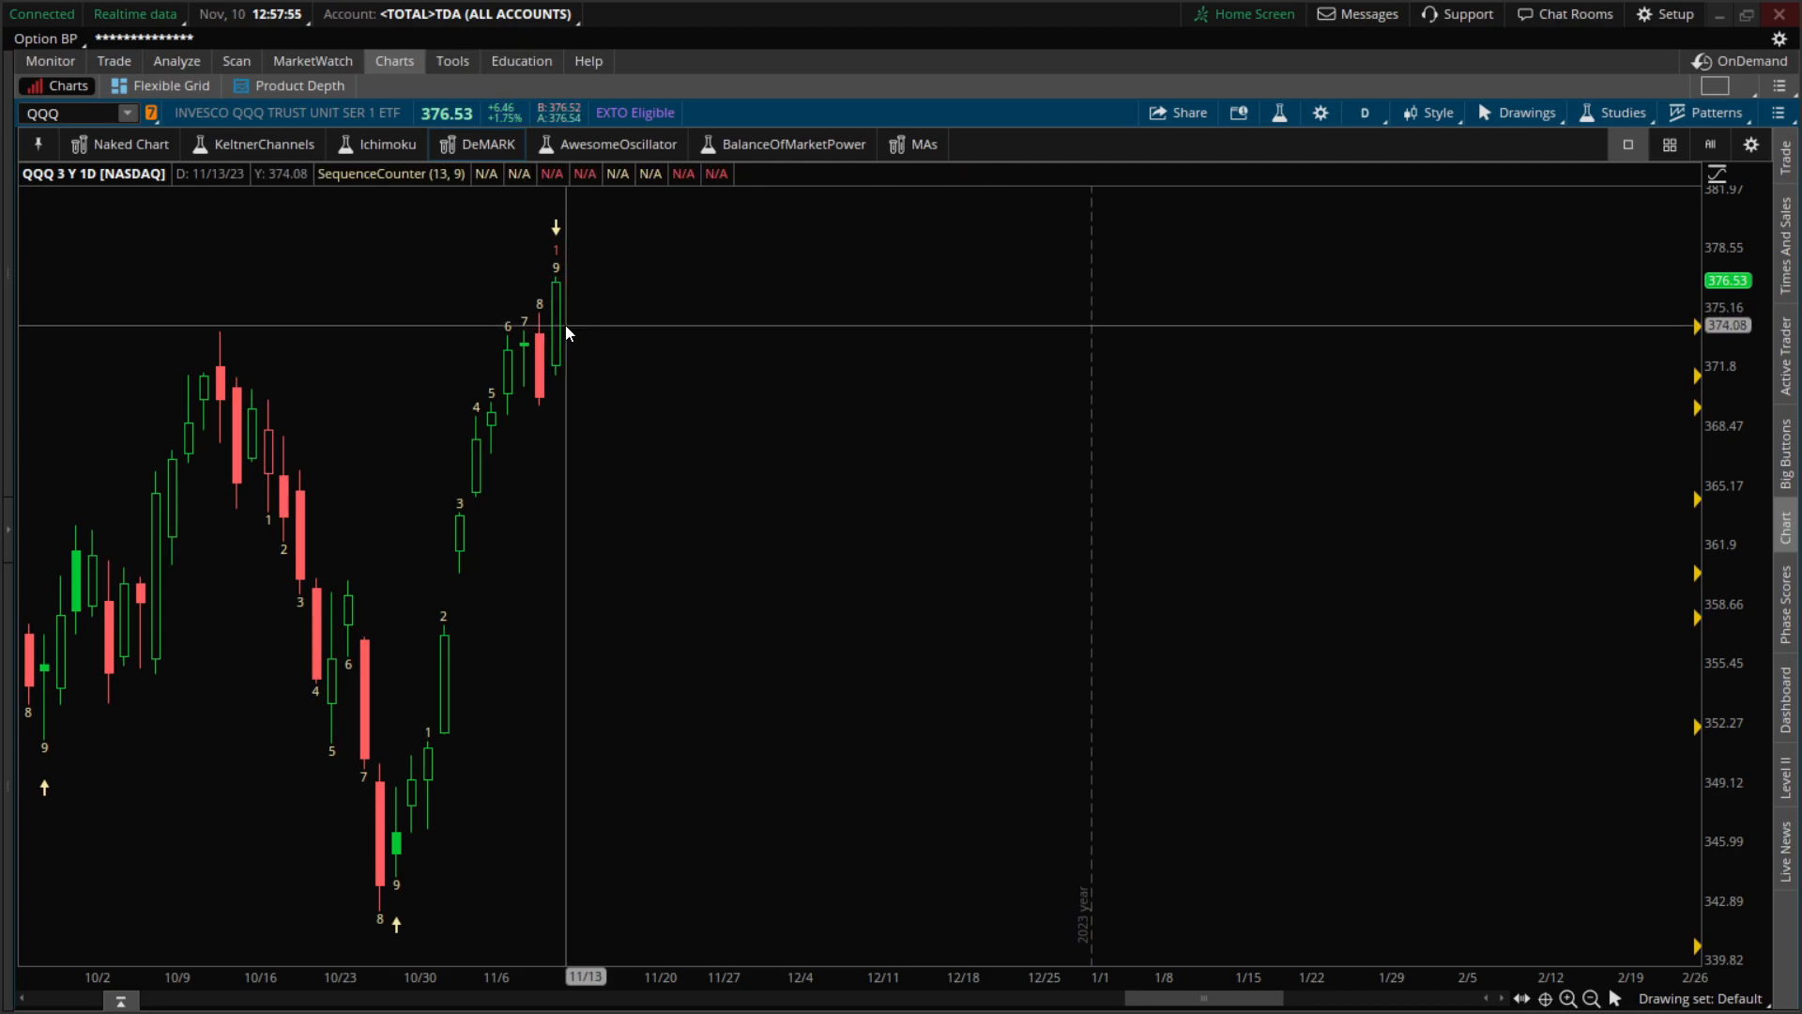
pyautogui.moveTo(562, 296)
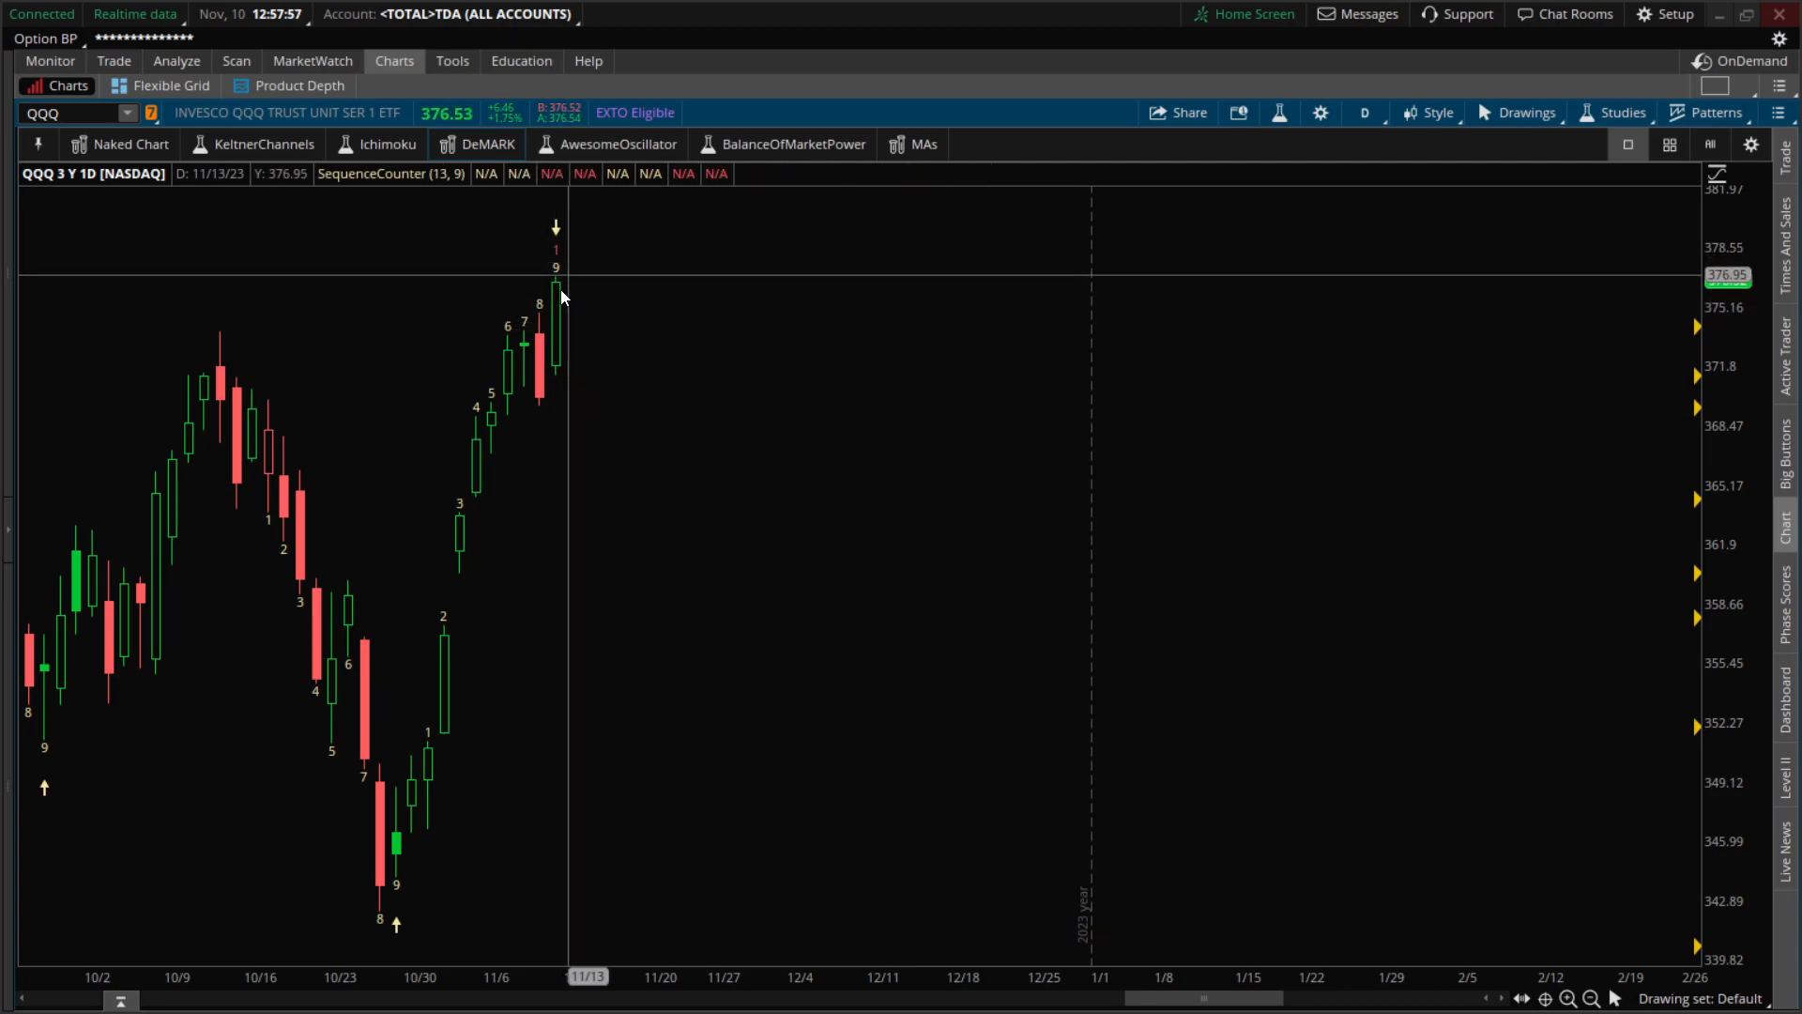
pyautogui.moveTo(563, 290)
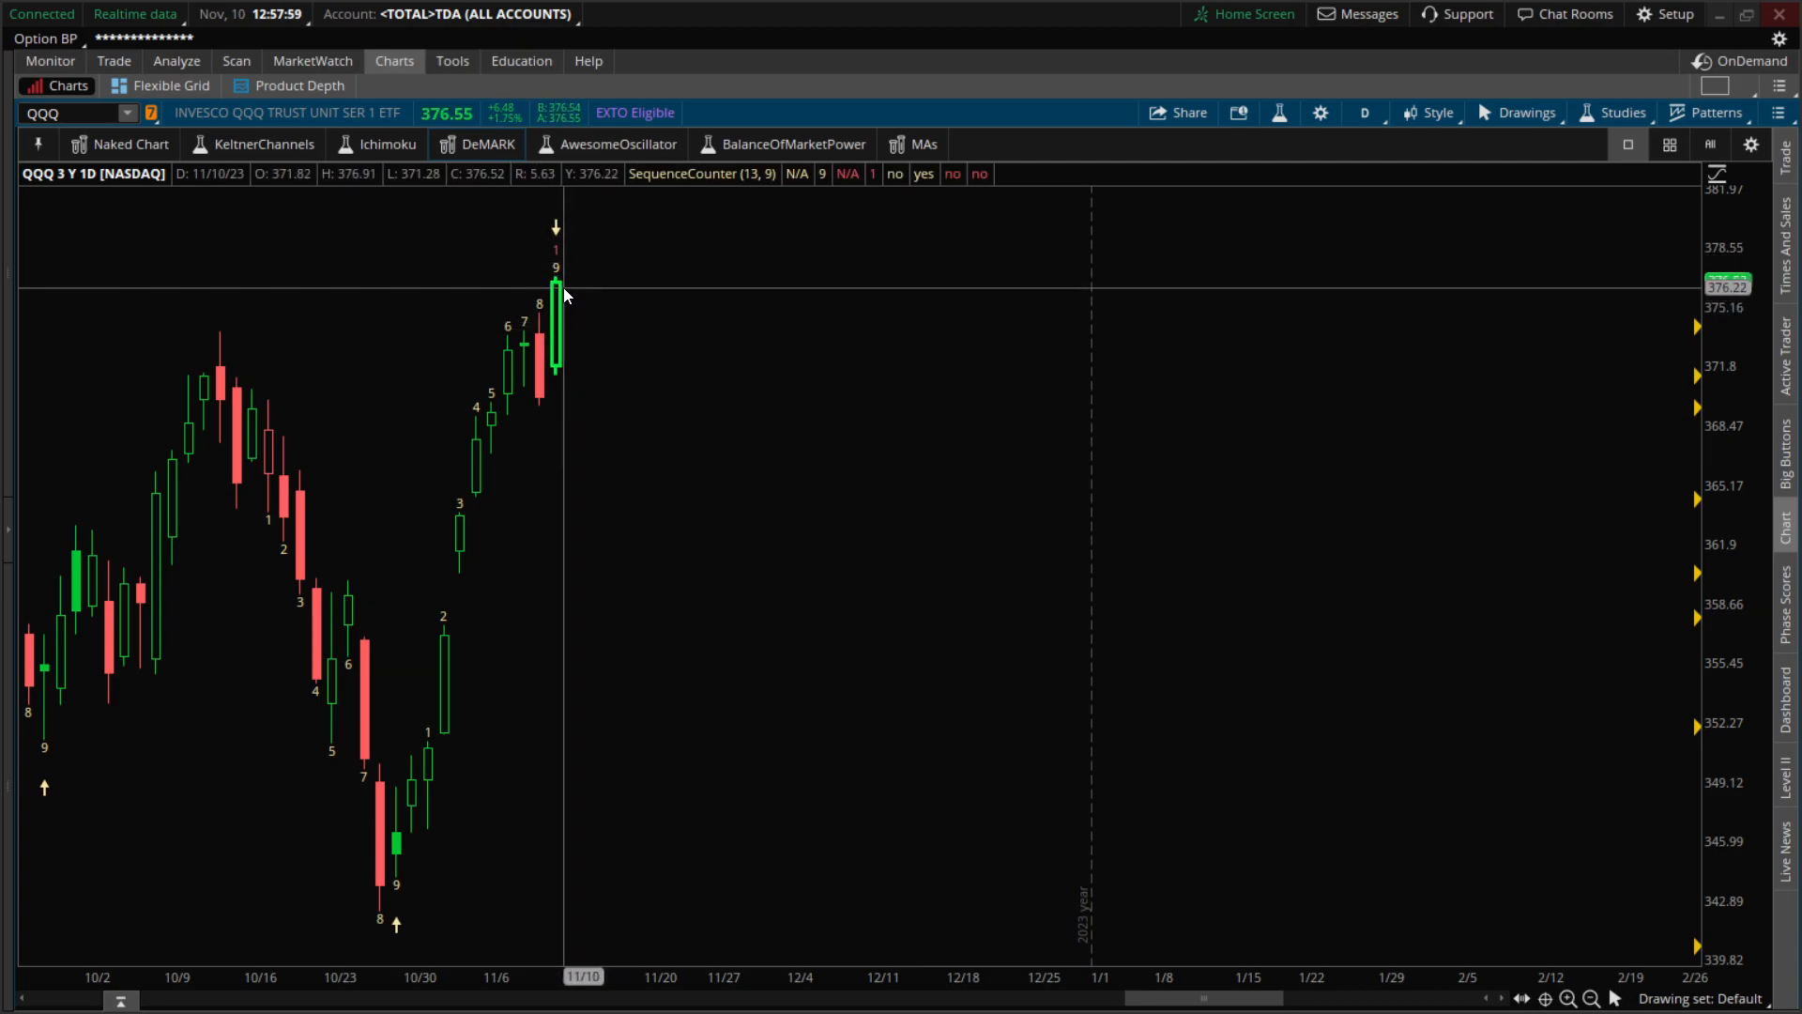
pyautogui.moveTo(560, 322)
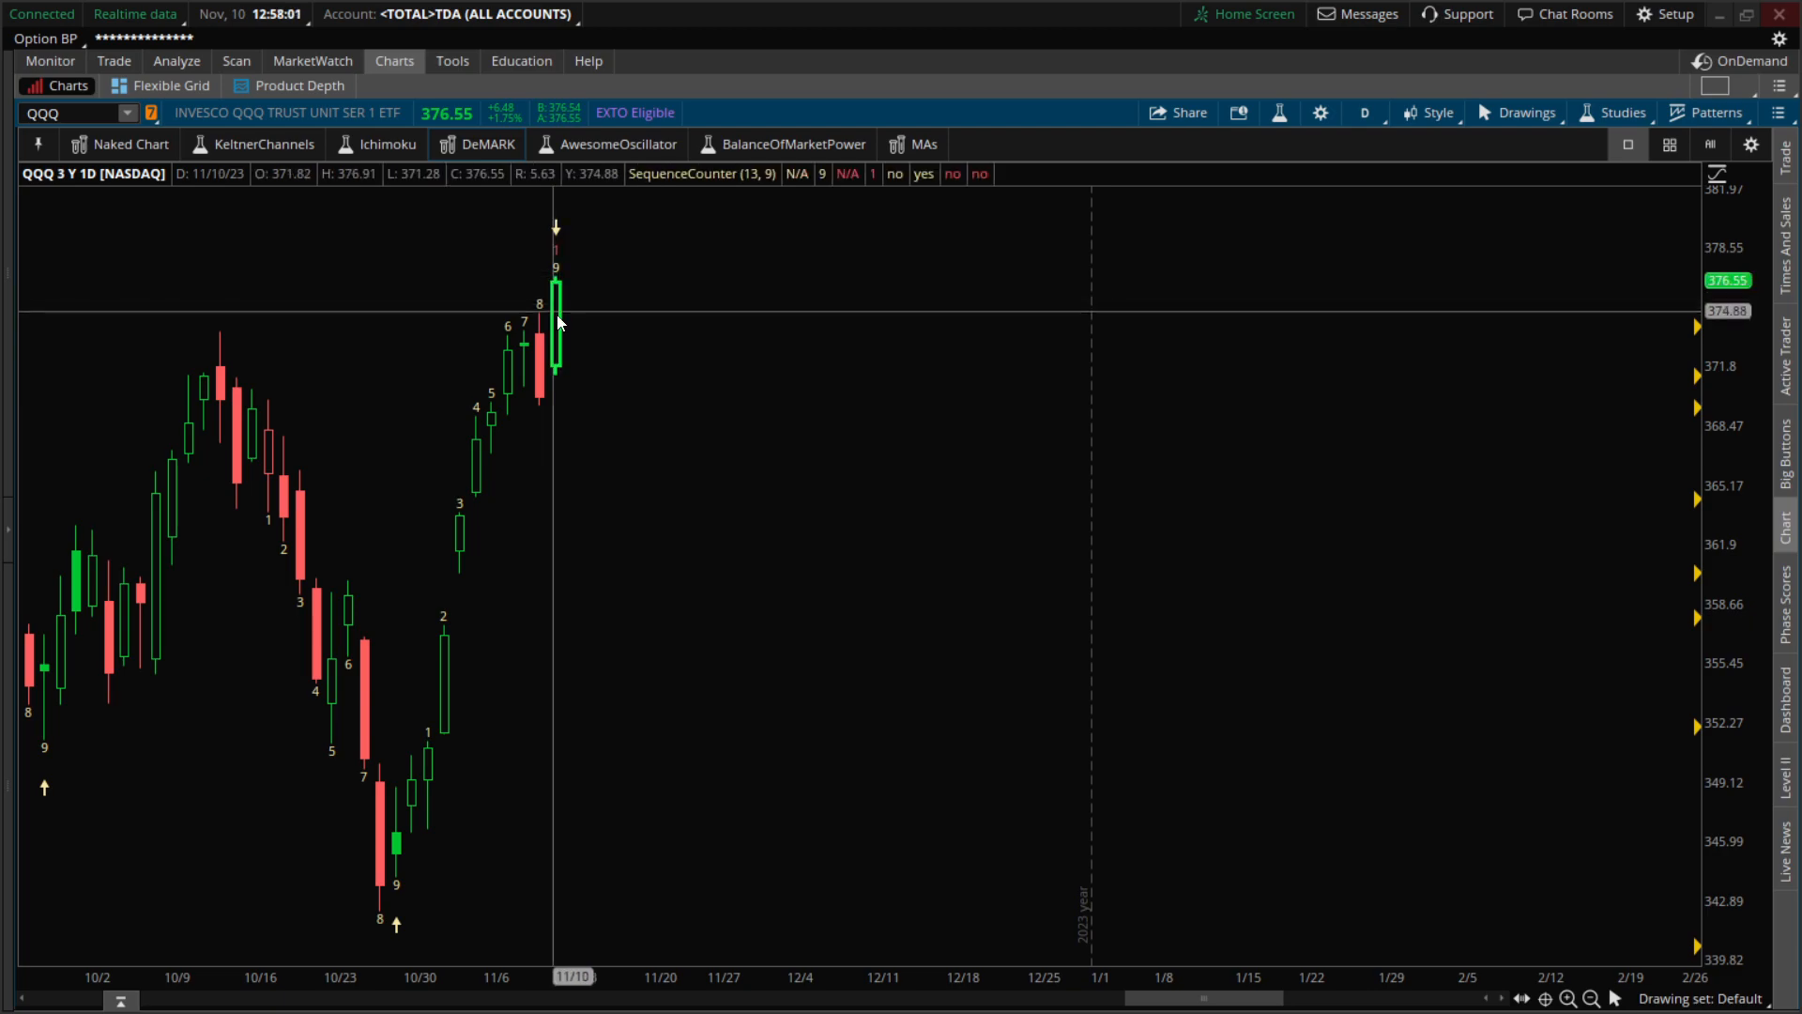
pyautogui.moveTo(575, 279)
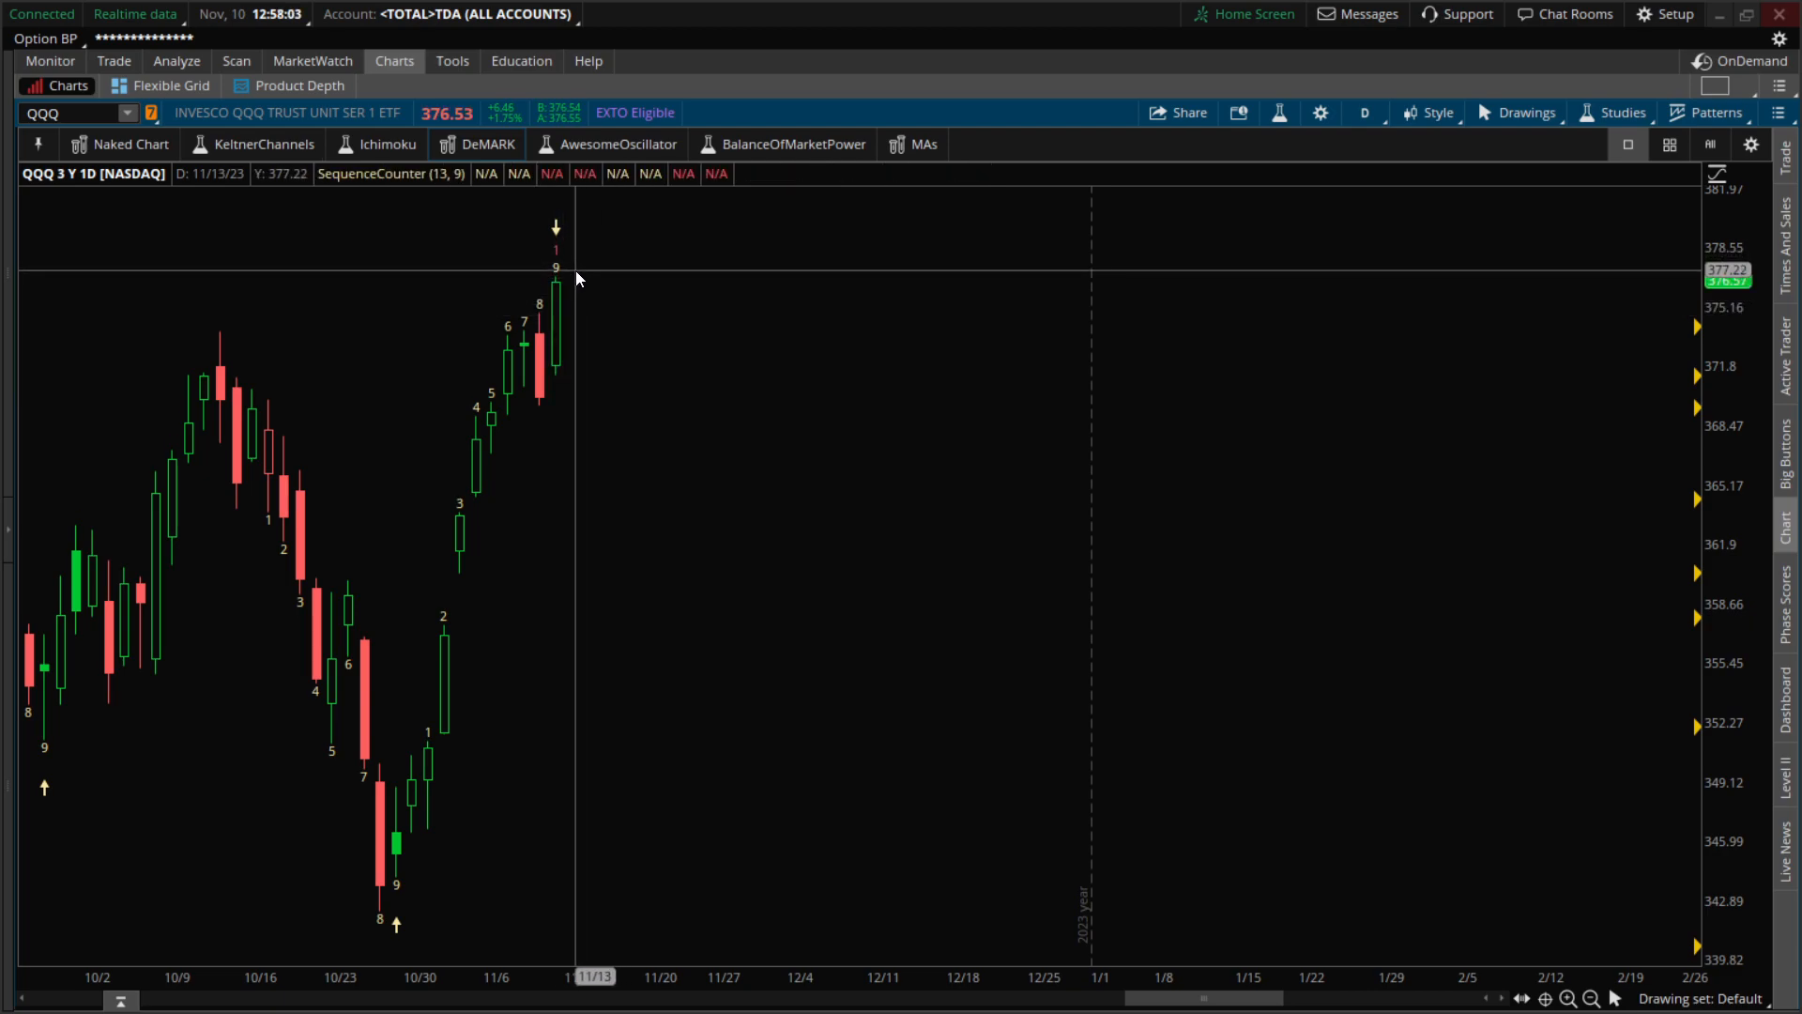
pyautogui.moveTo(560, 319)
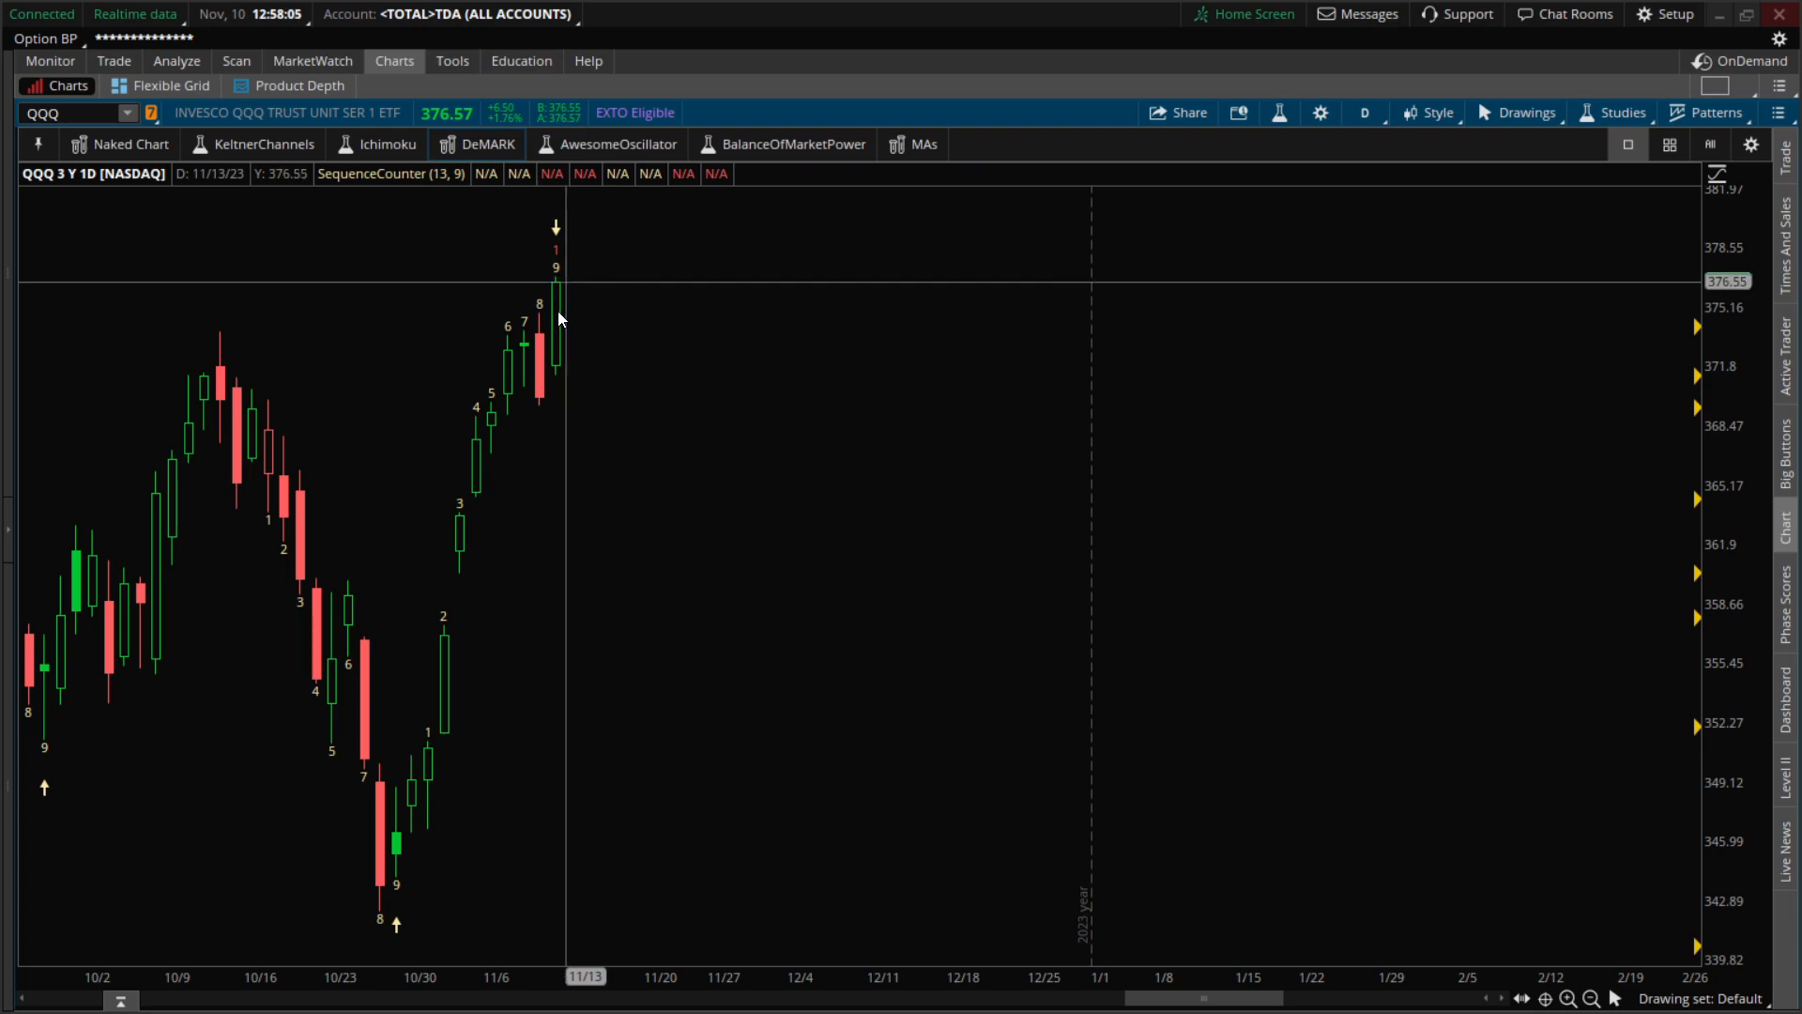
pyautogui.moveTo(555, 304)
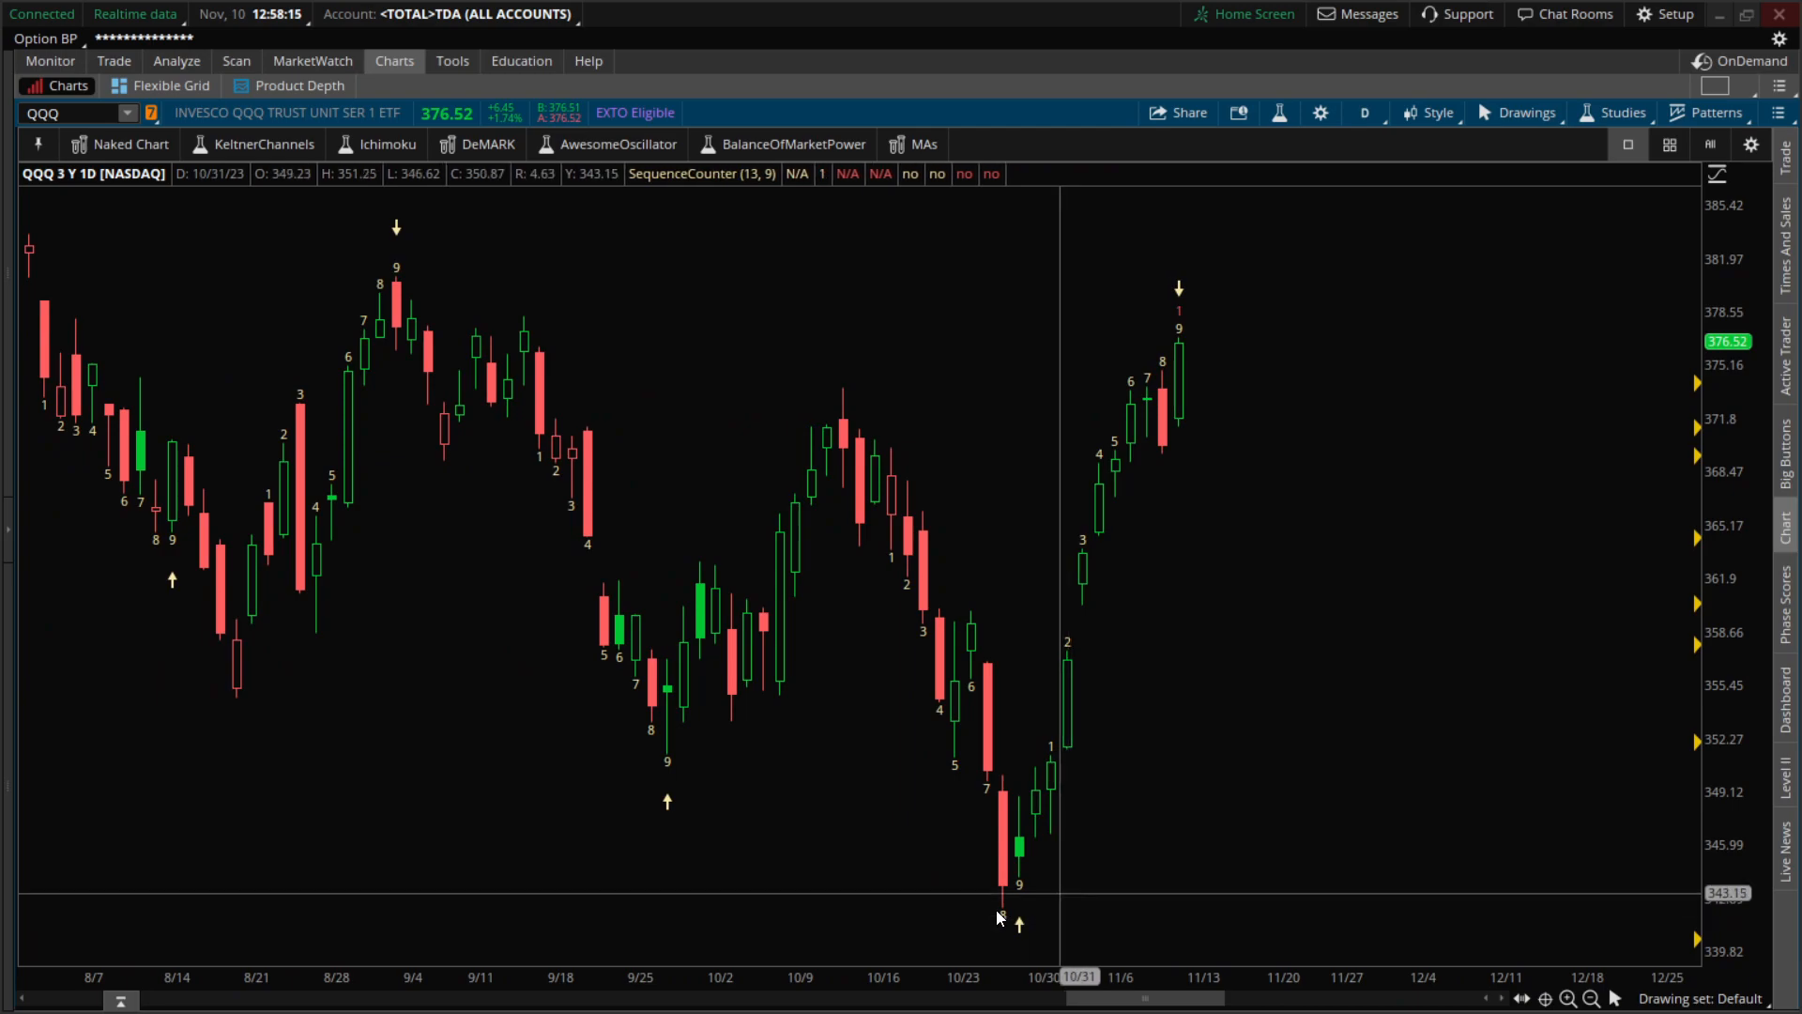
pyautogui.moveTo(650, 774)
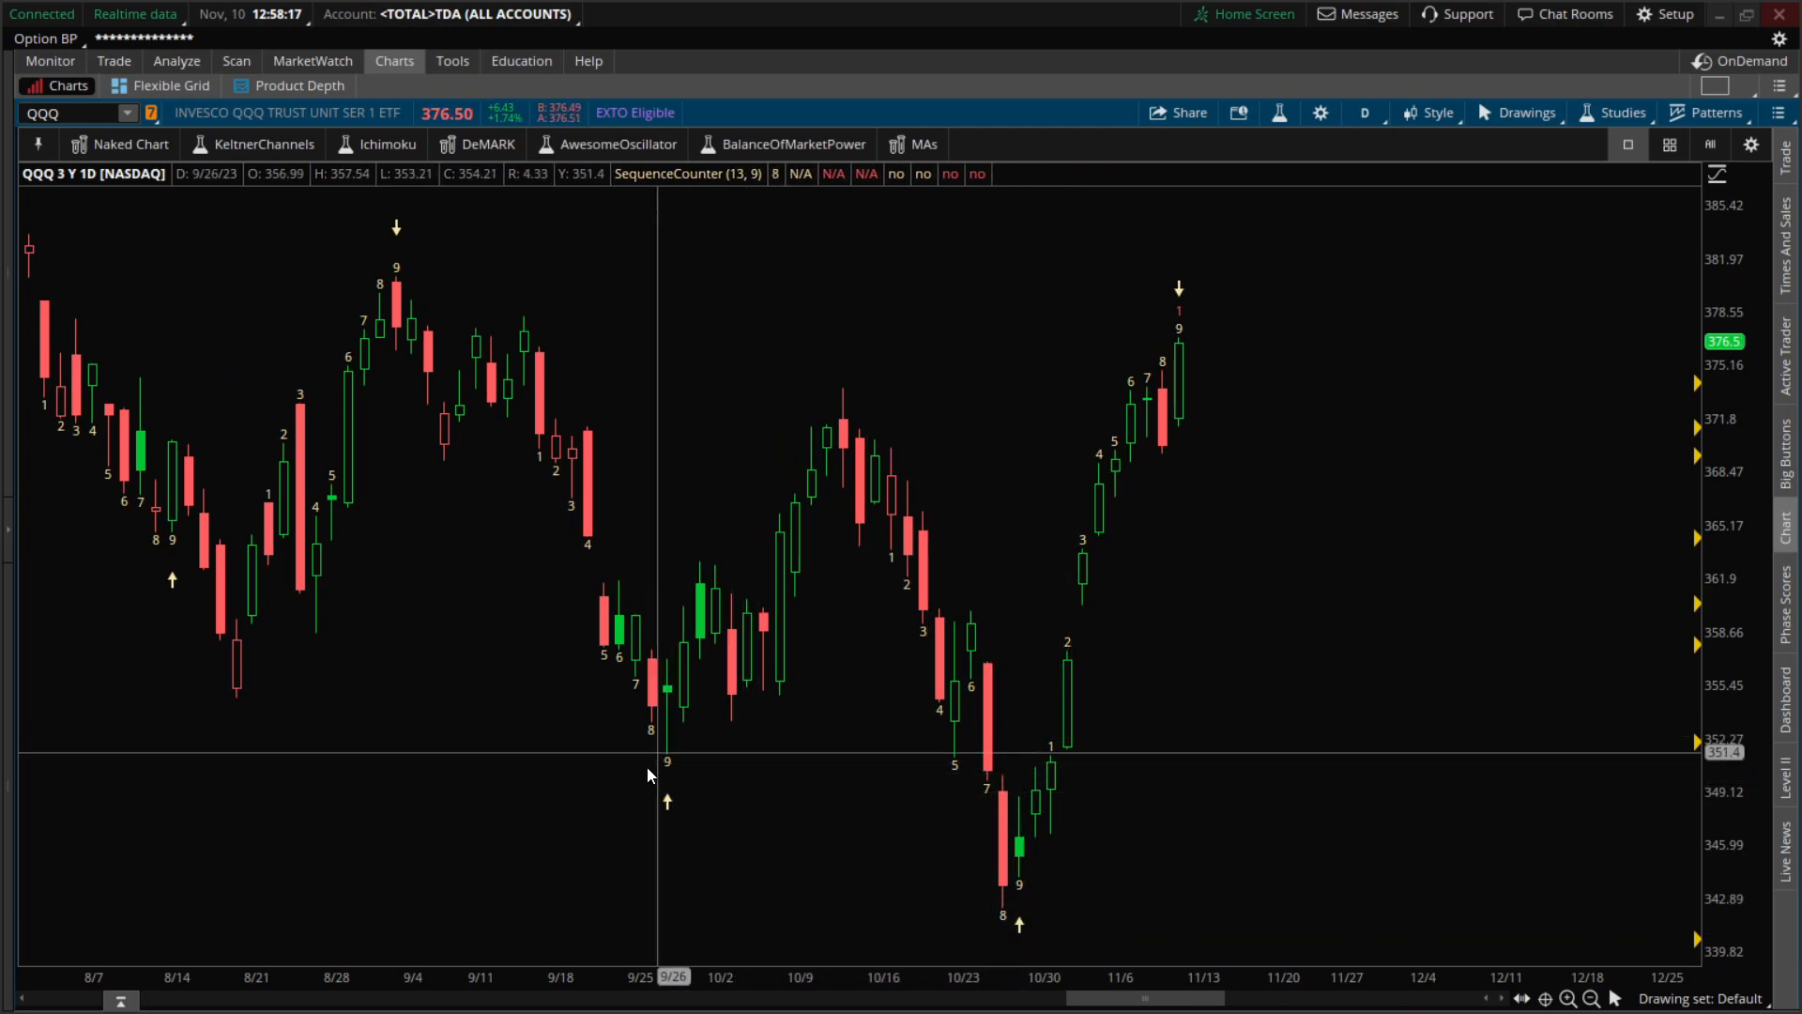
pyautogui.moveTo(736, 592)
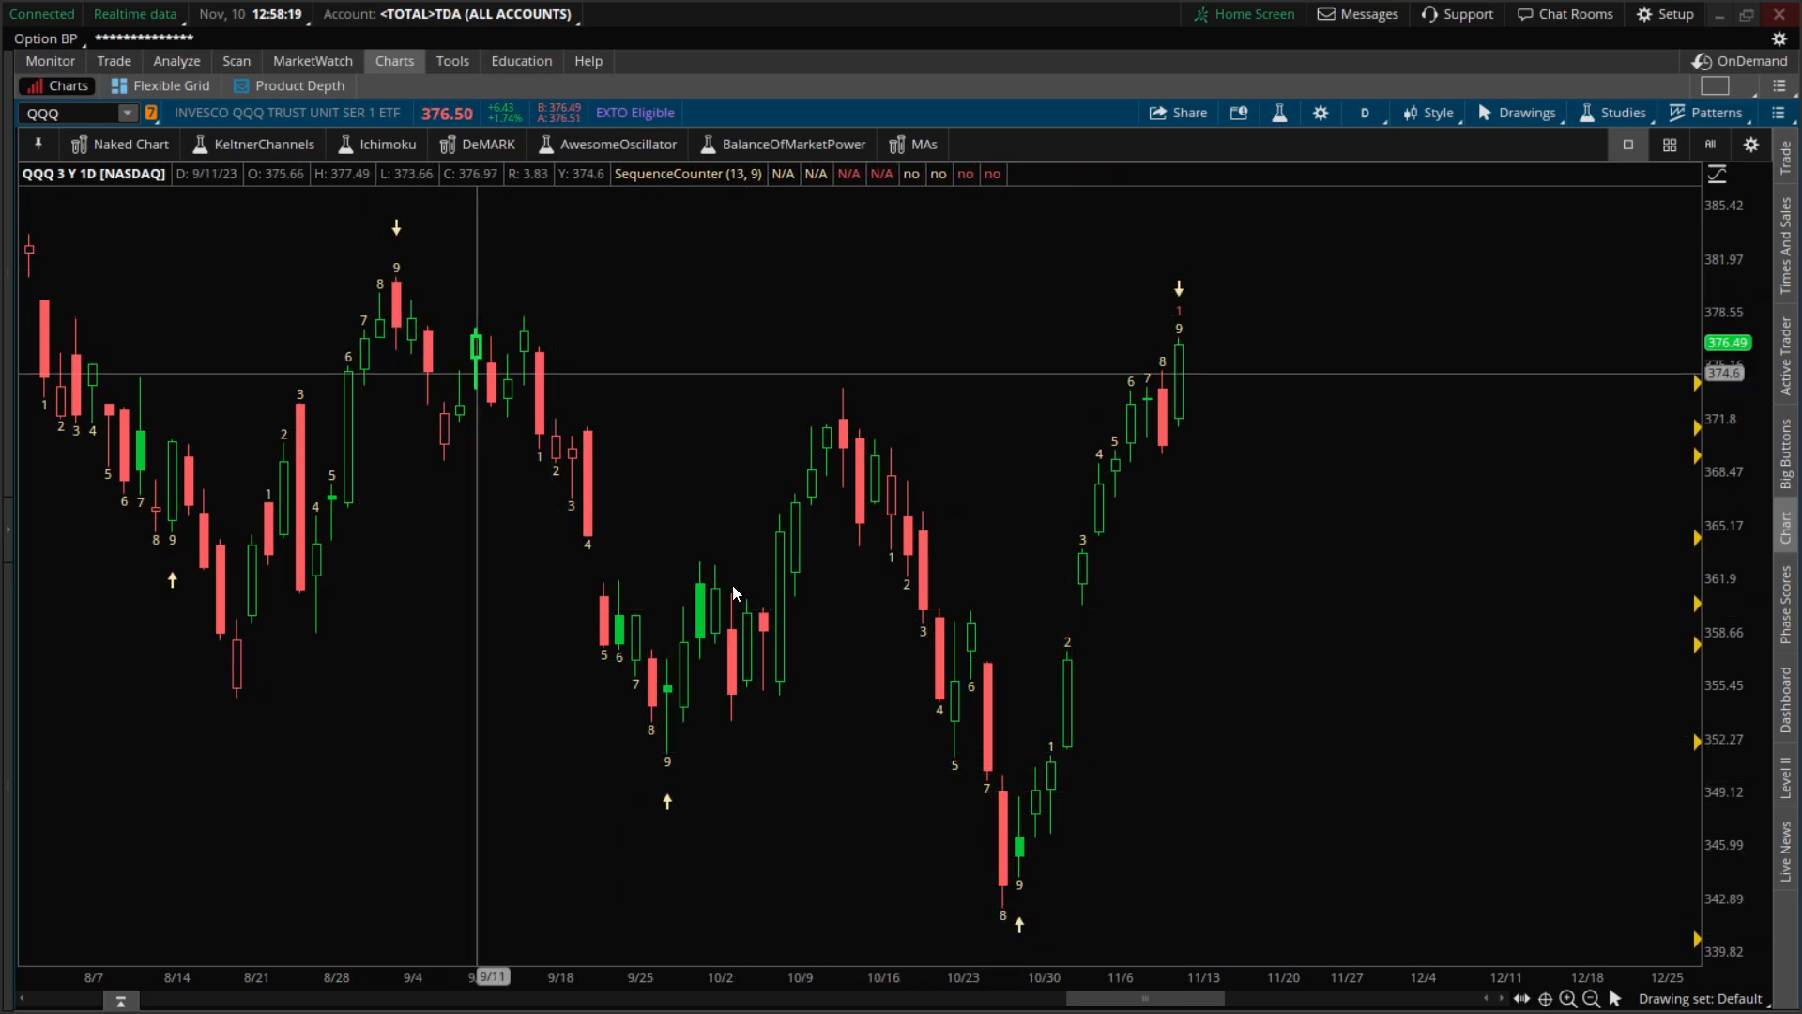
pyautogui.moveTo(768, 626)
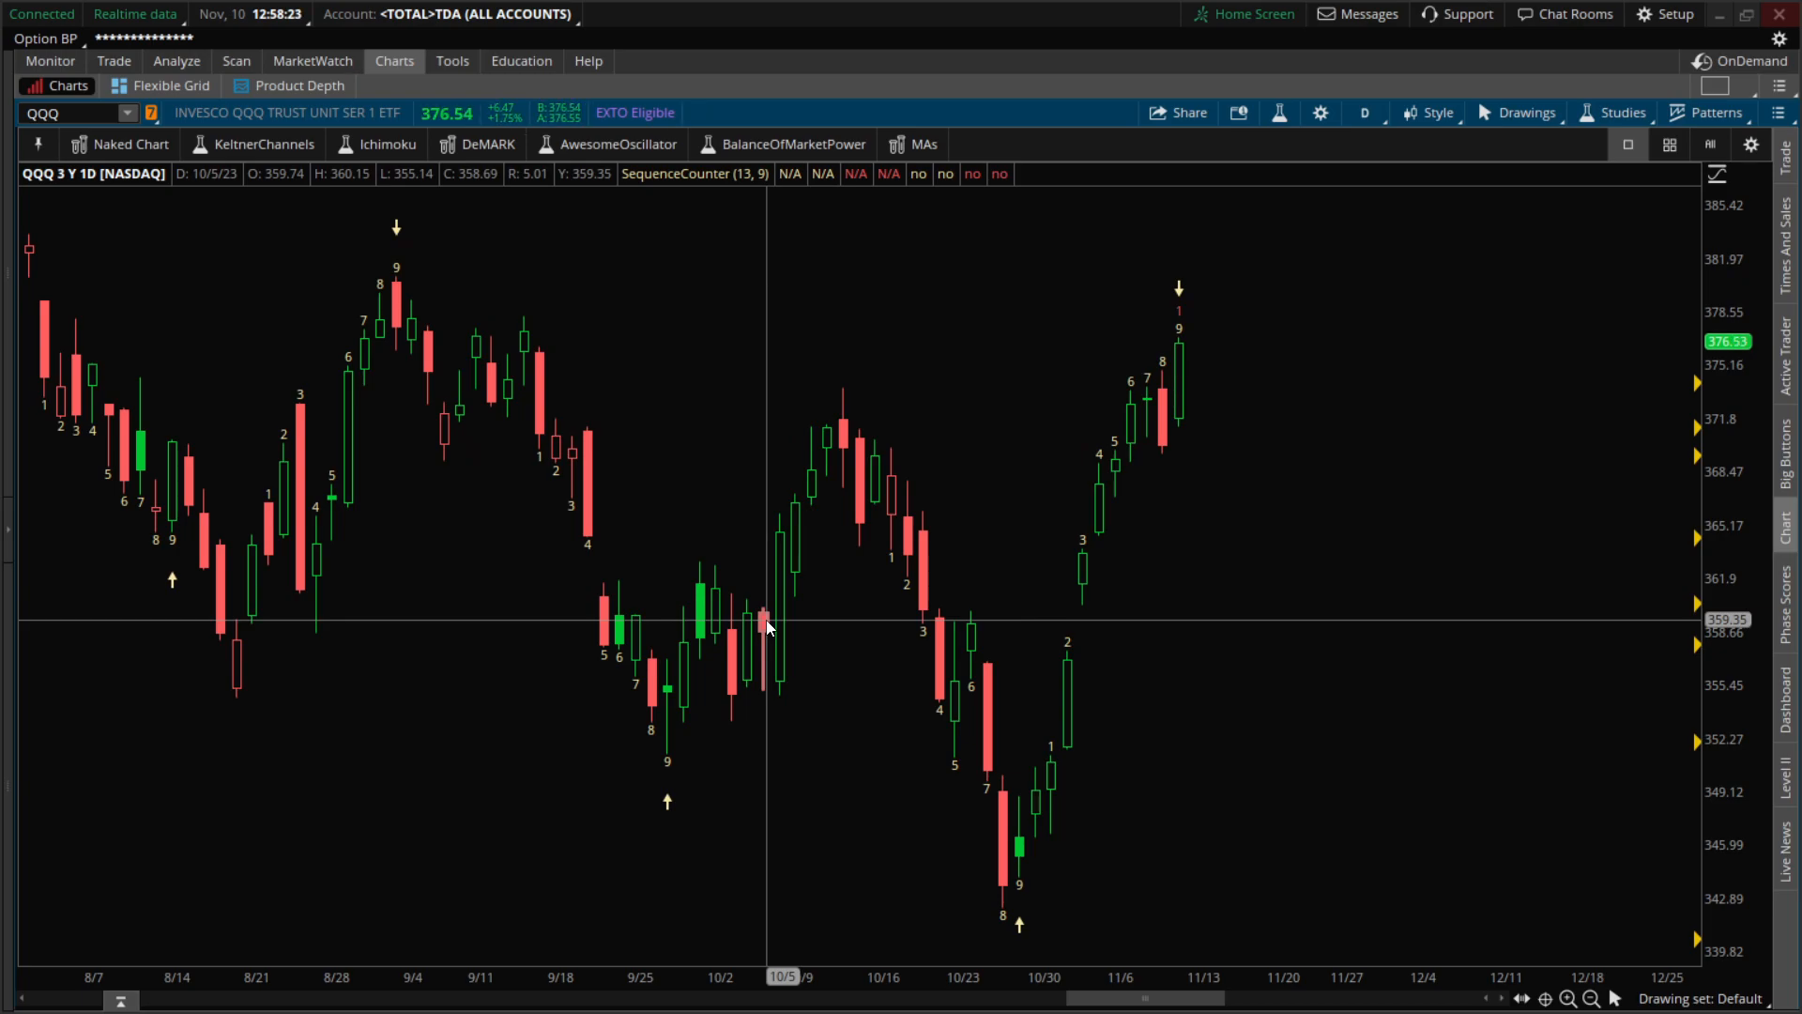
pyautogui.moveTo(241, 681)
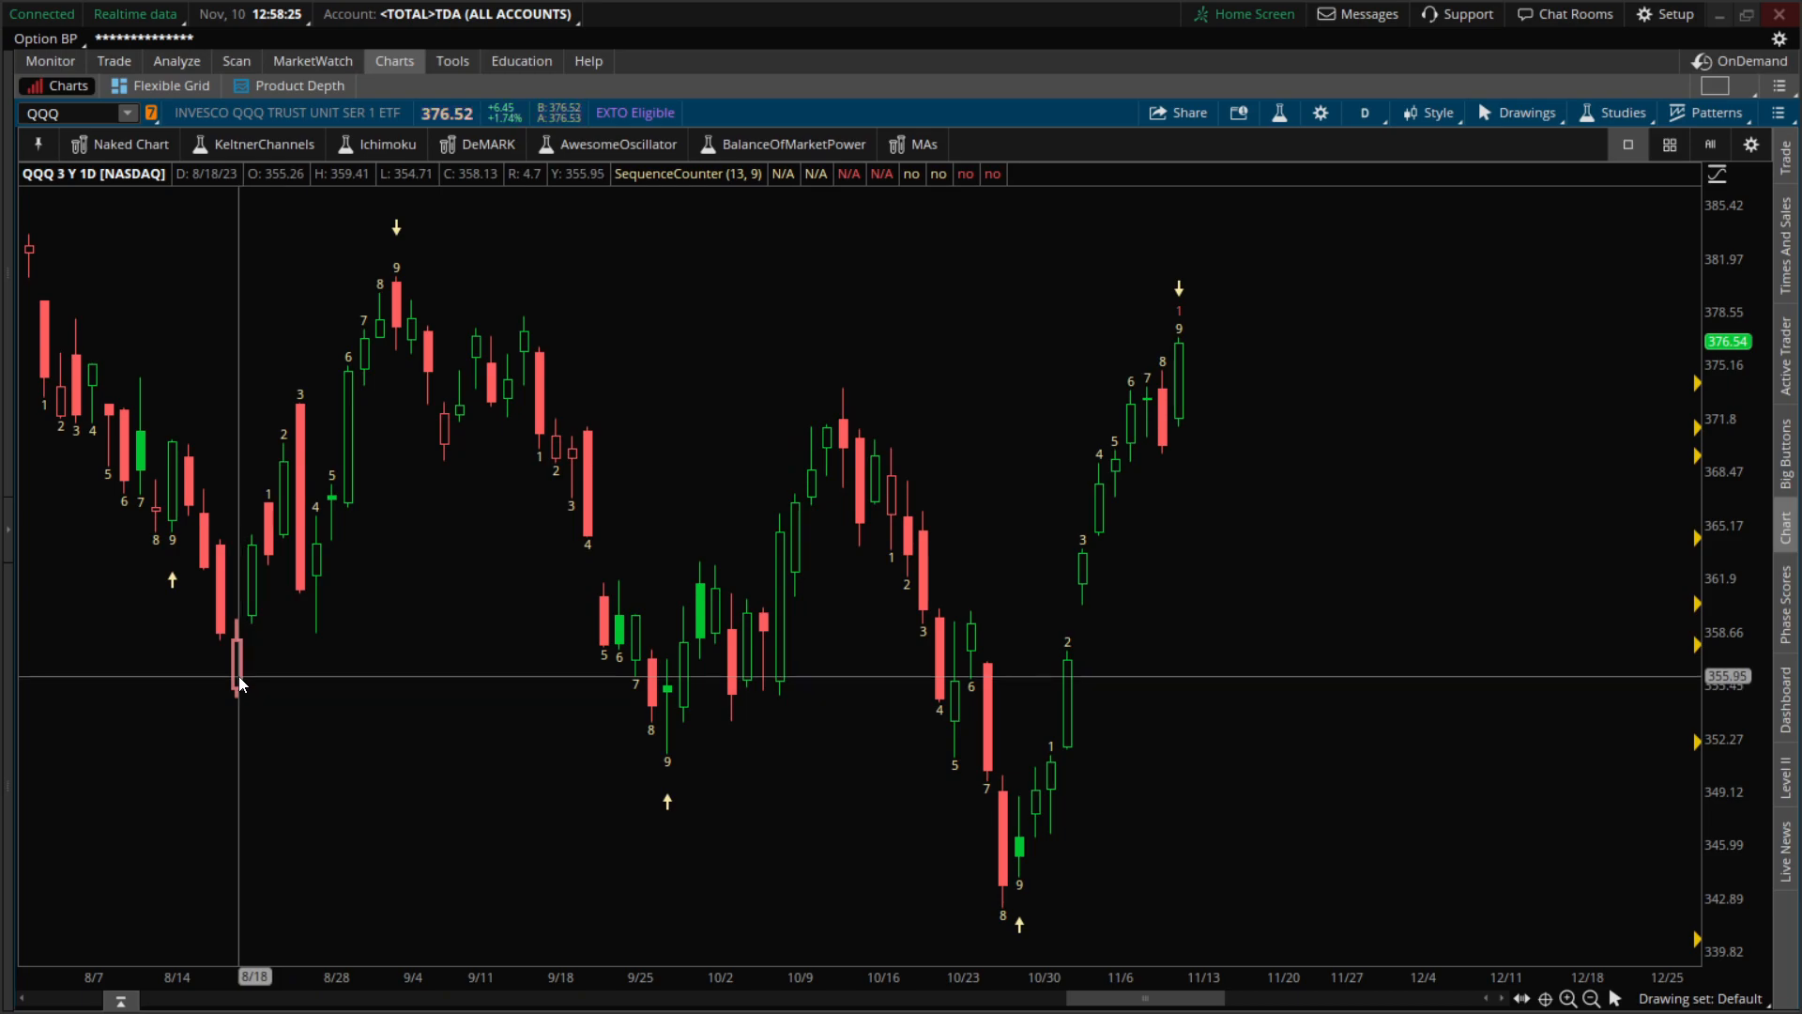
pyautogui.moveTo(227, 688)
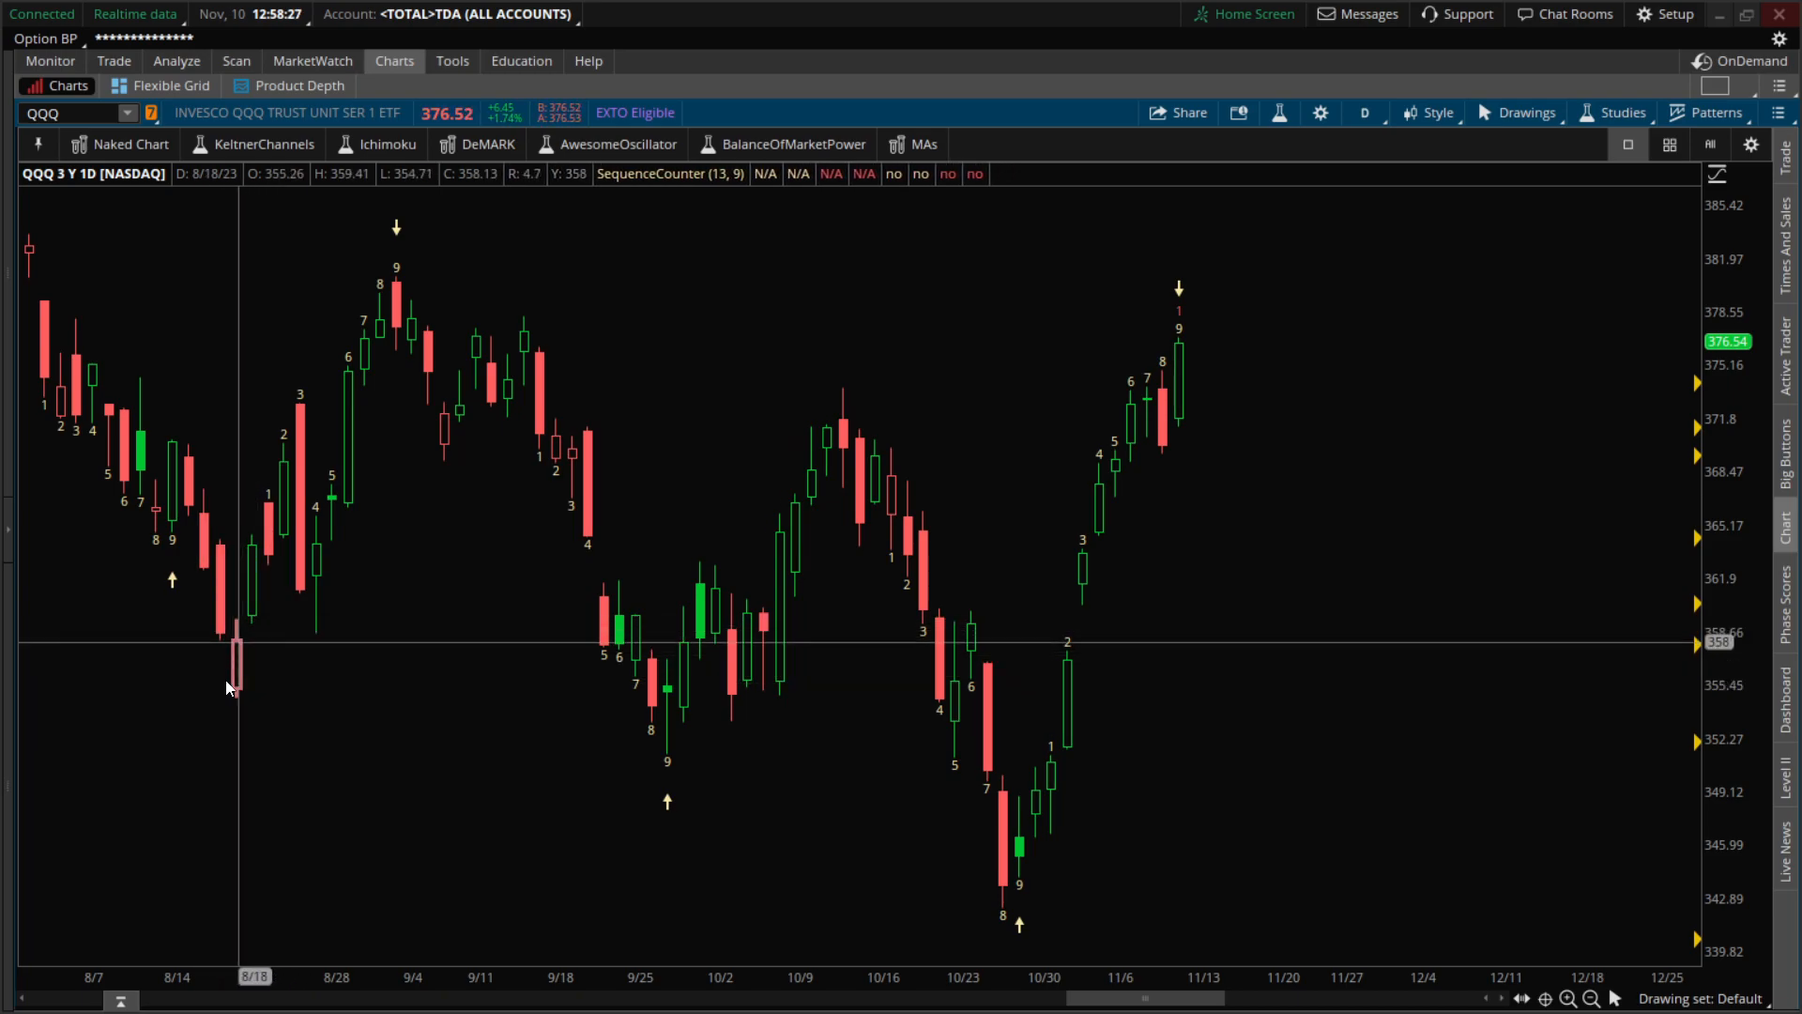
pyautogui.moveTo(252, 670)
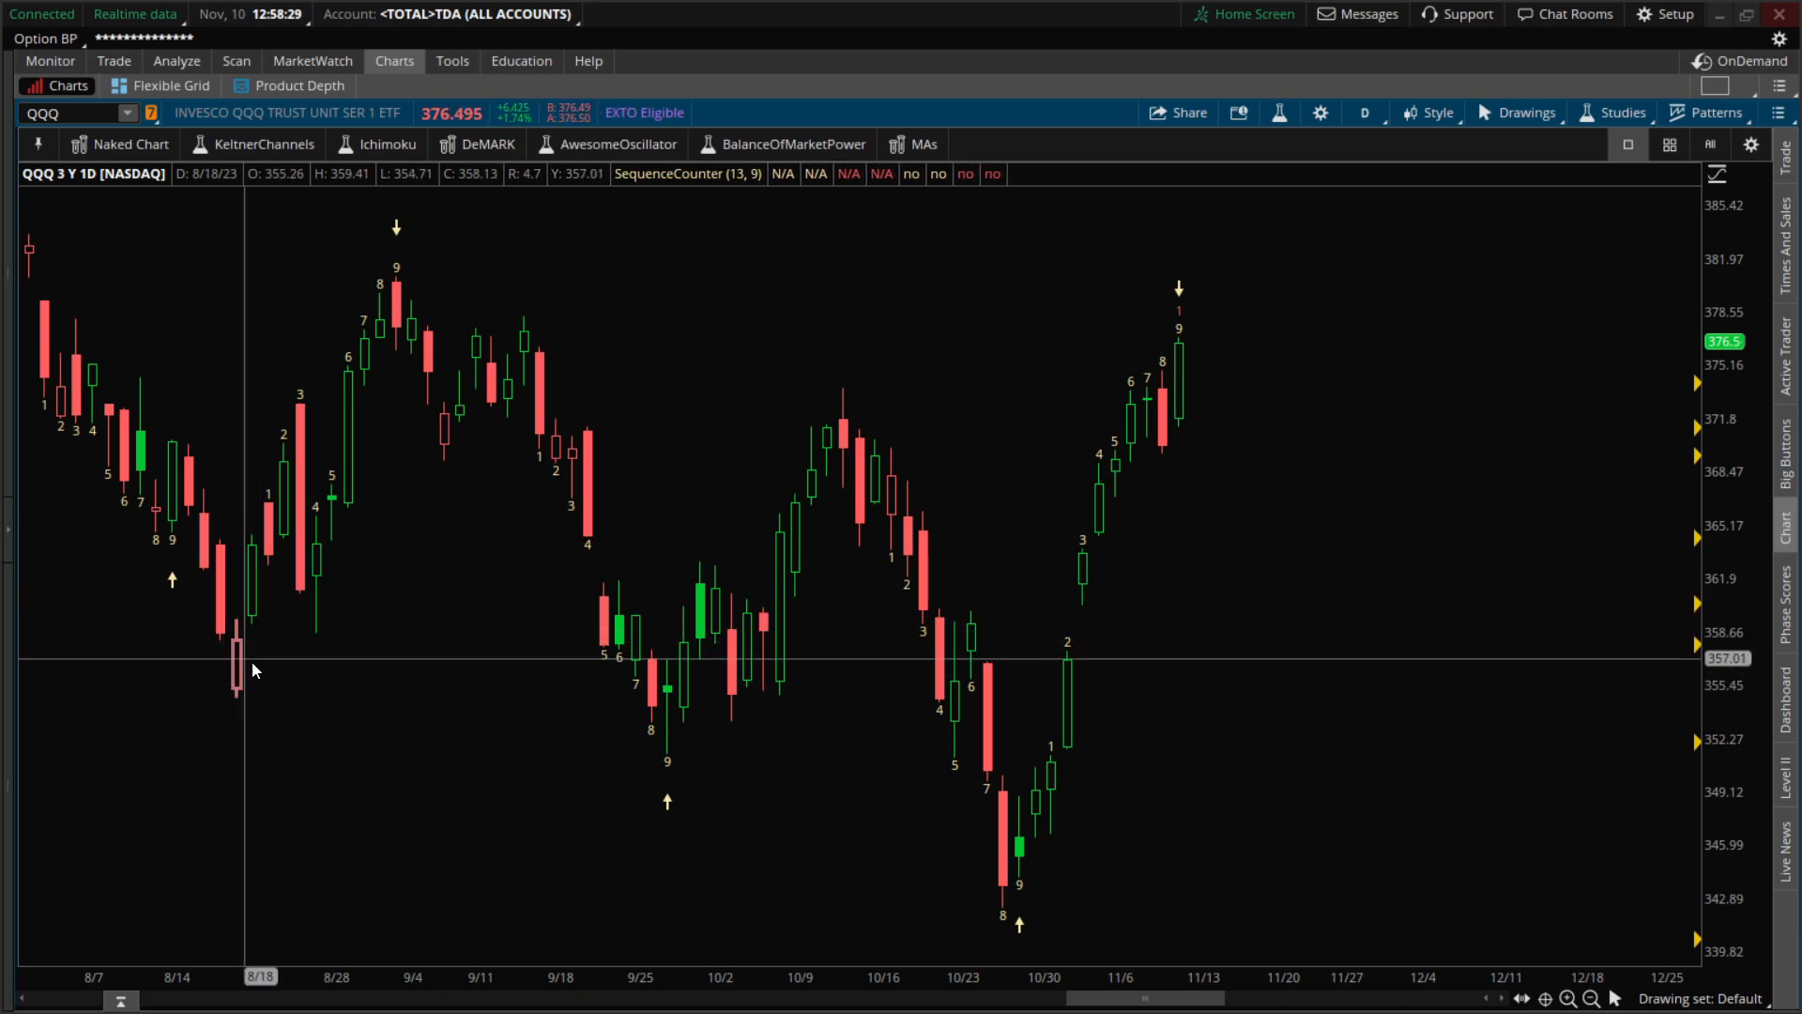
pyautogui.moveTo(532, 580)
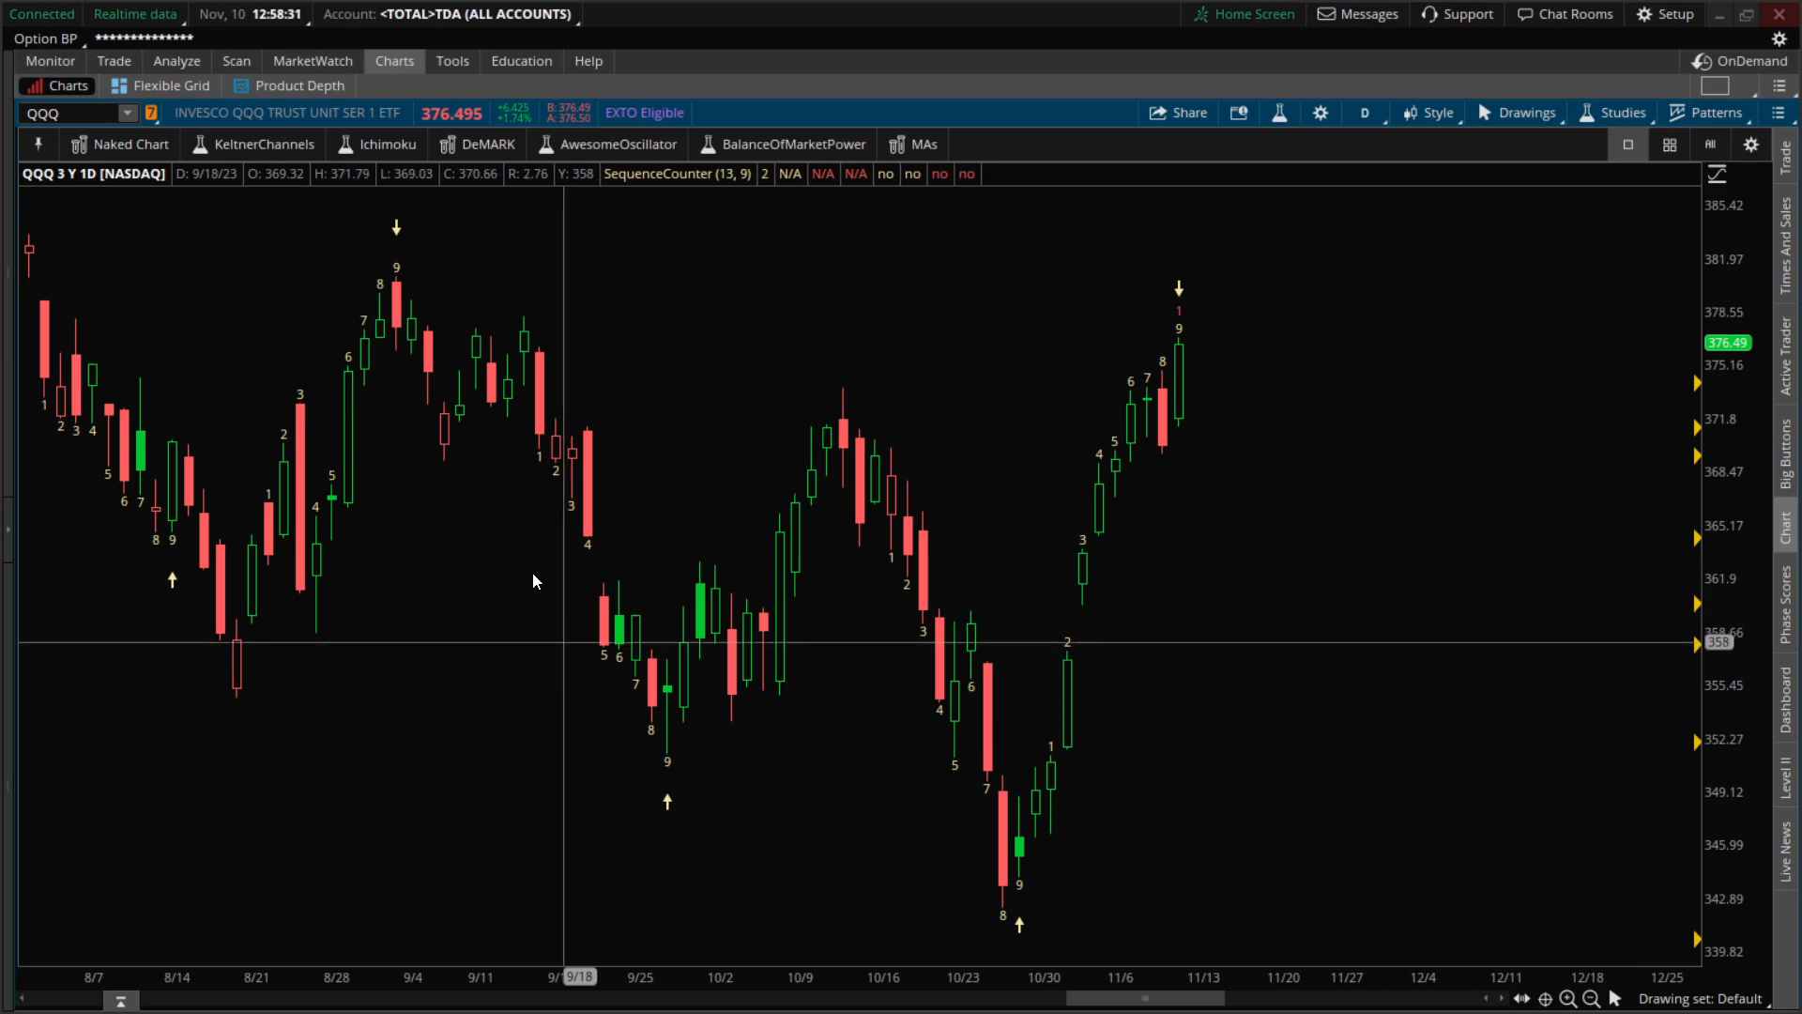
pyautogui.moveTo(10, 528)
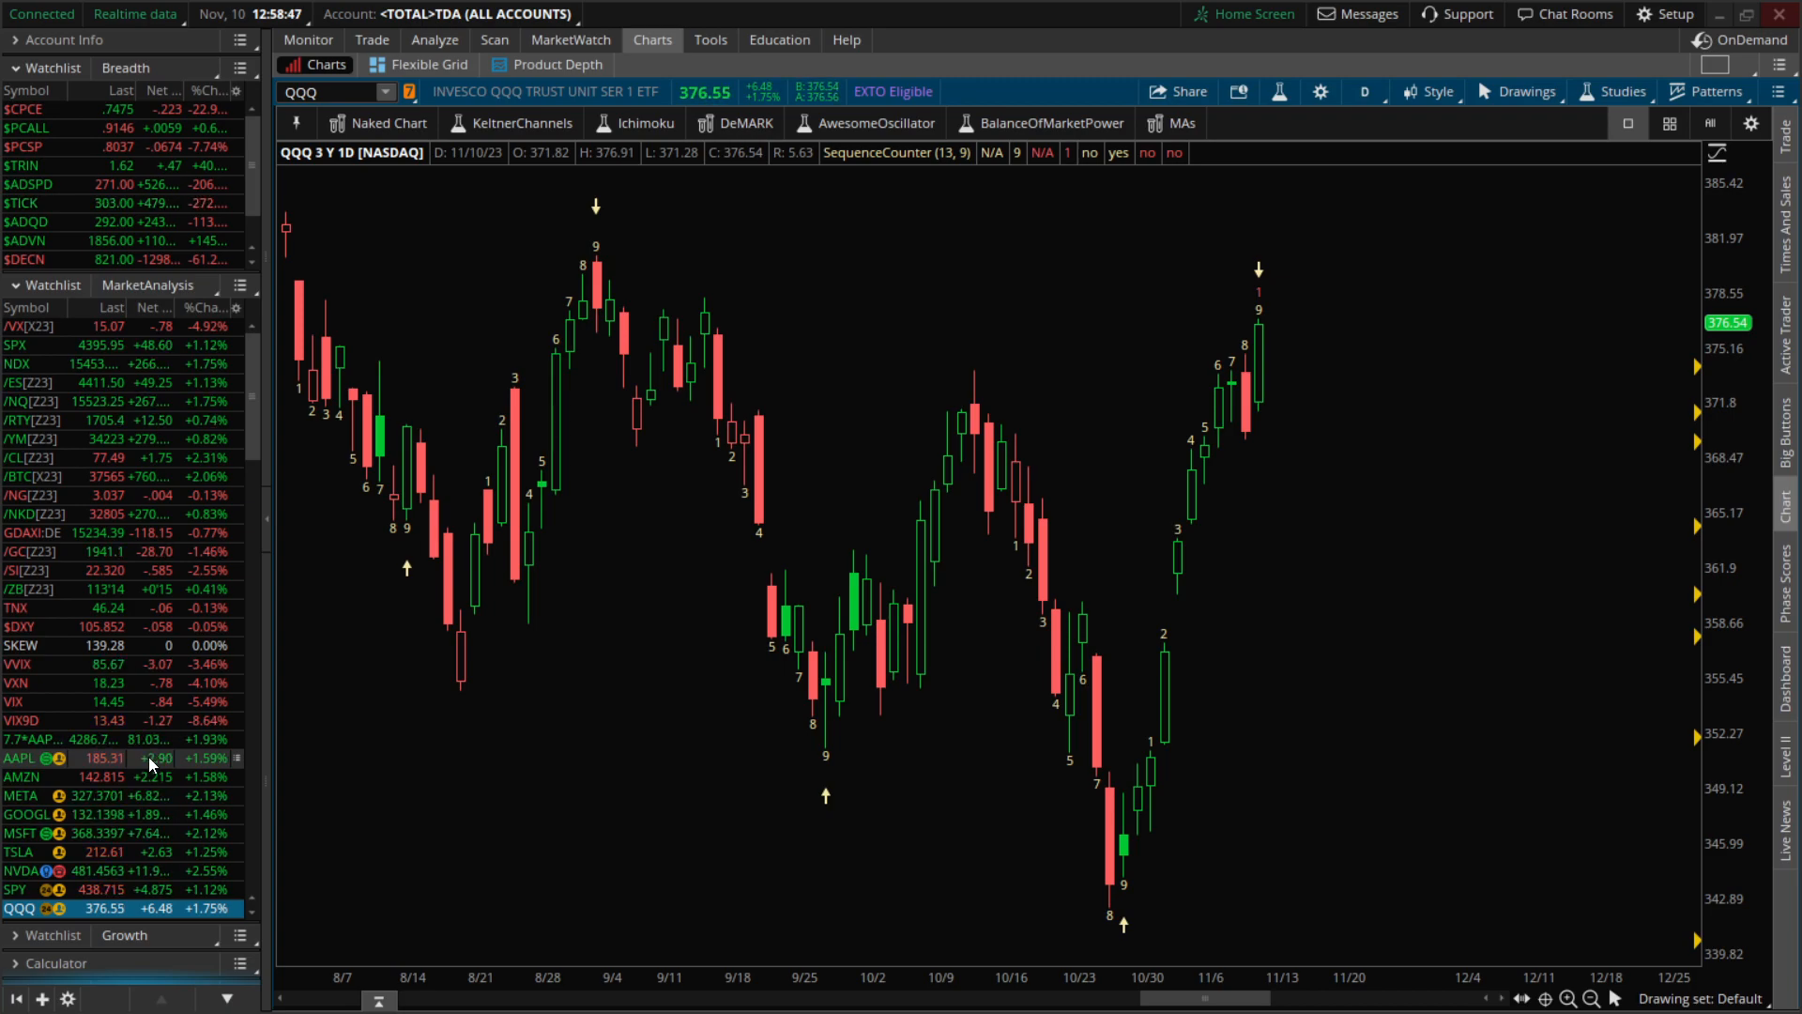
# Select AAPL in the watchlist to load Apple's daily chart.
pyautogui.click(20, 758)
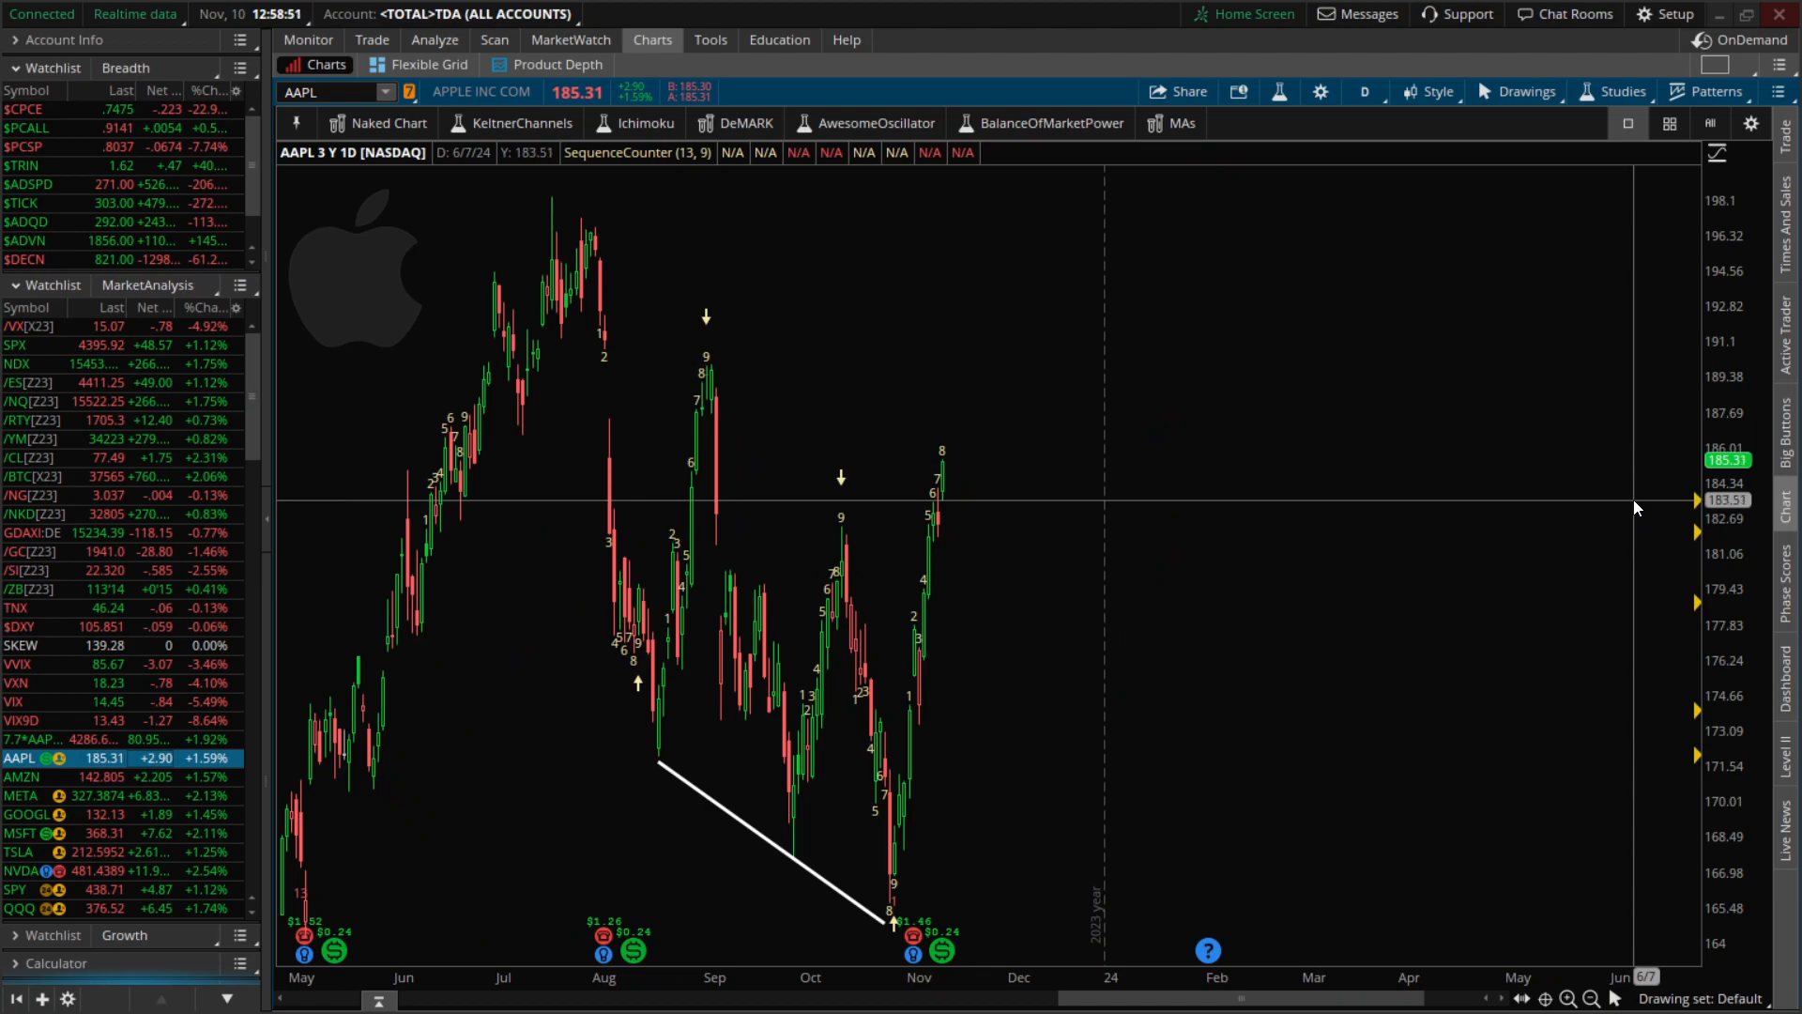
pyautogui.moveTo(947, 698)
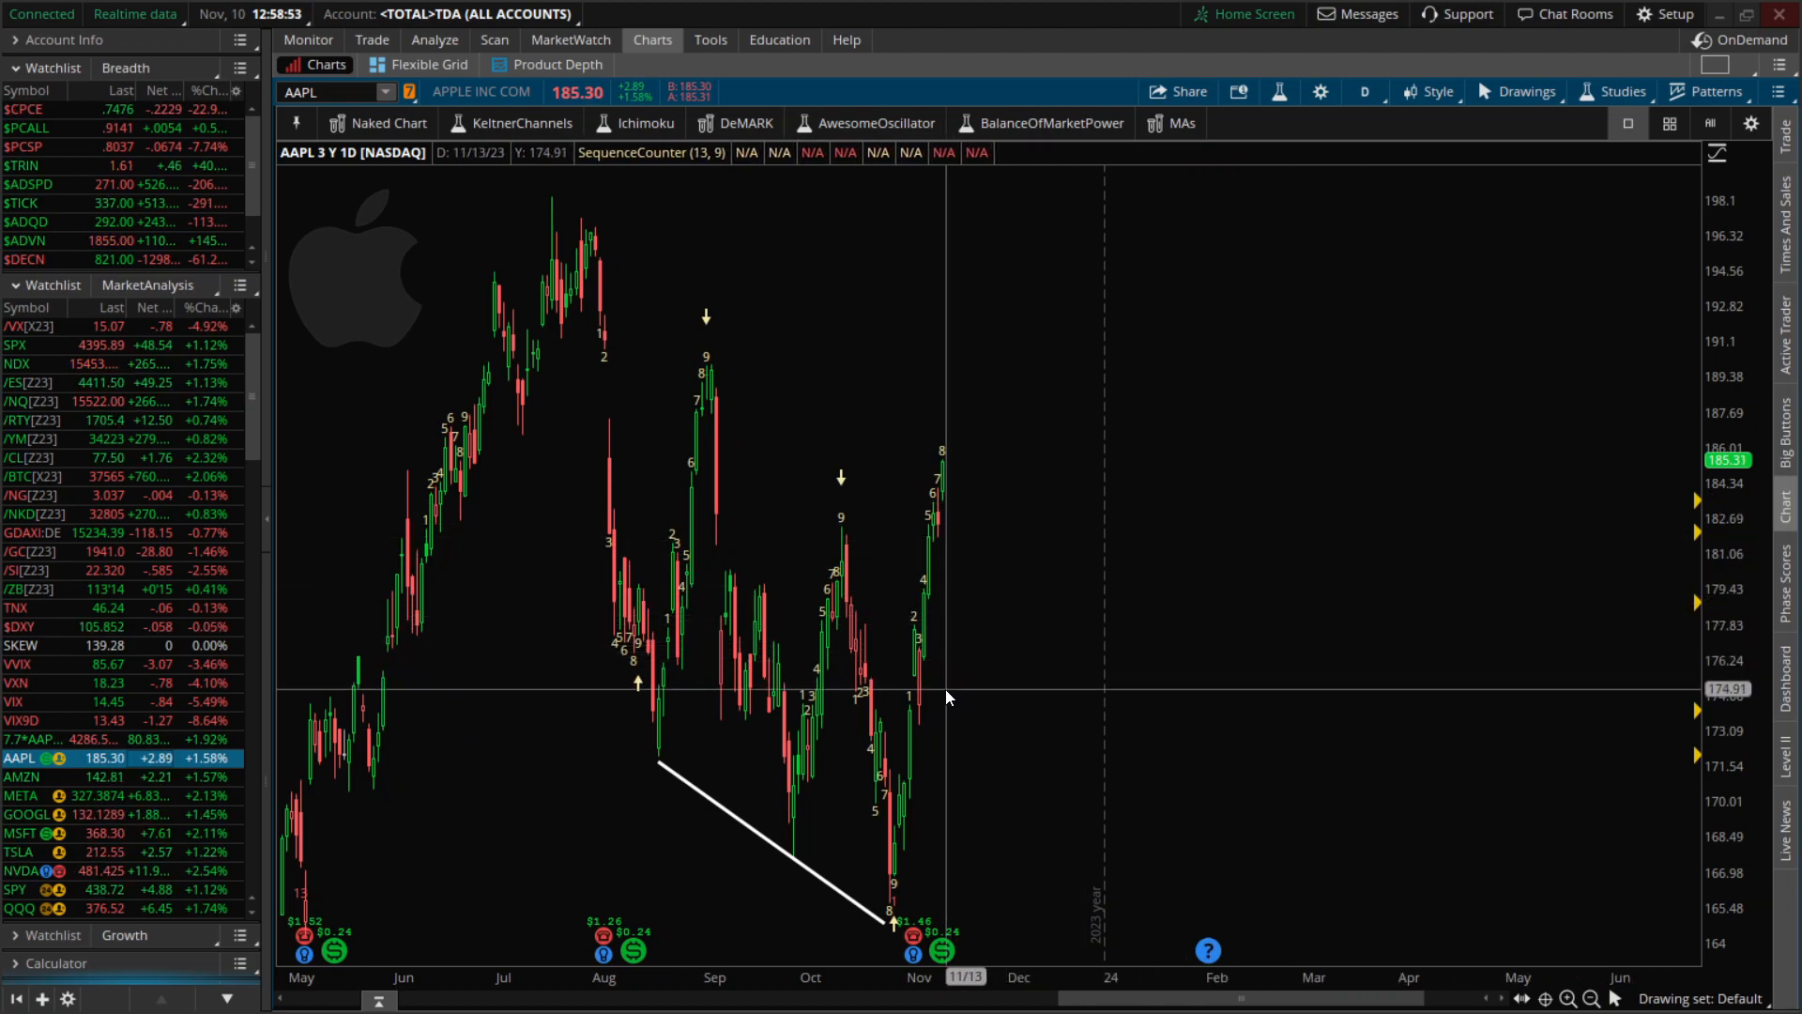
pyautogui.moveTo(948, 482)
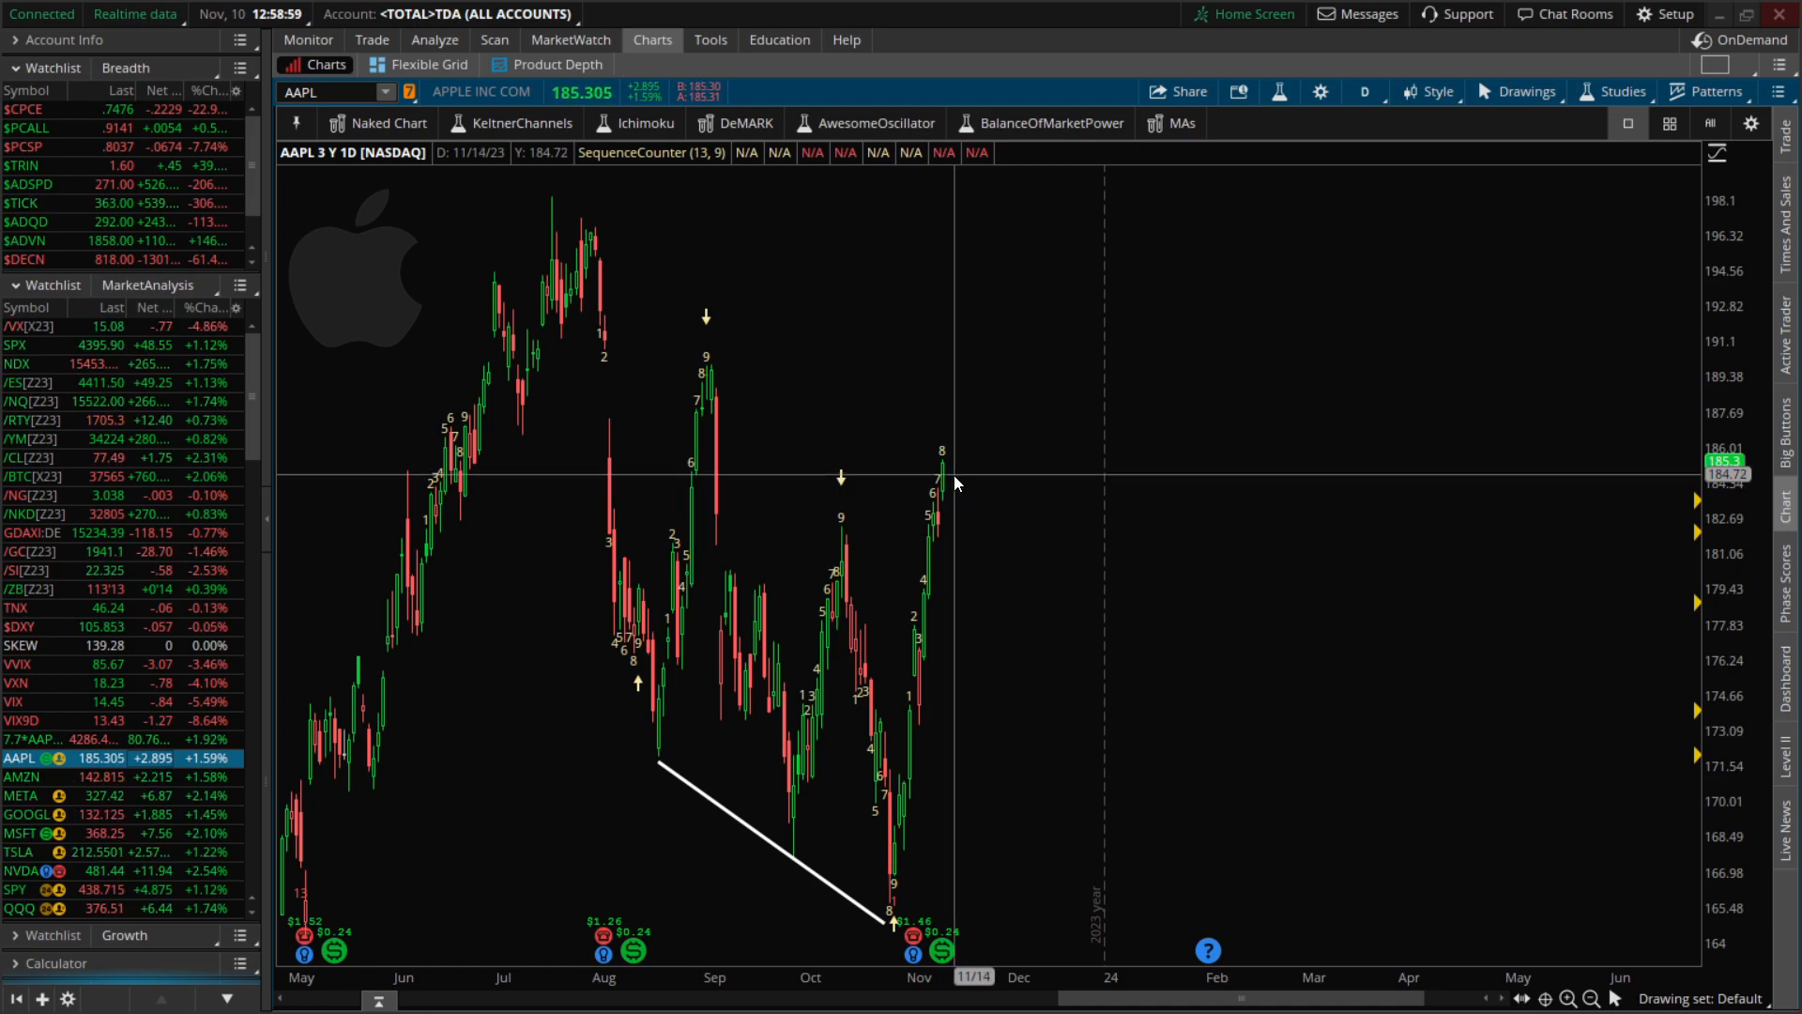
pyautogui.moveTo(839, 534)
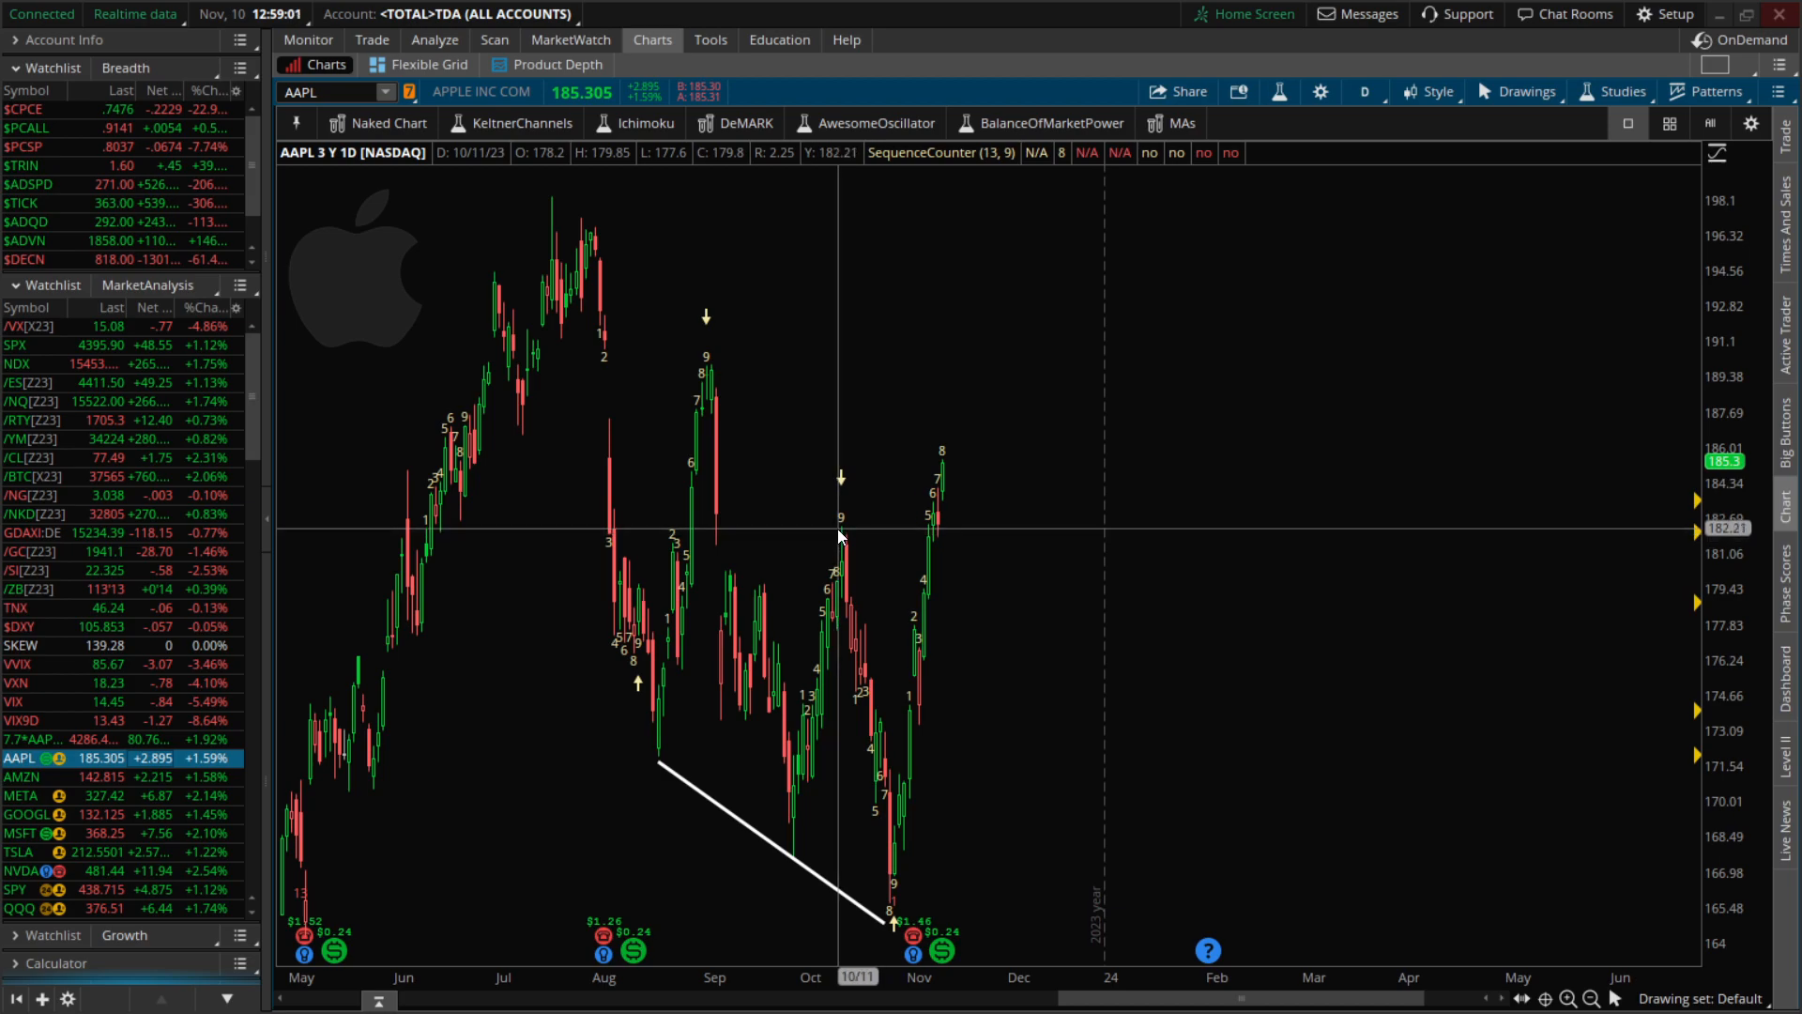
pyautogui.moveTo(902, 925)
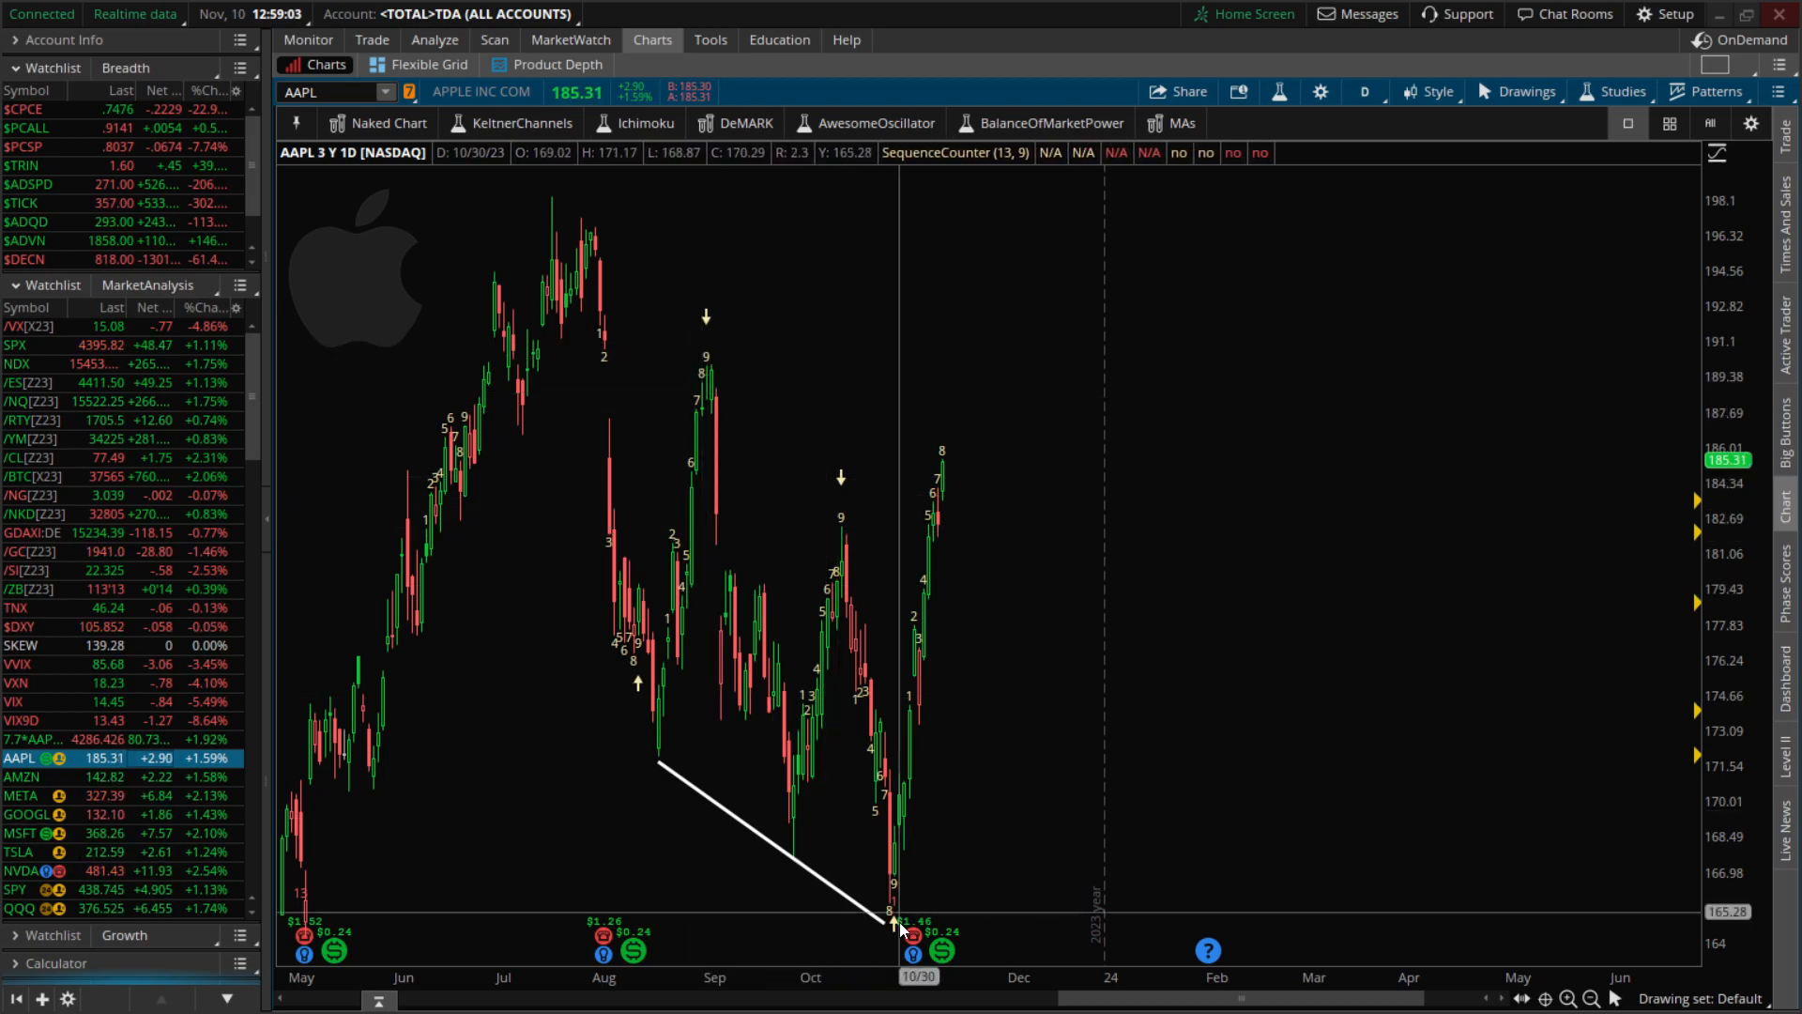
pyautogui.moveTo(891, 913)
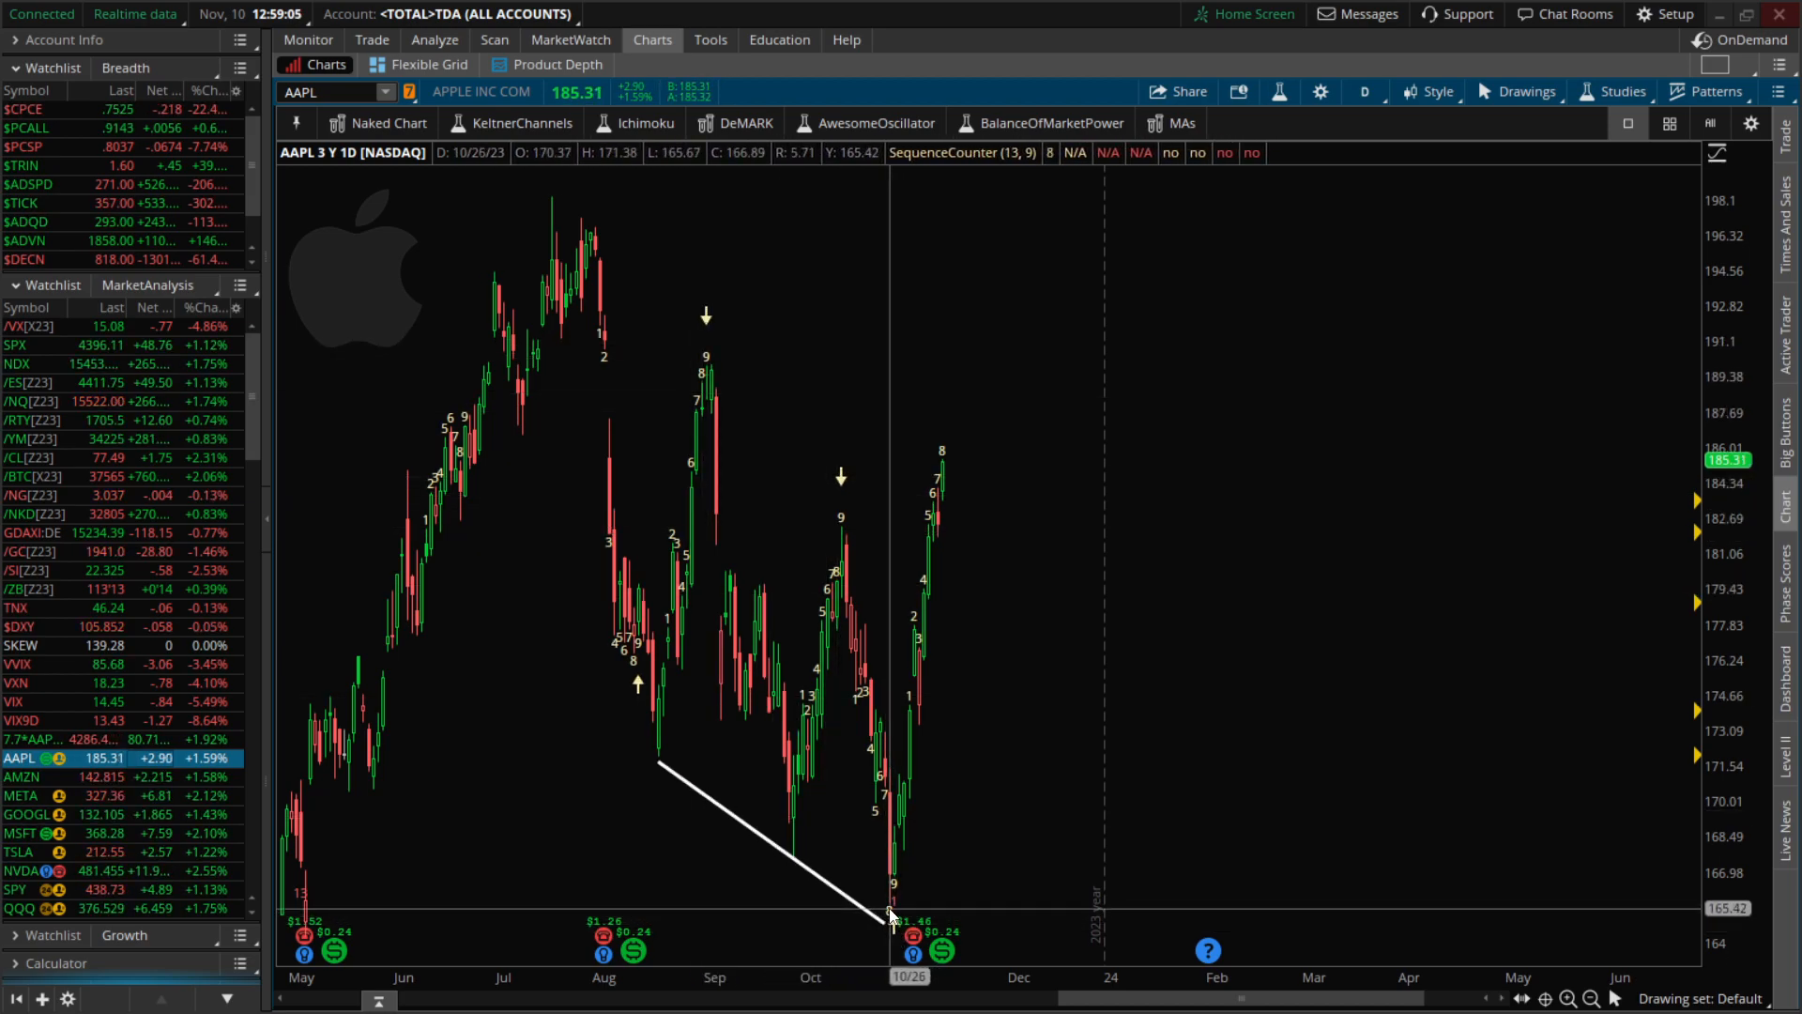
pyautogui.moveTo(954, 480)
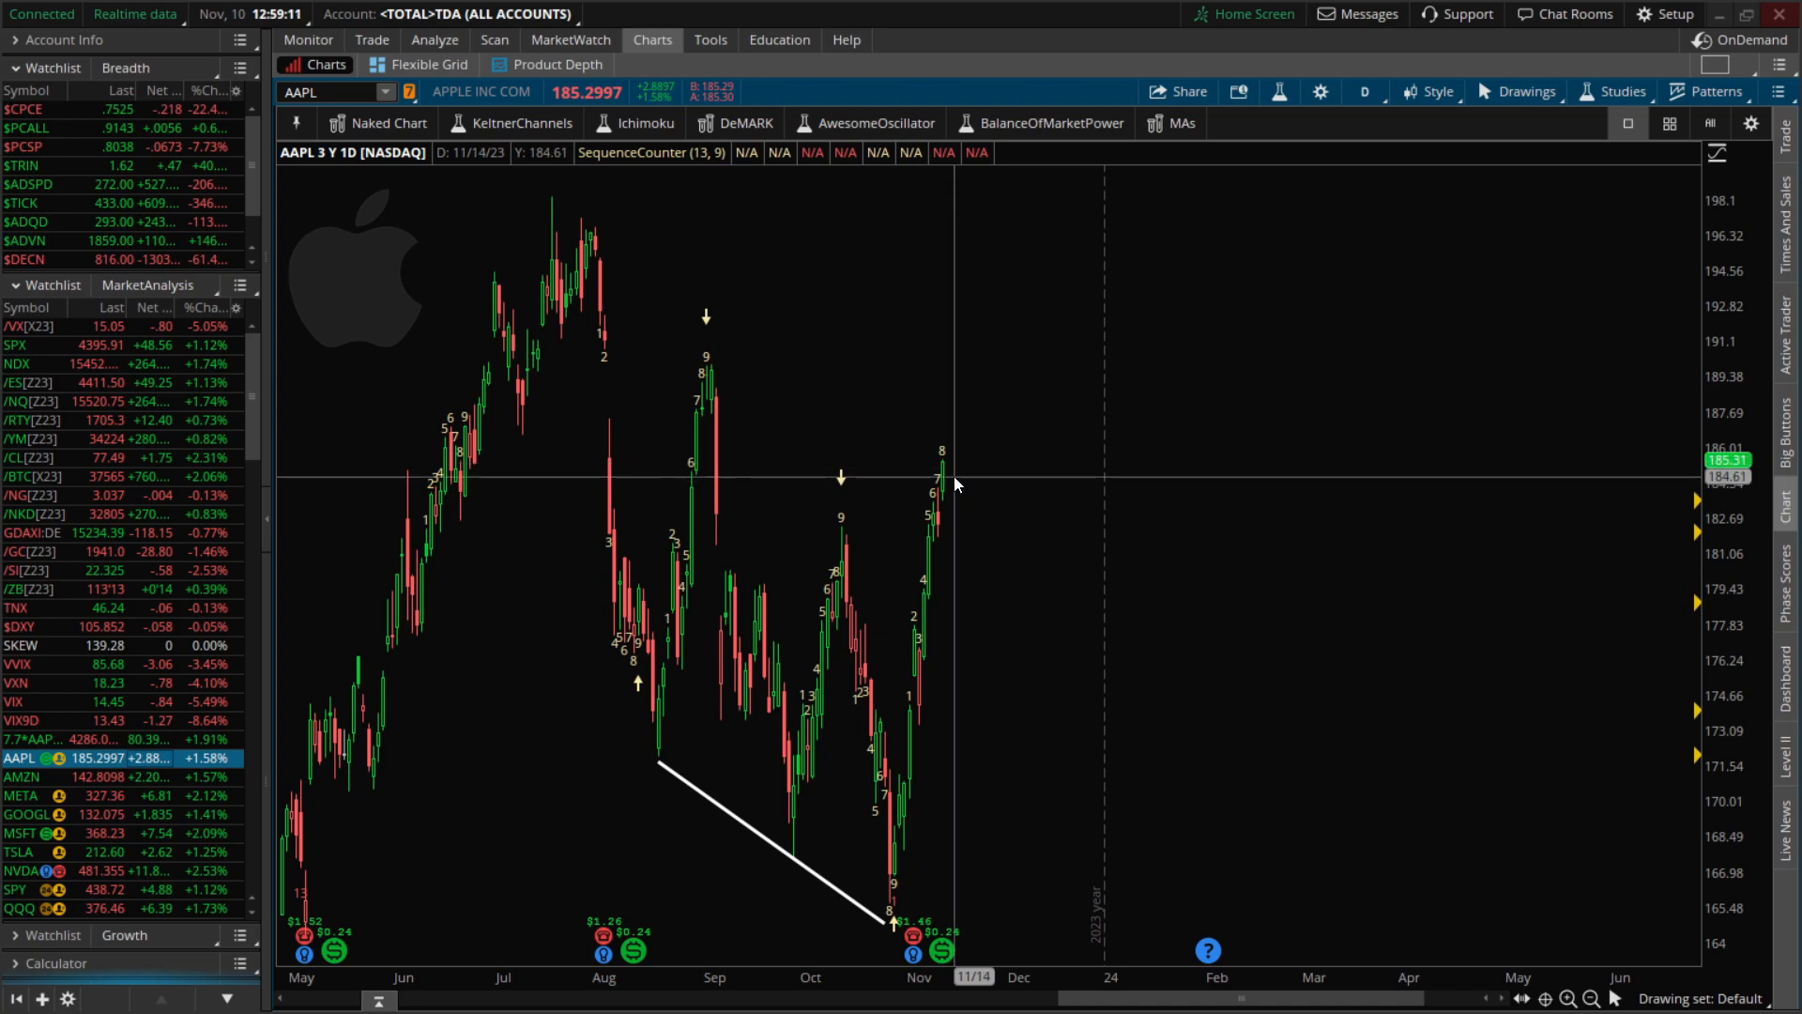
pyautogui.moveTo(956, 486)
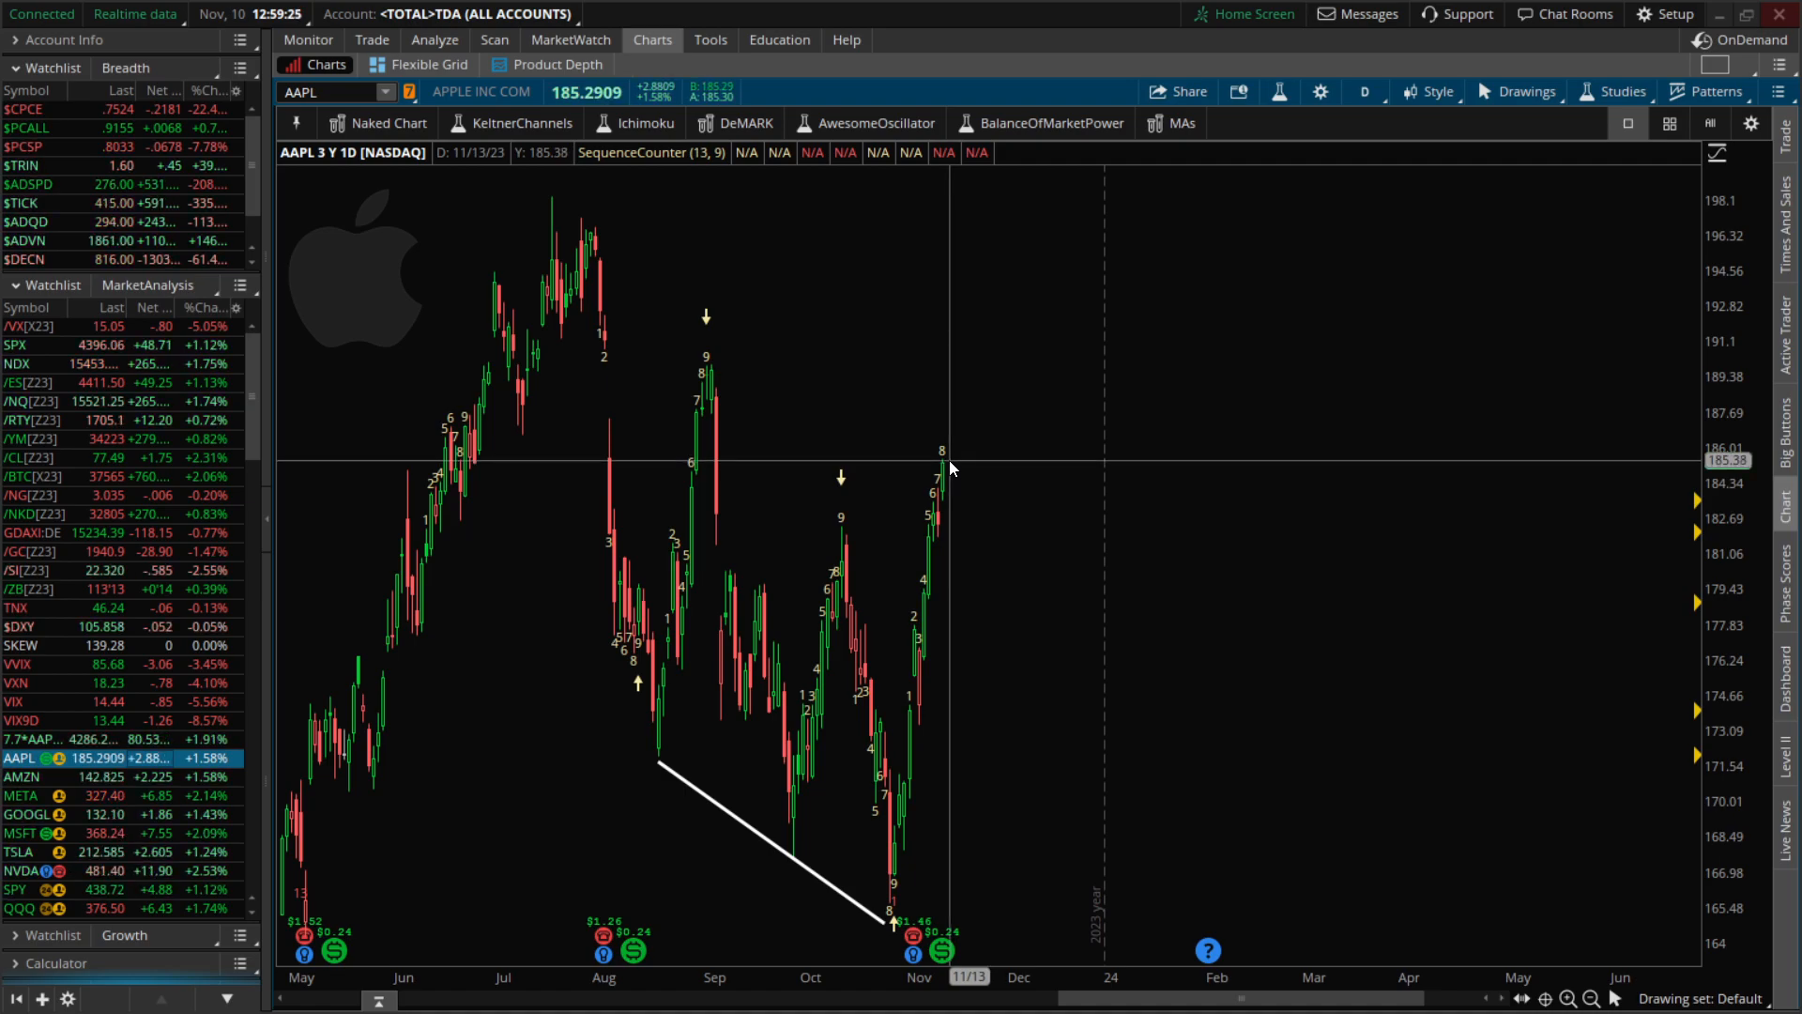
pyautogui.moveTo(951, 469)
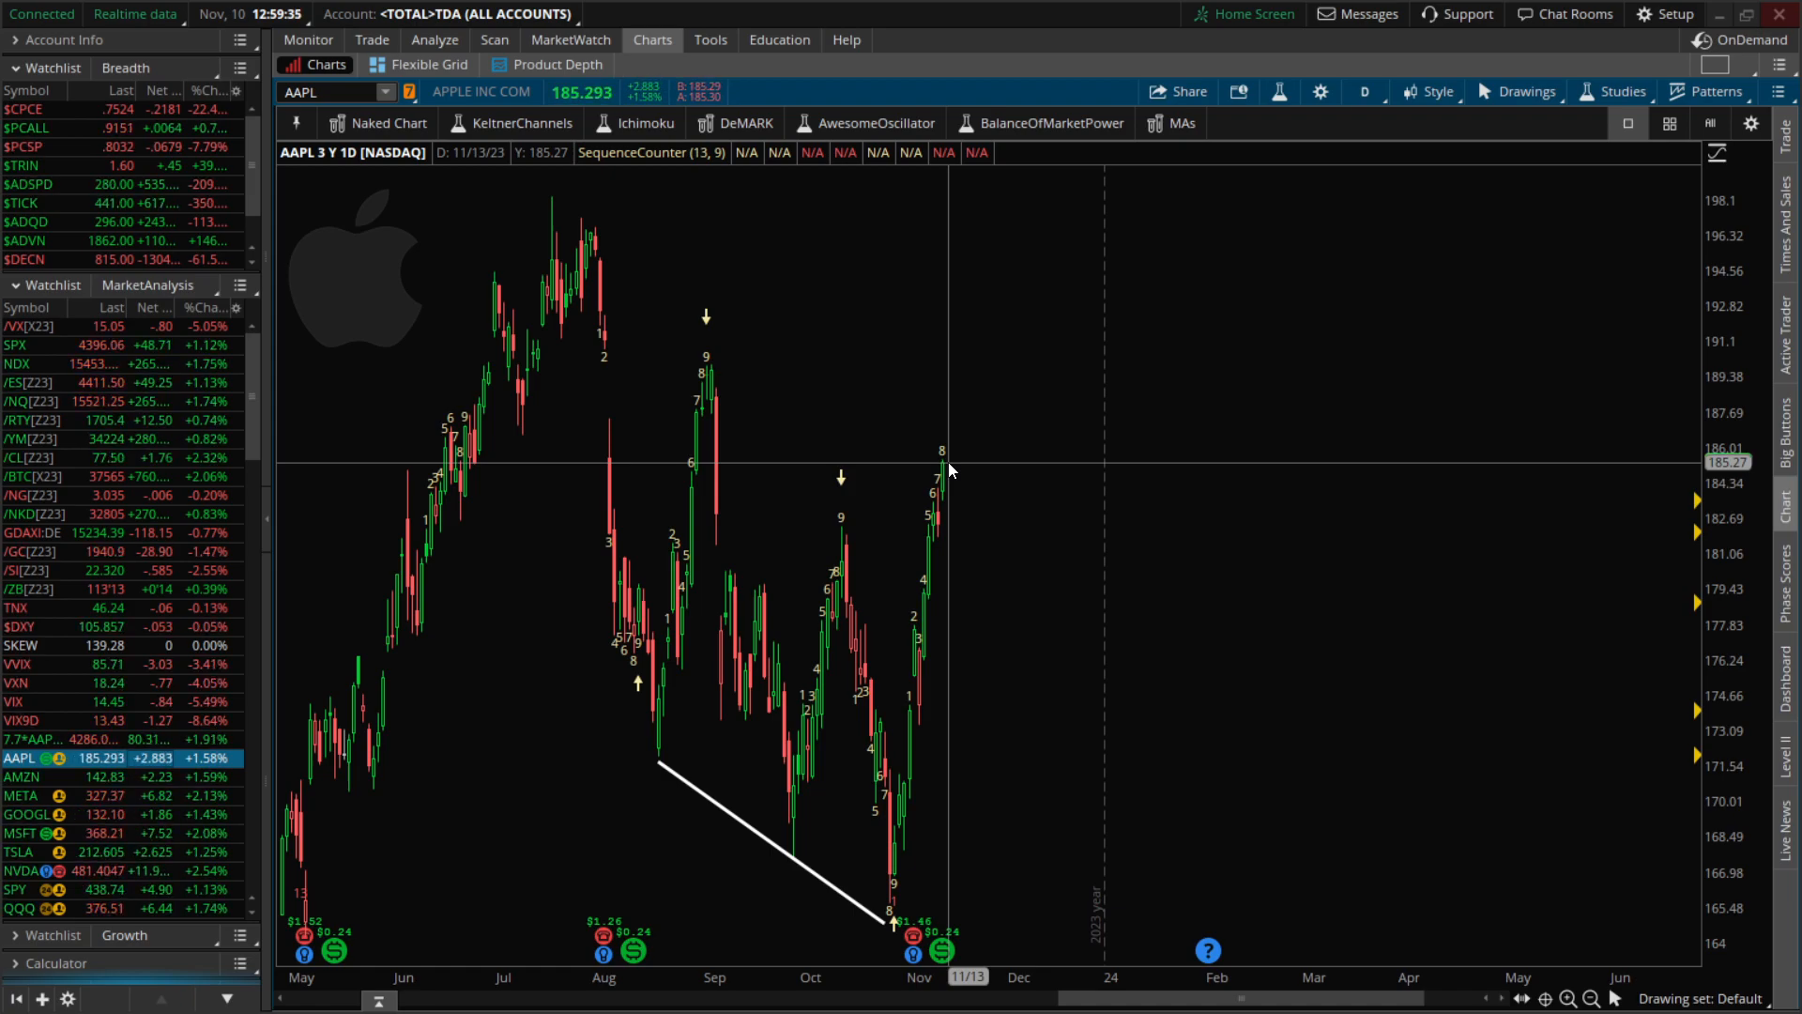
pyautogui.moveTo(942, 511)
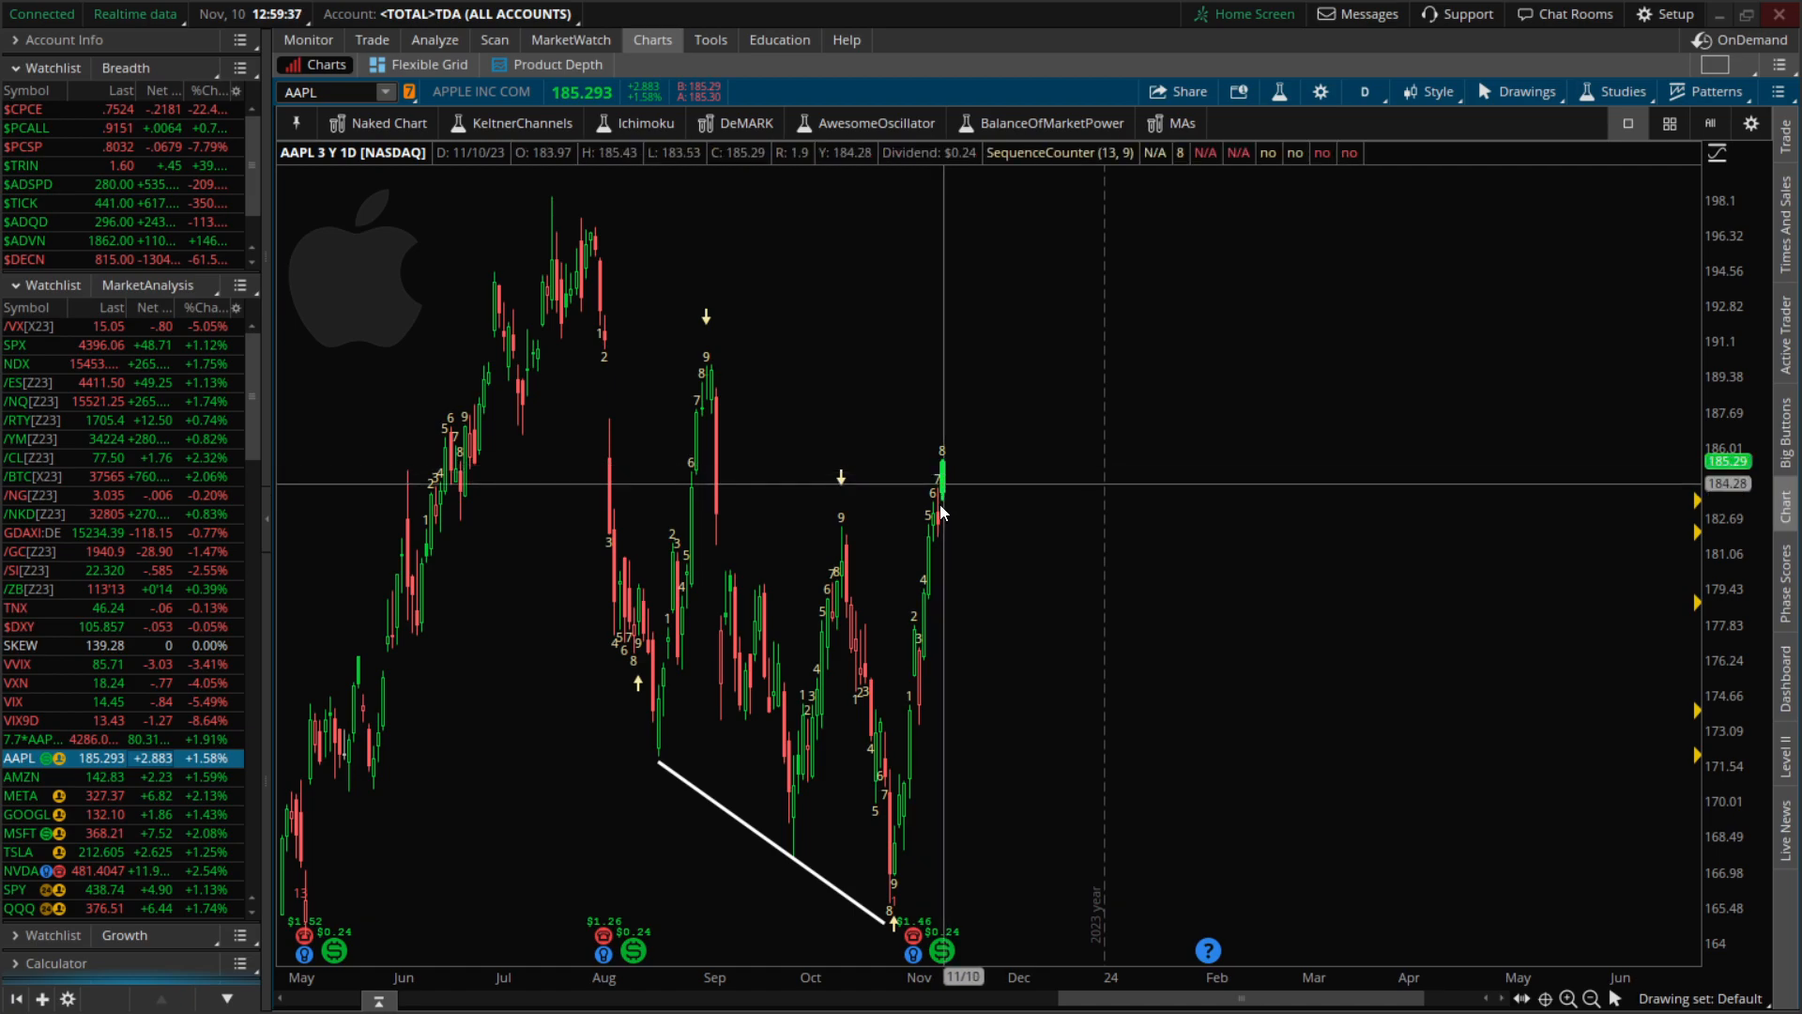
pyautogui.moveTo(902, 544)
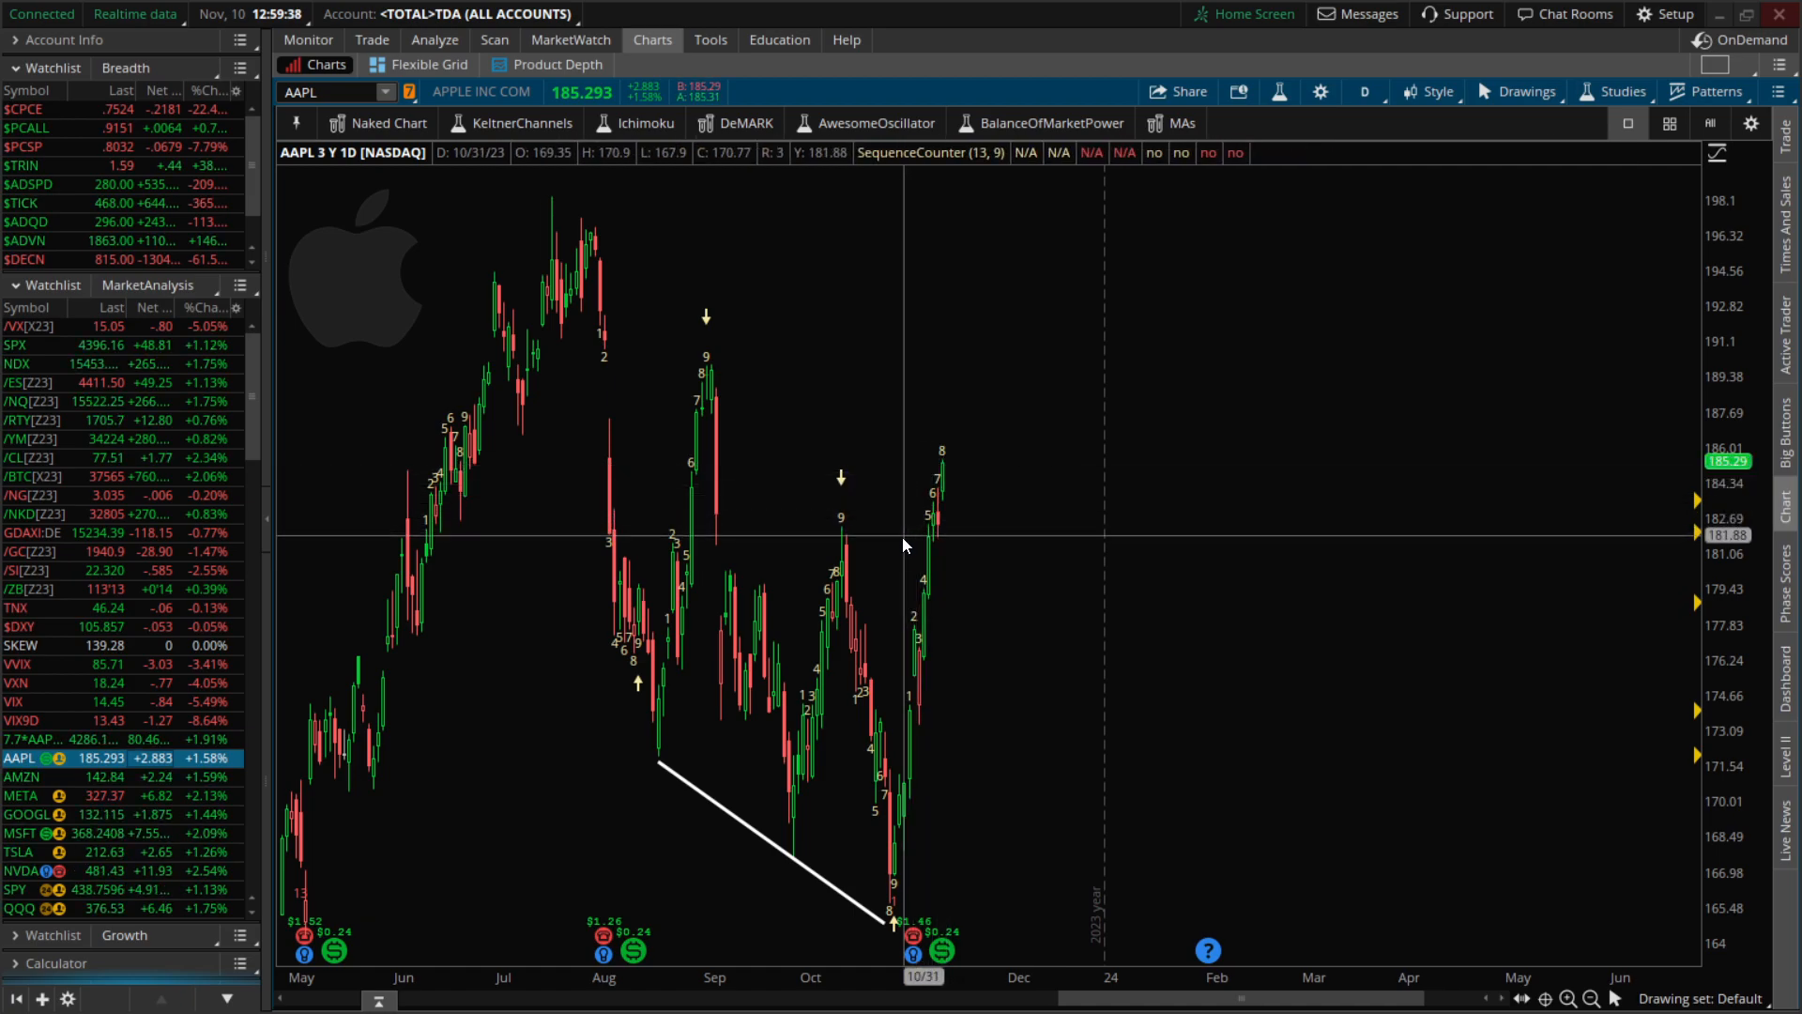
pyautogui.moveTo(722, 665)
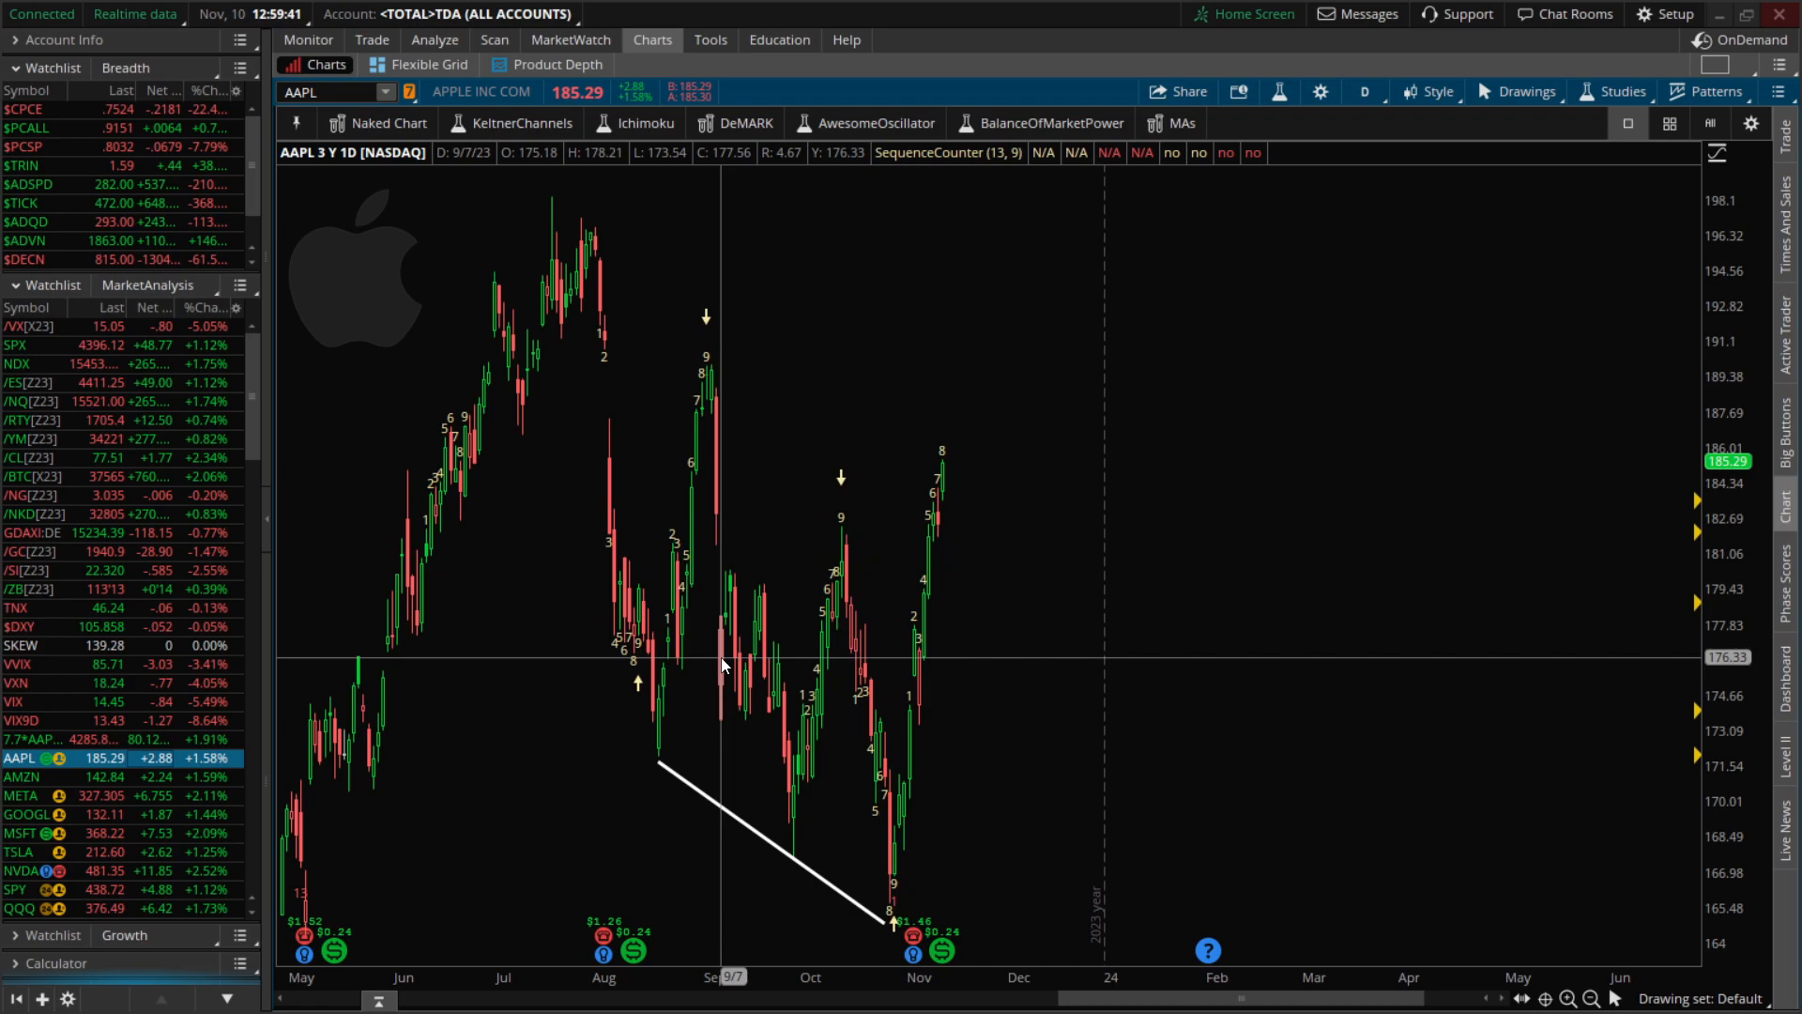
pyautogui.moveTo(1056, 580)
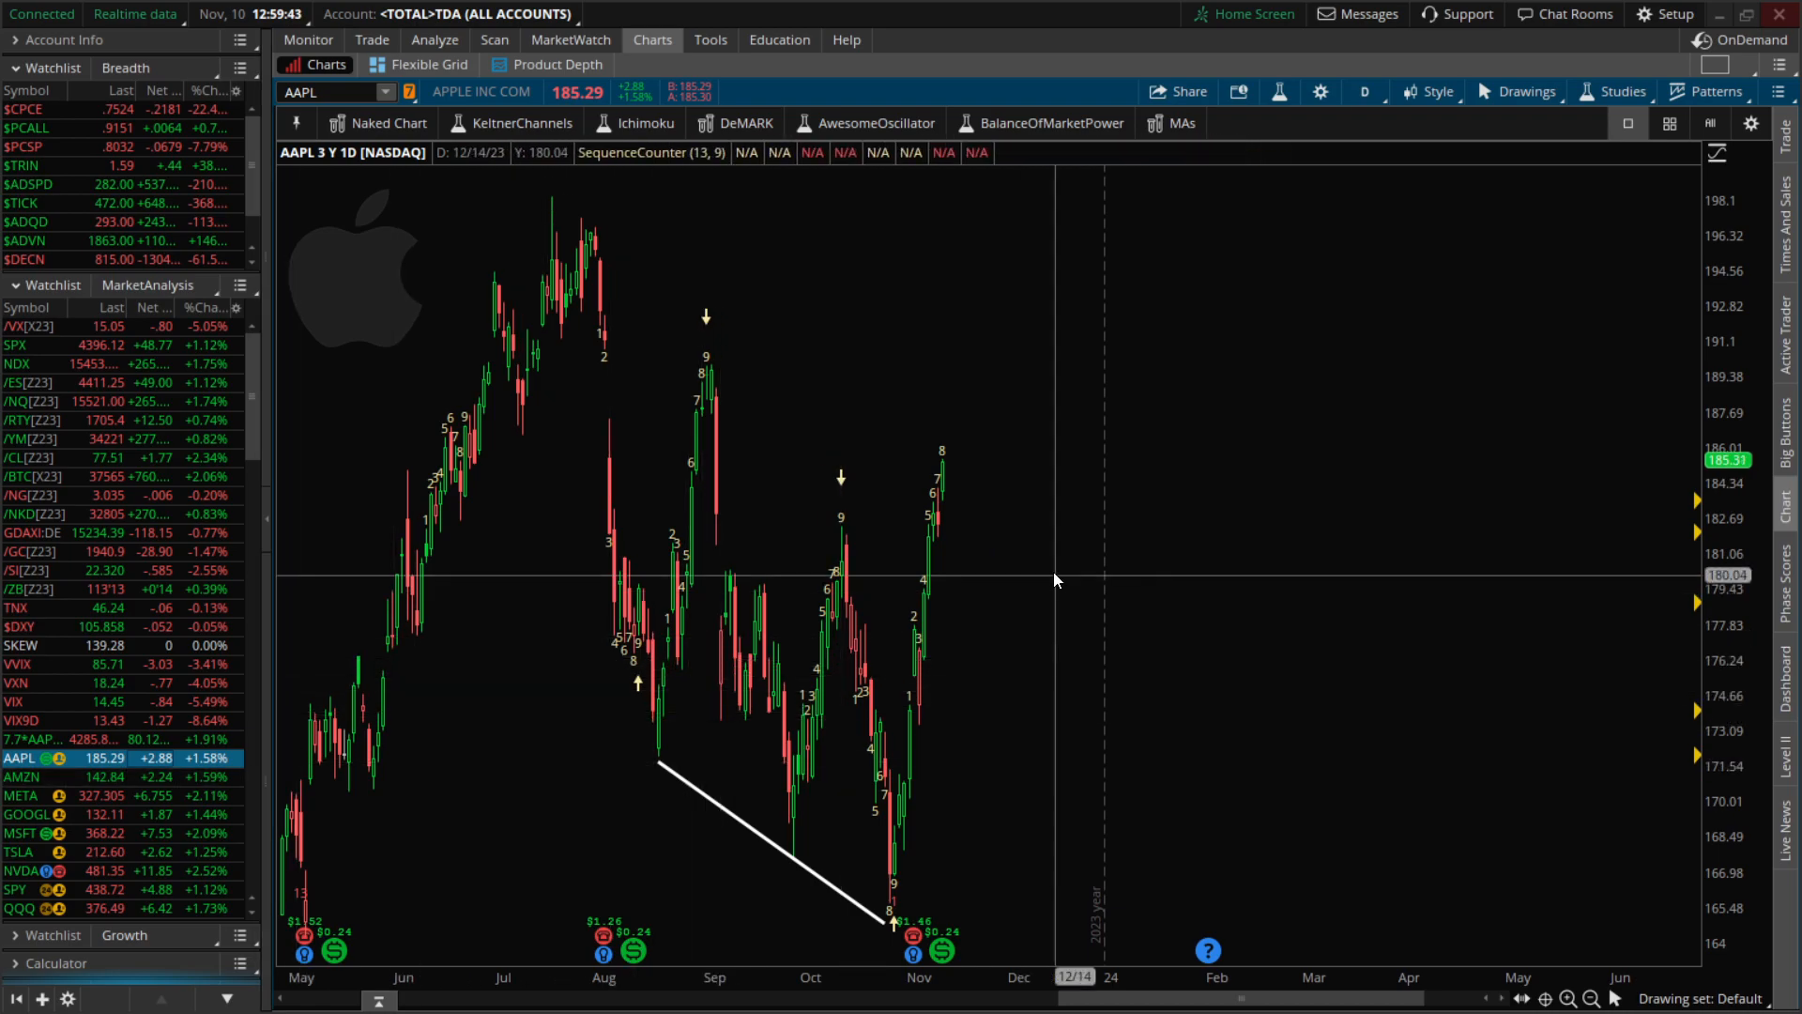
pyautogui.moveTo(931, 518)
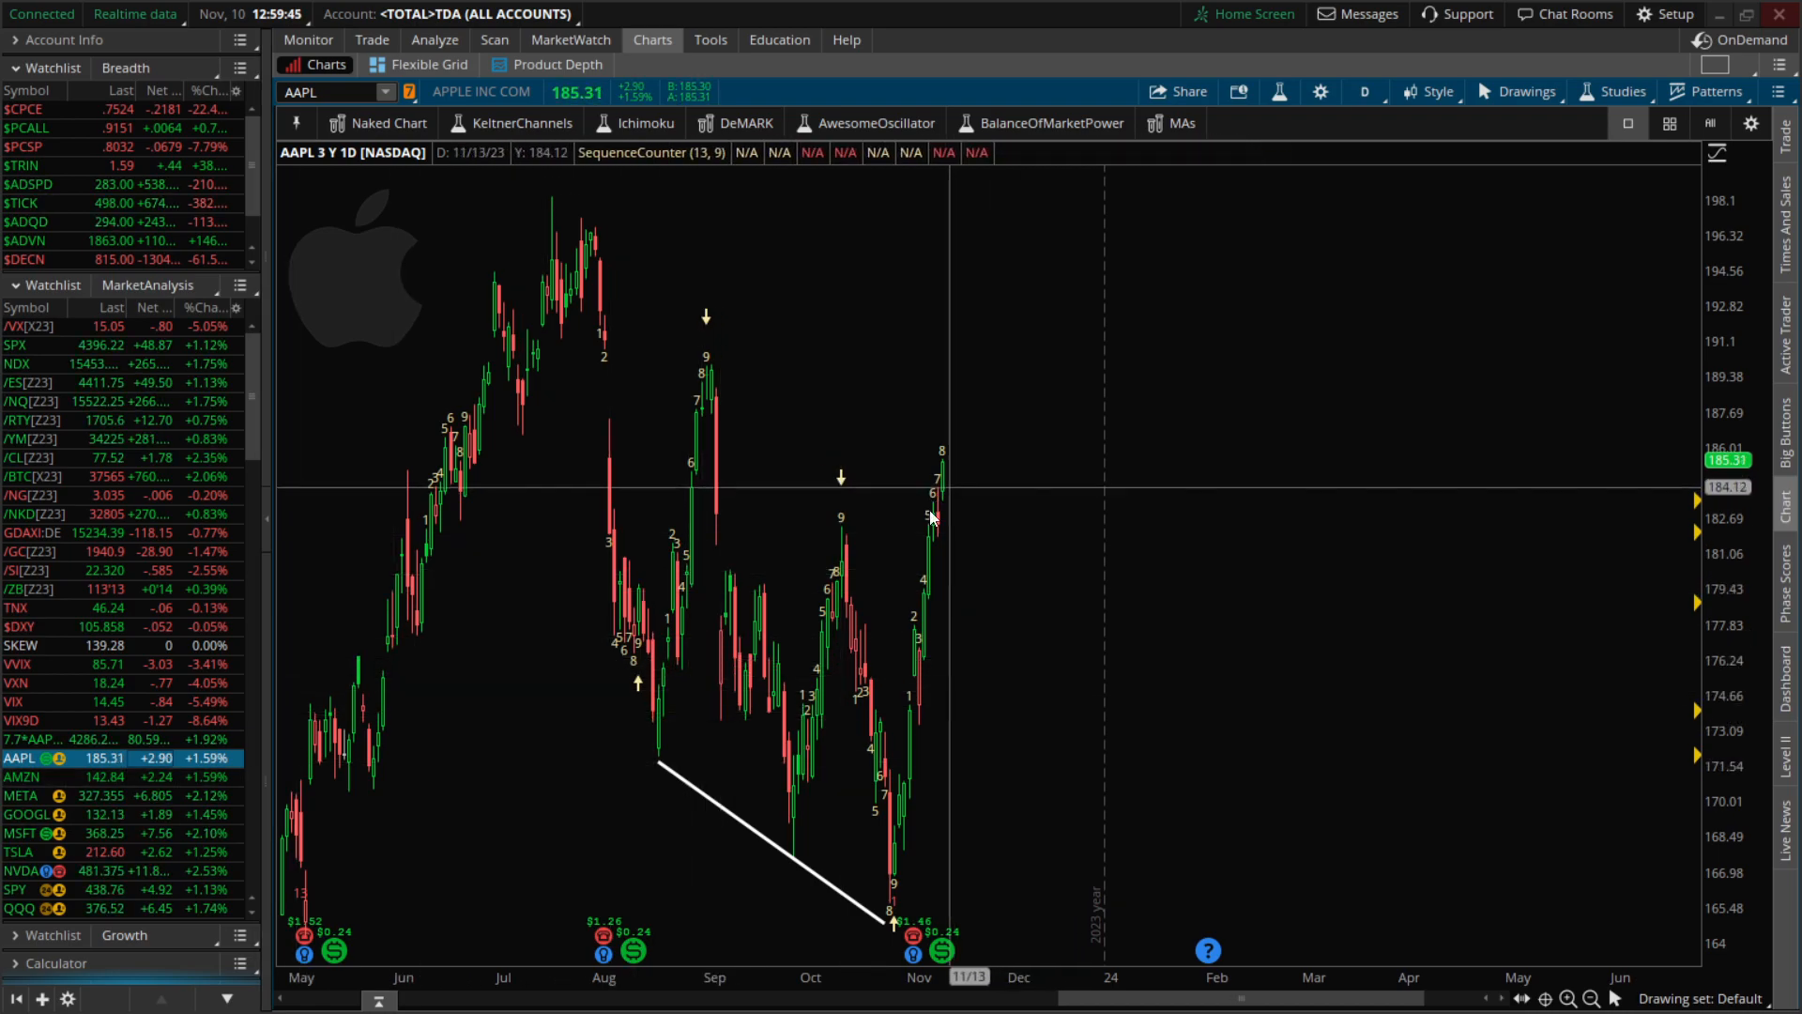
pyautogui.moveTo(925, 519)
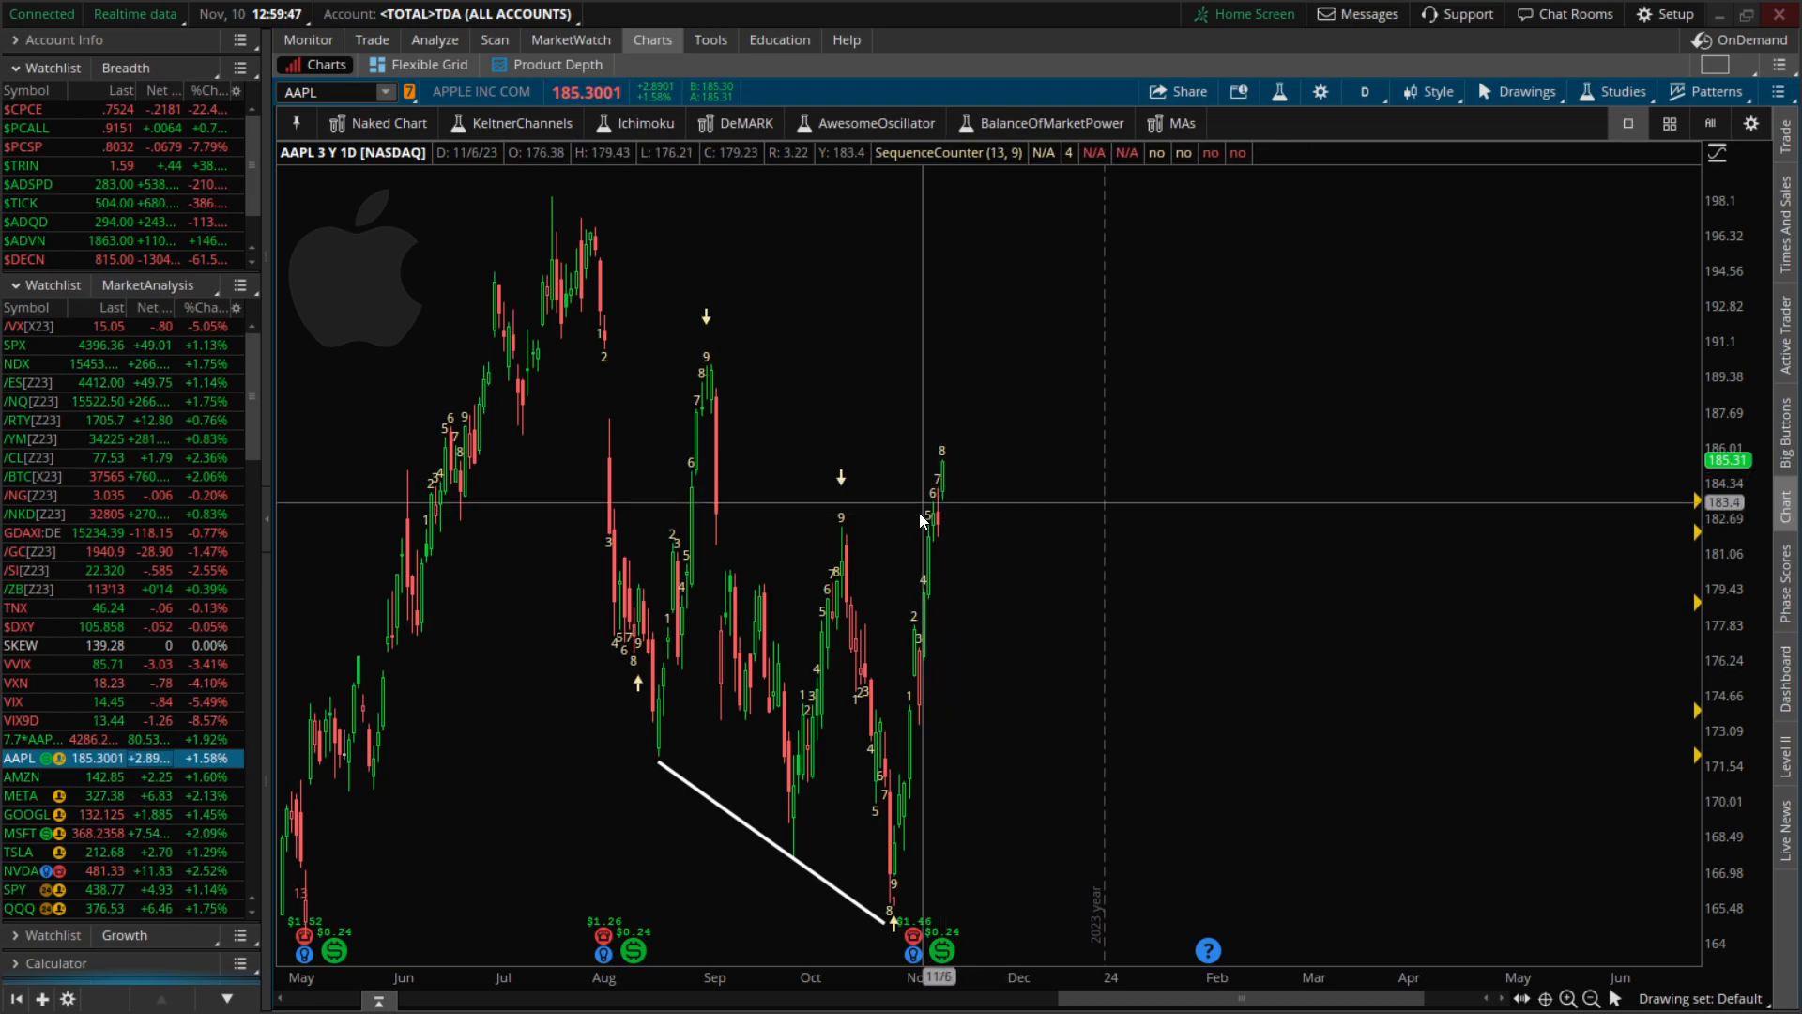
pyautogui.moveTo(920, 542)
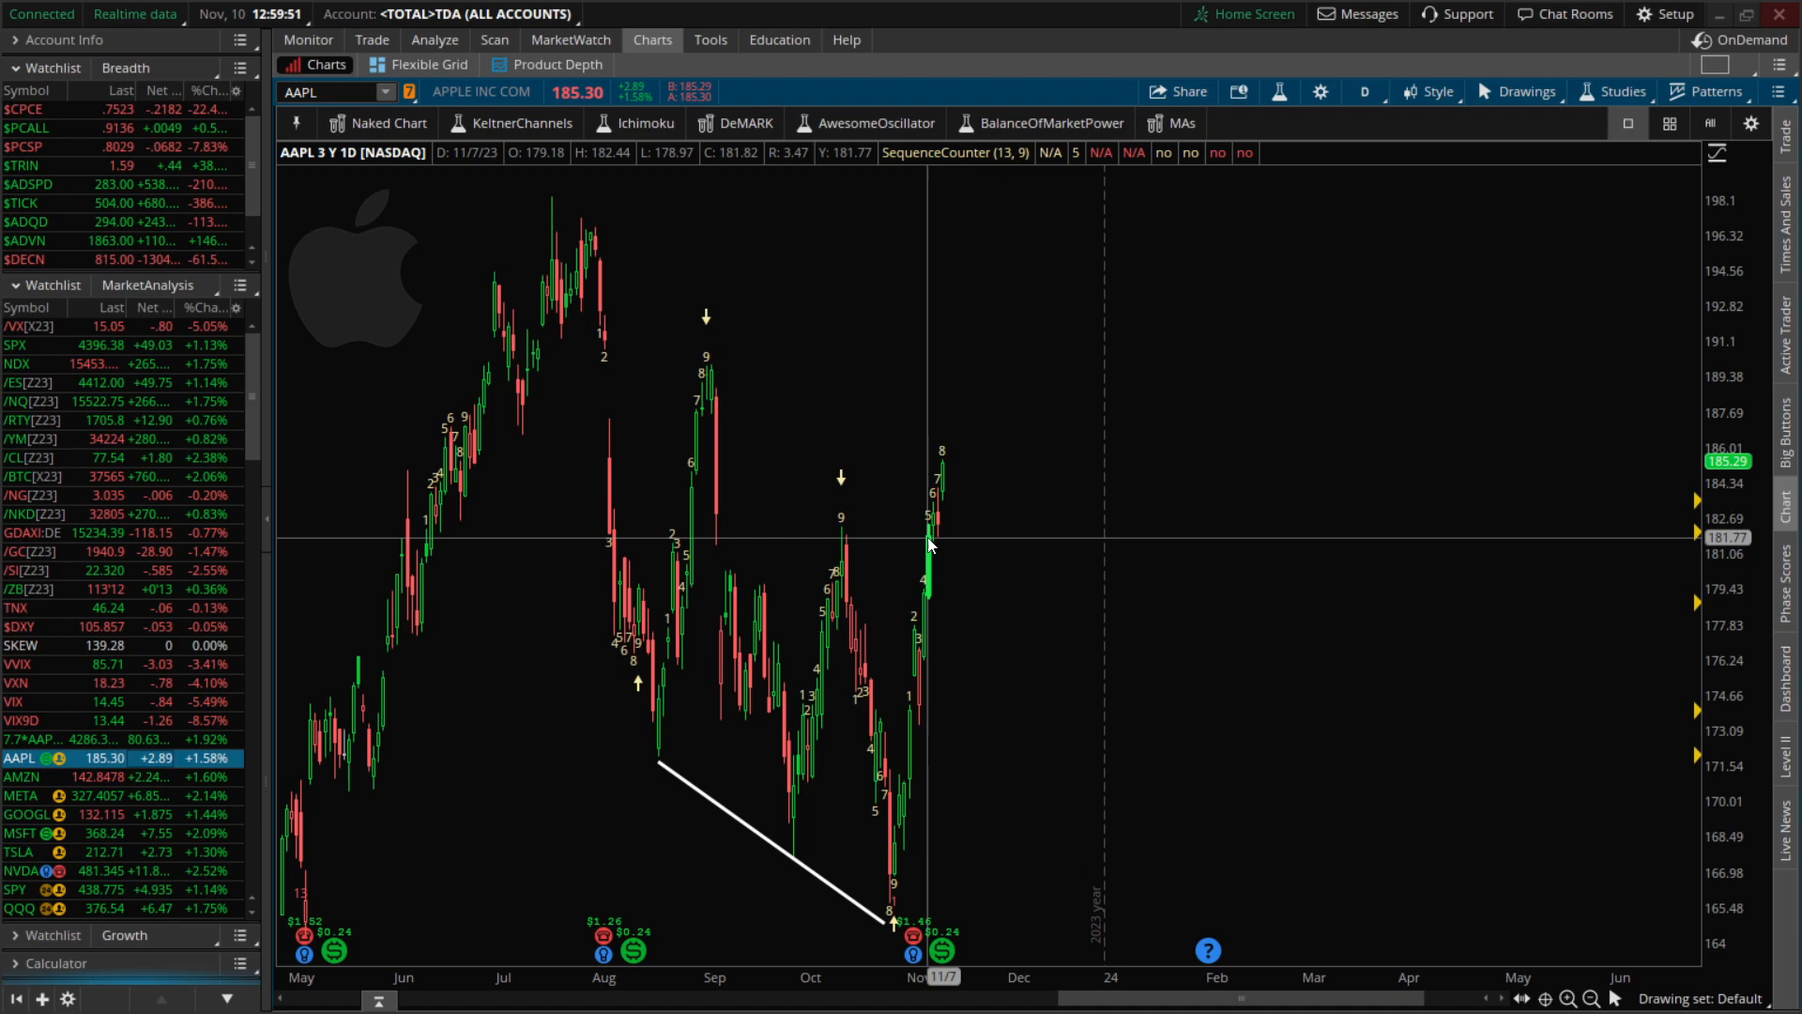
pyautogui.moveTo(933, 534)
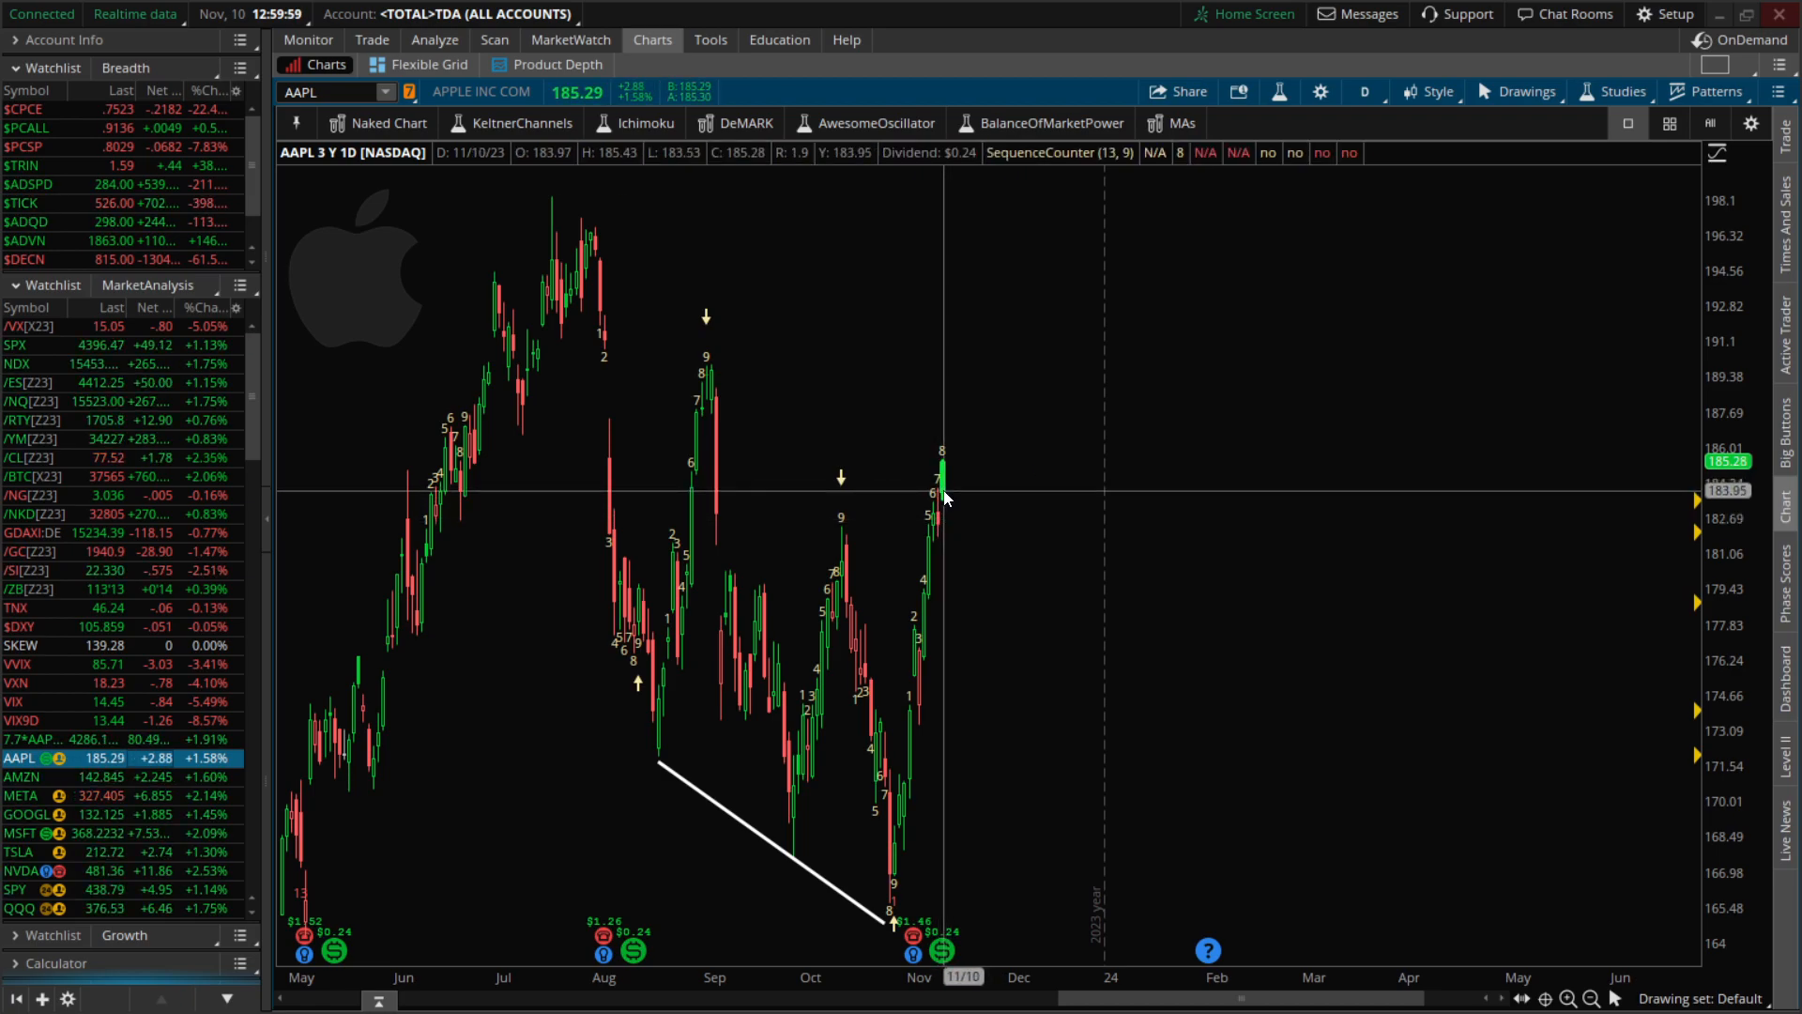
pyautogui.moveTo(902, 670)
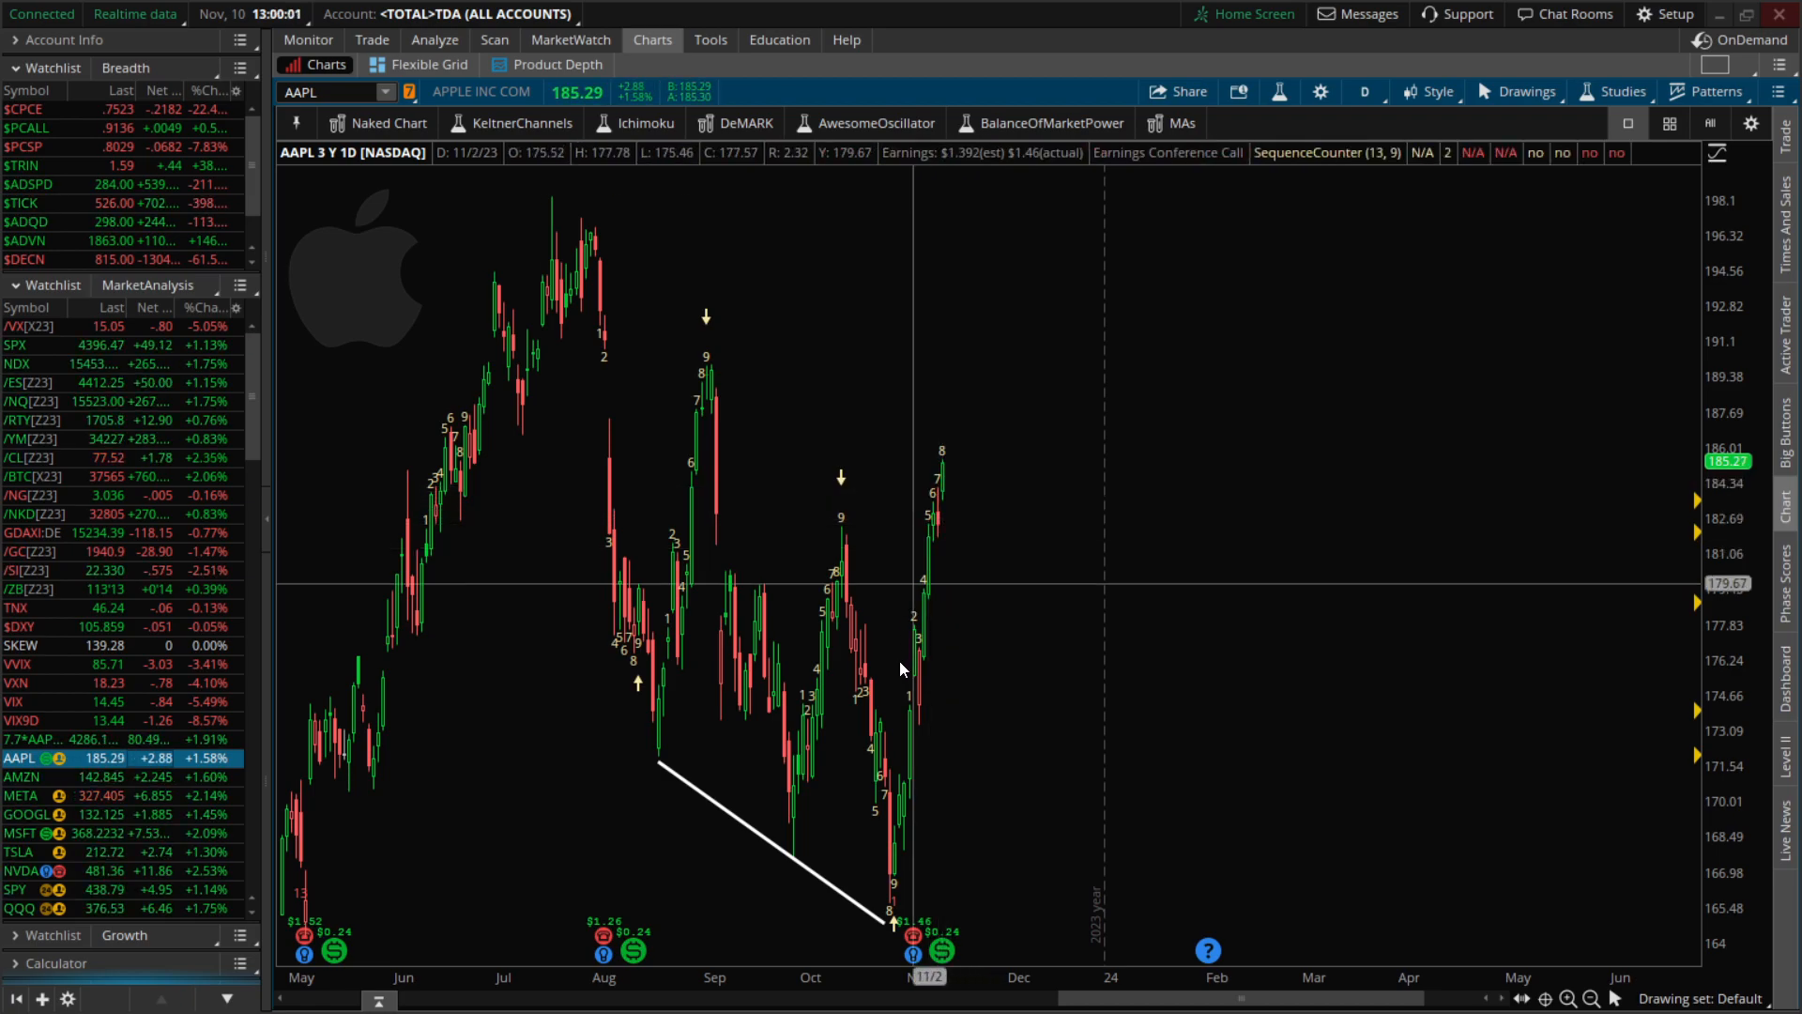
pyautogui.moveTo(948, 497)
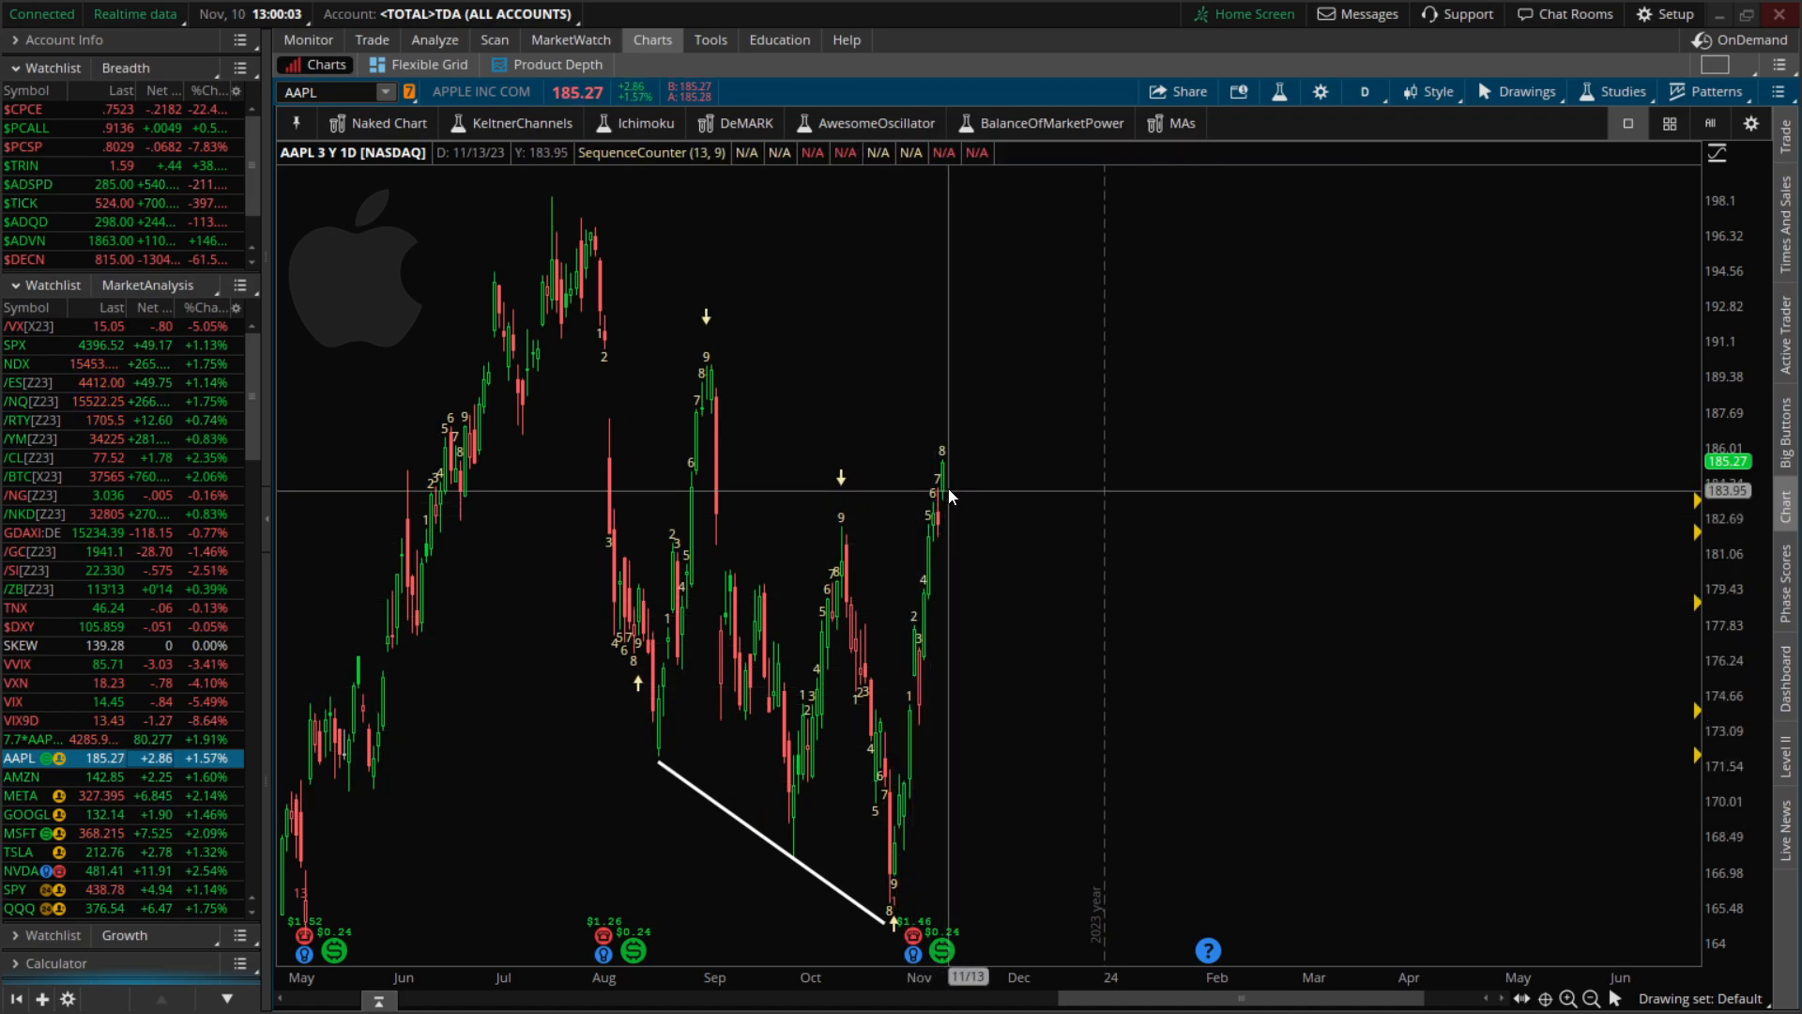
pyautogui.moveTo(935, 664)
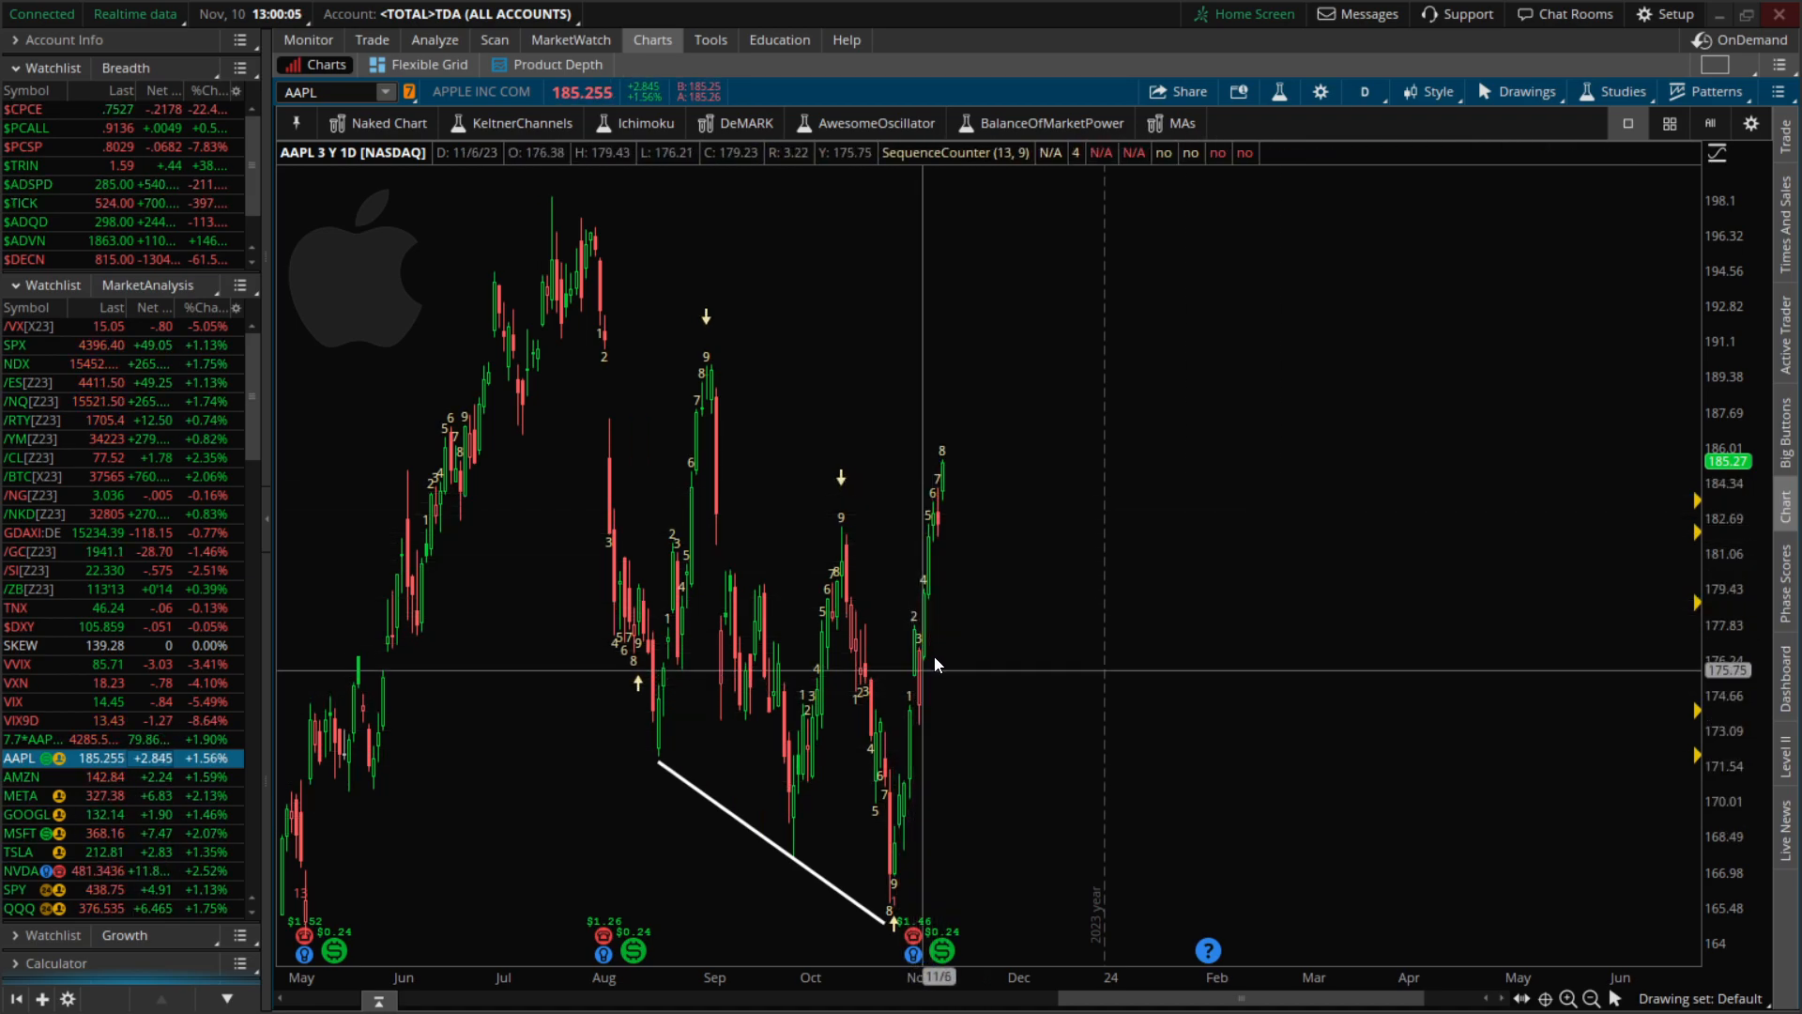
pyautogui.moveTo(956, 497)
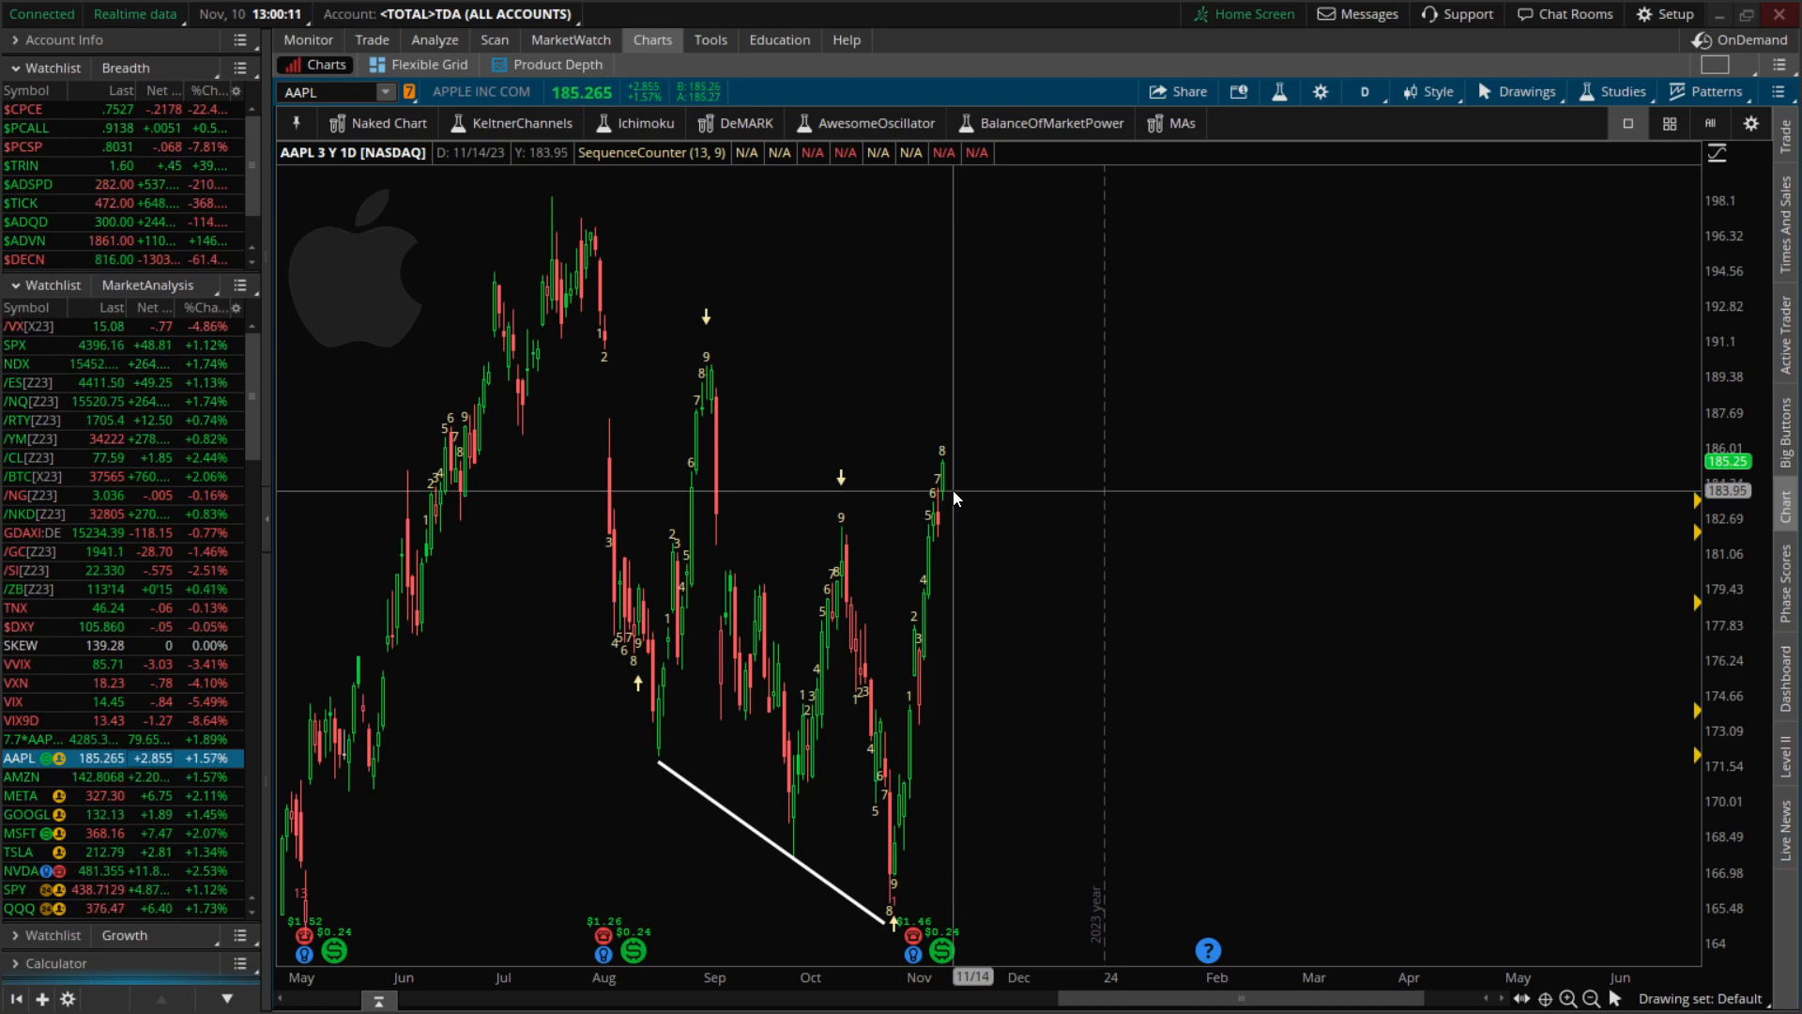
pyautogui.moveTo(957, 484)
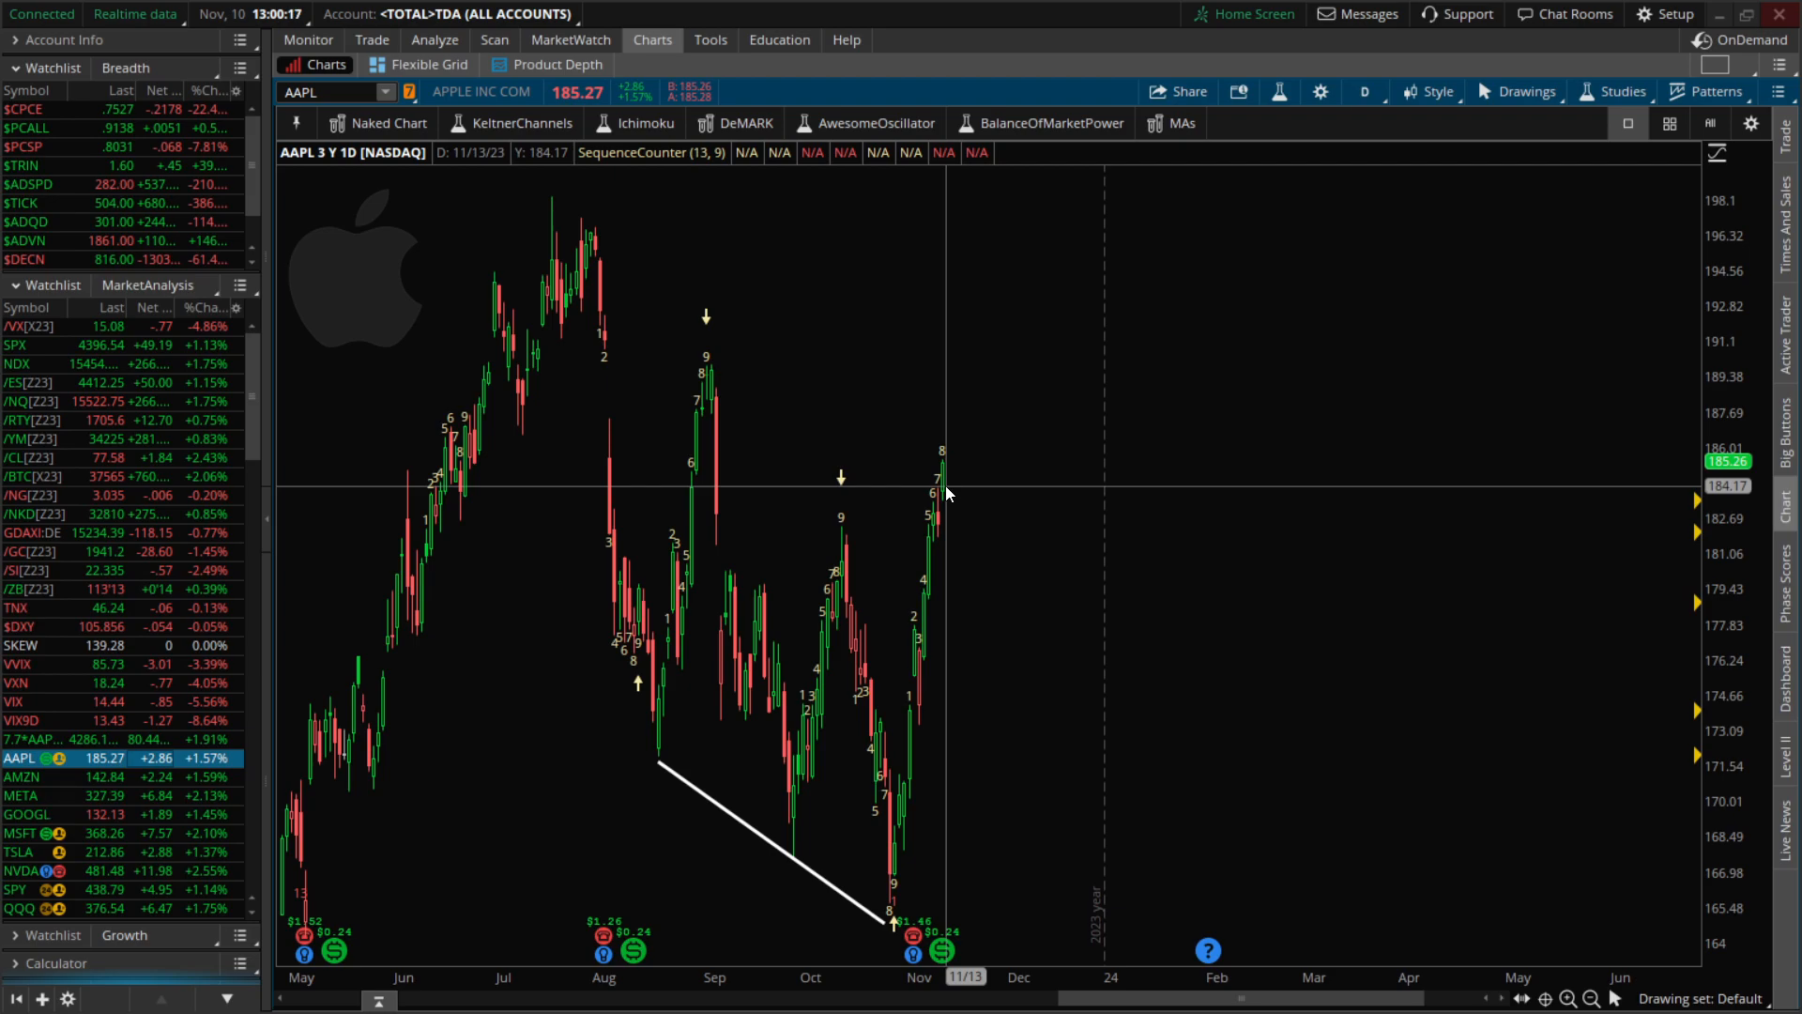
pyautogui.moveTo(942, 475)
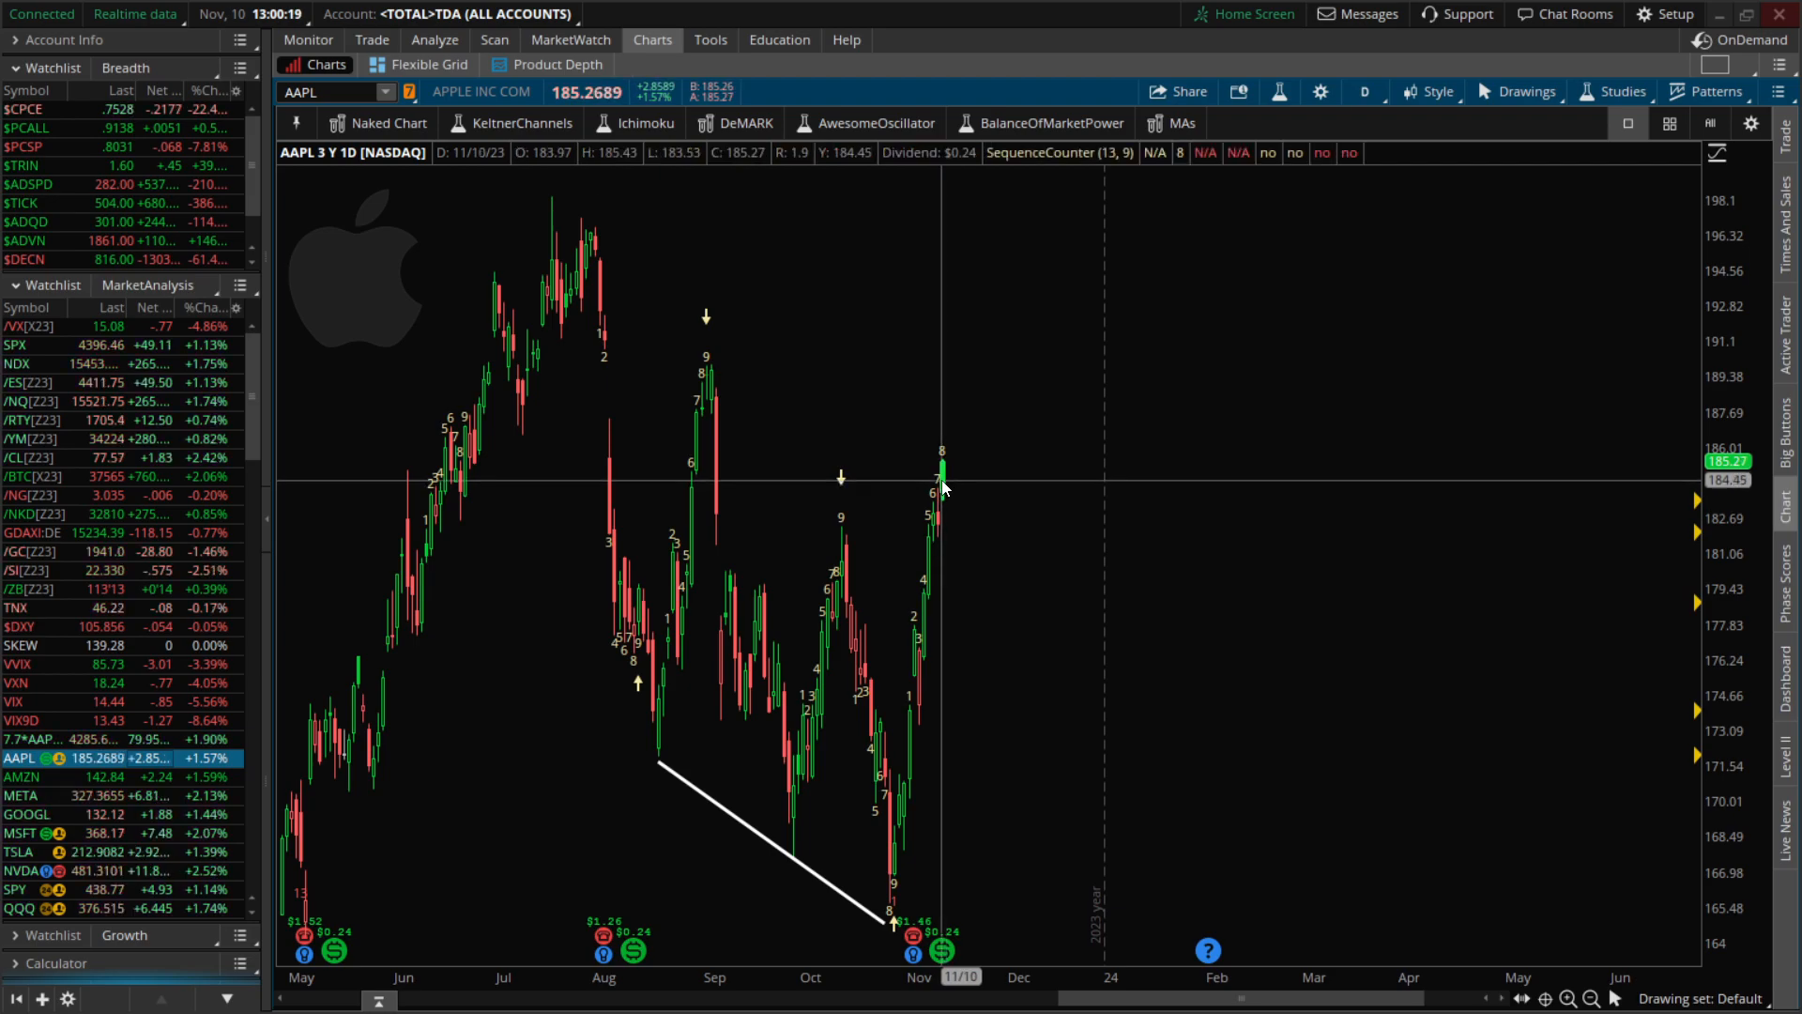
pyautogui.moveTo(968, 459)
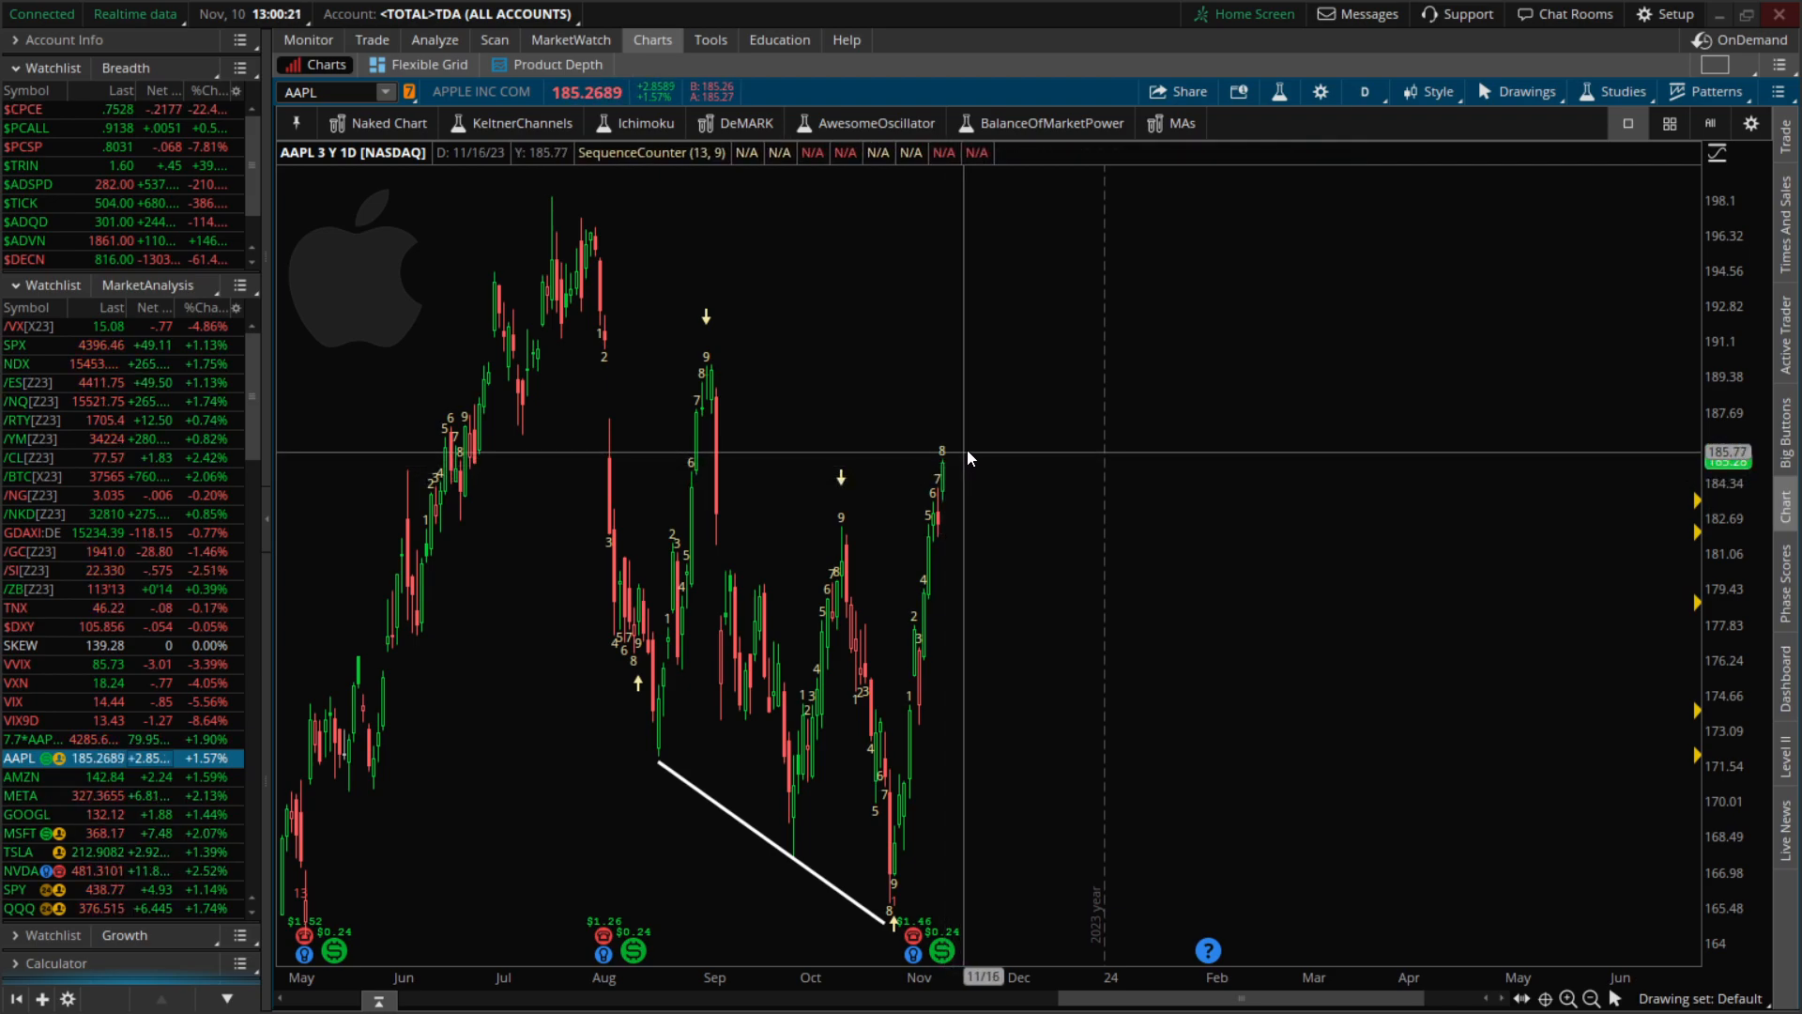
pyautogui.moveTo(977, 491)
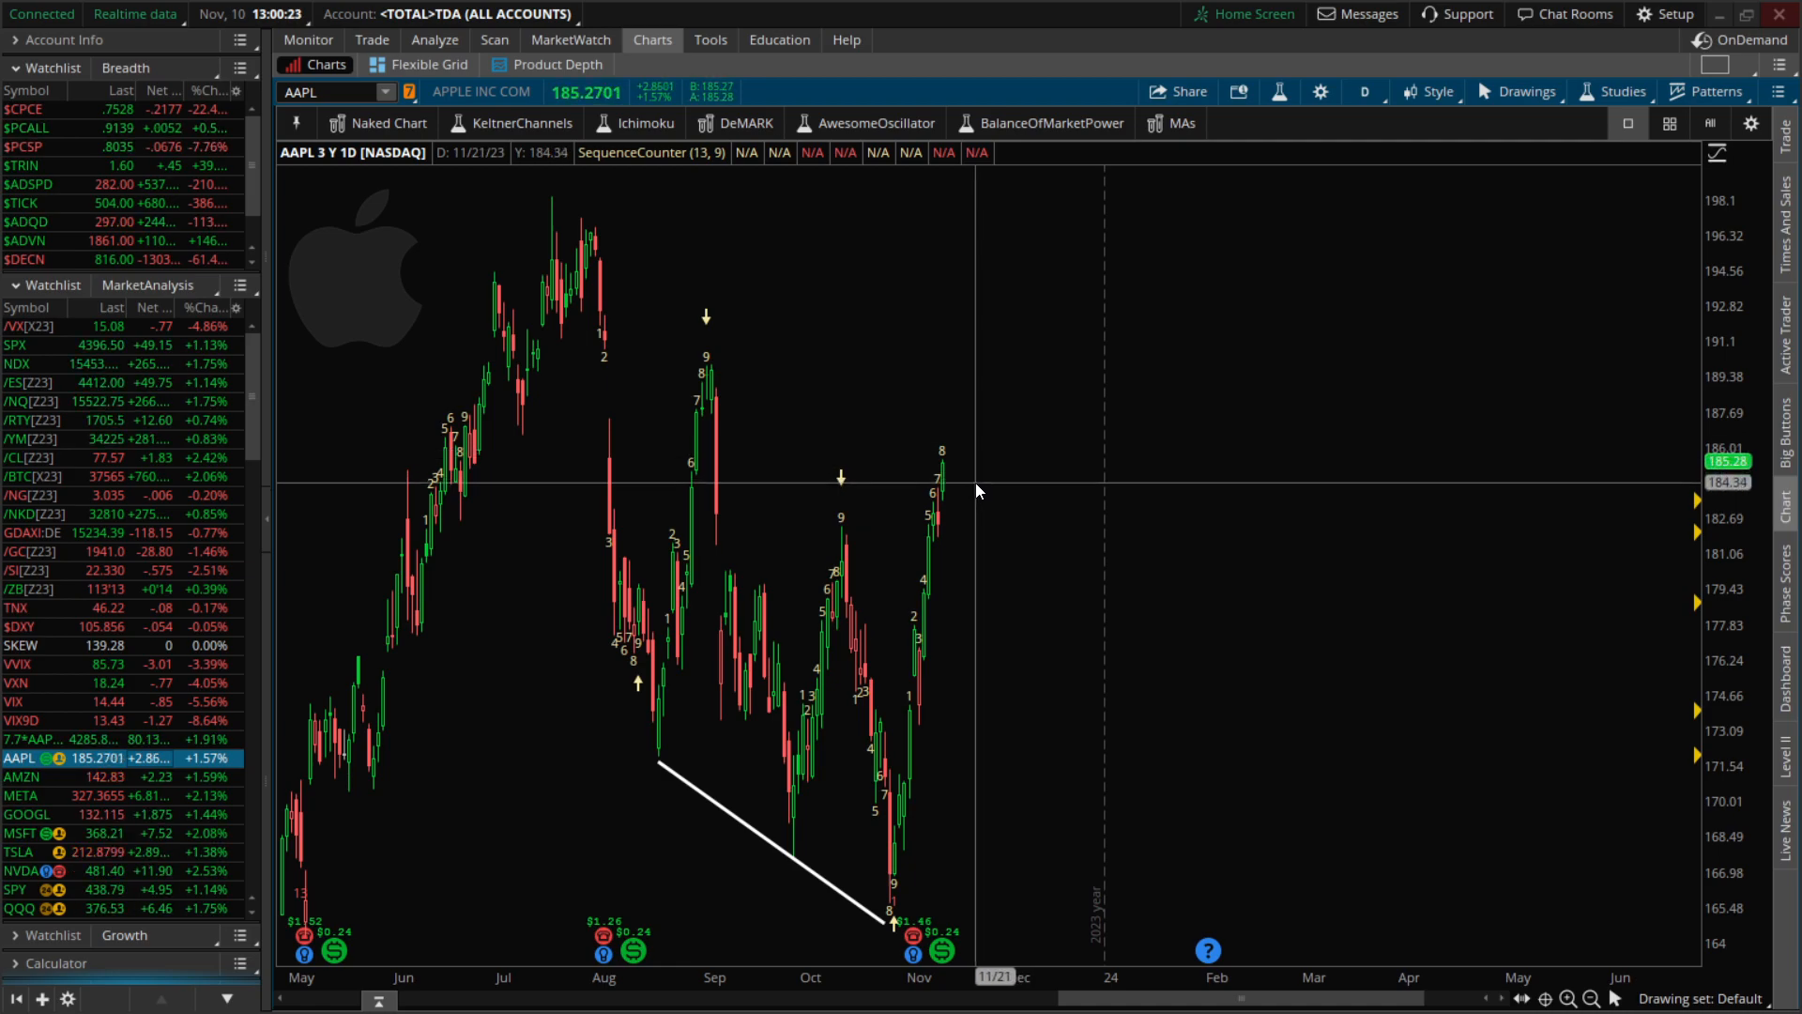
pyautogui.moveTo(959, 480)
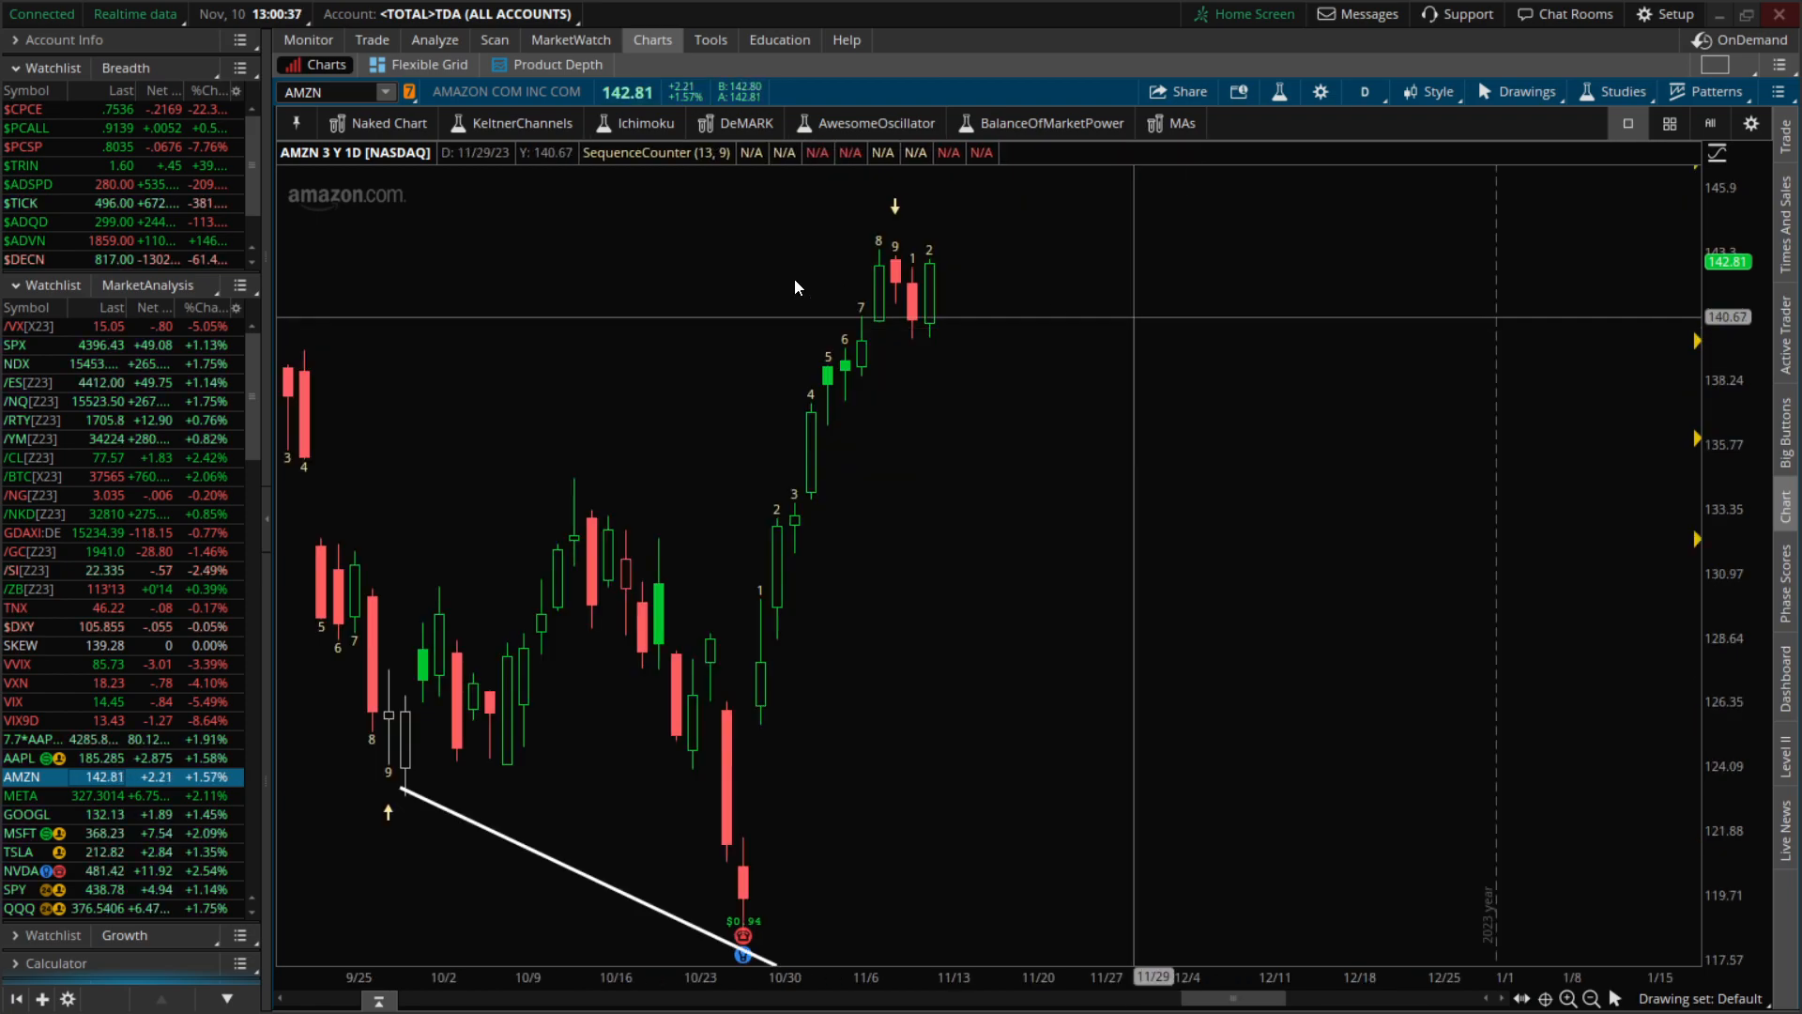
pyautogui.moveTo(894, 285)
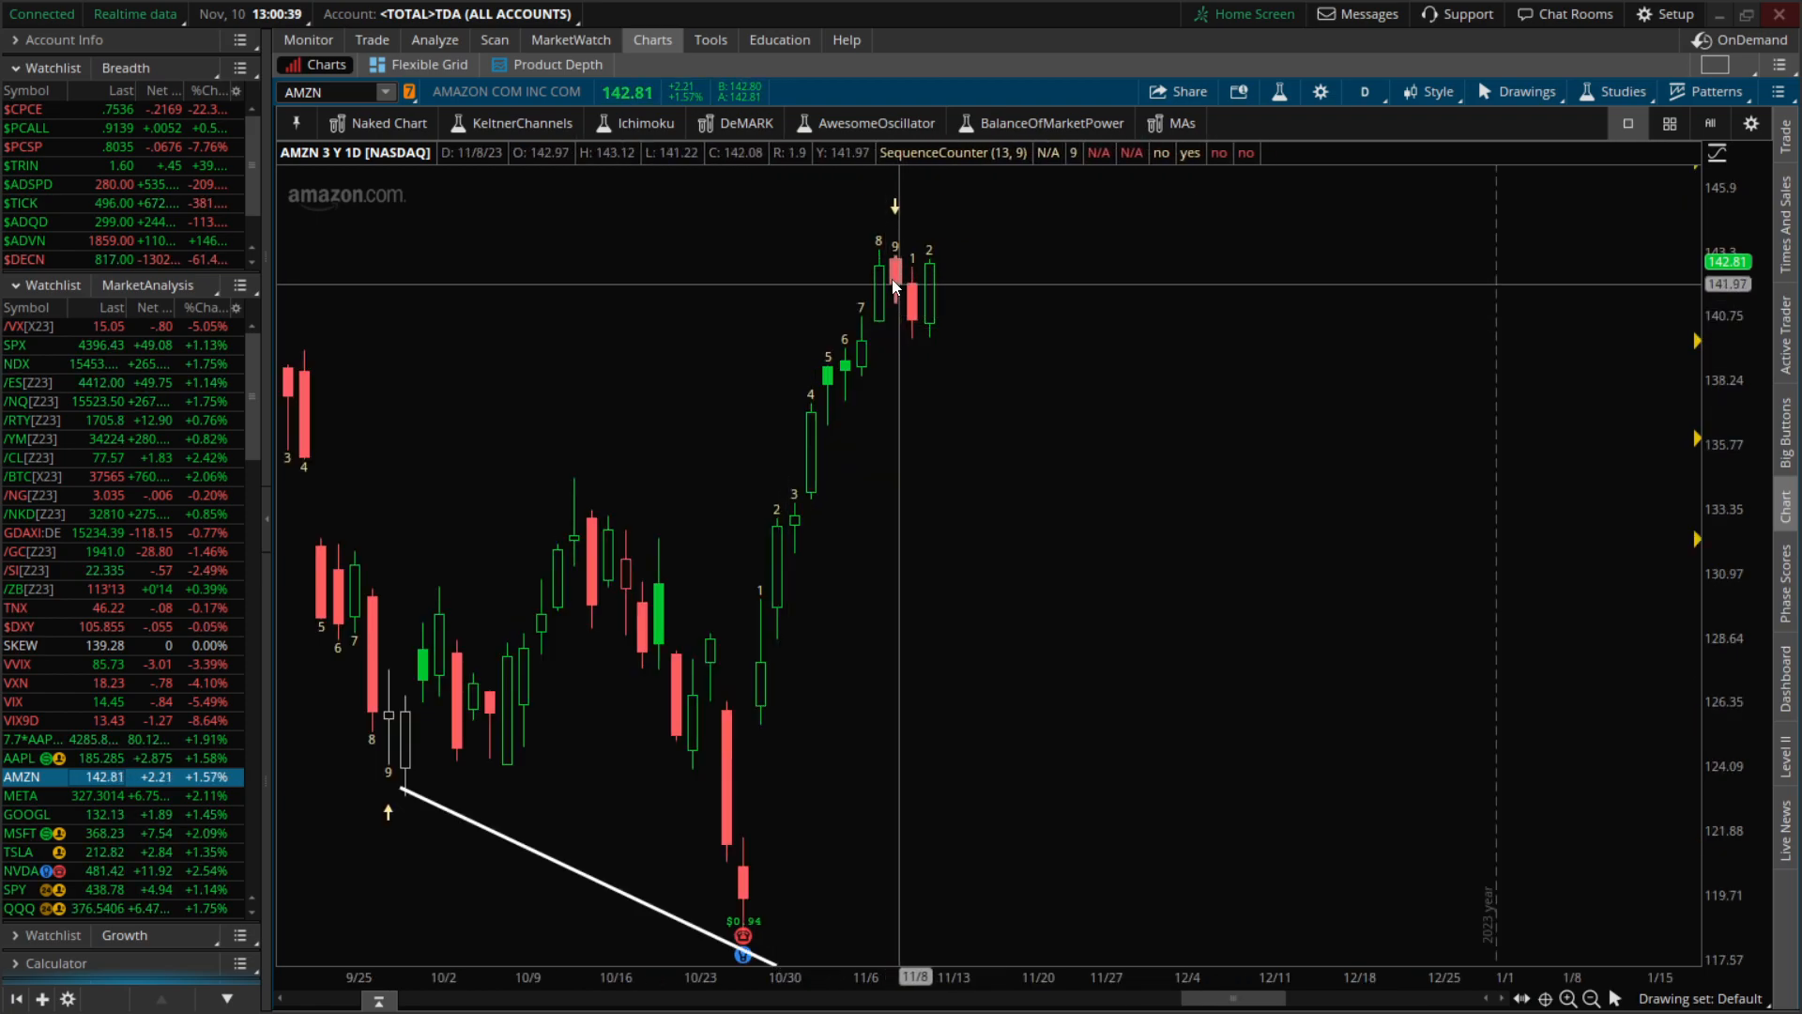
pyautogui.moveTo(941, 339)
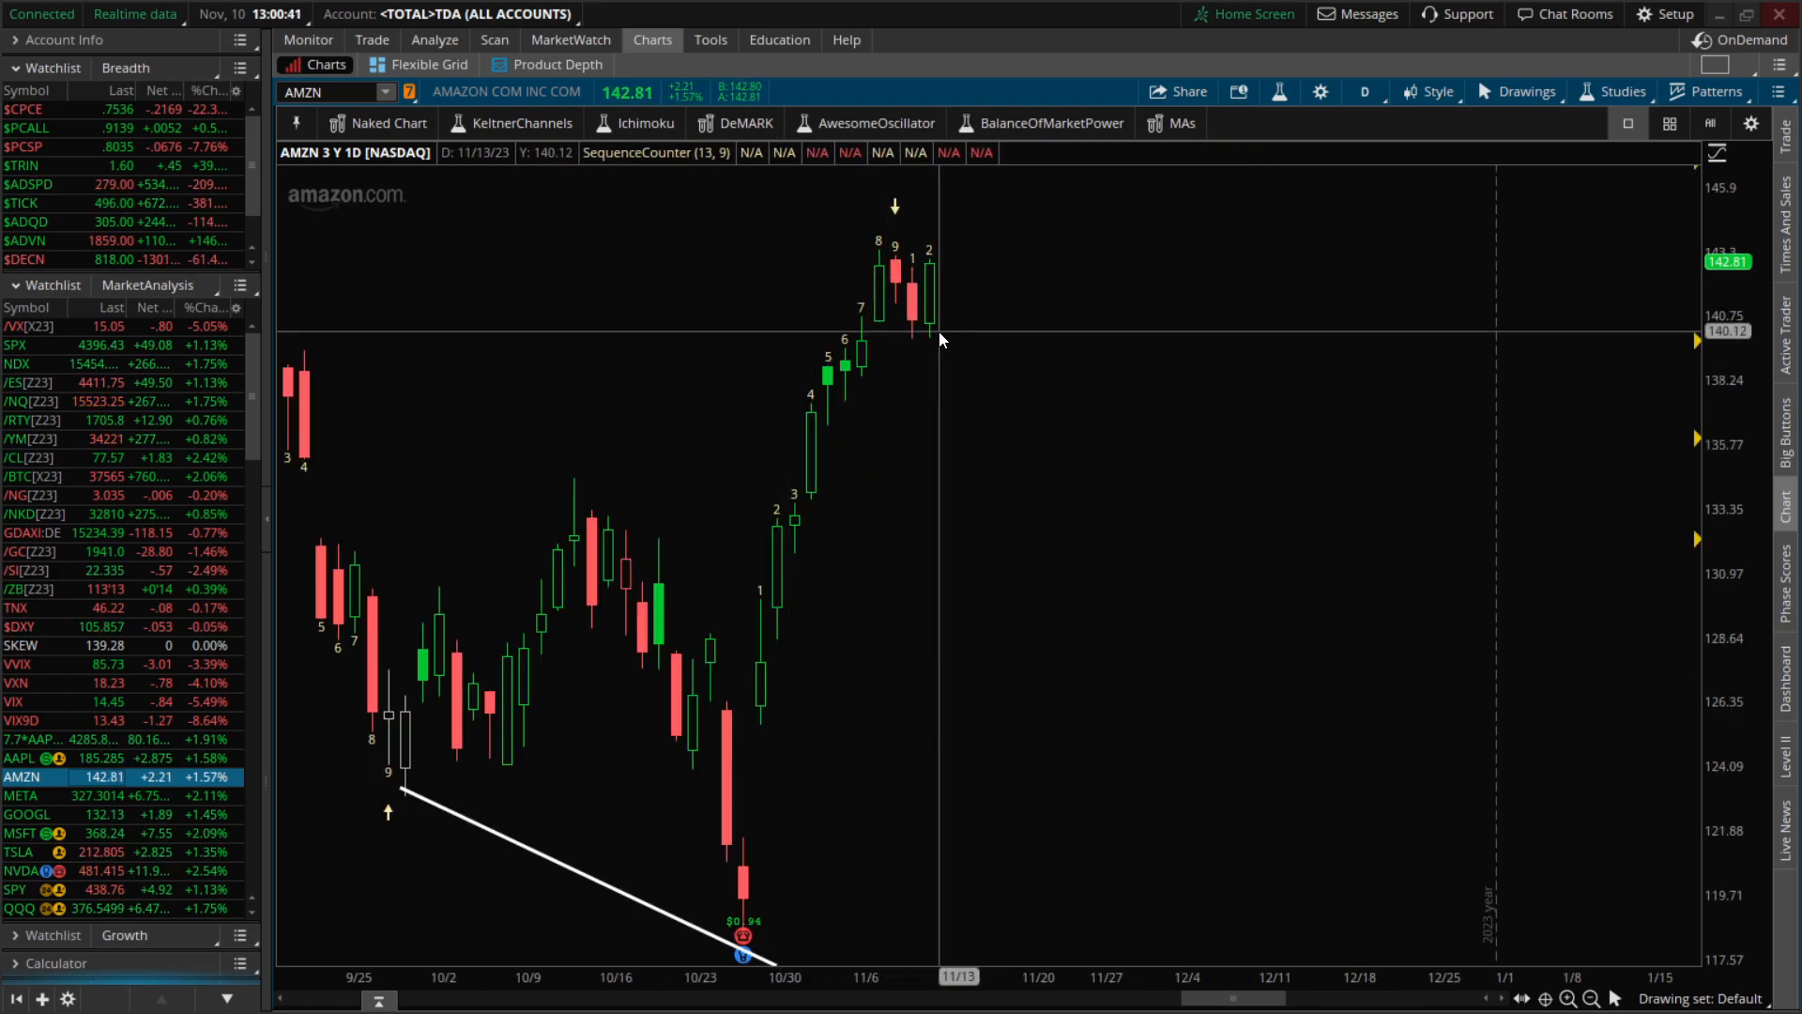
pyautogui.moveTo(902, 350)
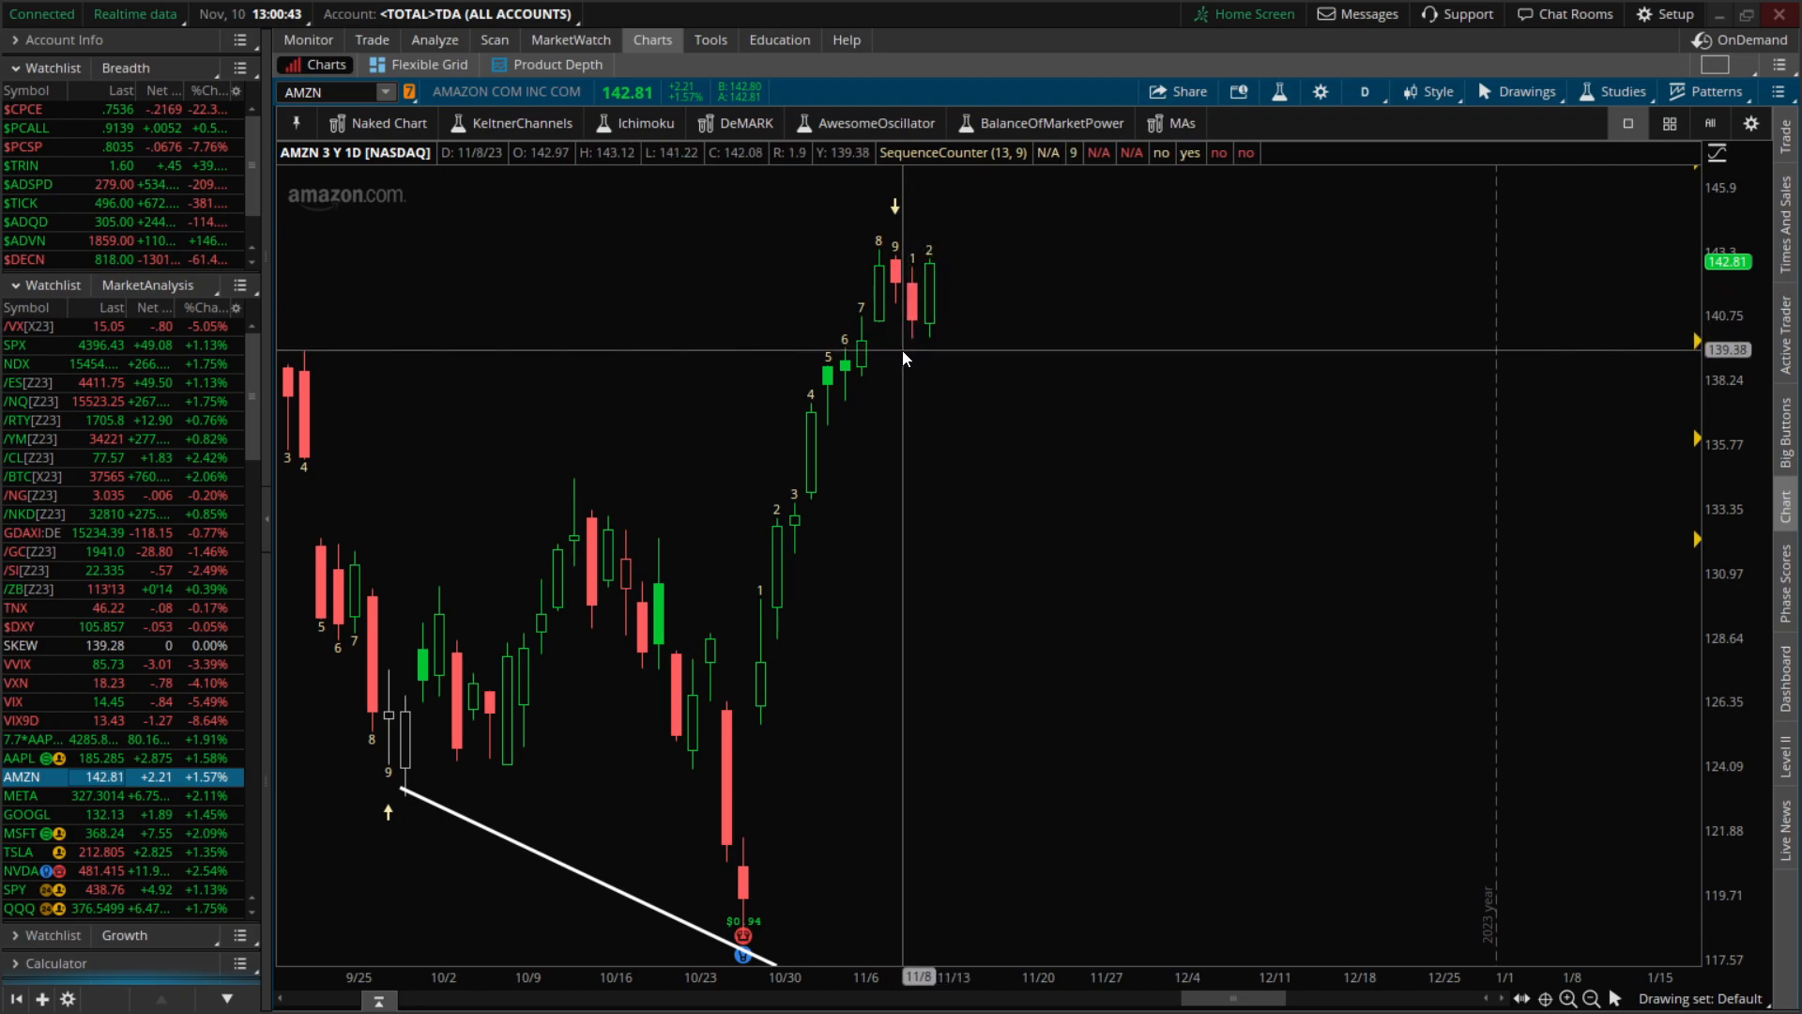
pyautogui.moveTo(908, 348)
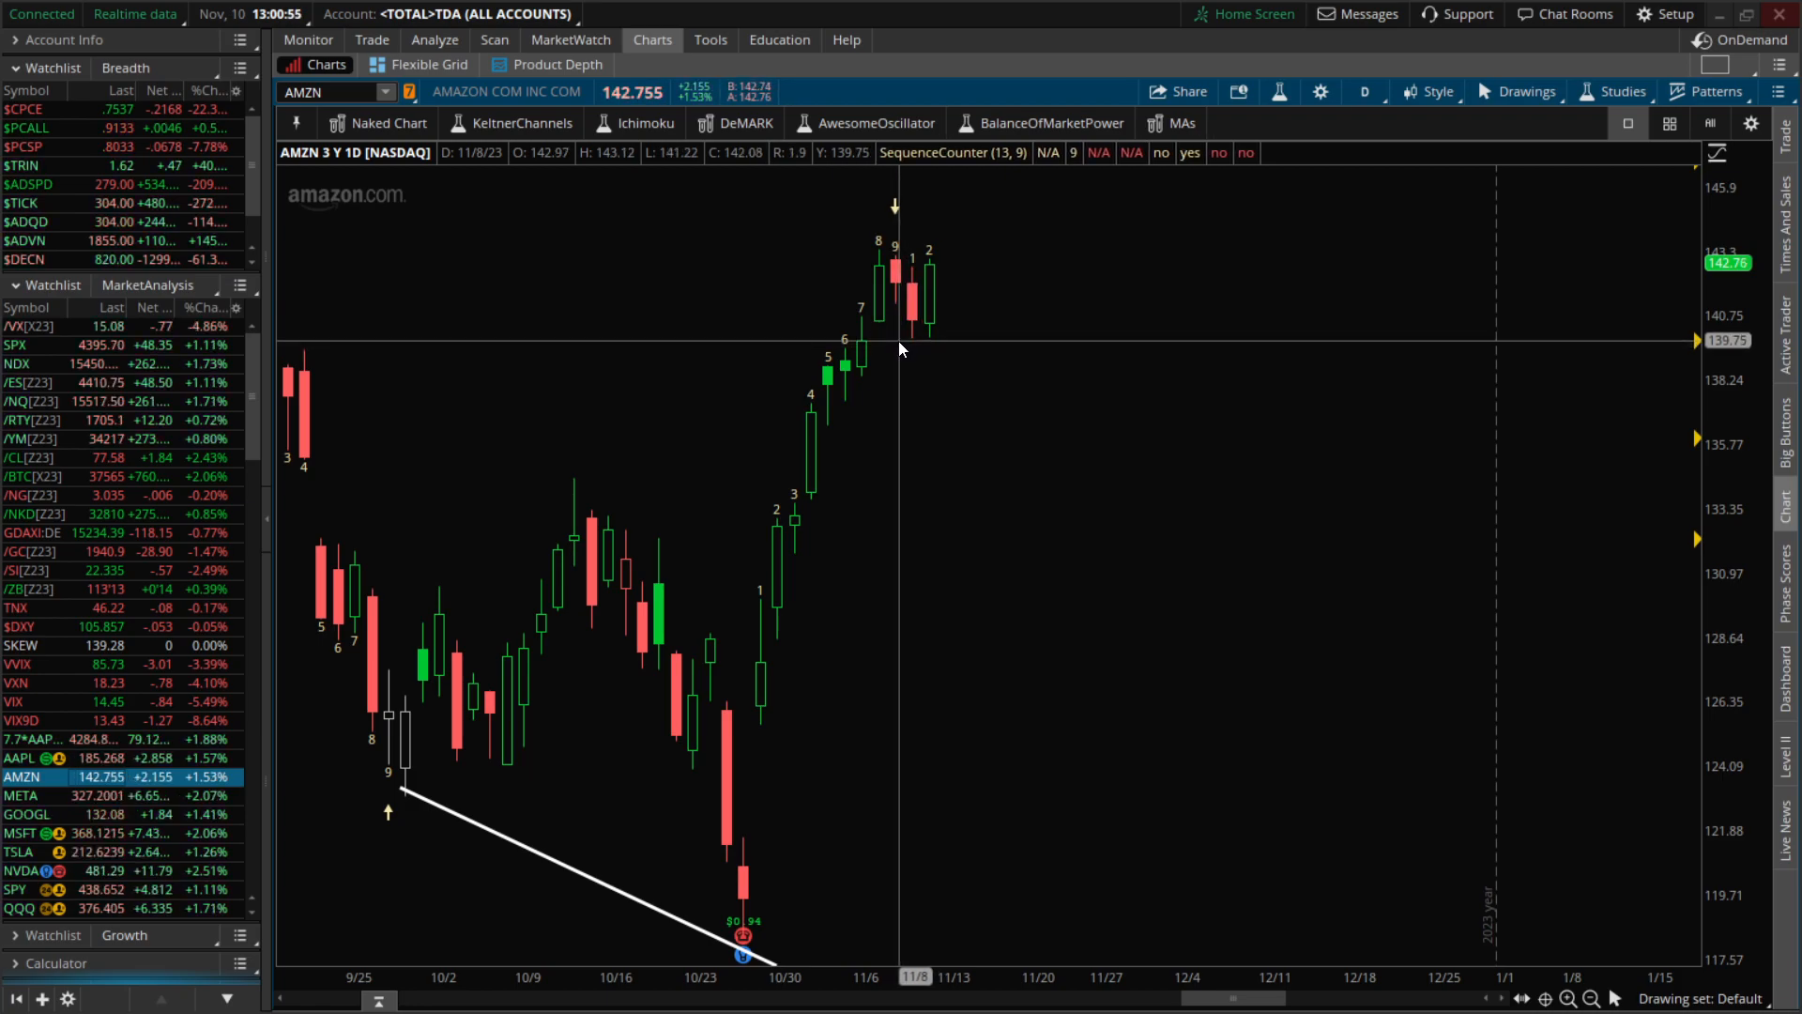
pyautogui.moveTo(871, 390)
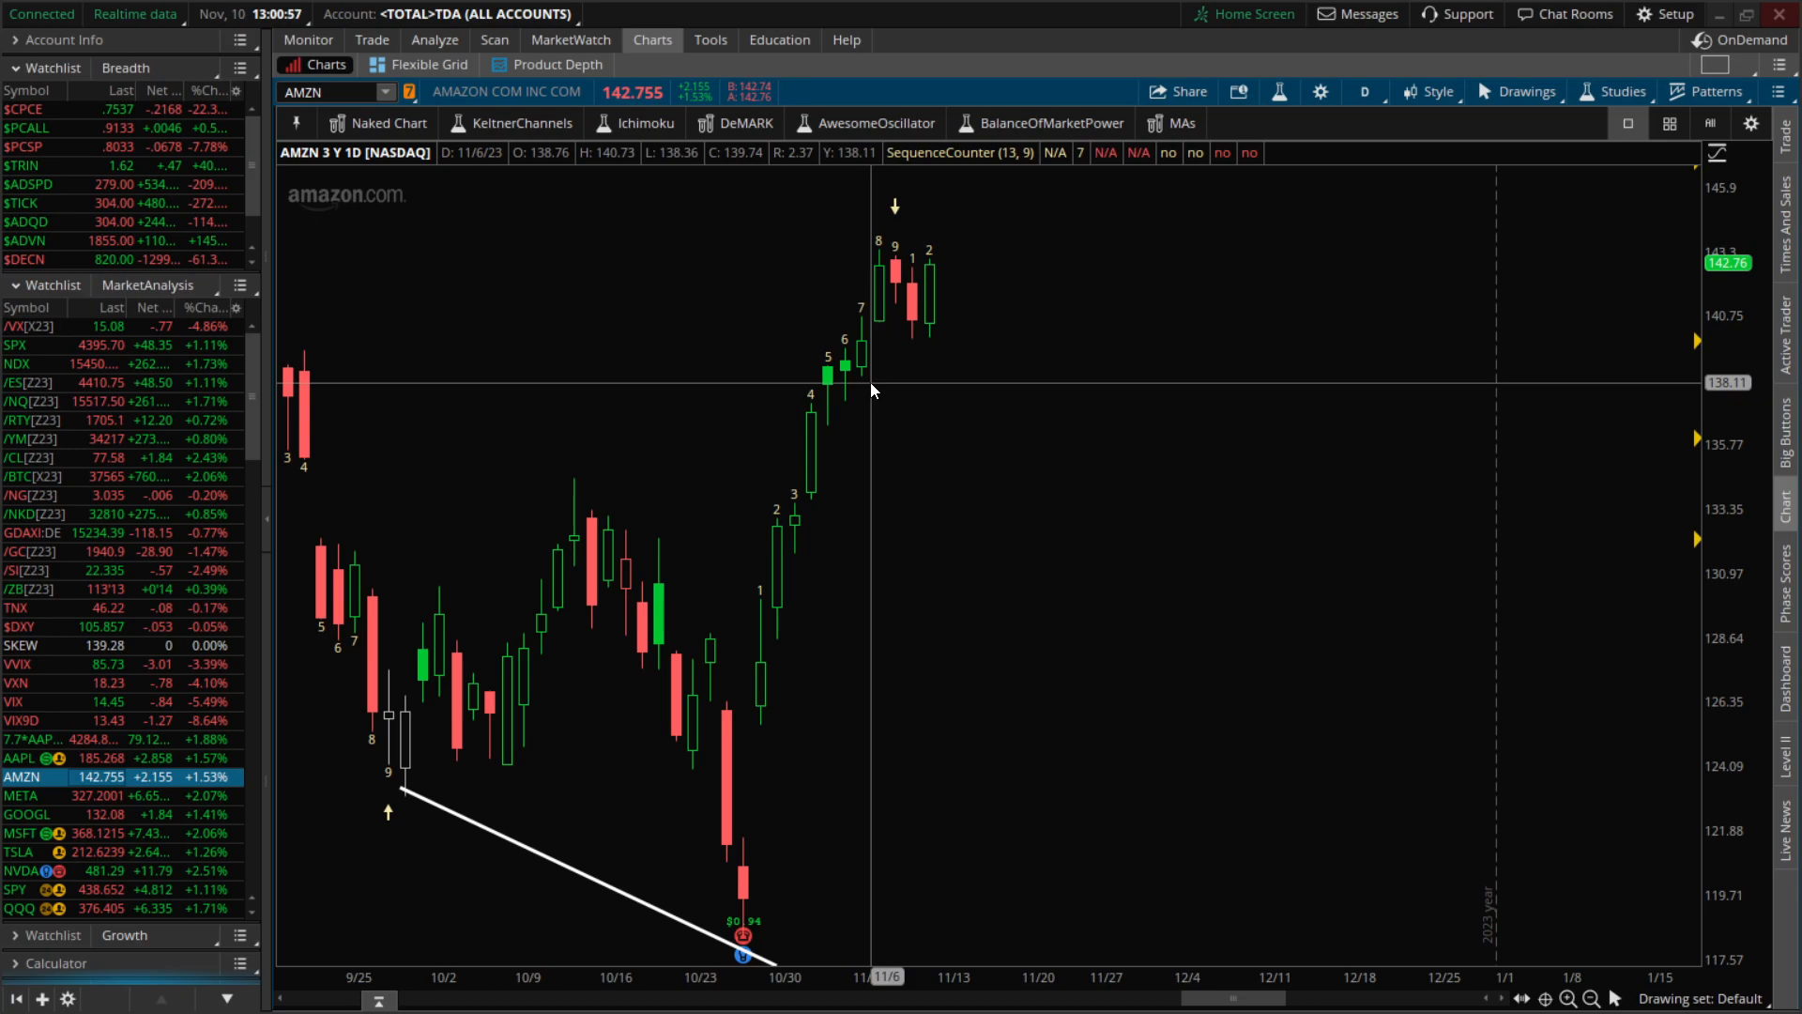
pyautogui.moveTo(929, 276)
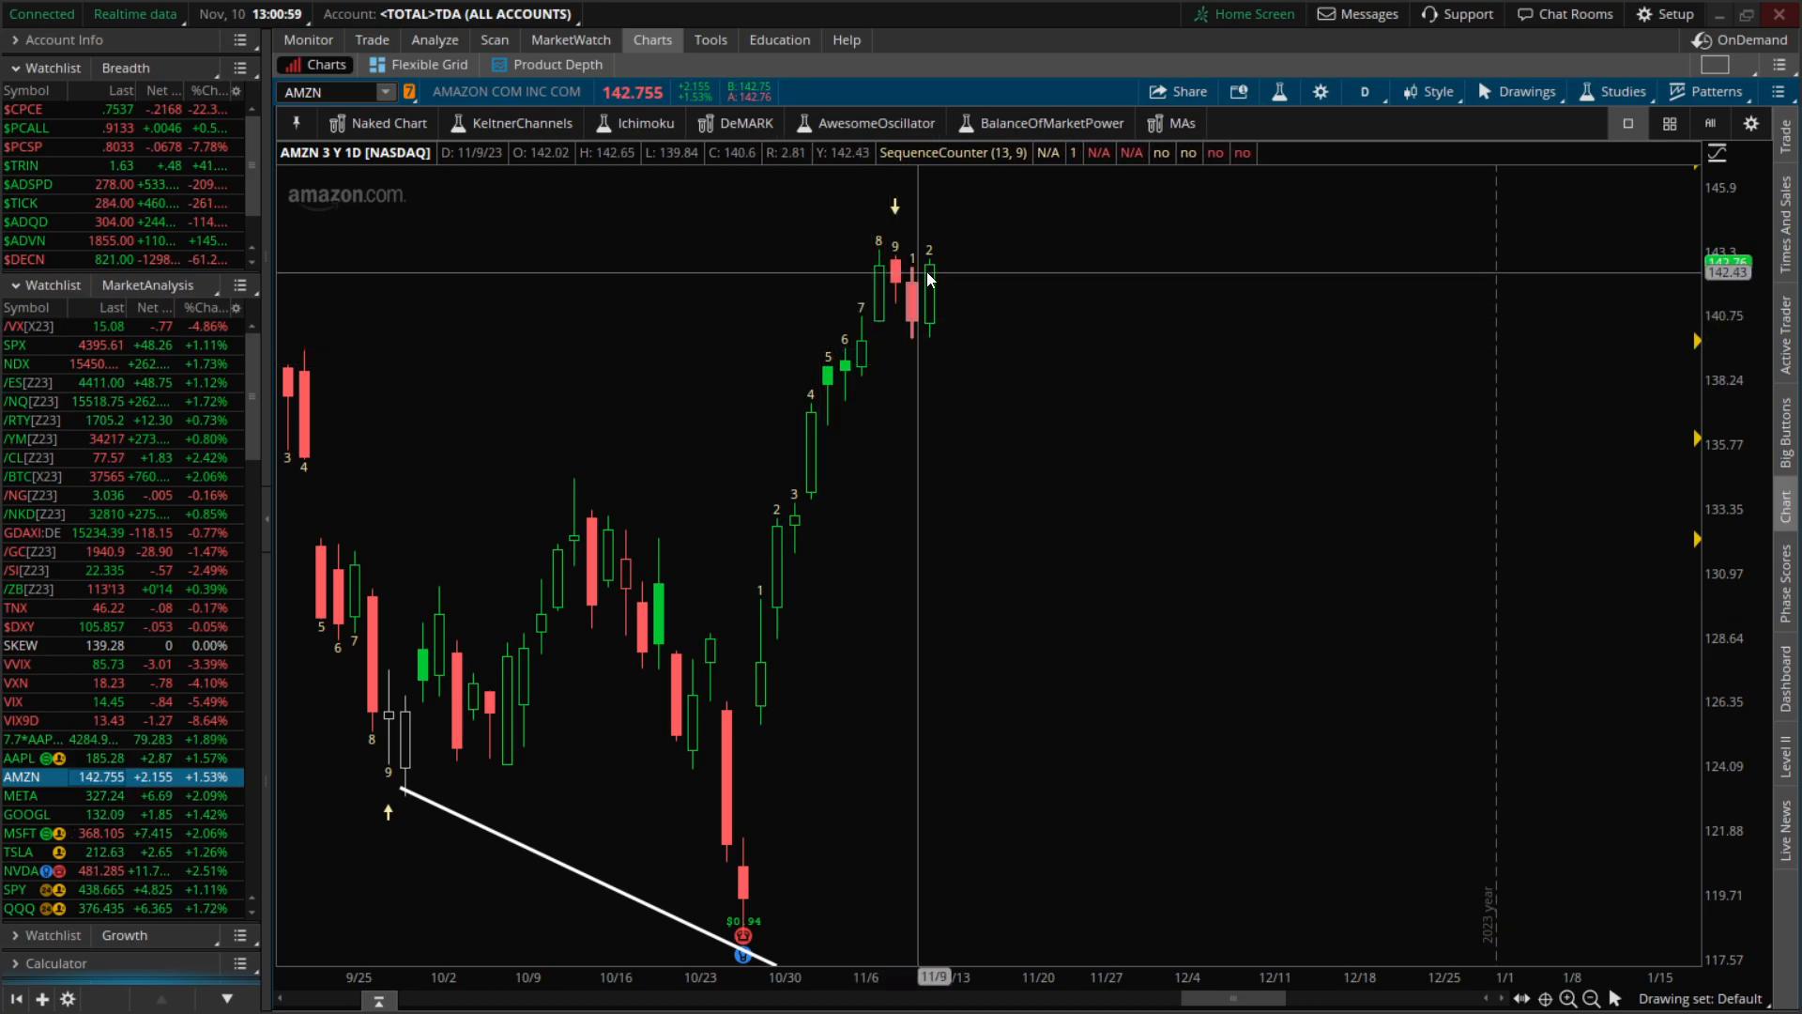
pyautogui.moveTo(900, 276)
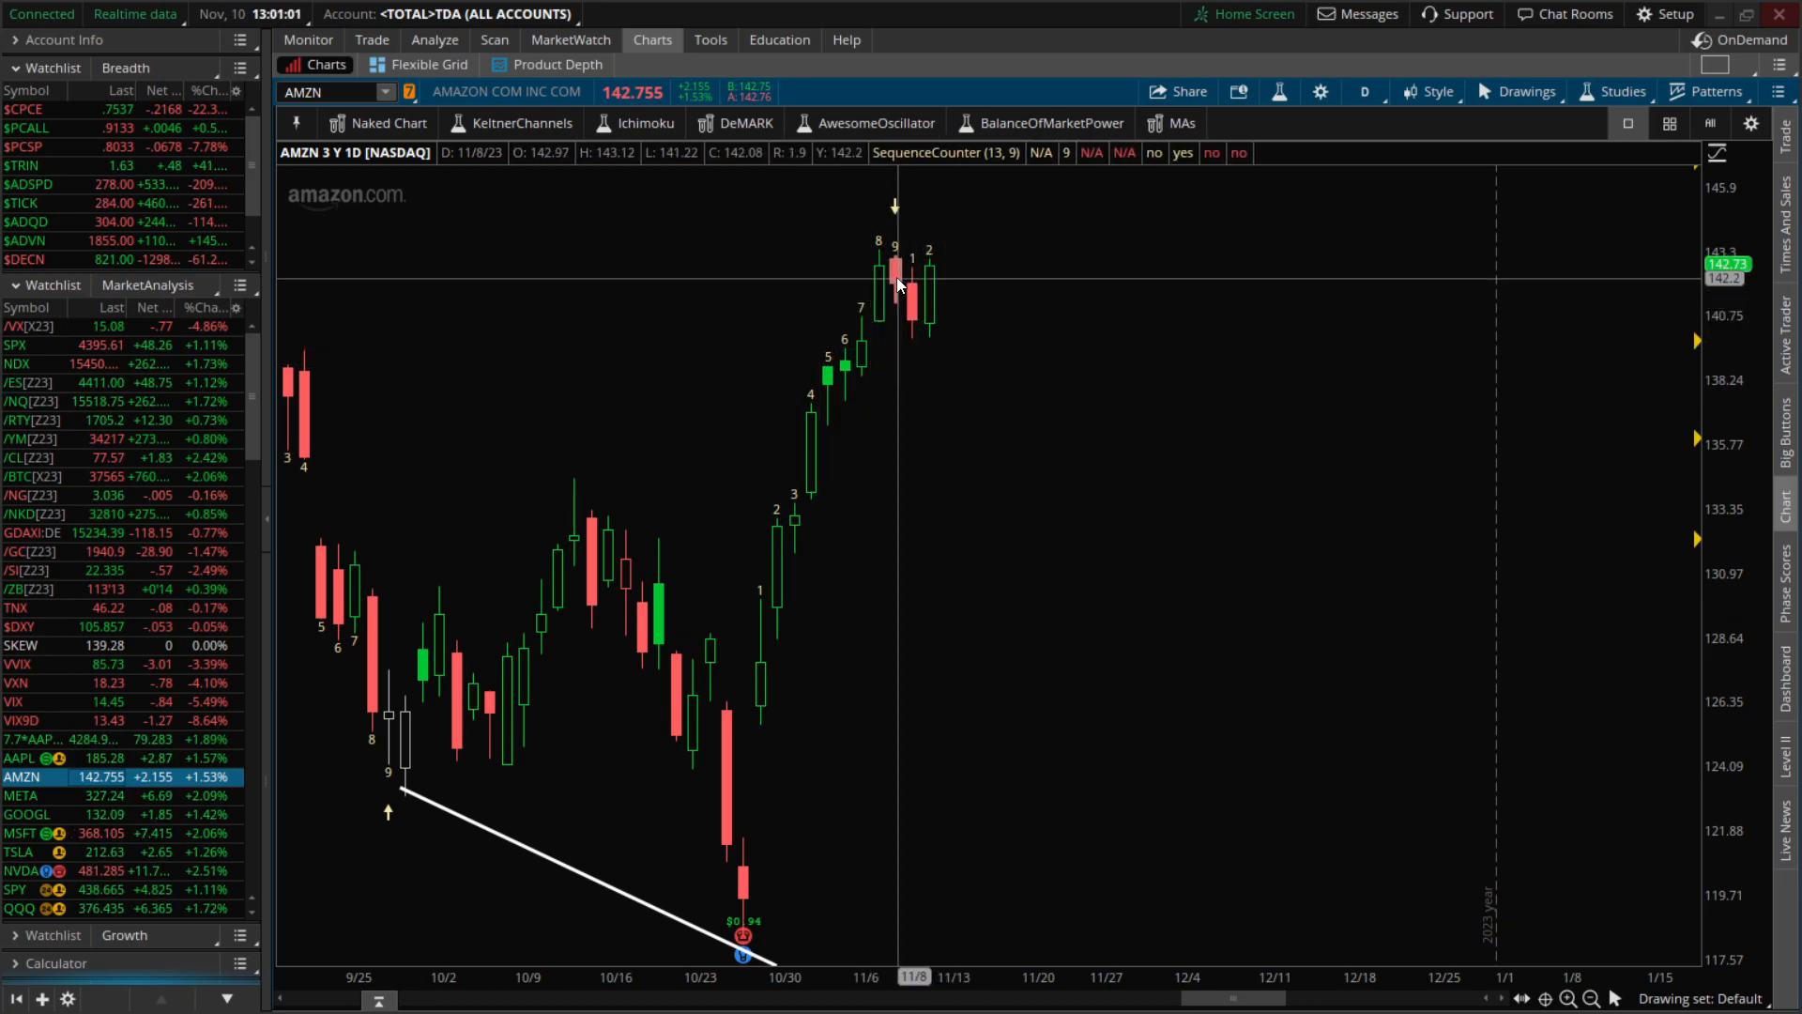
pyautogui.moveTo(757, 394)
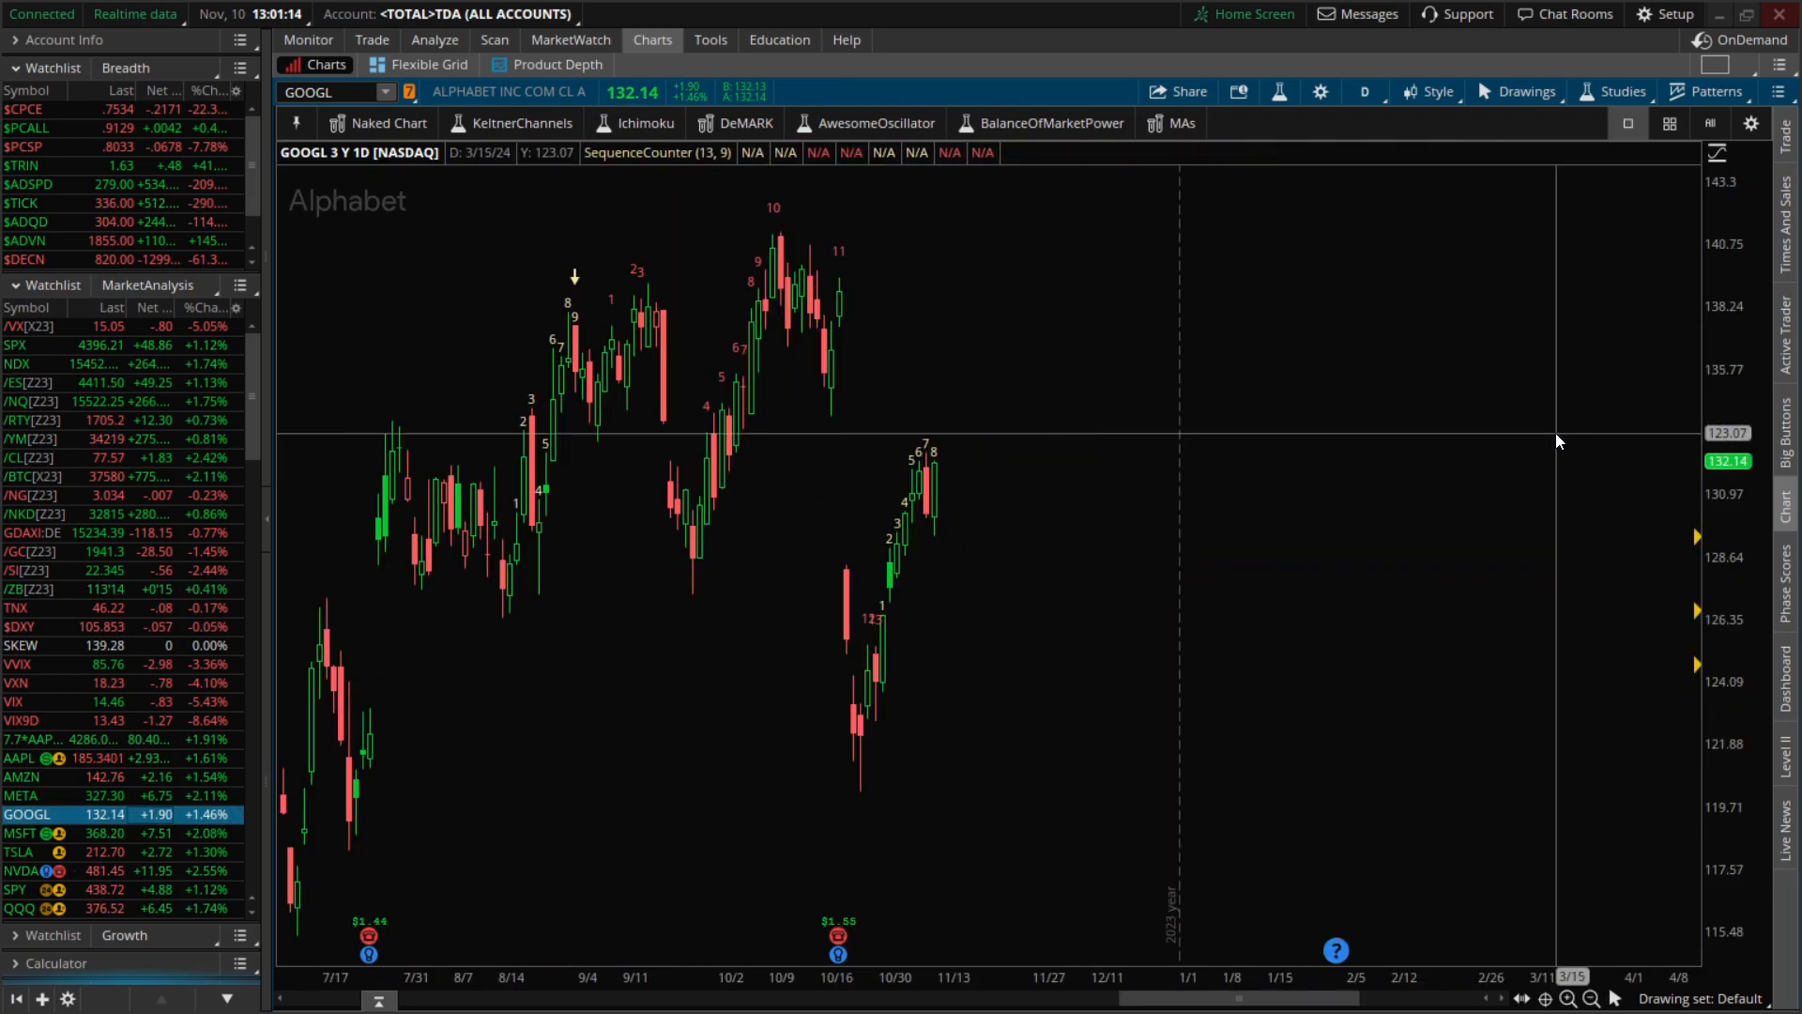
pyautogui.moveTo(937, 523)
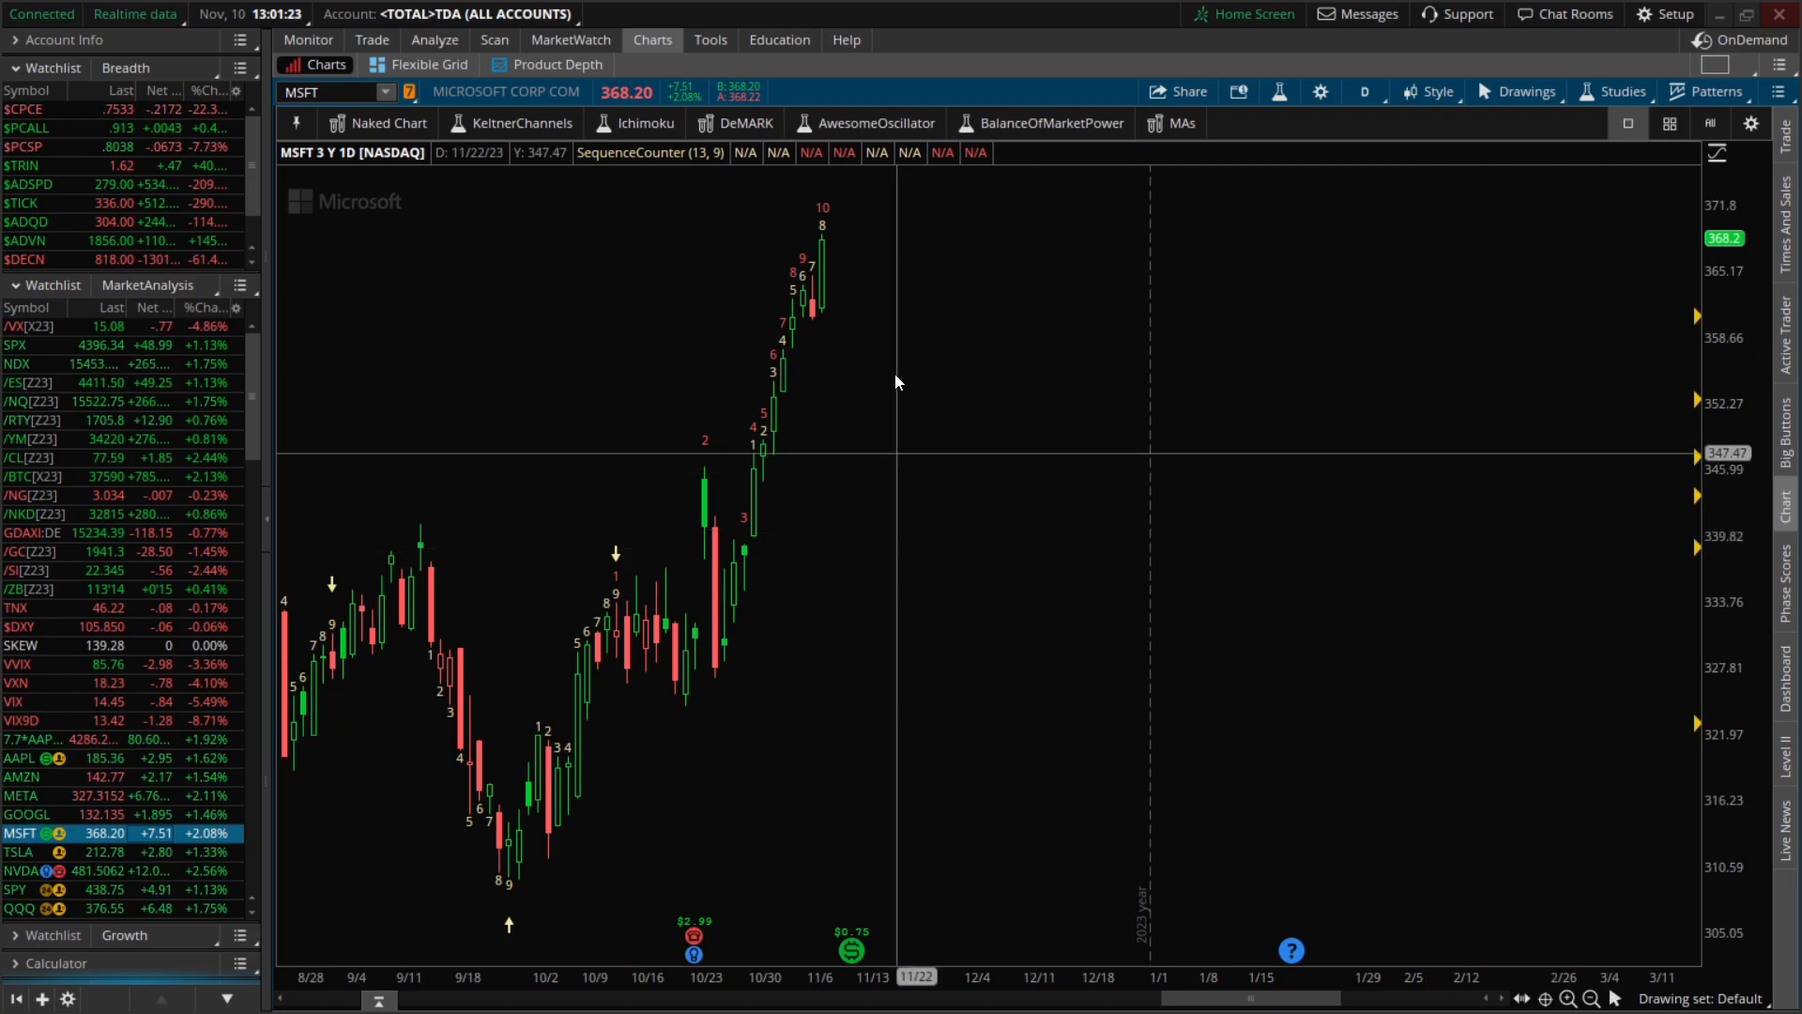
pyautogui.moveTo(834, 307)
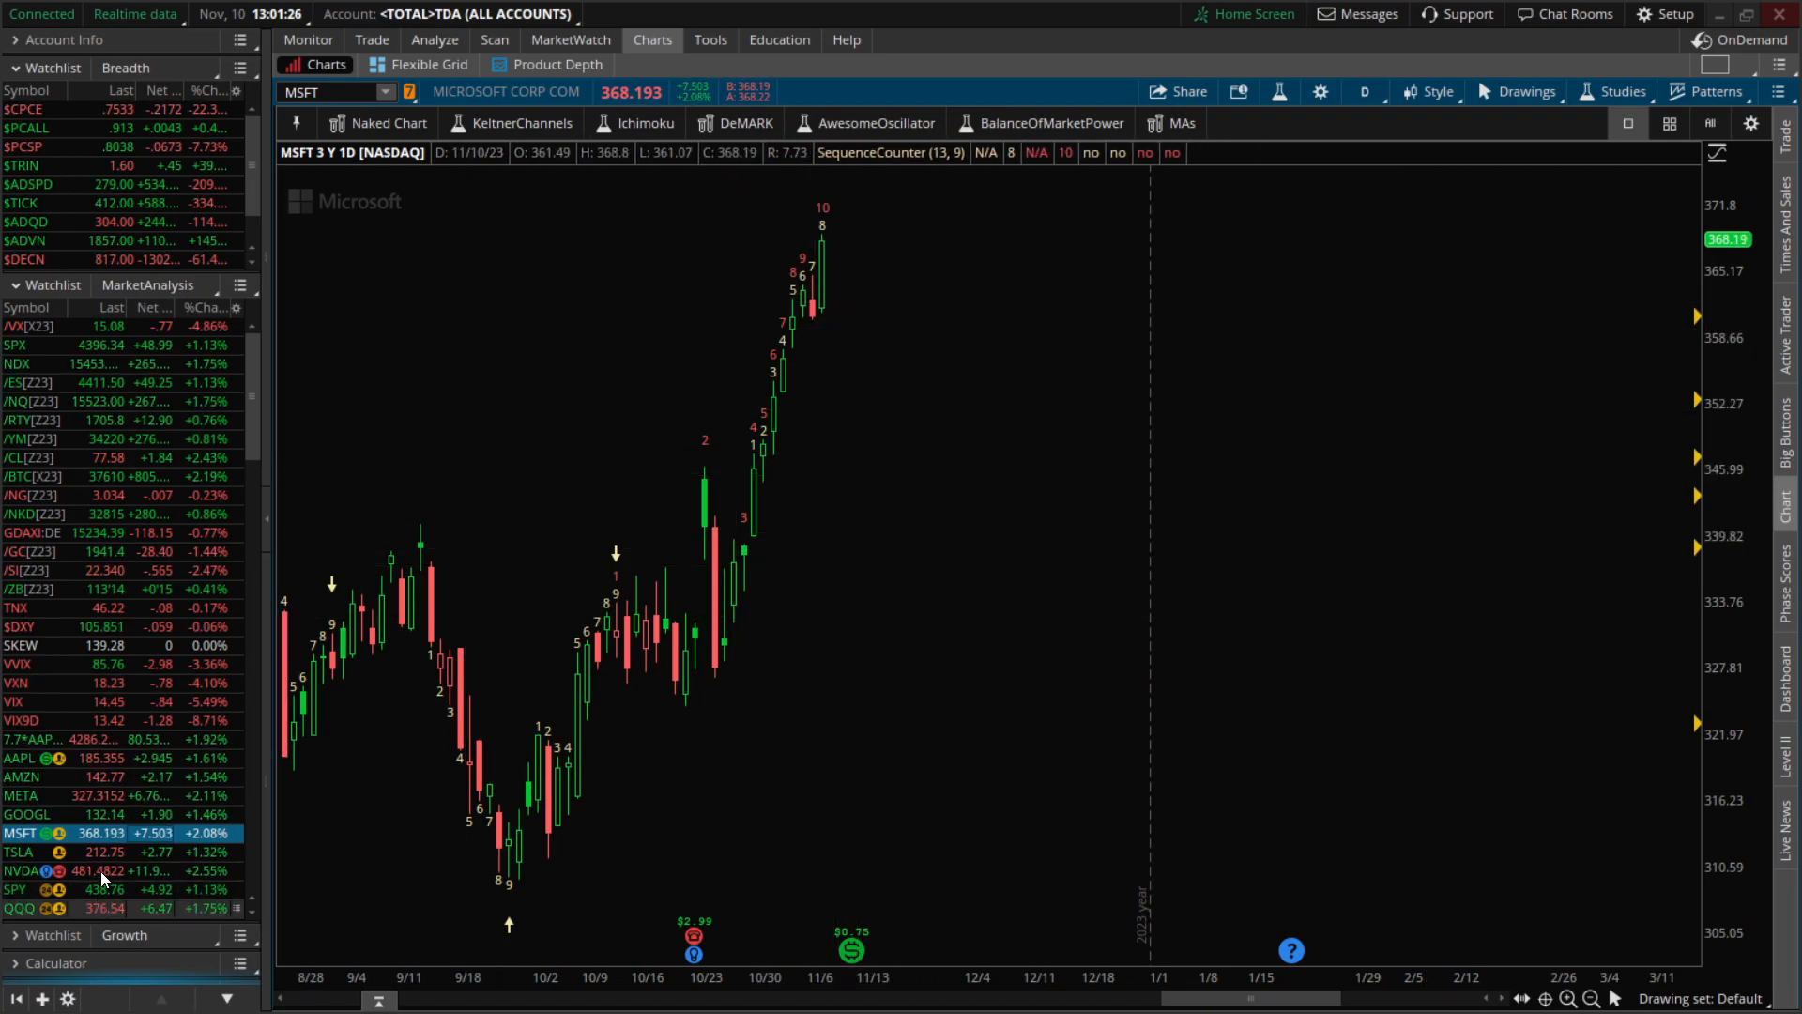
# Select TSLA in the watchlist to load Tesla's daily chart.
pyautogui.click(18, 852)
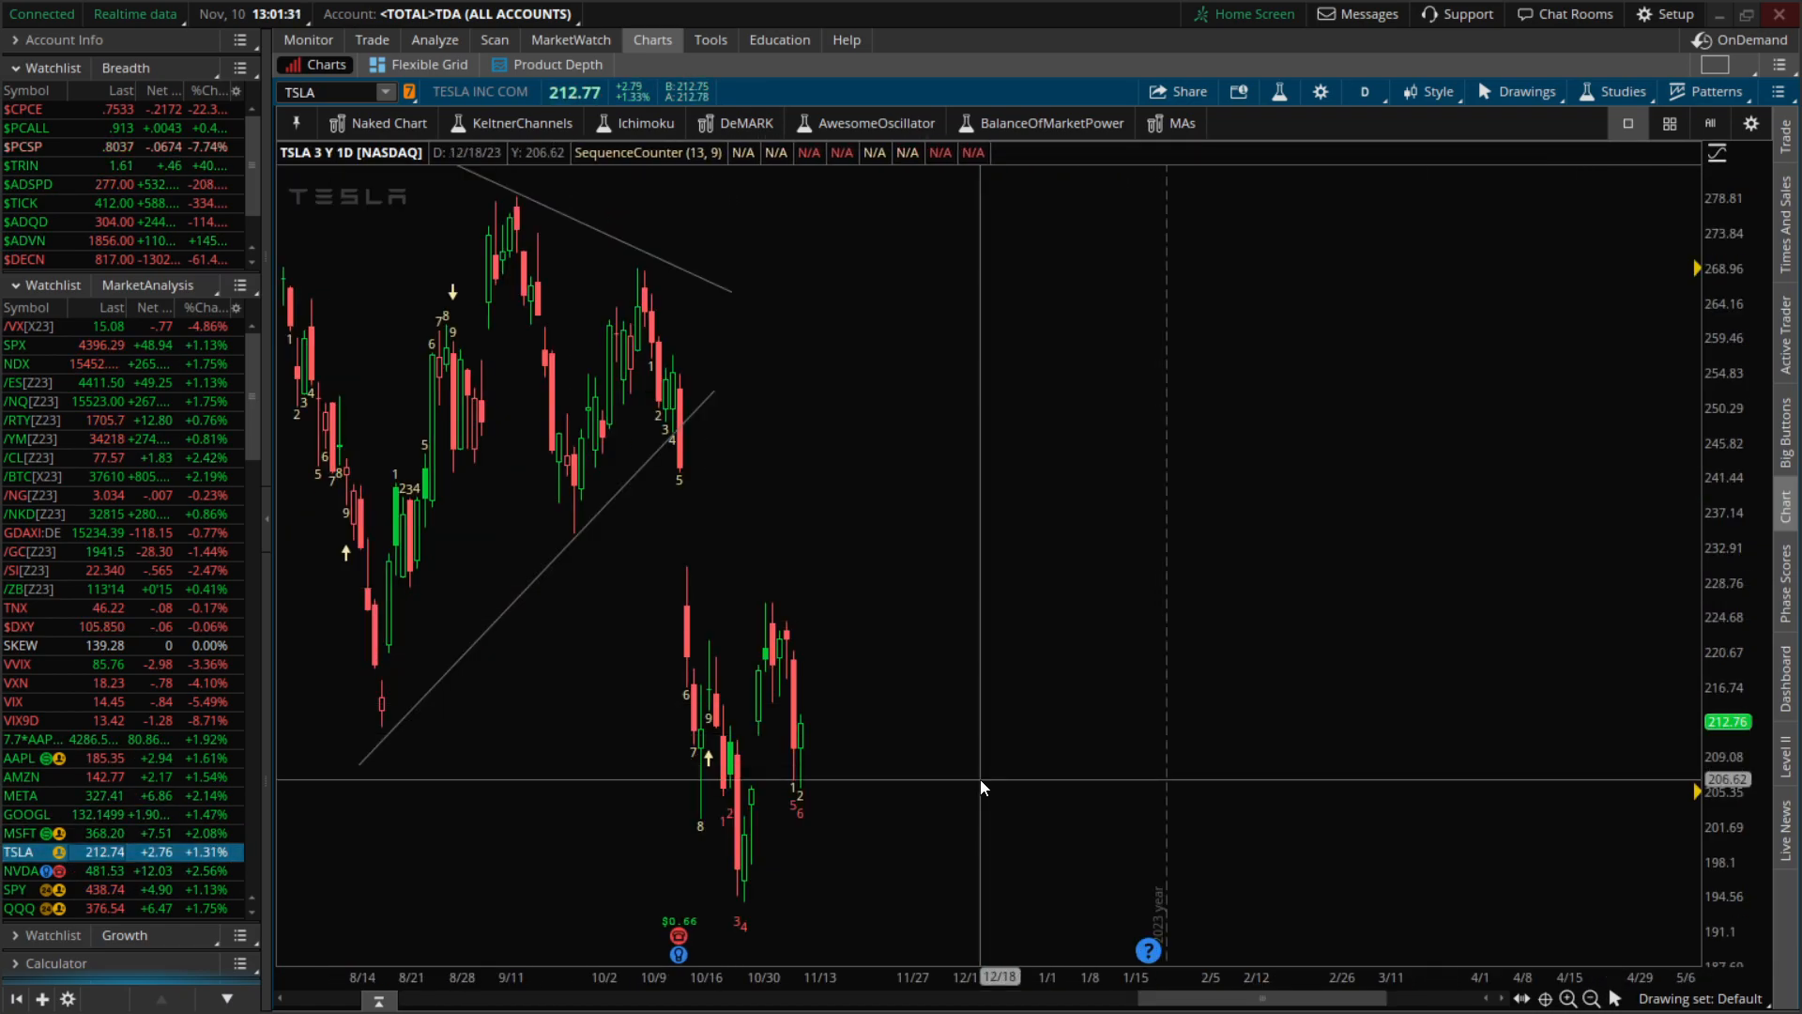
pyautogui.moveTo(768, 684)
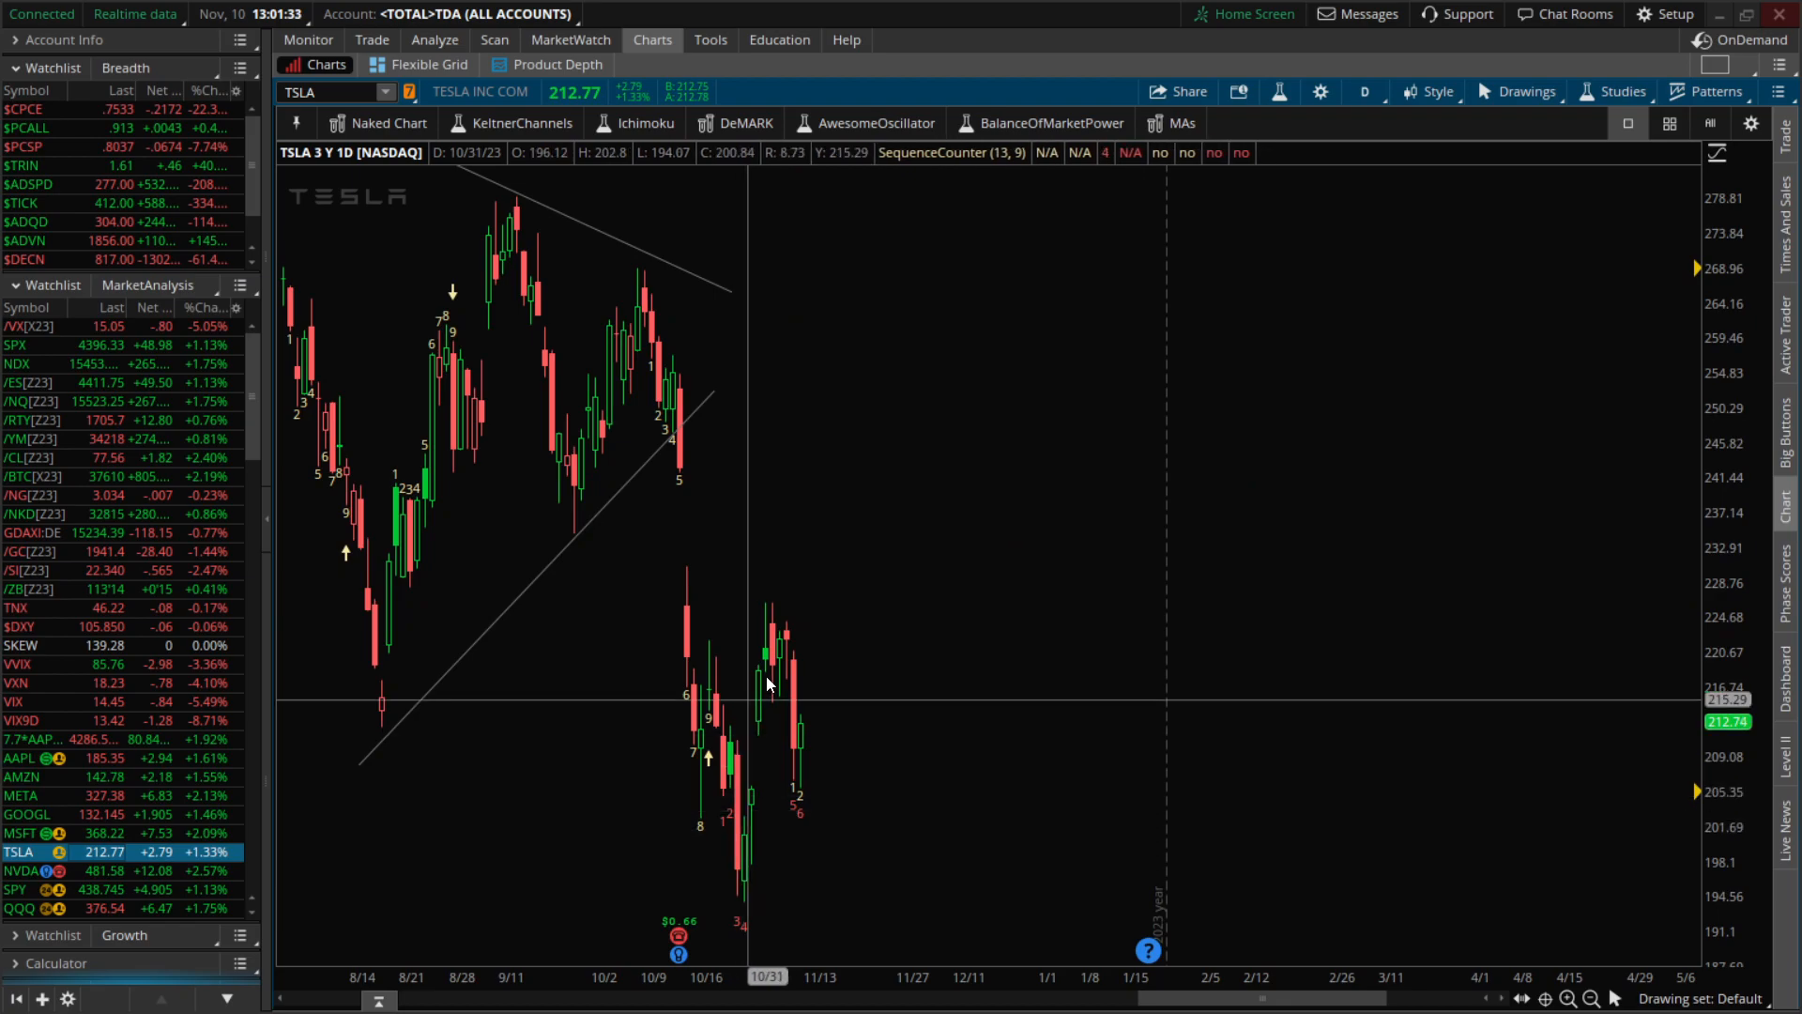
pyautogui.moveTo(797, 814)
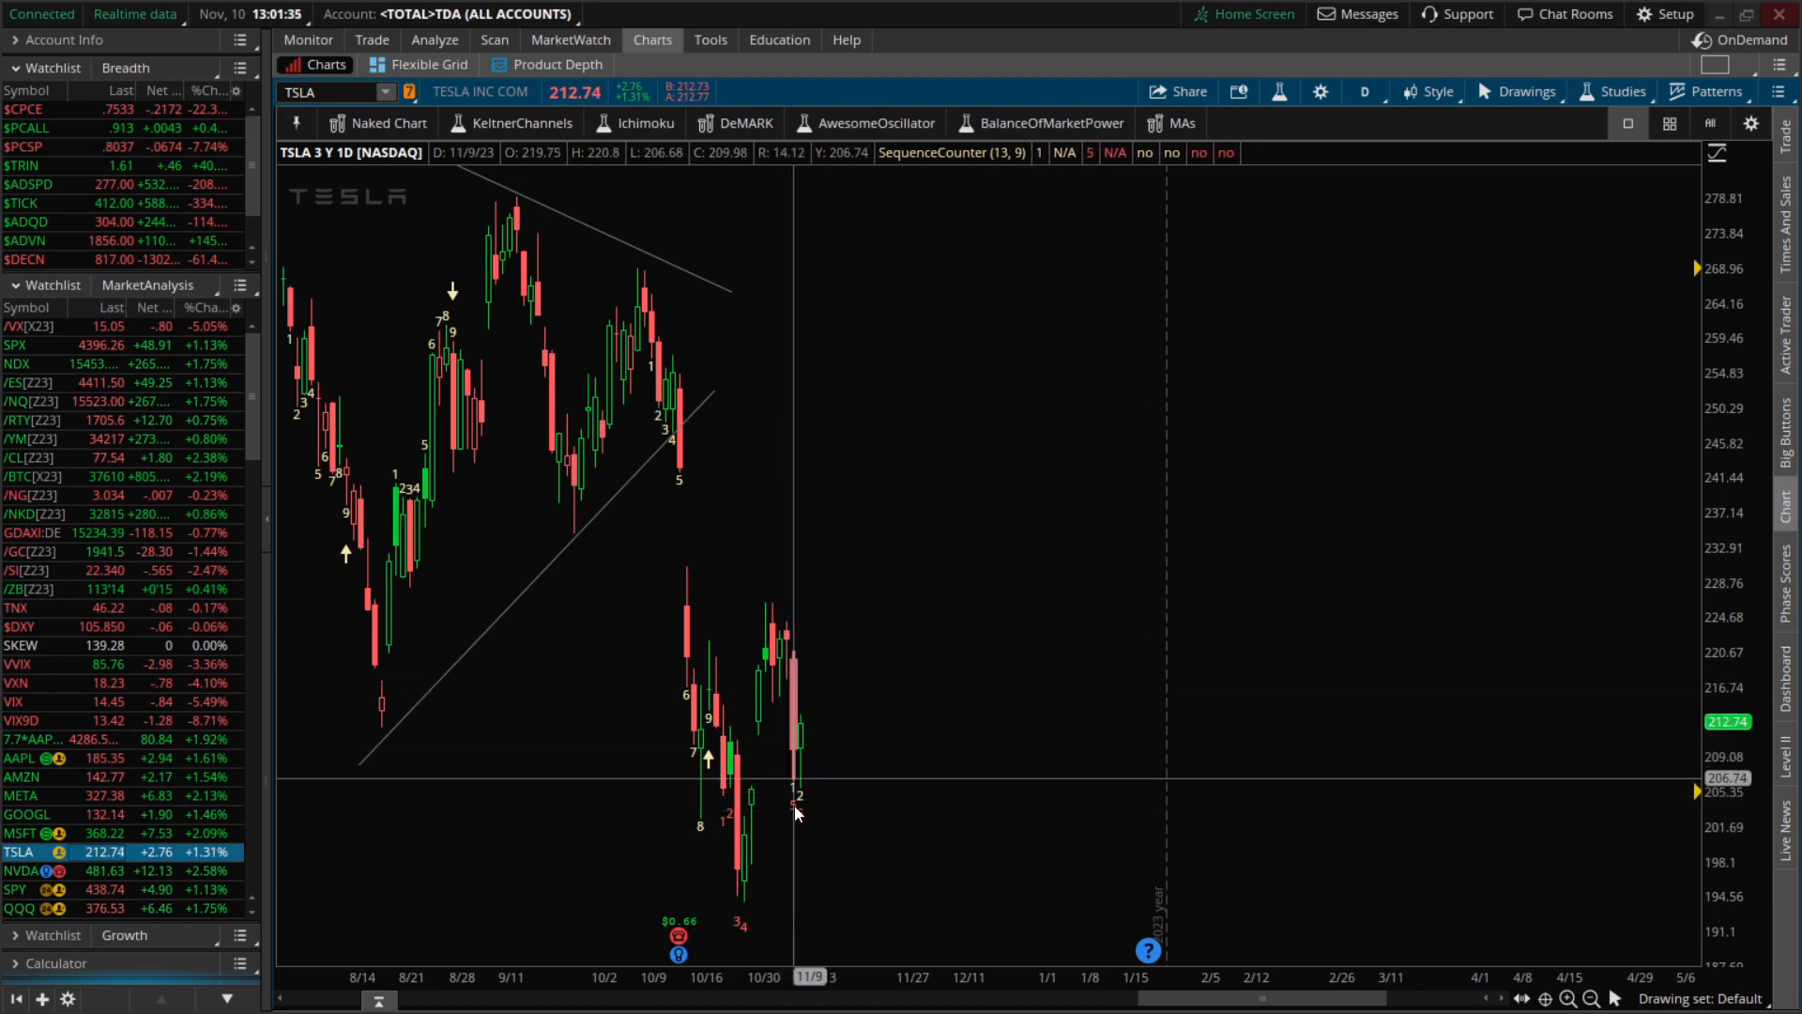
pyautogui.moveTo(767, 940)
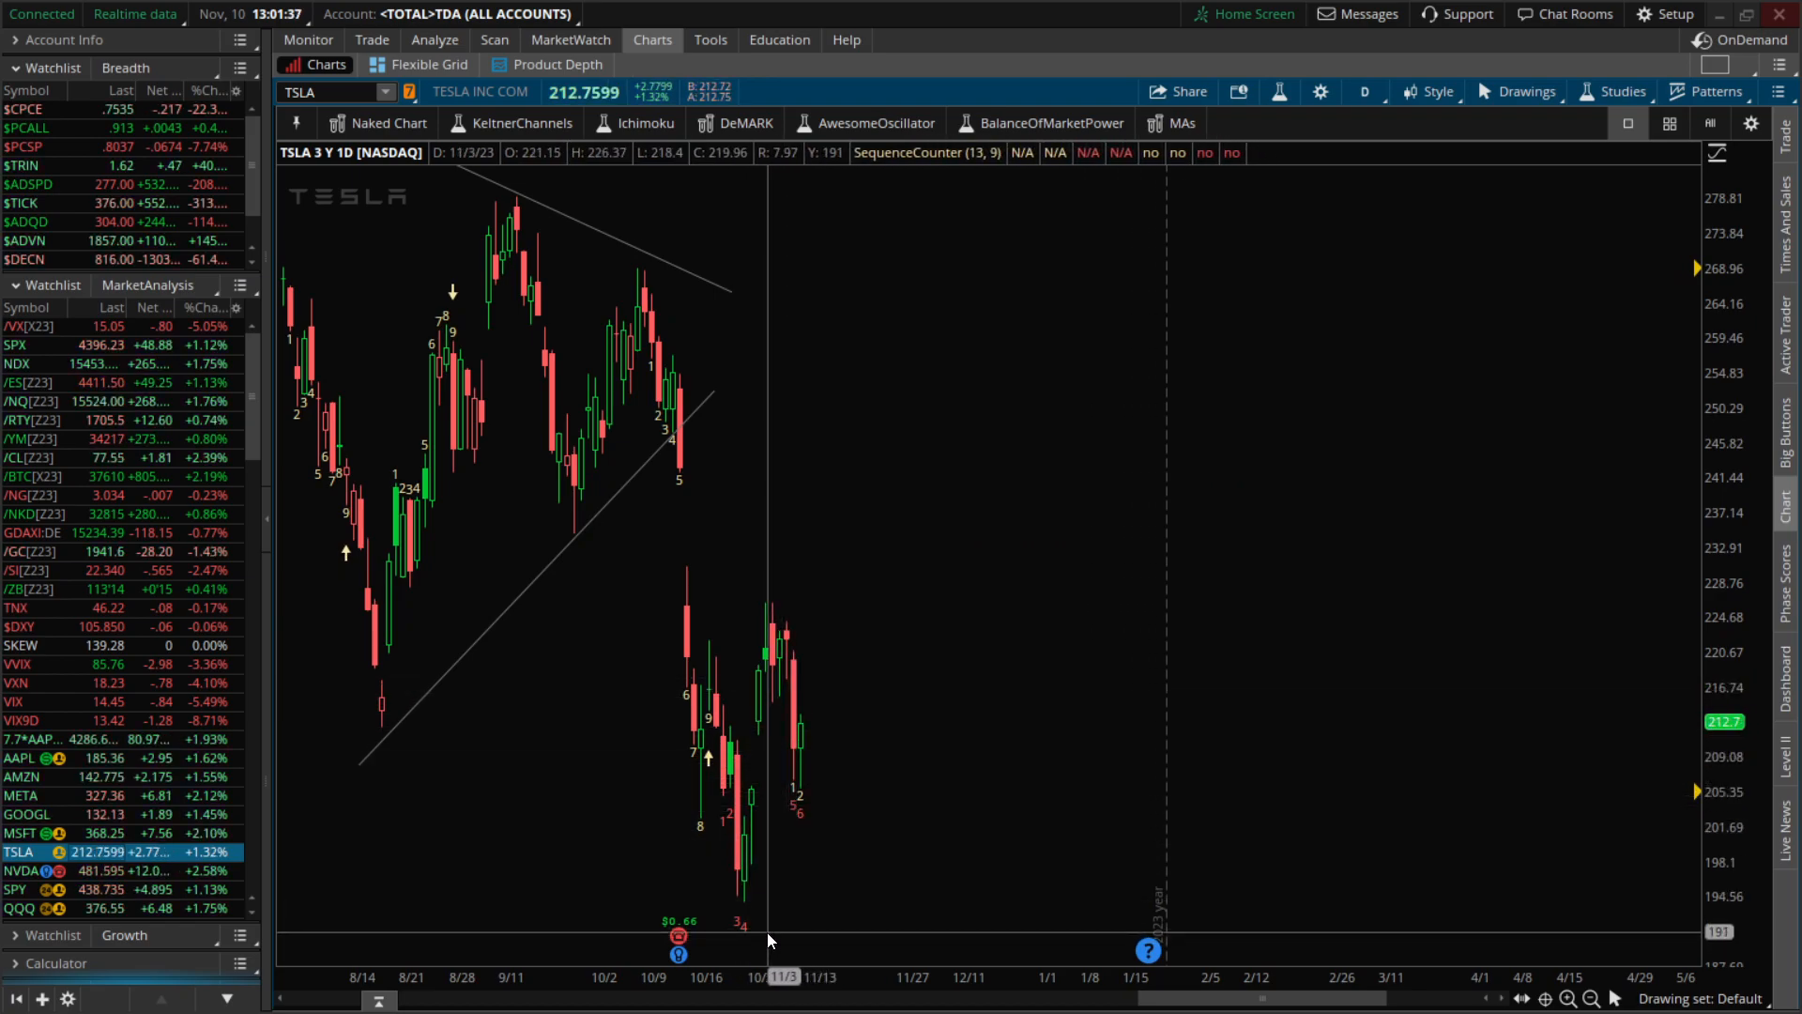
pyautogui.moveTo(826, 927)
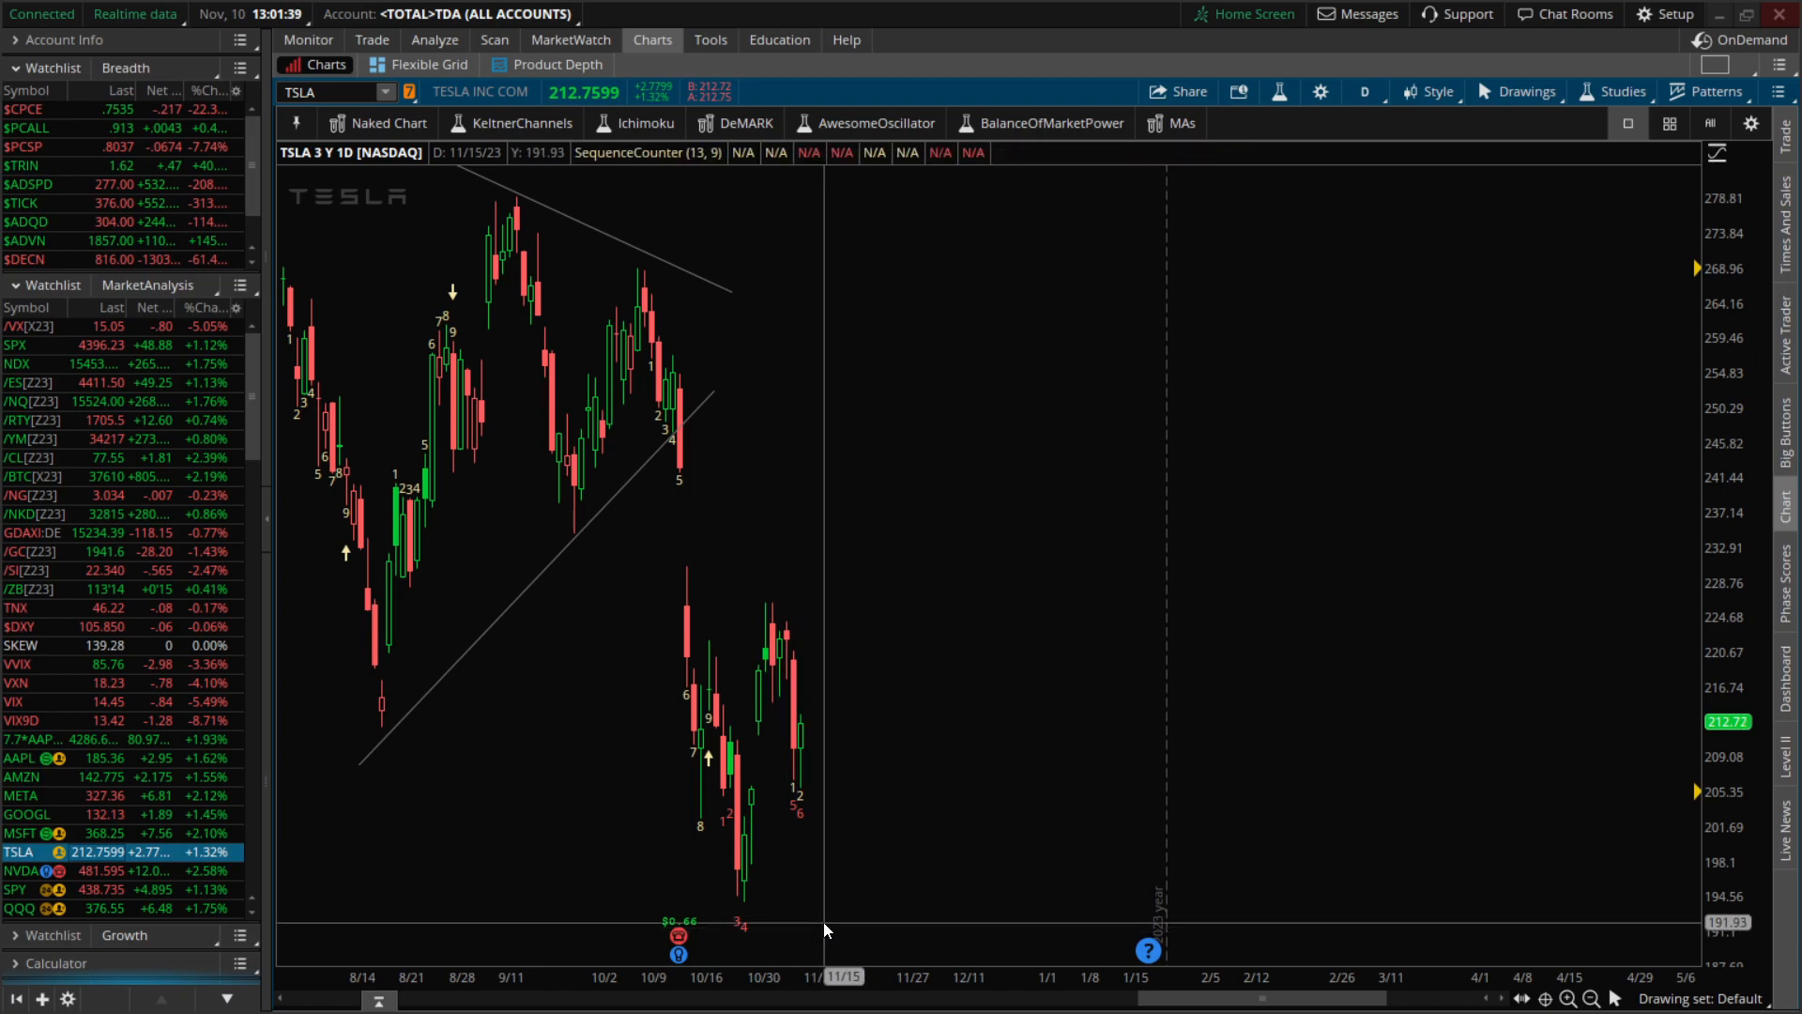
pyautogui.moveTo(574, 483)
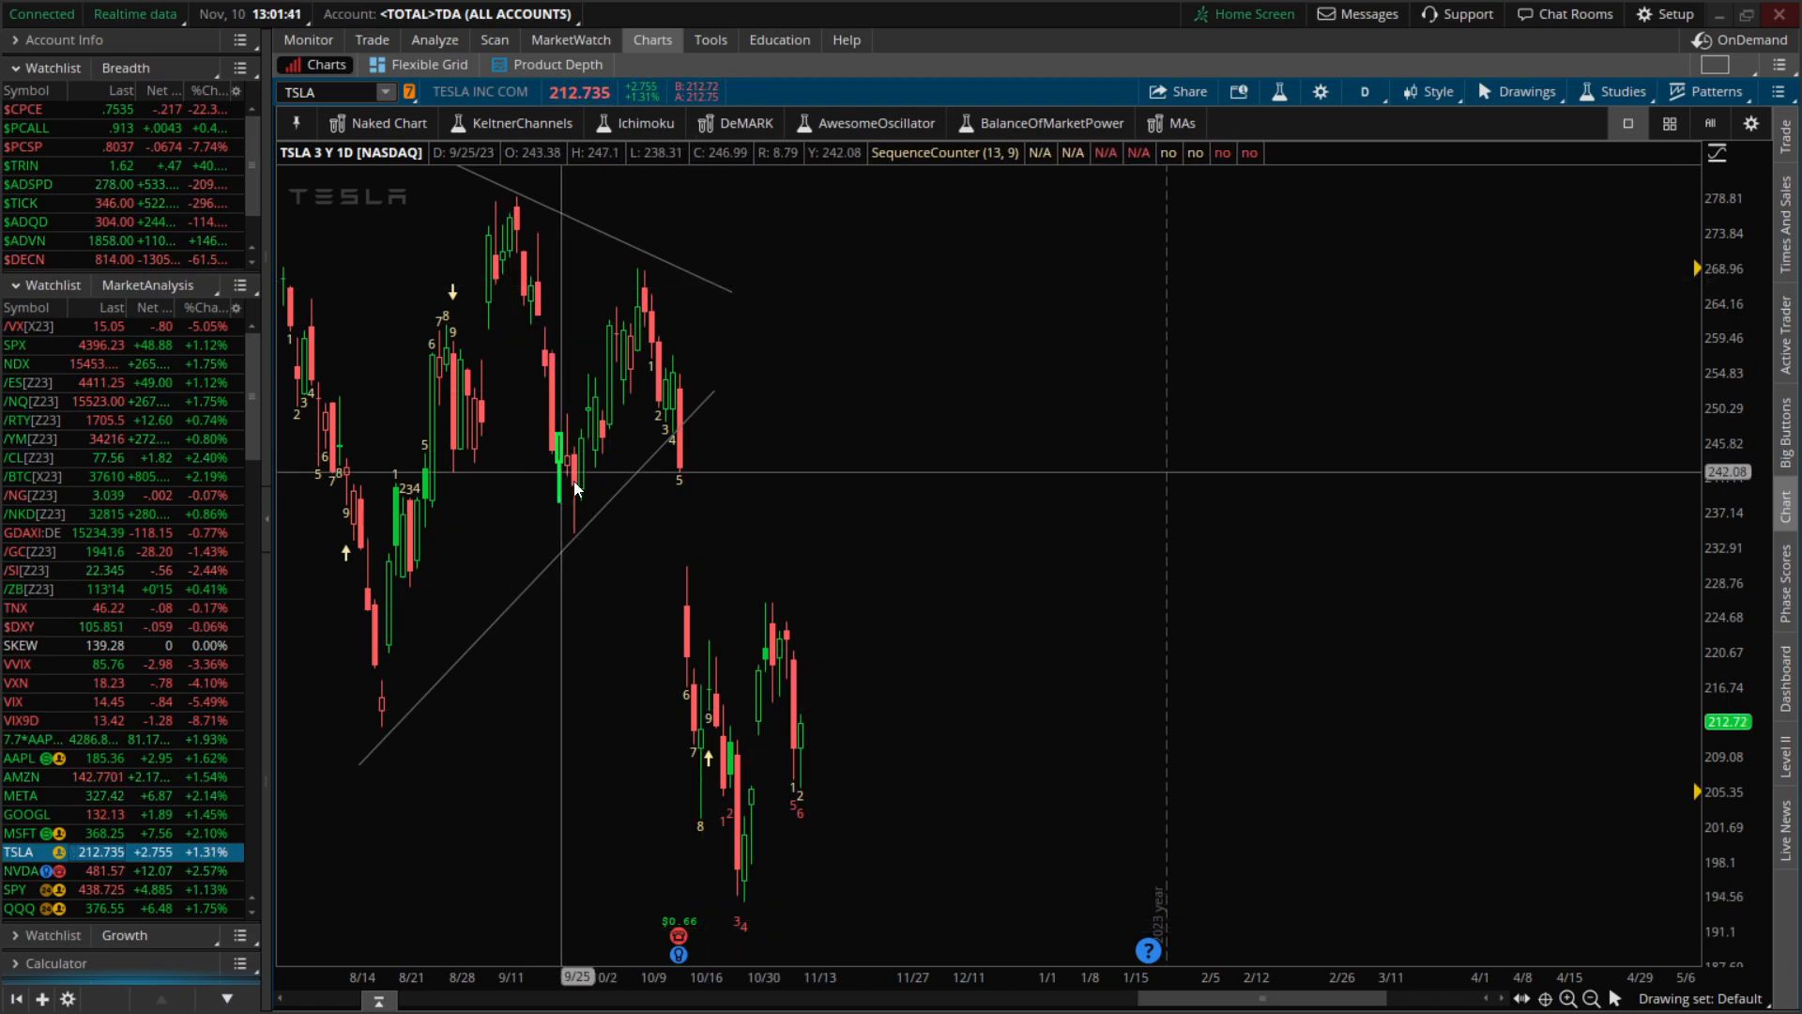
pyautogui.moveTo(868, 696)
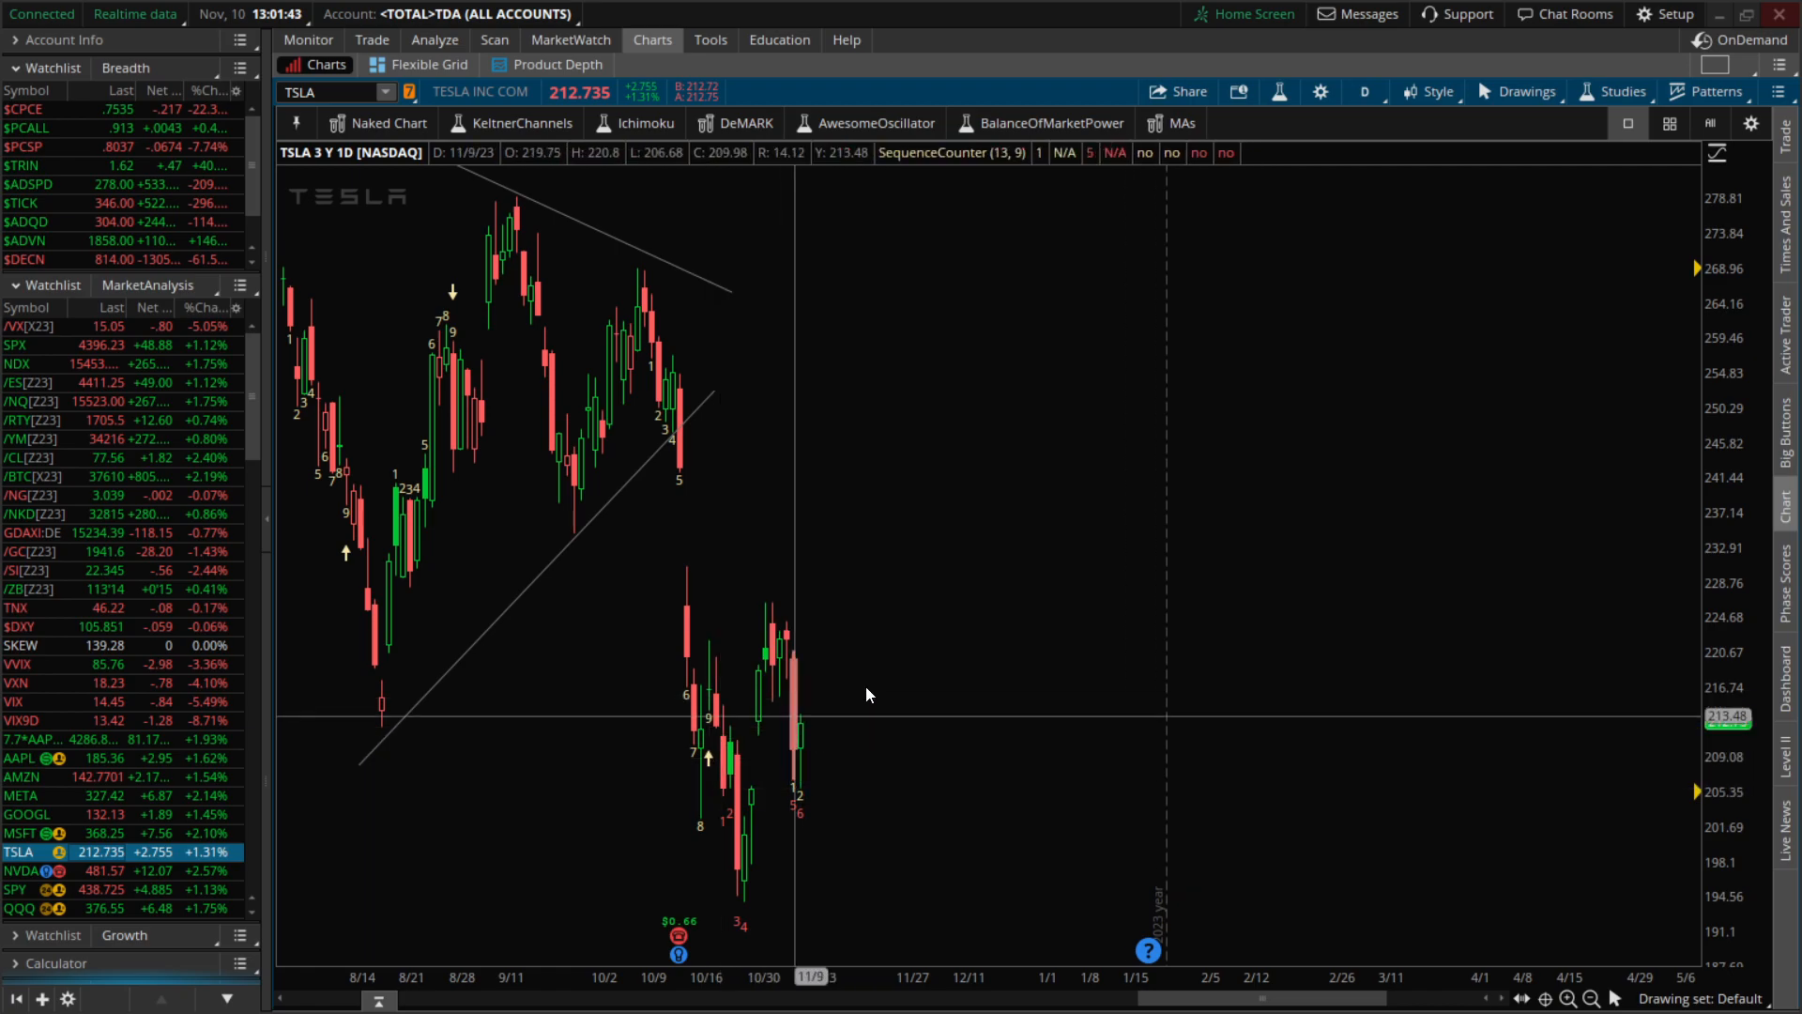
pyautogui.moveTo(808, 939)
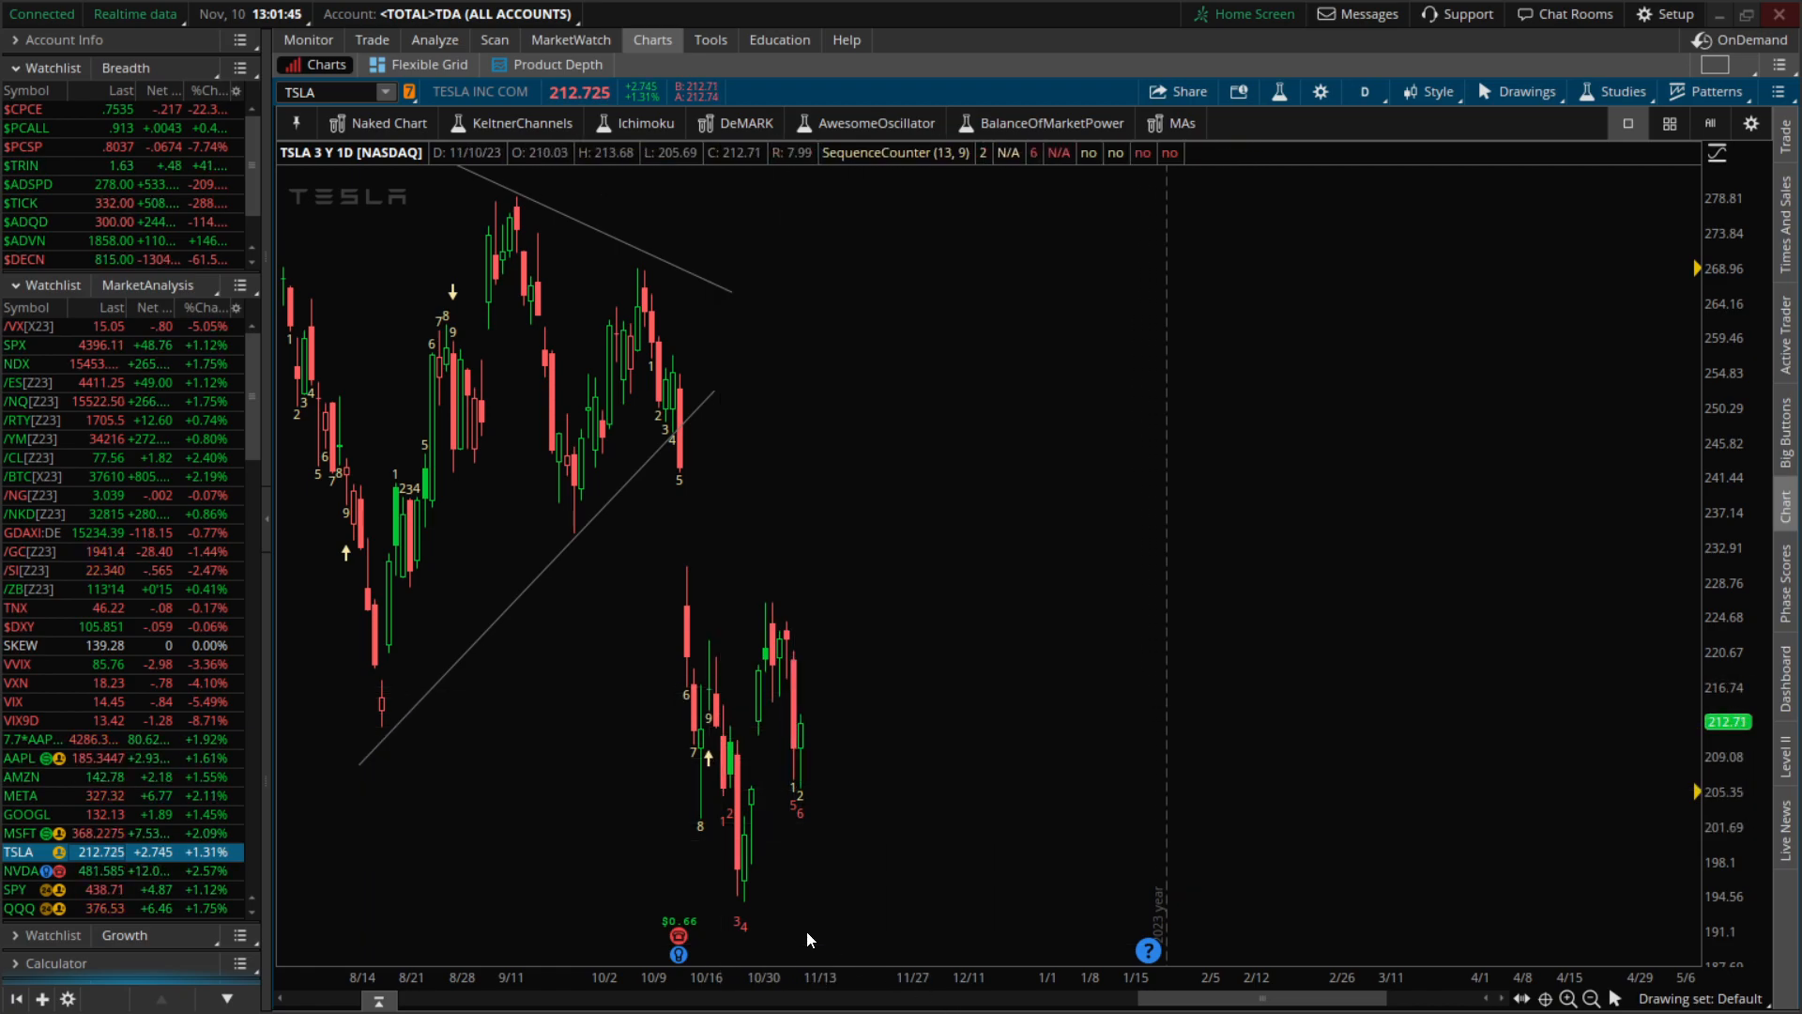
pyautogui.moveTo(537, 927)
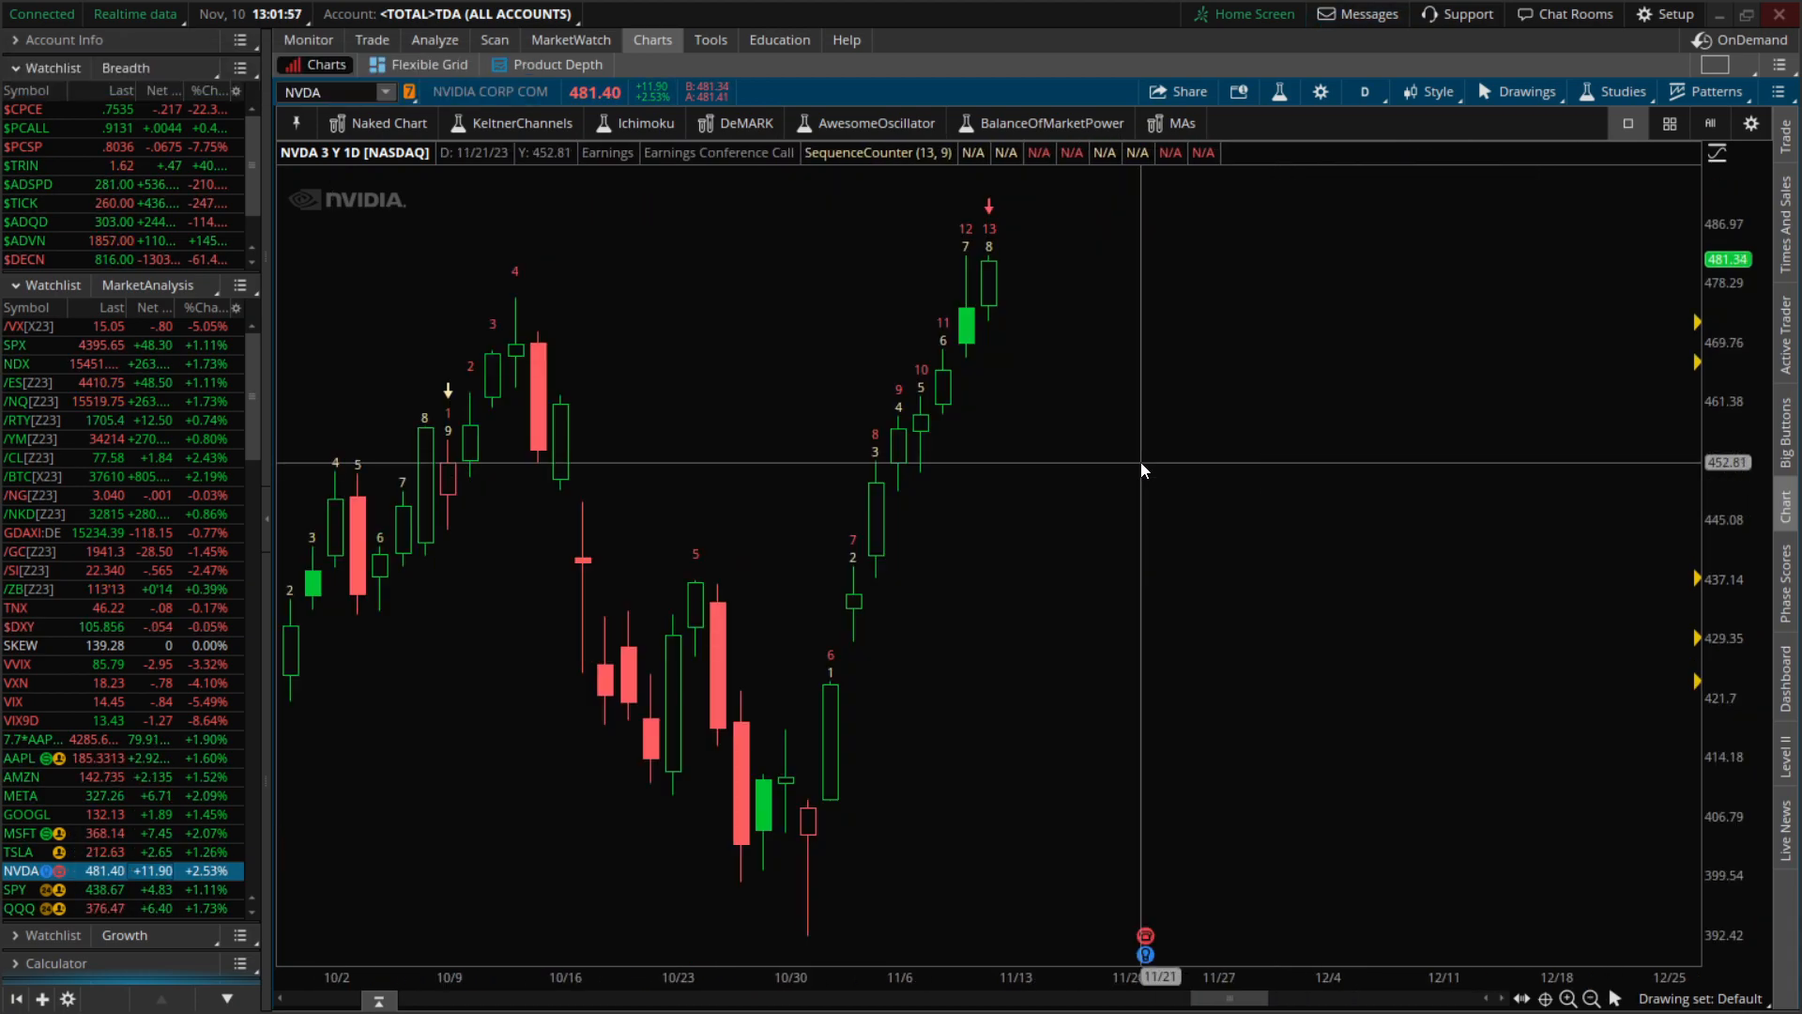
pyautogui.moveTo(991, 273)
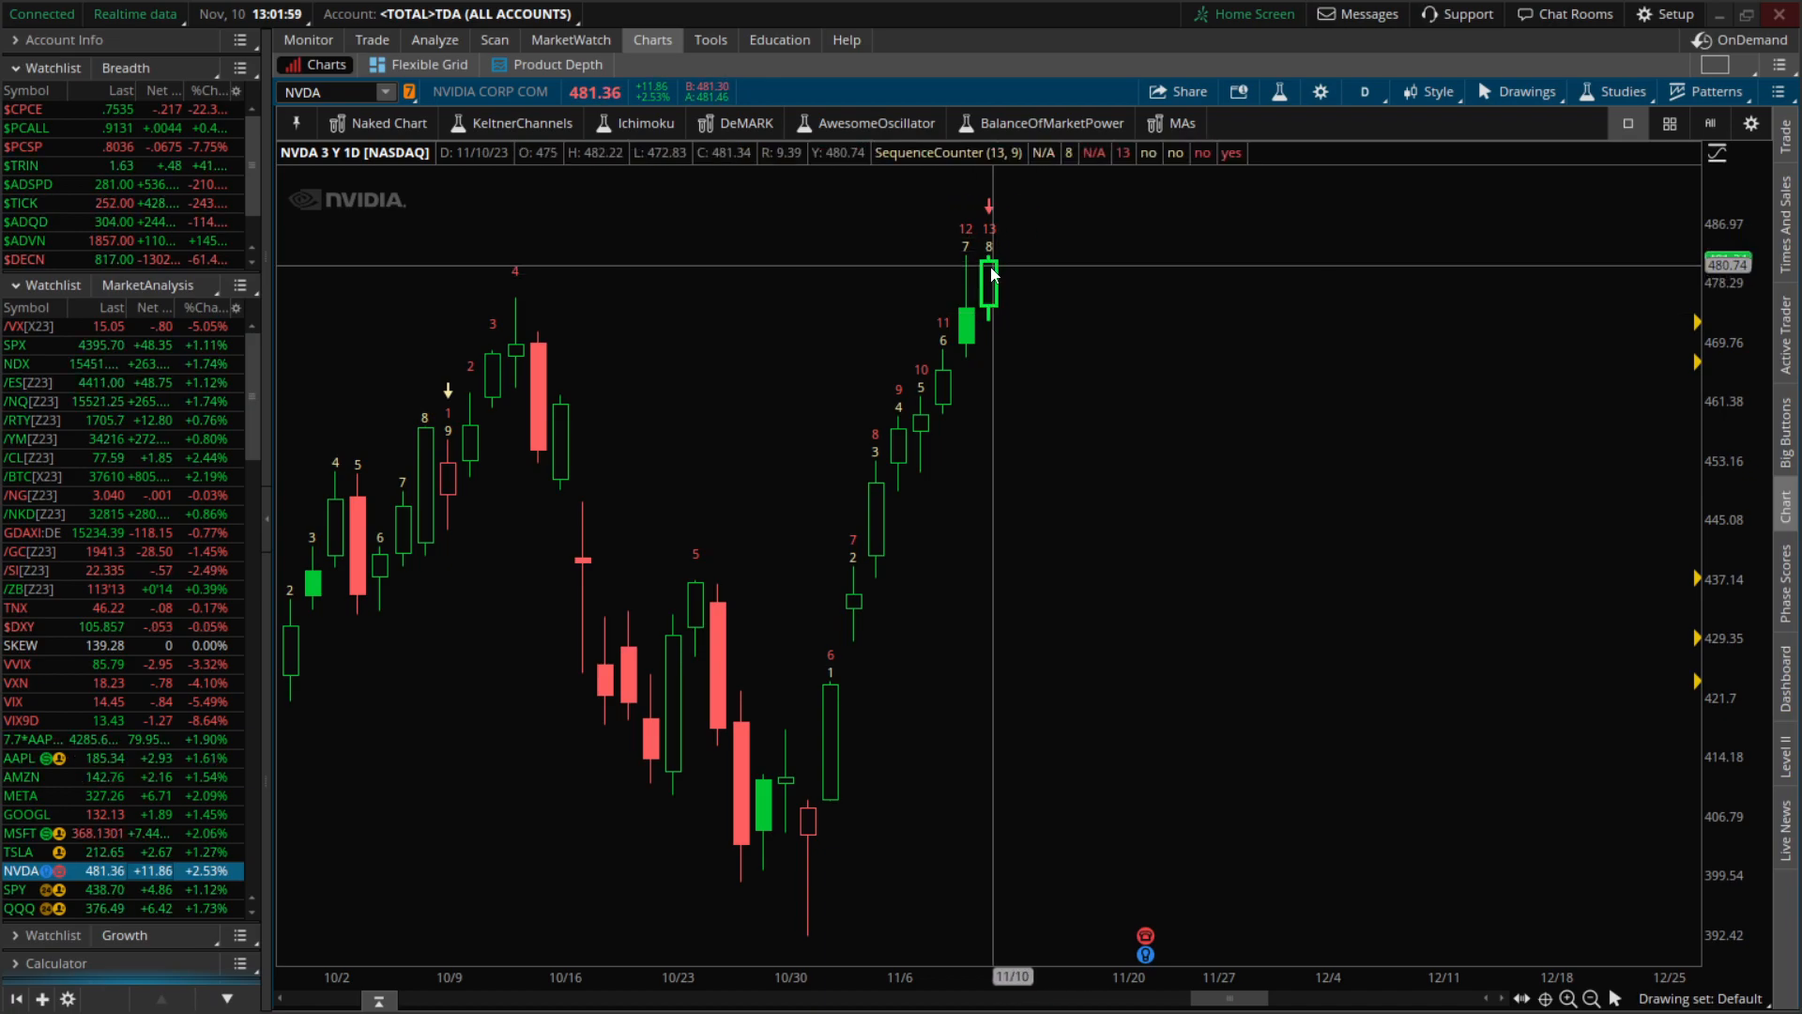
pyautogui.moveTo(1012, 283)
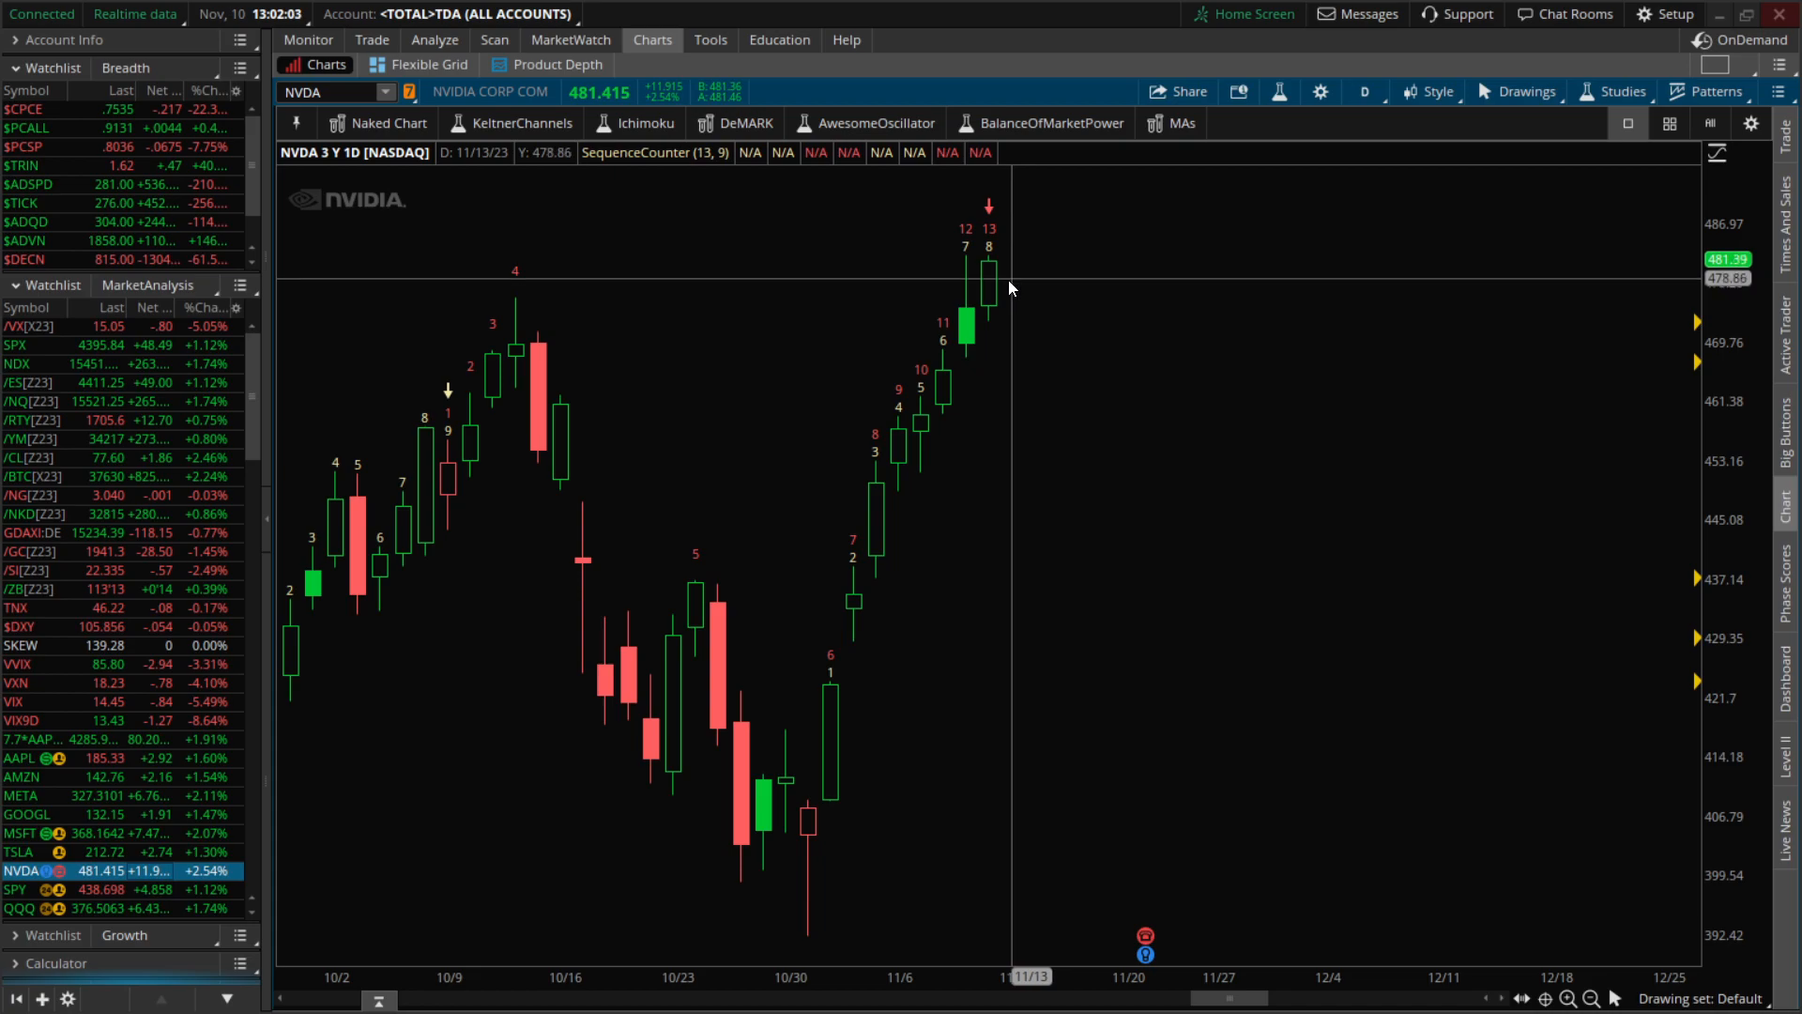
pyautogui.moveTo(994, 393)
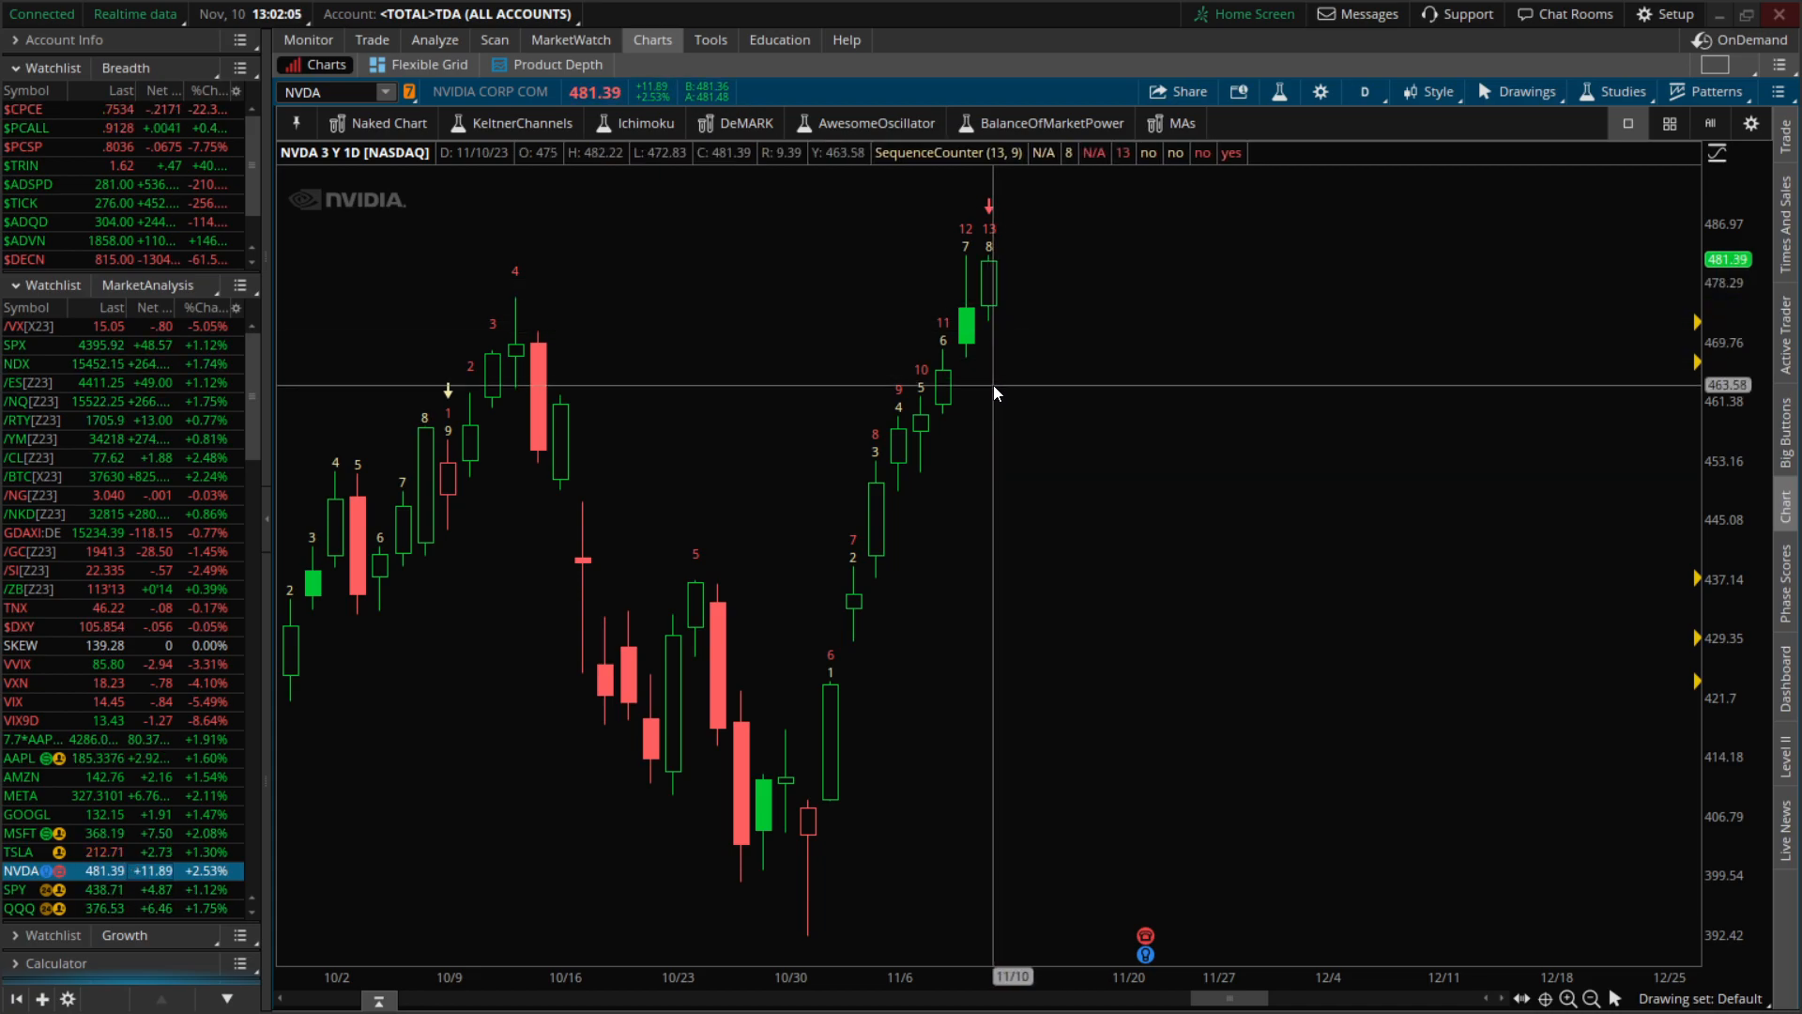
pyautogui.moveTo(1003, 407)
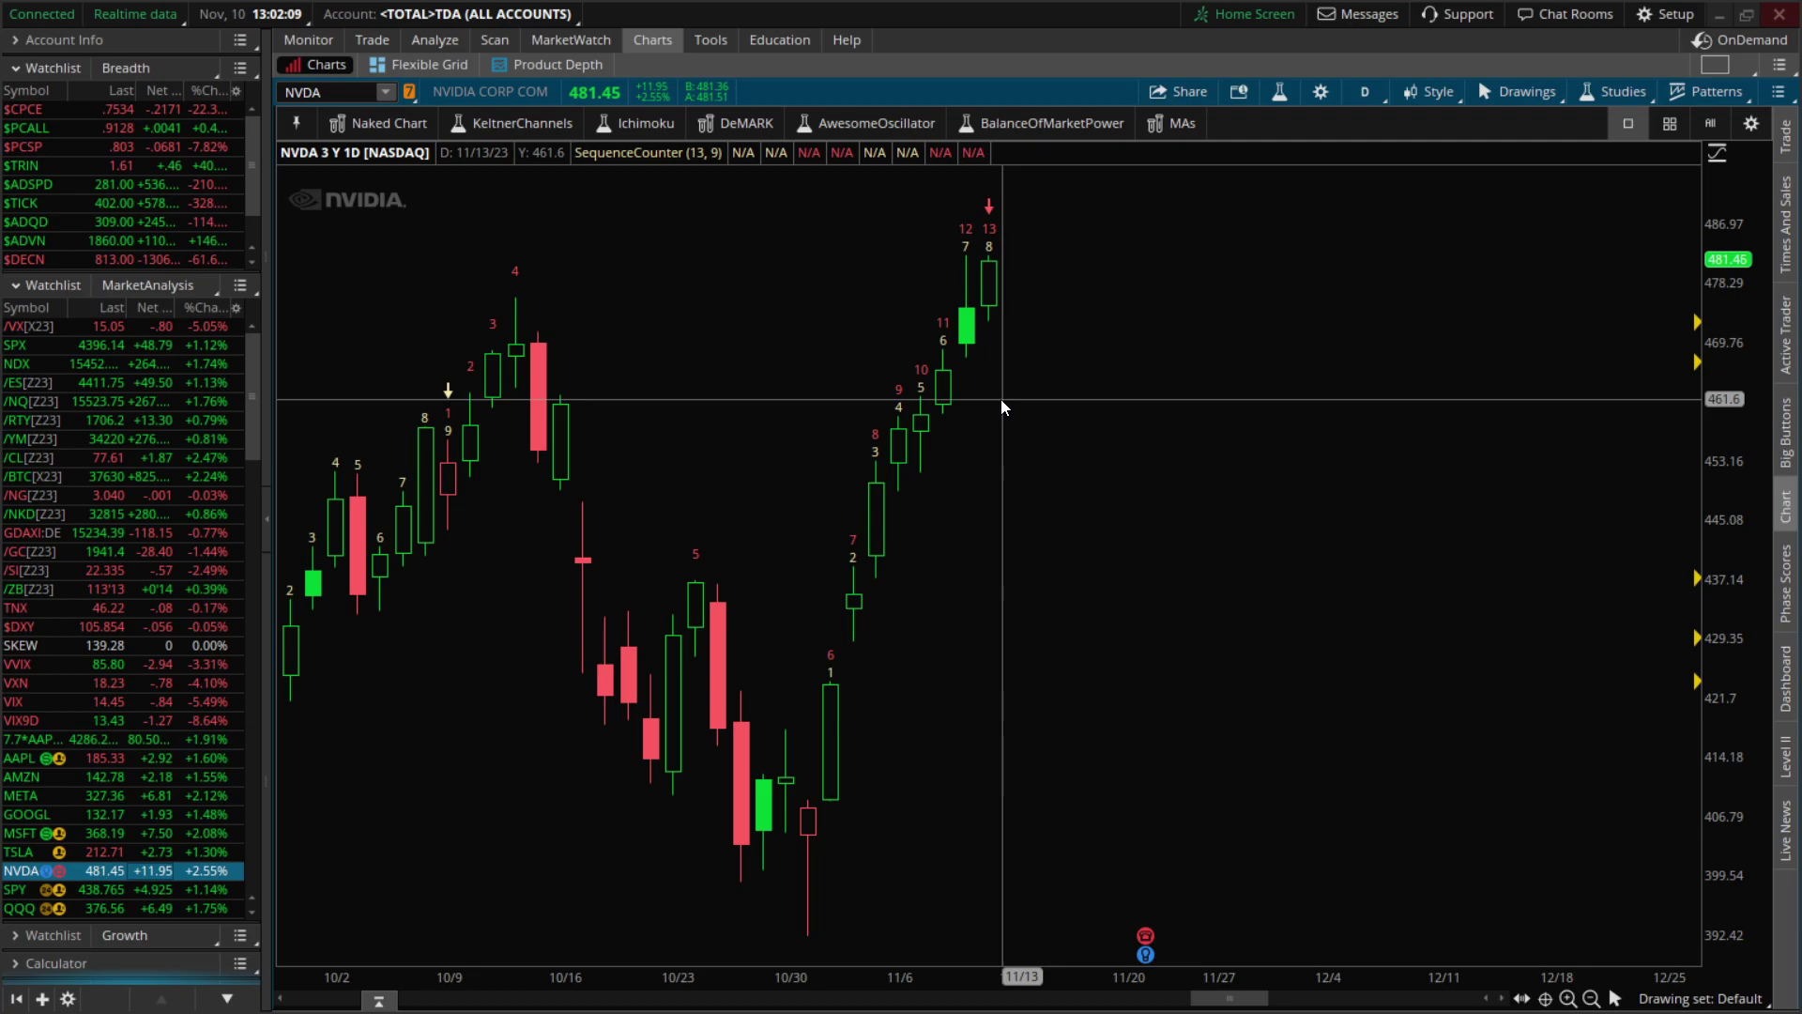
pyautogui.moveTo(973, 434)
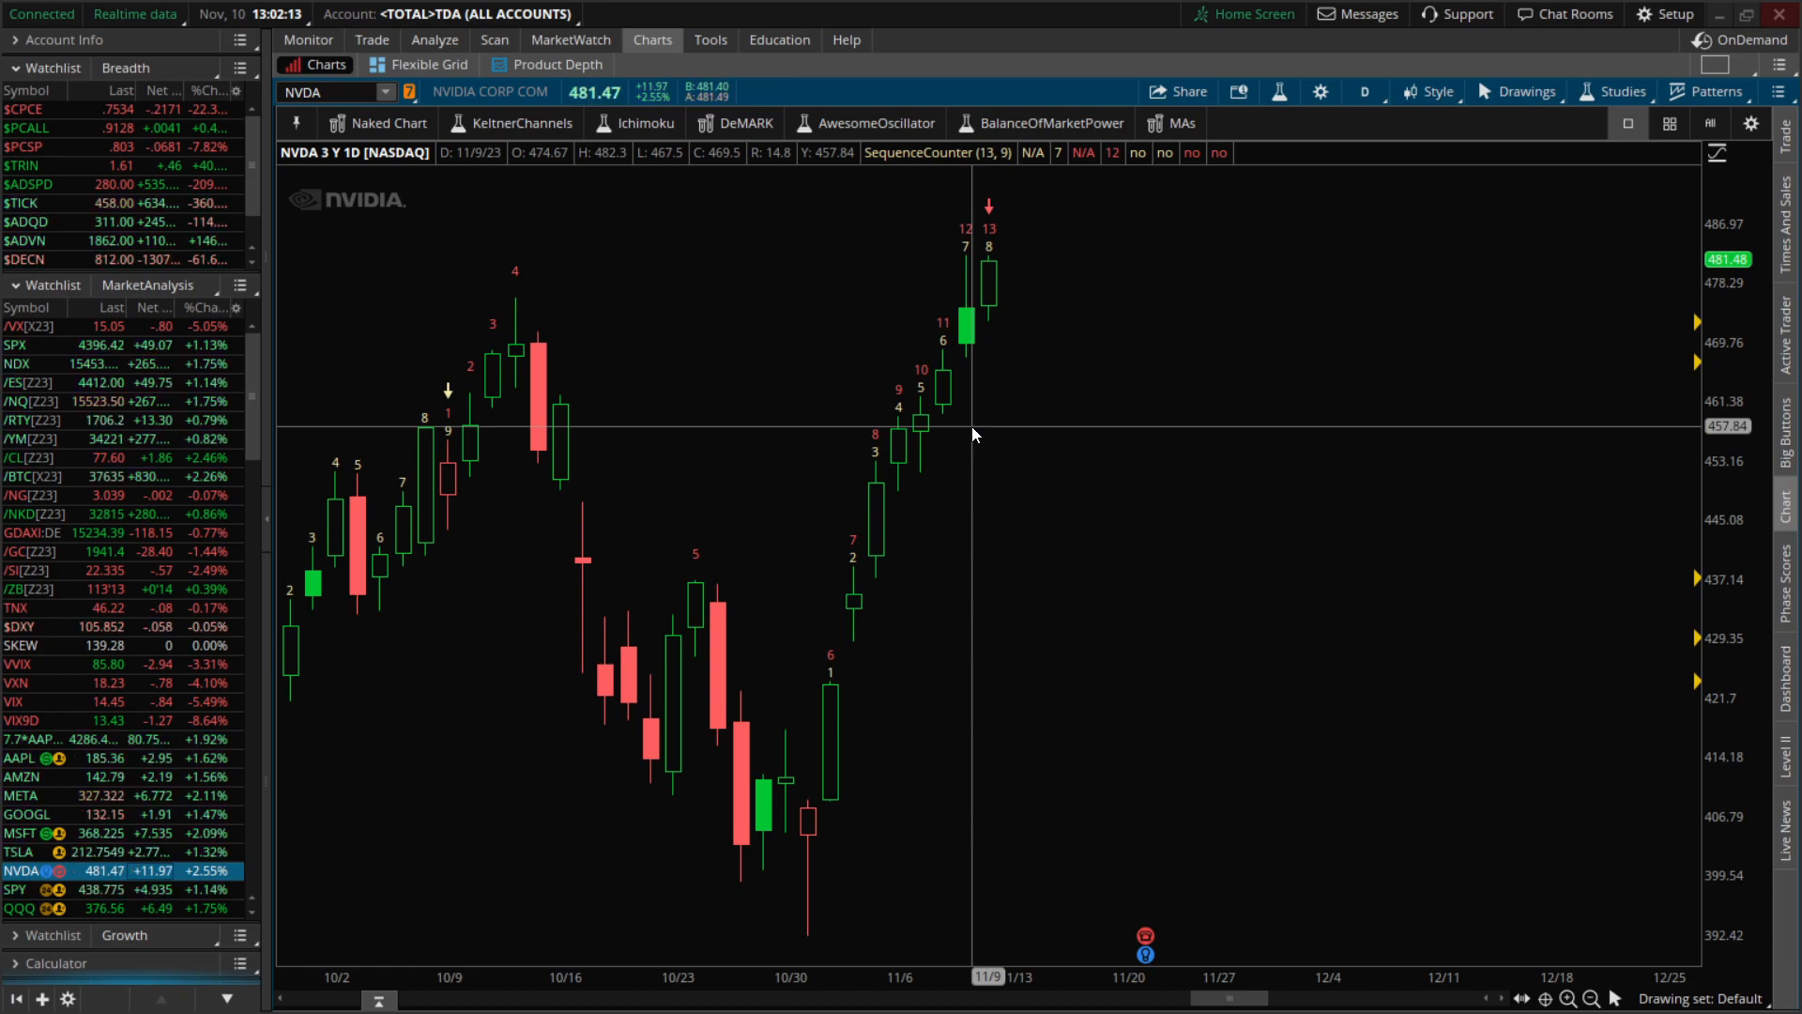
pyautogui.moveTo(547, 379)
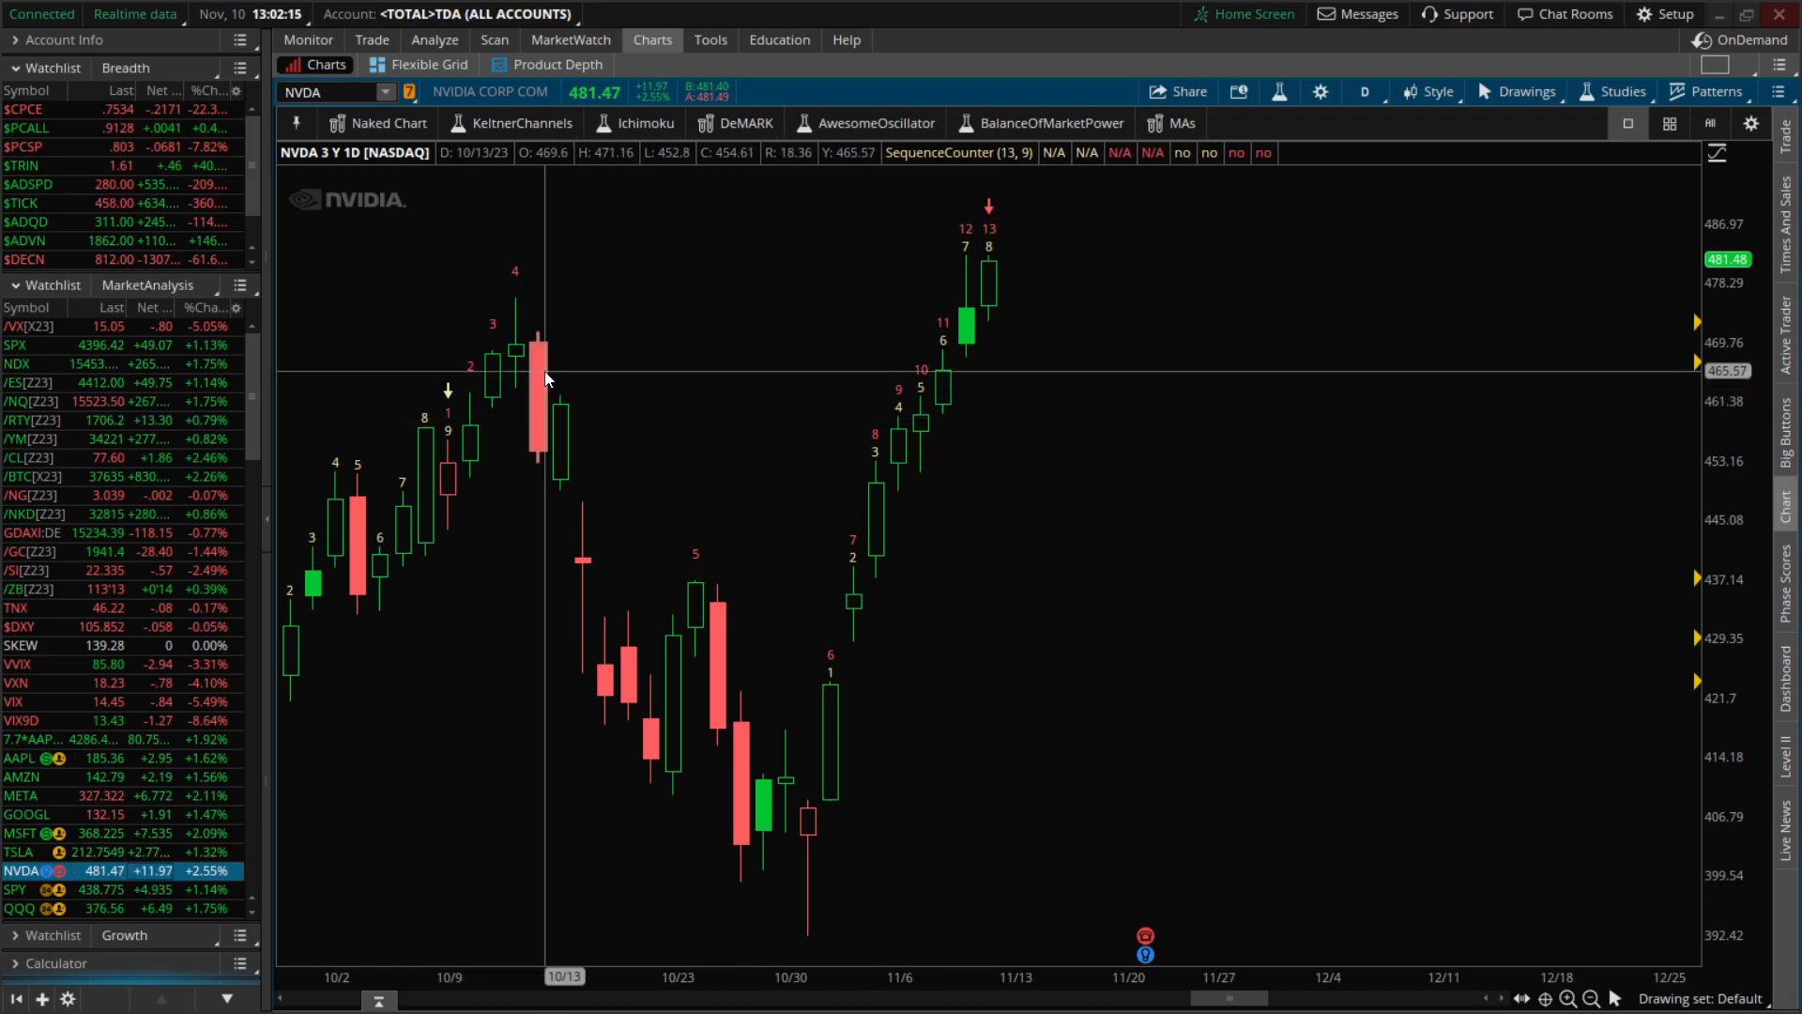
pyautogui.moveTo(546, 481)
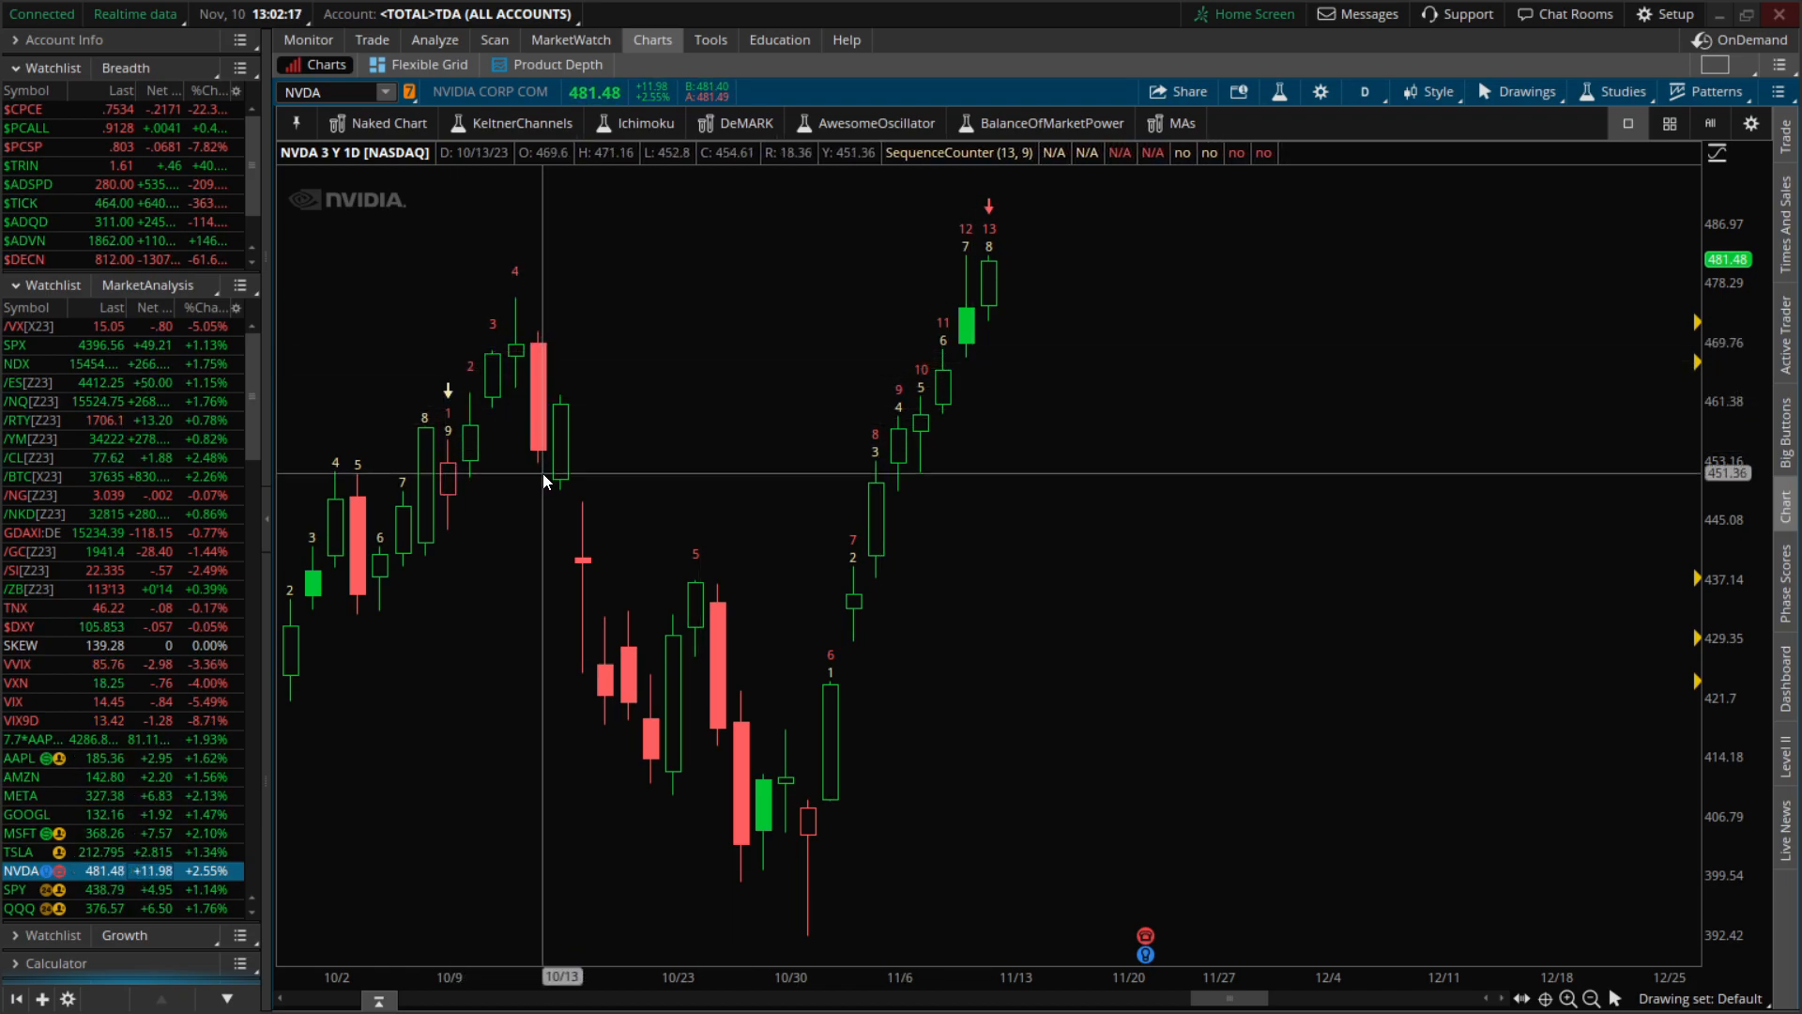
pyautogui.moveTo(676, 707)
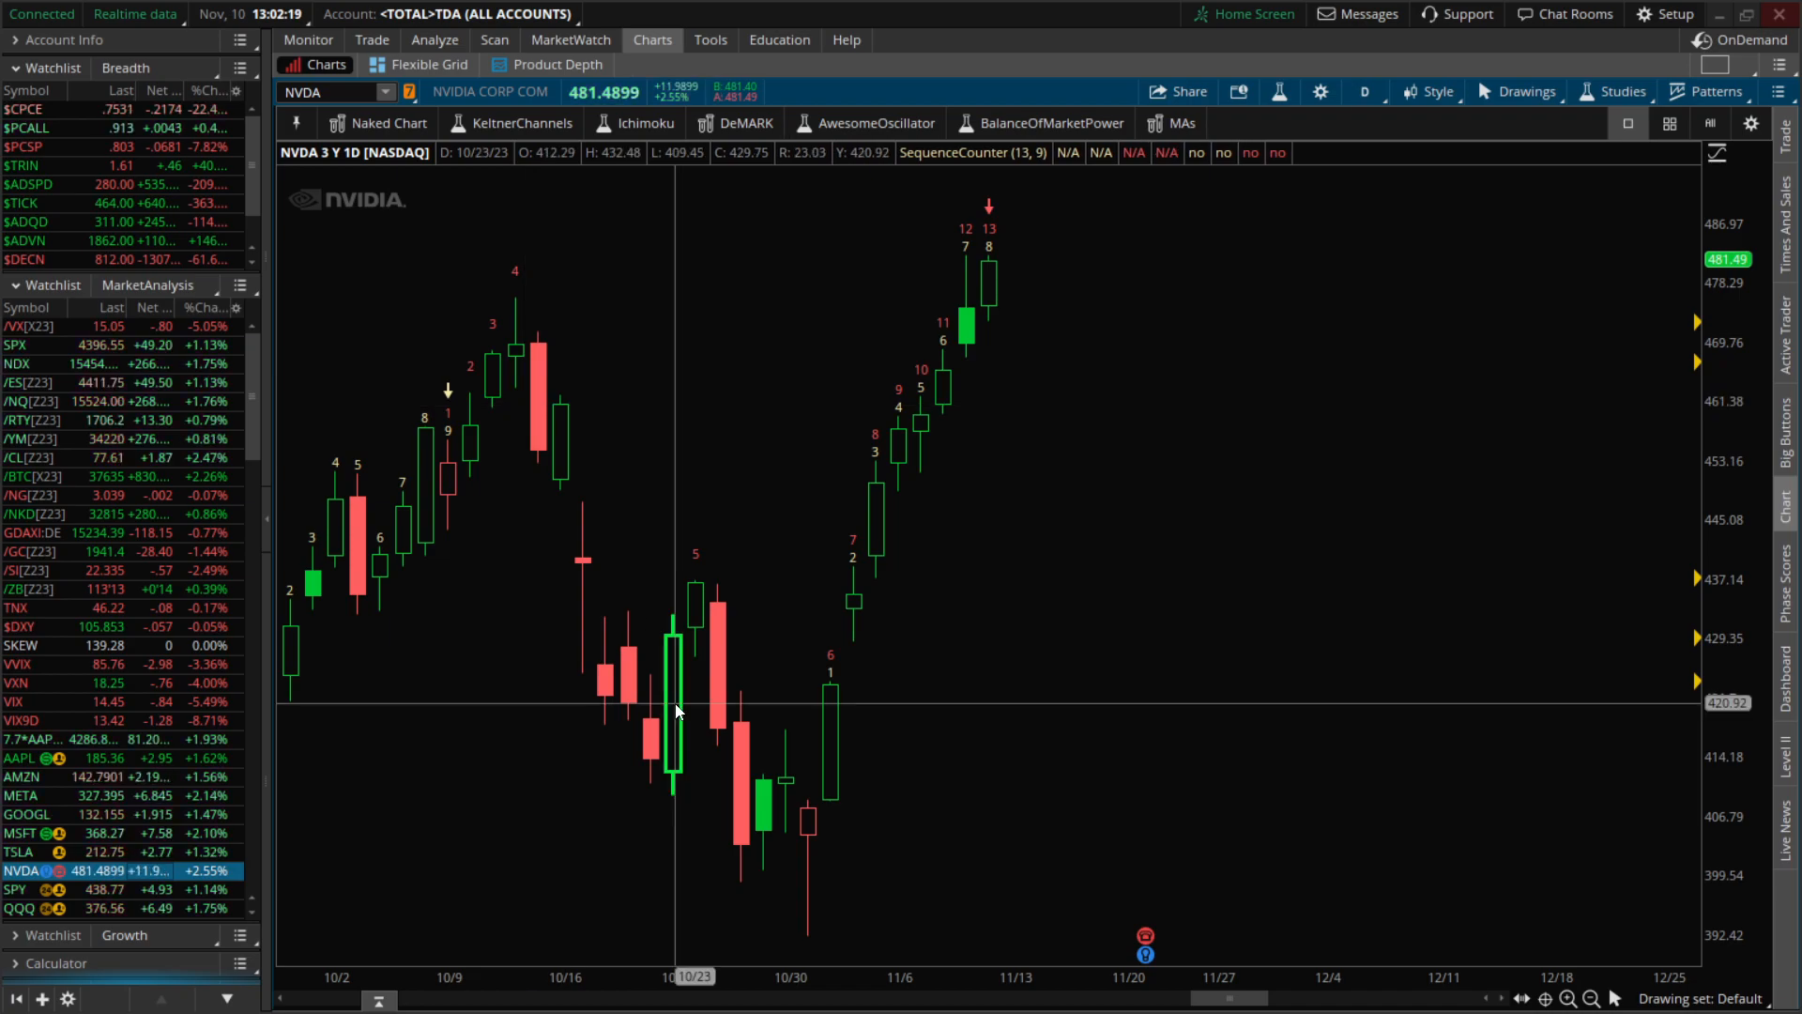
pyautogui.moveTo(673, 690)
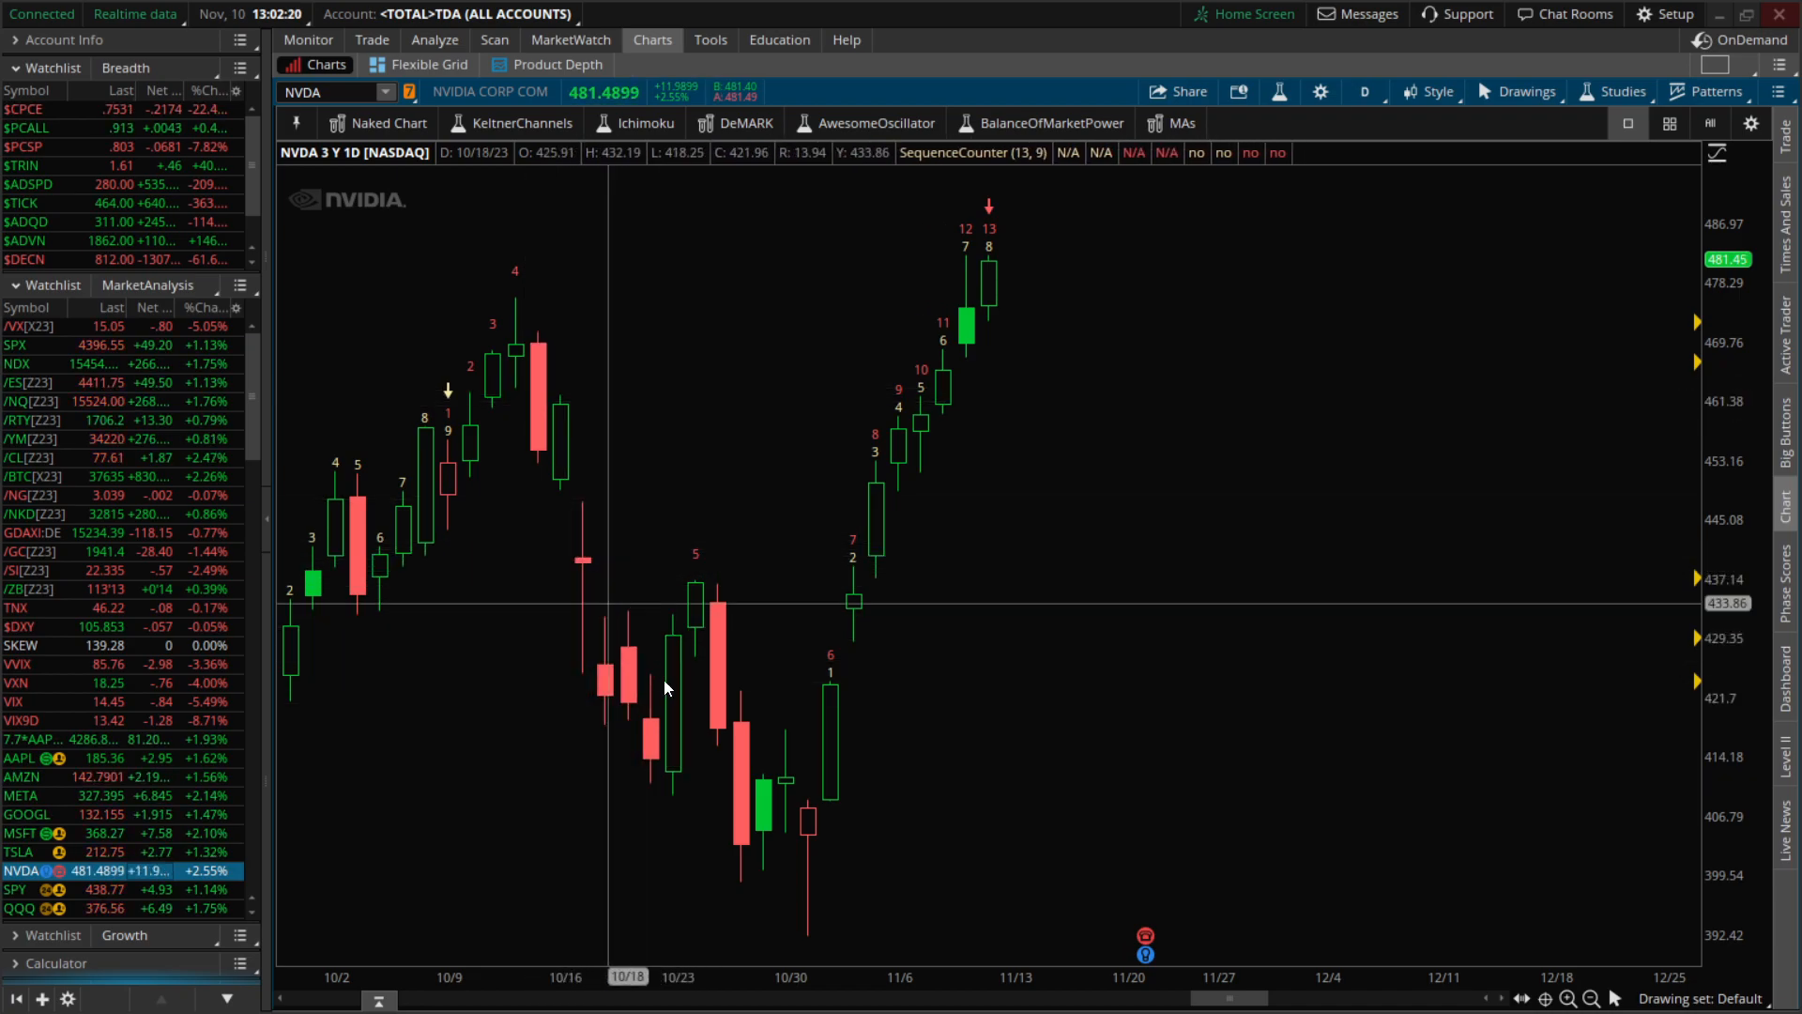
pyautogui.moveTo(820, 757)
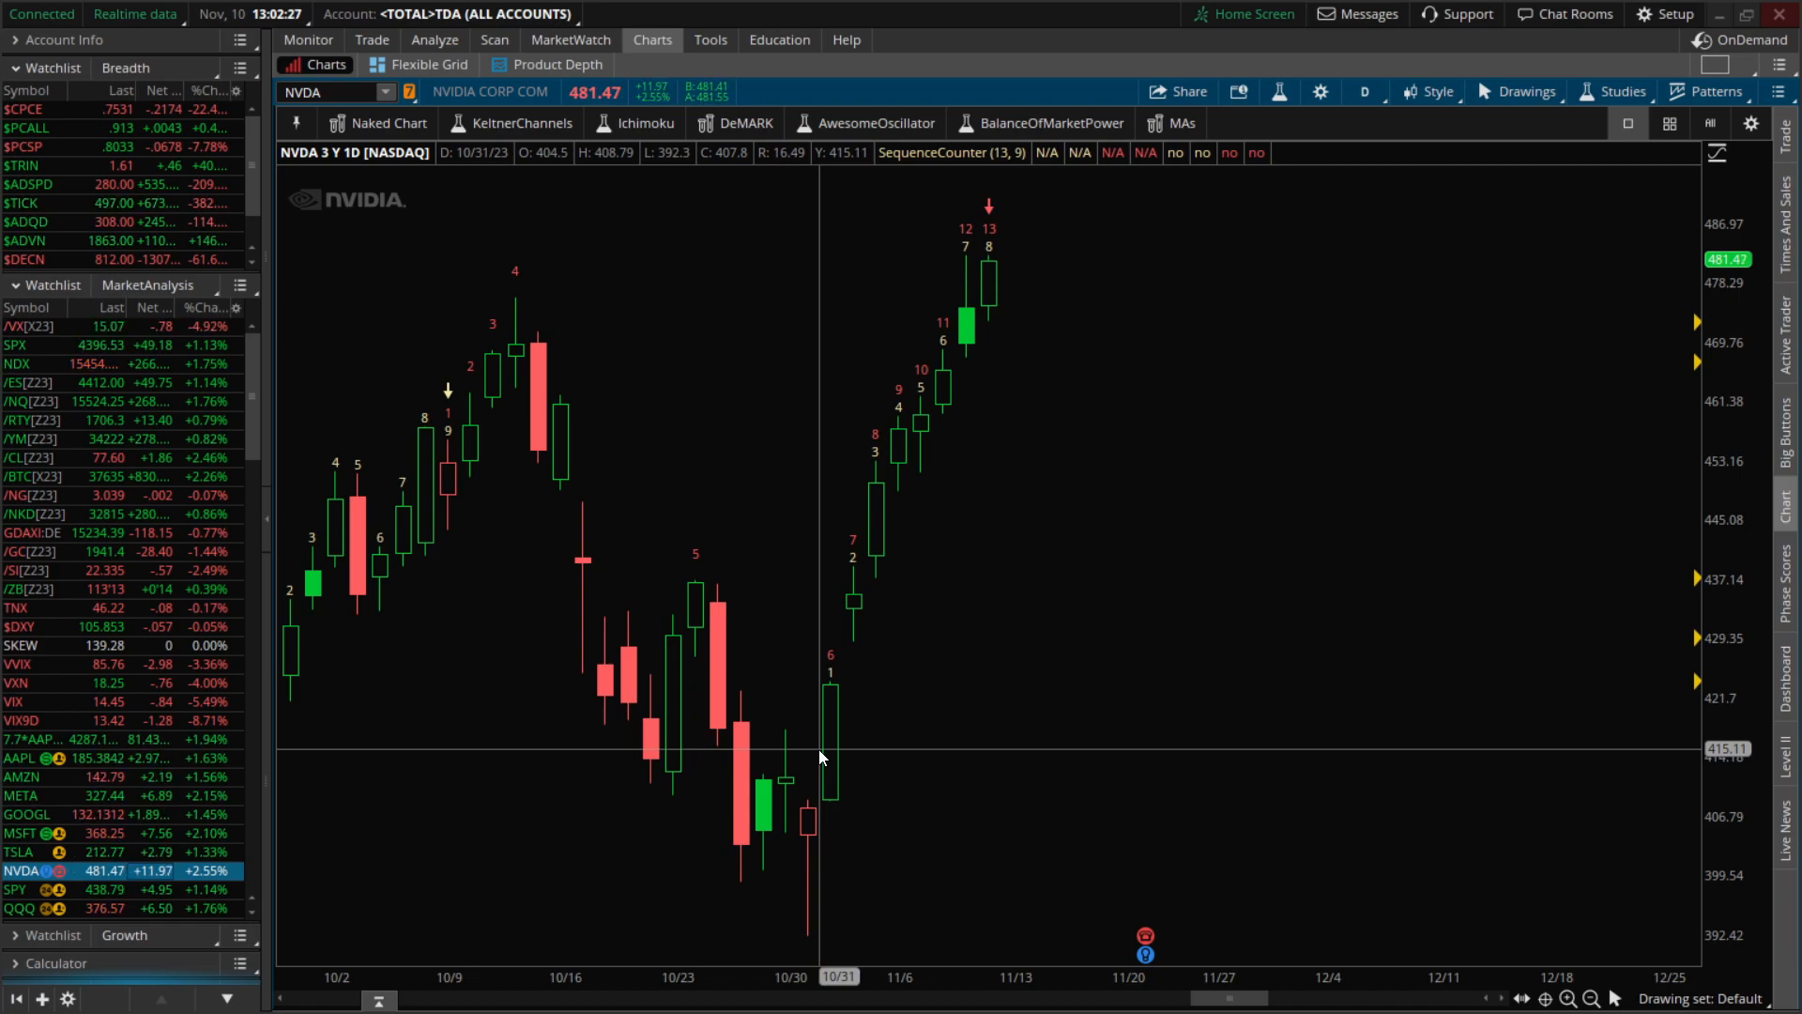
pyautogui.moveTo(787, 799)
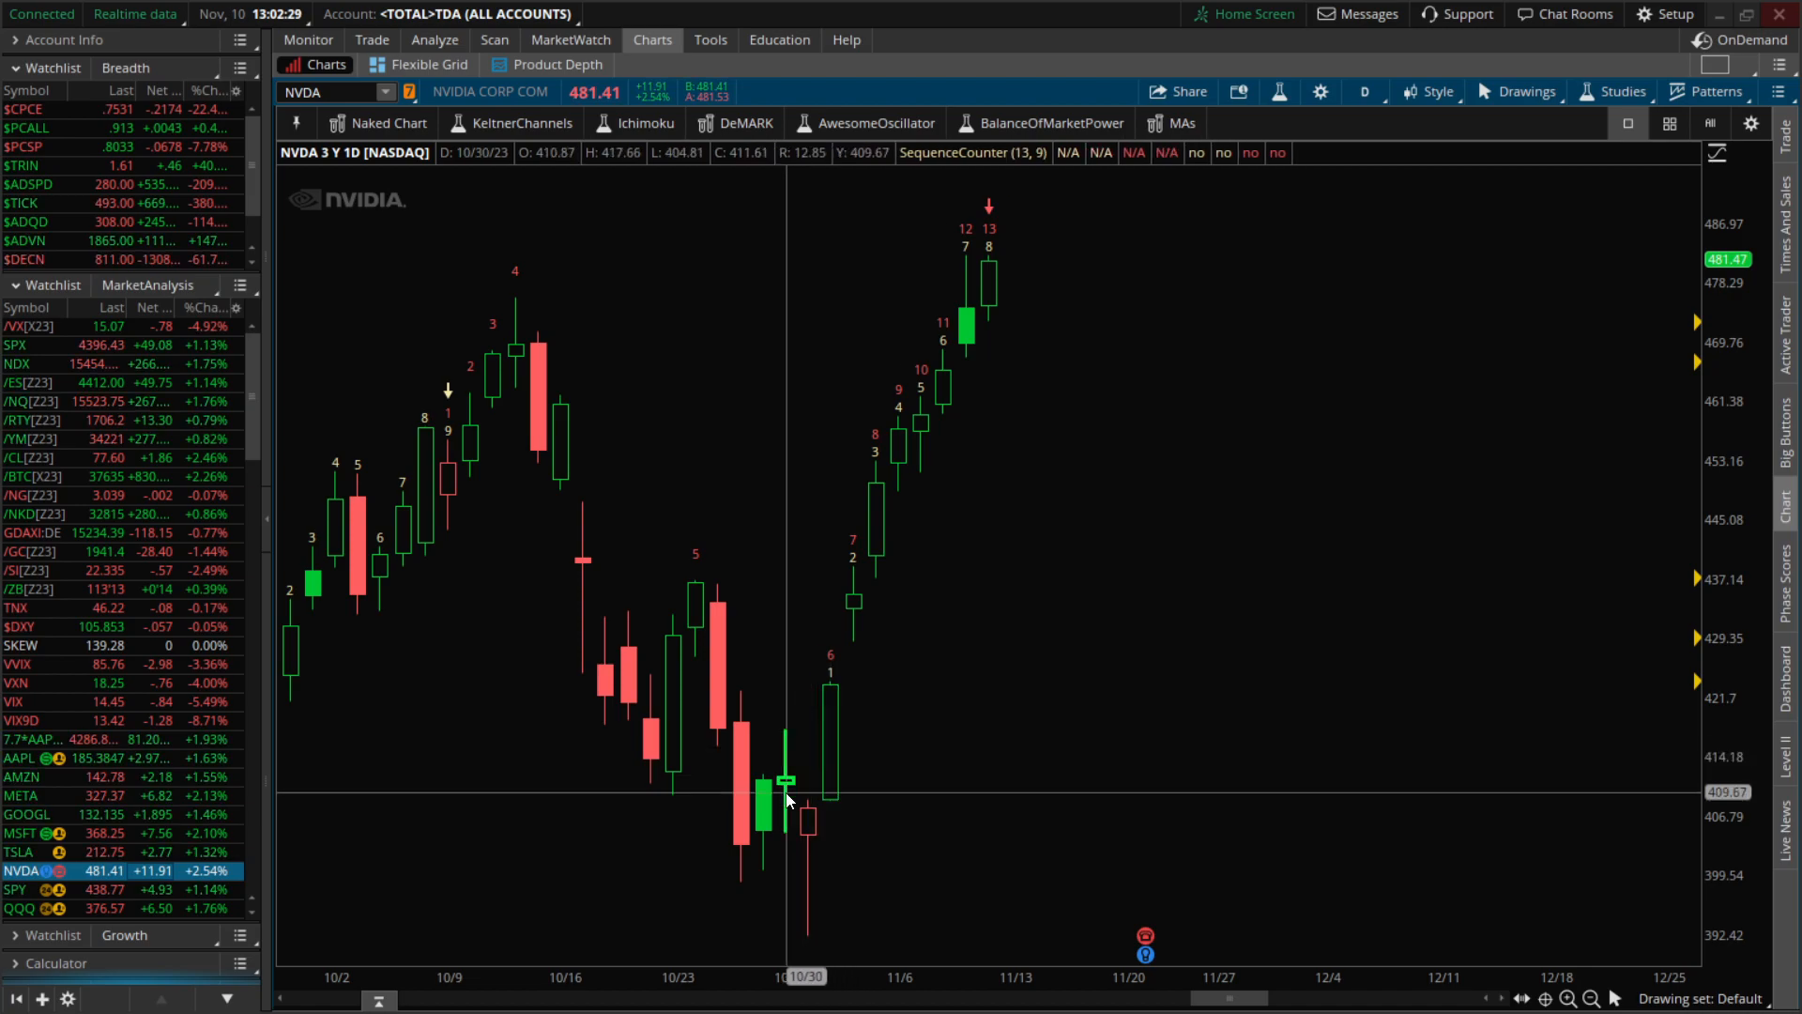
pyautogui.moveTo(785, 851)
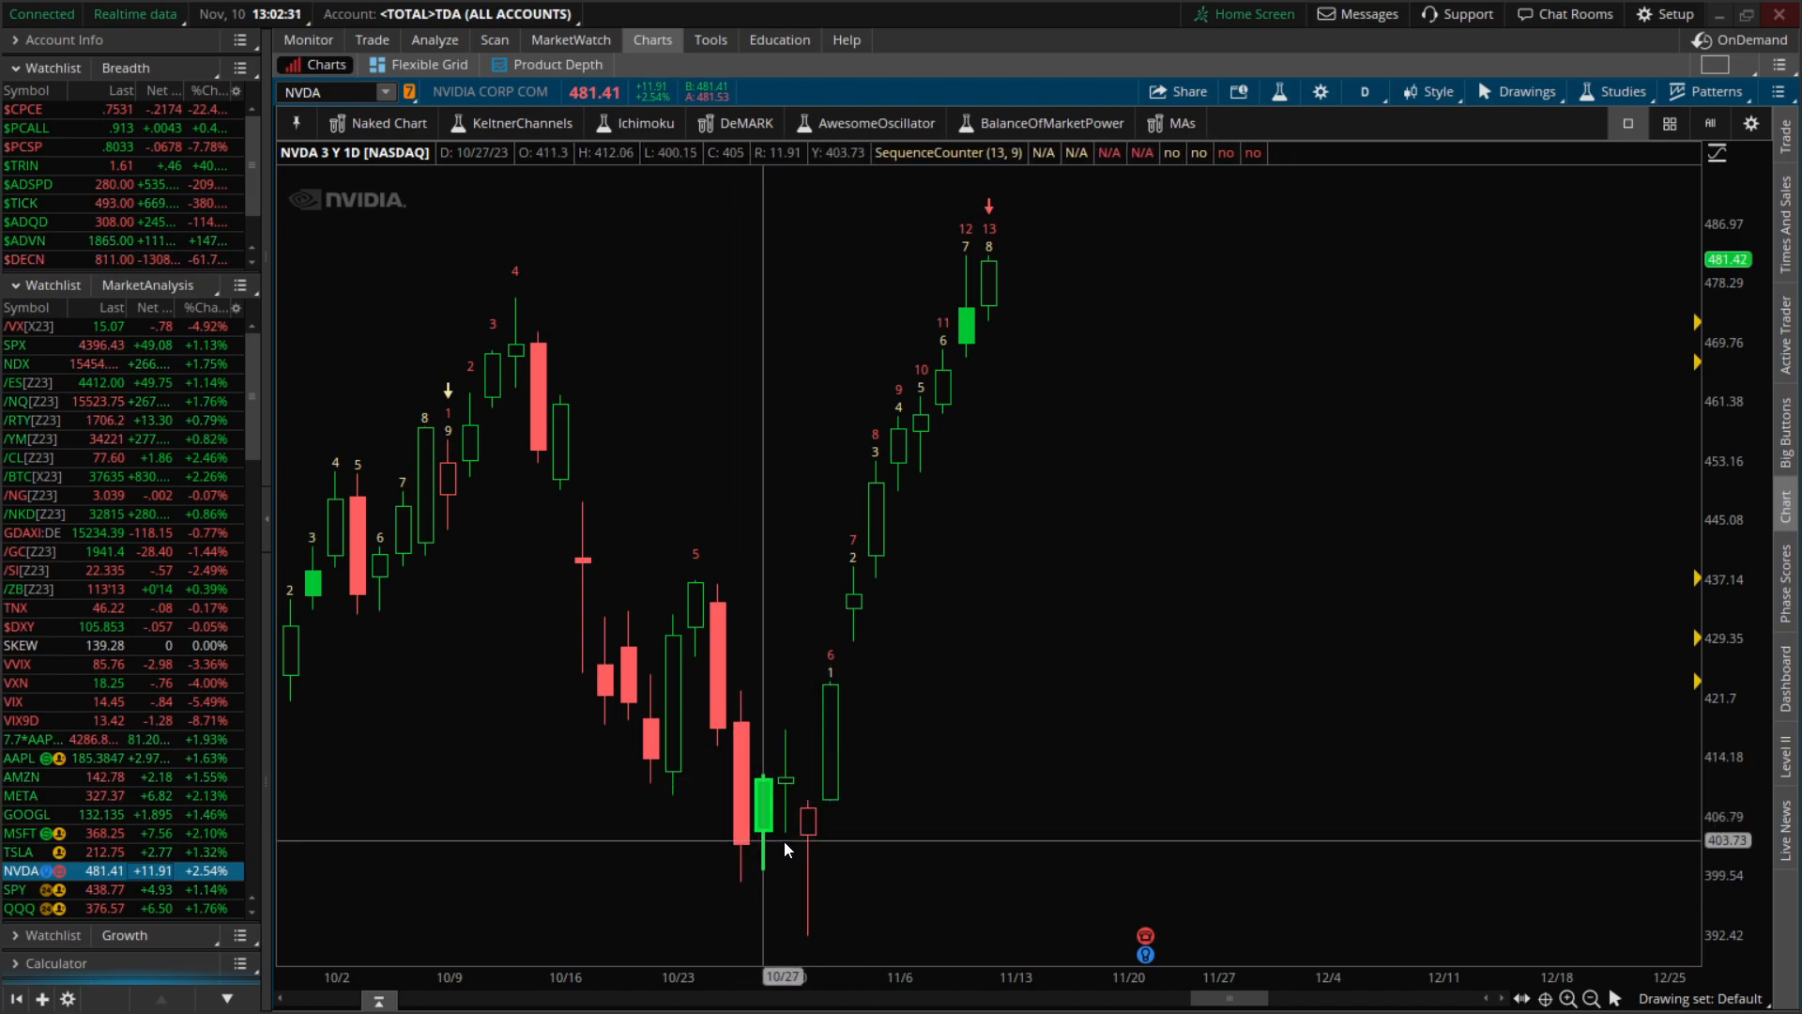
pyautogui.moveTo(808, 839)
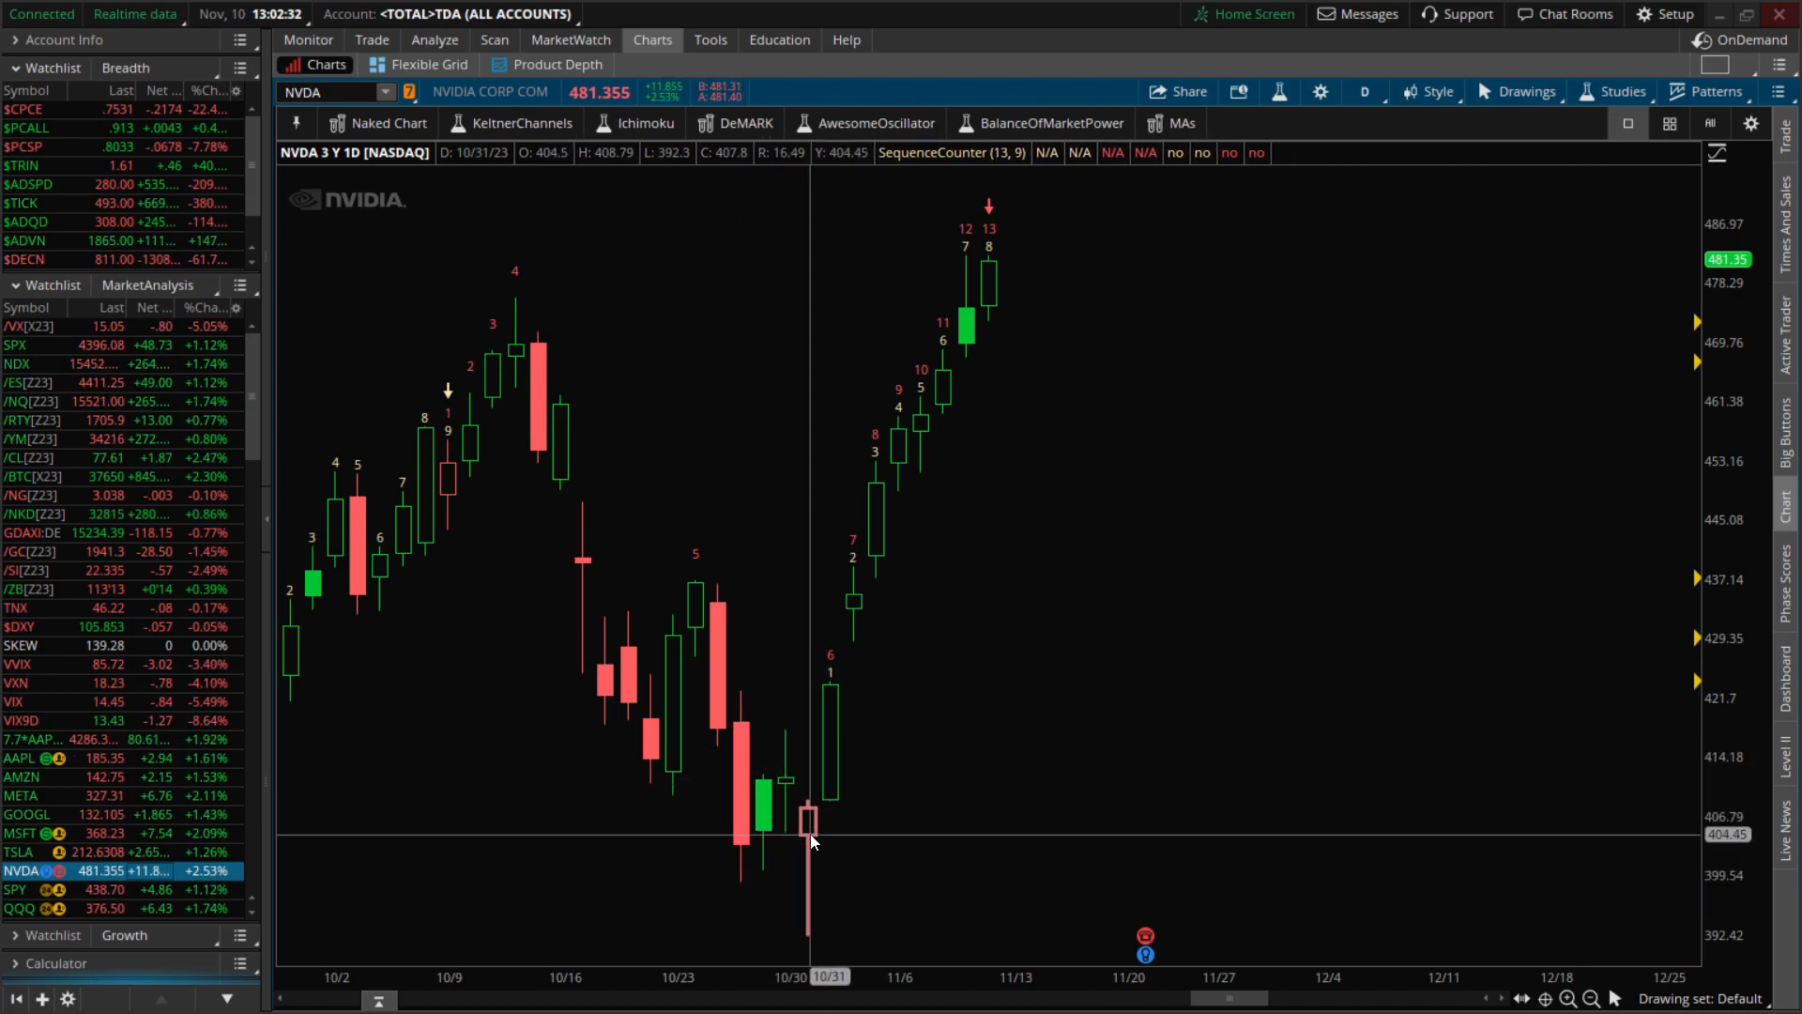
pyautogui.moveTo(742, 856)
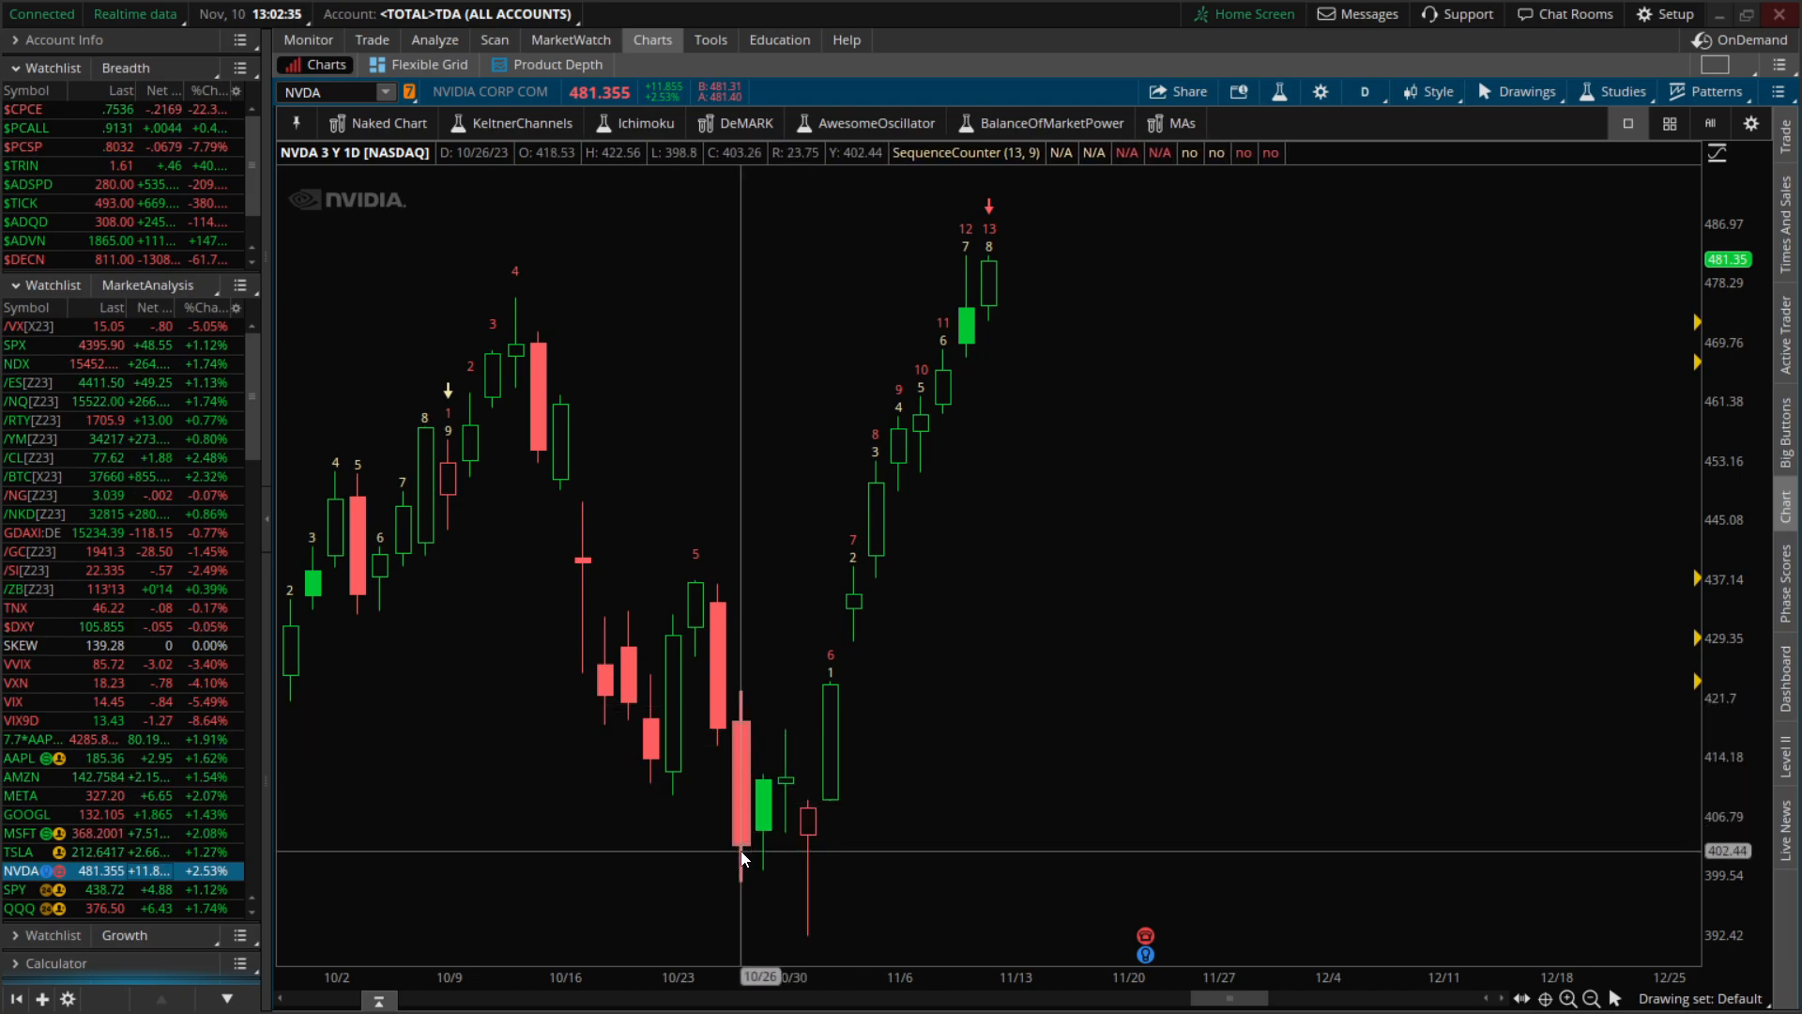
pyautogui.moveTo(779, 789)
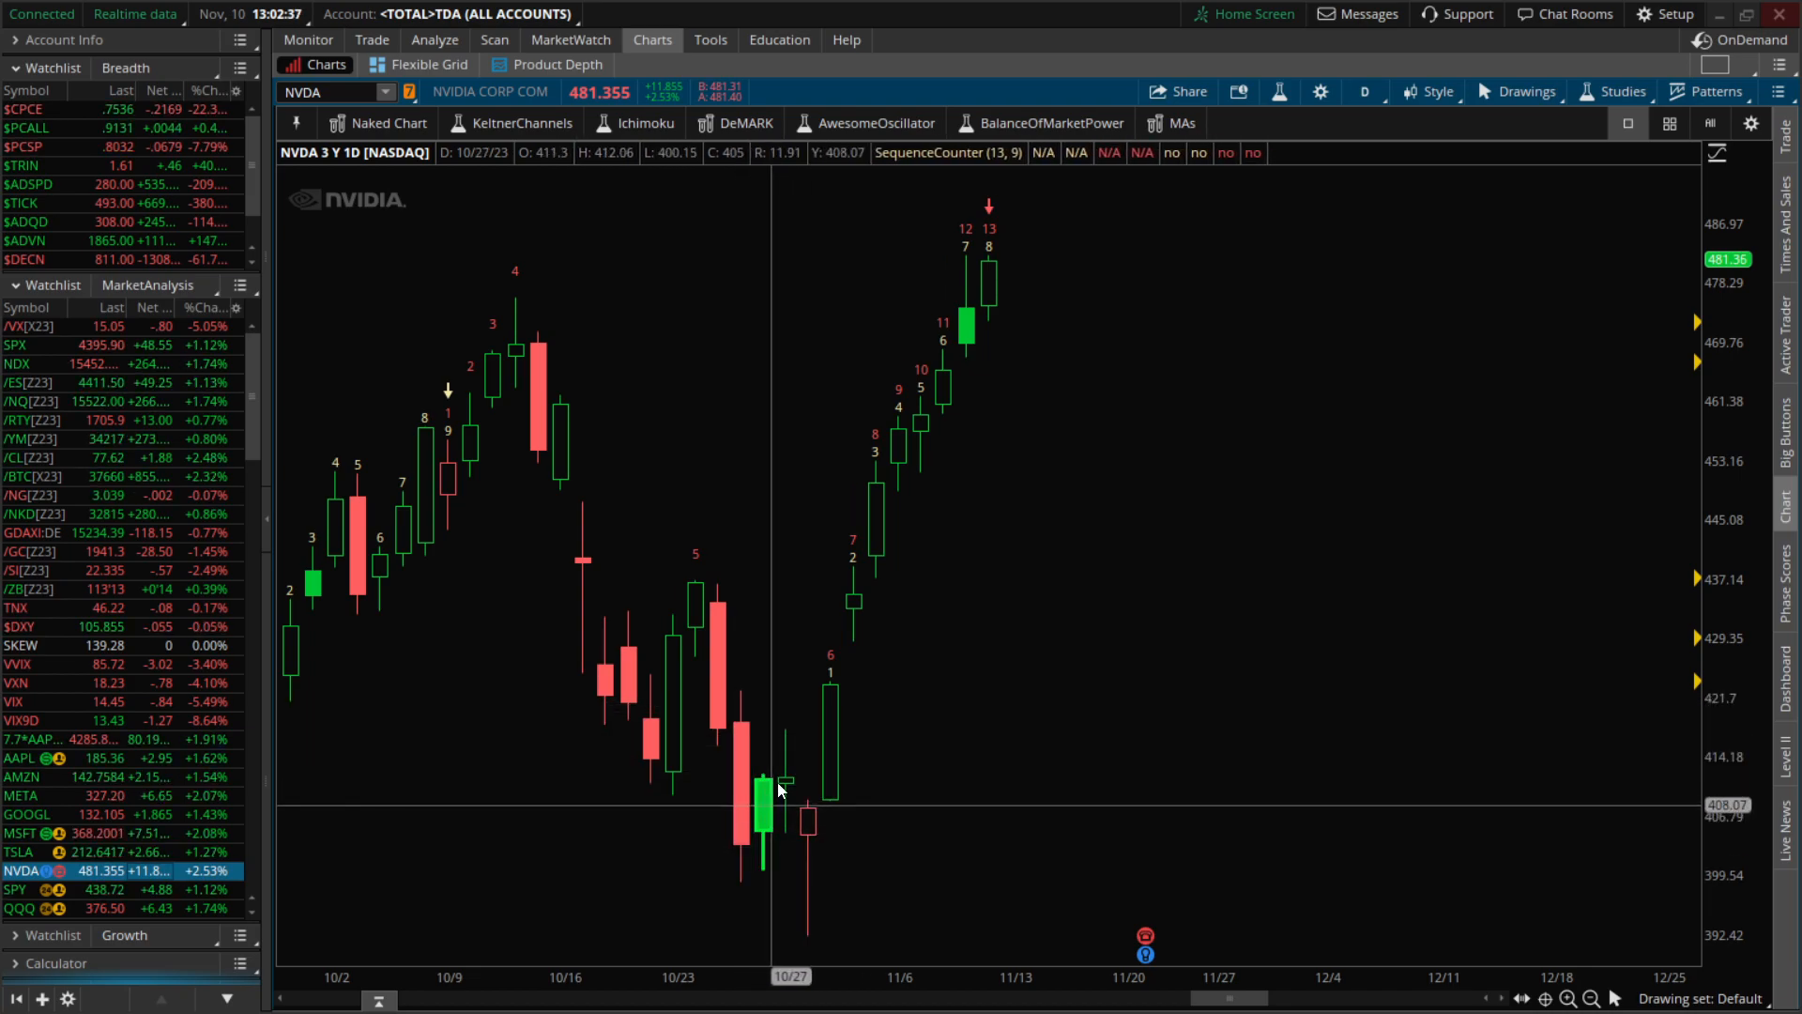
pyautogui.moveTo(843, 789)
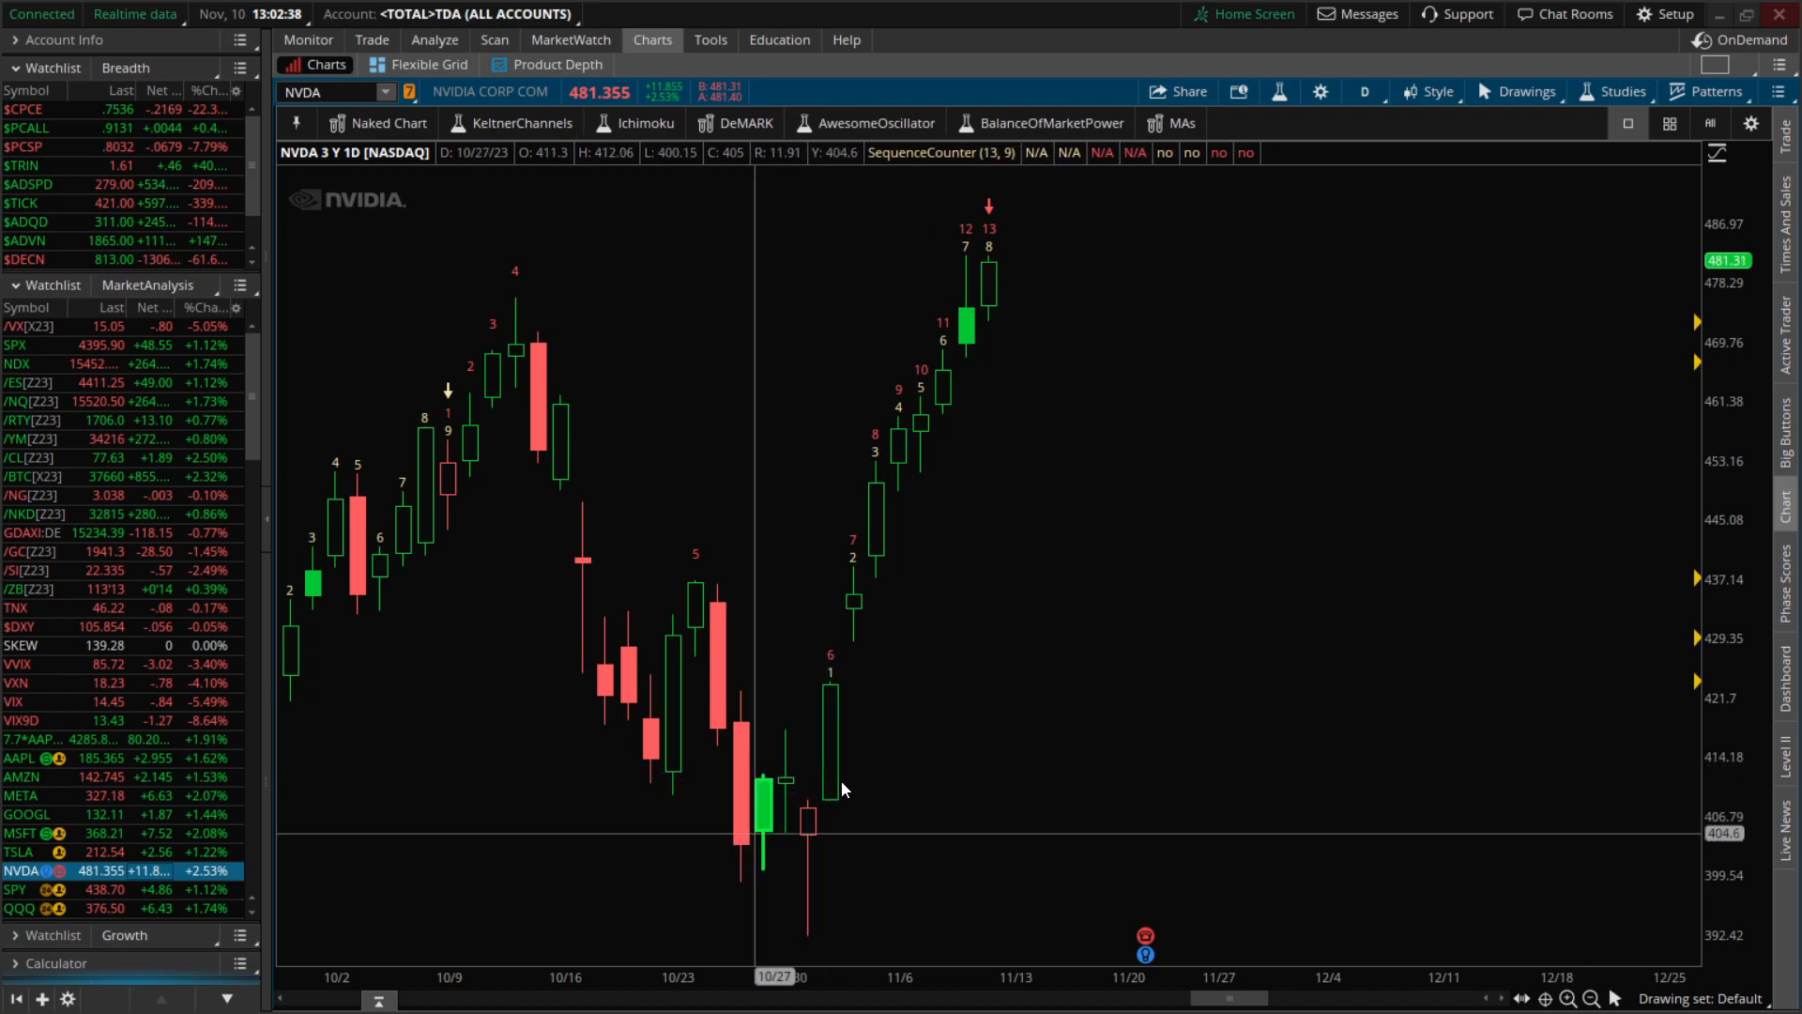
pyautogui.moveTo(795, 839)
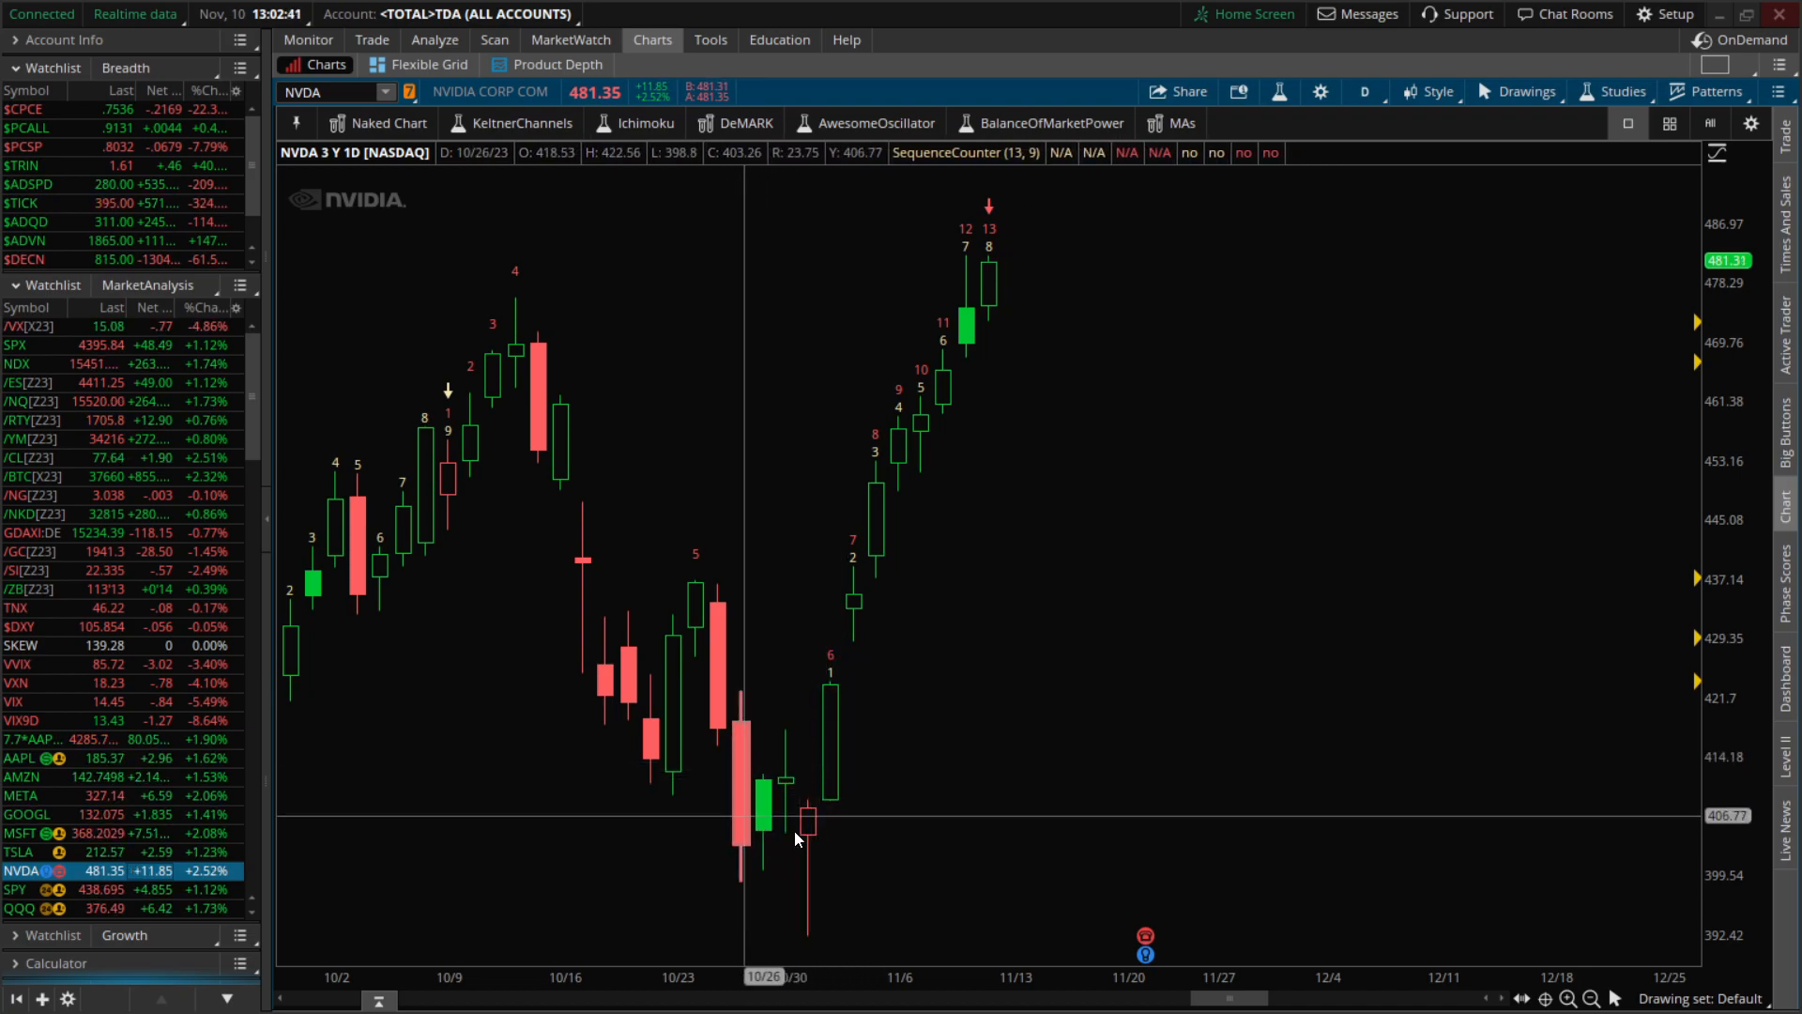
pyautogui.moveTo(822, 782)
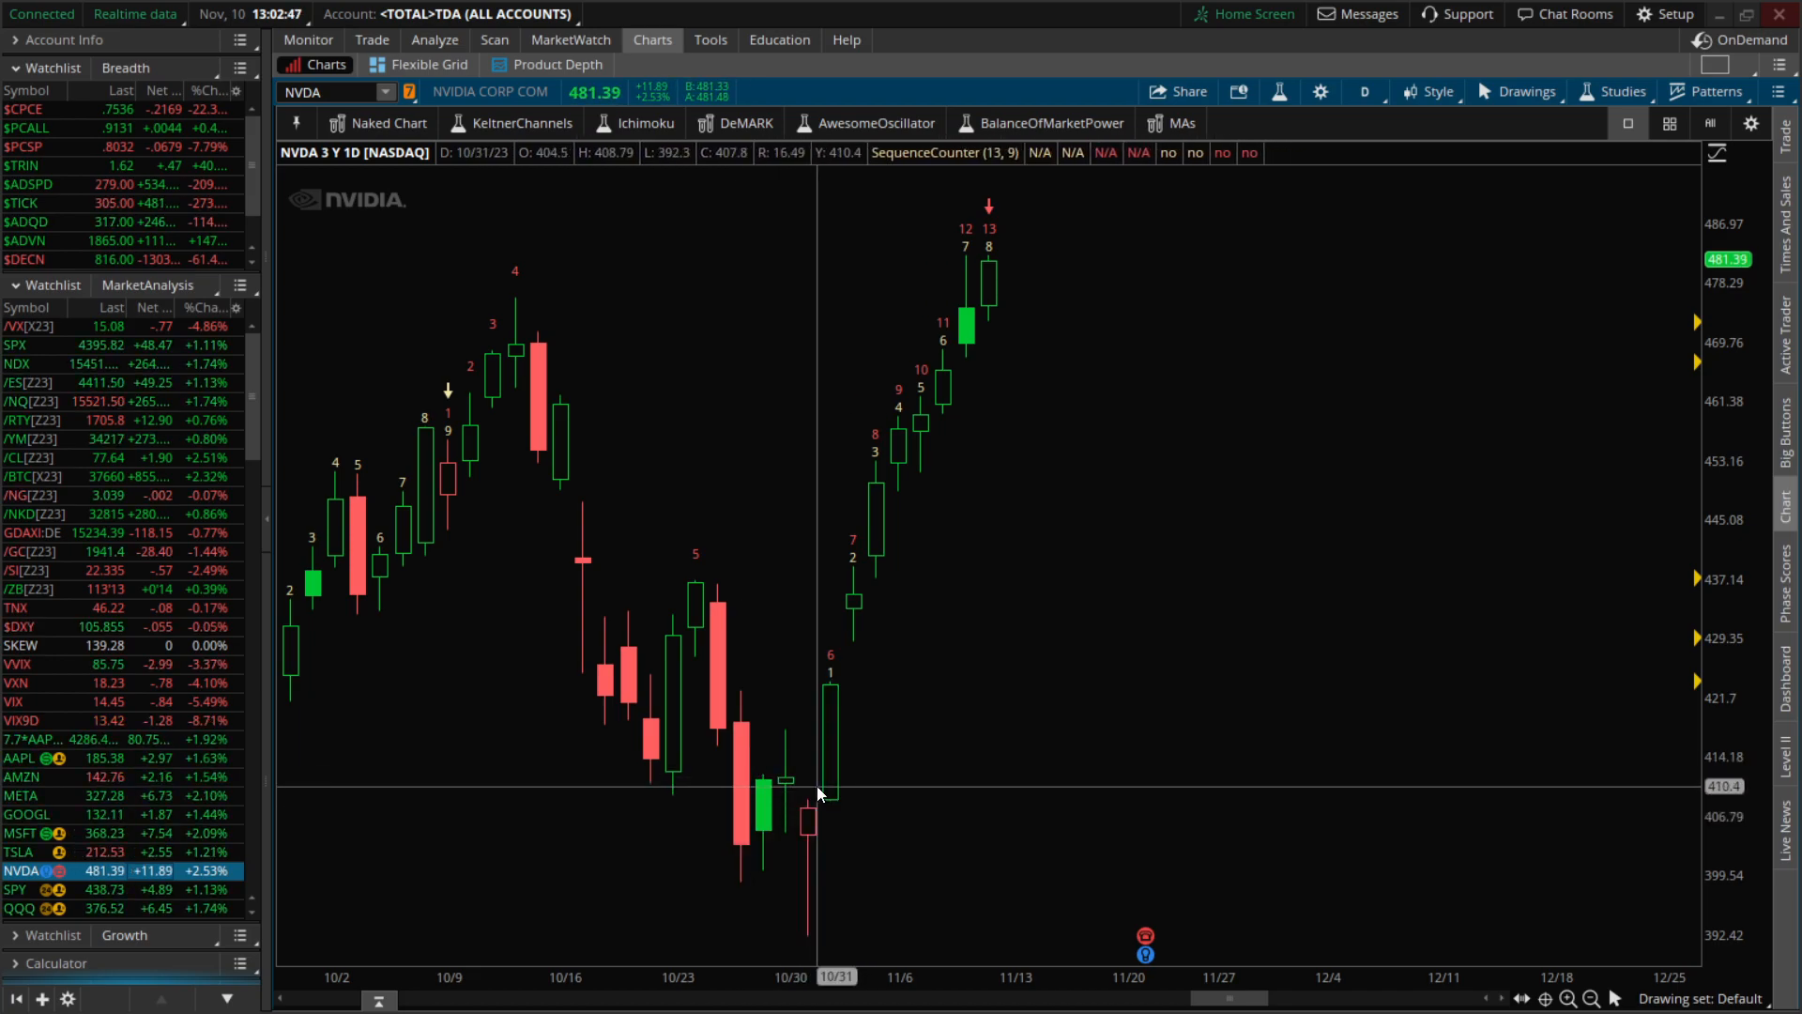
pyautogui.moveTo(856, 785)
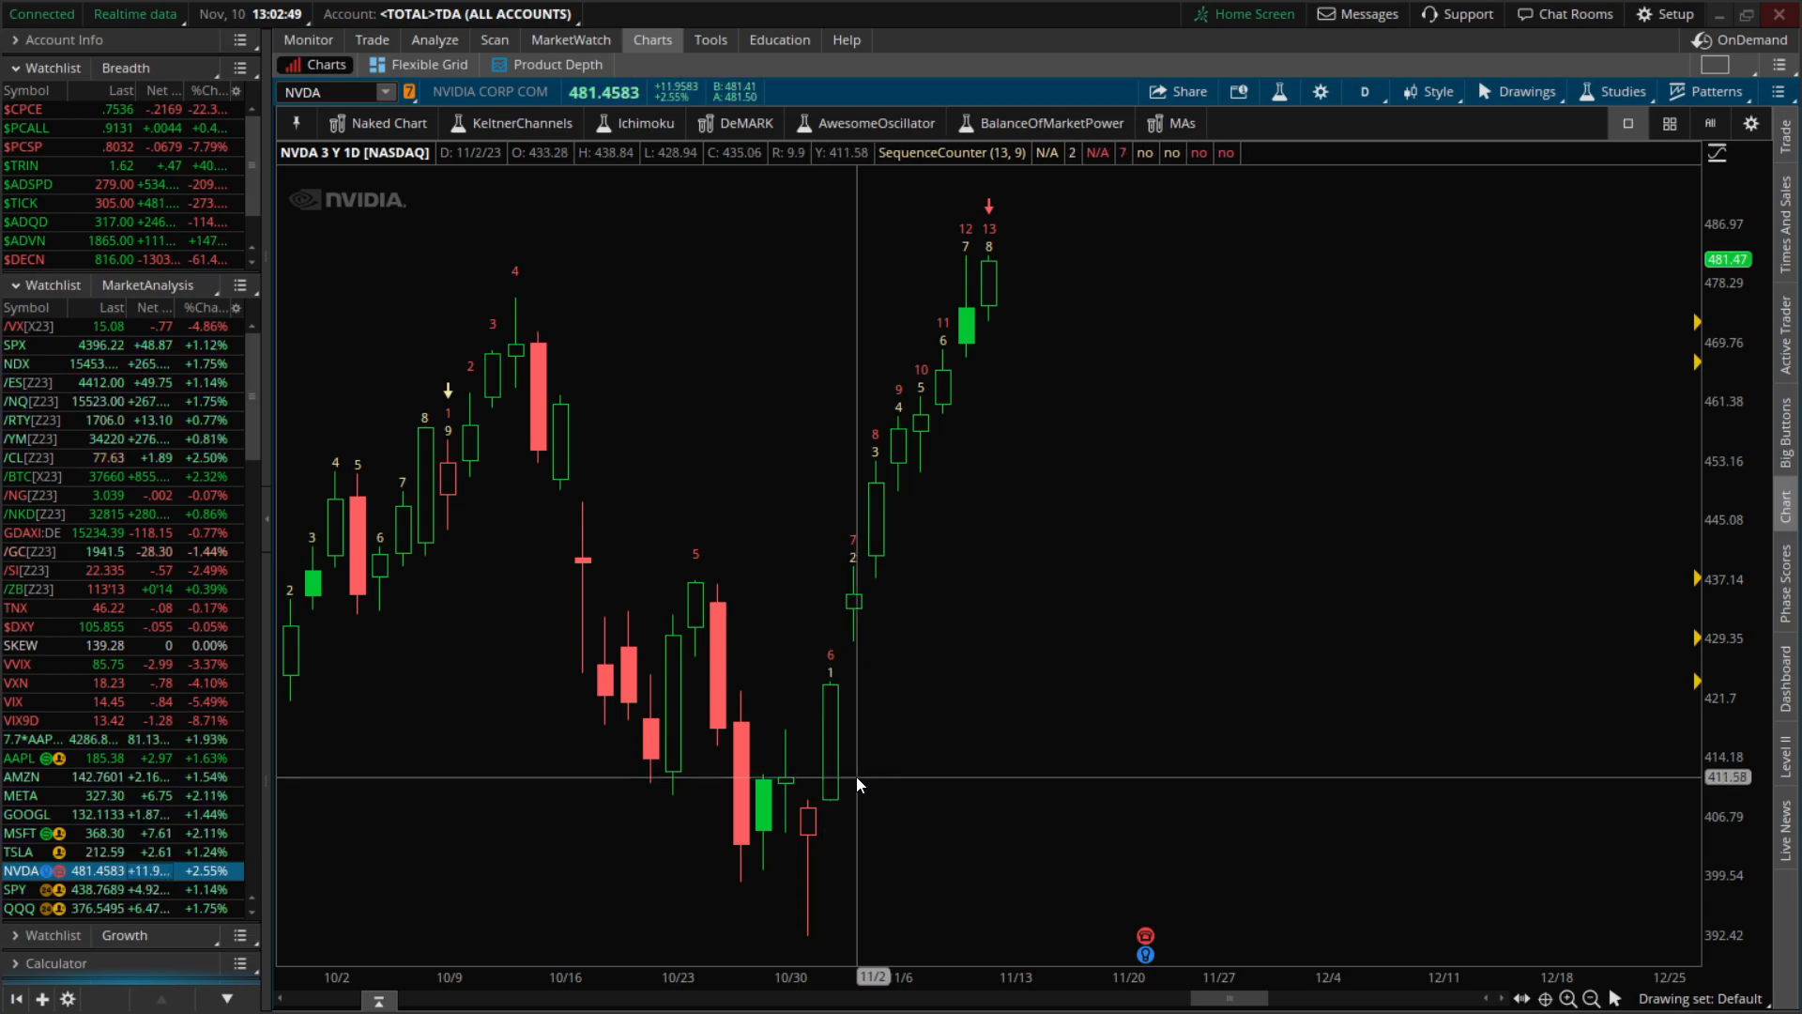
pyautogui.moveTo(1005, 330)
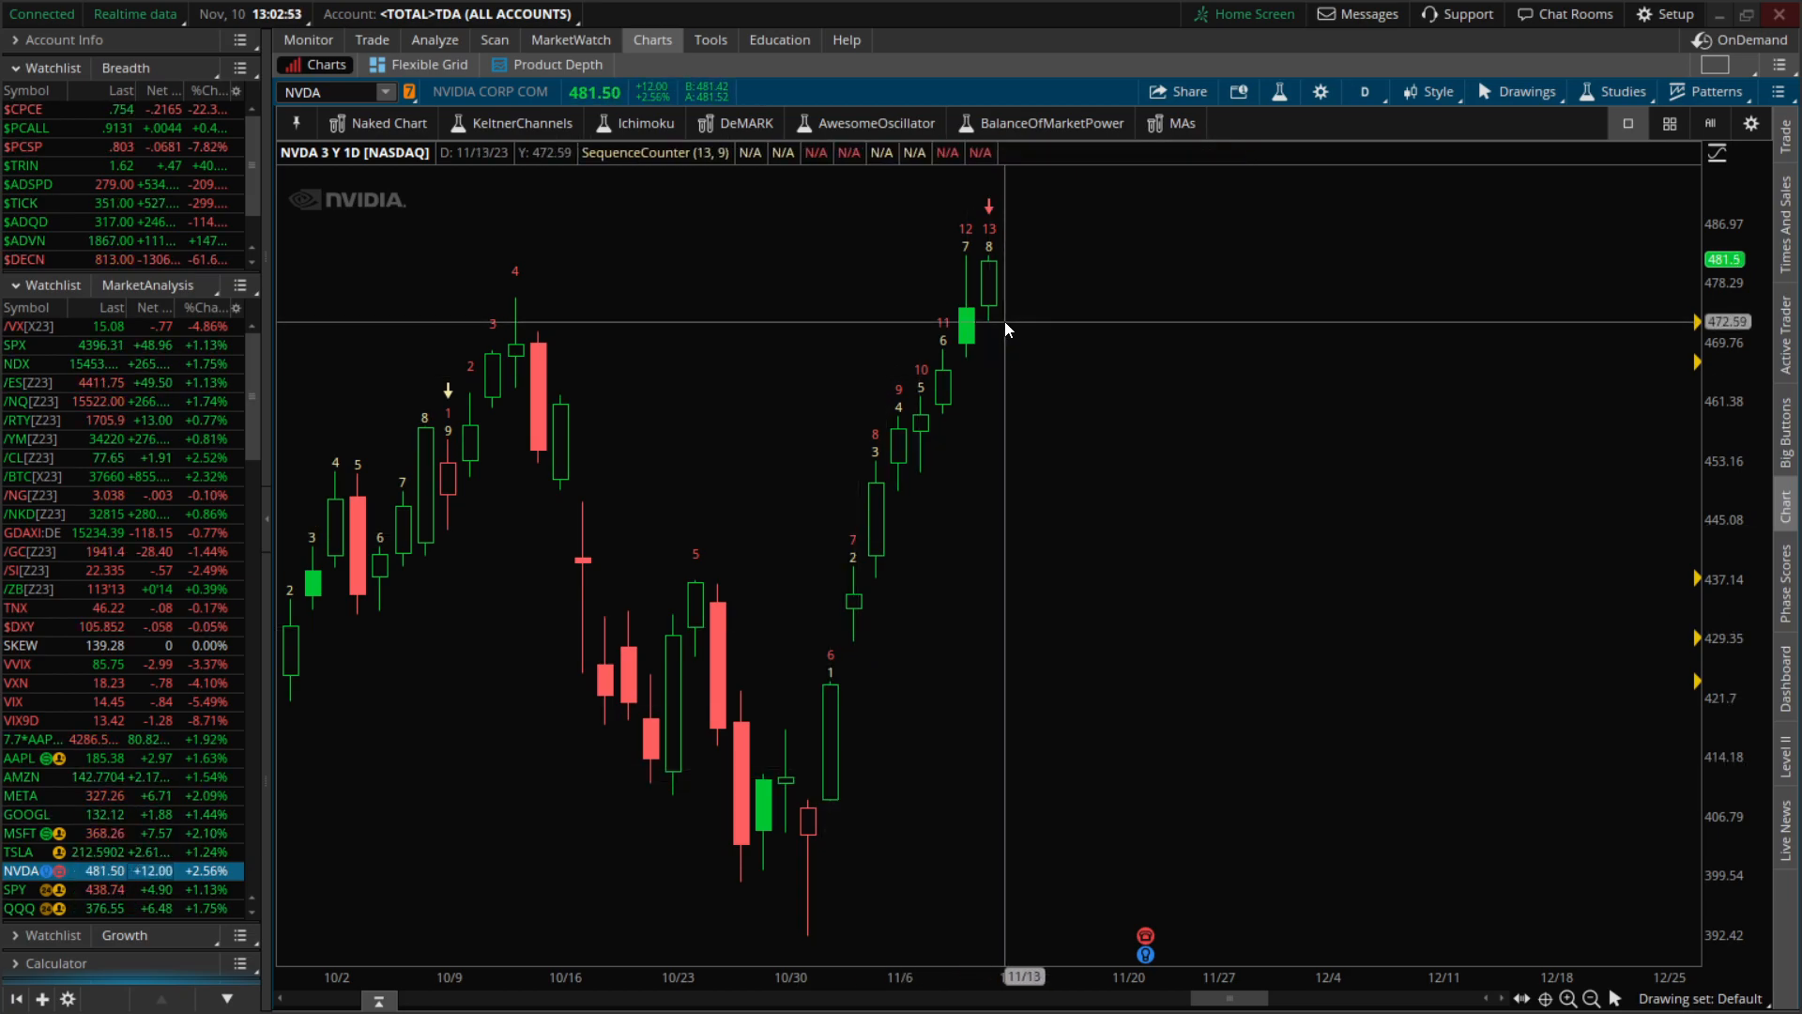
pyautogui.moveTo(995, 312)
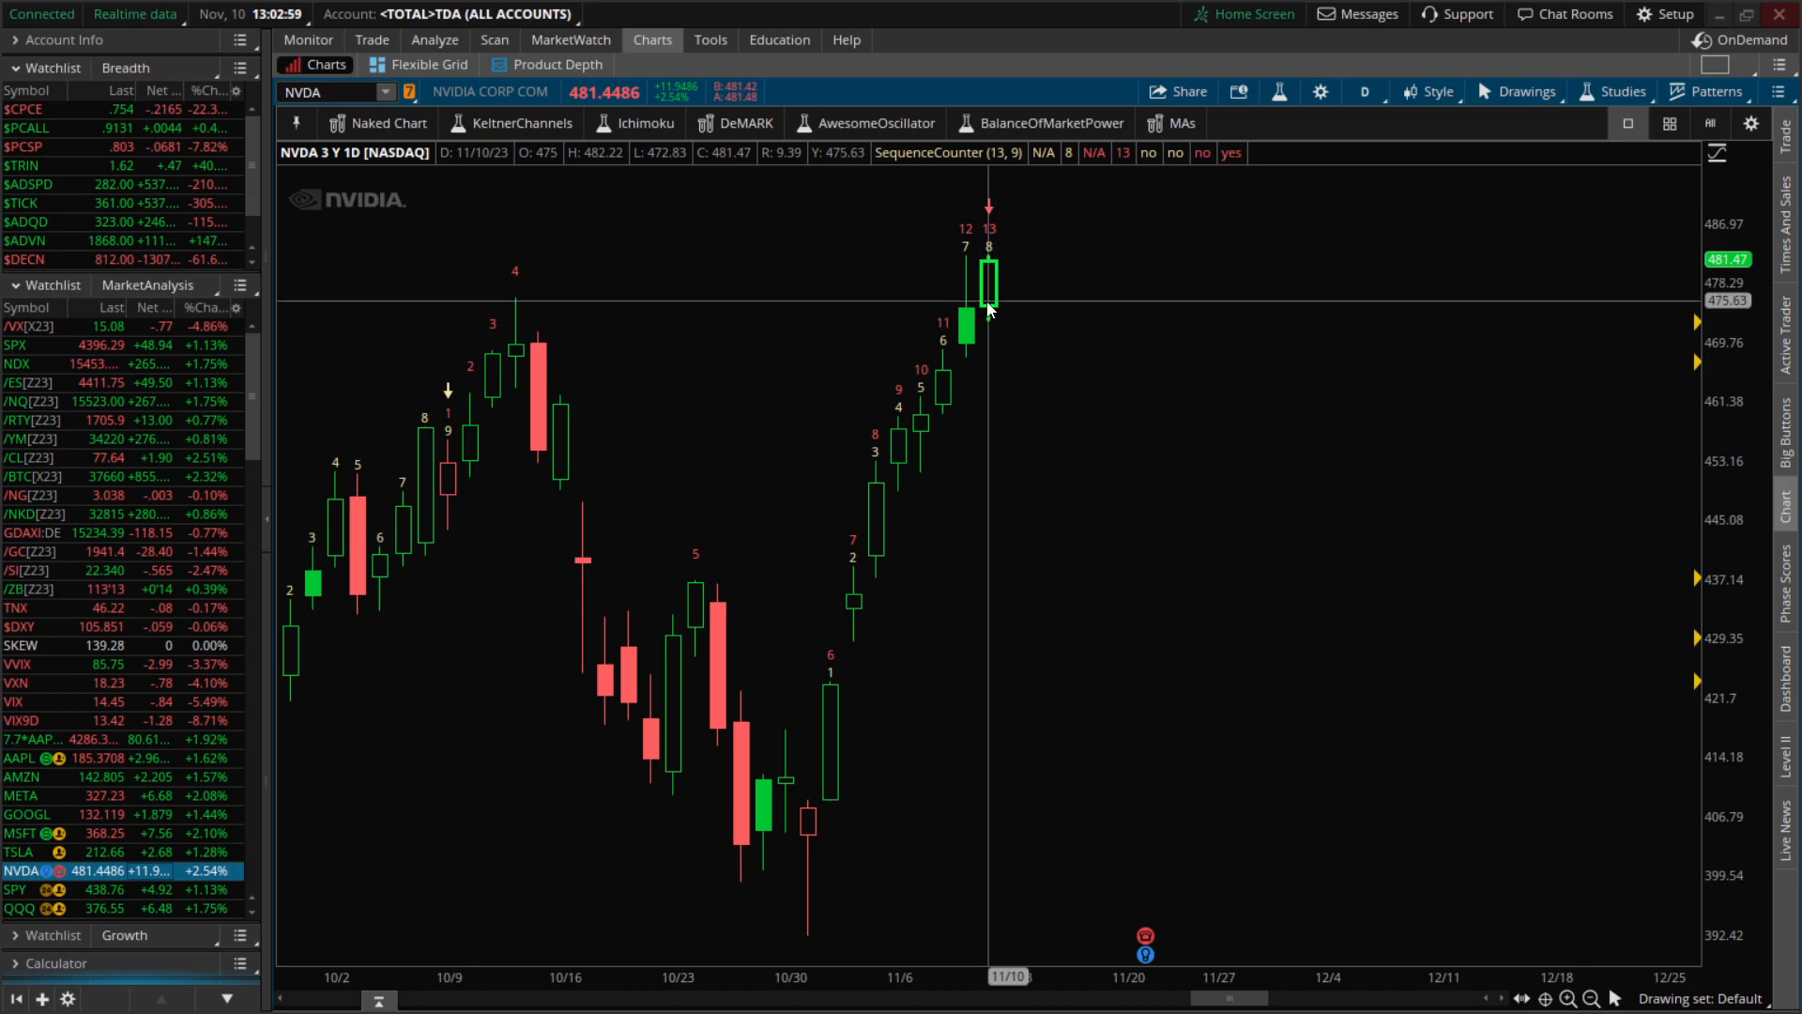
pyautogui.moveTo(999, 308)
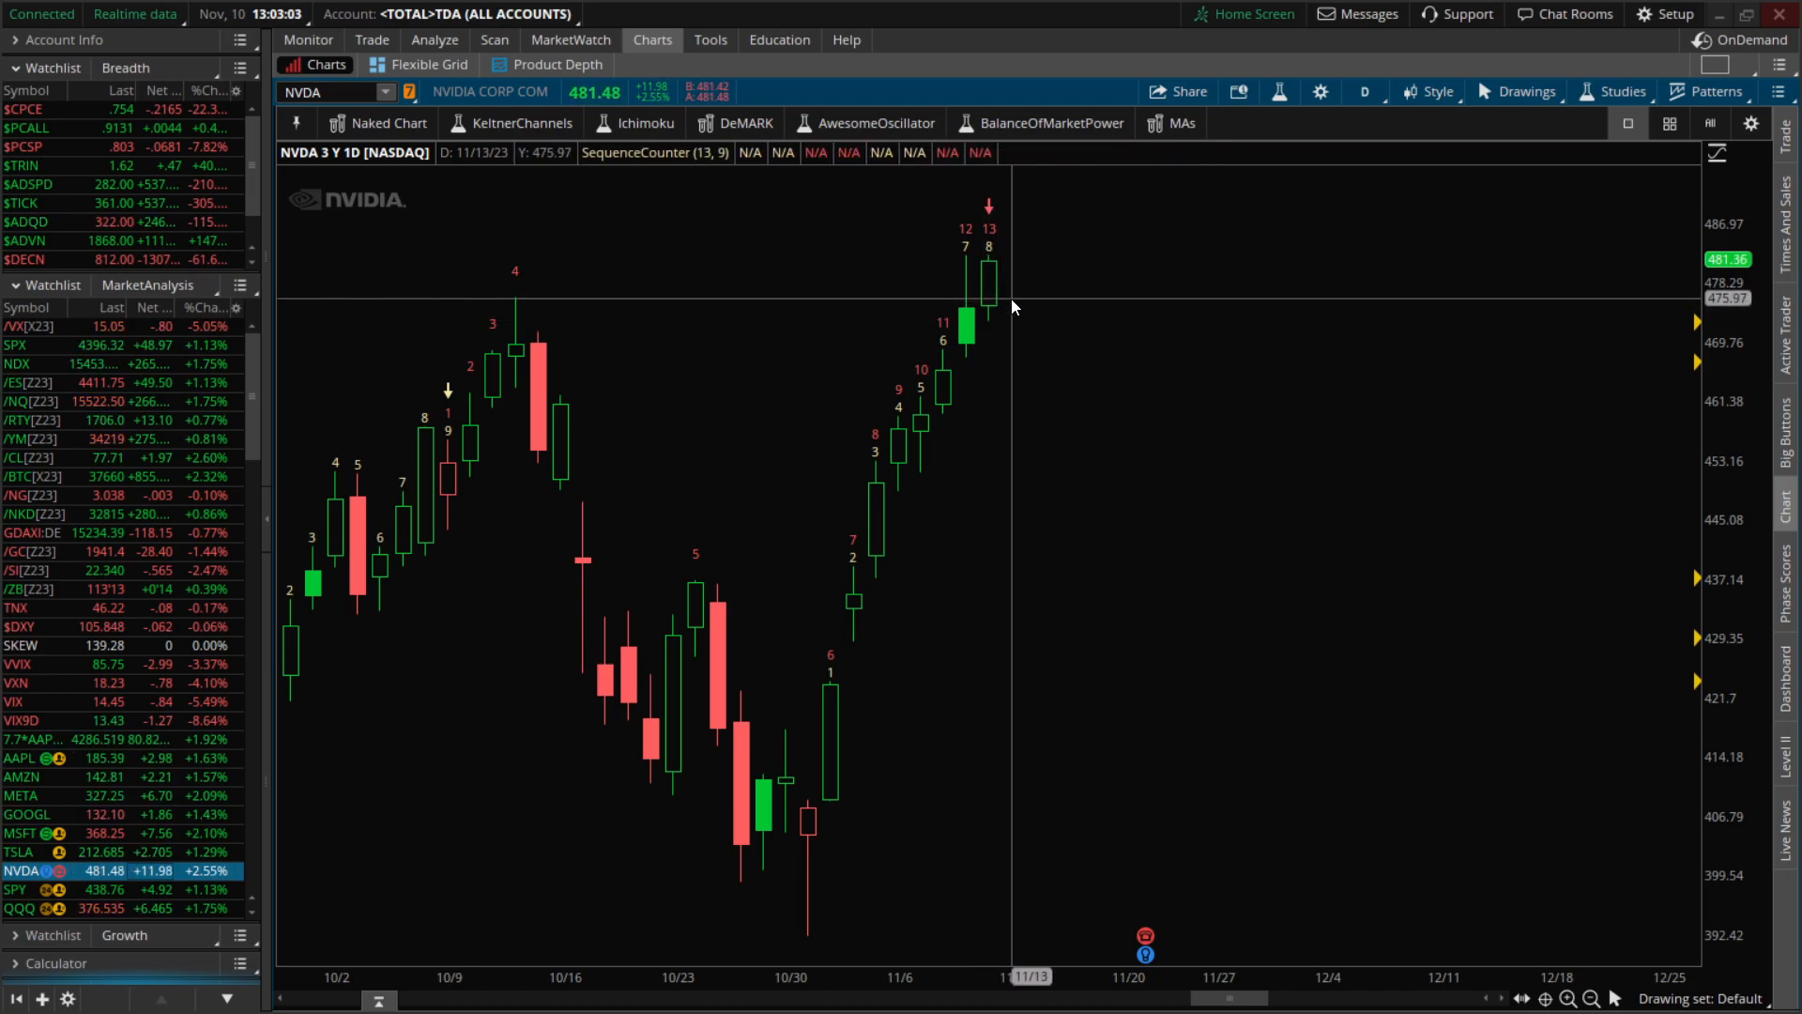
pyautogui.moveTo(986, 310)
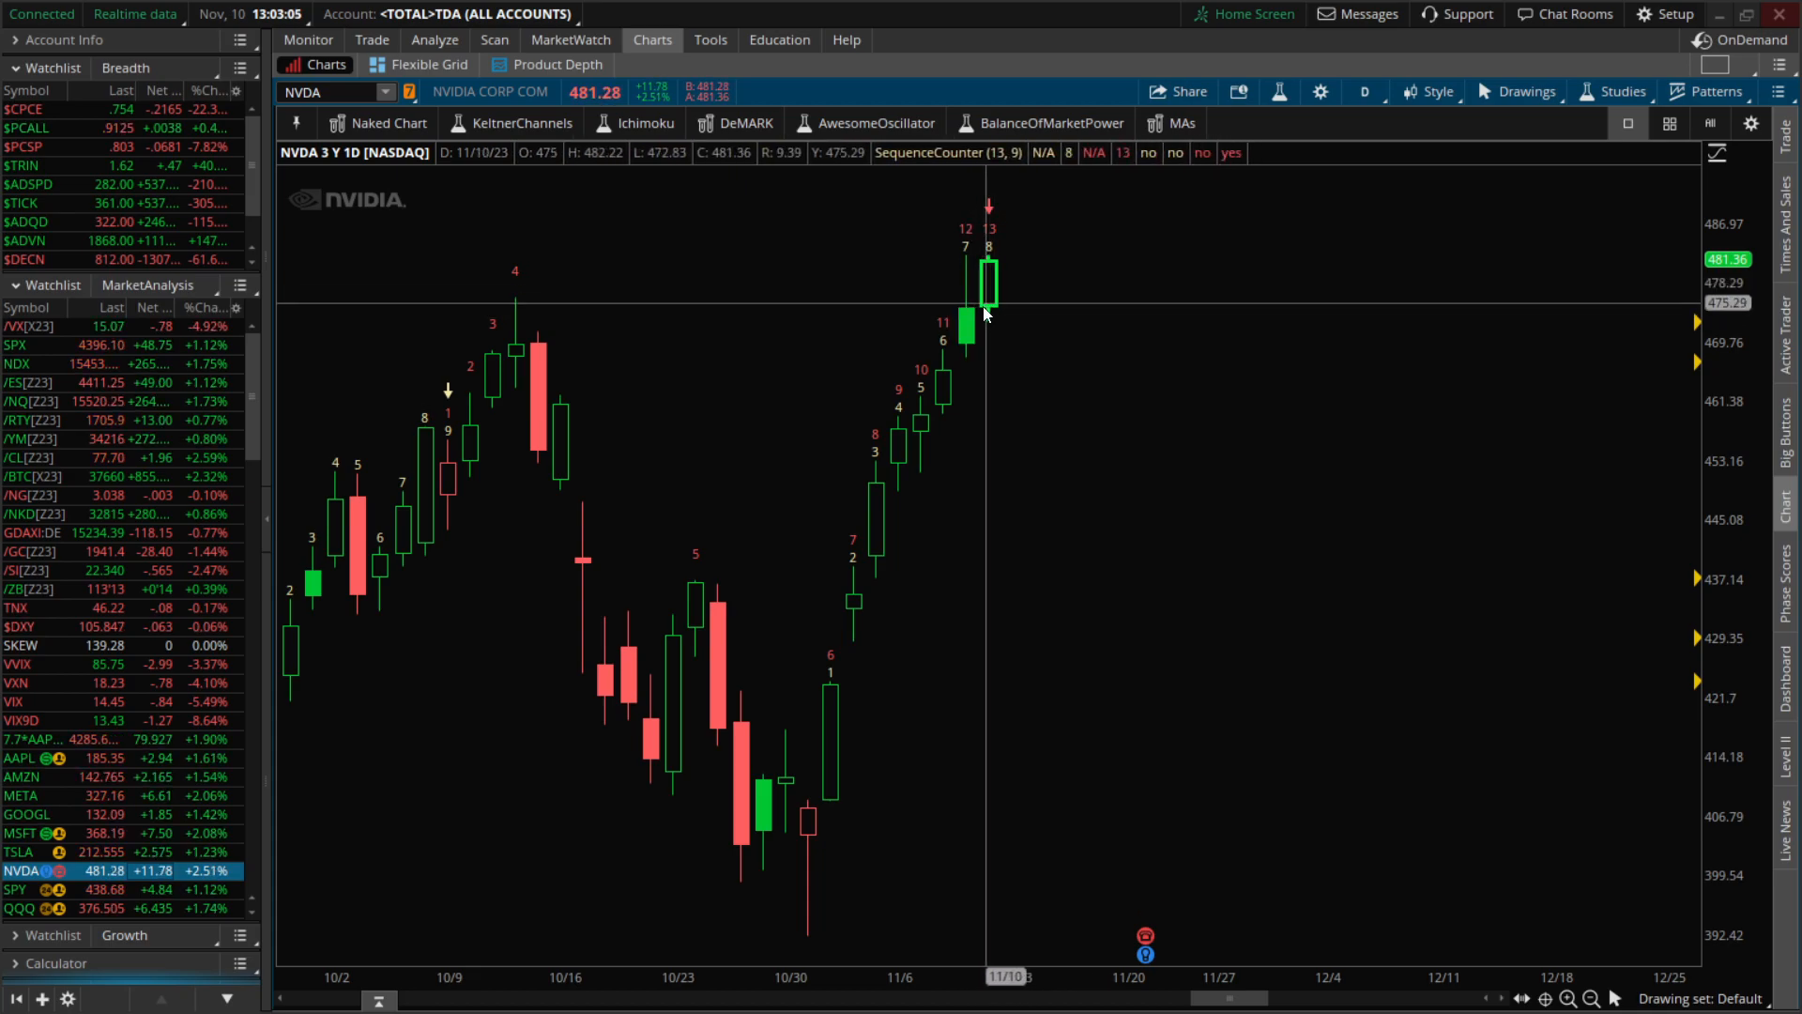
pyautogui.moveTo(1000, 312)
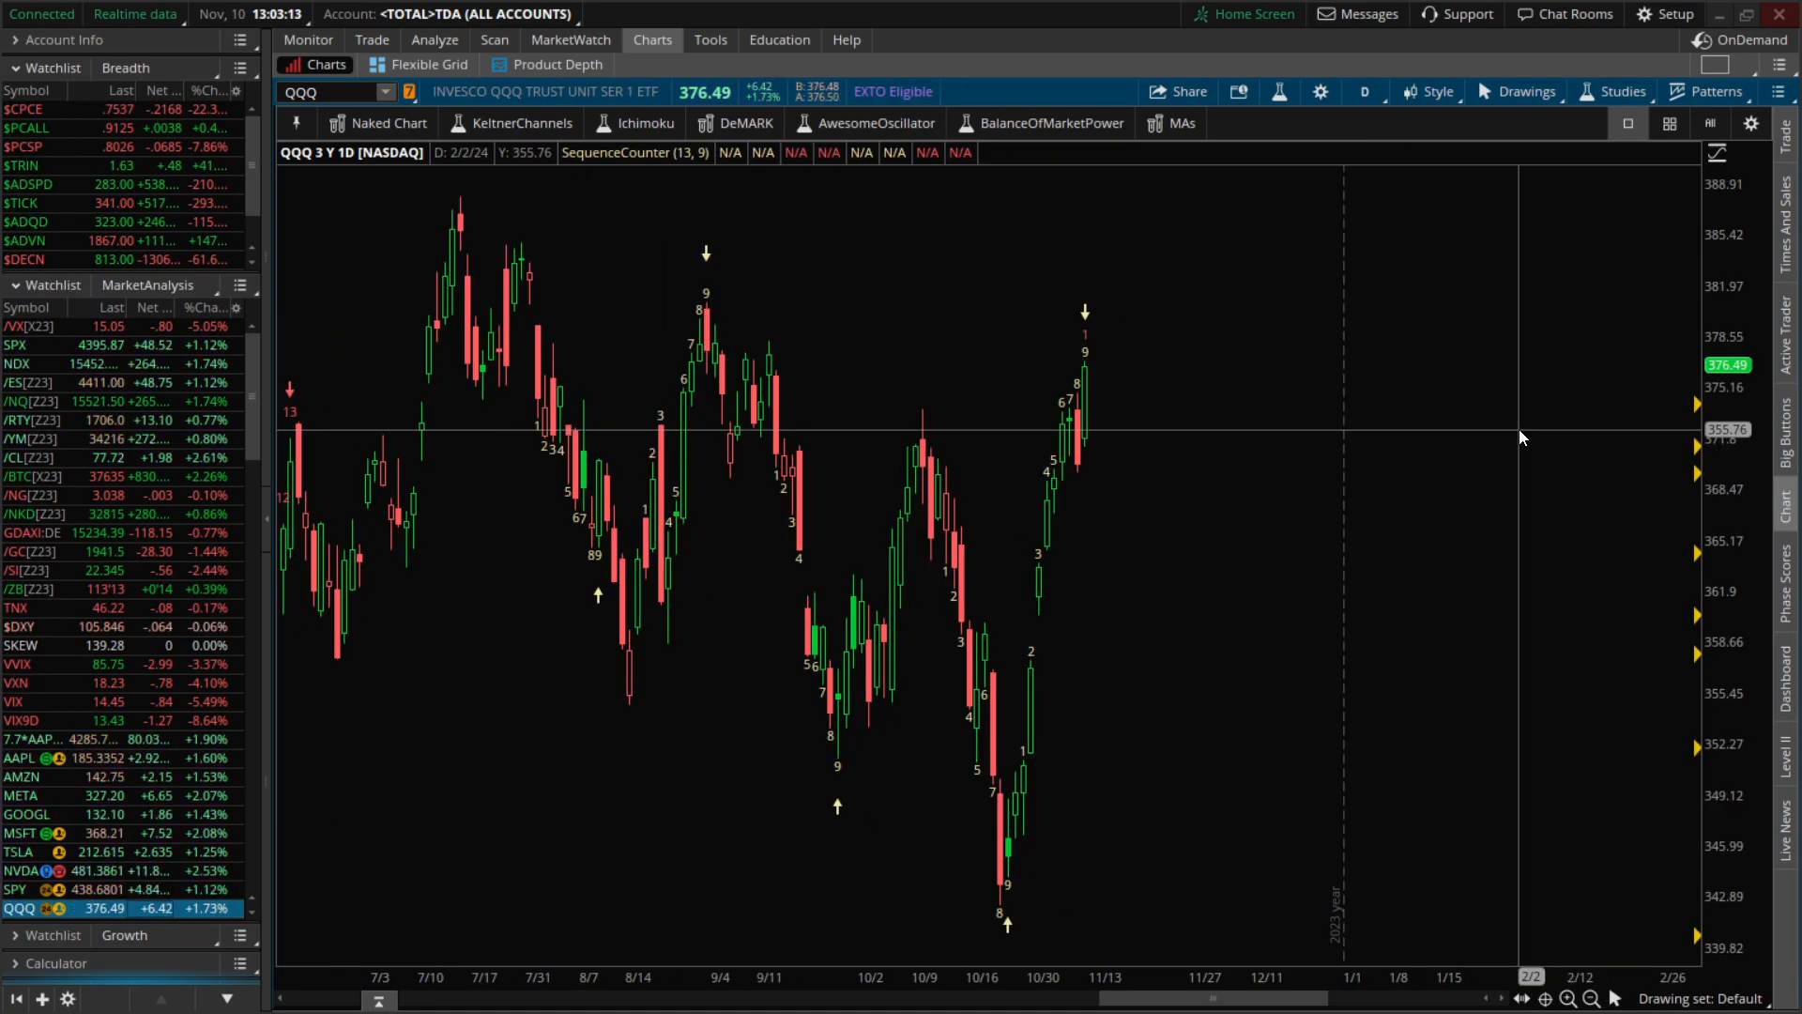
pyautogui.moveTo(931, 526)
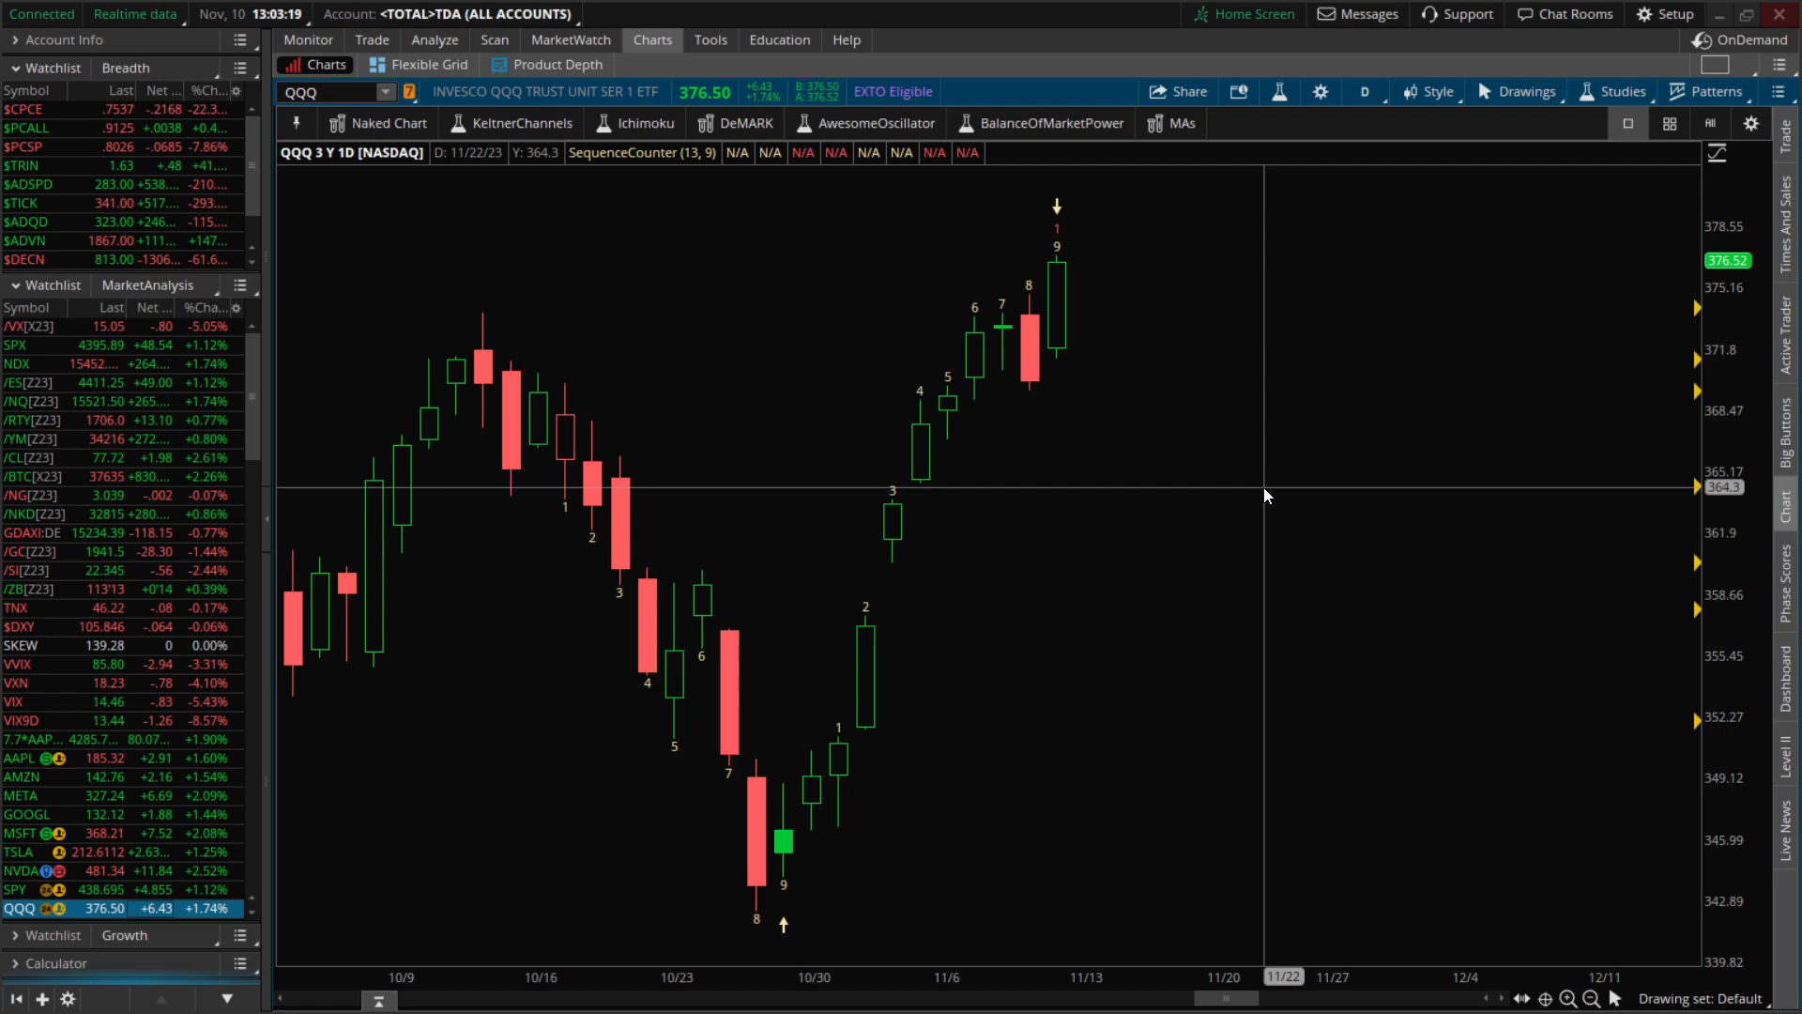
pyautogui.moveTo(1080, 394)
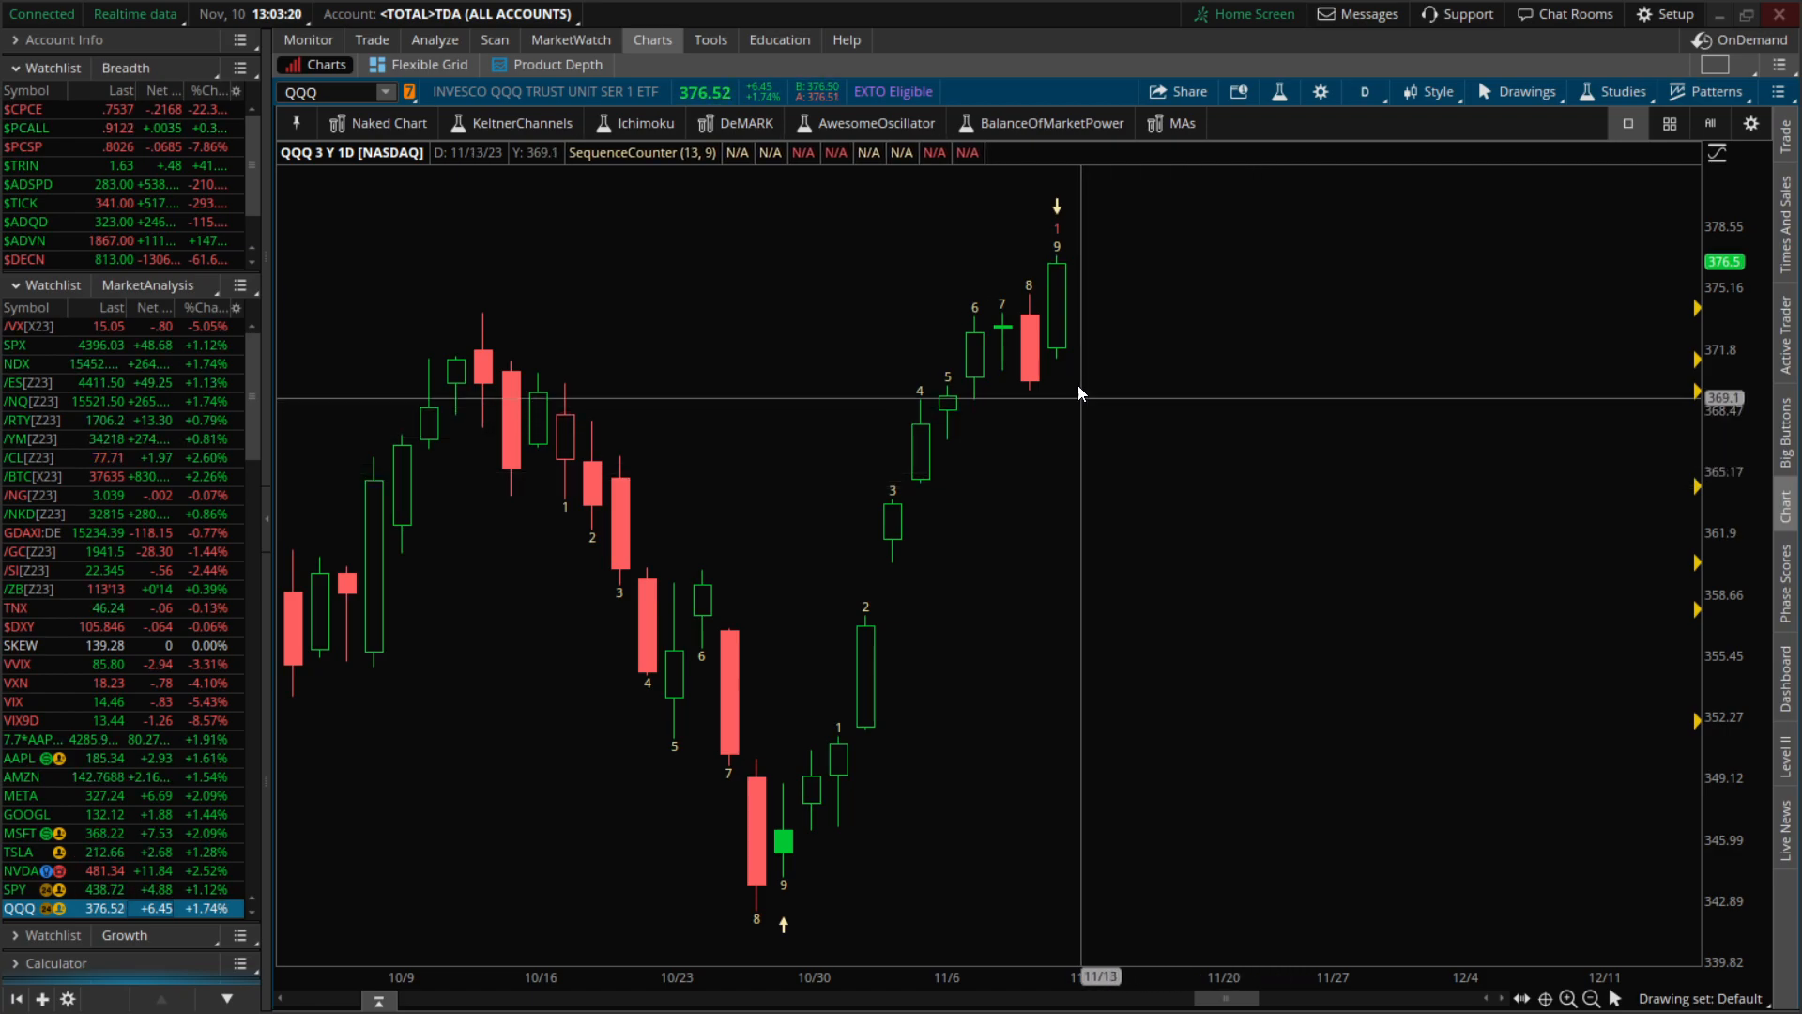
pyautogui.moveTo(1038, 388)
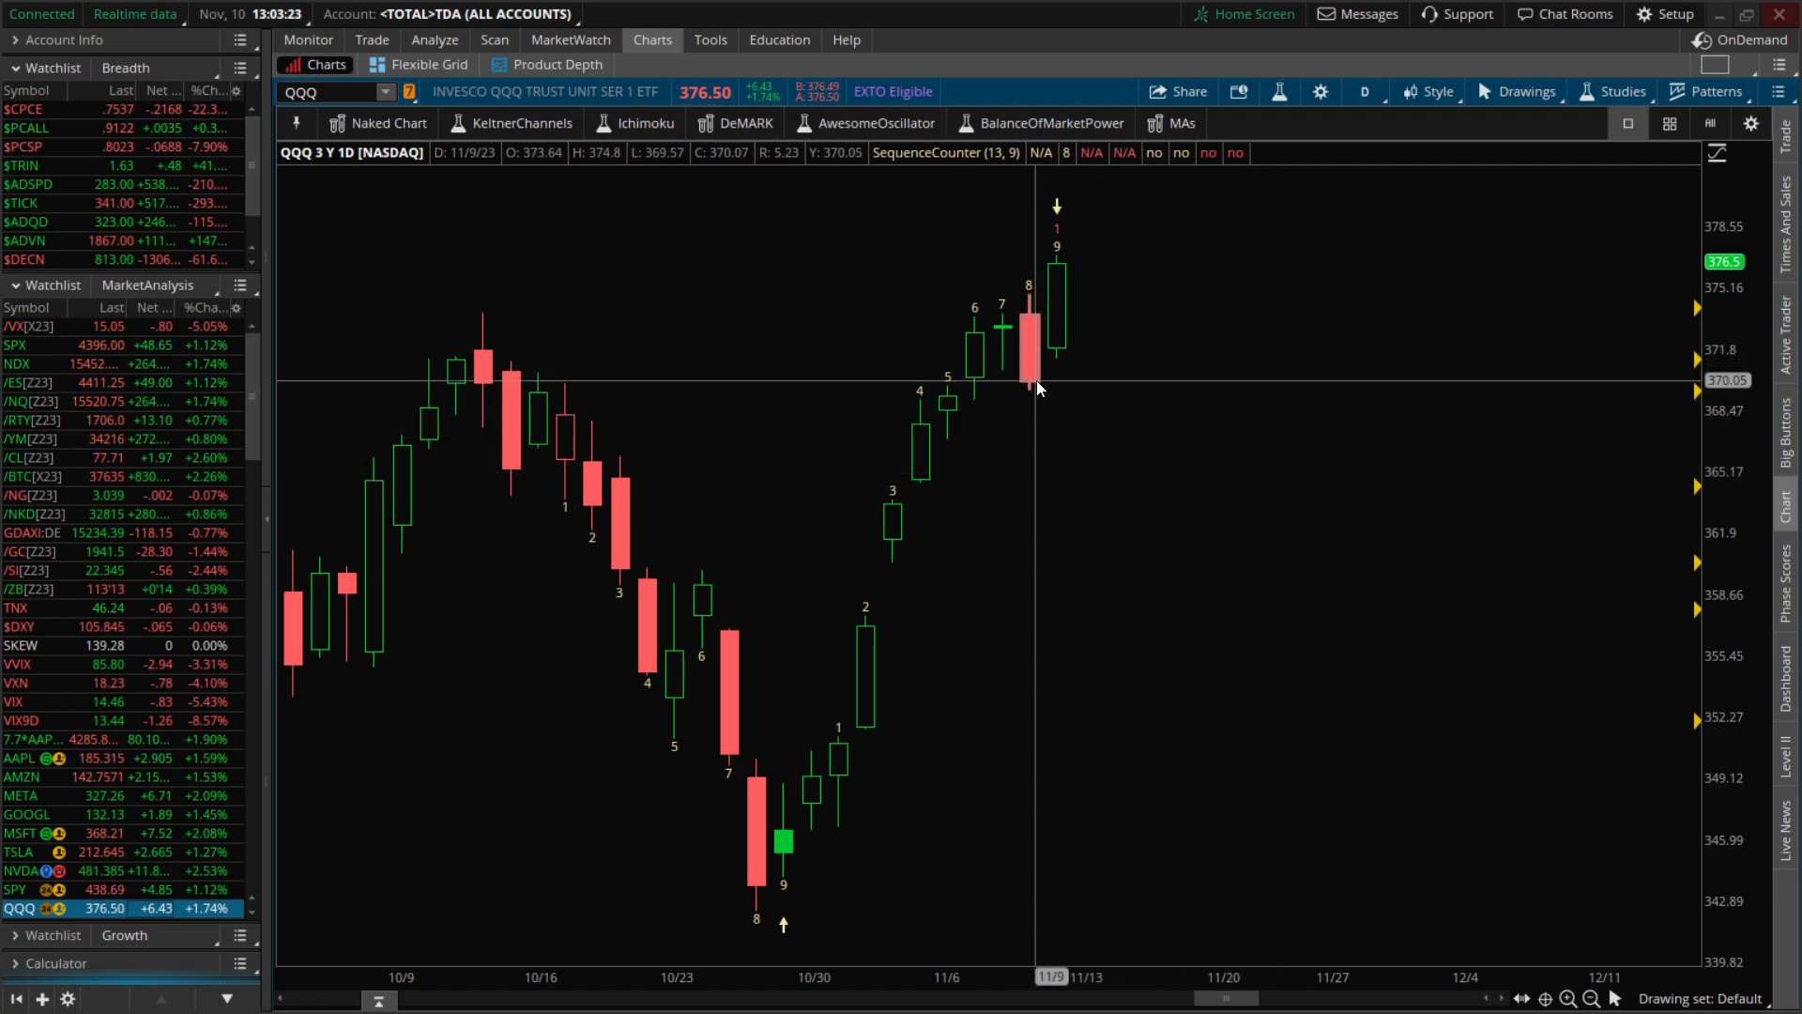
pyautogui.moveTo(1074, 414)
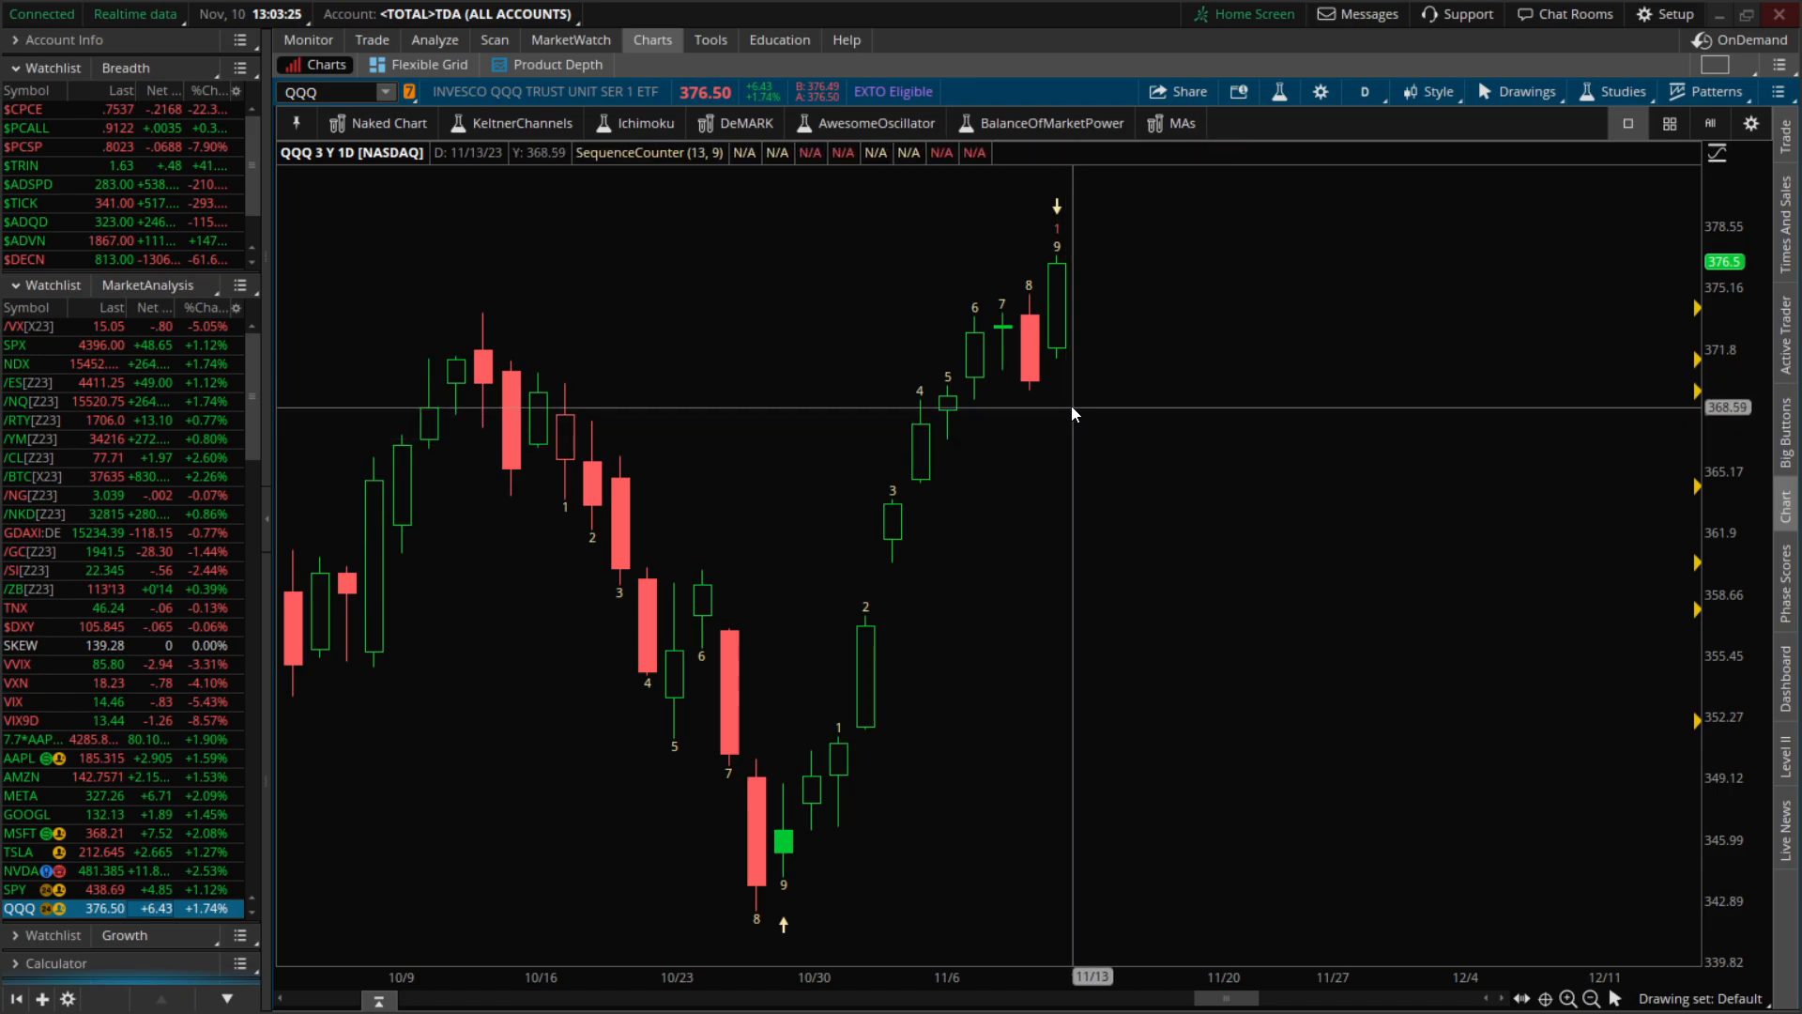
pyautogui.moveTo(1064, 329)
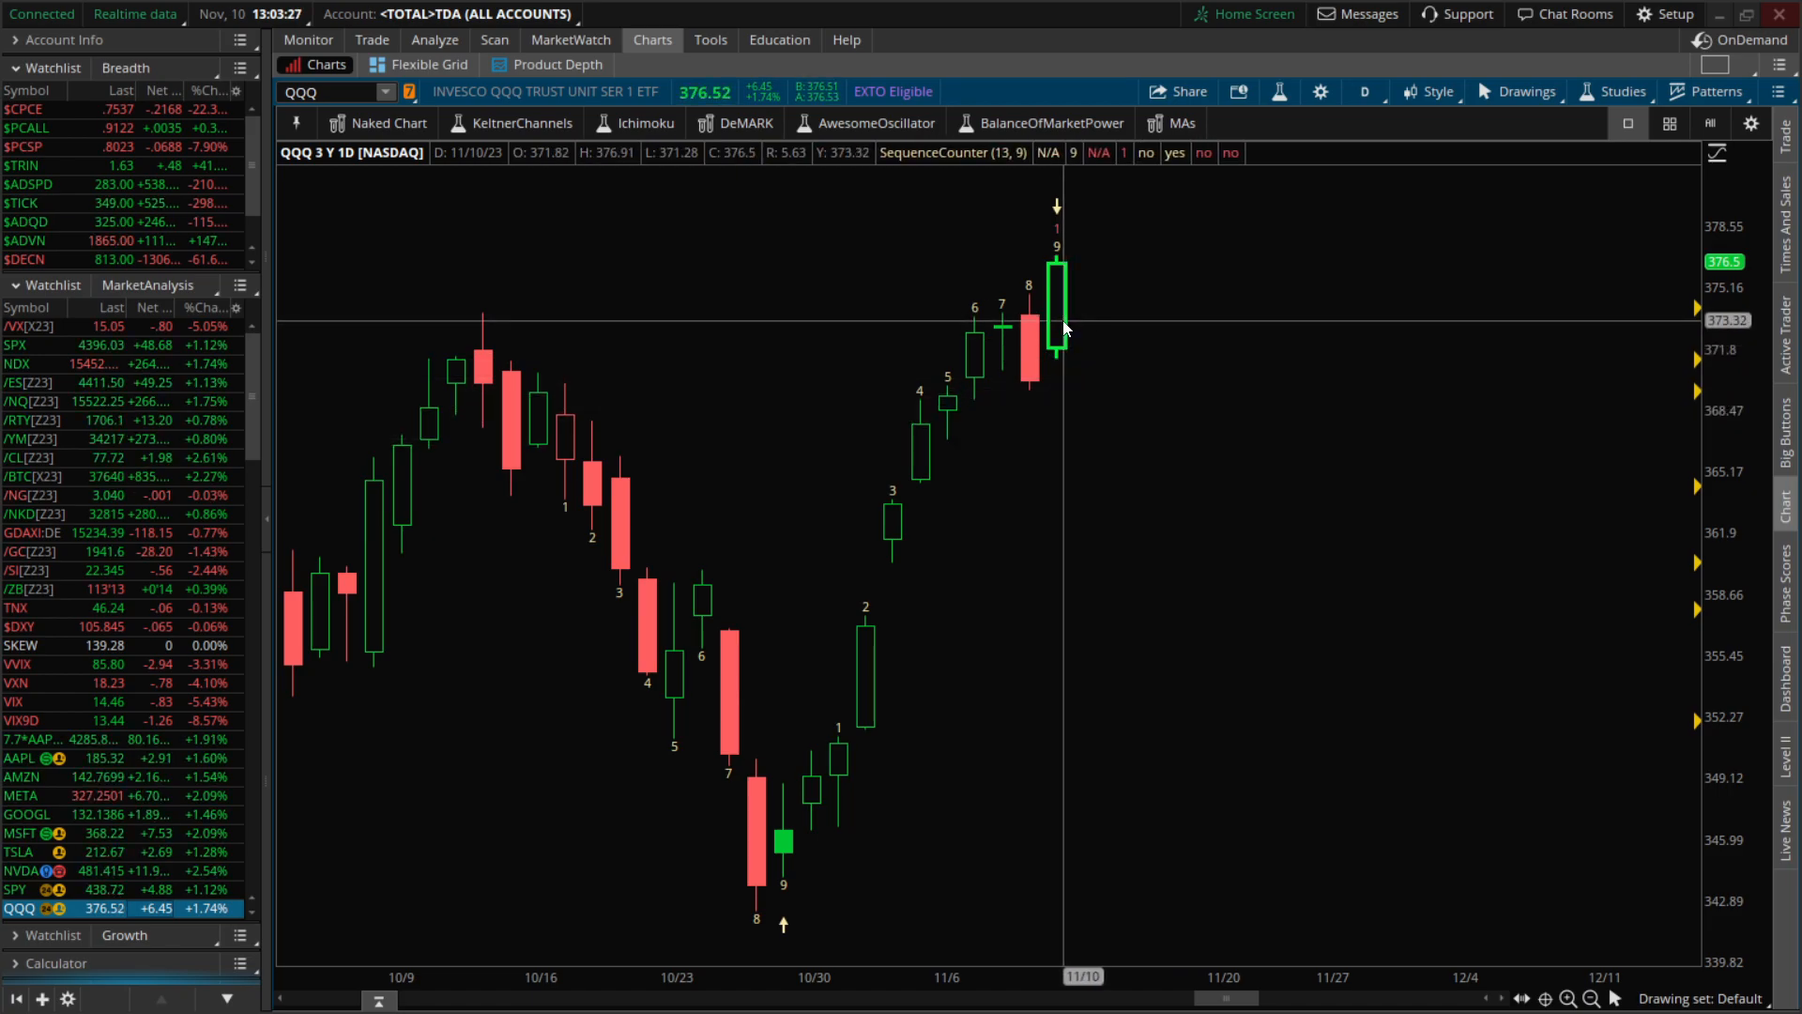
pyautogui.moveTo(1024, 365)
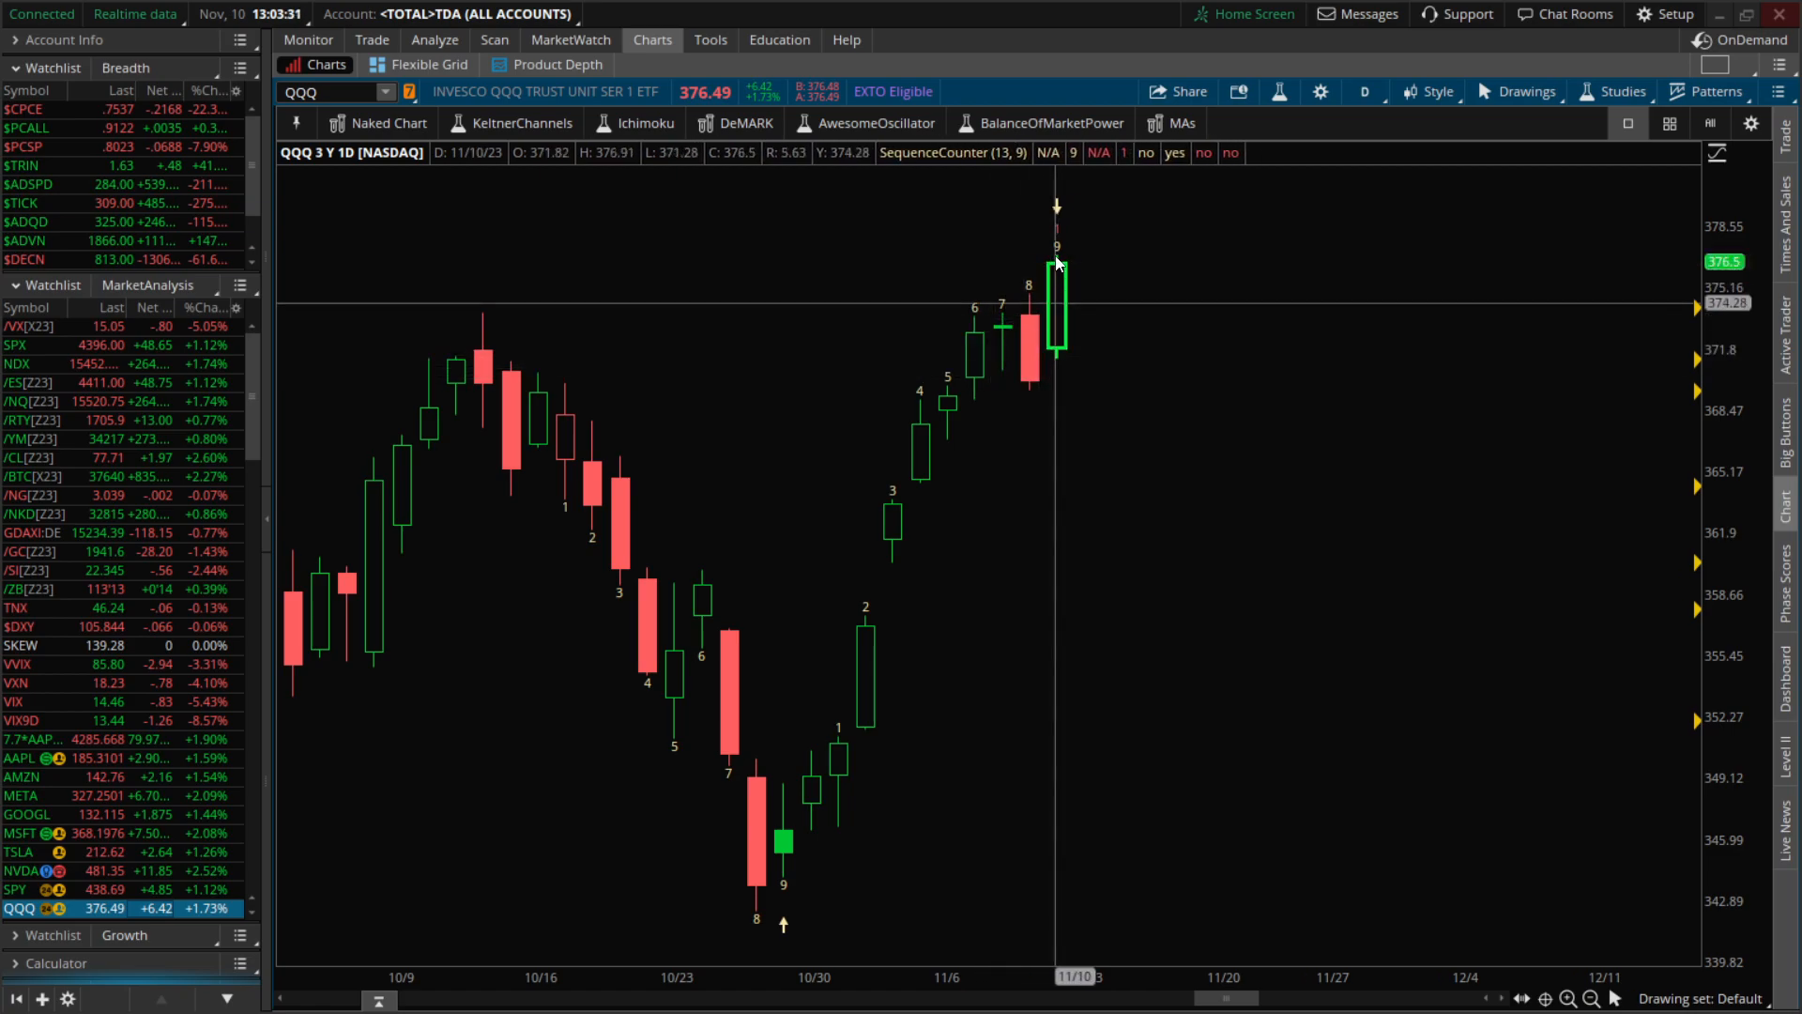
pyautogui.moveTo(1034, 317)
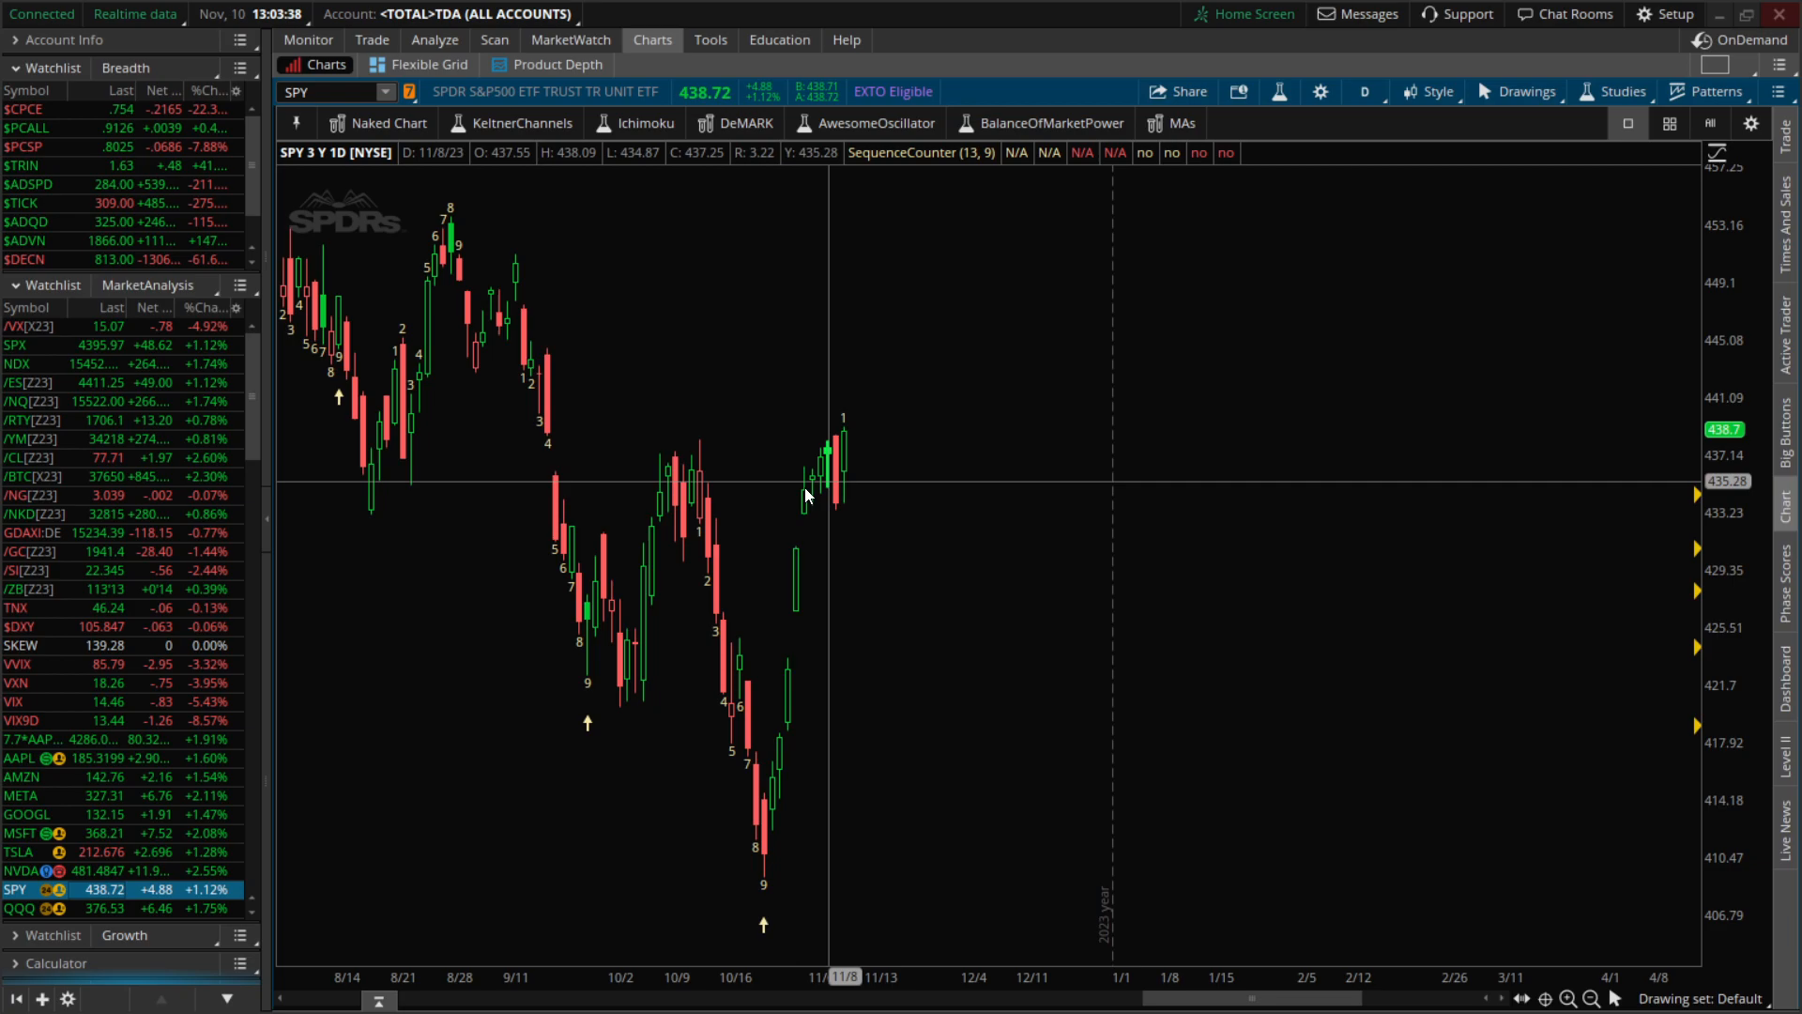
pyautogui.moveTo(685, 513)
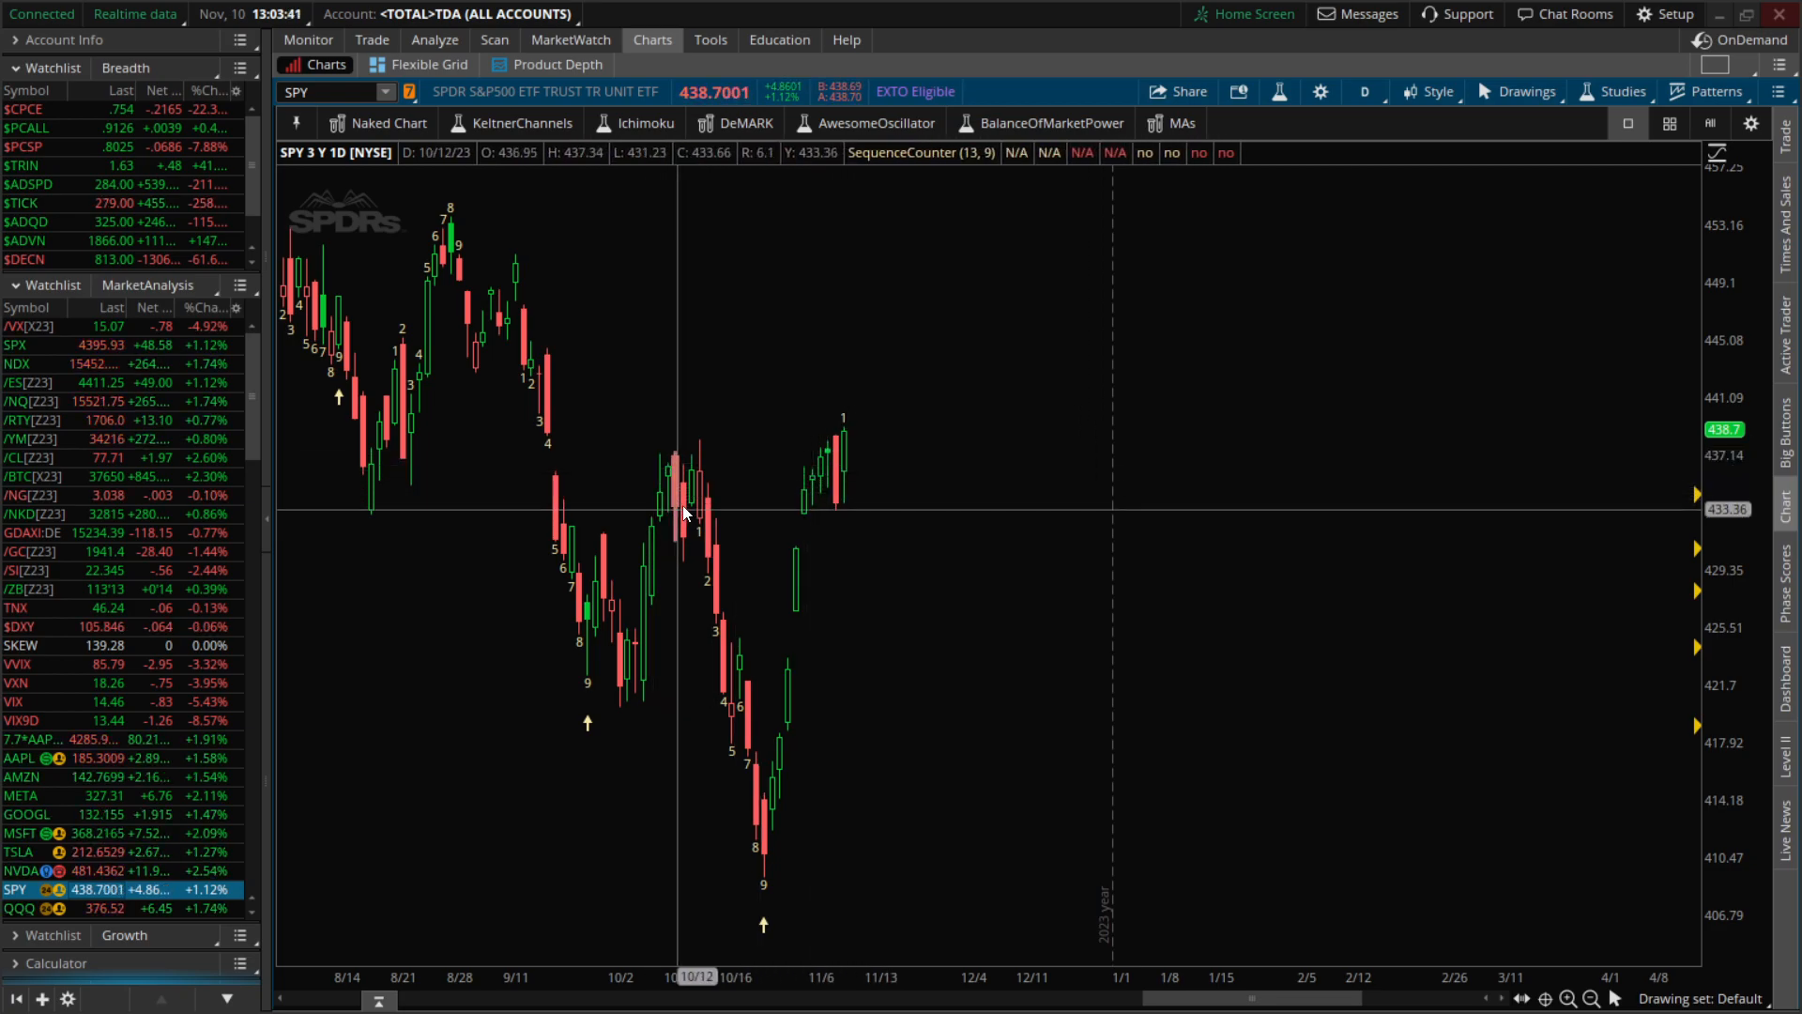
pyautogui.moveTo(707, 466)
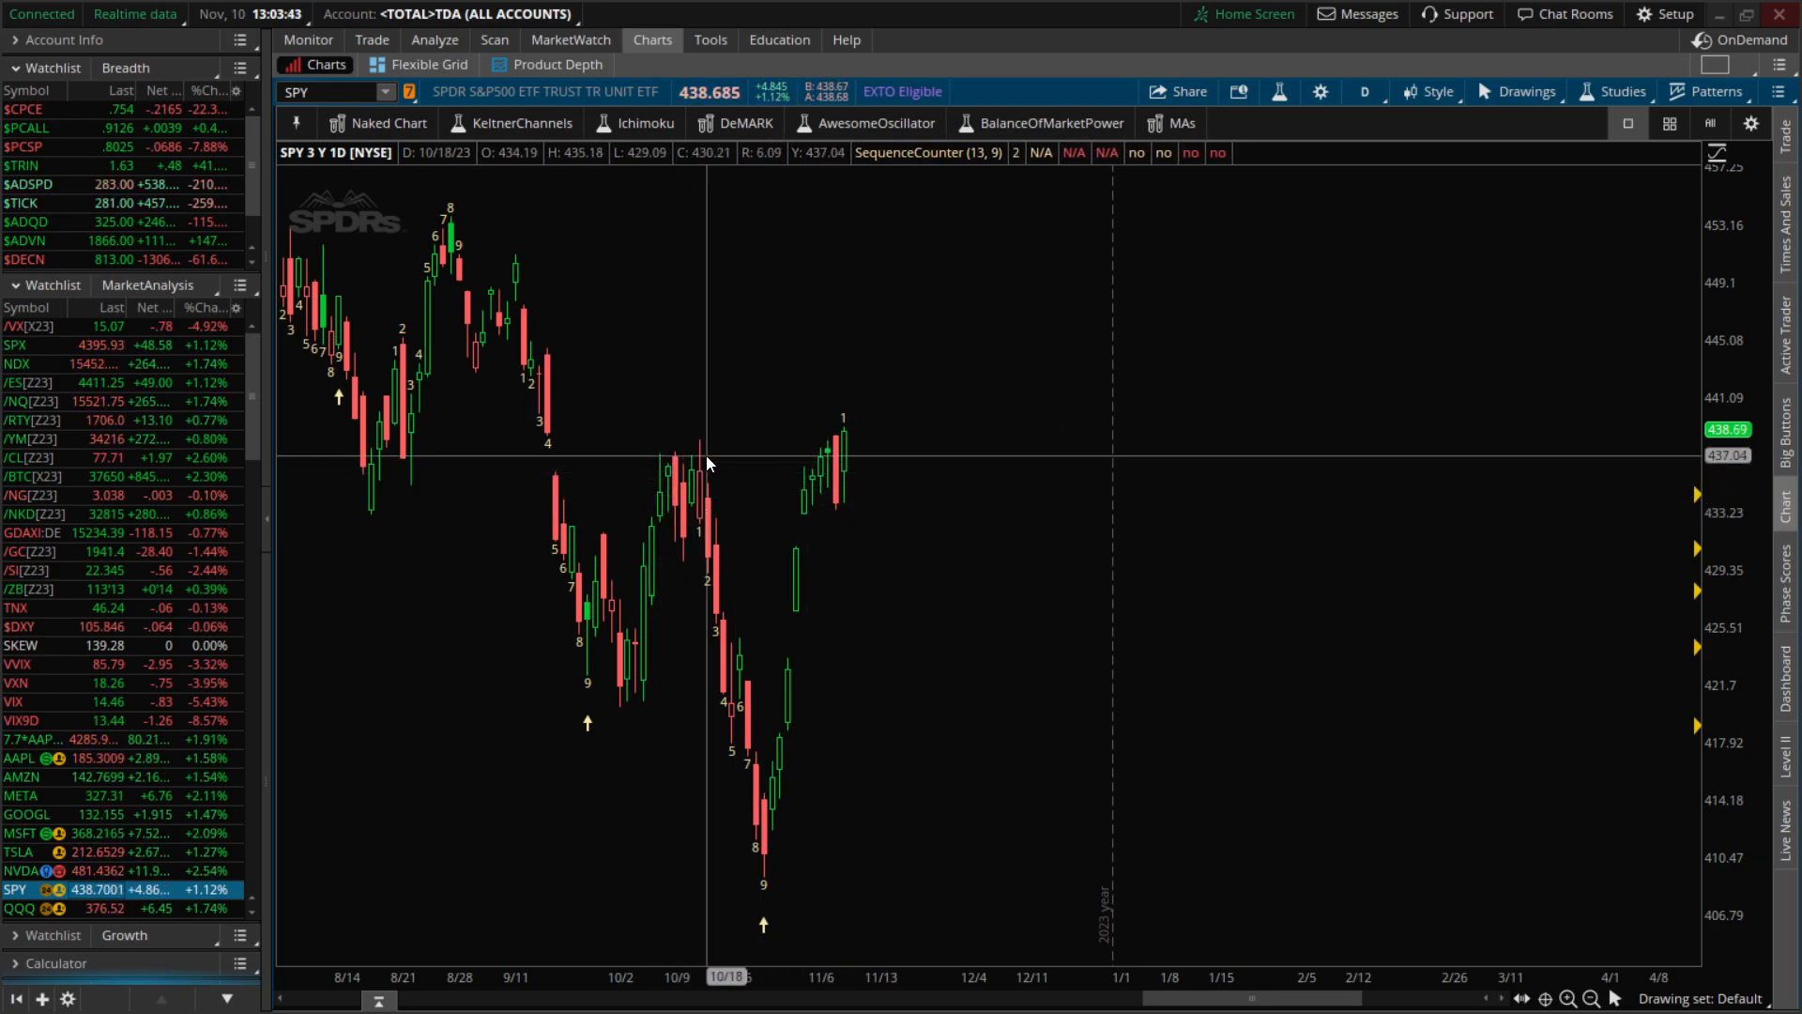
pyautogui.moveTo(703, 449)
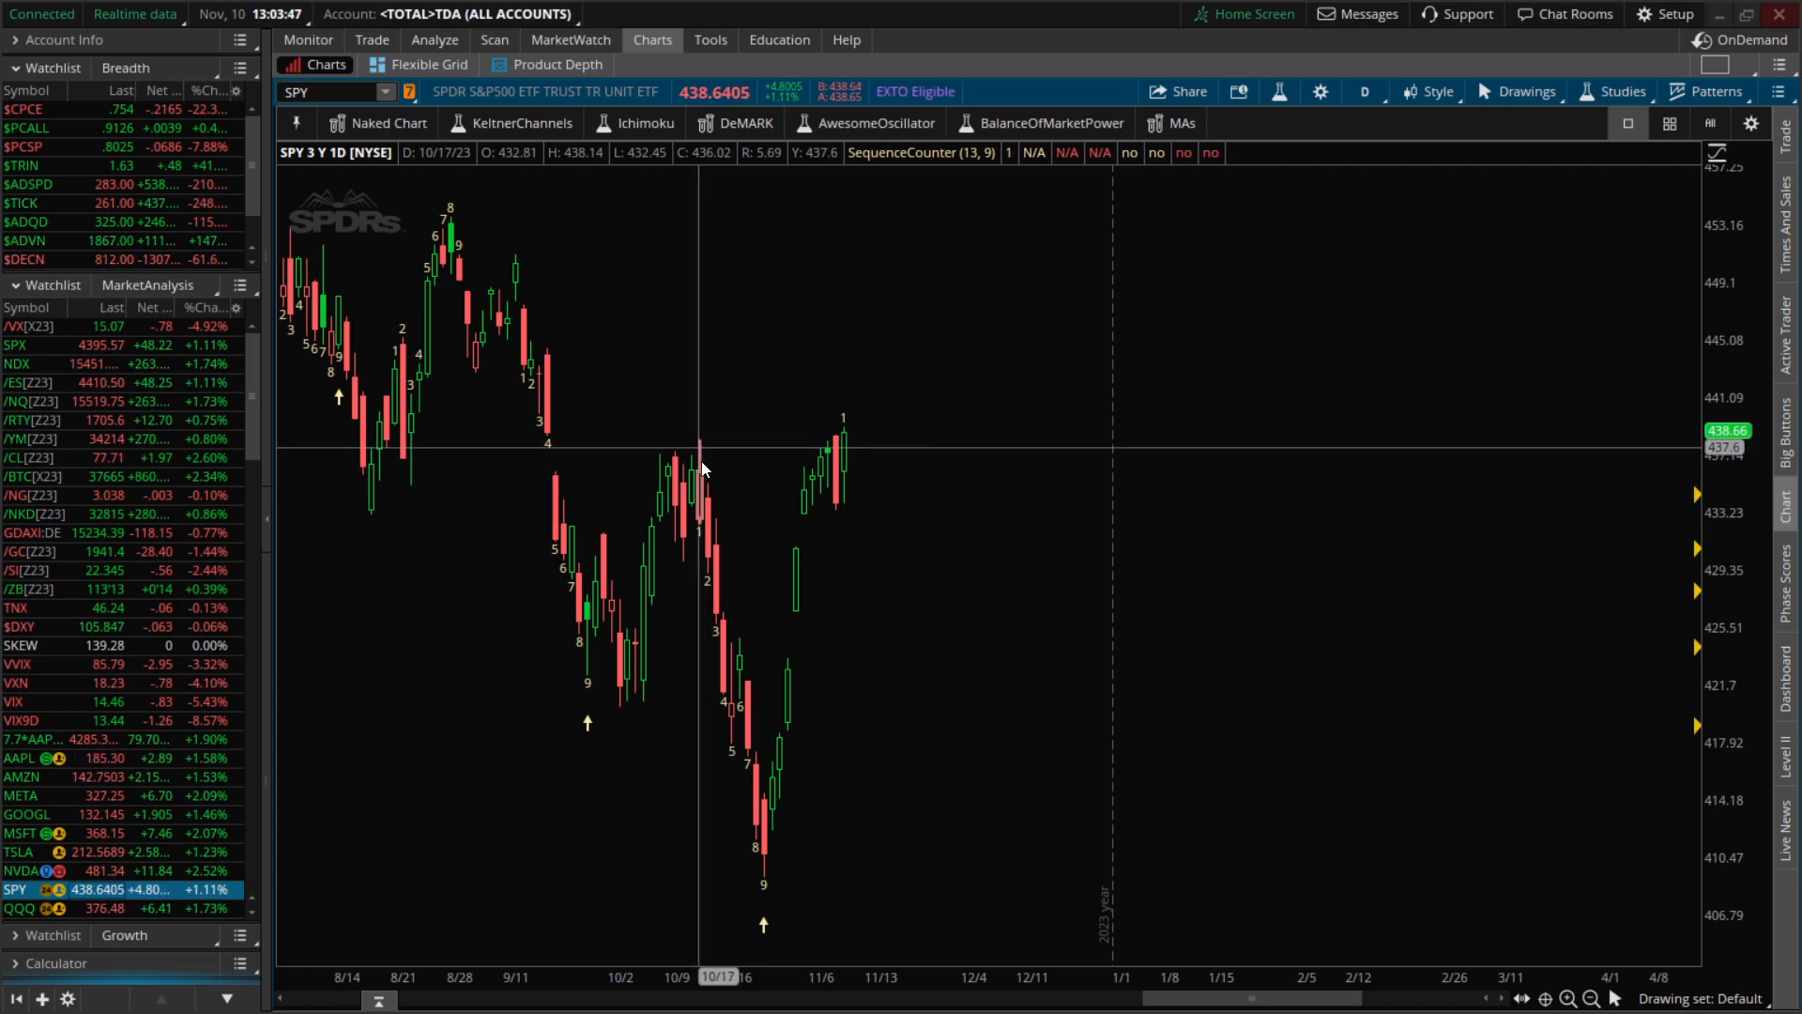
pyautogui.moveTo(726, 632)
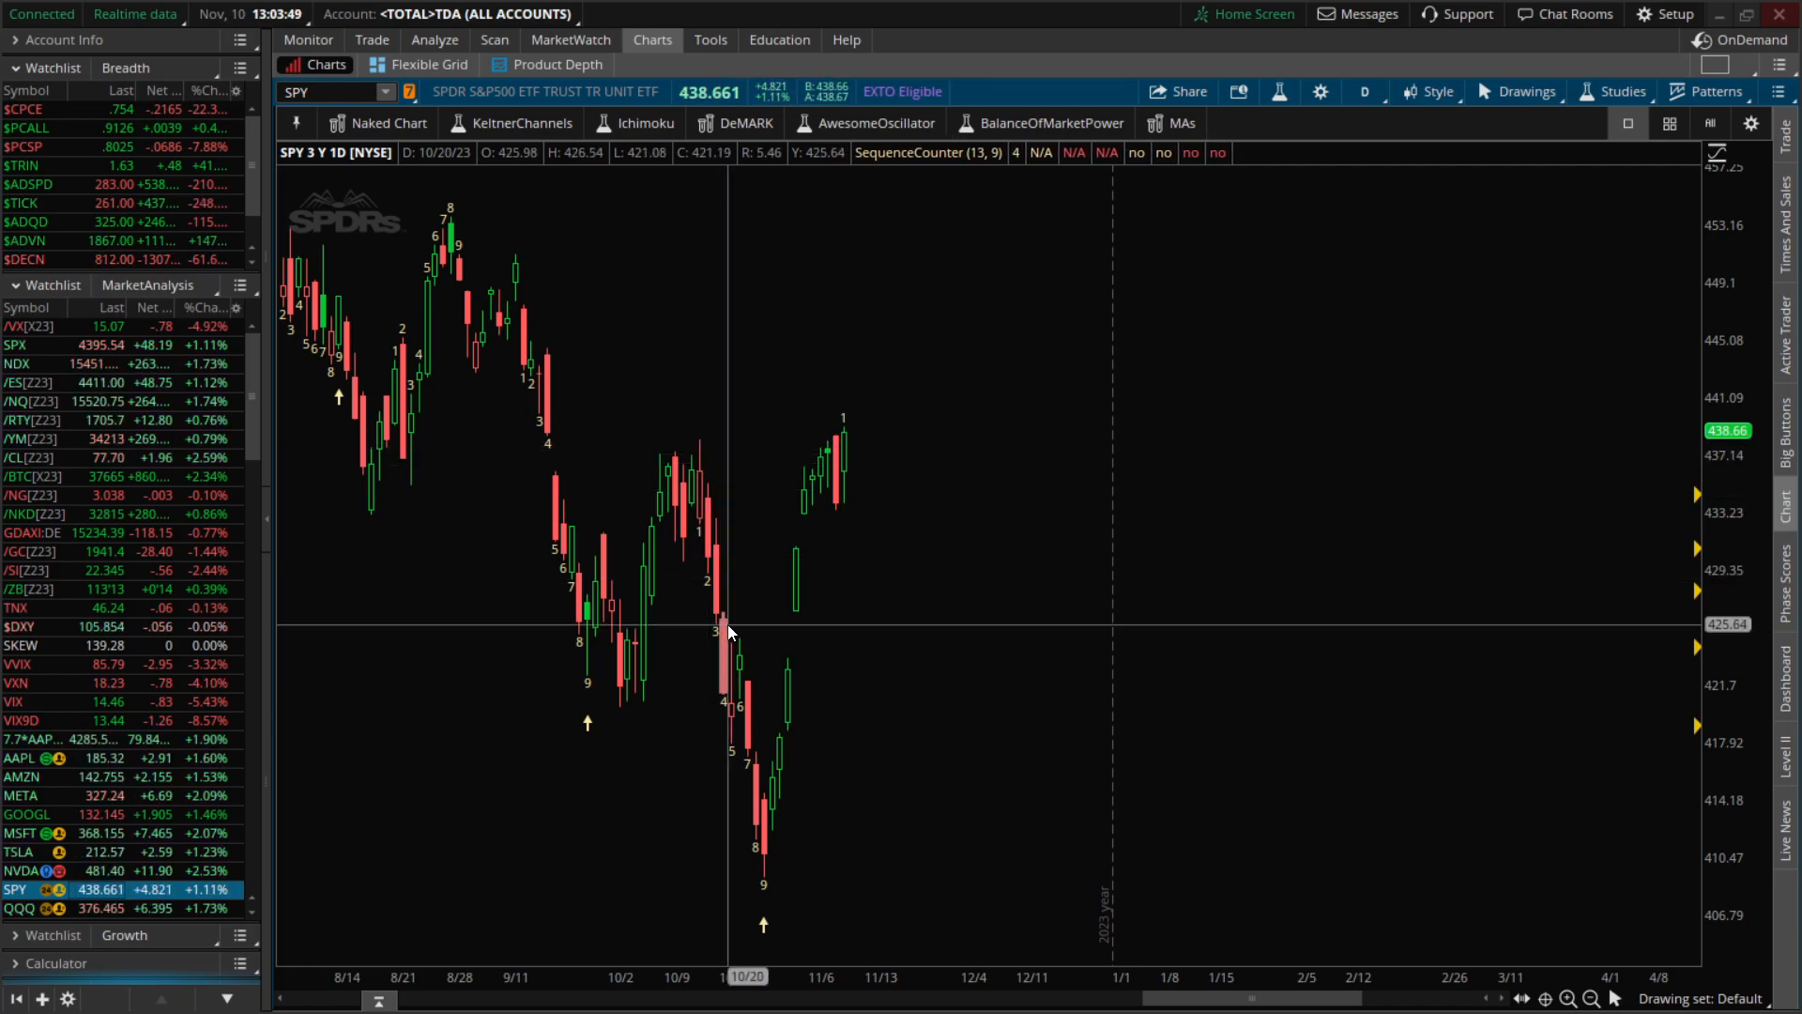
pyautogui.moveTo(851, 460)
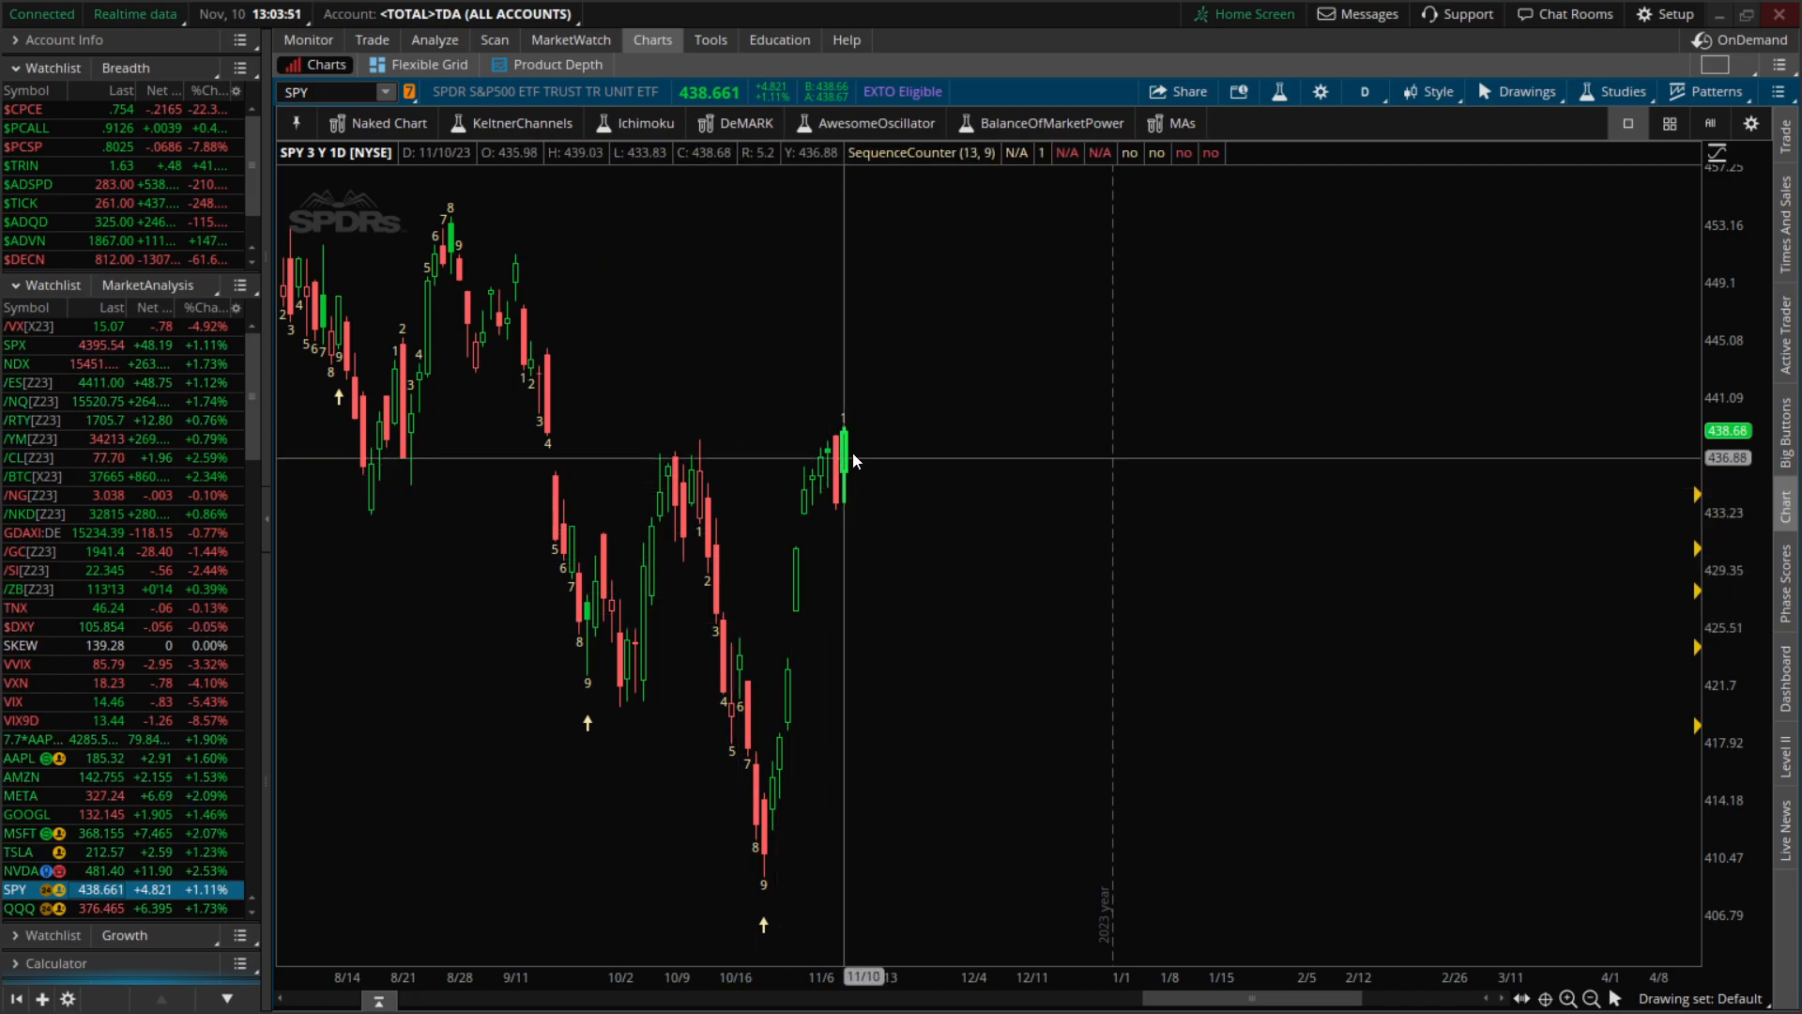
pyautogui.moveTo(855, 466)
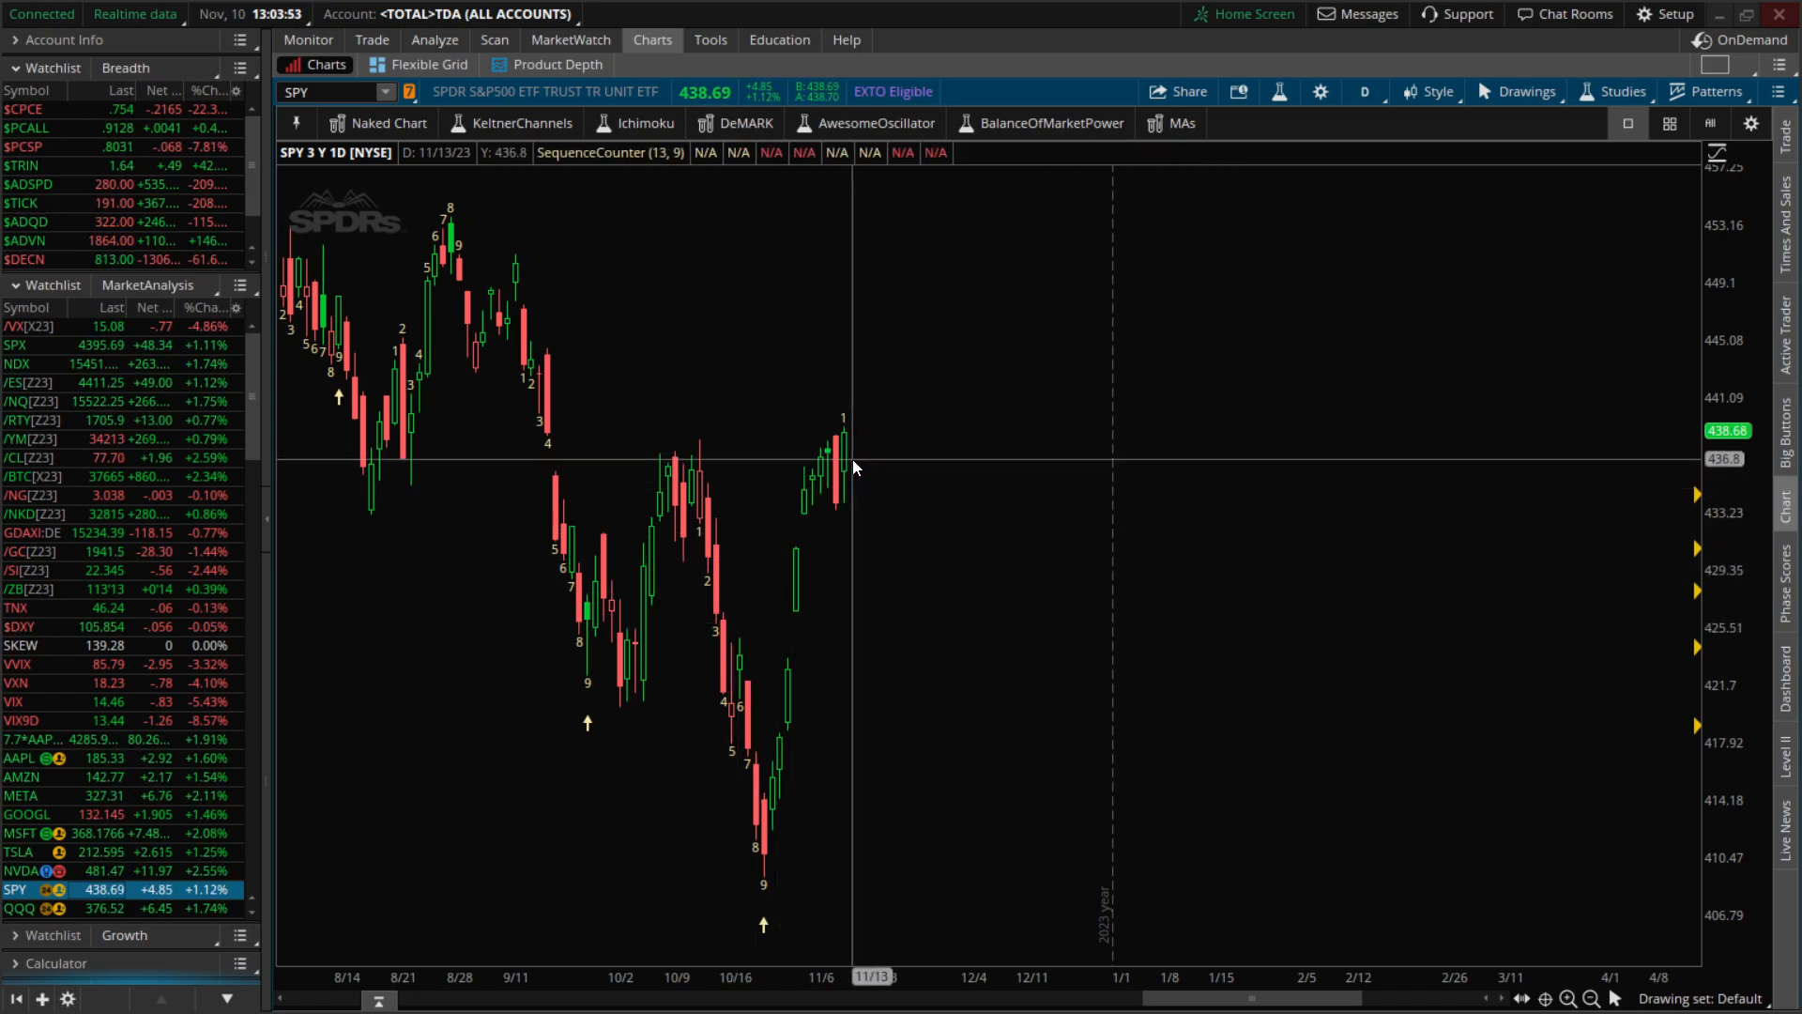
pyautogui.moveTo(850, 466)
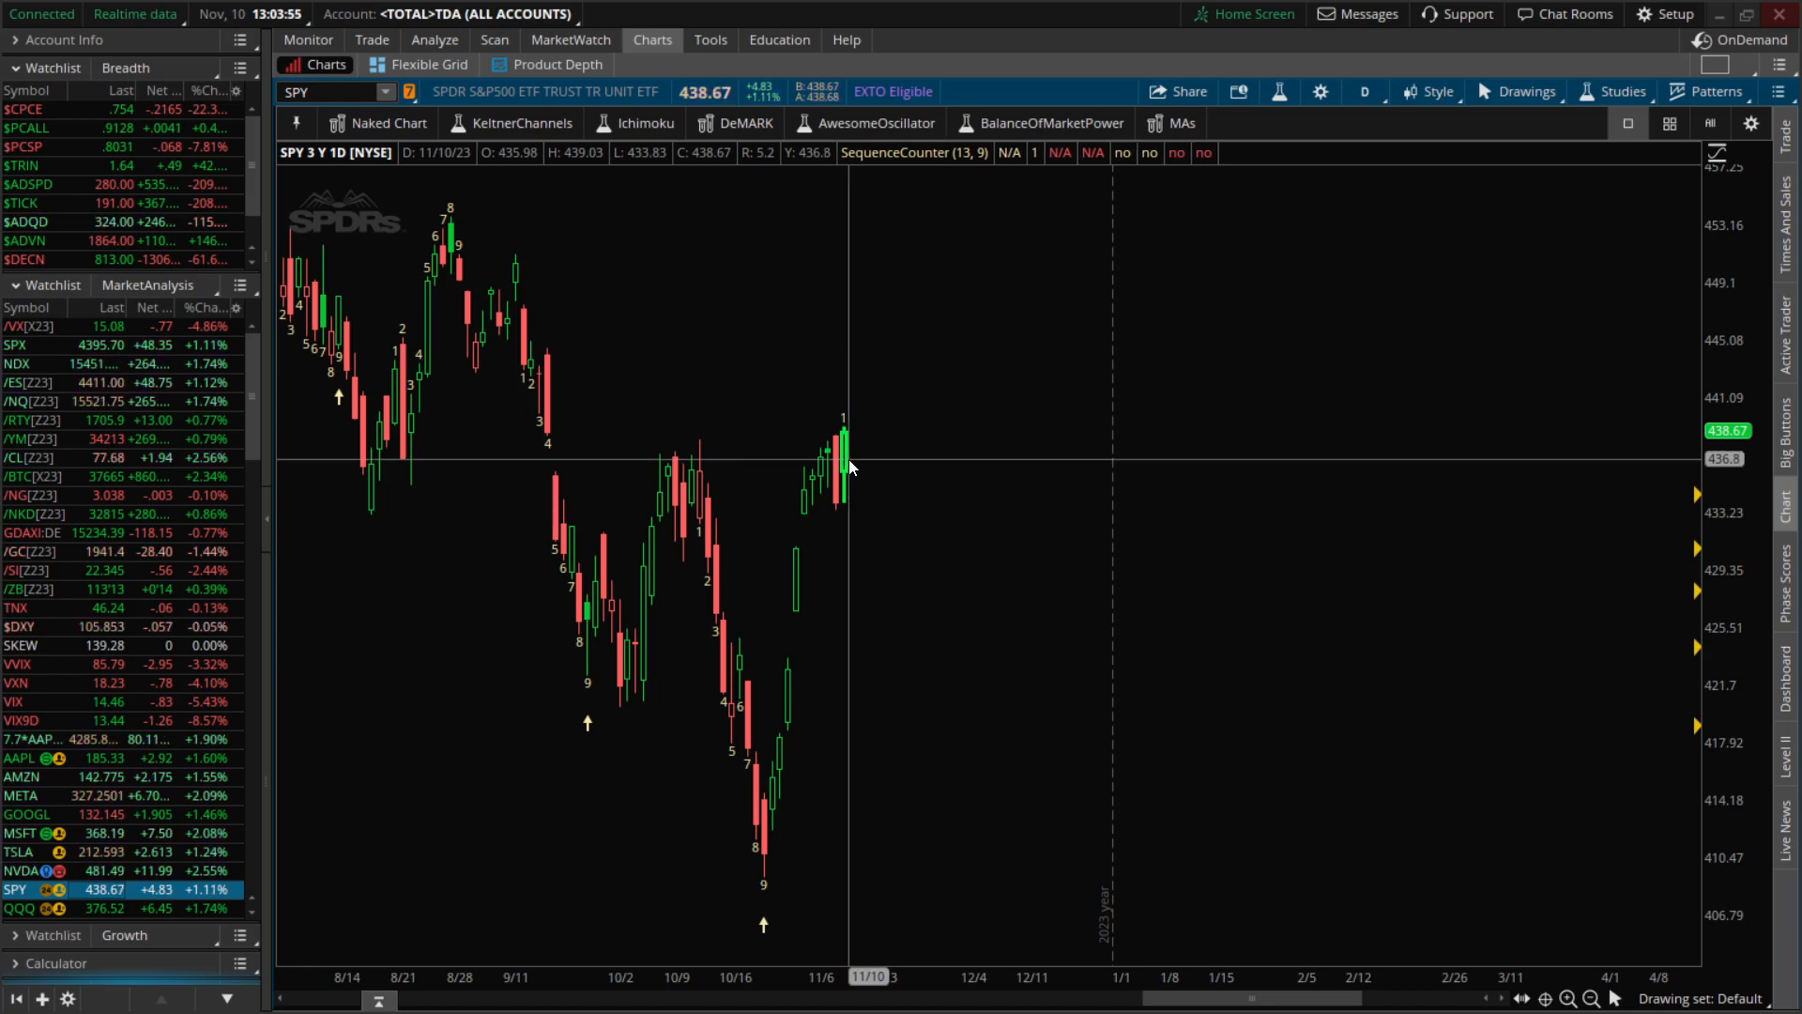
pyautogui.moveTo(849, 467)
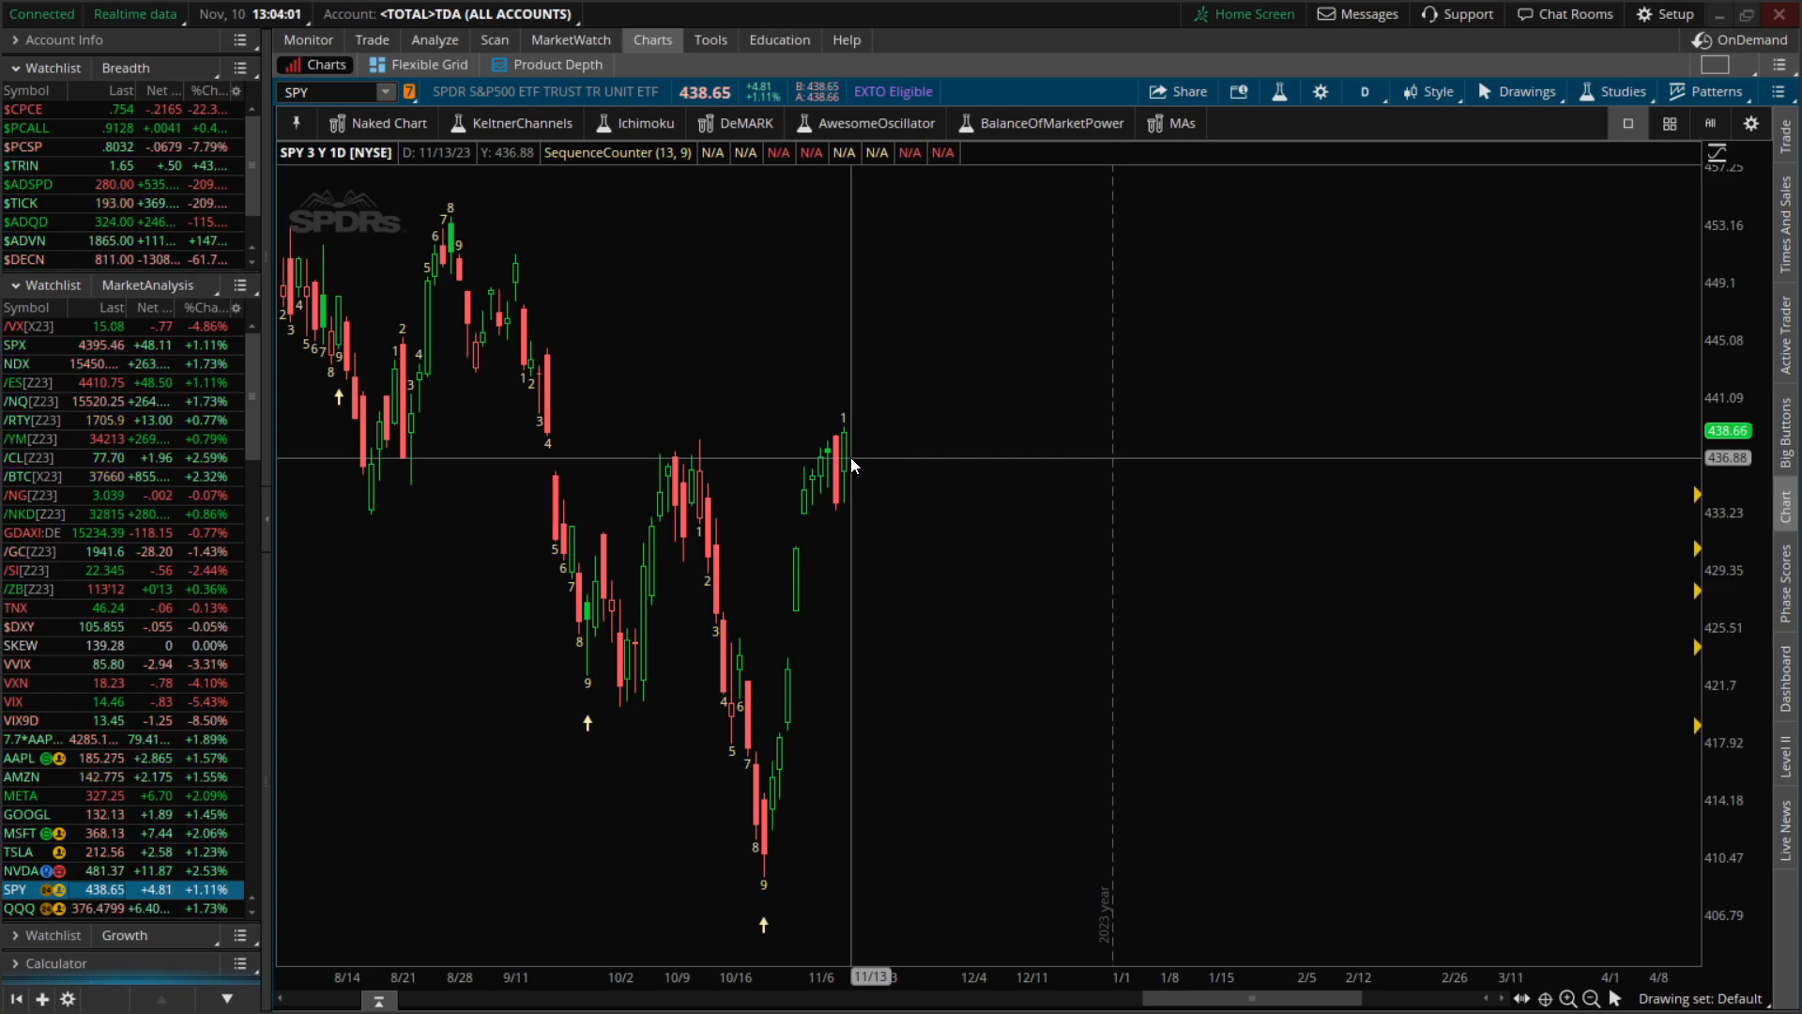
pyautogui.moveTo(845, 460)
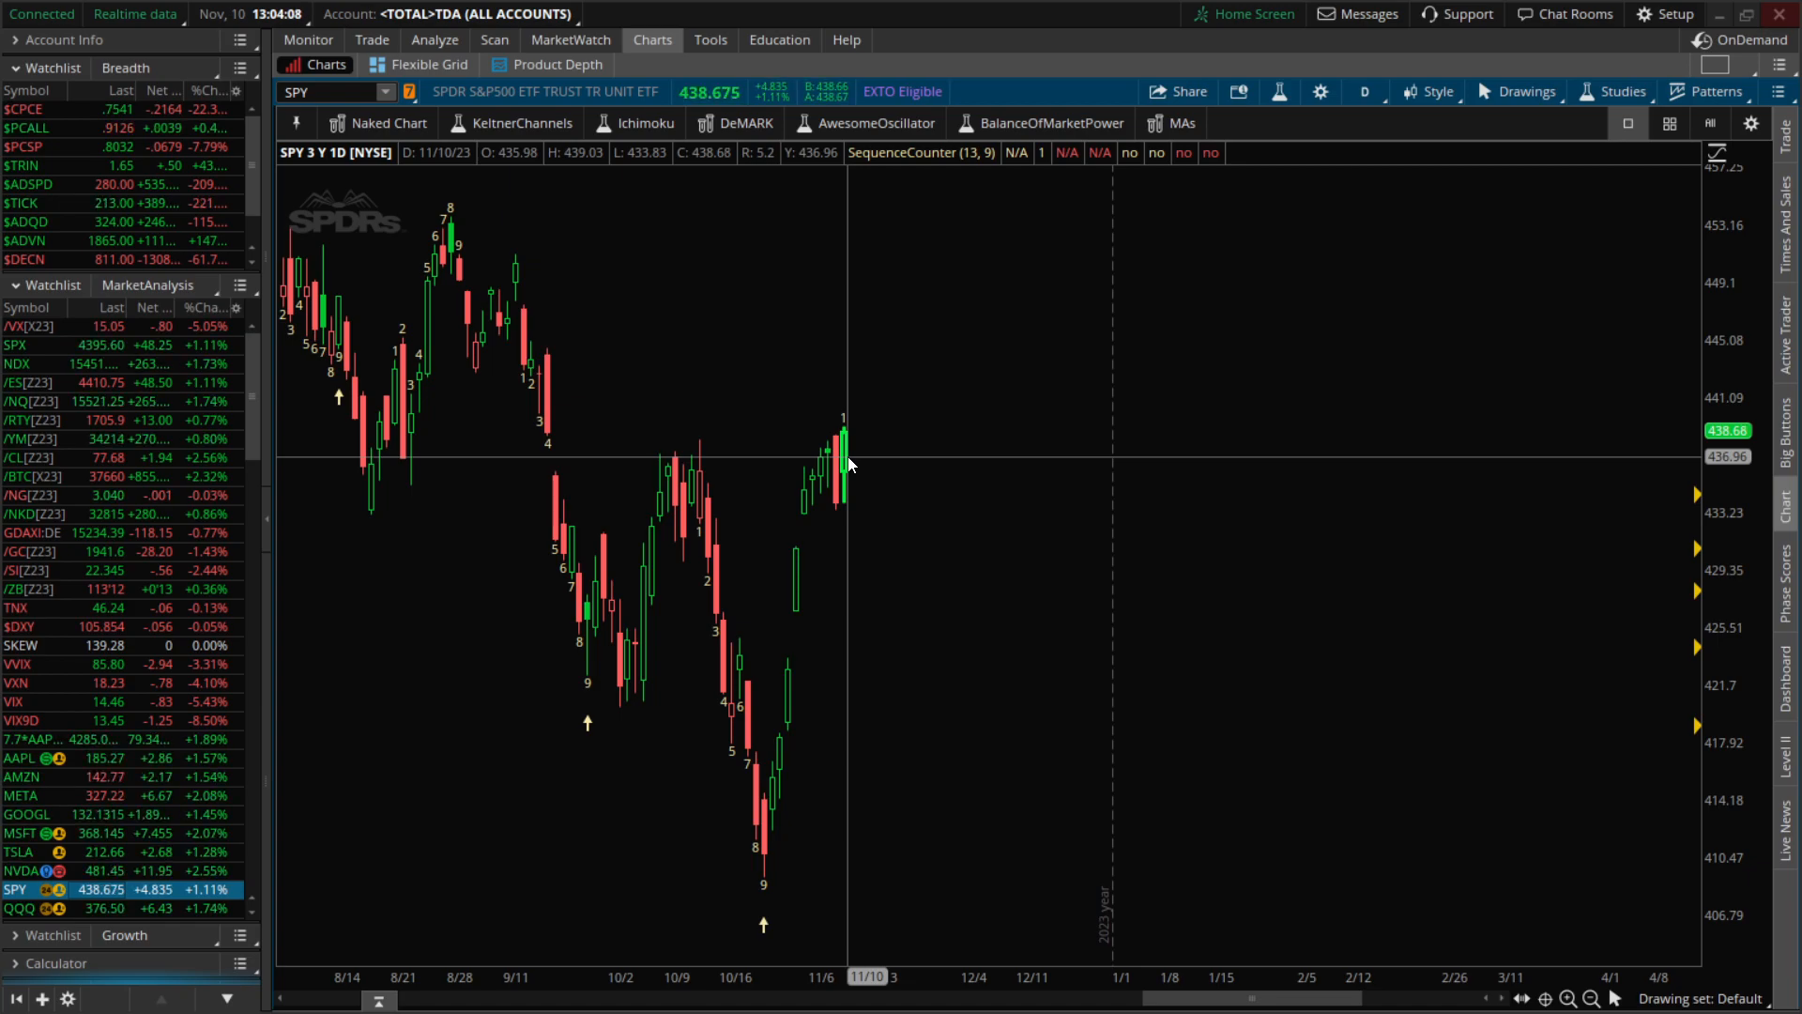
pyautogui.moveTo(839, 465)
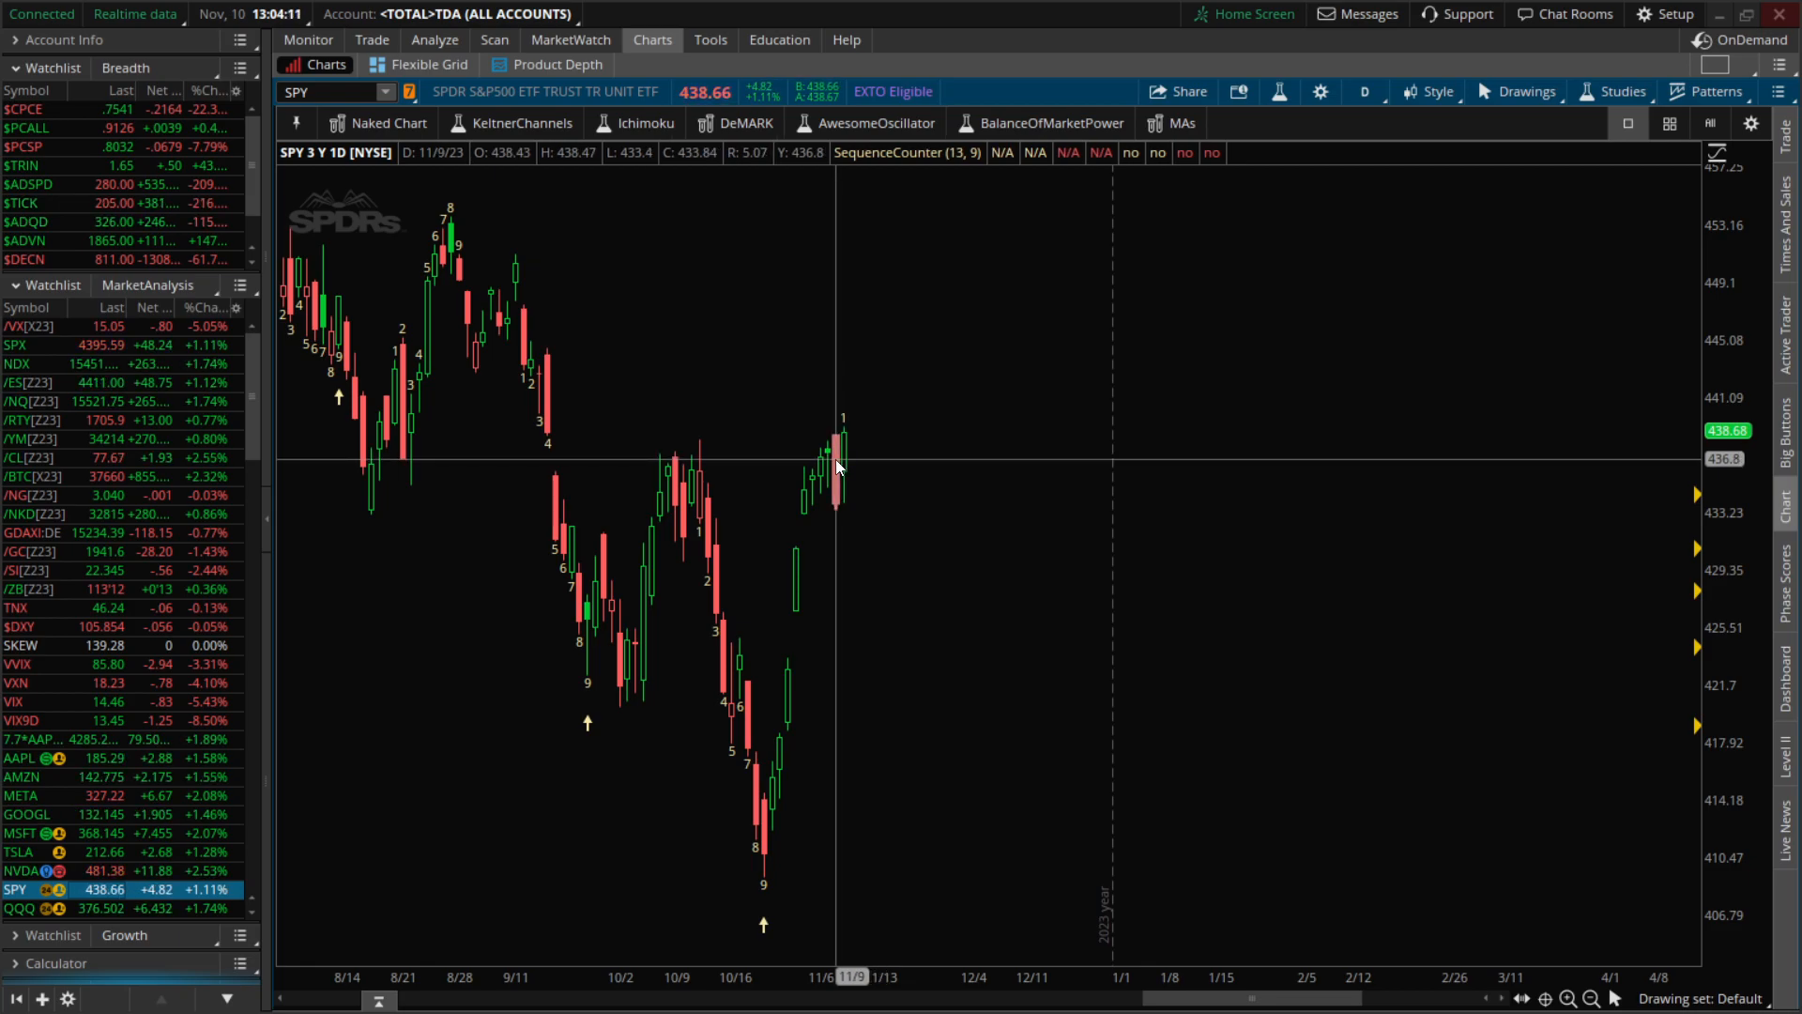
pyautogui.moveTo(908, 405)
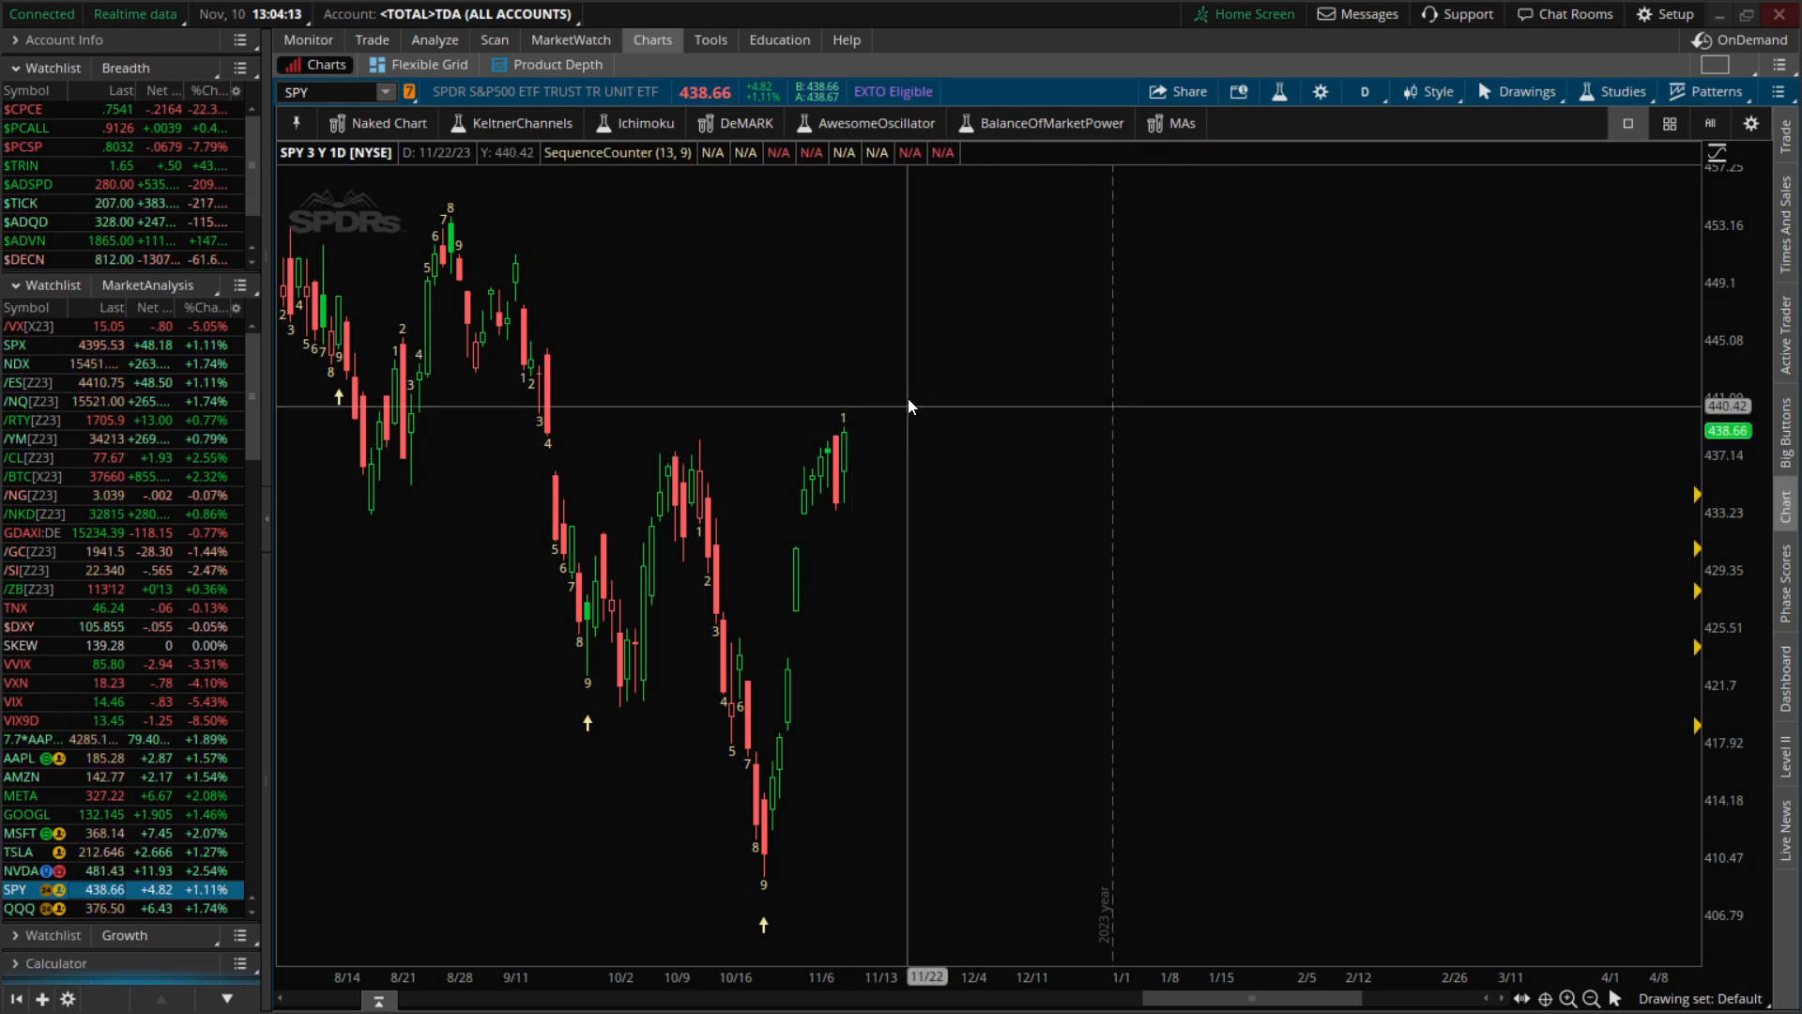
pyautogui.moveTo(911, 401)
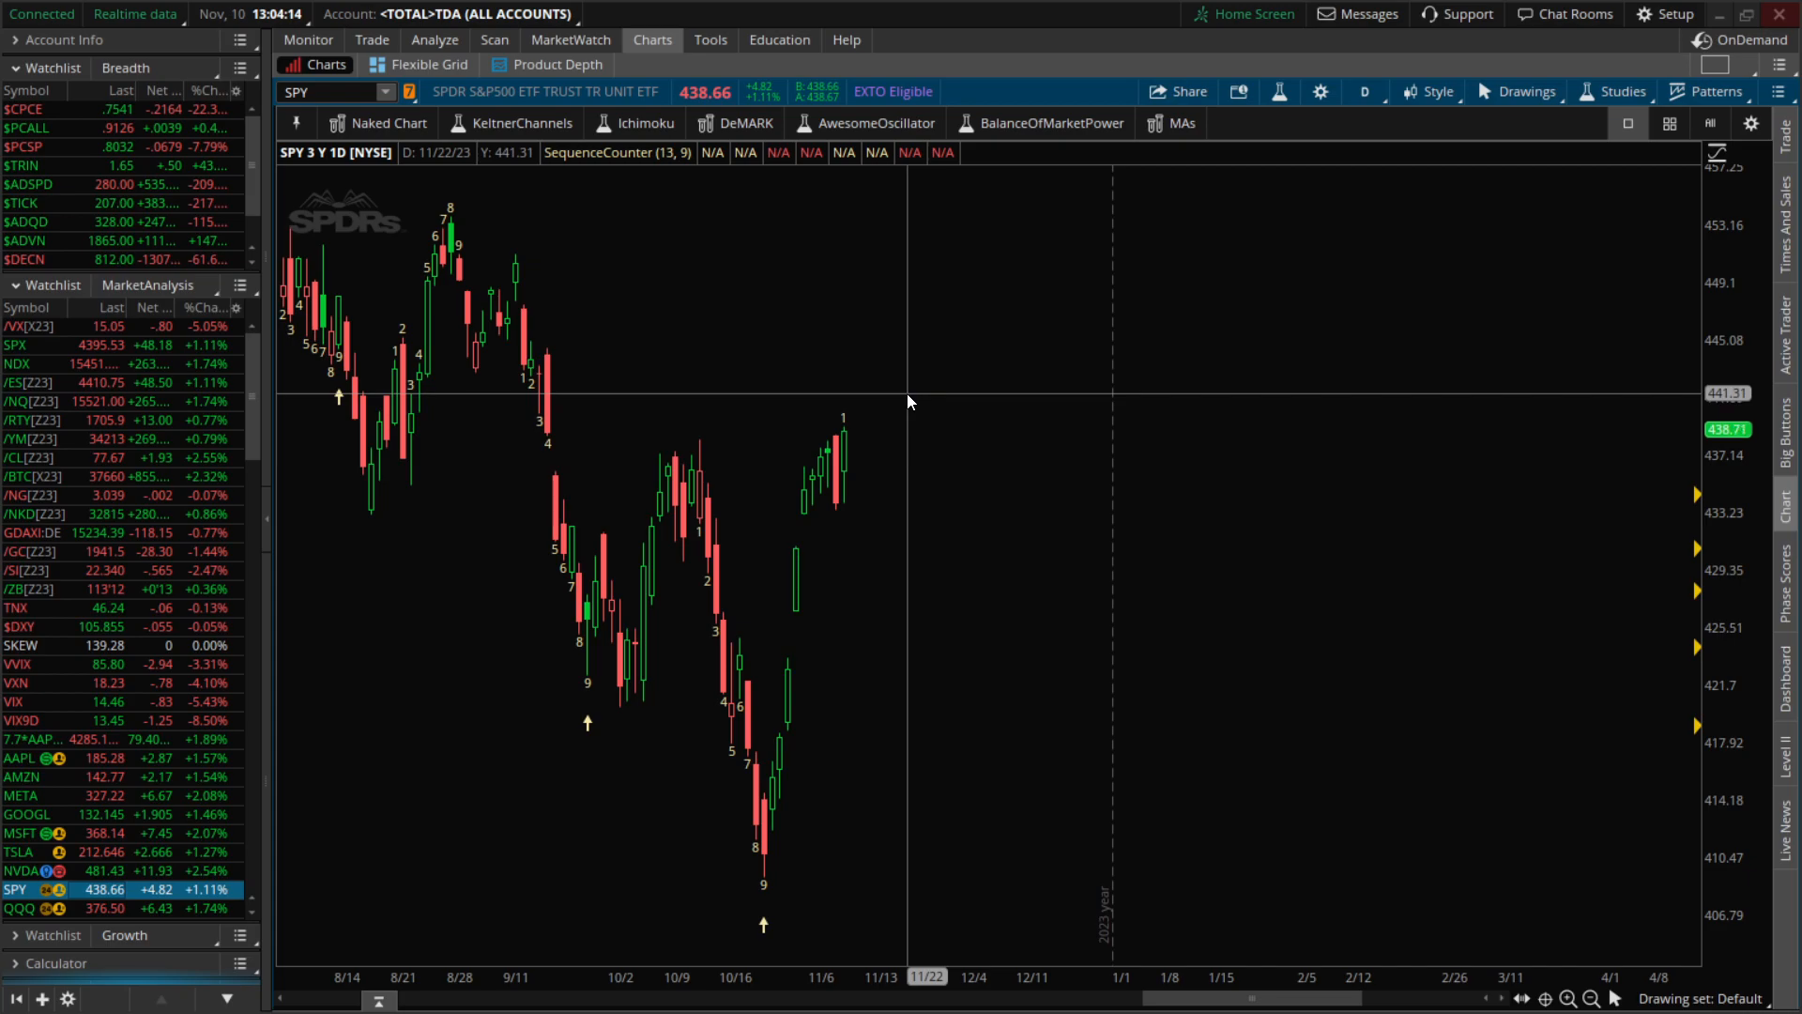
pyautogui.moveTo(1008, 347)
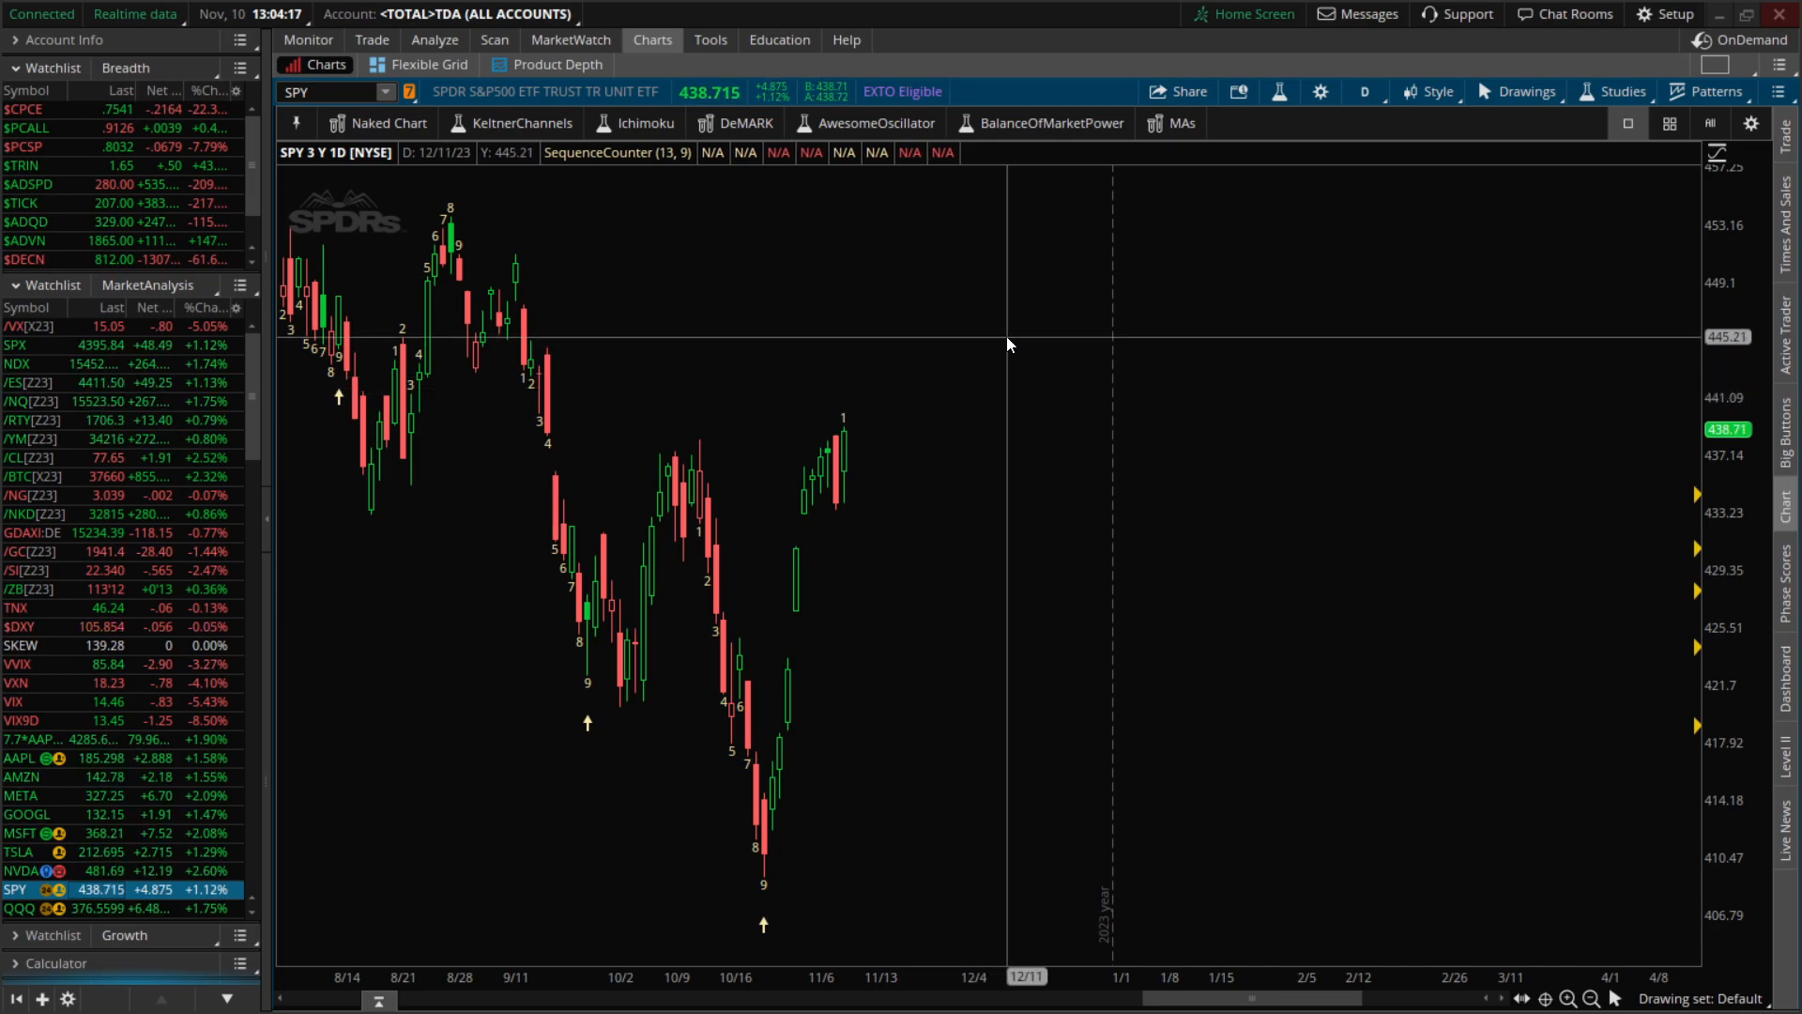
pyautogui.moveTo(1009, 344)
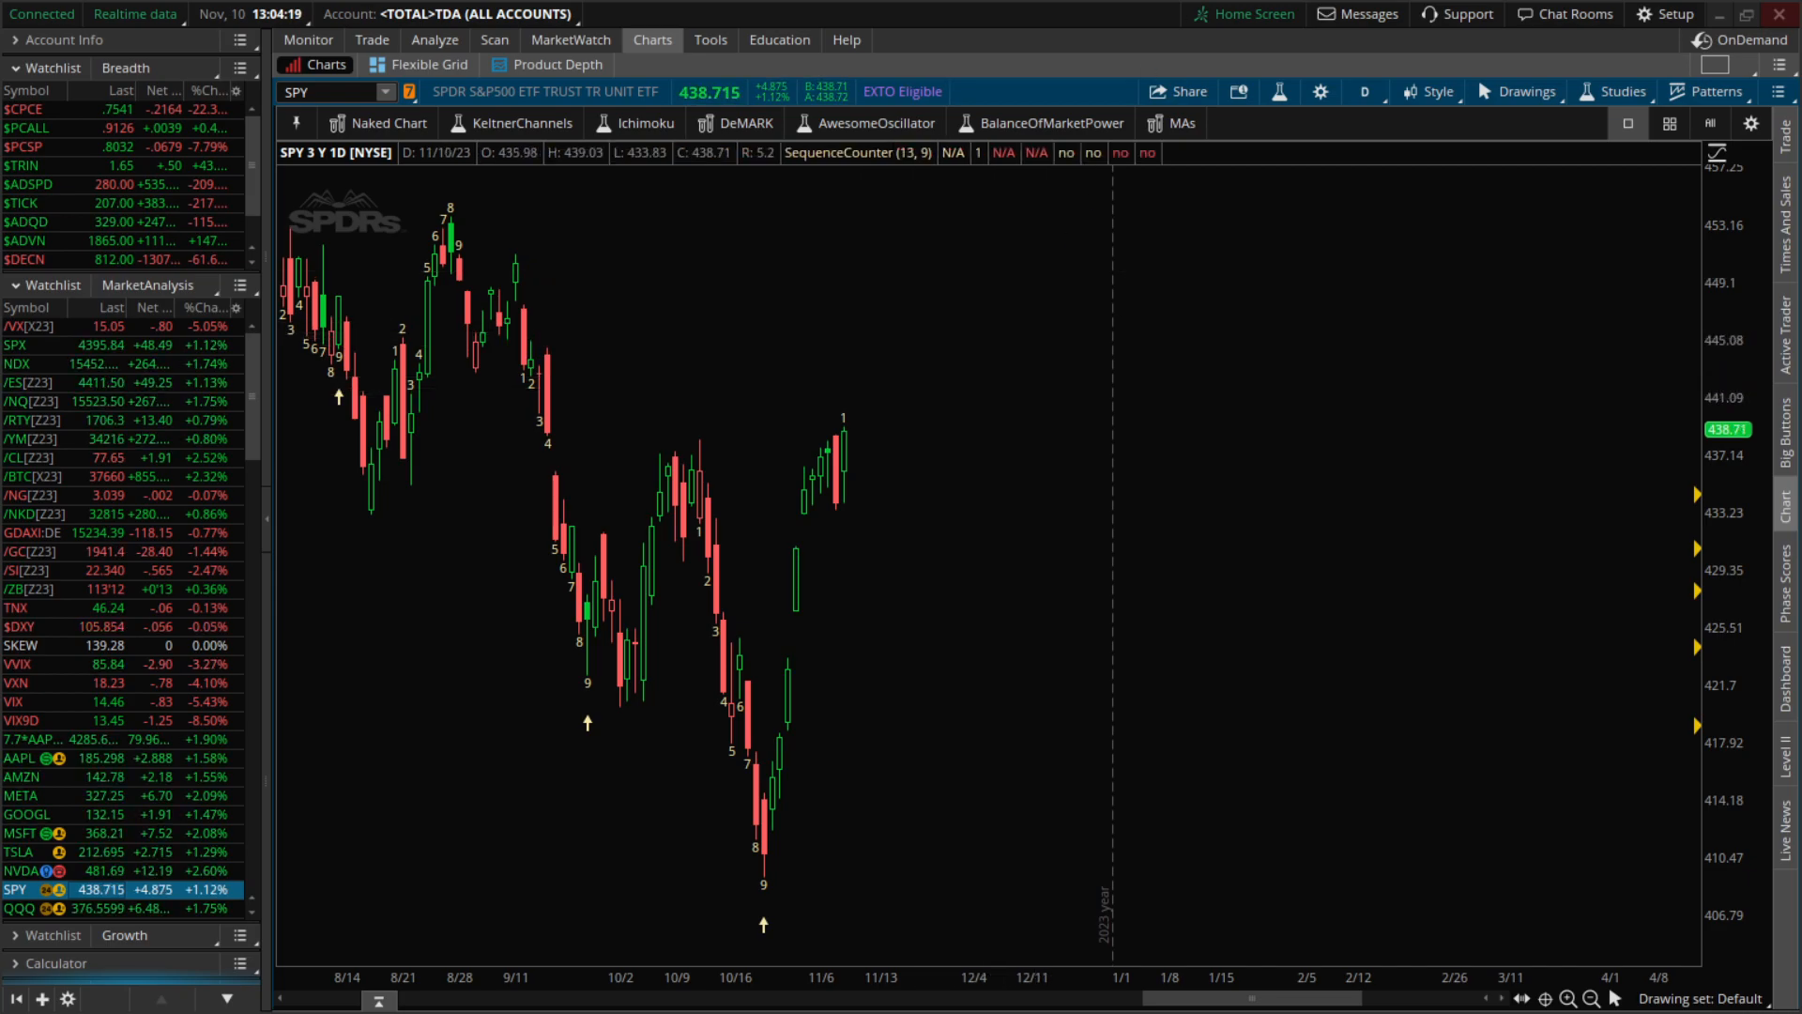